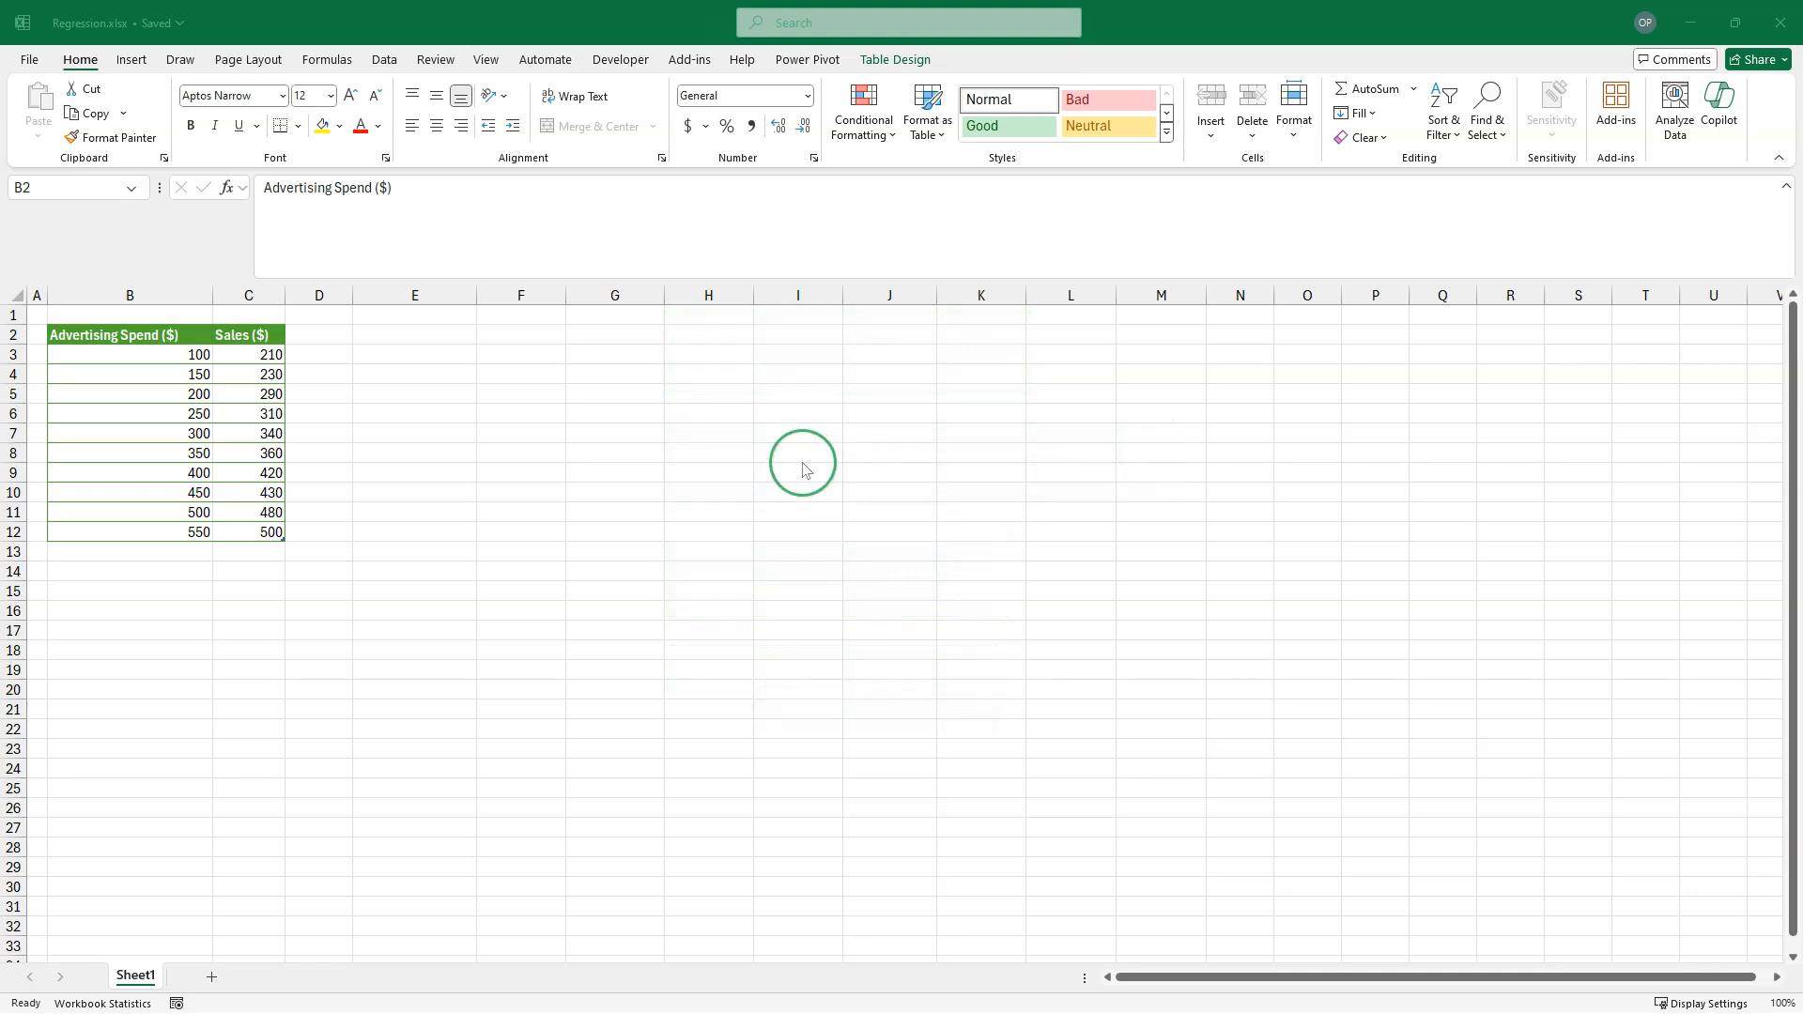
mouse_move(29, 60)
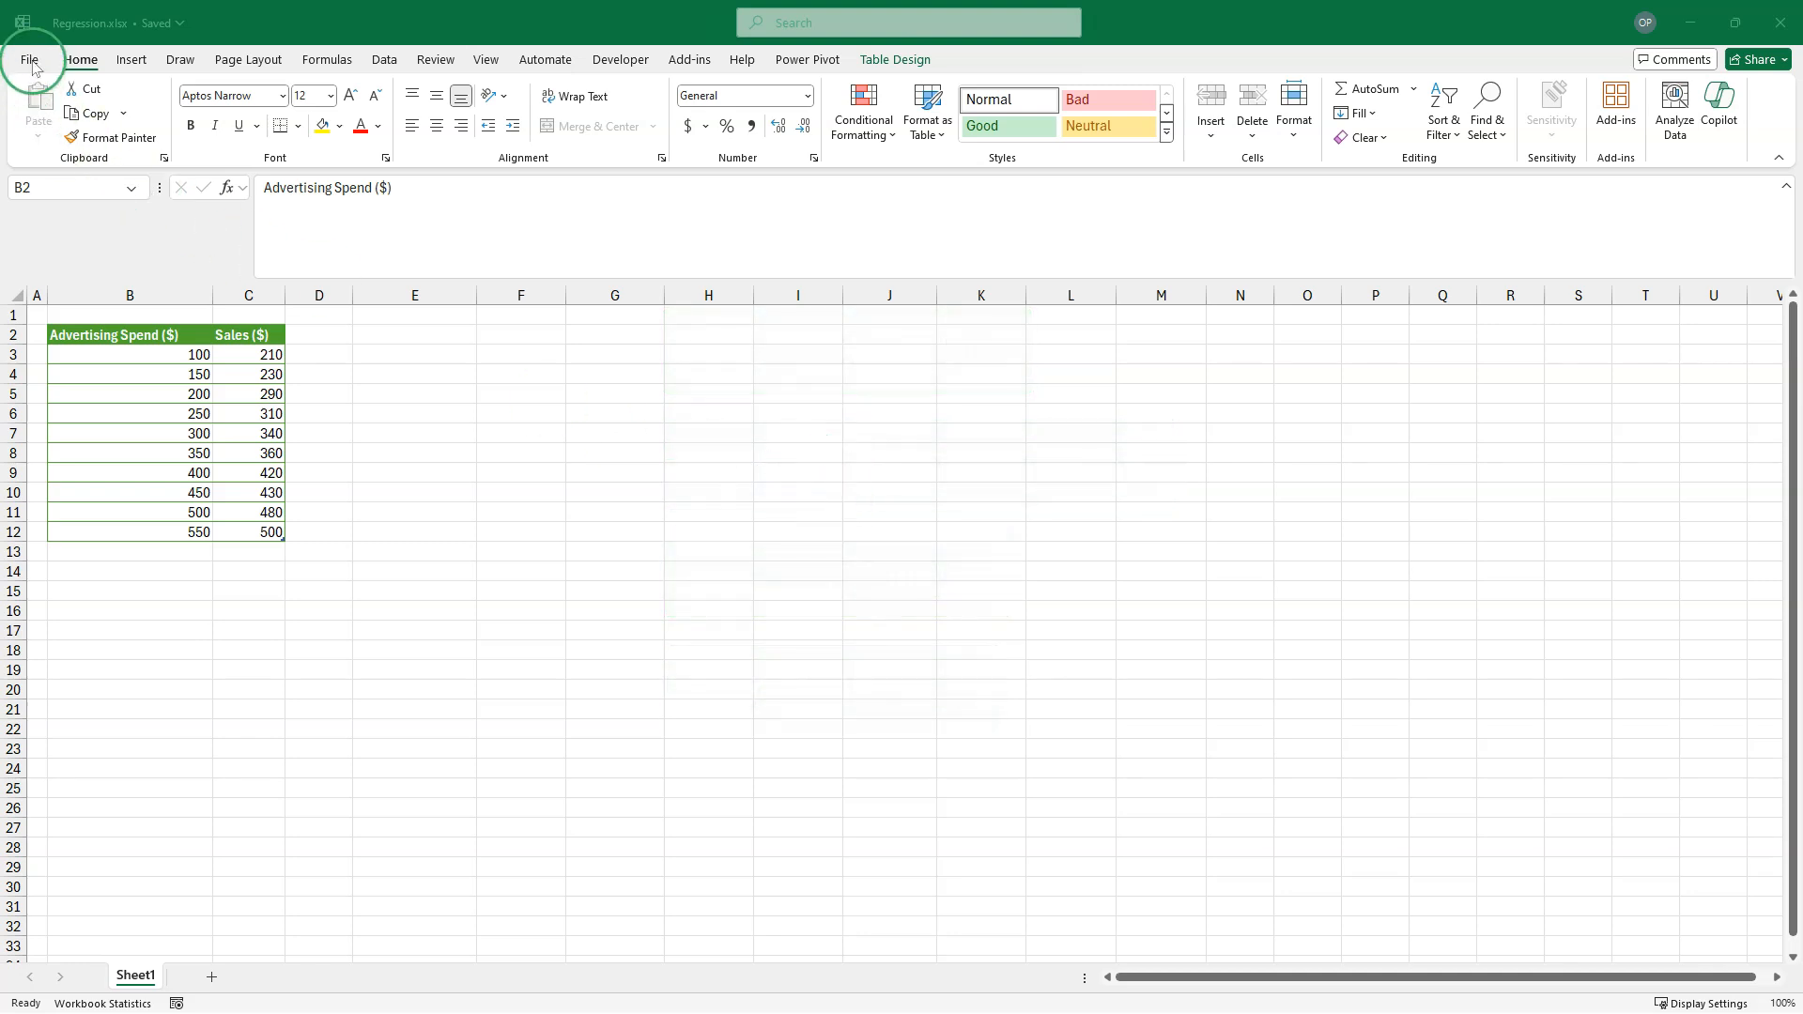
- Open the Excel Add-ins manager from the workbook Options
left_click(29, 59)
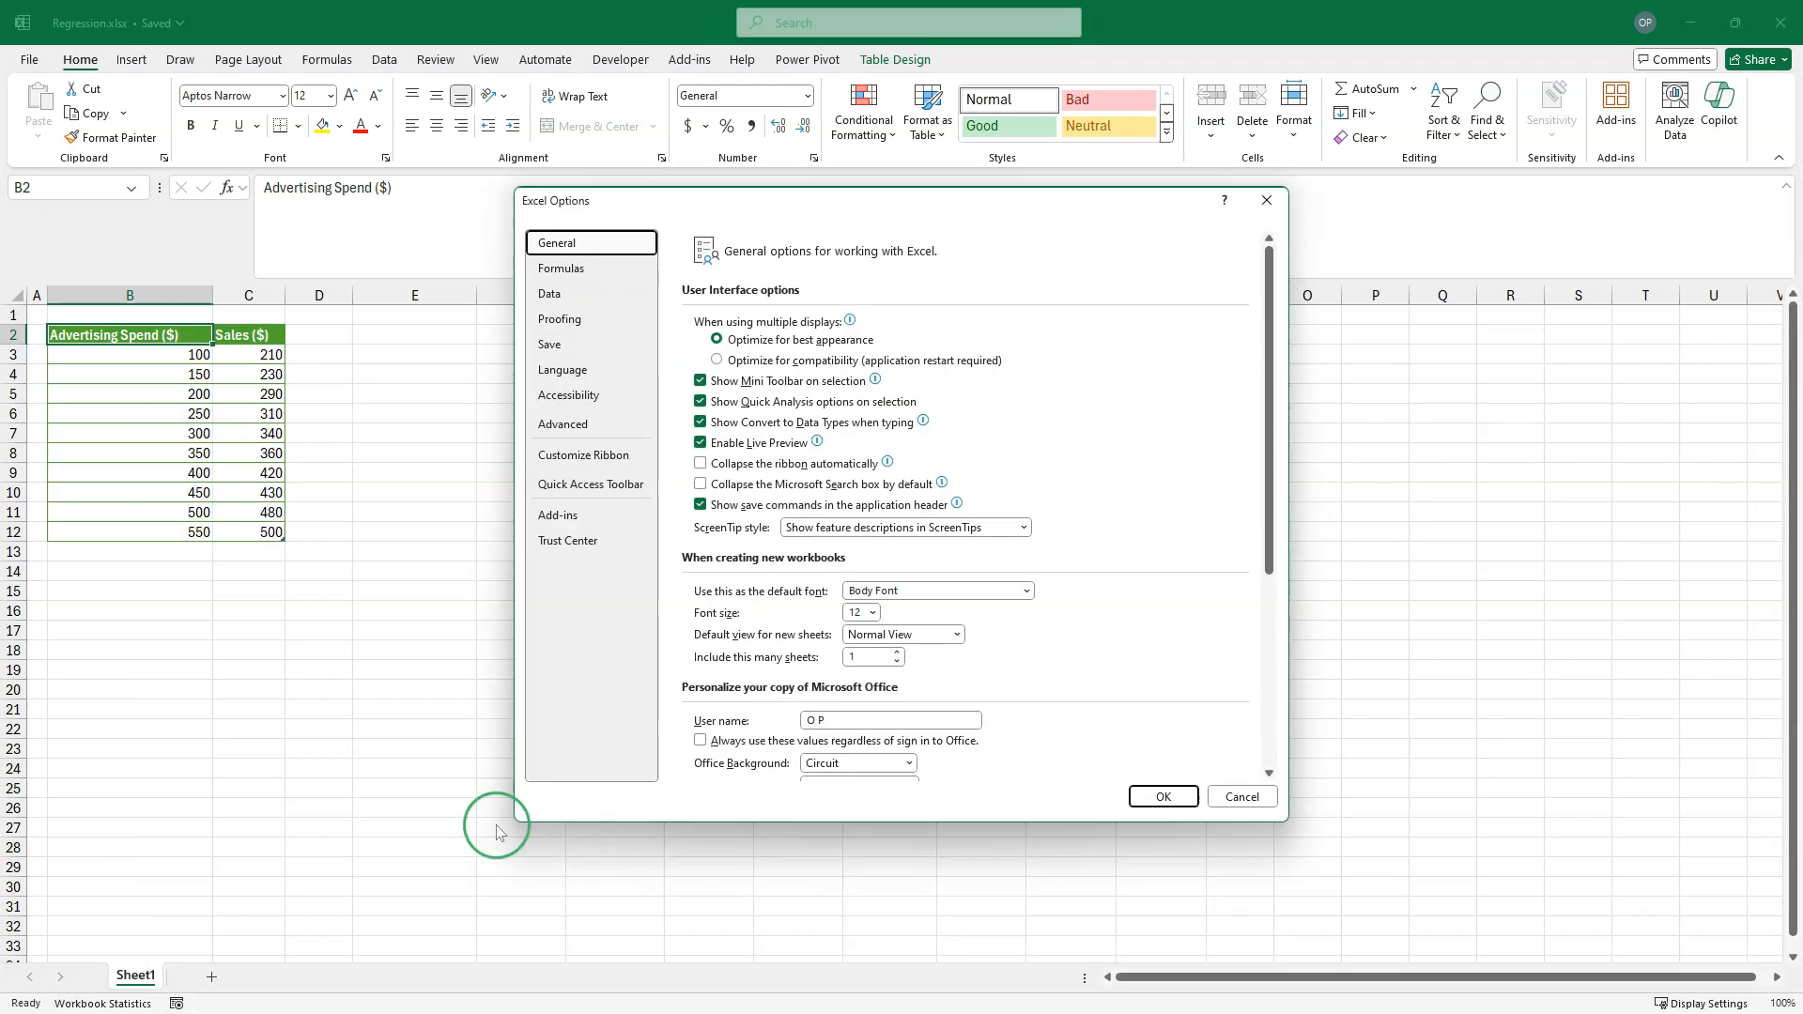
left_click(558, 514)
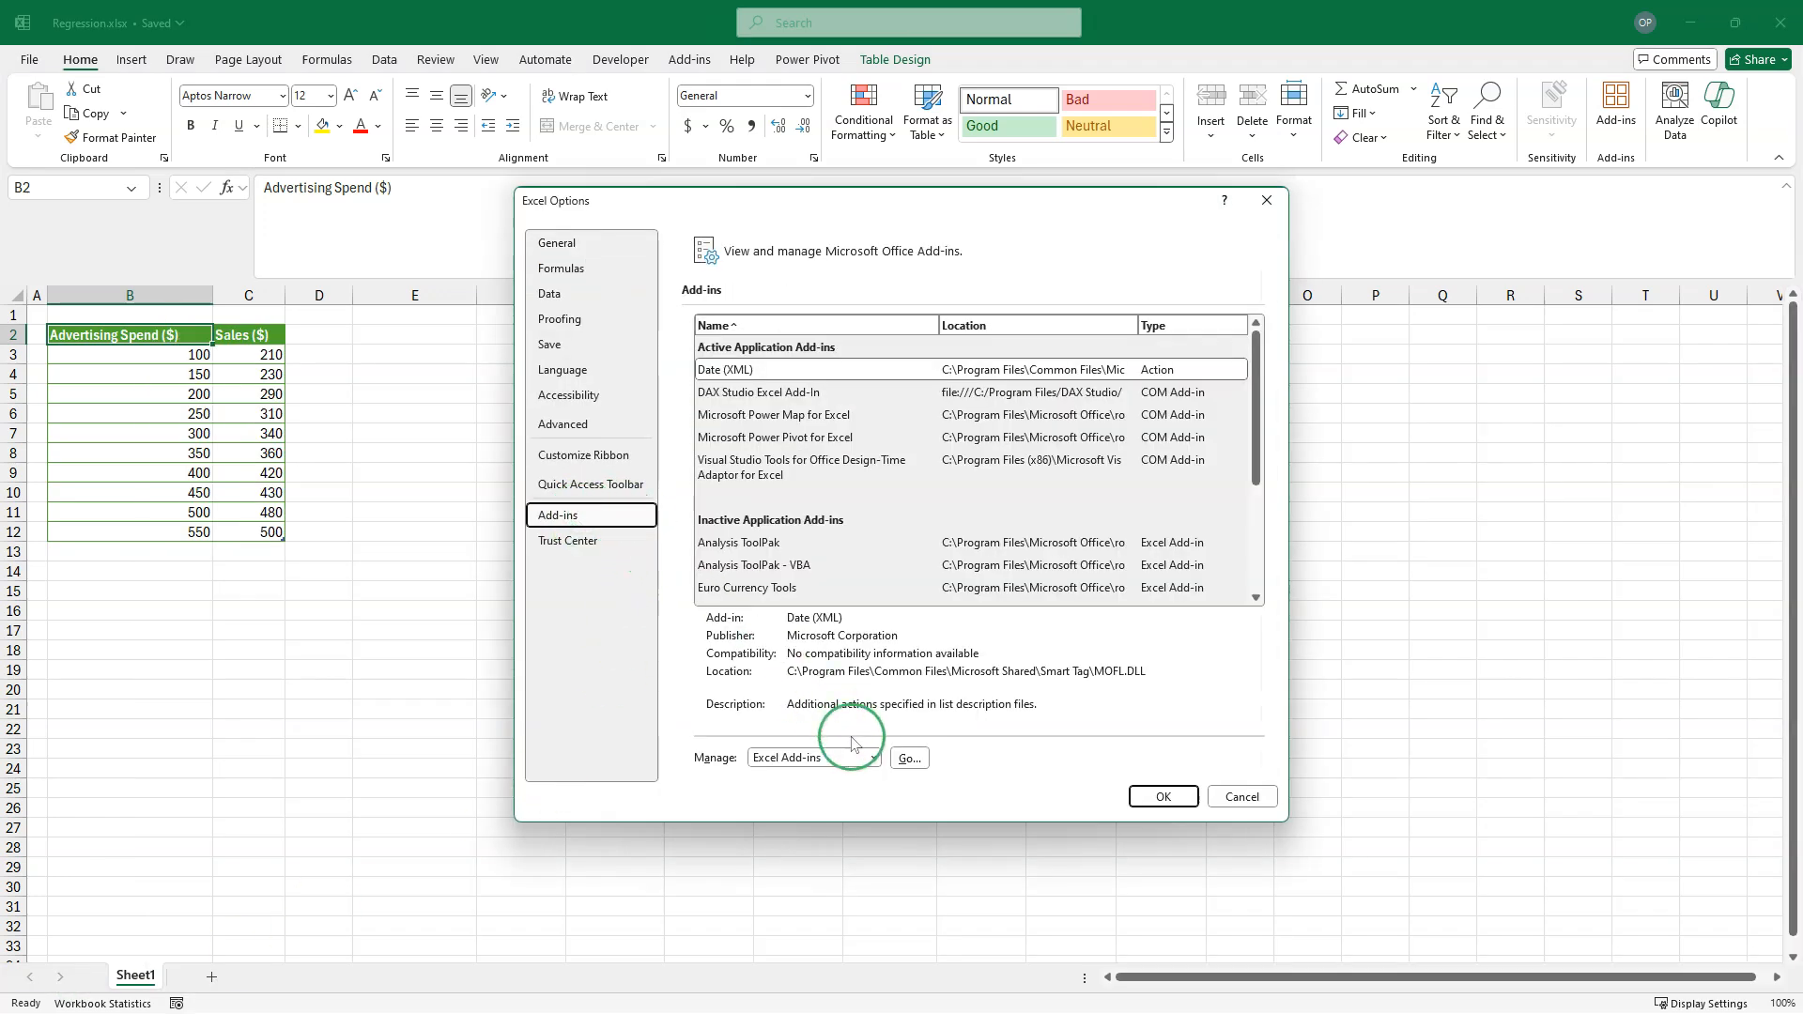
left_click(908, 758)
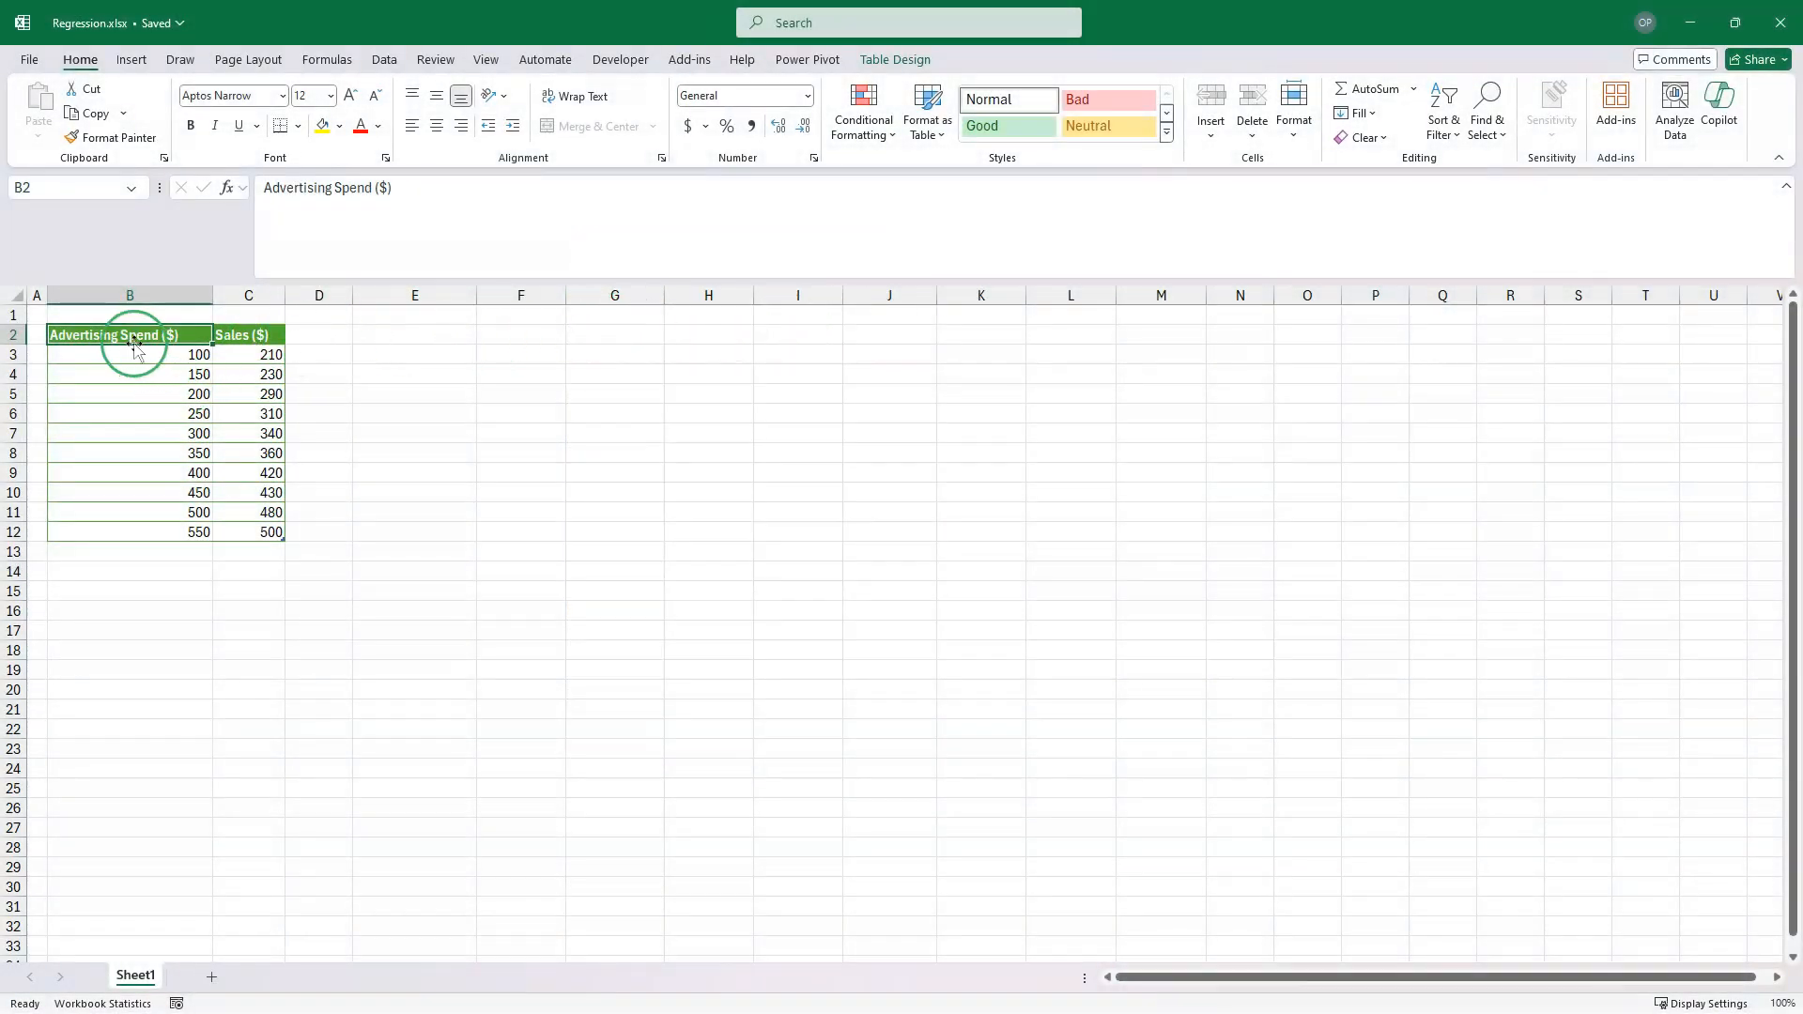
mouse_move(248, 335)
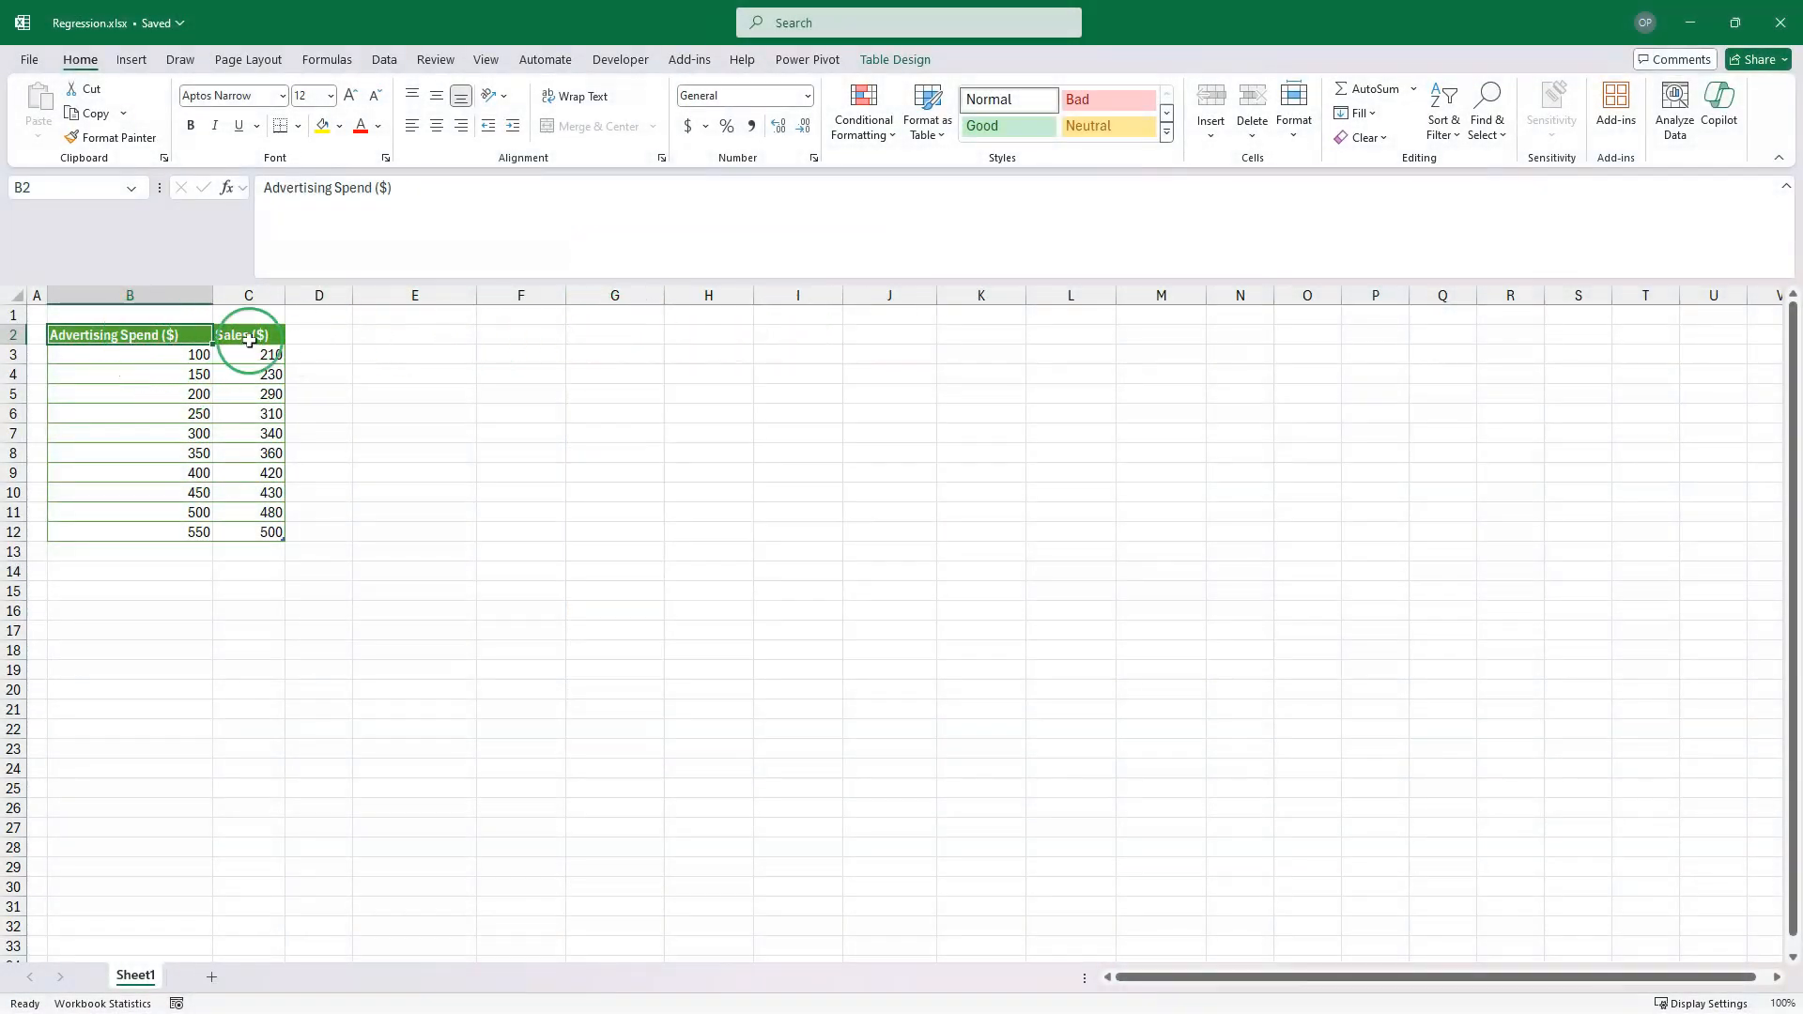
- Open Data Analysis on the Data tab and scroll the tool list to Regression
left_click(384, 59)
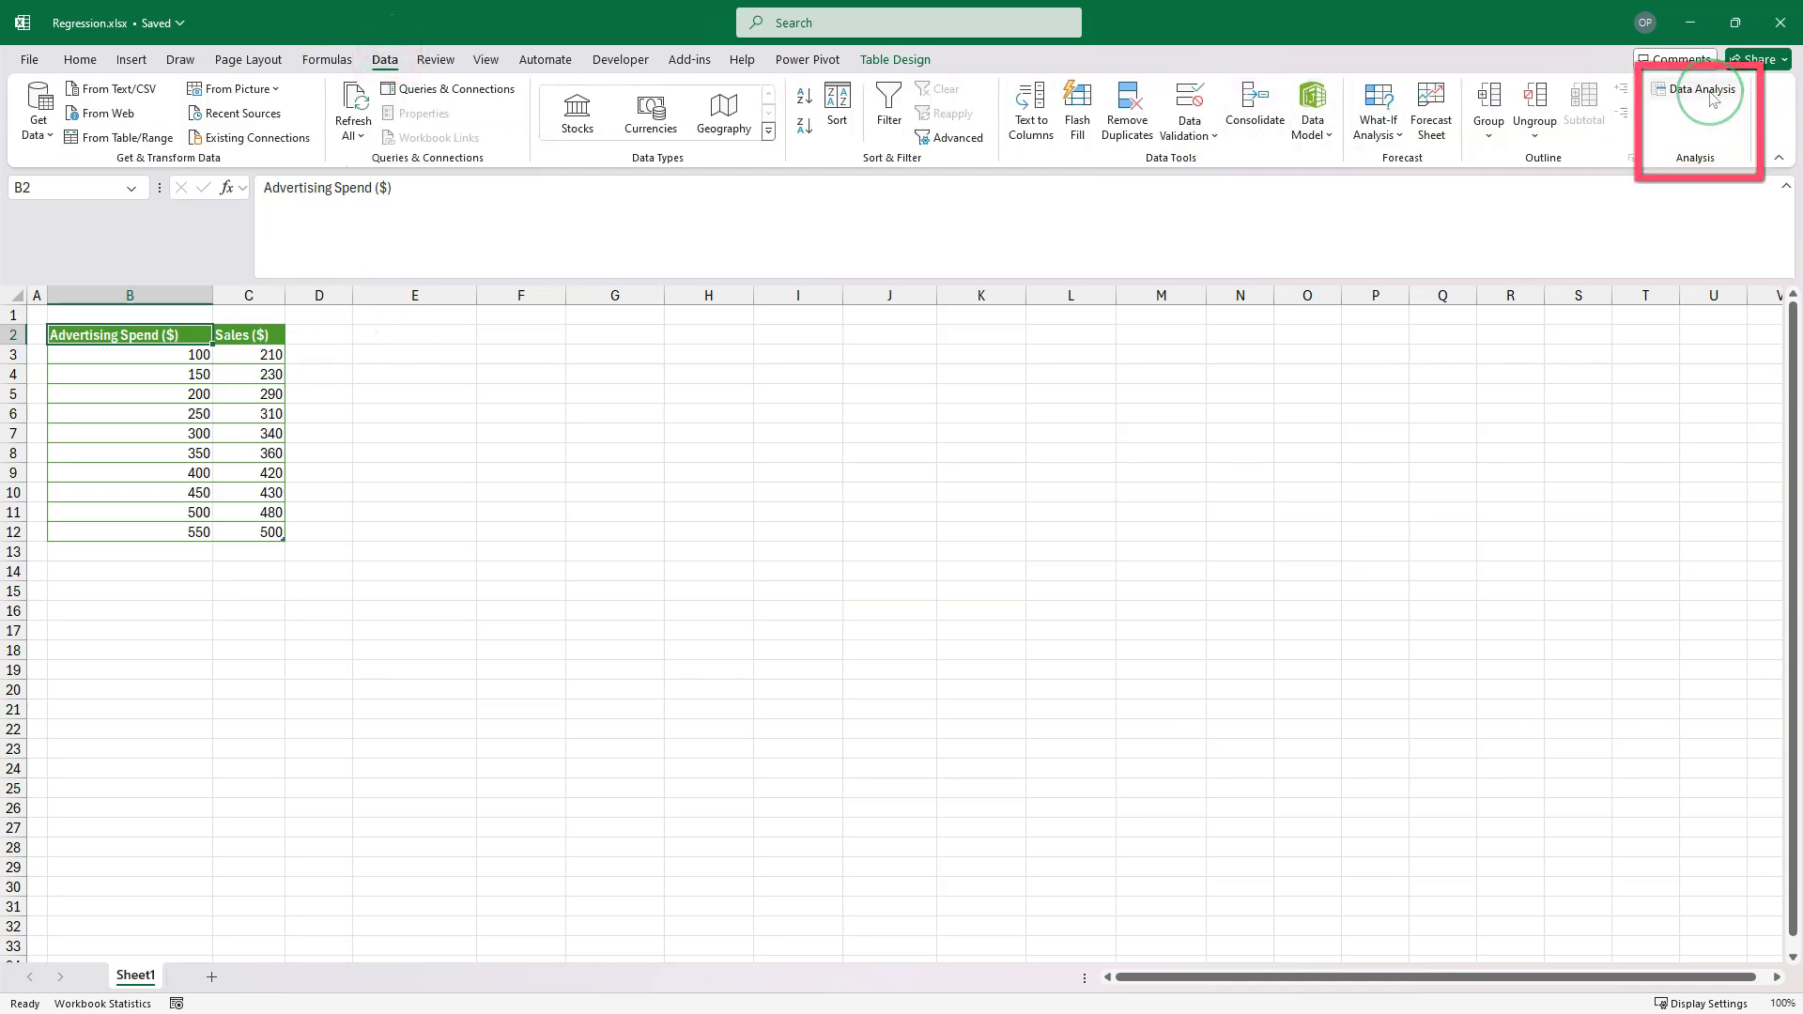
left_click(1701, 89)
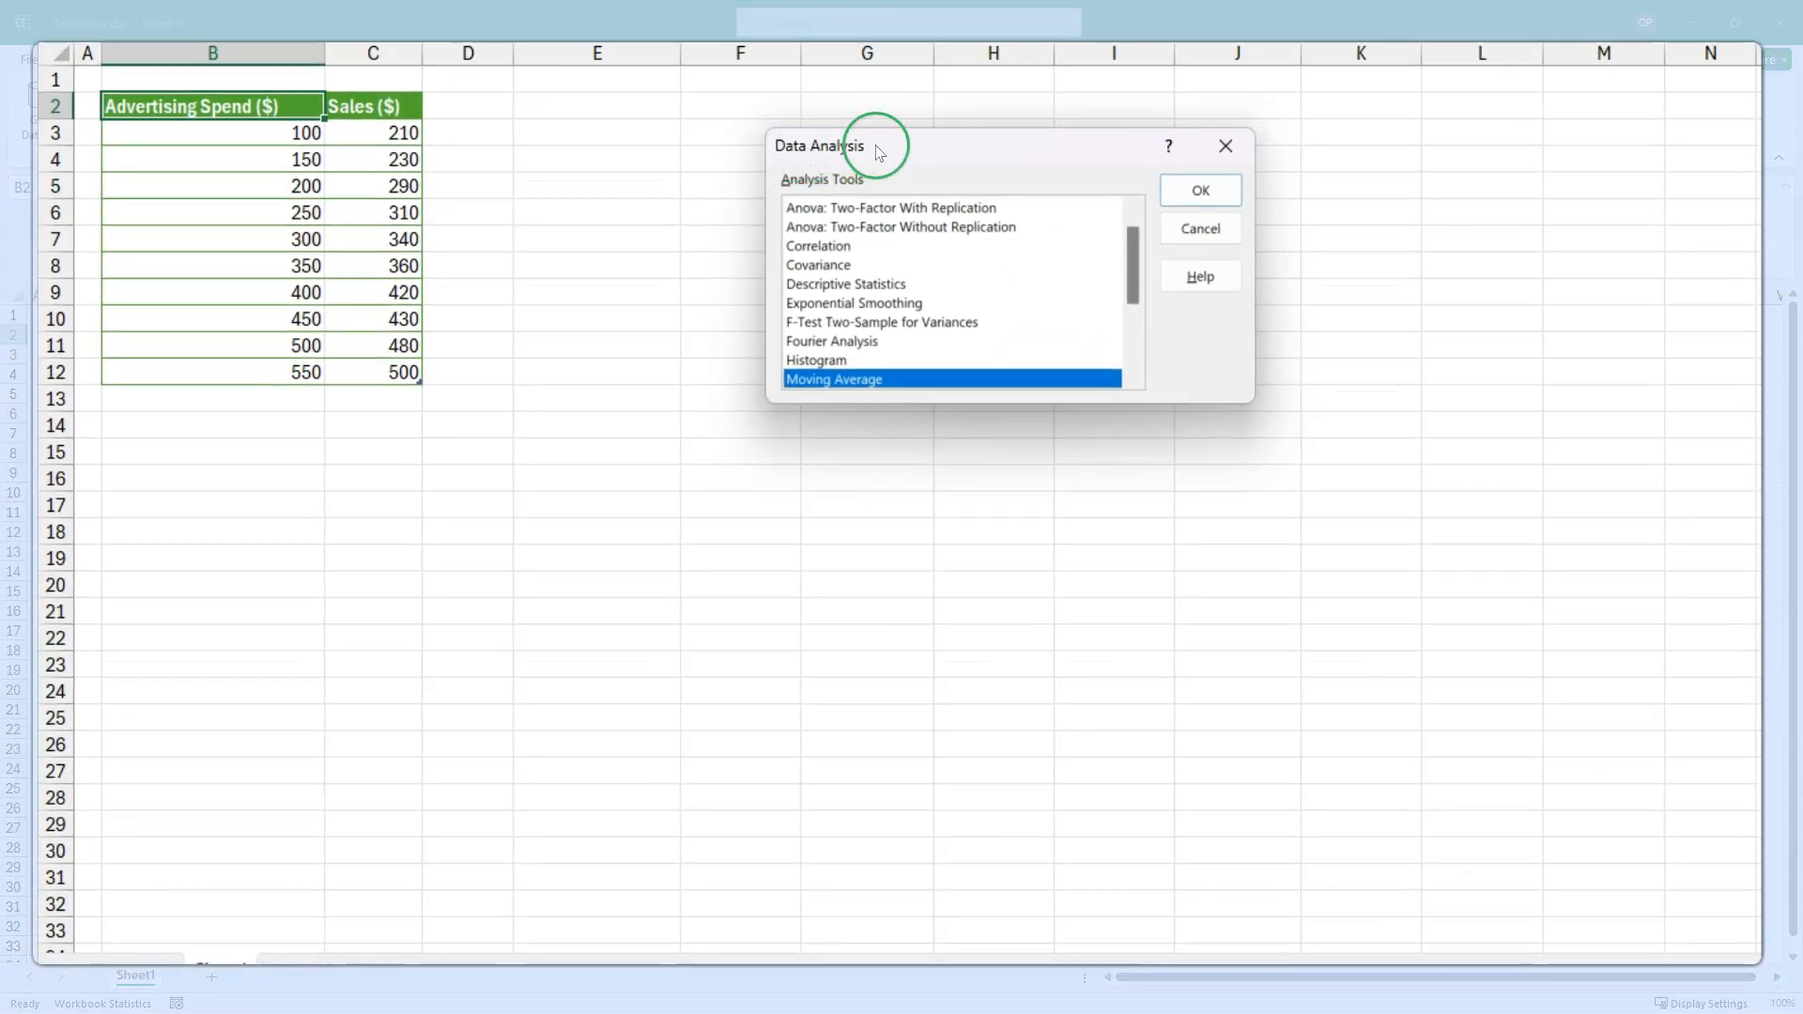
scroll("down", 3)
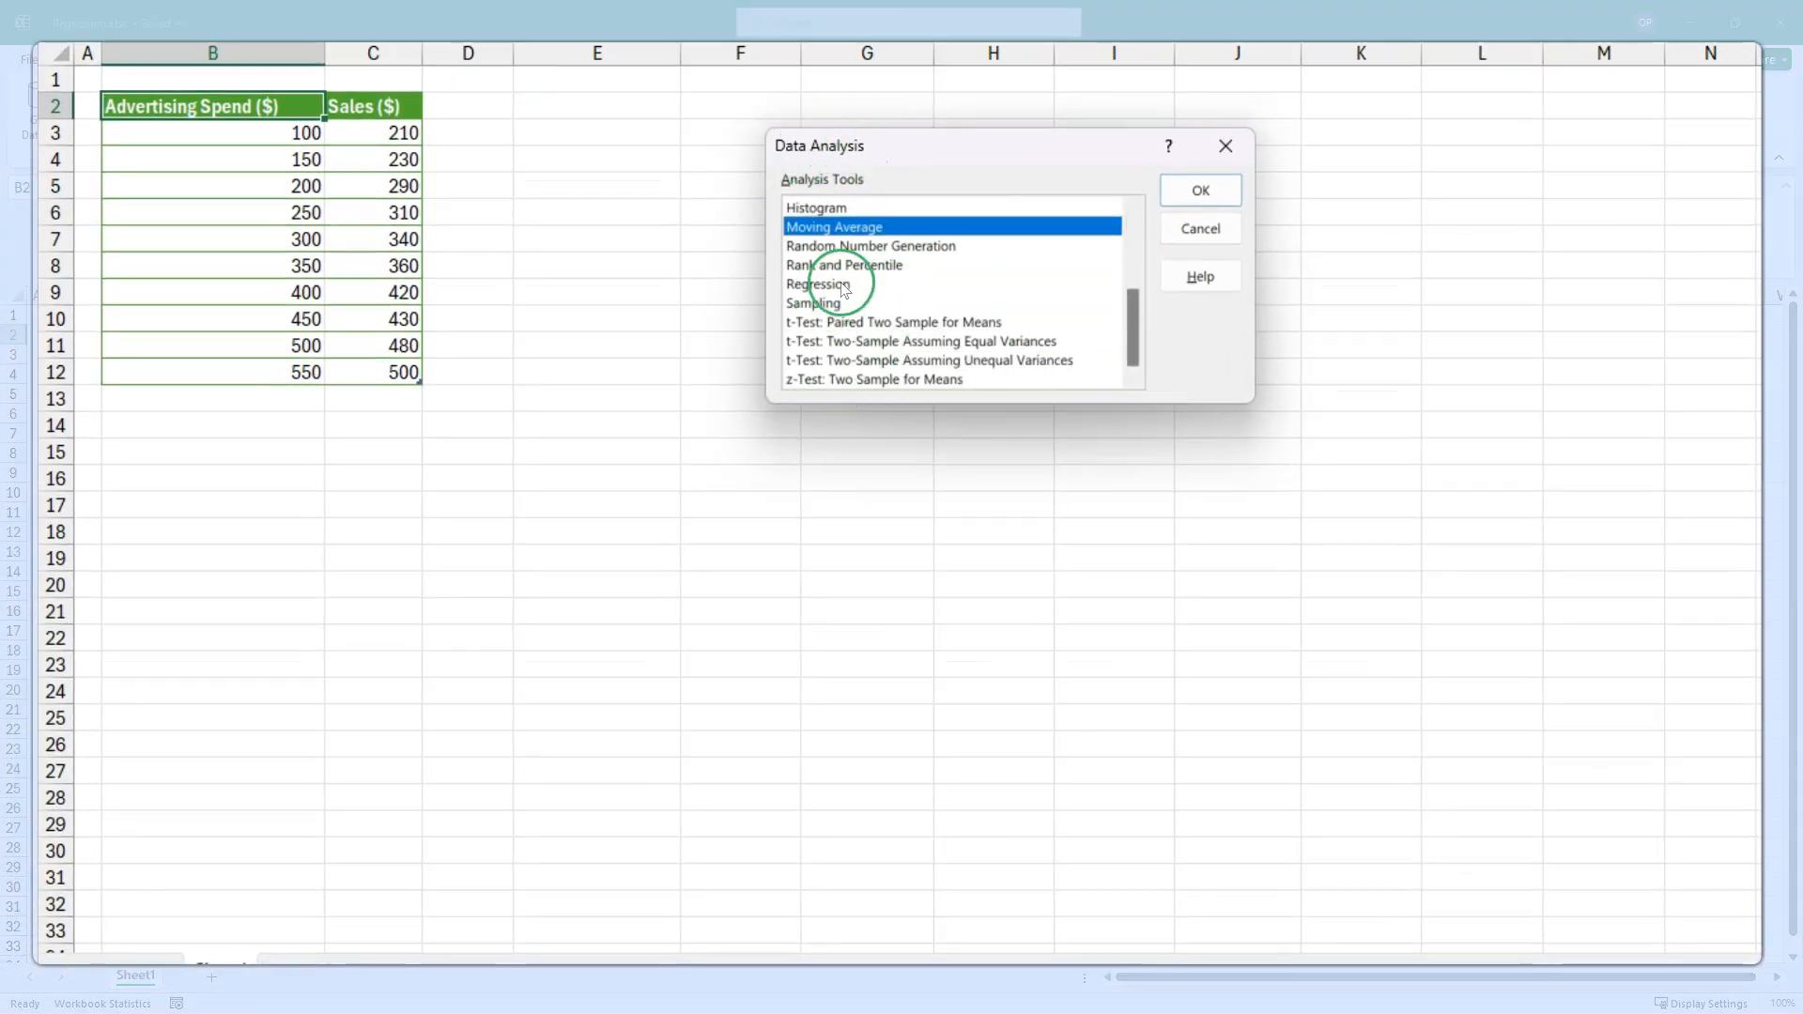
- Run Regression with Y C3:C12, X B3:B12, a confidence level, output at E2
left_click(1200, 190)
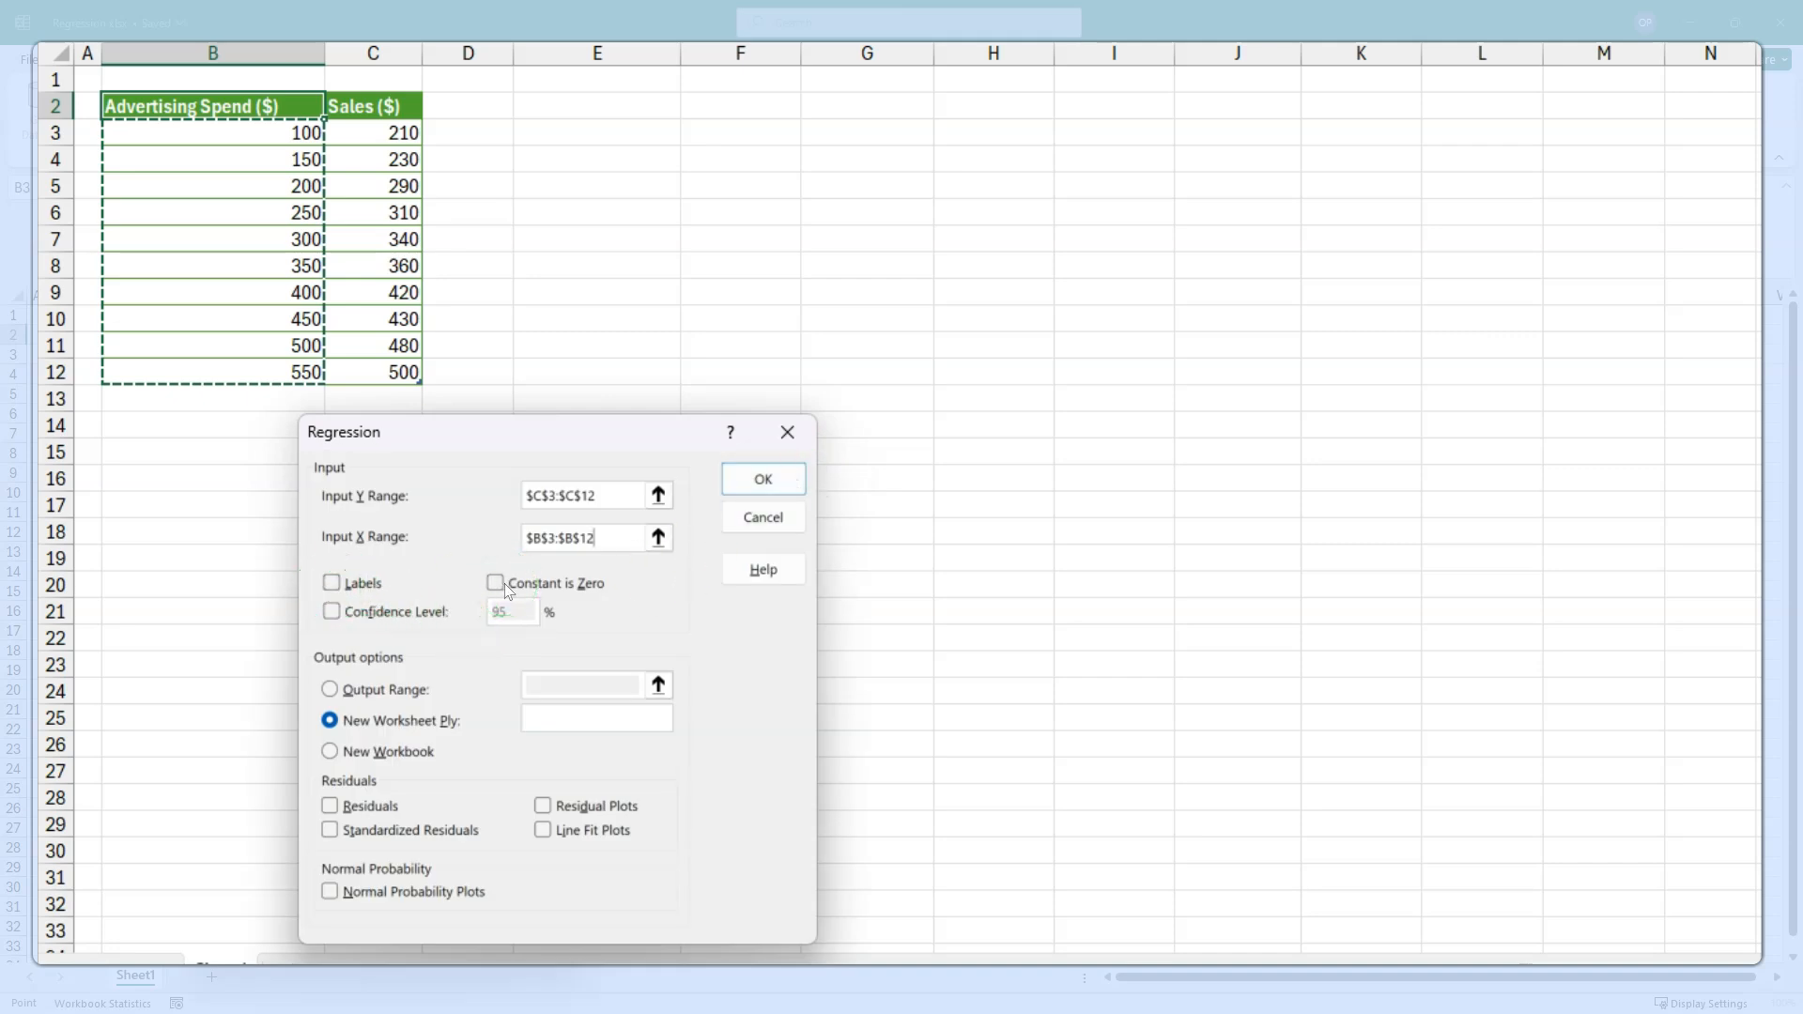
left_click(332, 611)
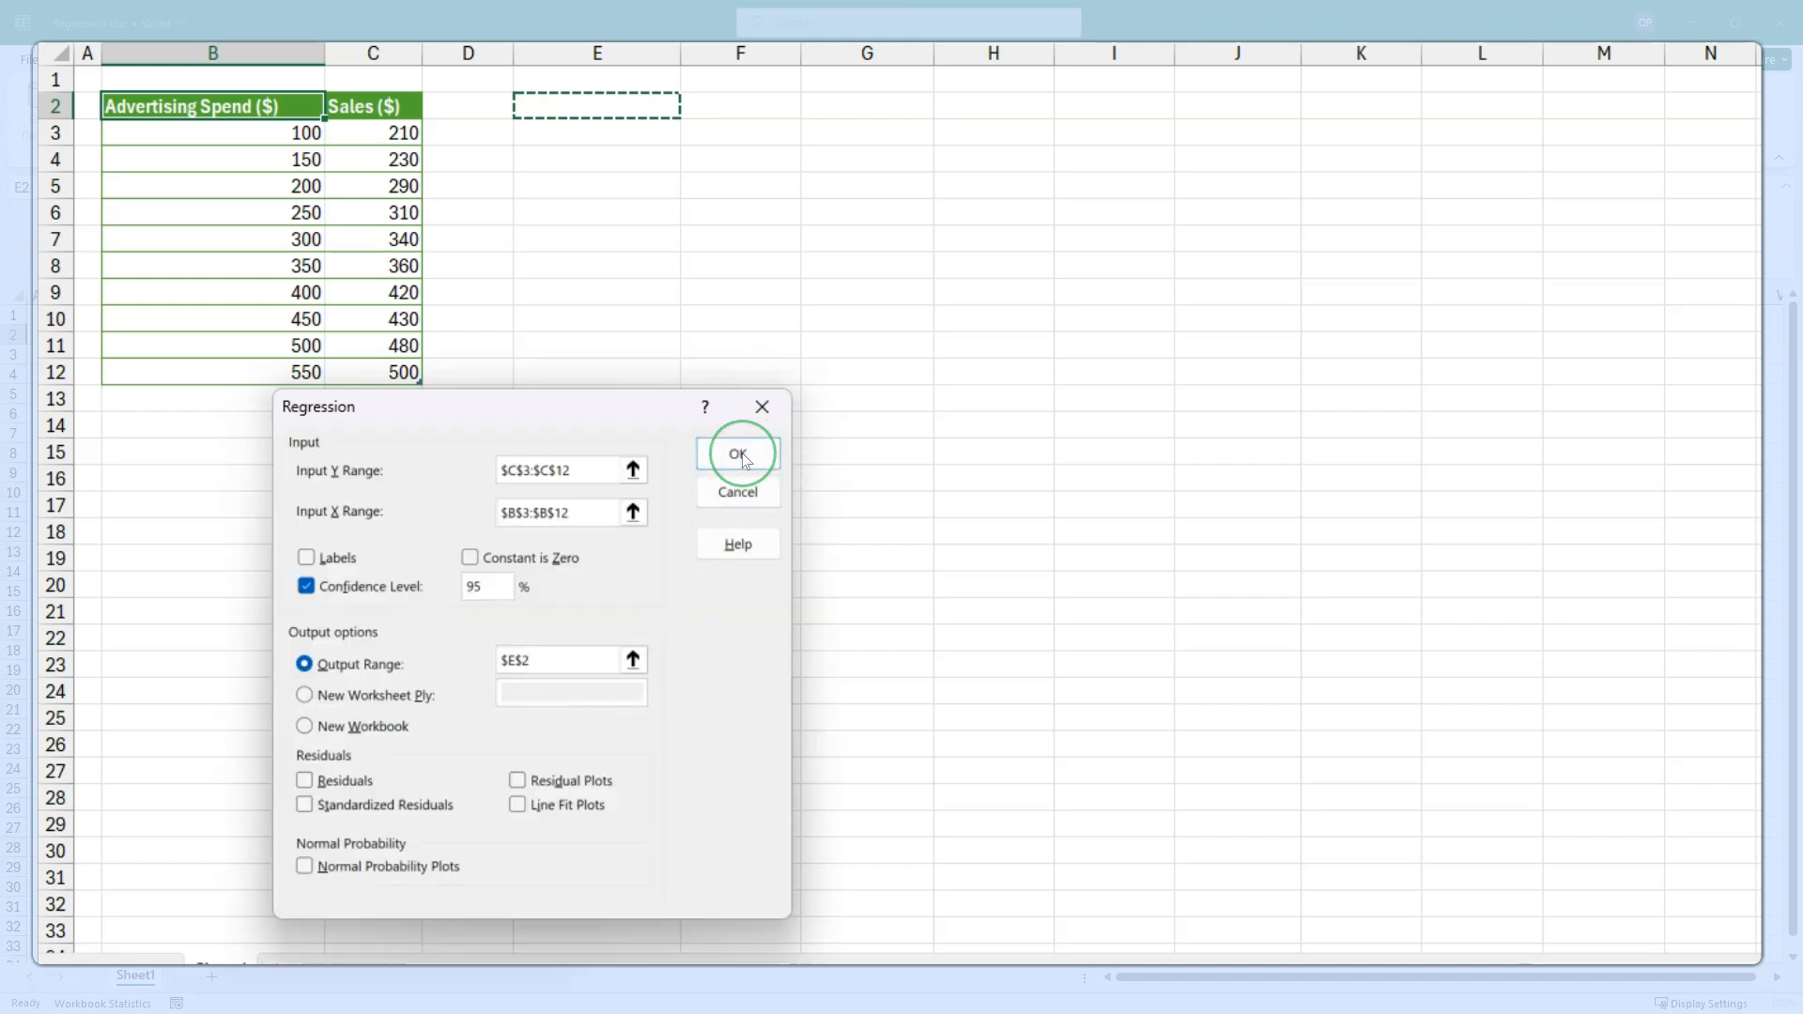
left_click(737, 453)
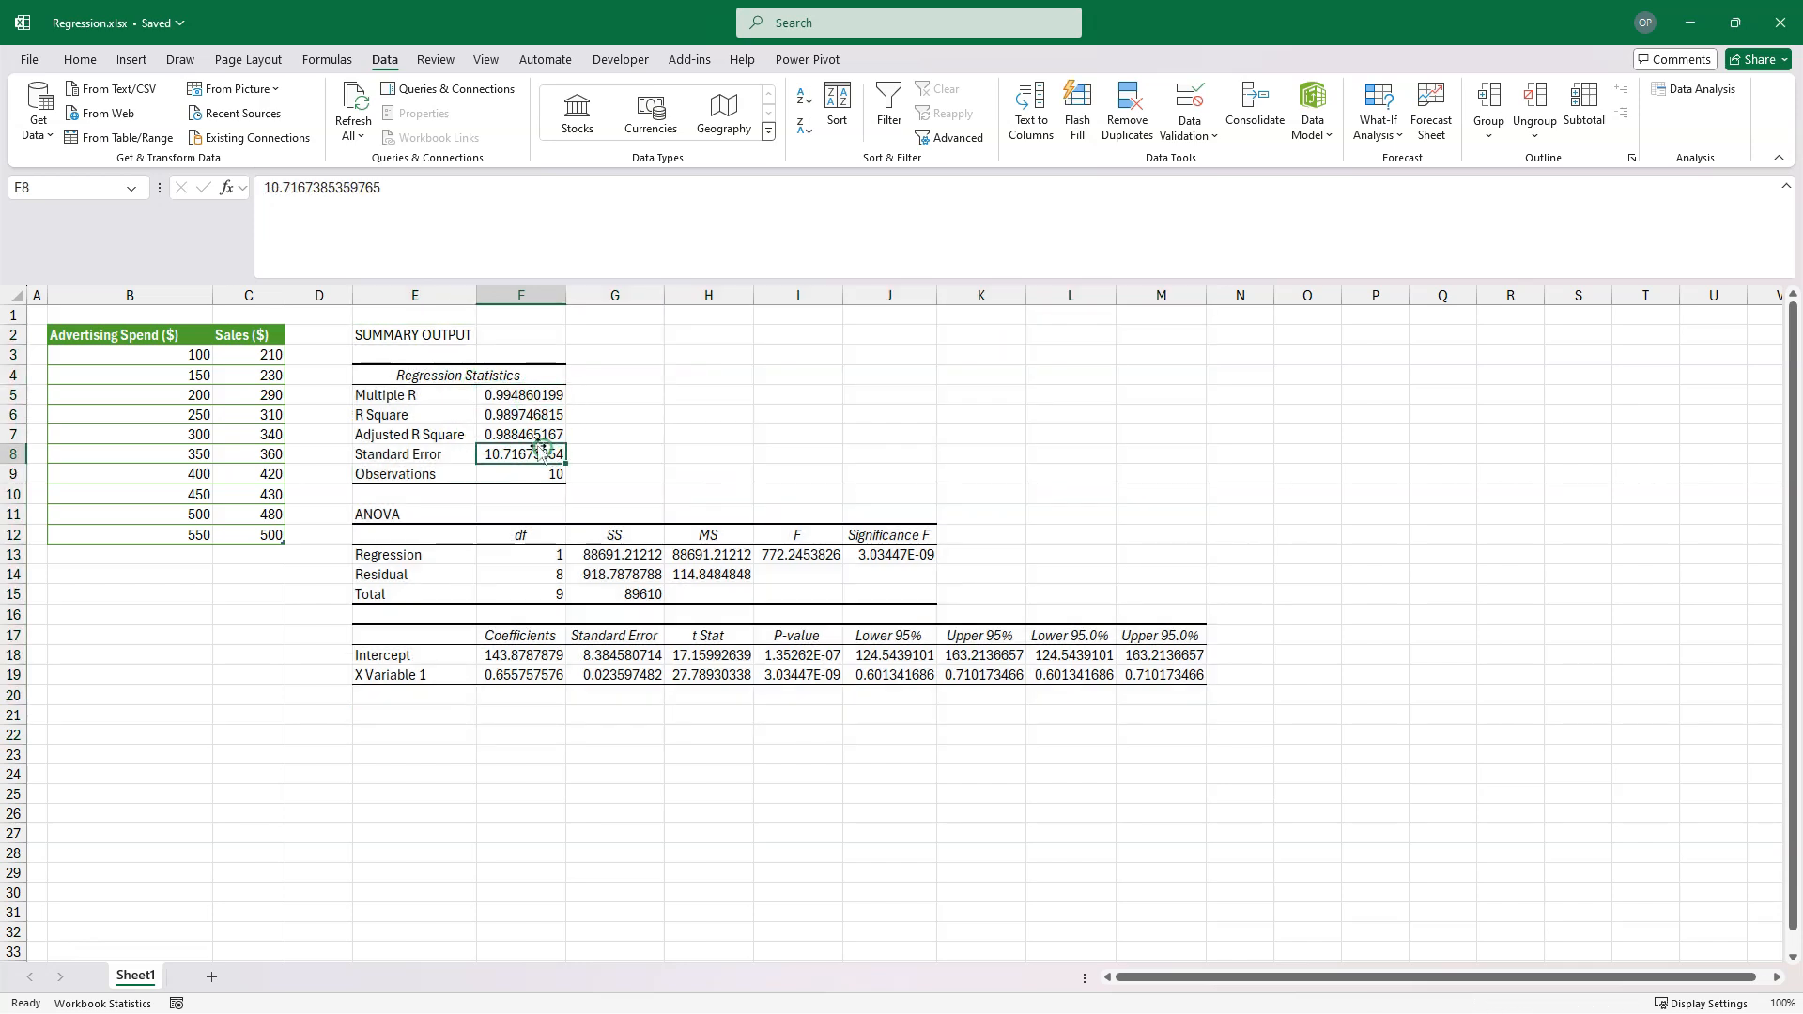
right_click(519, 453)
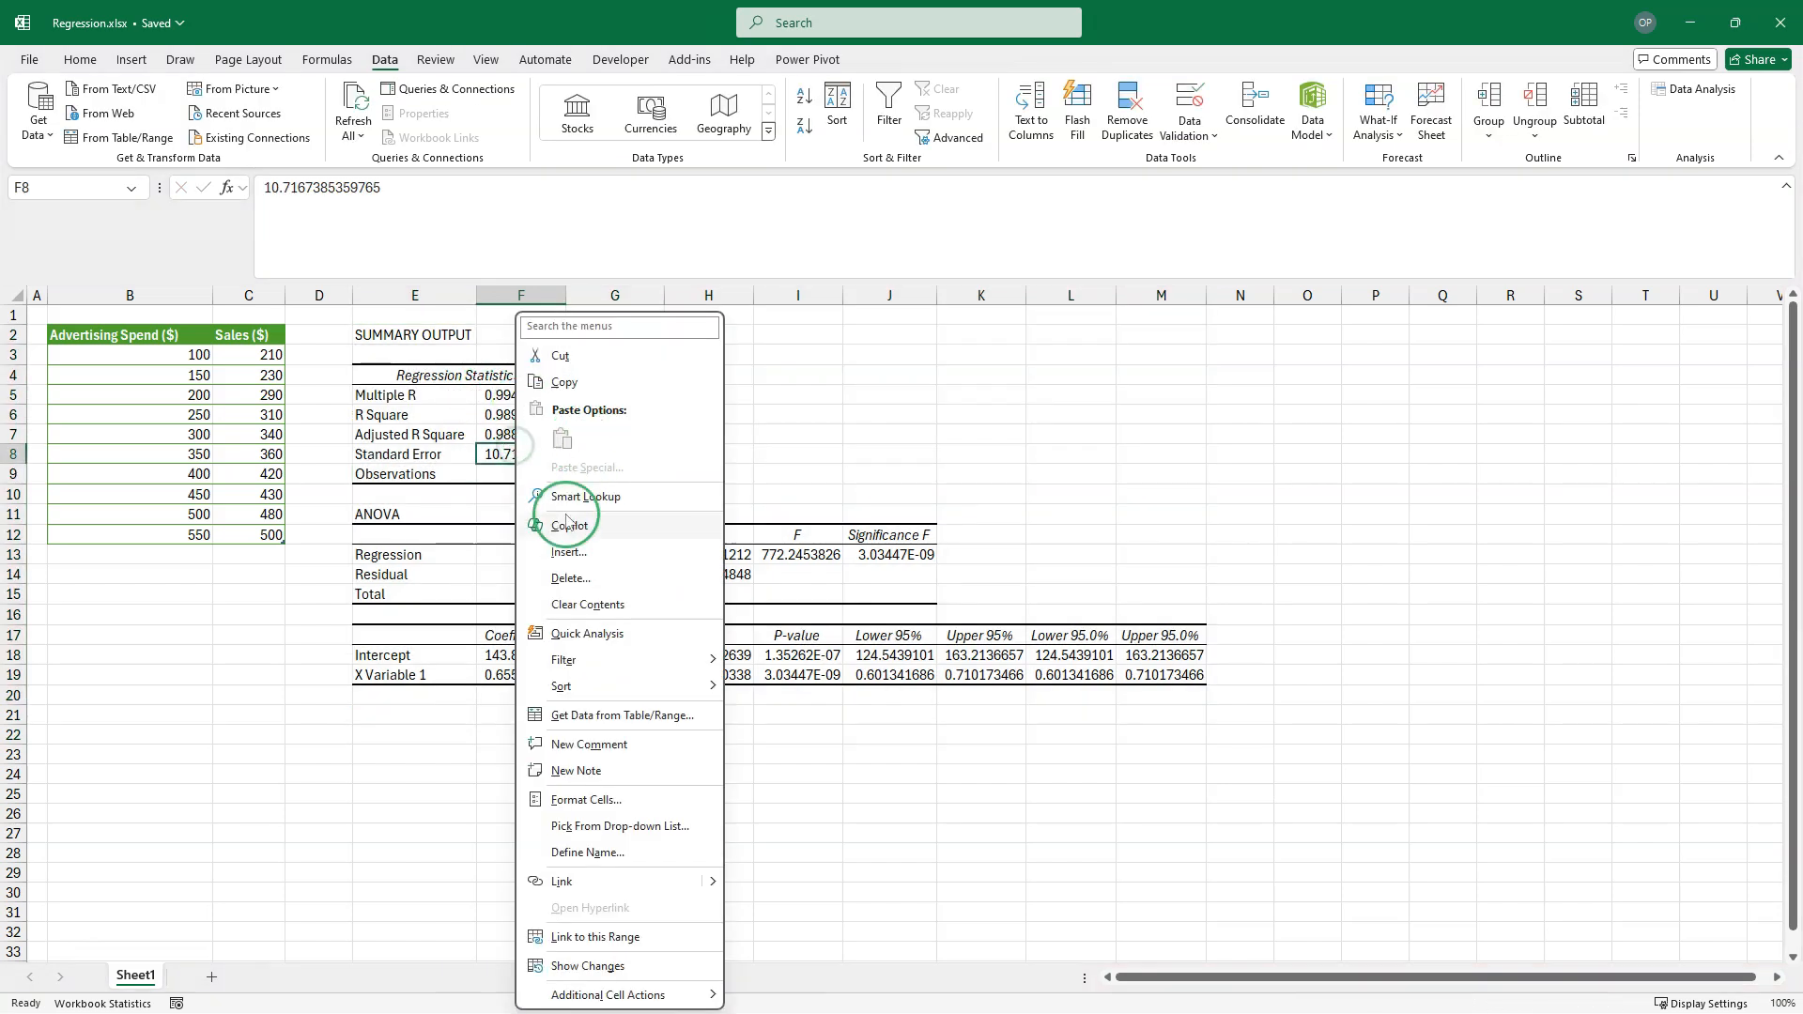
left_click(442, 574)
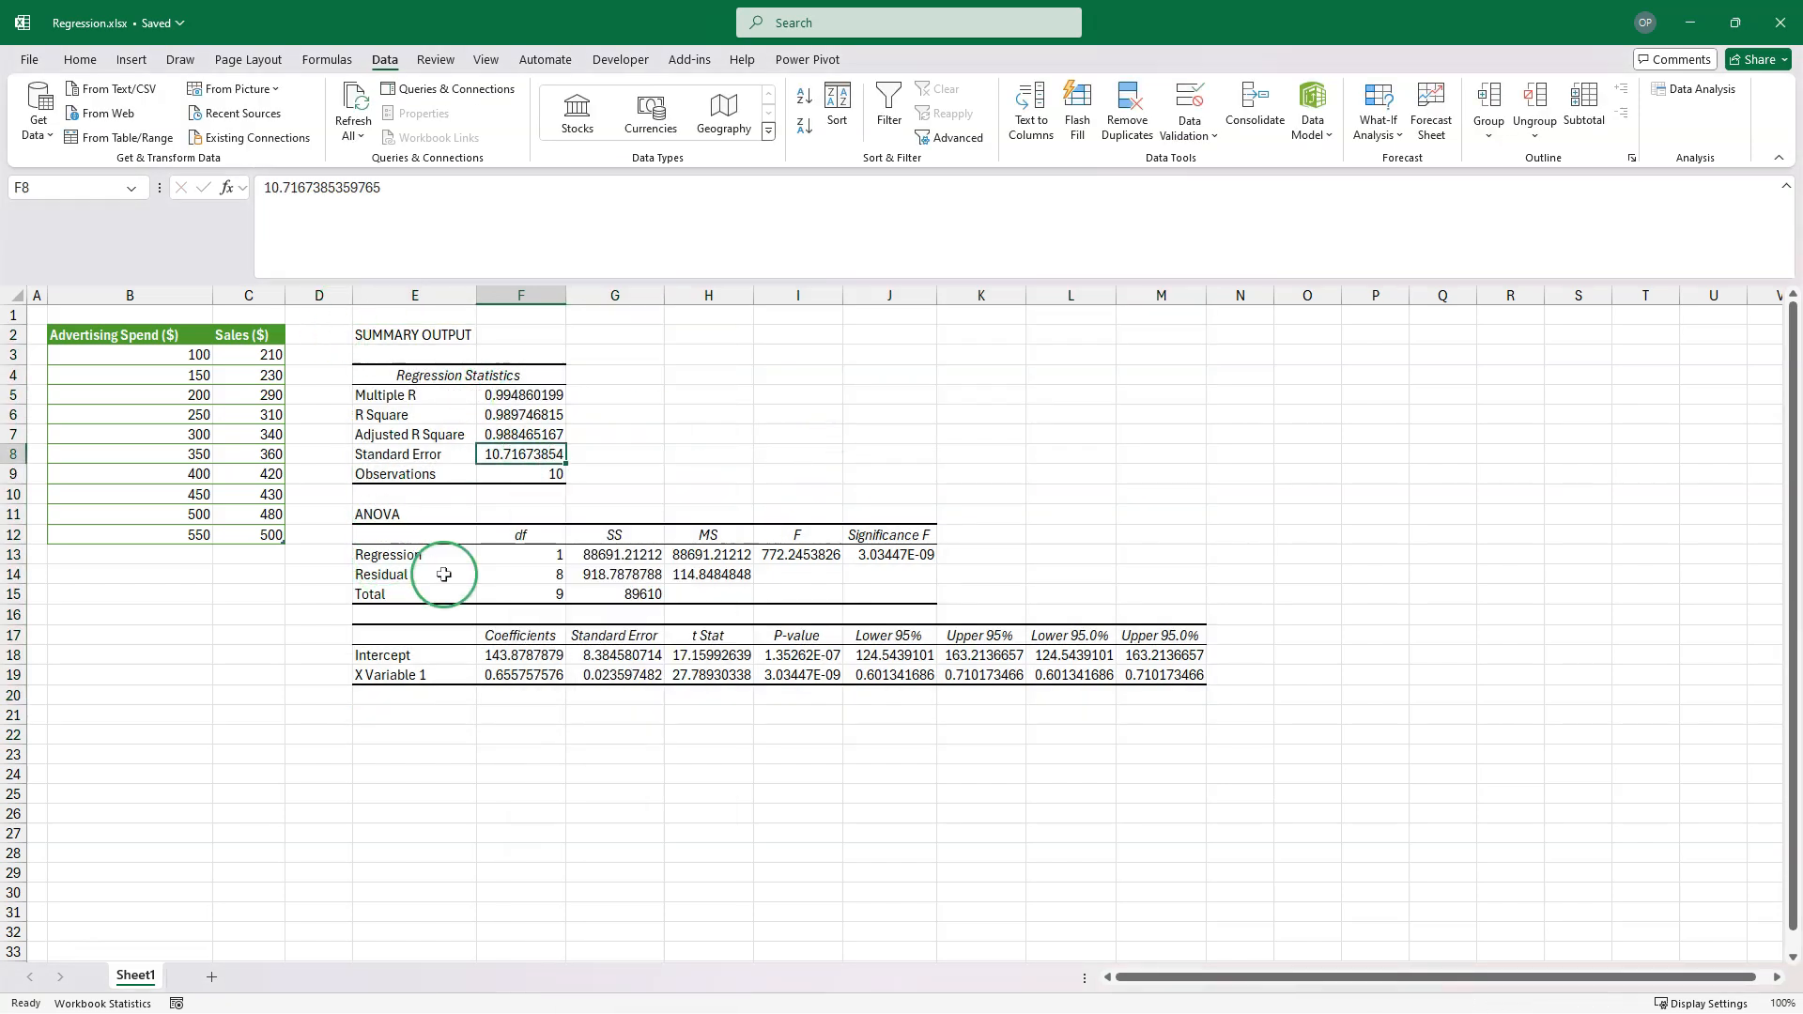
mouse_move(437, 578)
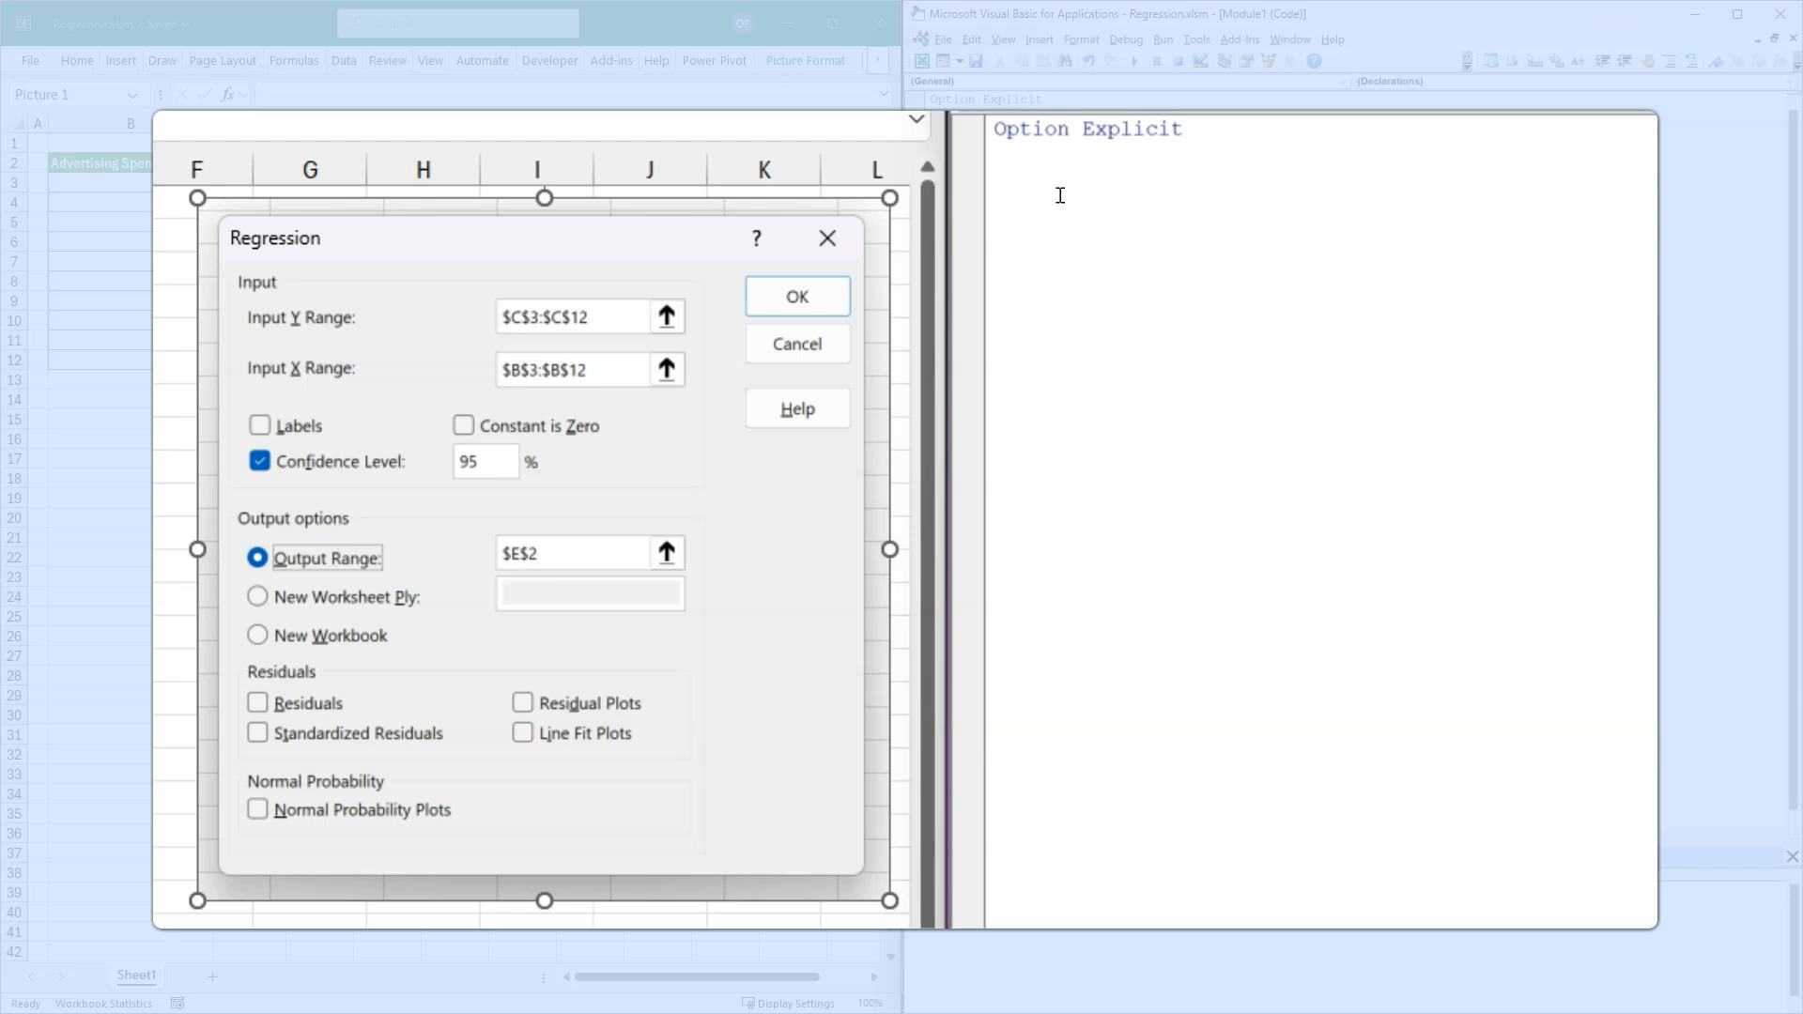
- Declare Public Sub RunOLSRegression() with an empty With ThisWorkbook.Worksheets("Sheet1") block
type("Public sub")
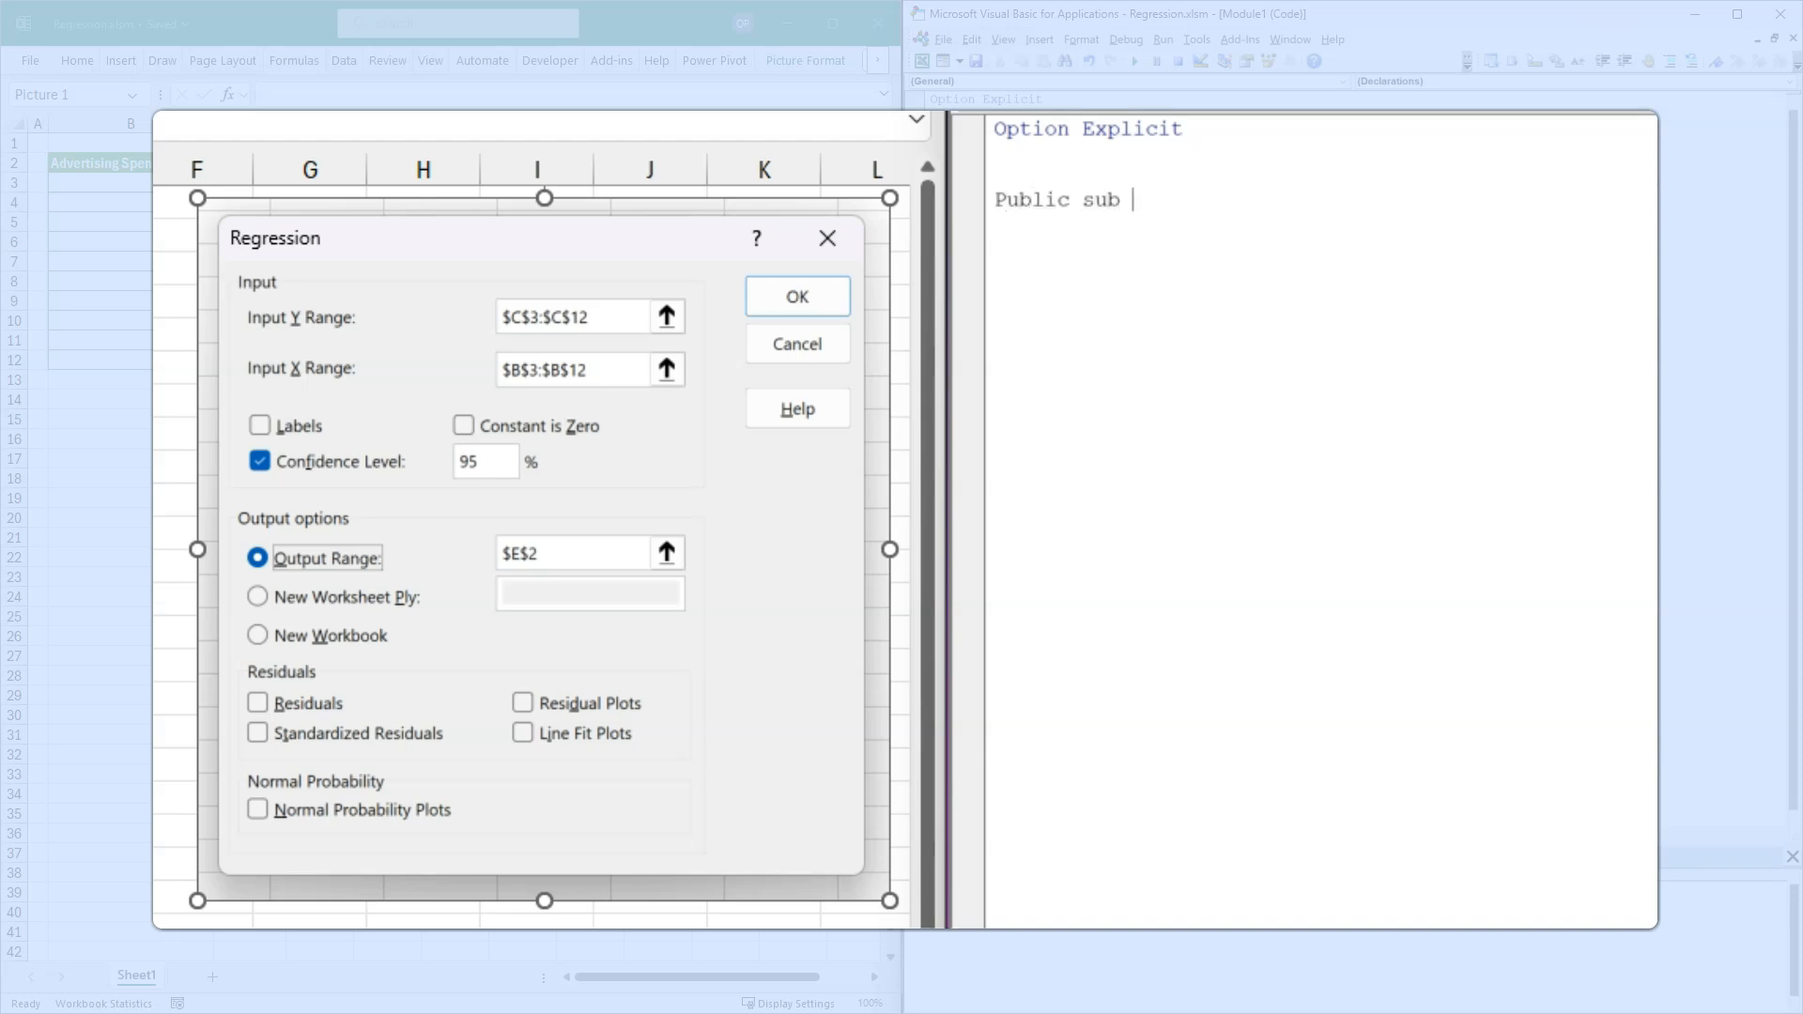
type("RunOLS")
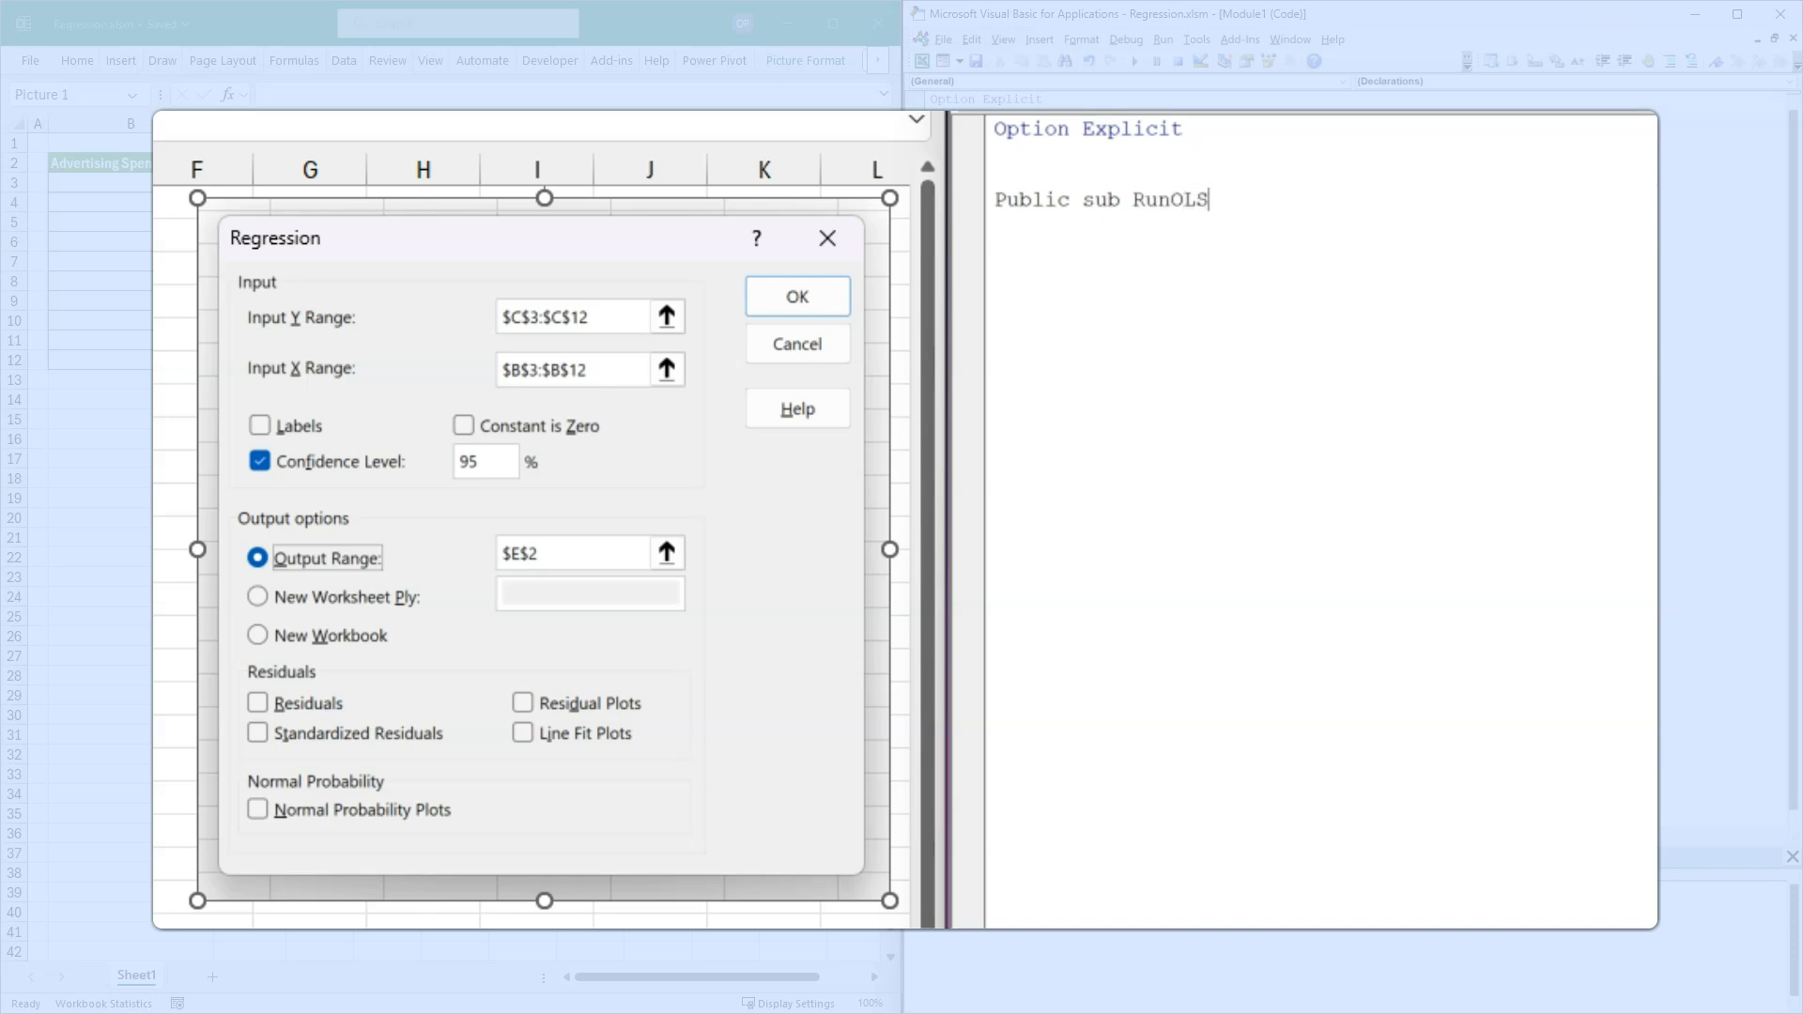
type("Regression(")
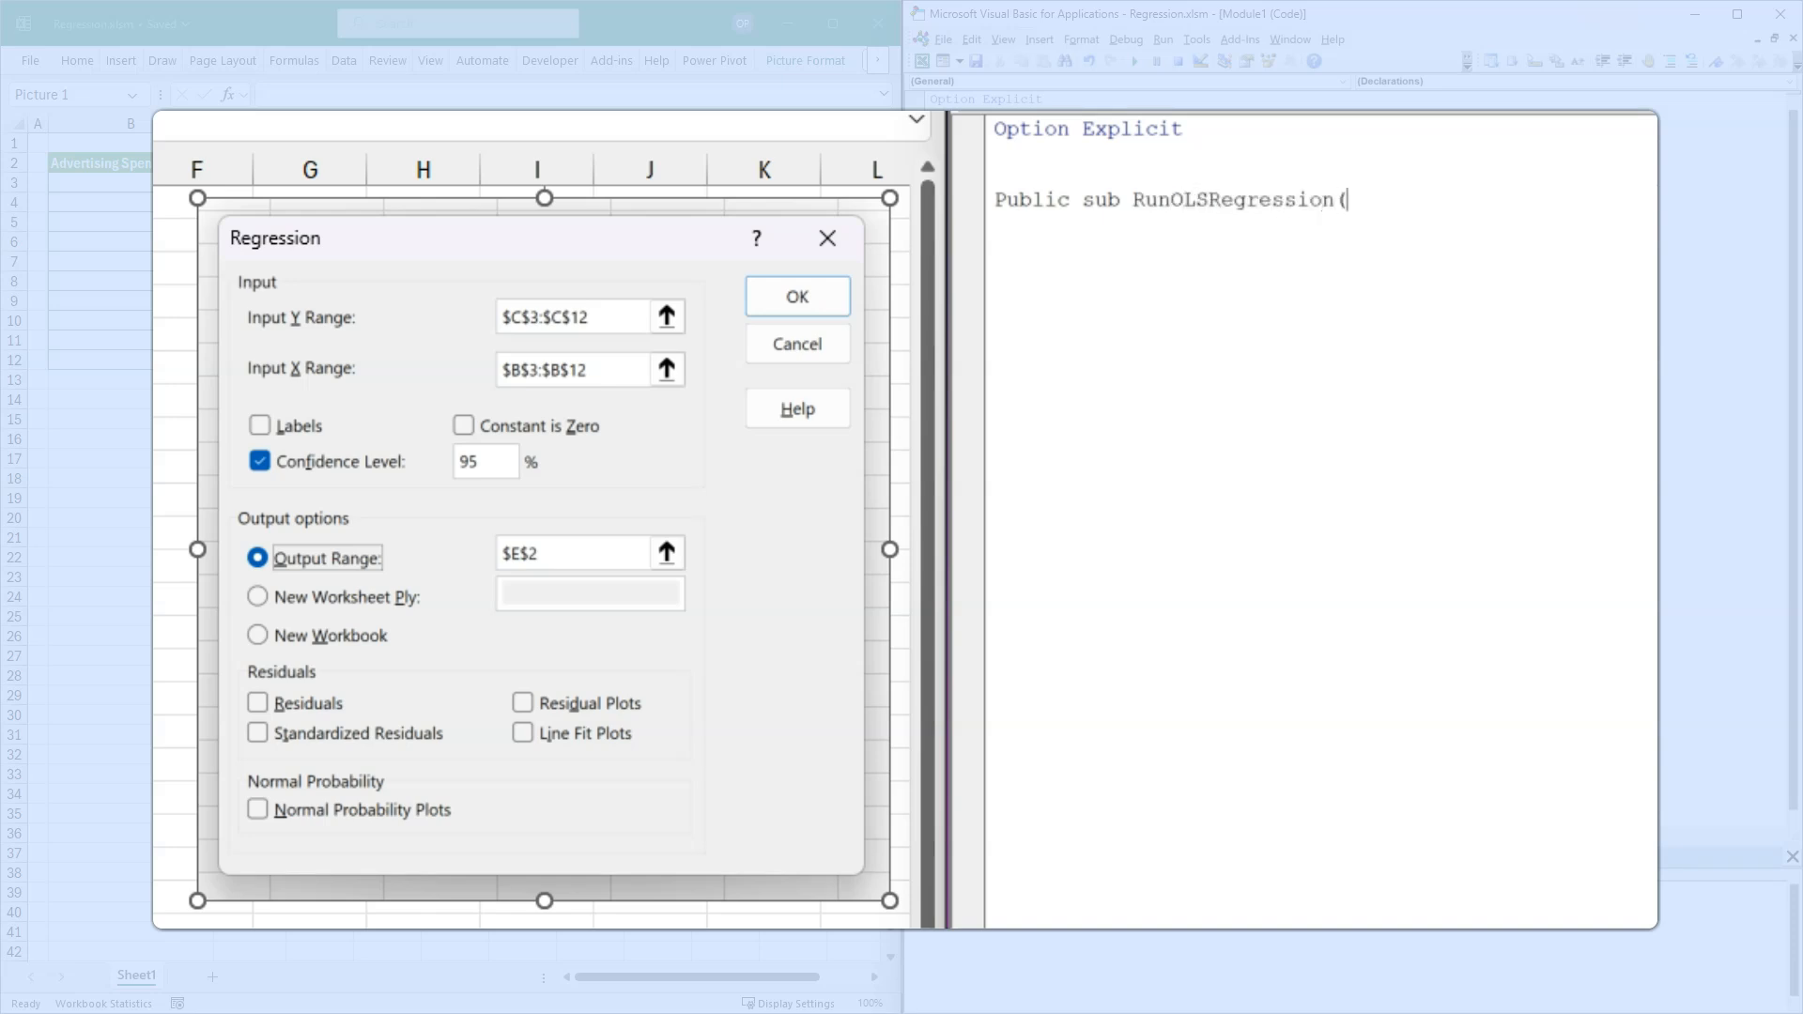
key("Enter")
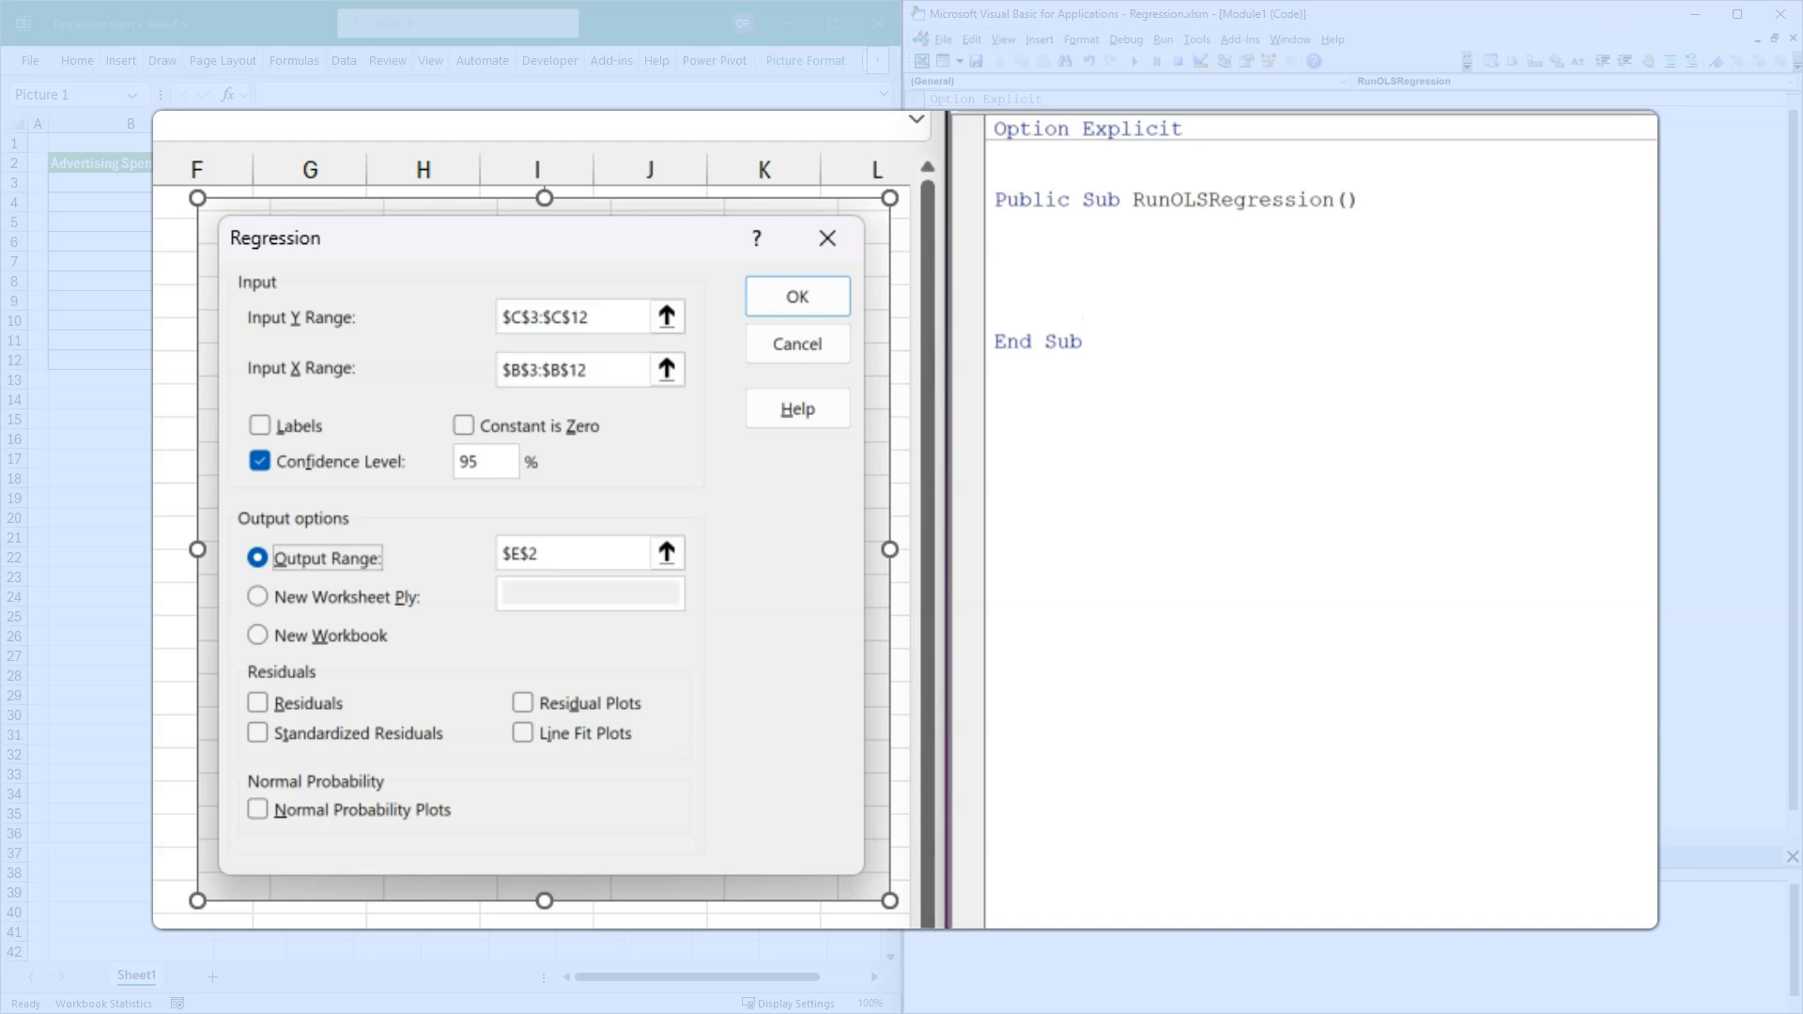
type("W")
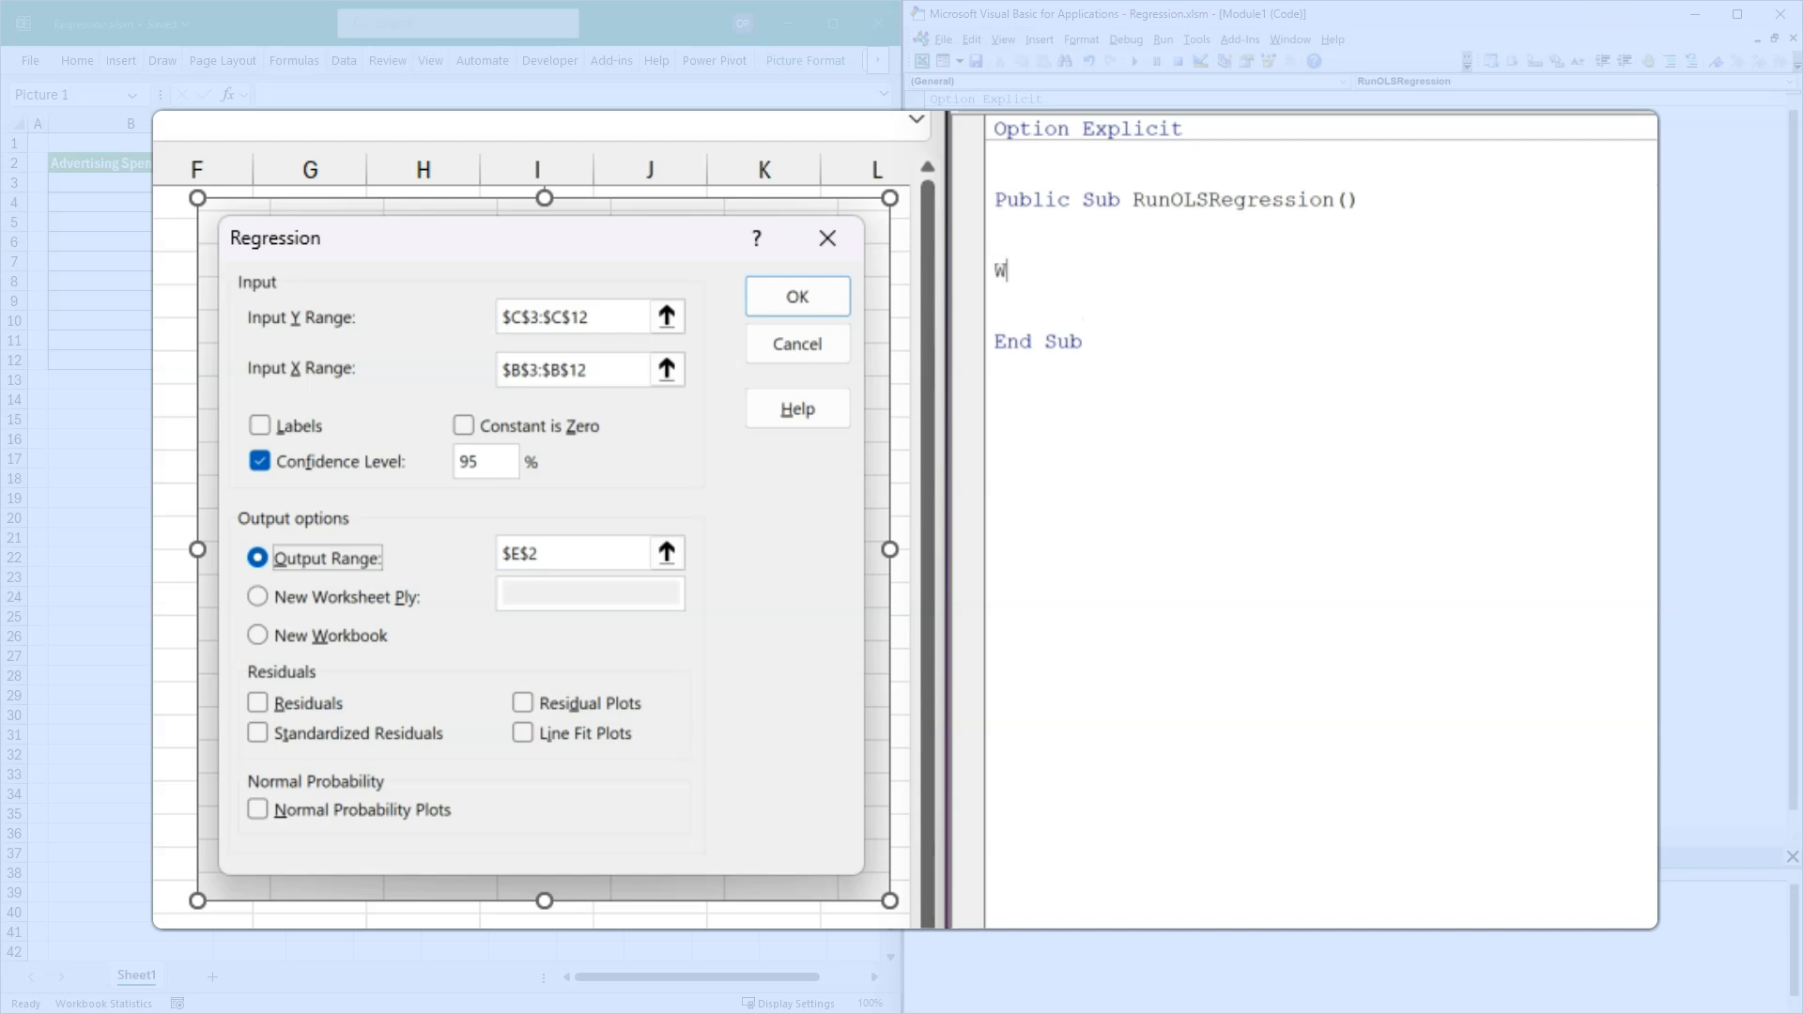
type("ith")
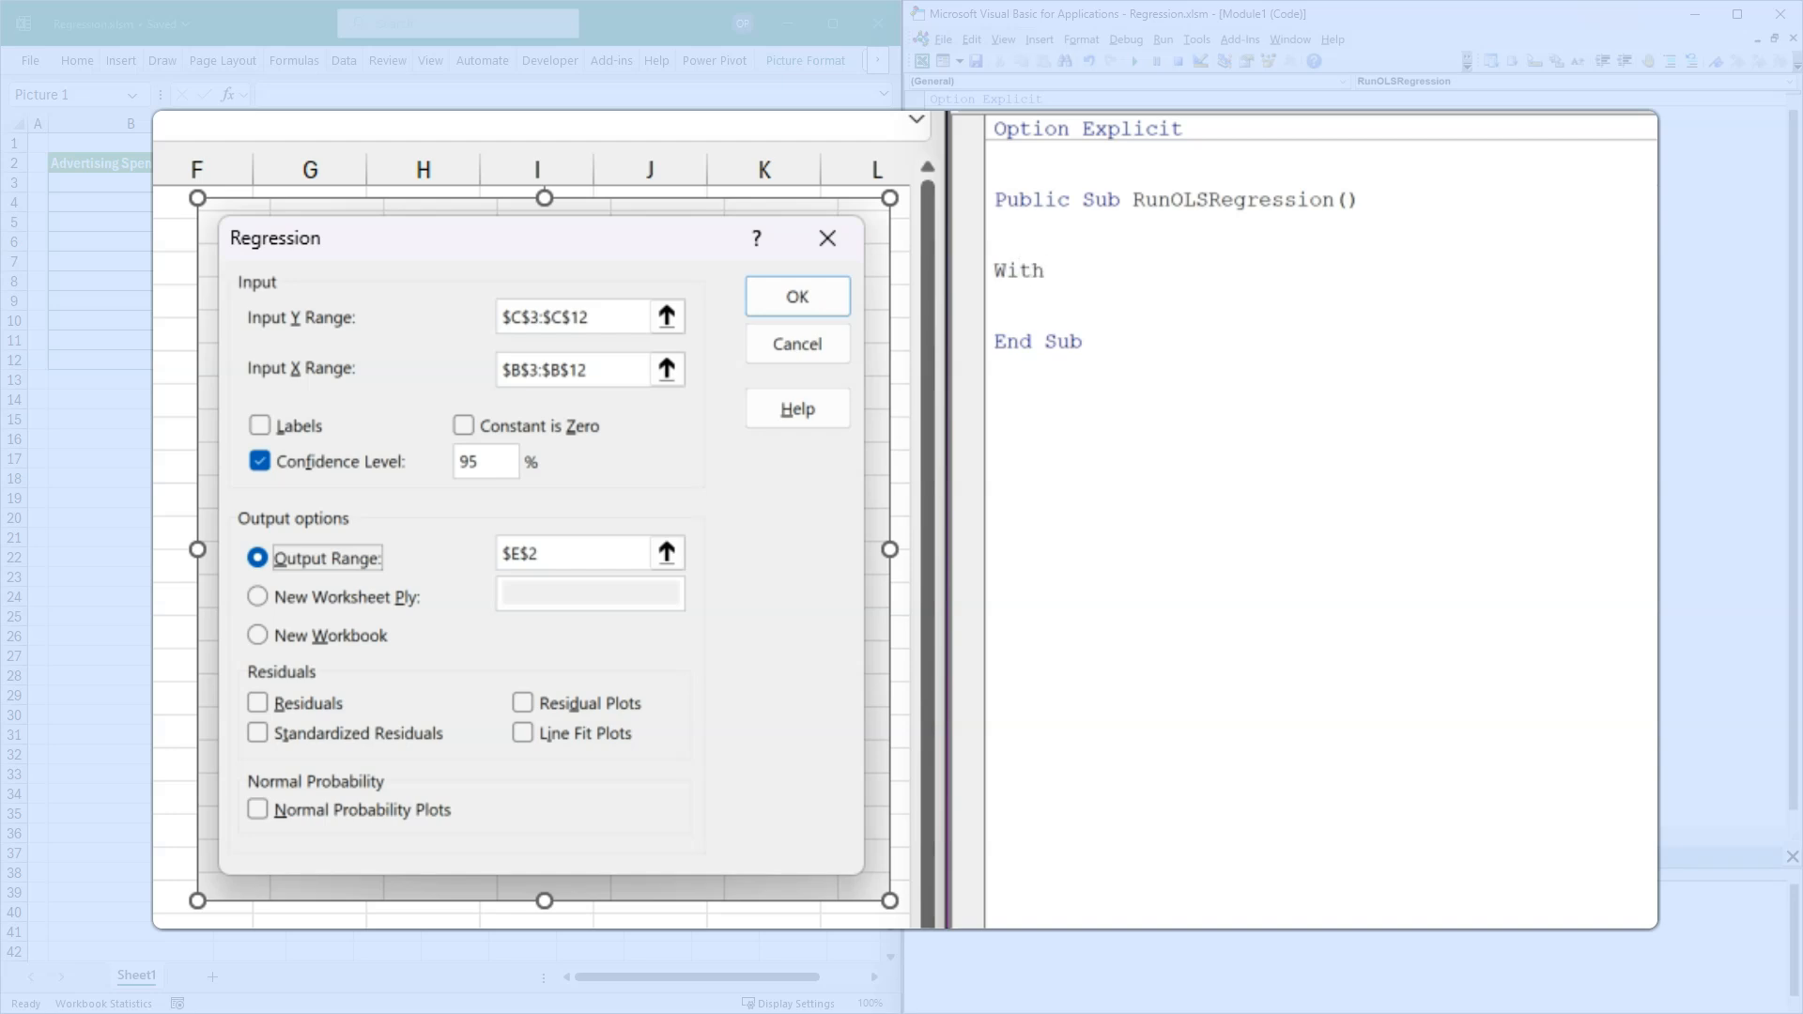
type("Thiswo")
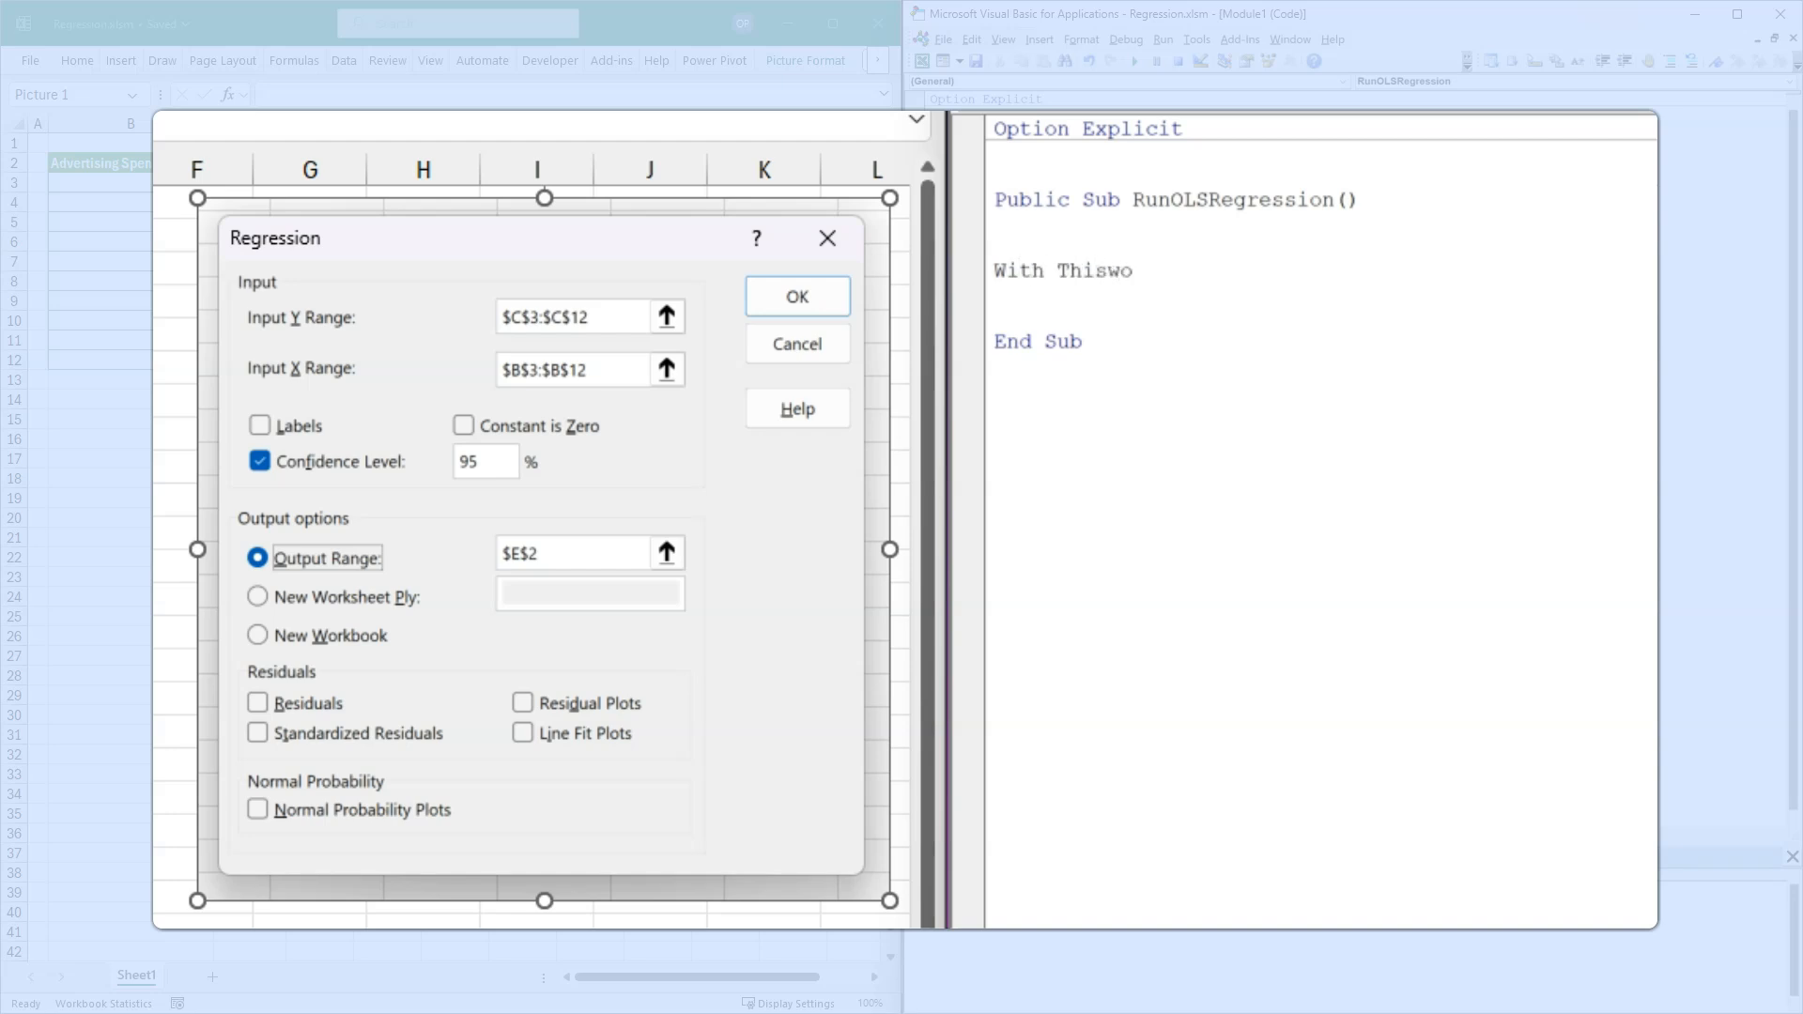
type("rkbook.Worksheets")
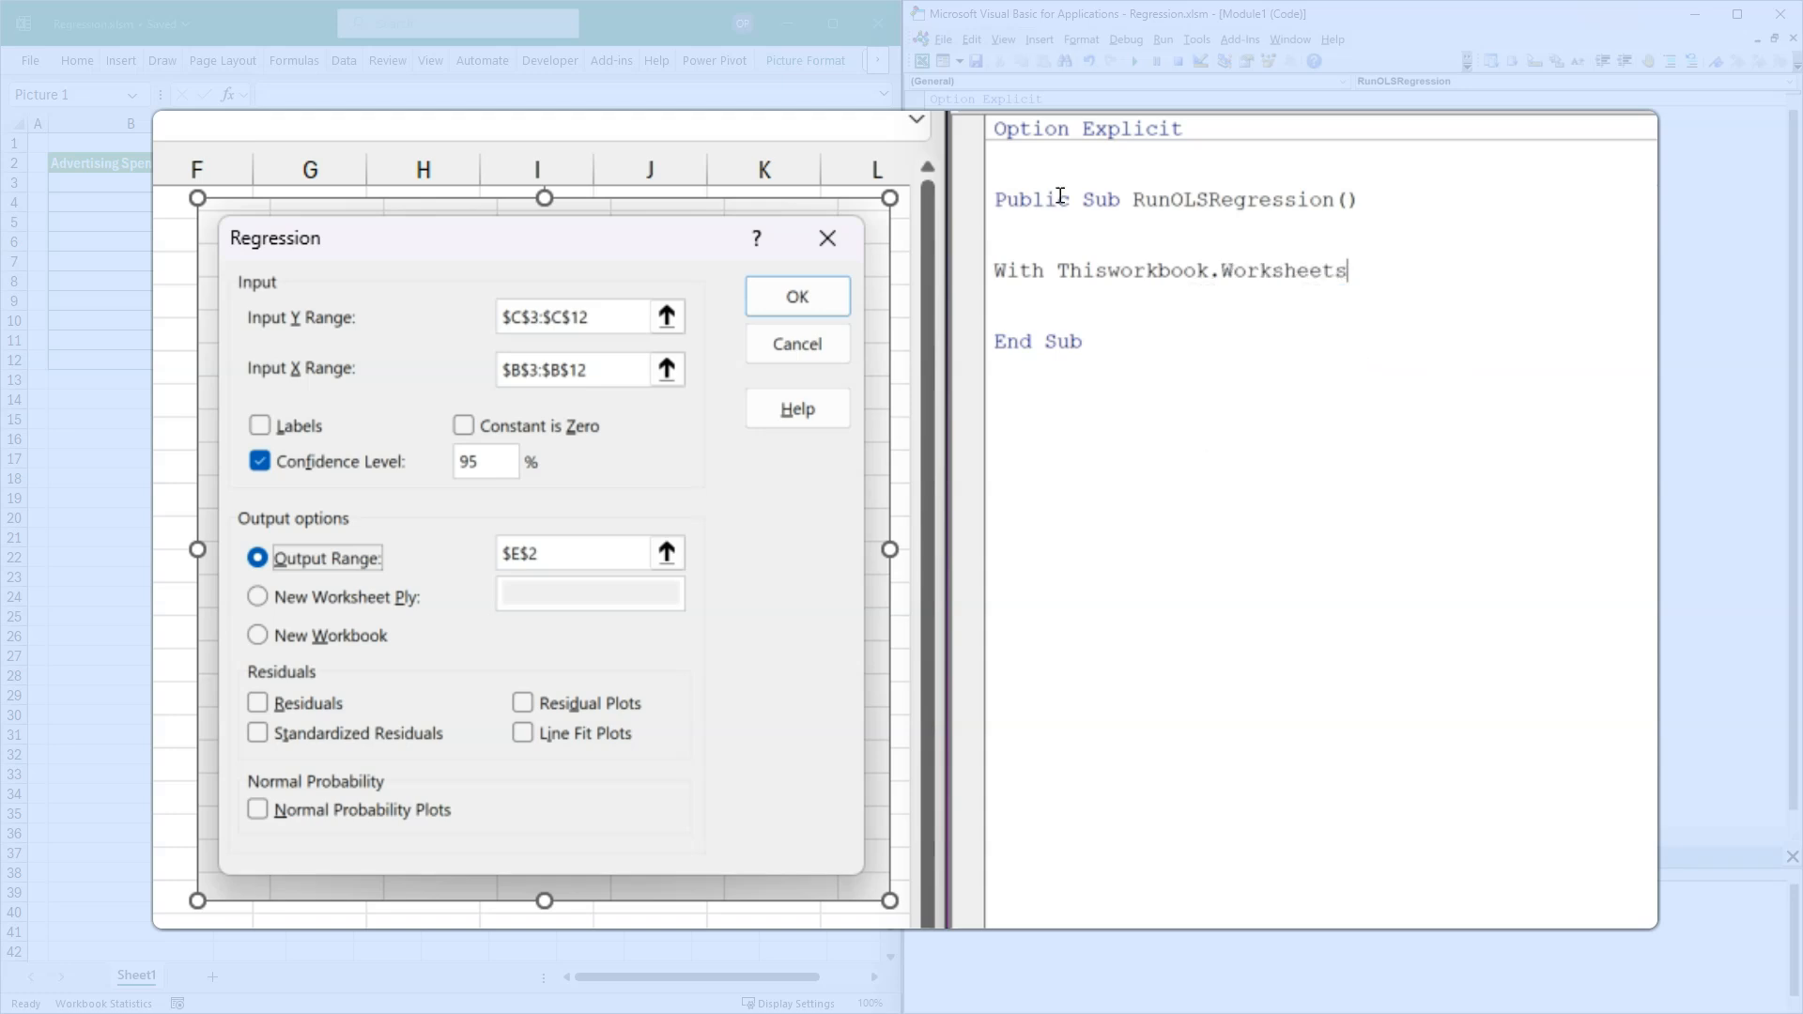
type("(\"Sheet1")
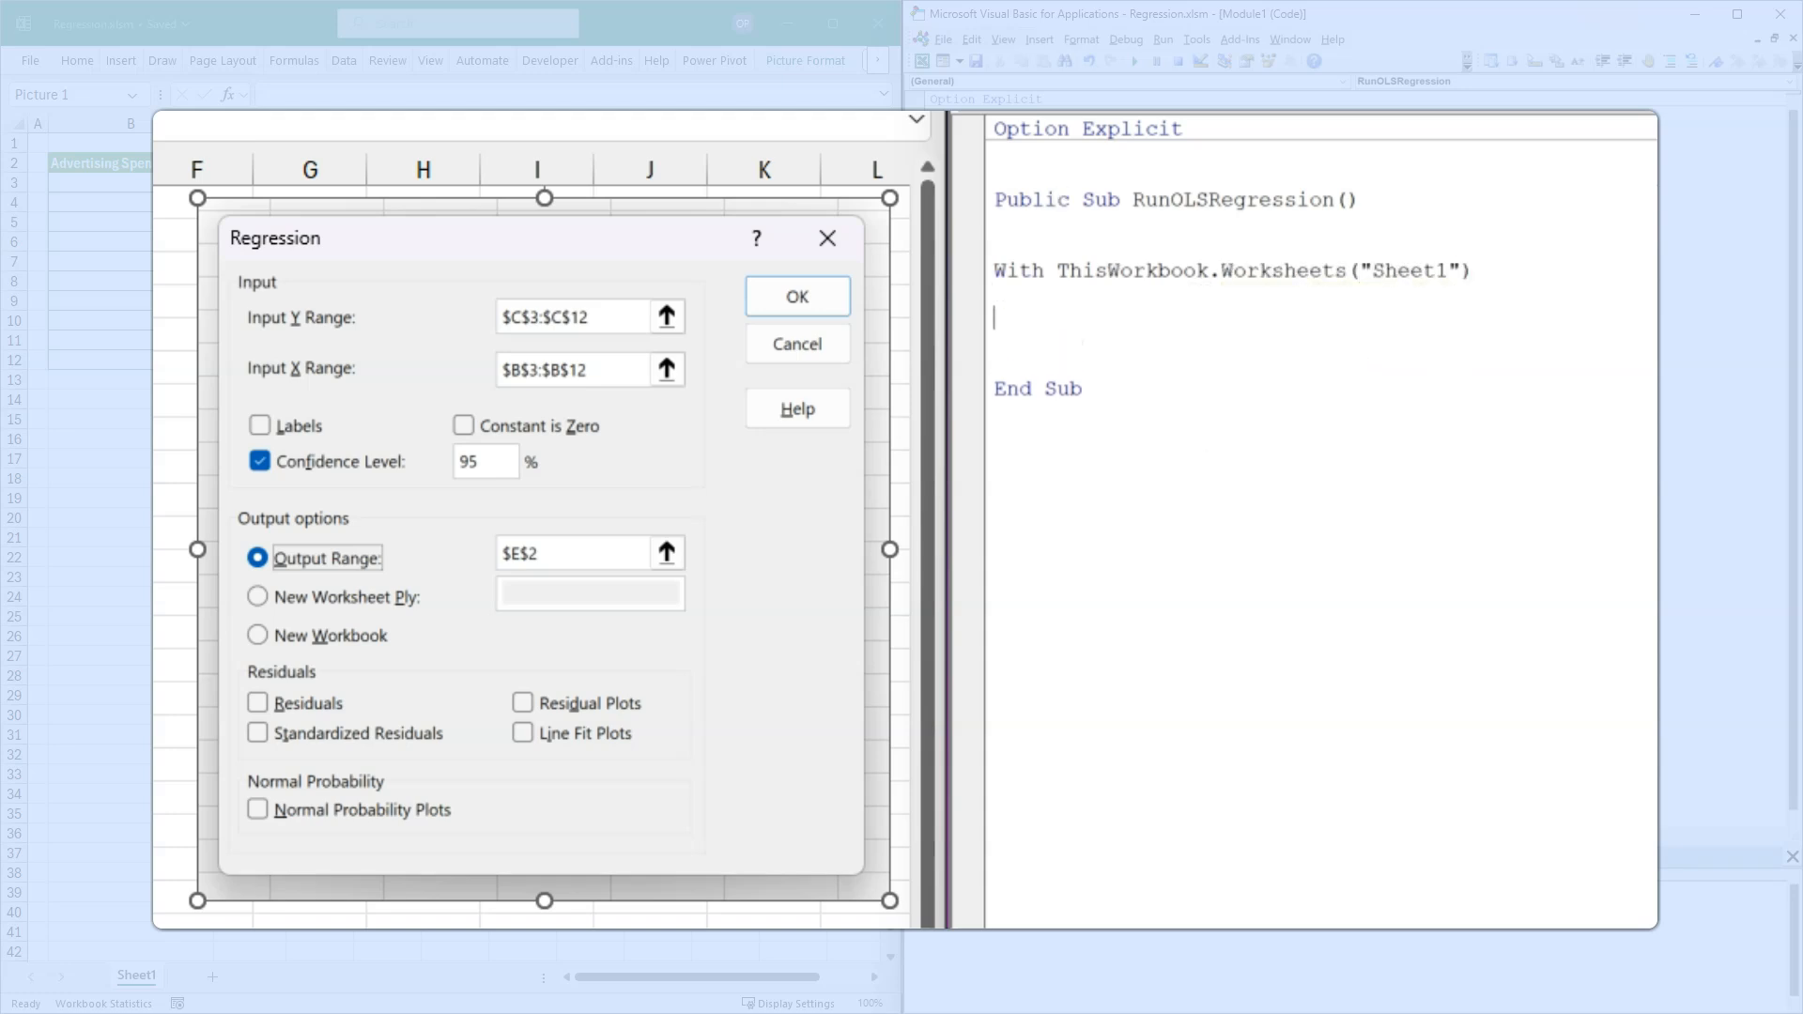
type("End With")
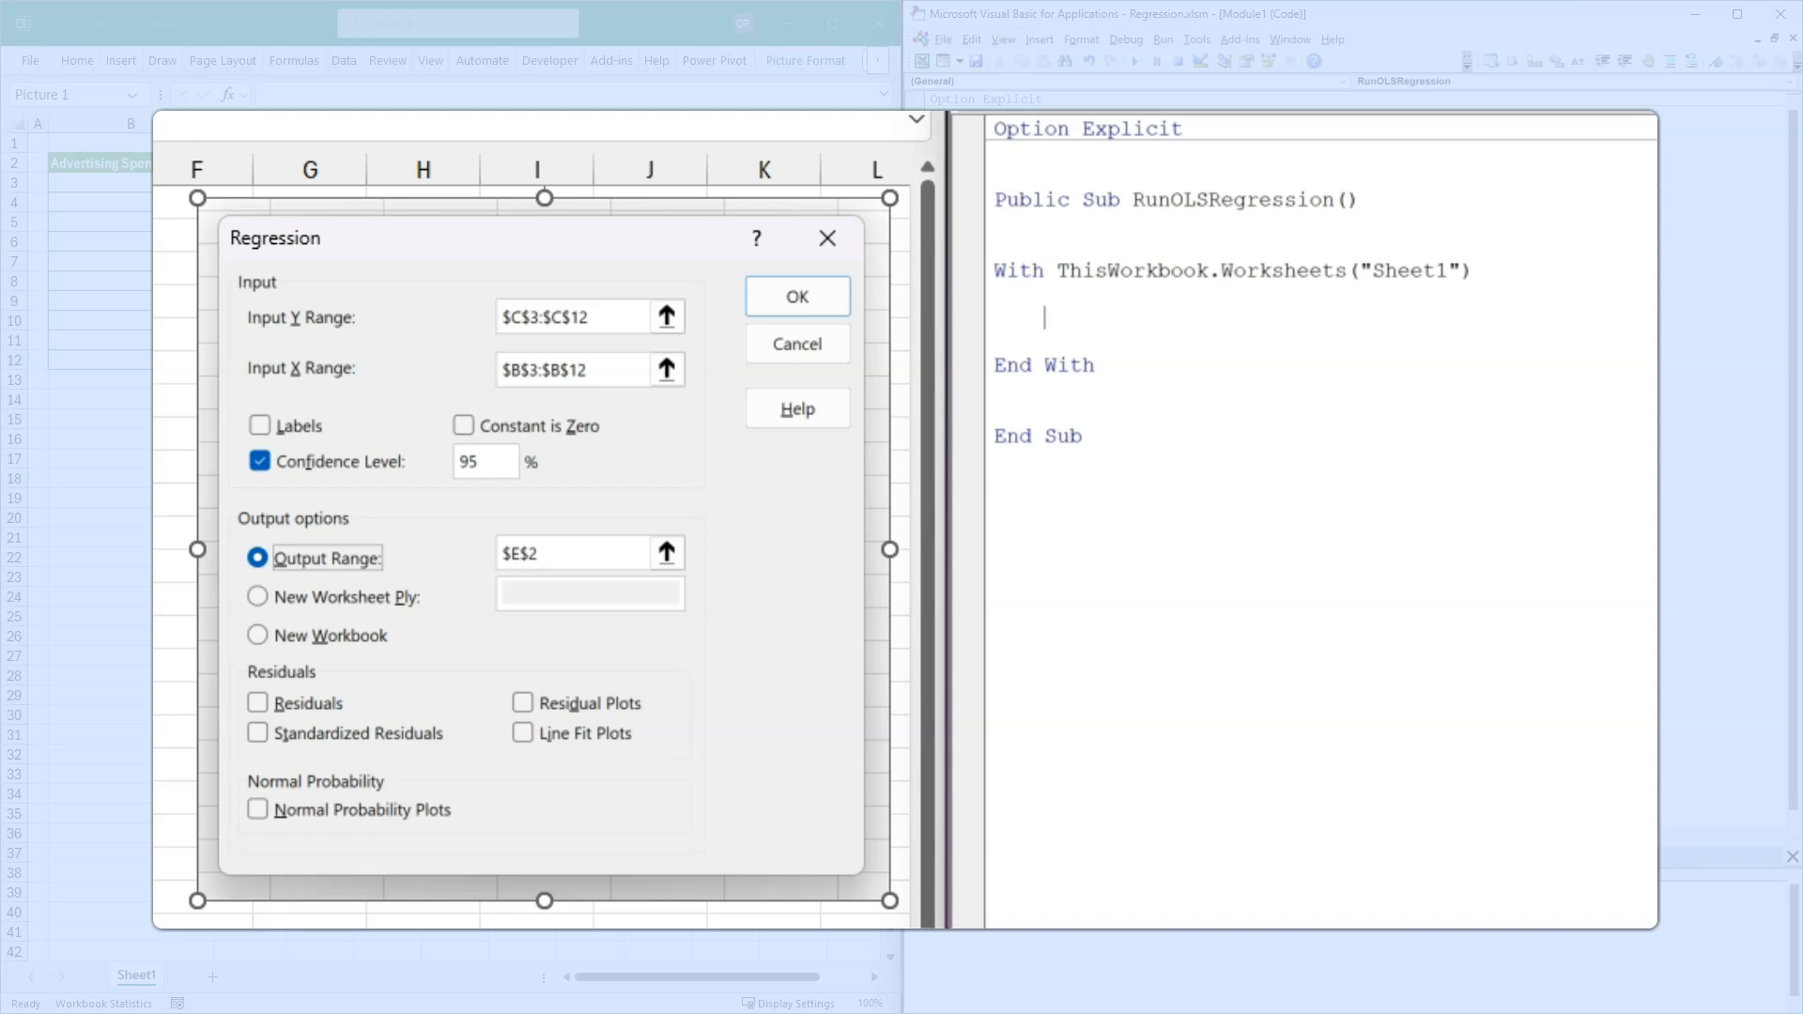
- Start an Application.Run call to "ATPVBAEN.XLAM!Regress"
type("A")
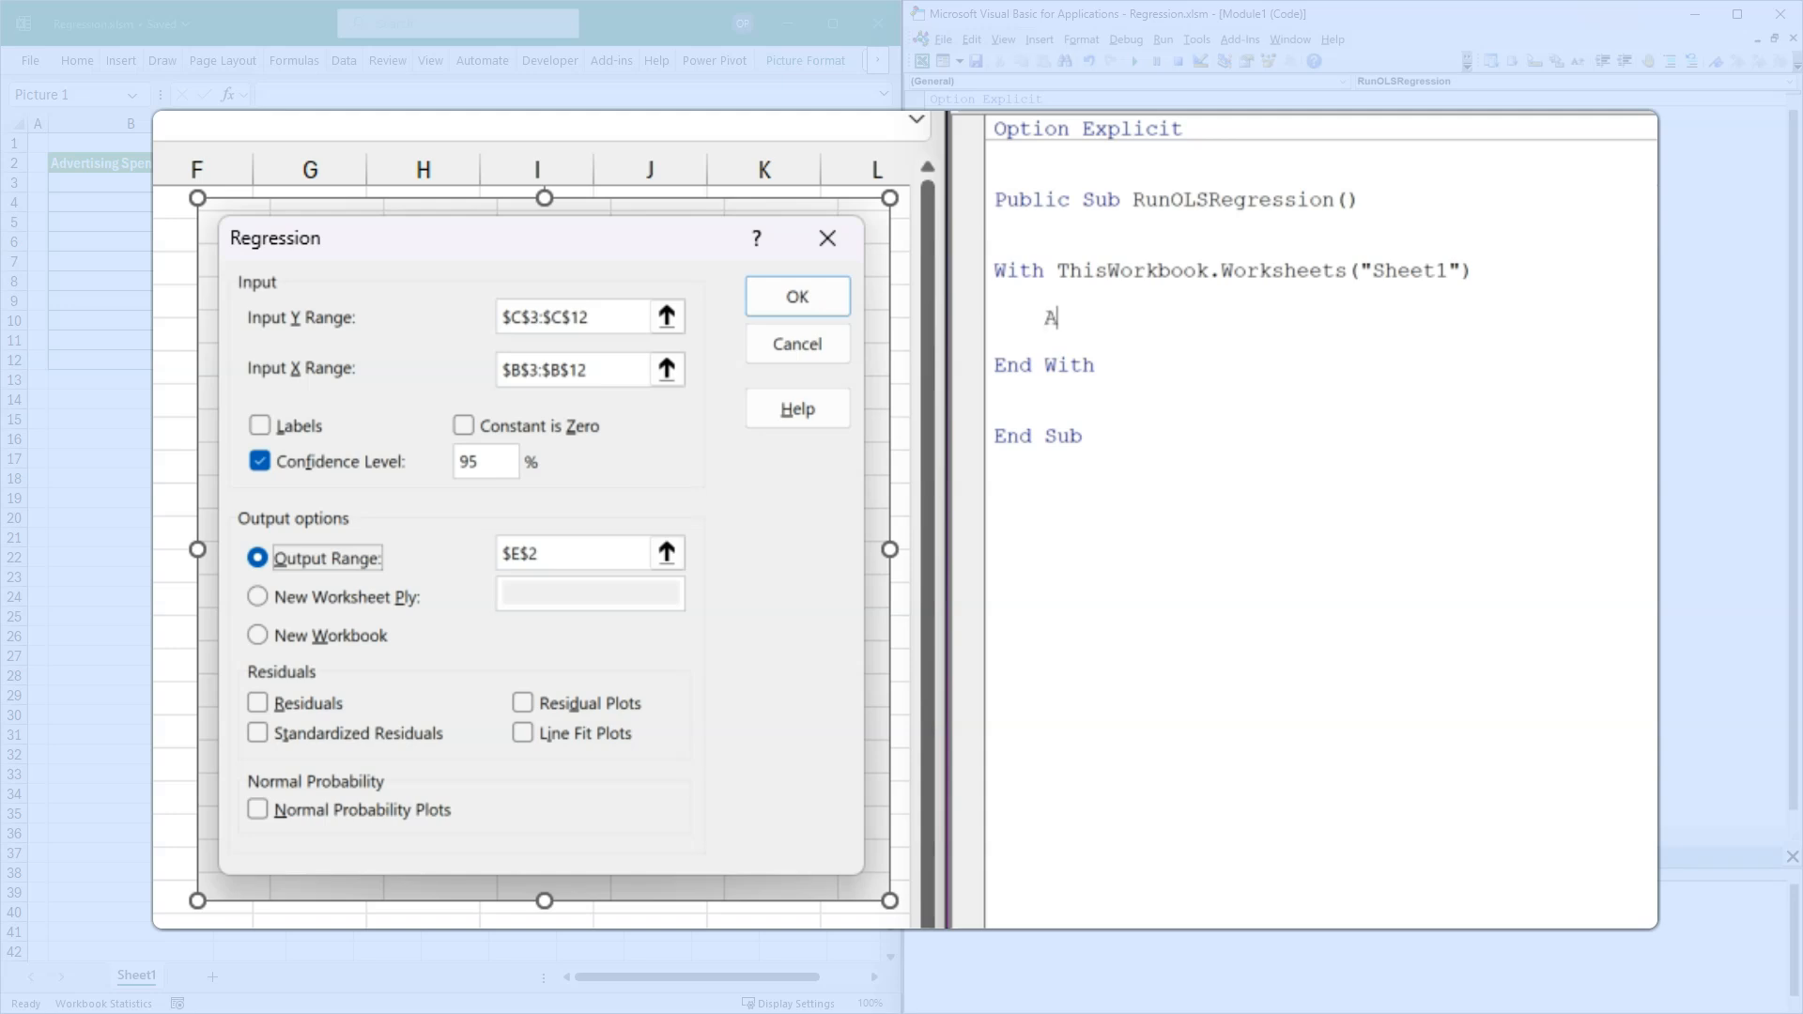
type("pplication.run")
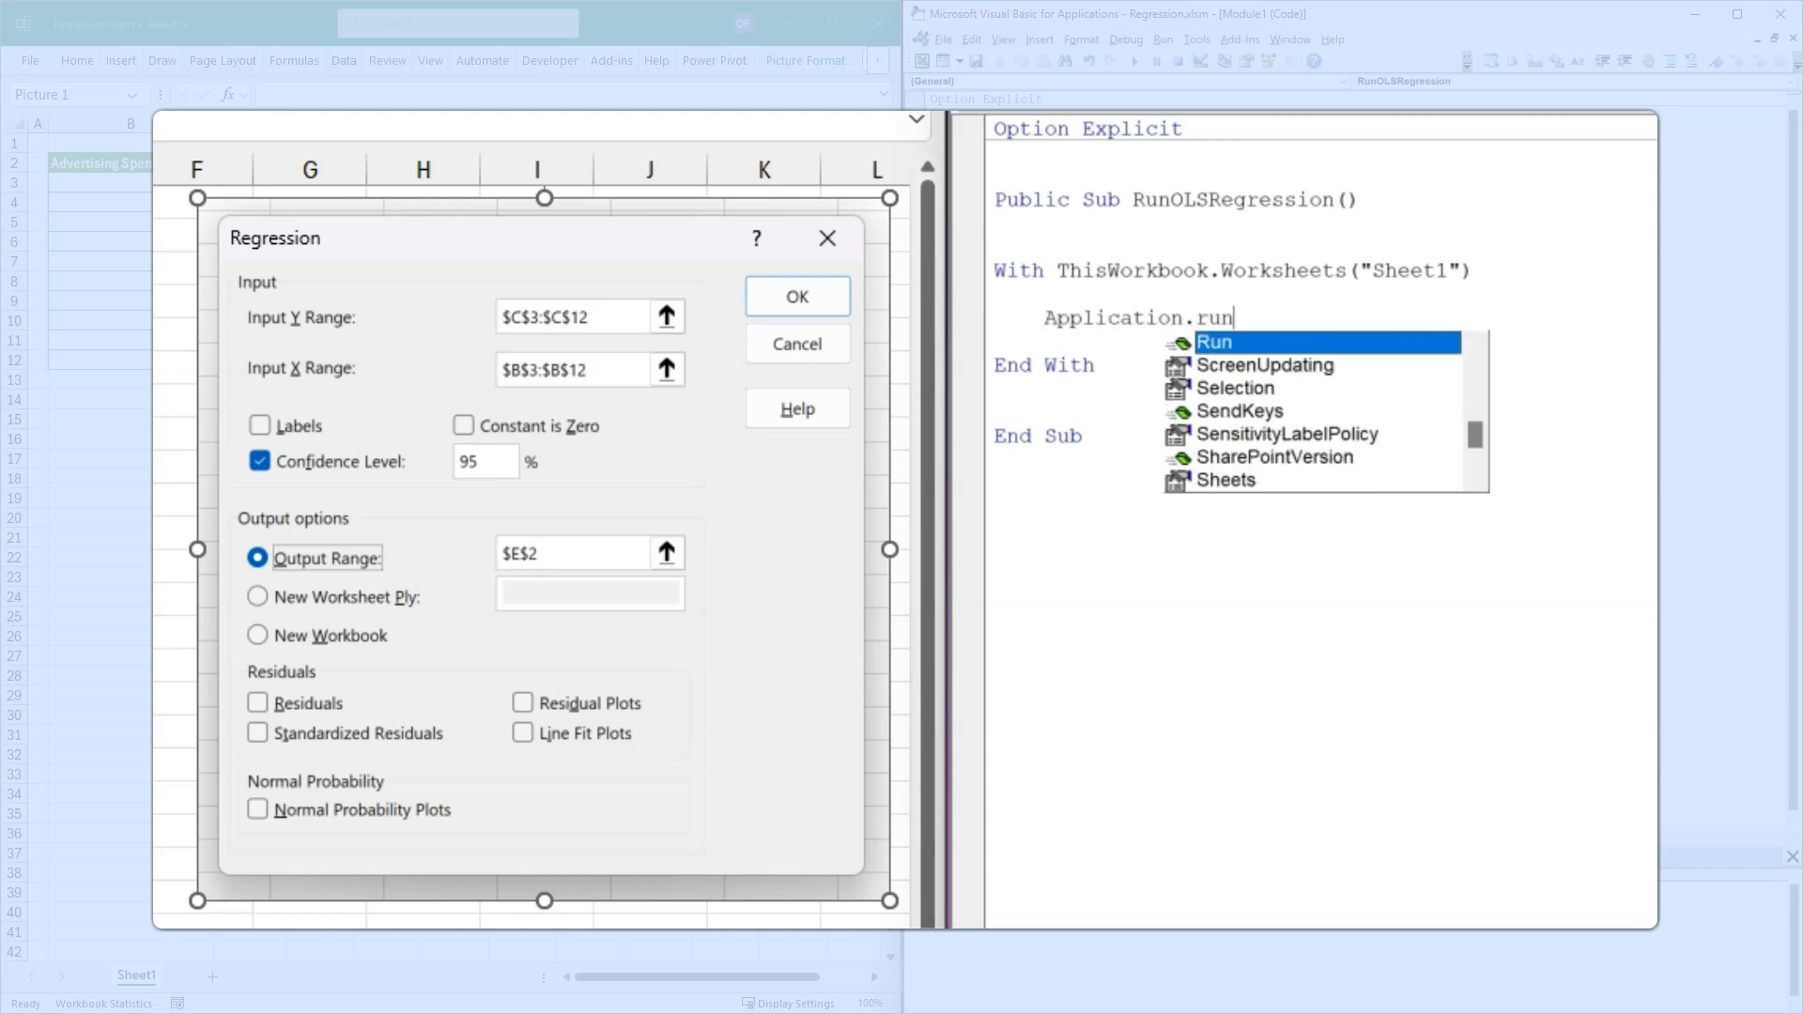
key("Tab")
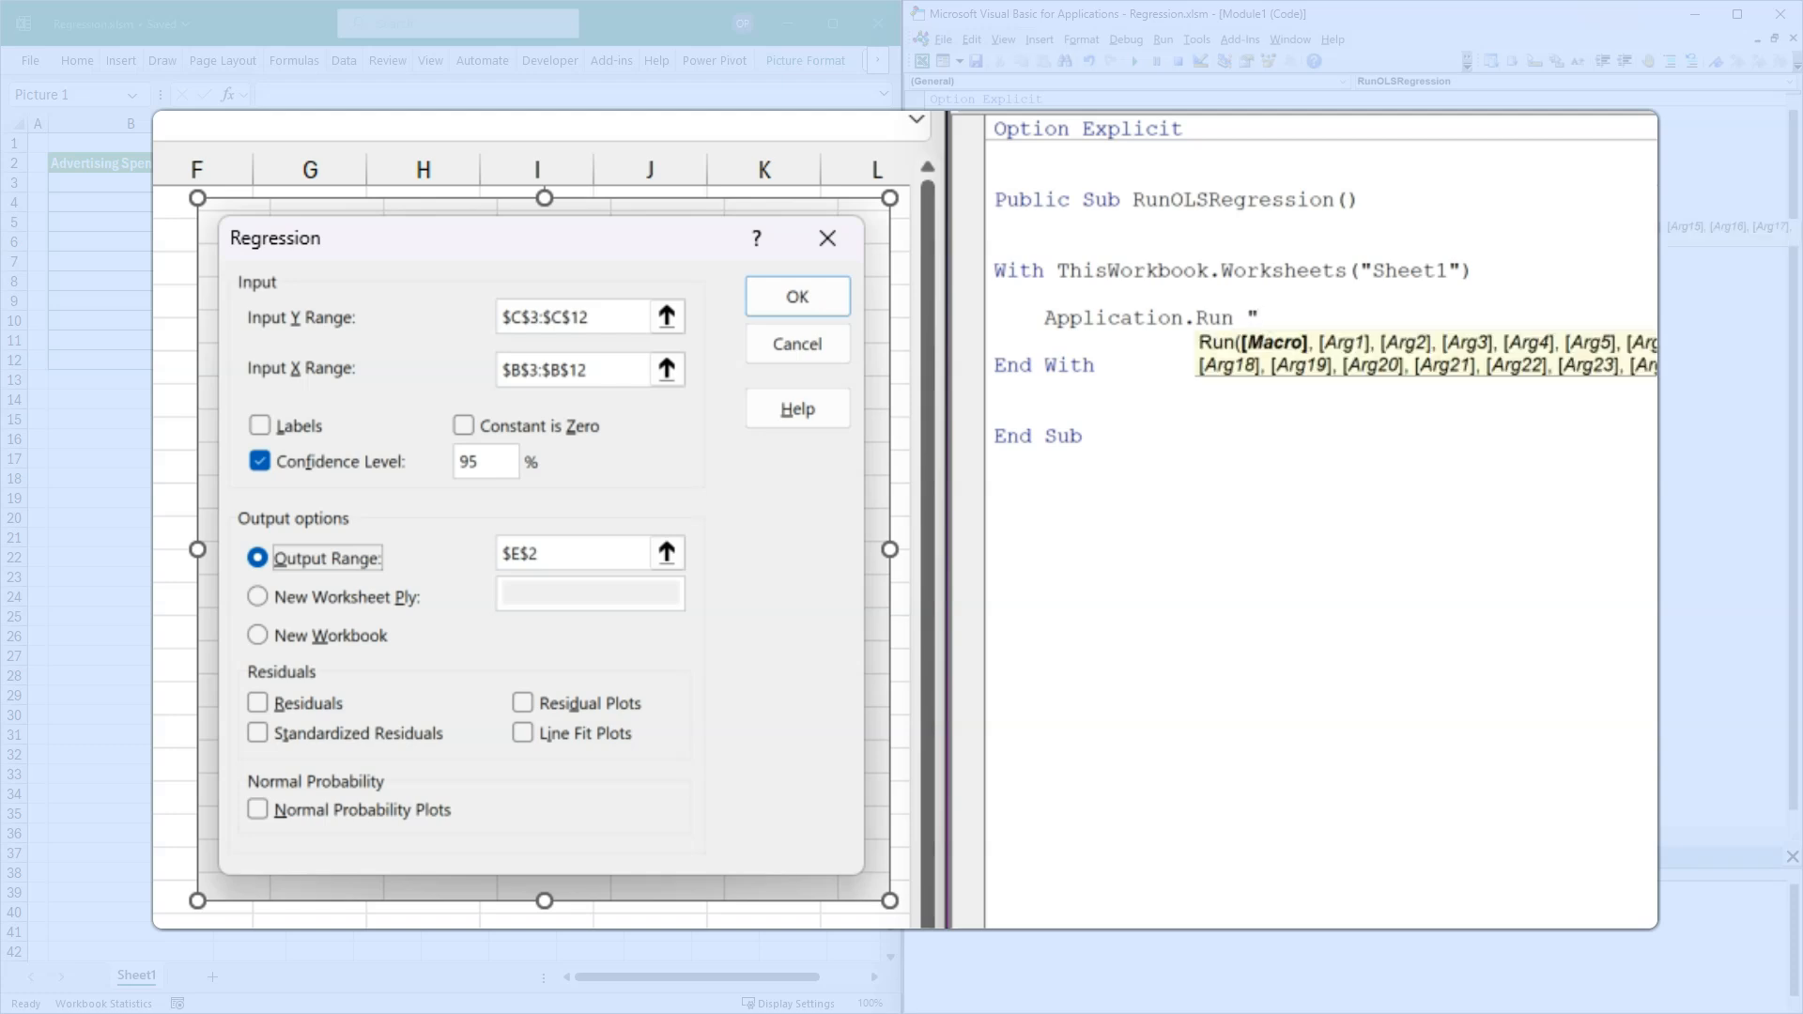
type("ATP")
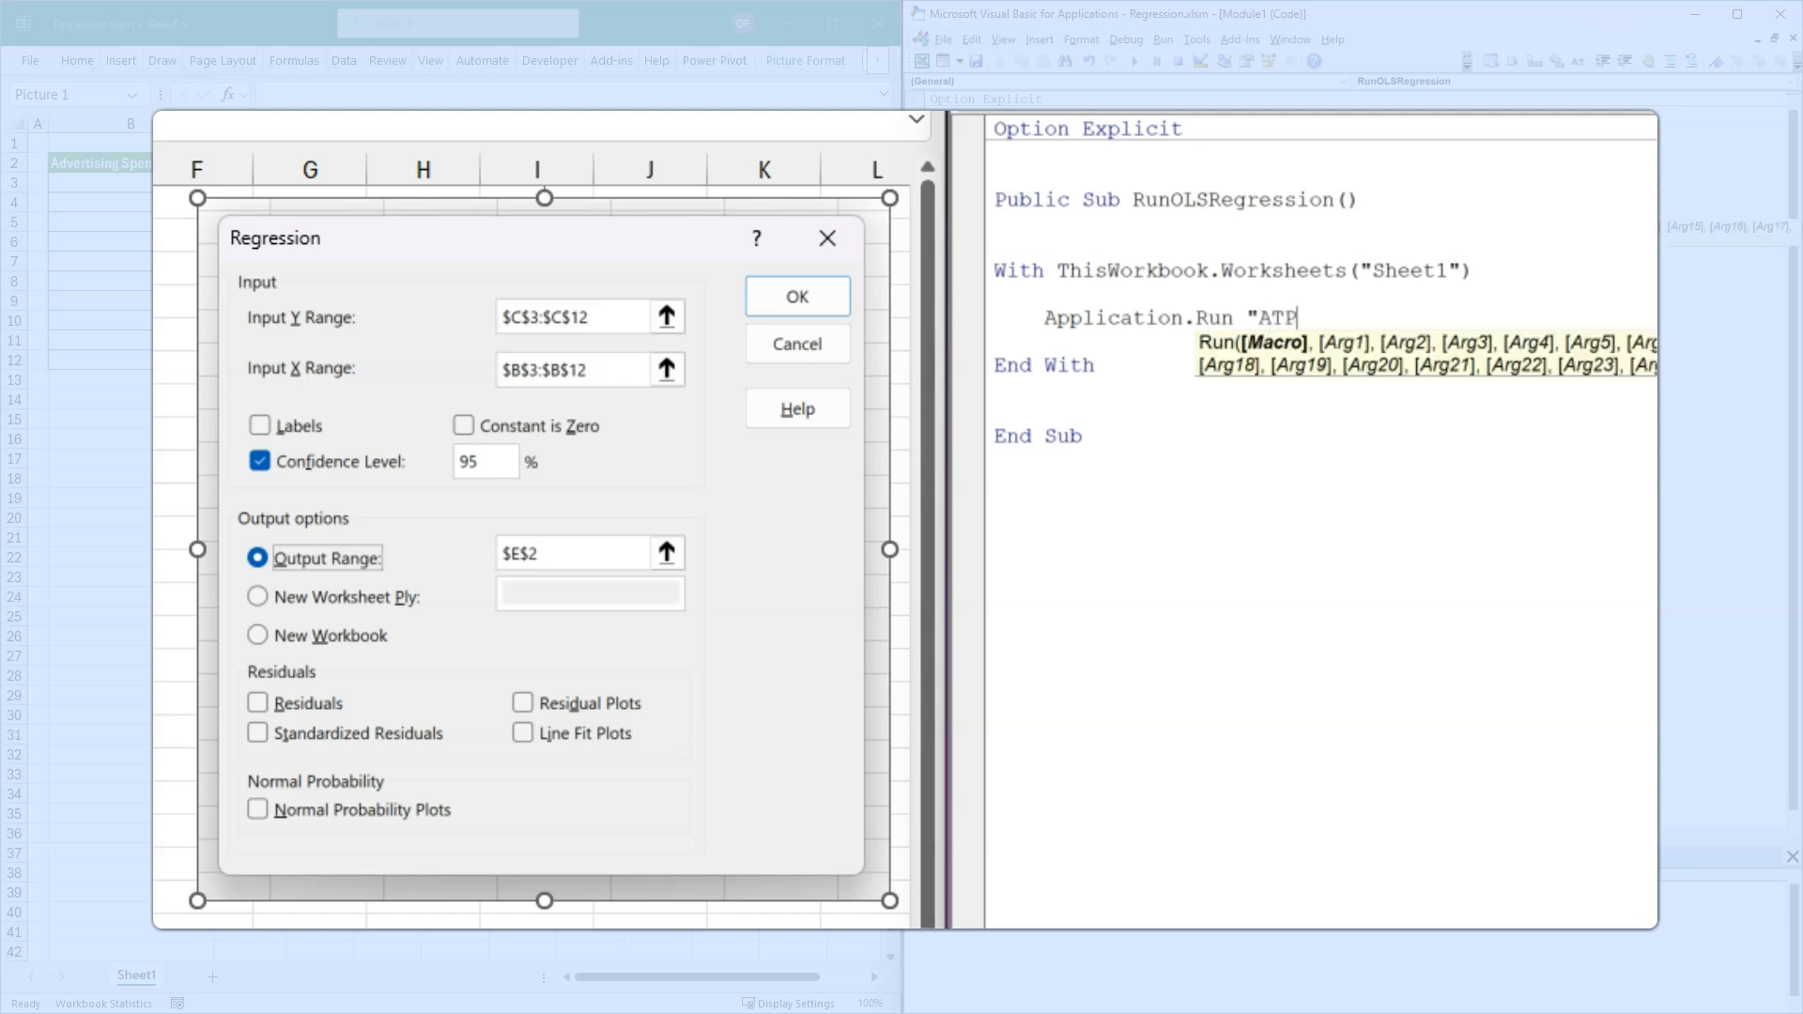
type("VBA")
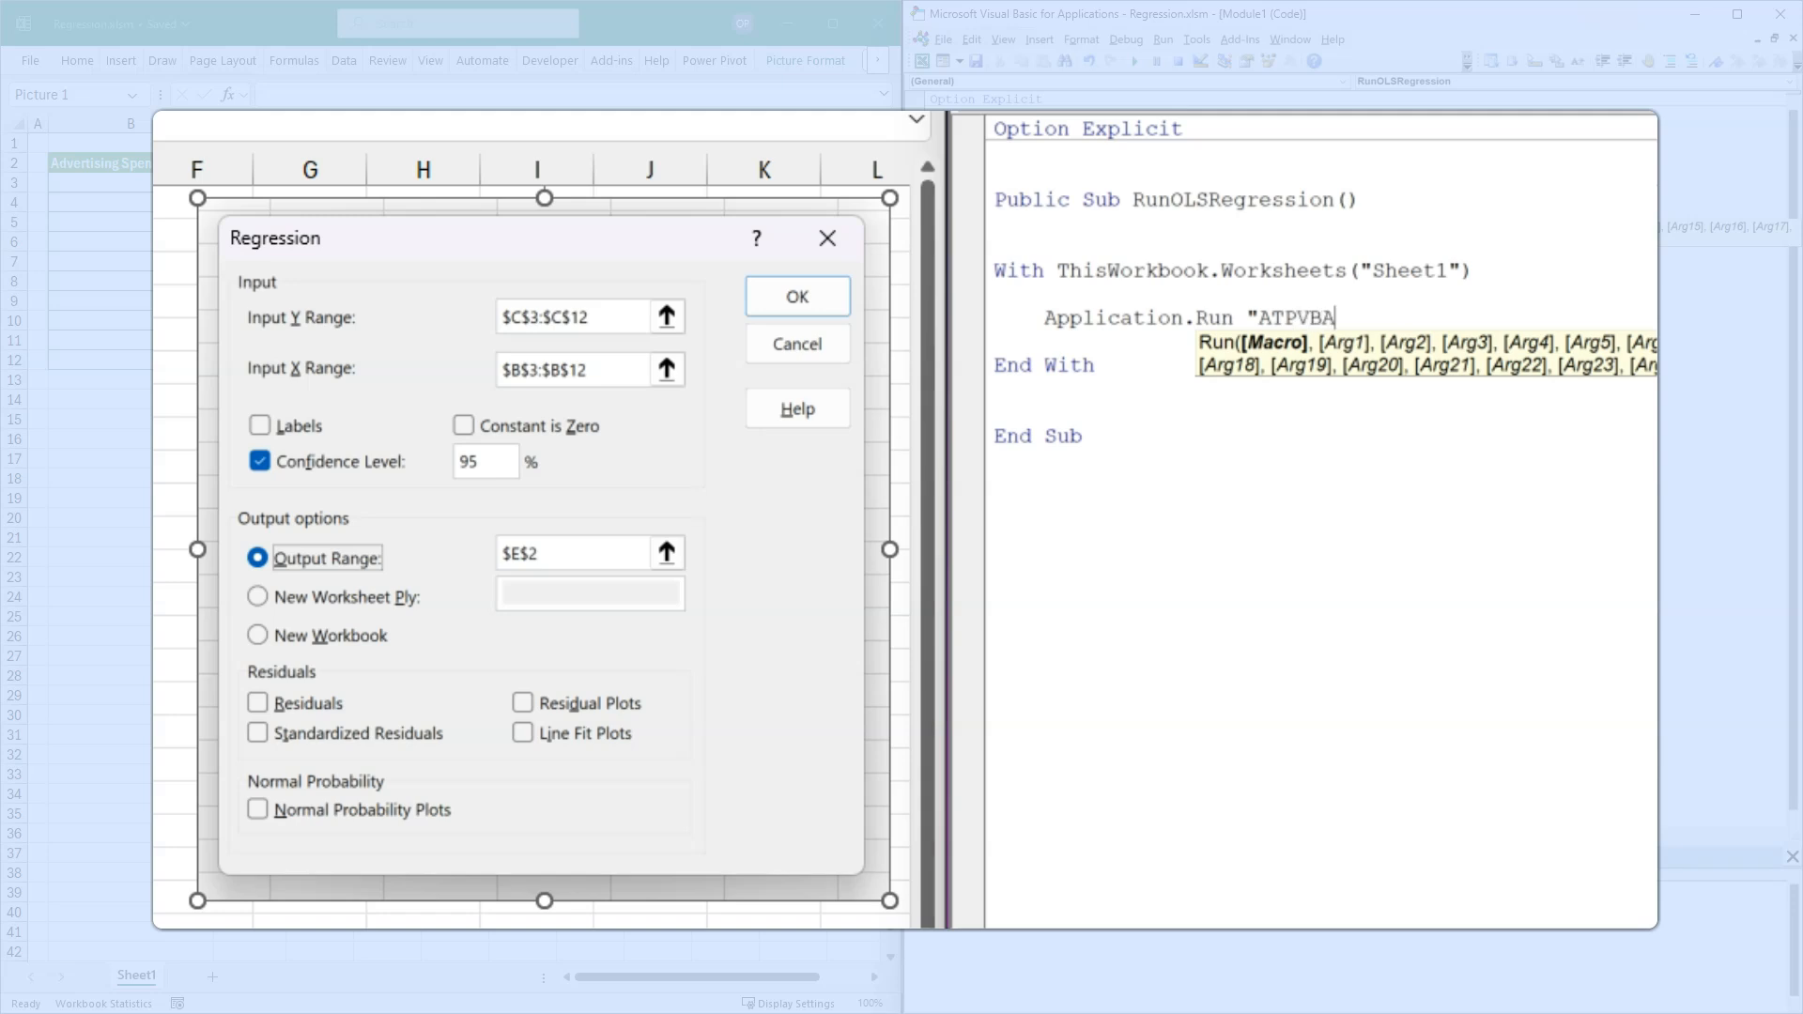
type("EN.XLAM\"")
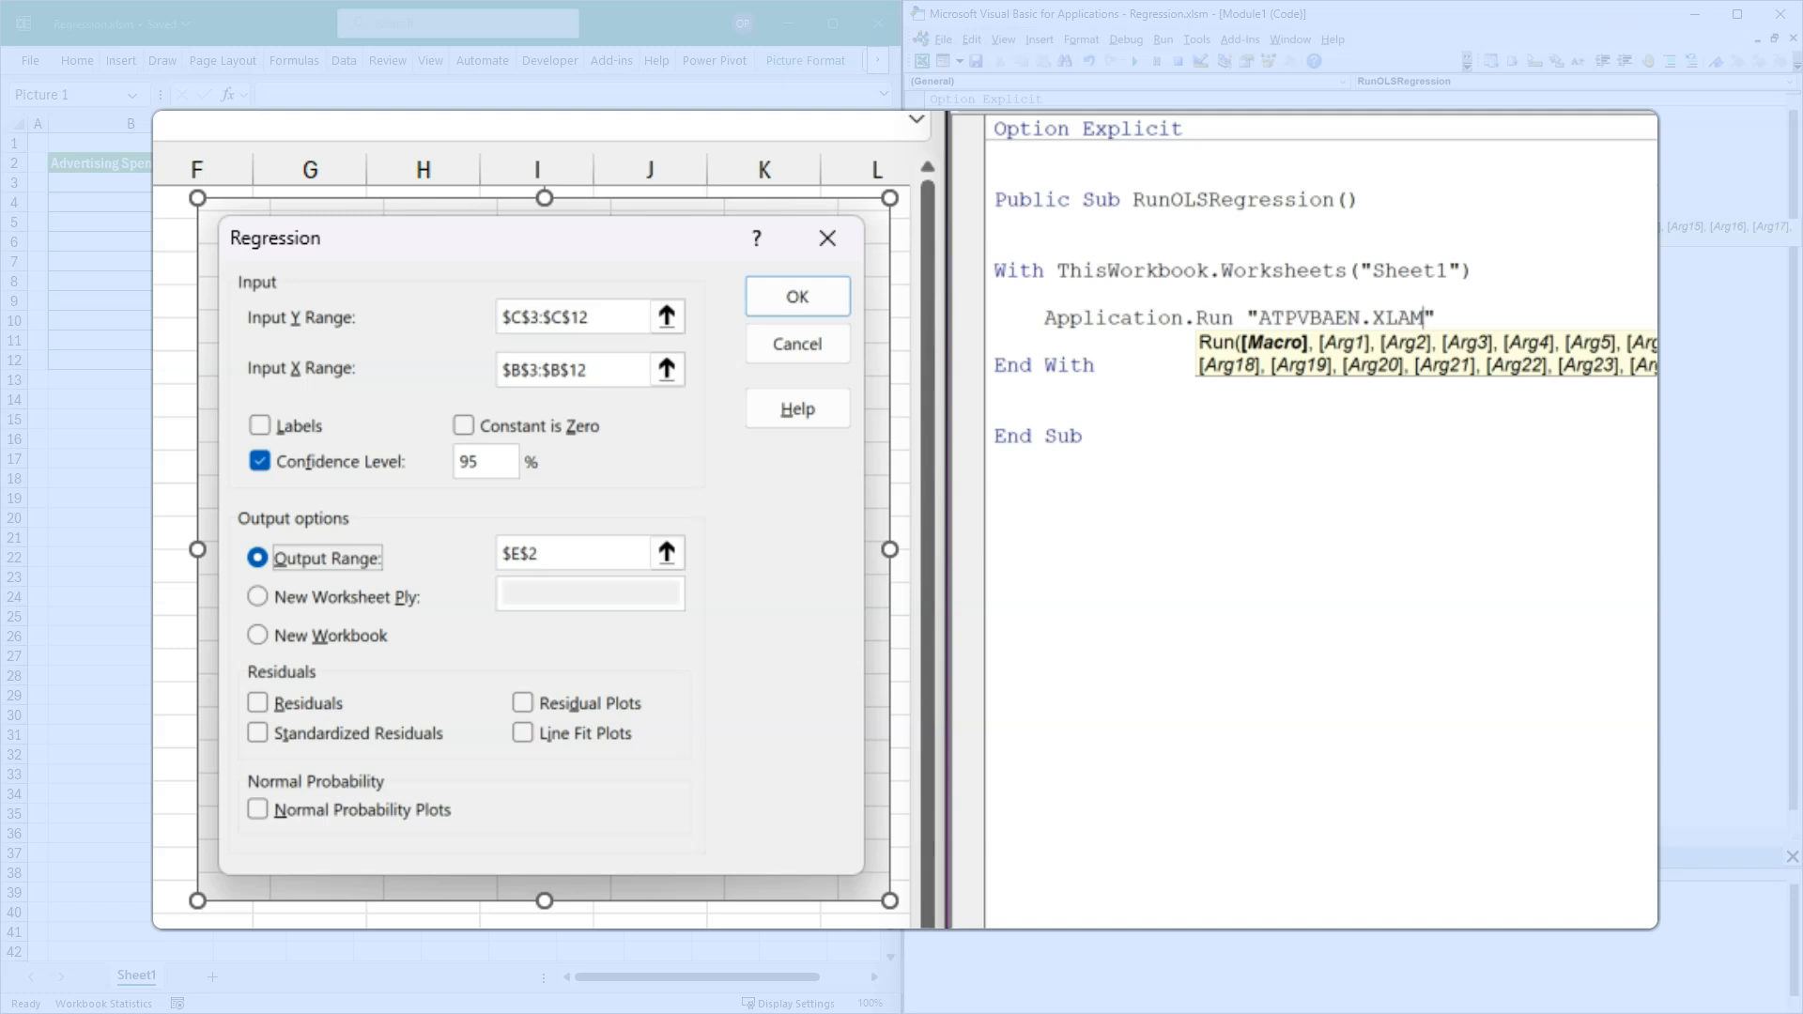
type("!")
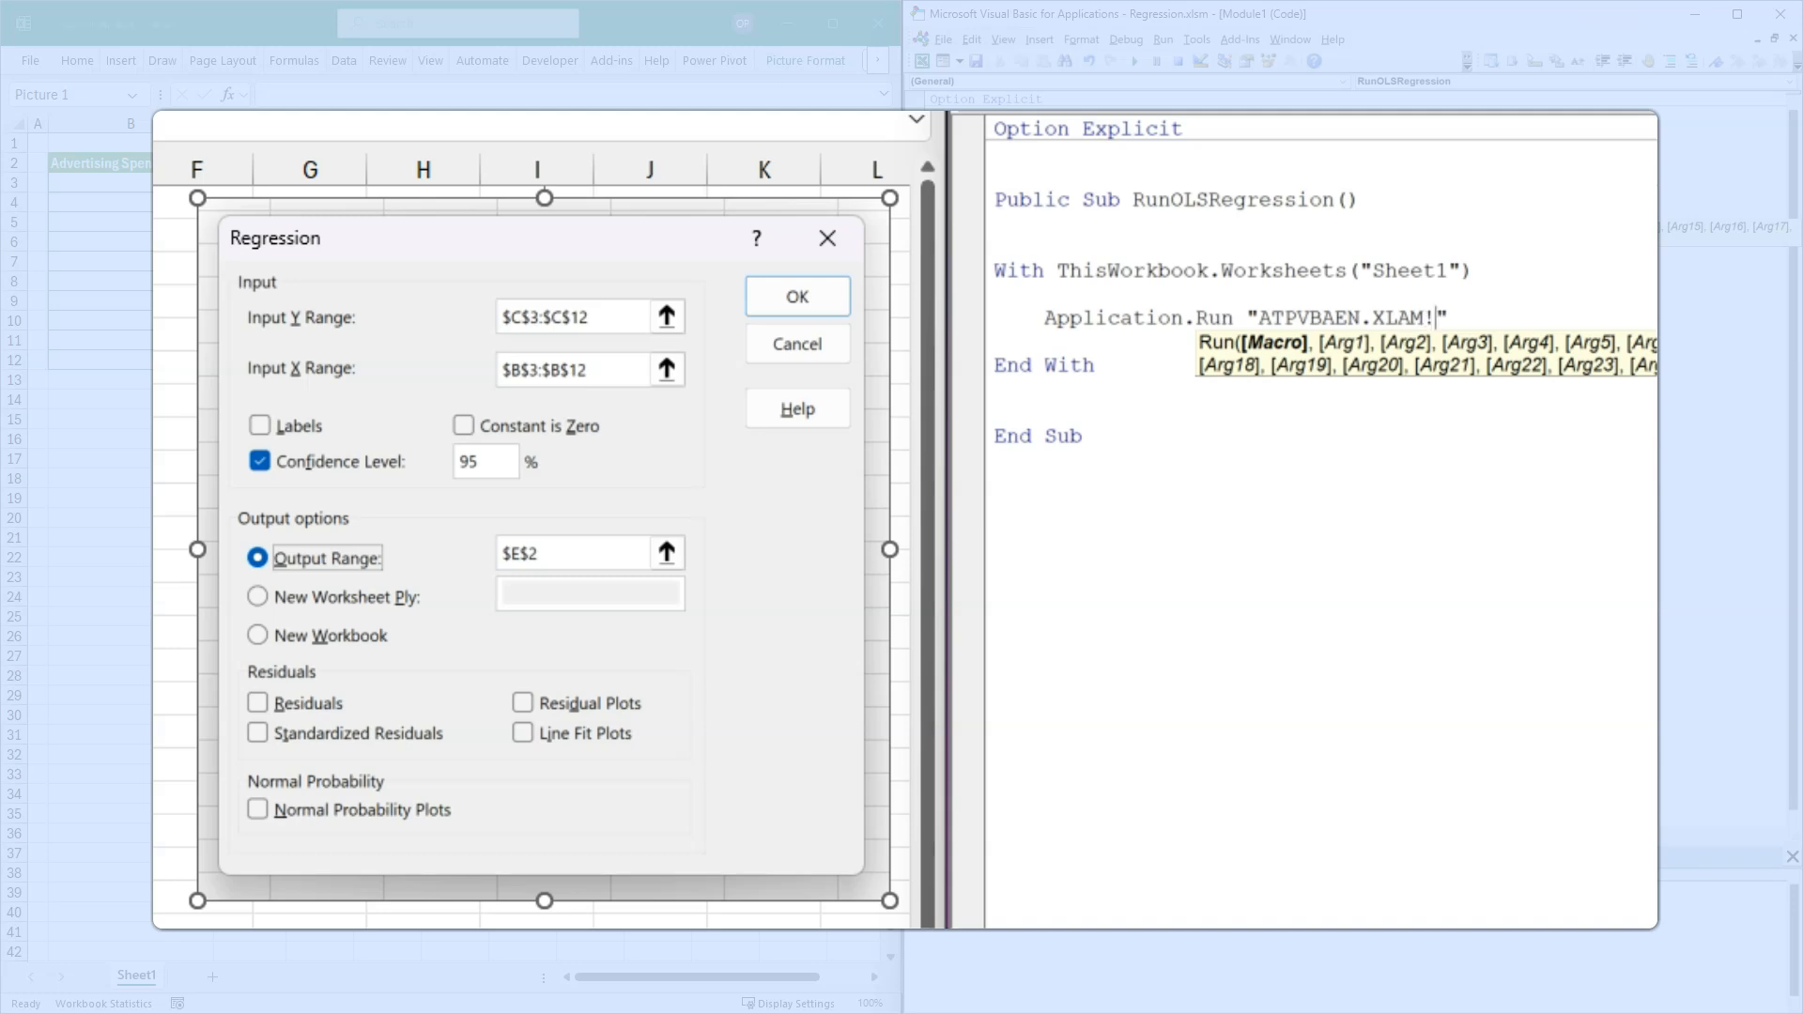
type("Regre")
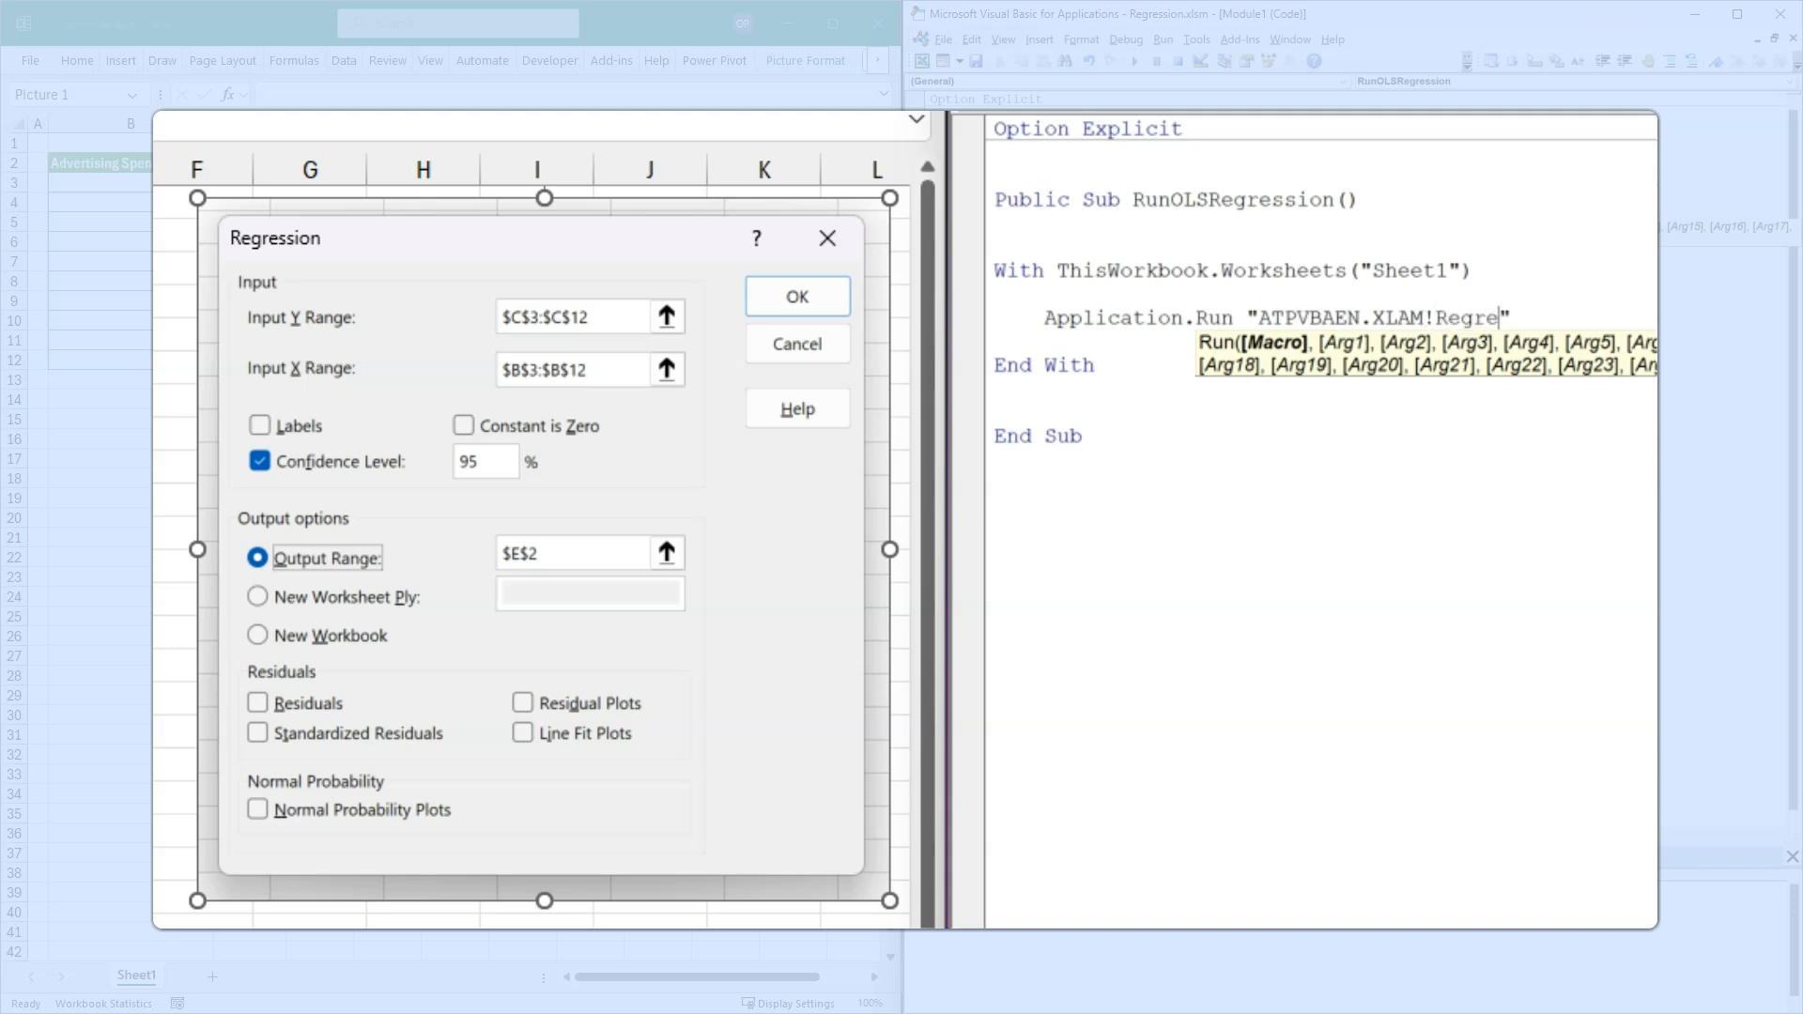
type("ss")
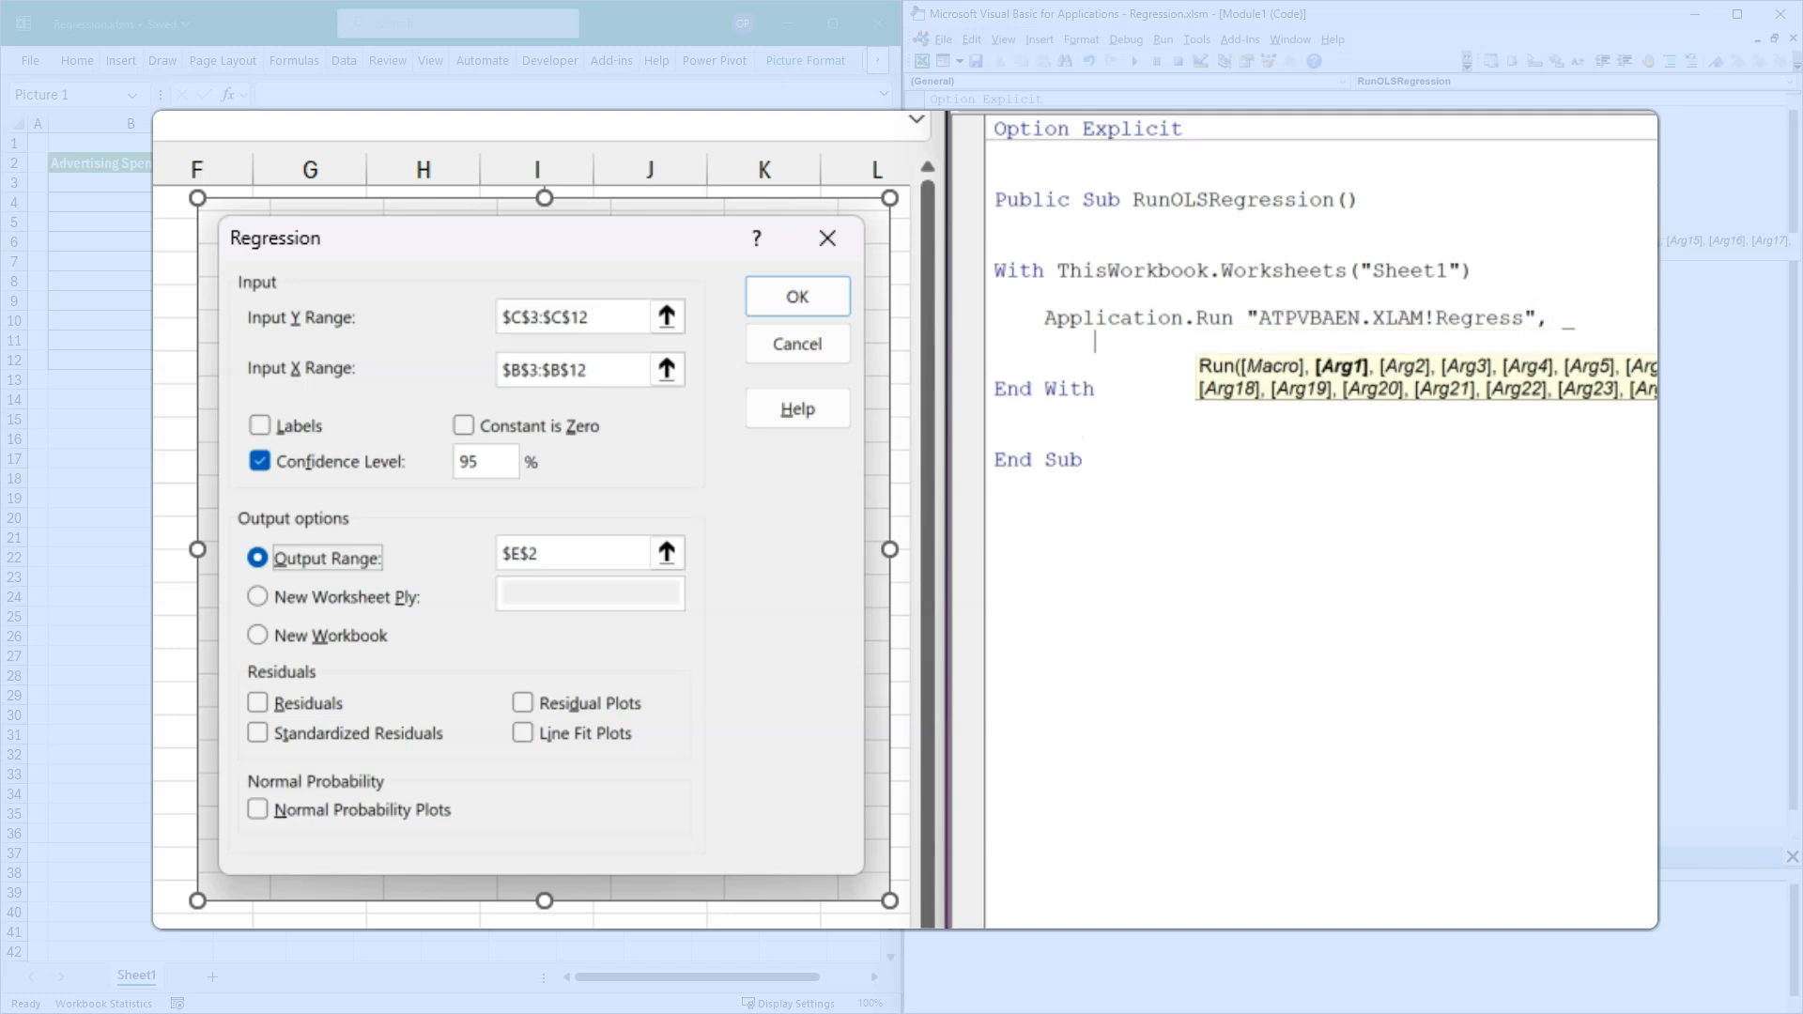
- Pass .Range("C3:C12") and .Range("B3:B12") as the Y and X arguments
type(".Range(\"C3")
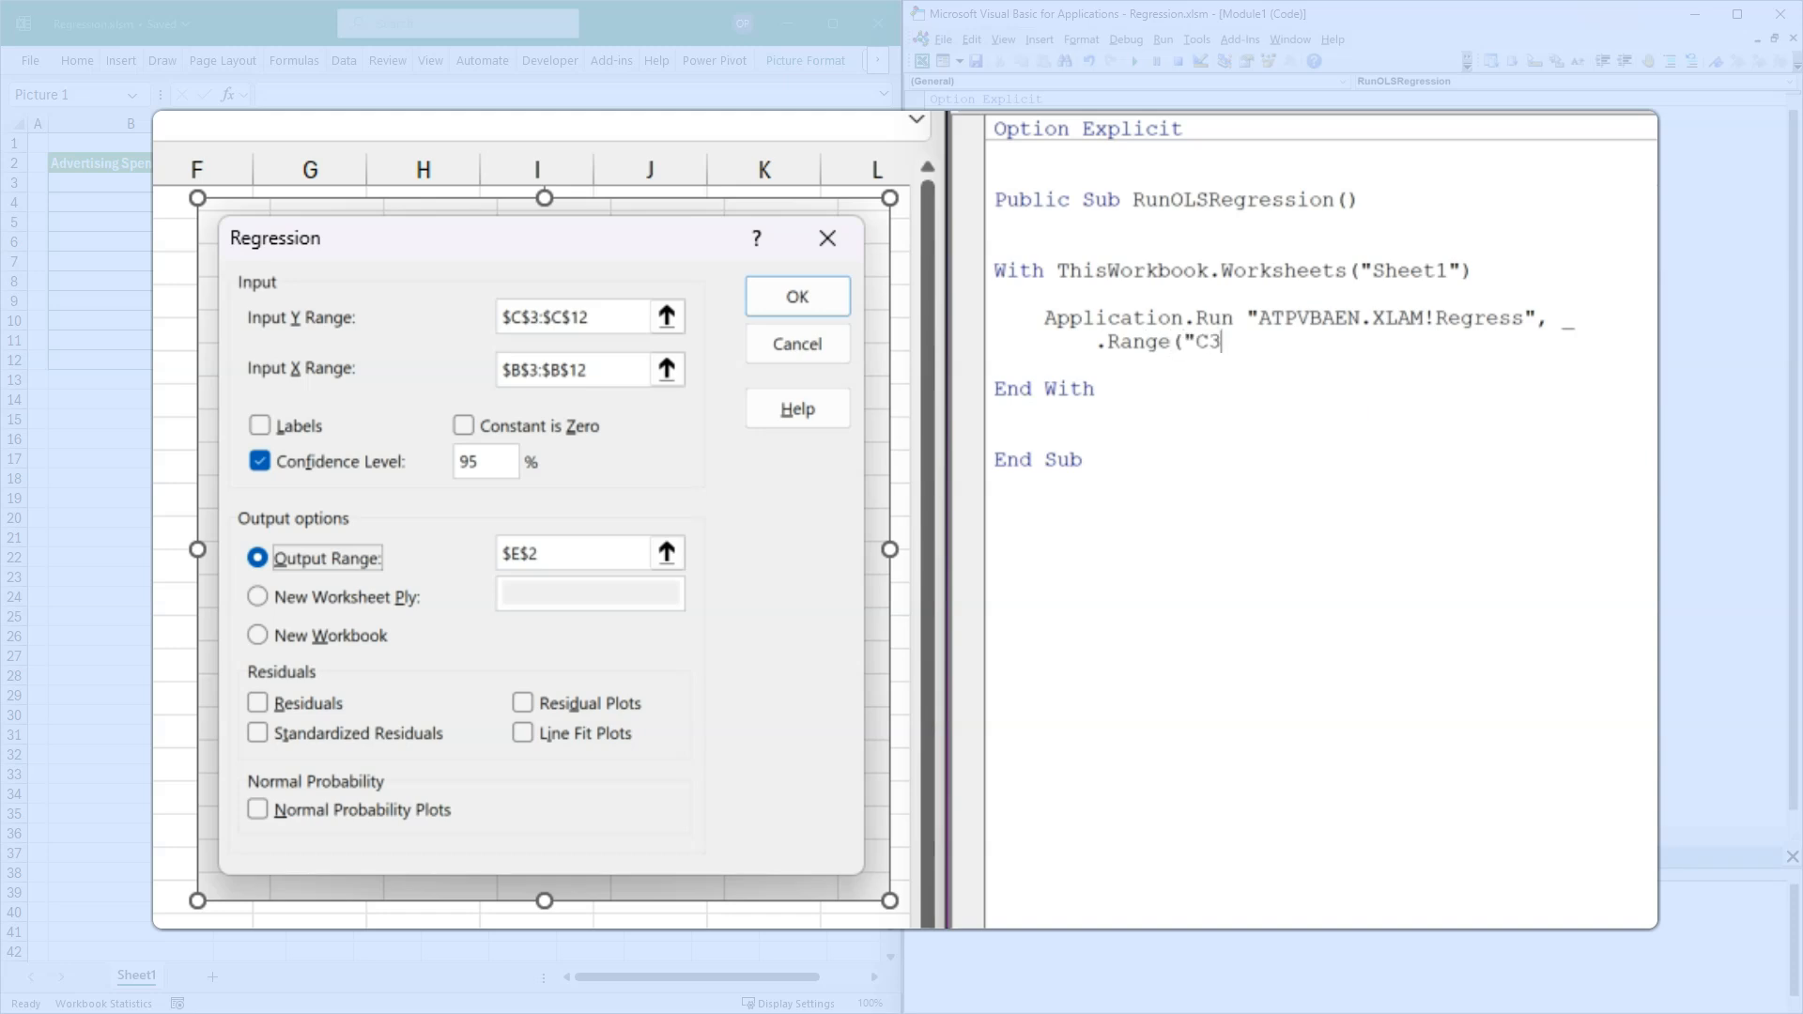
type(":C")
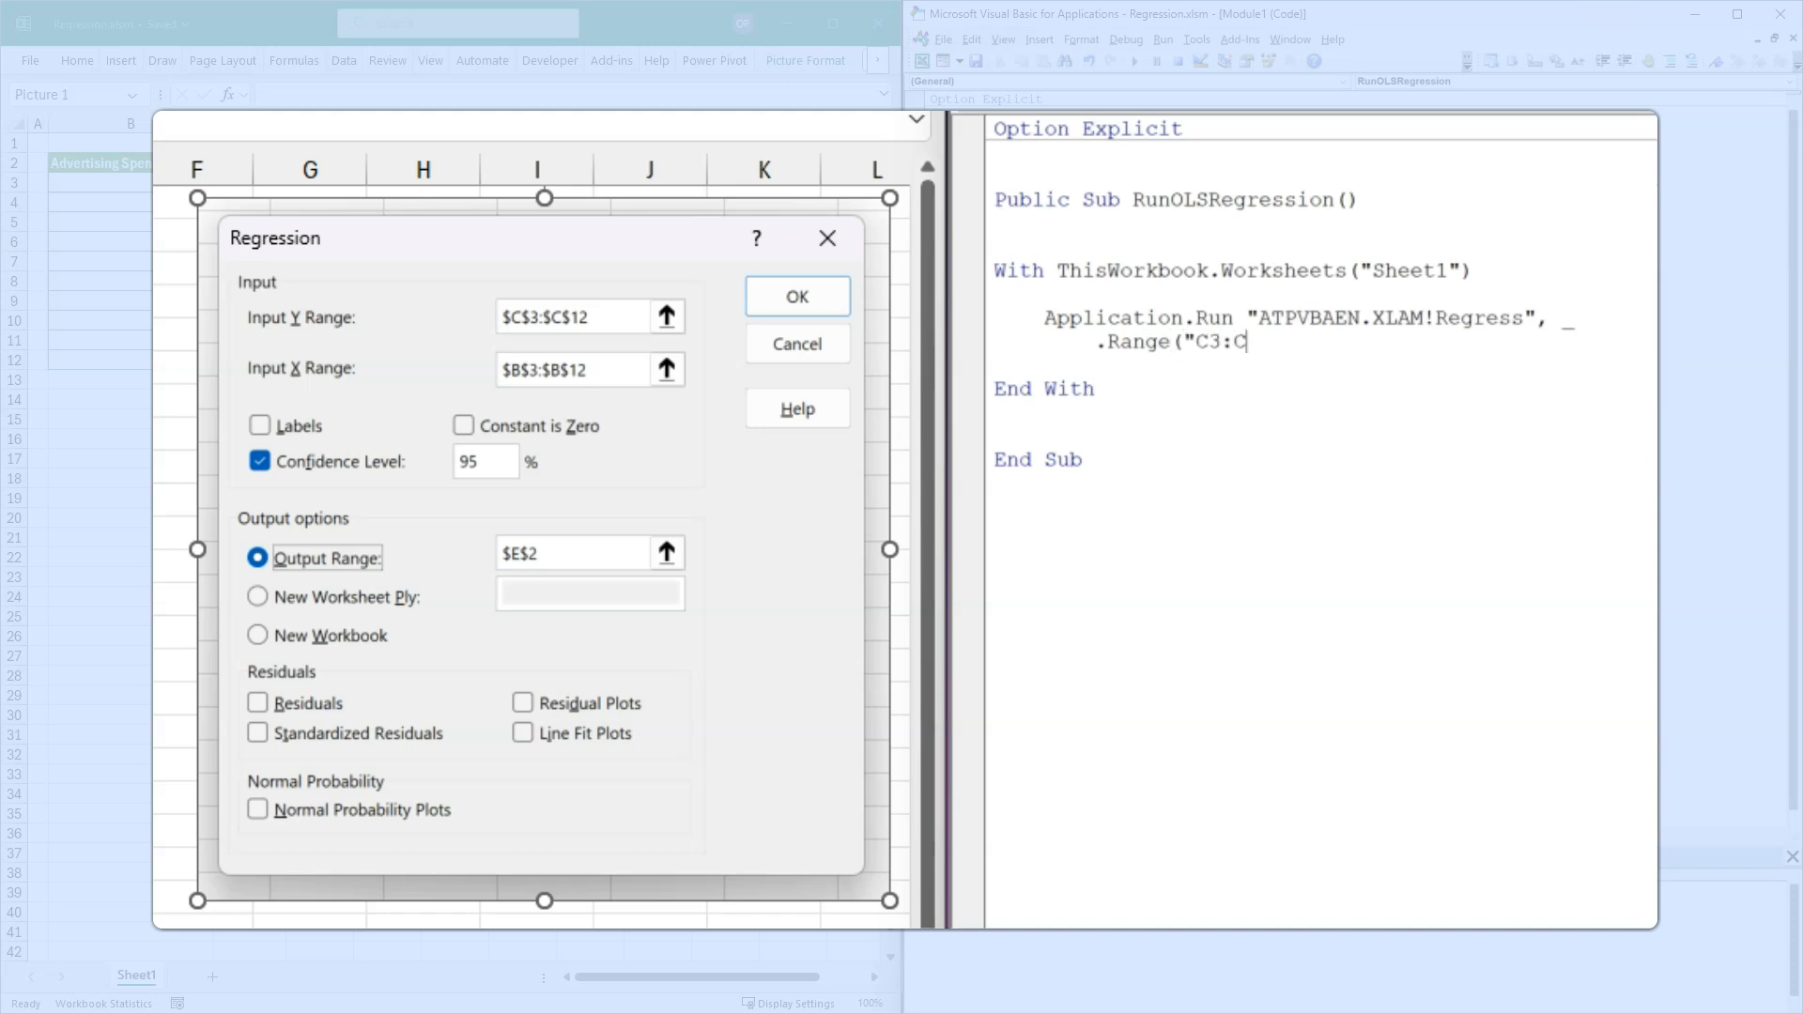
type("12\")")
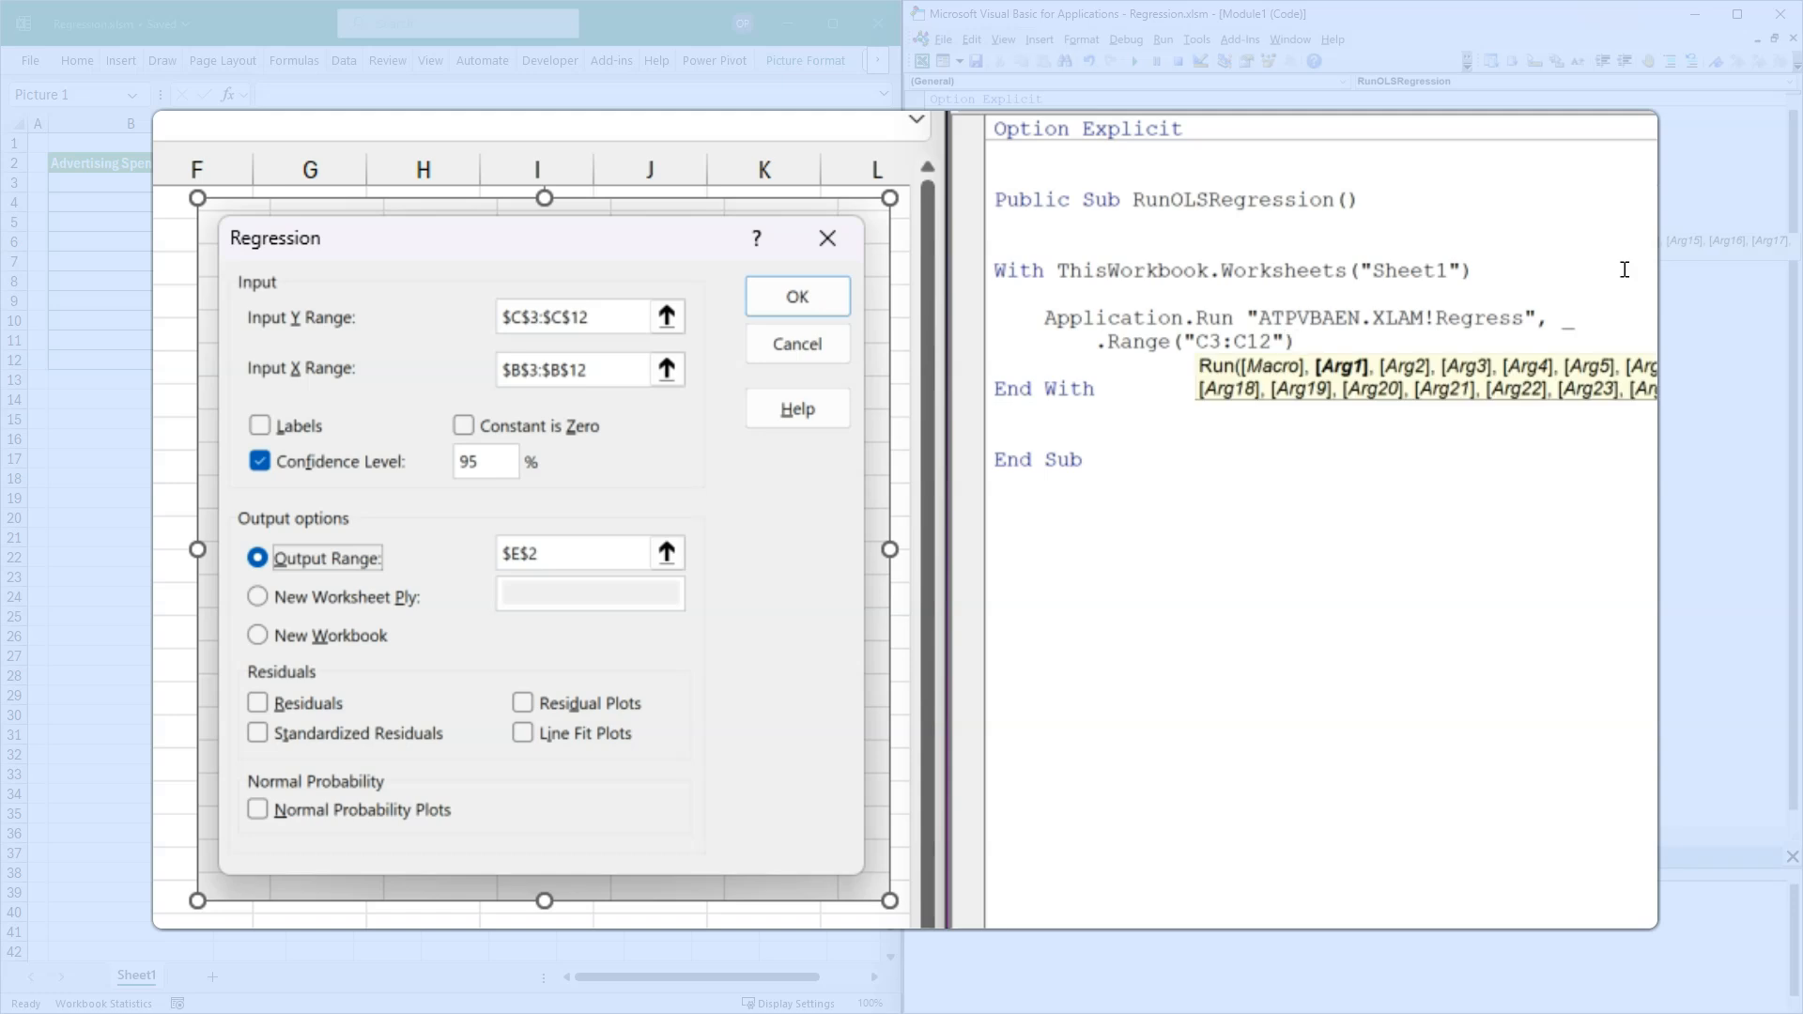
left_click(1297, 342)
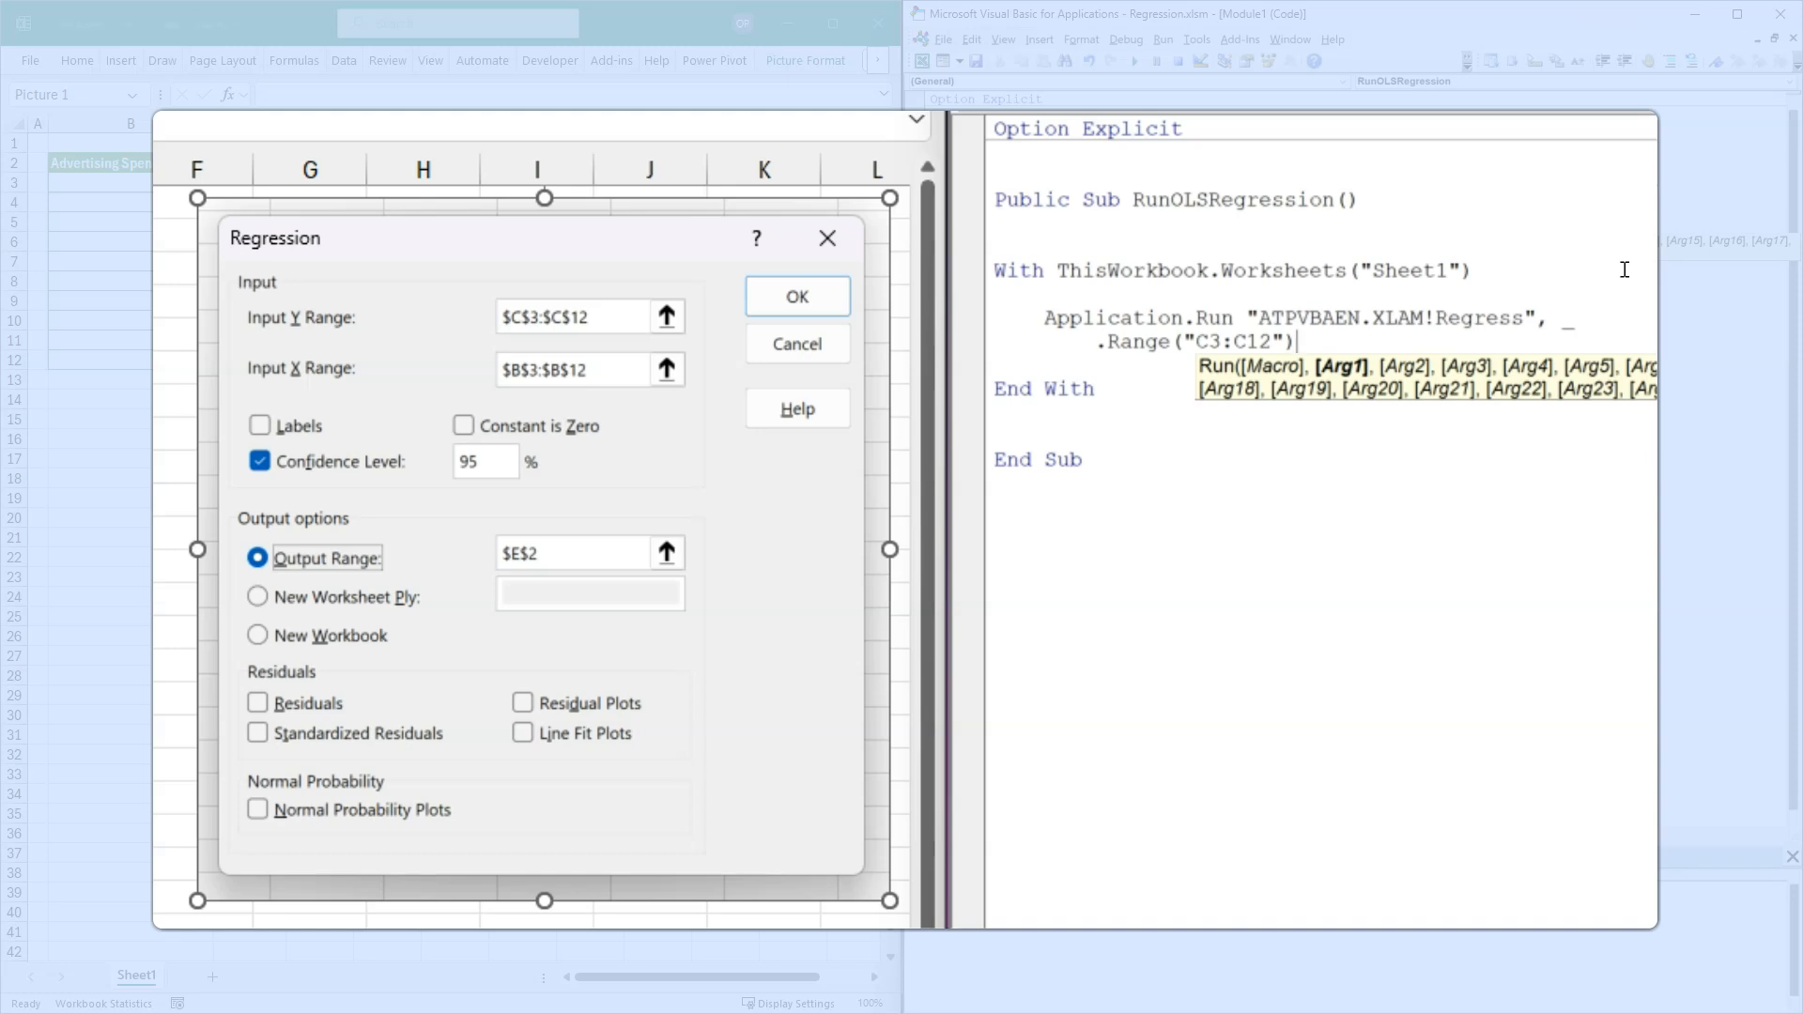
type(", _")
type(".")
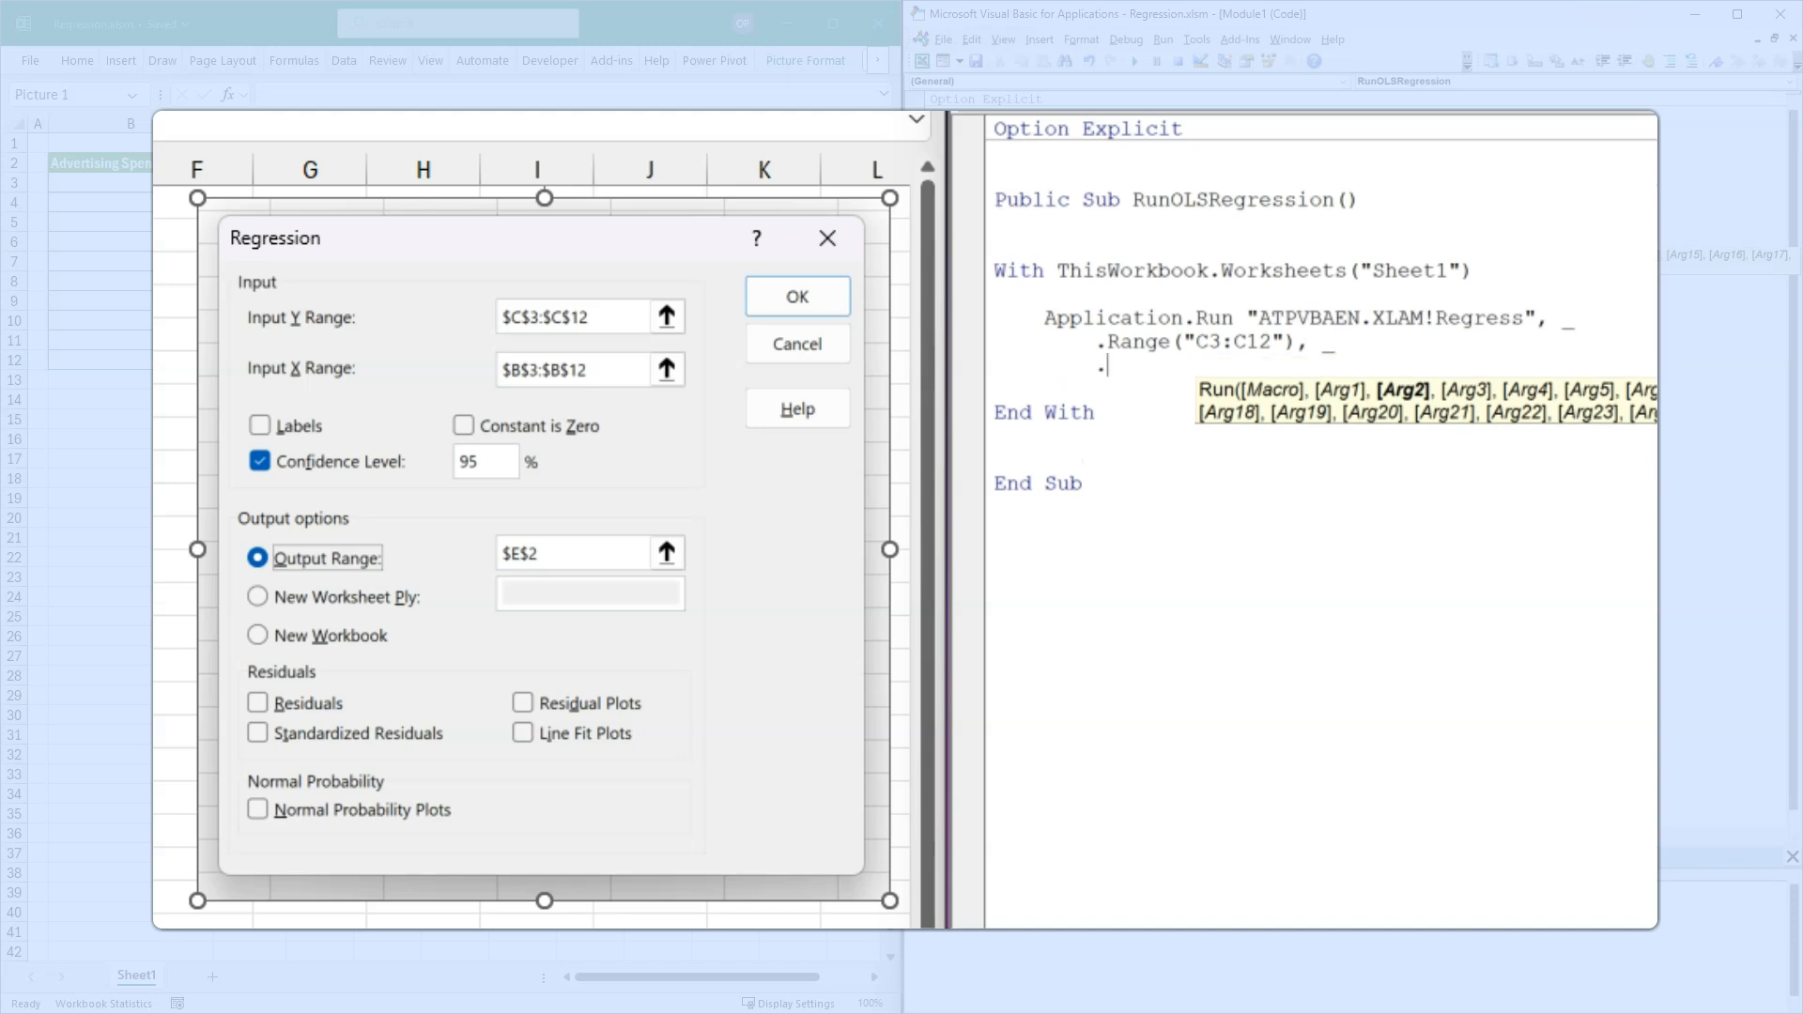
type("Range(\"")
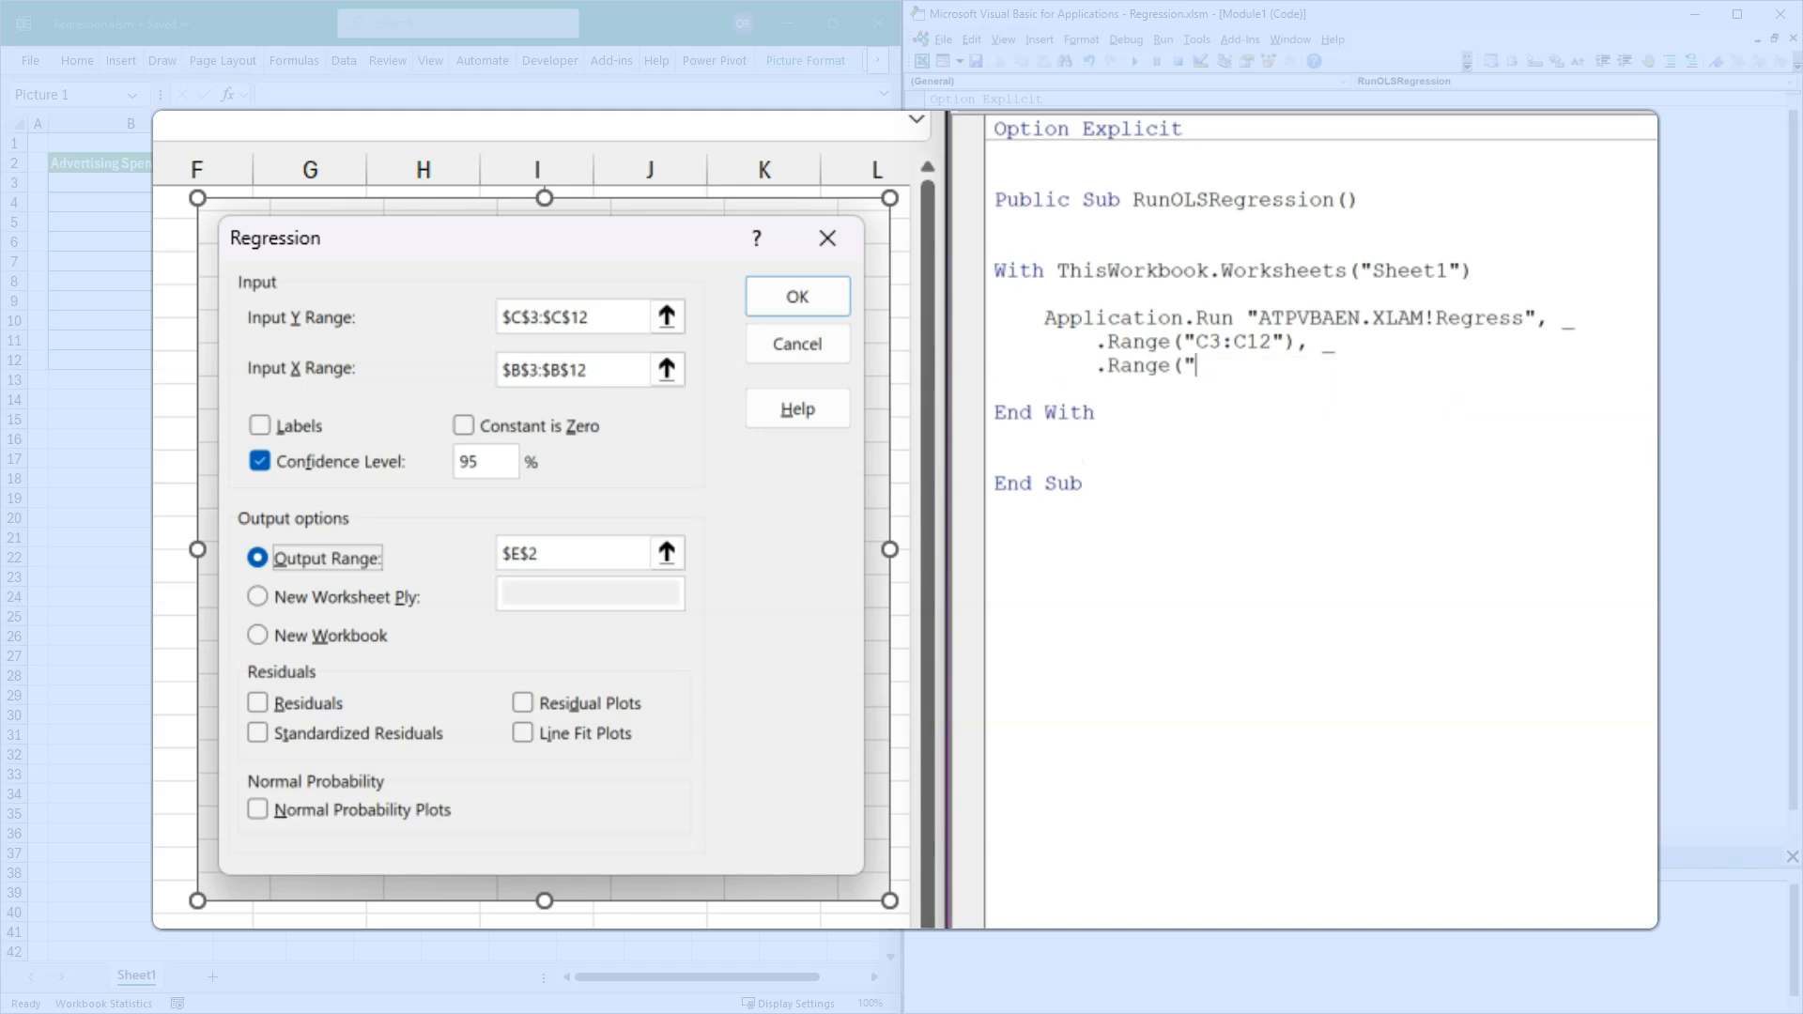
type("B3:B12\"), _")
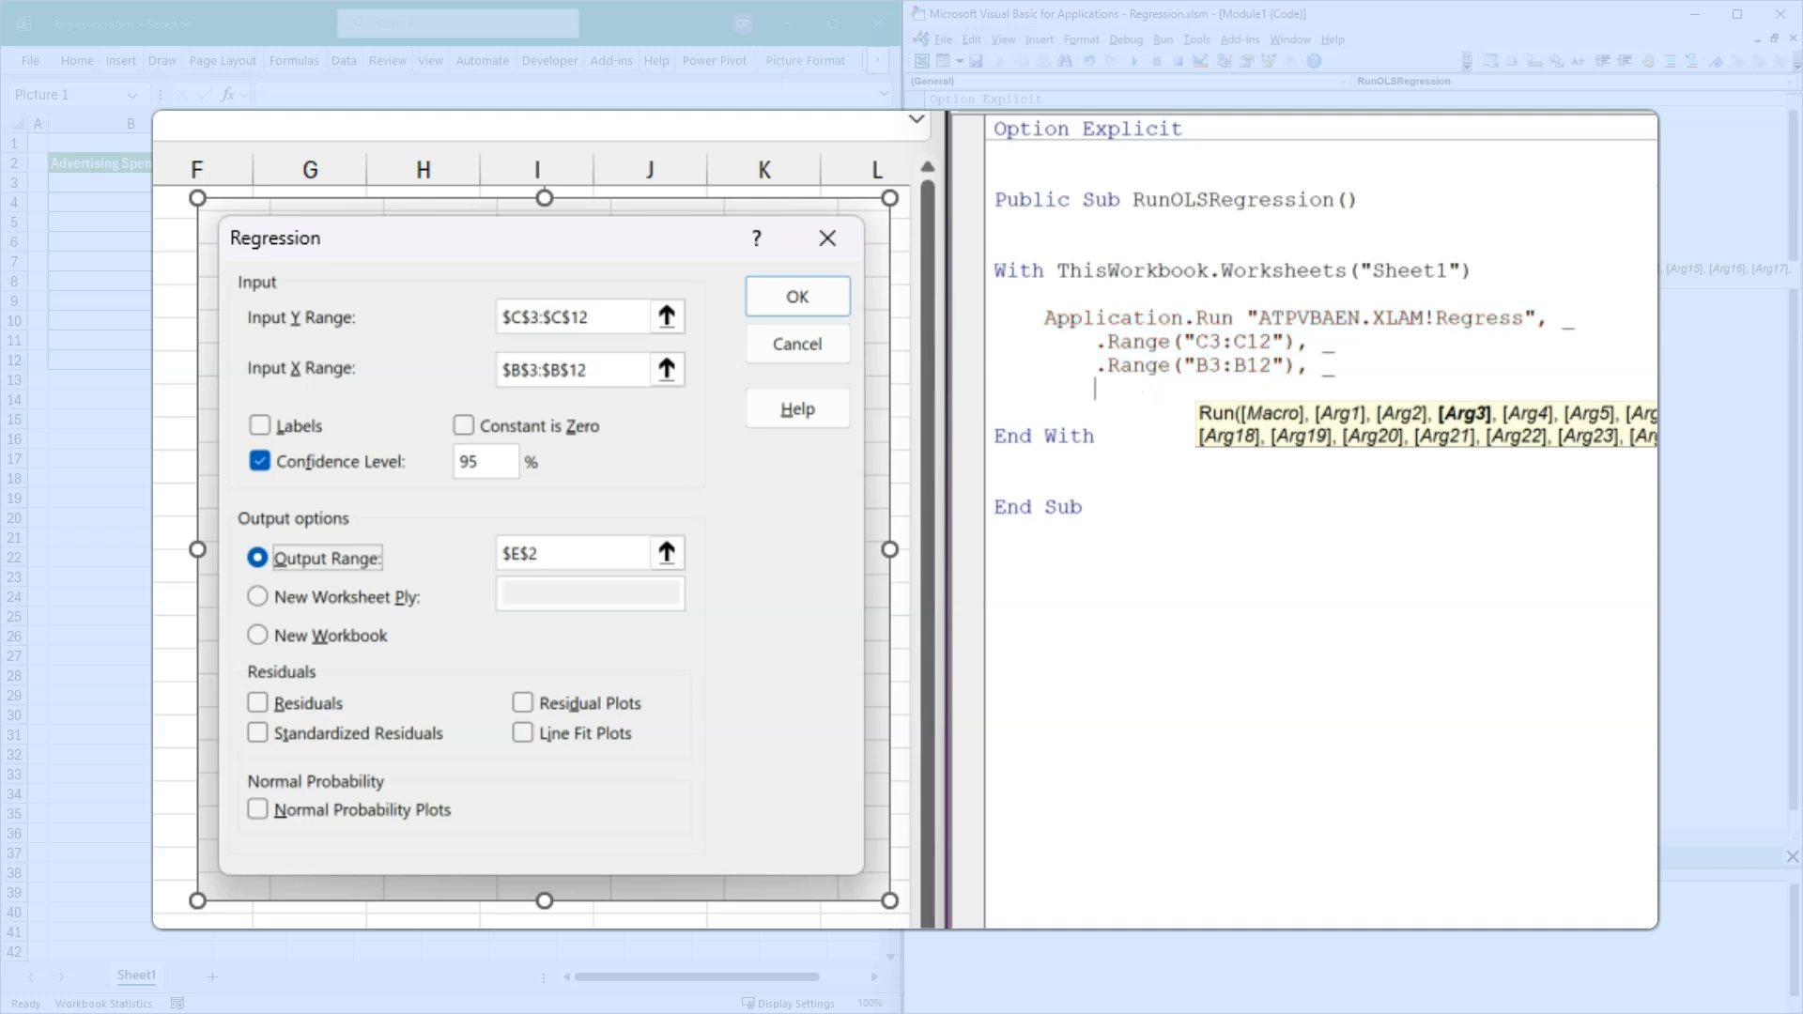
- Add the False, False, True flags and output cell .Range("E2")
type("Fs1")
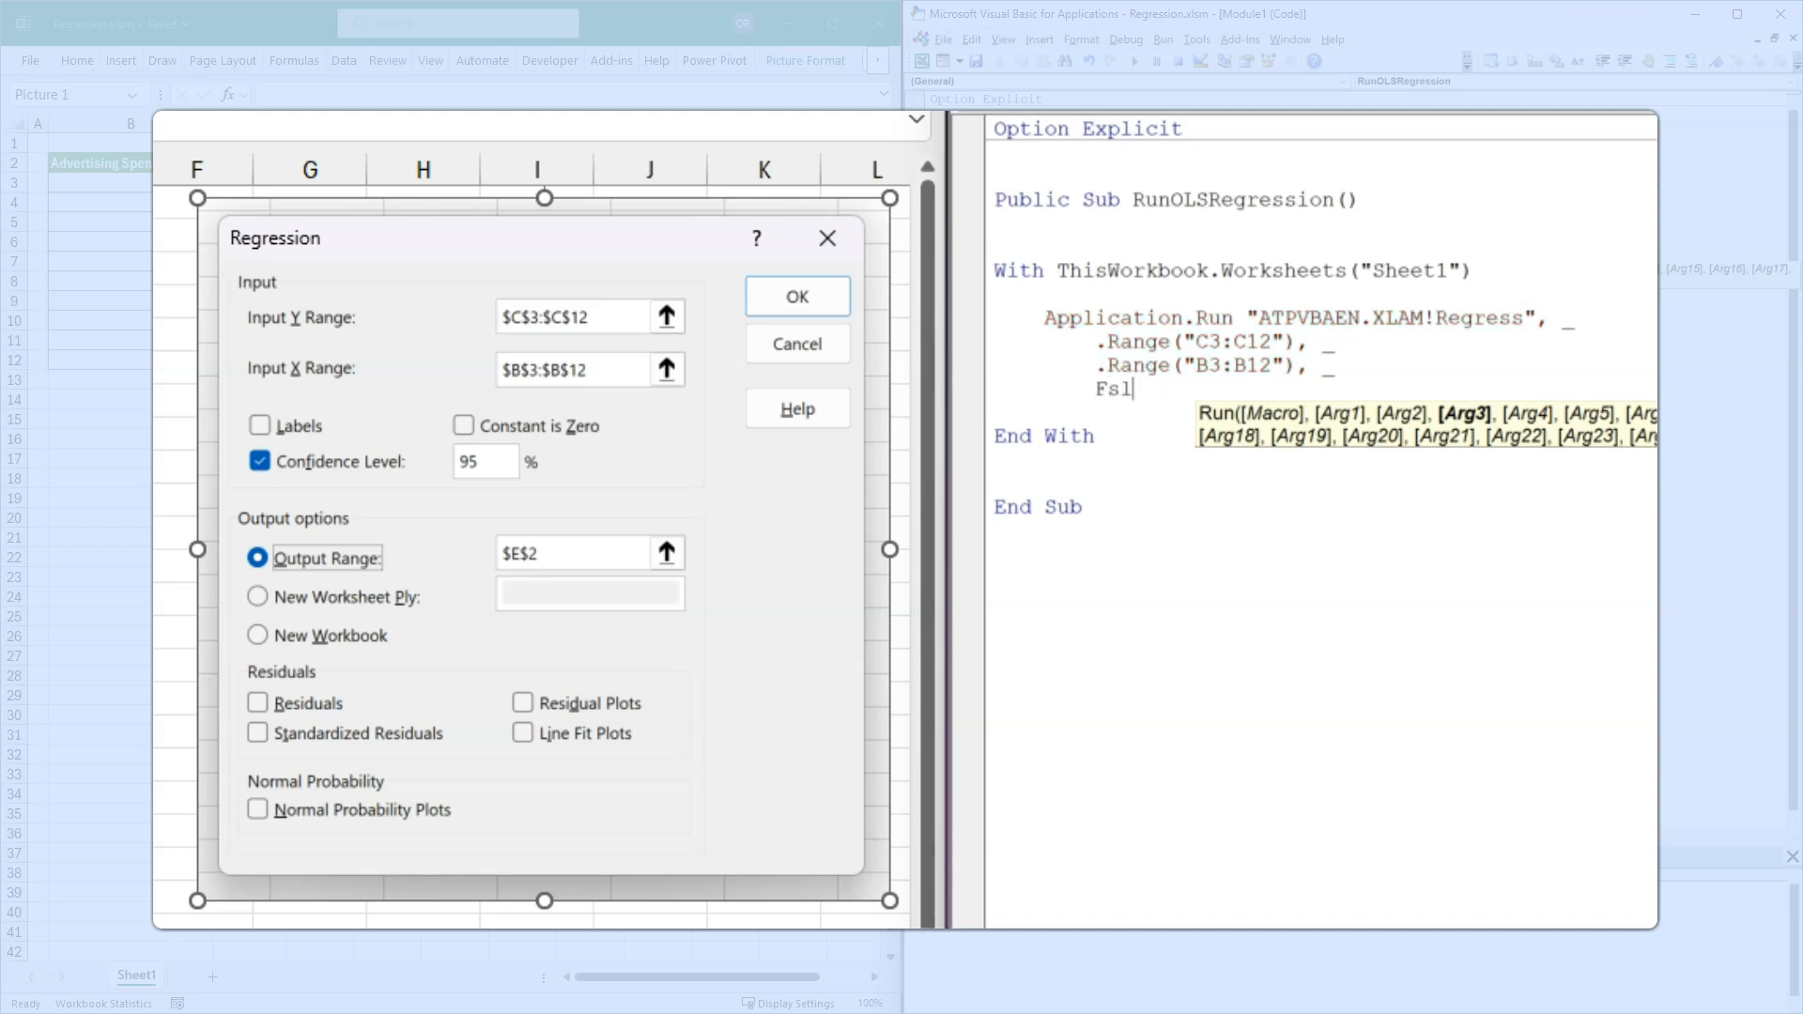
type("alse, _")
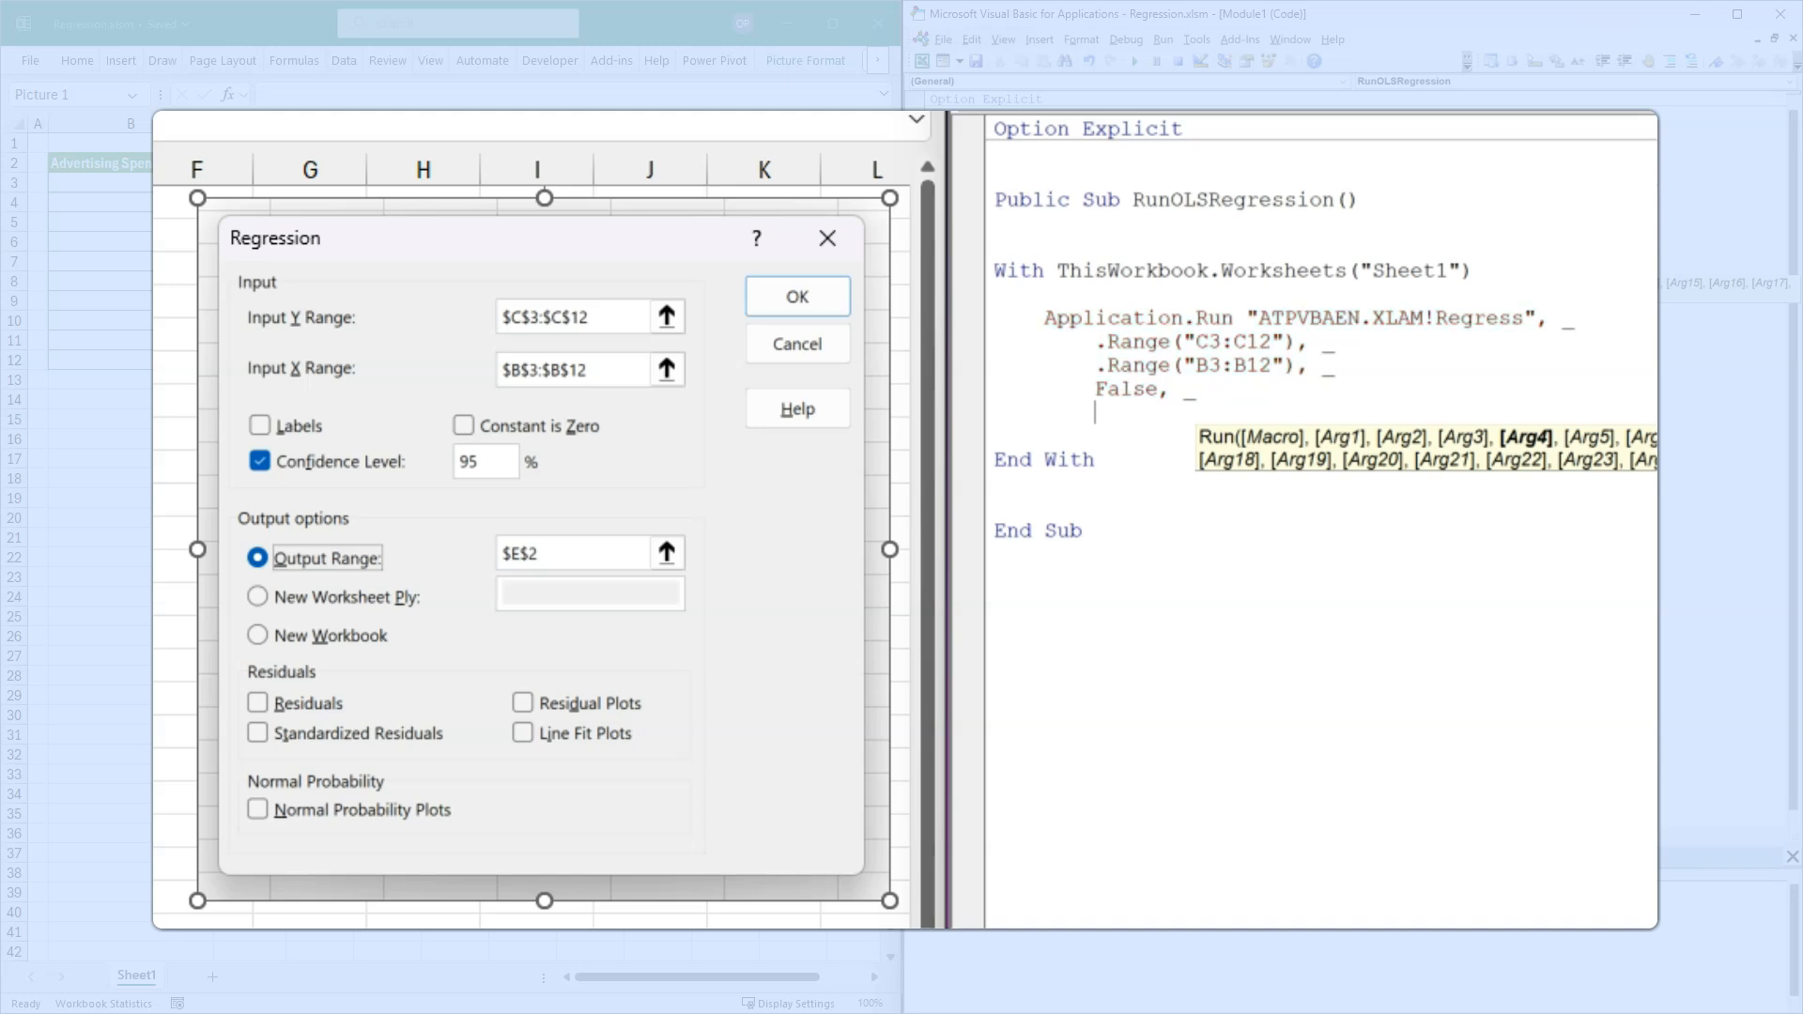
type("False, _")
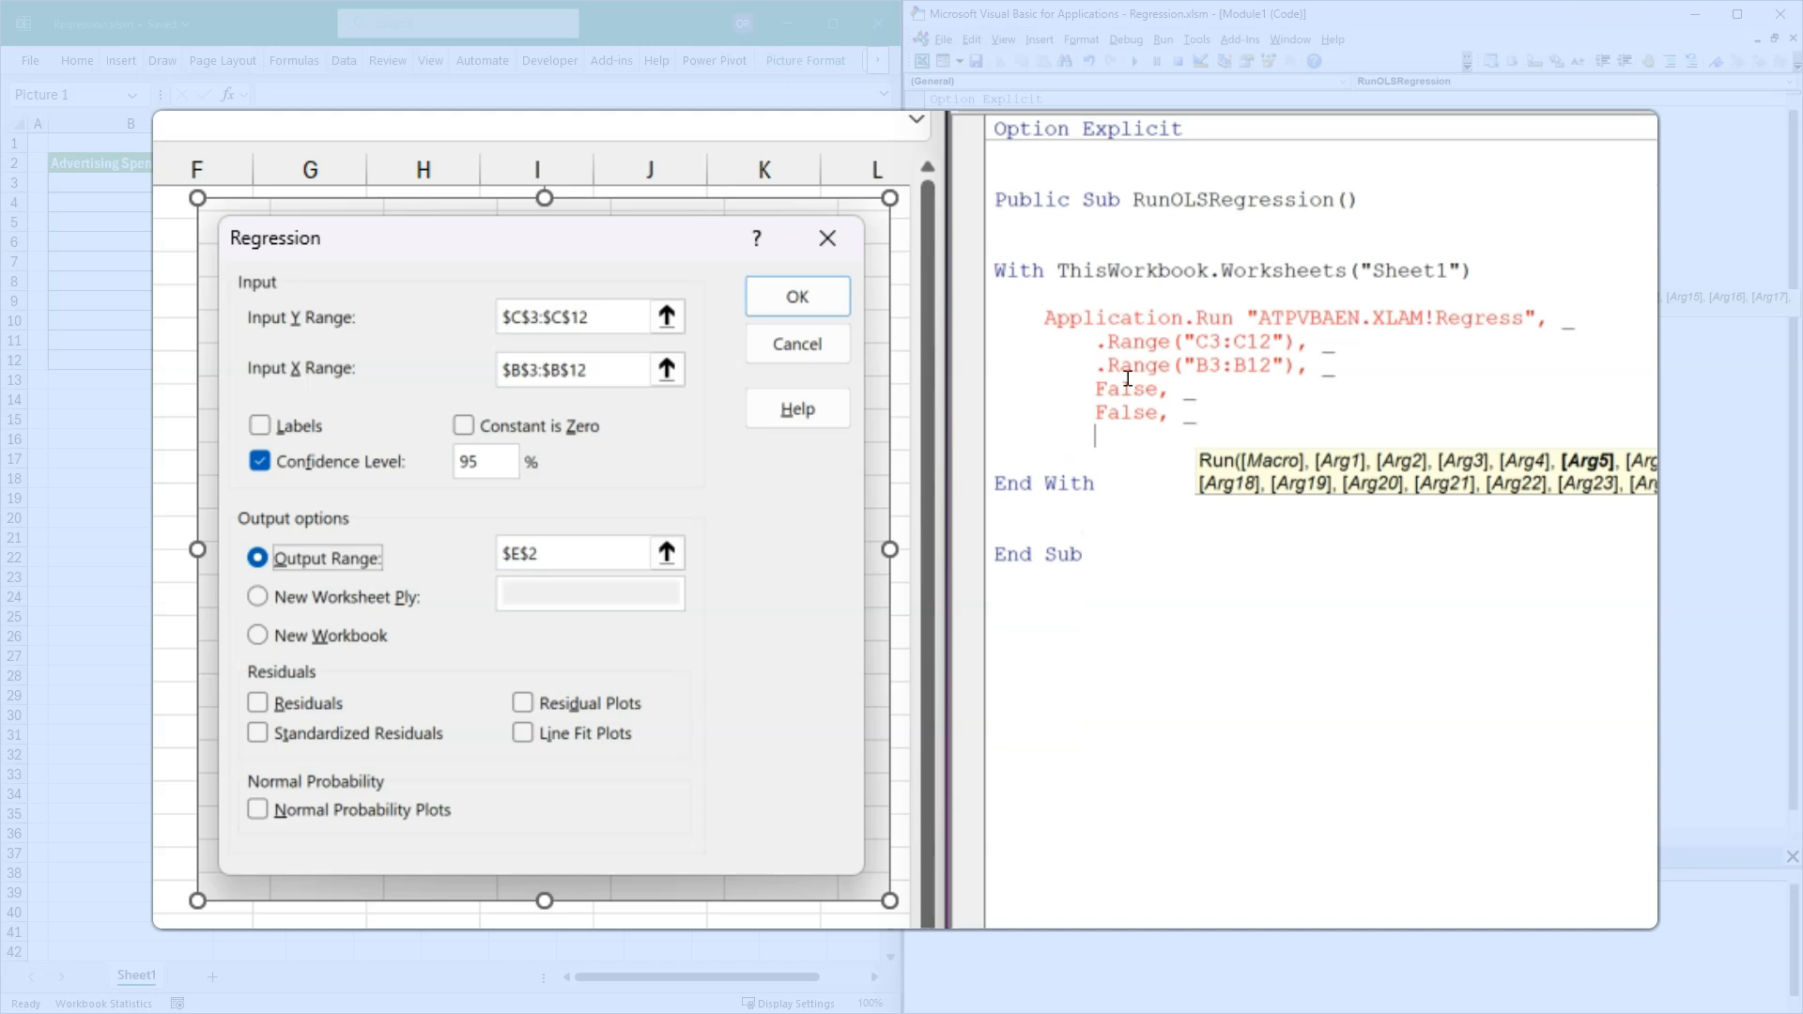
type("T")
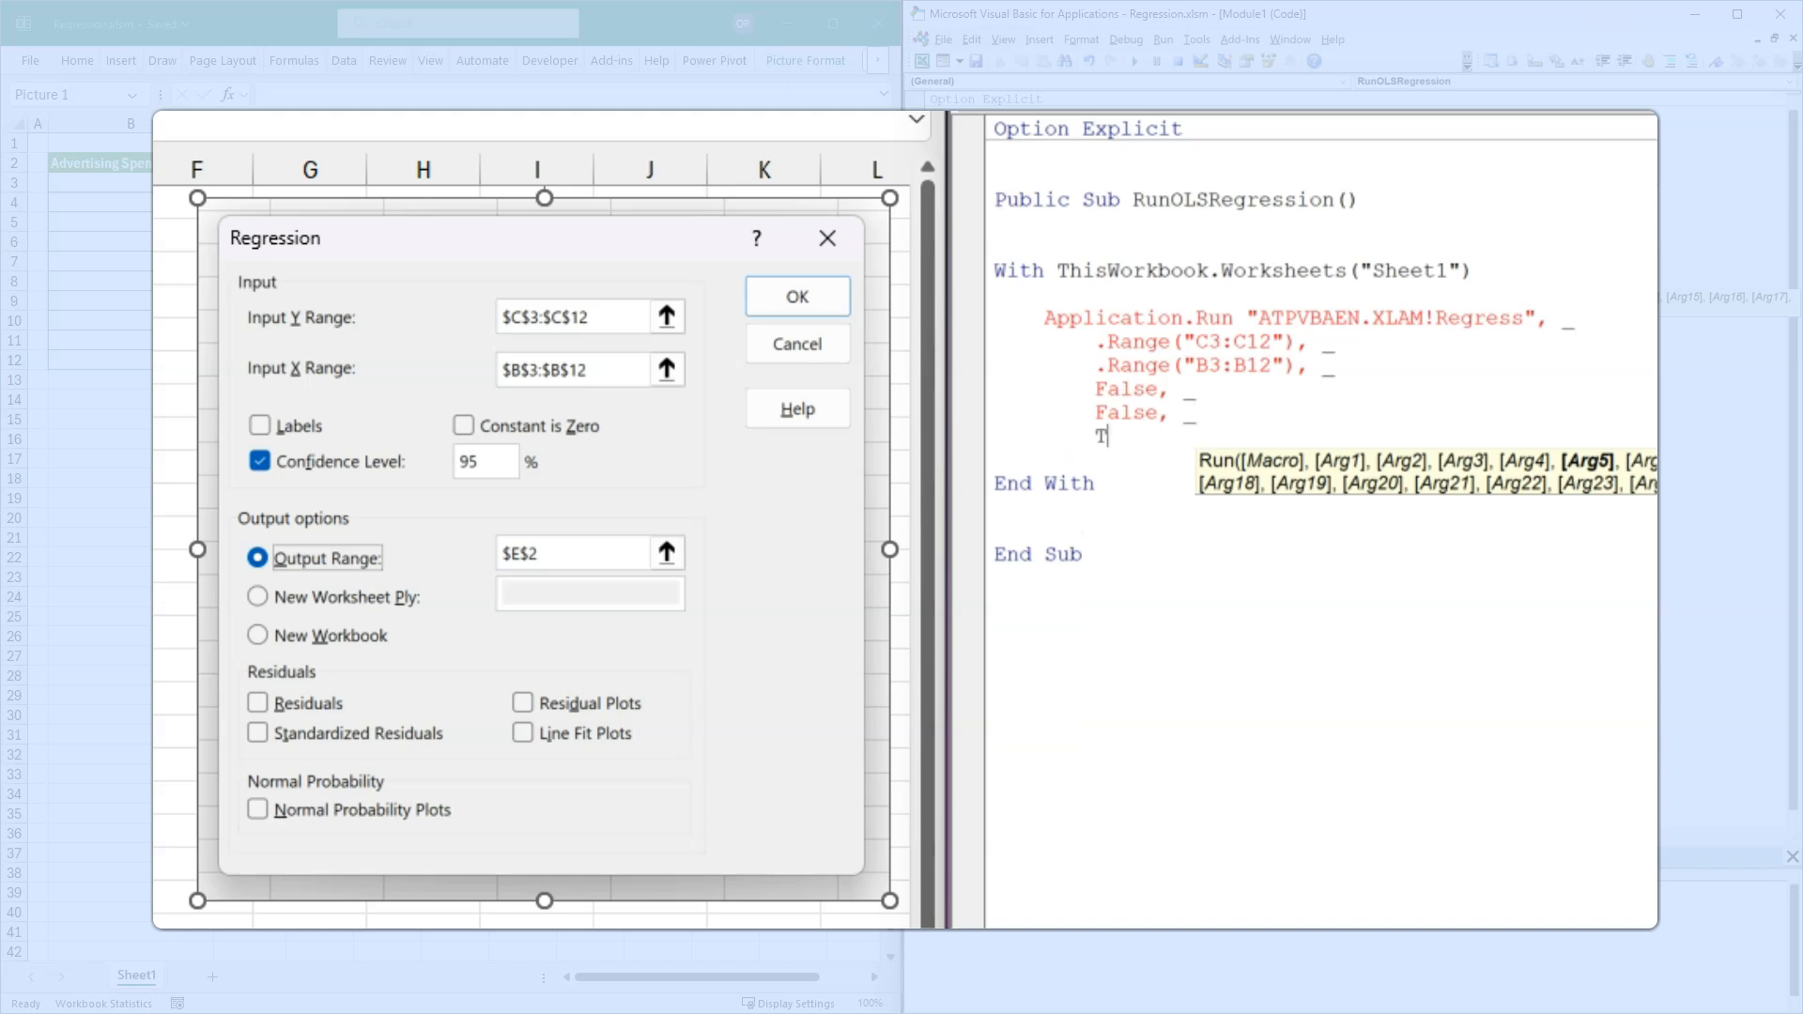
type("rue, _")
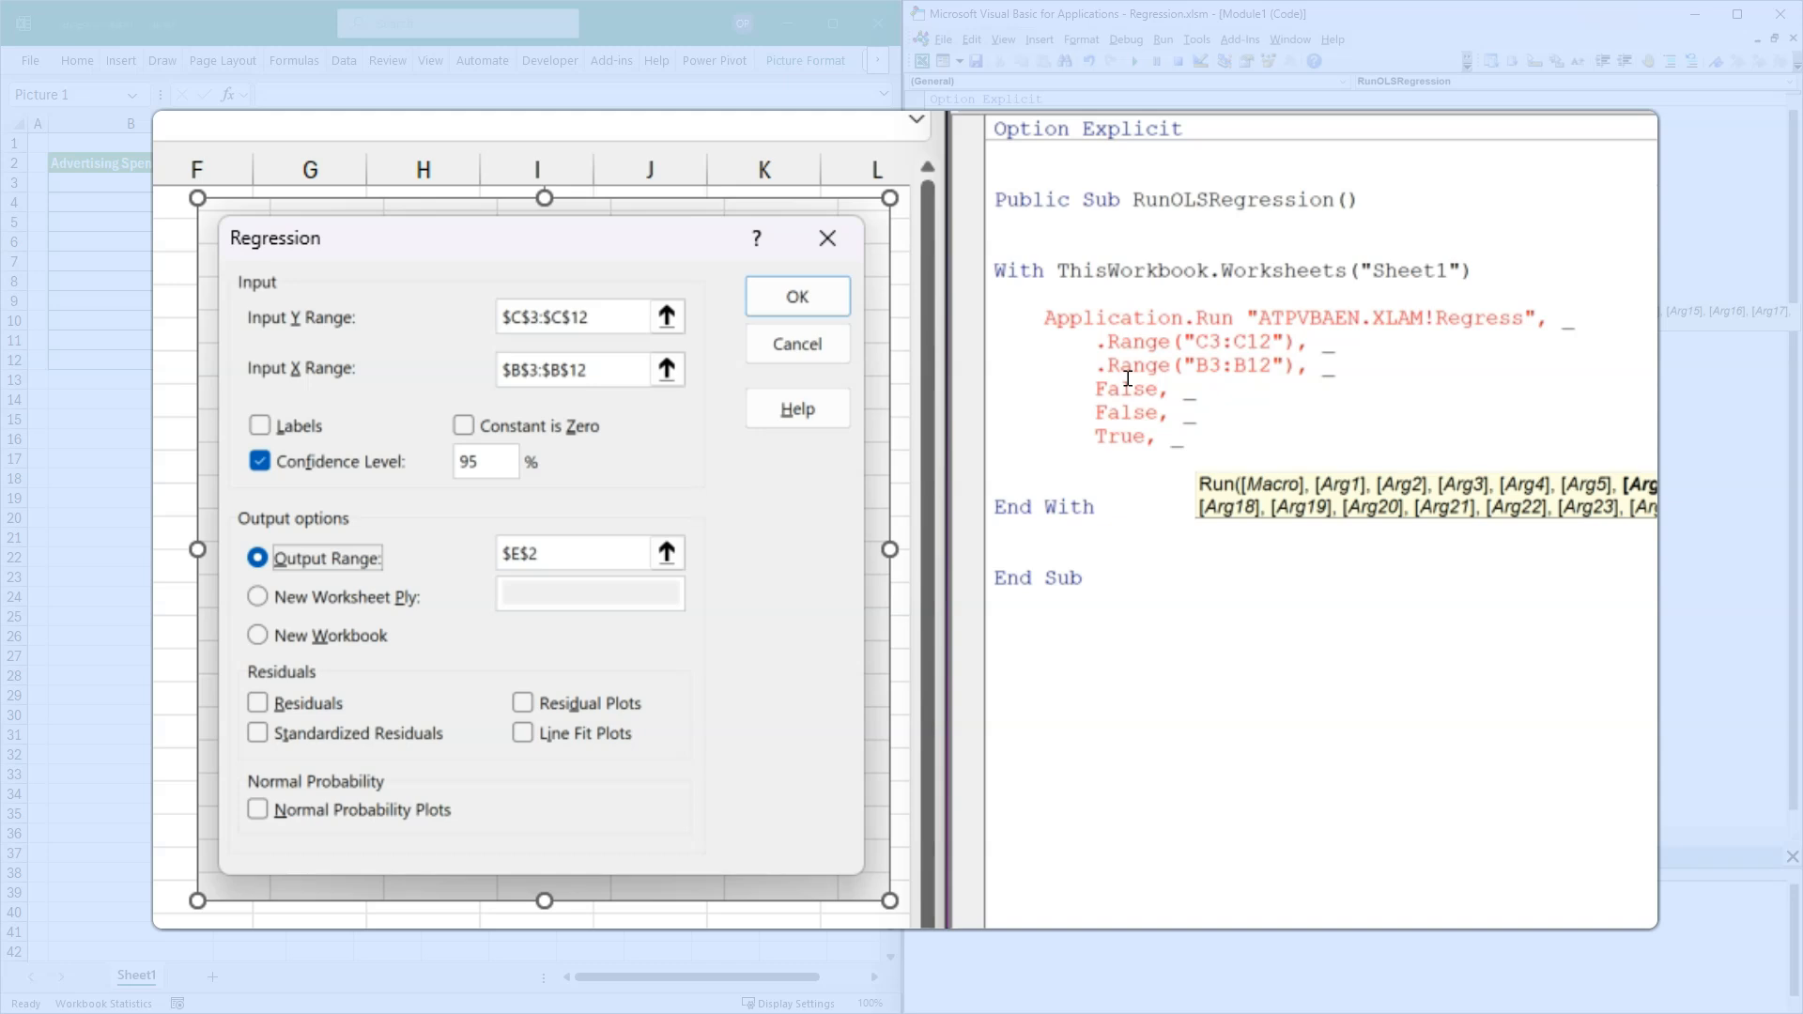
type(".Range(")
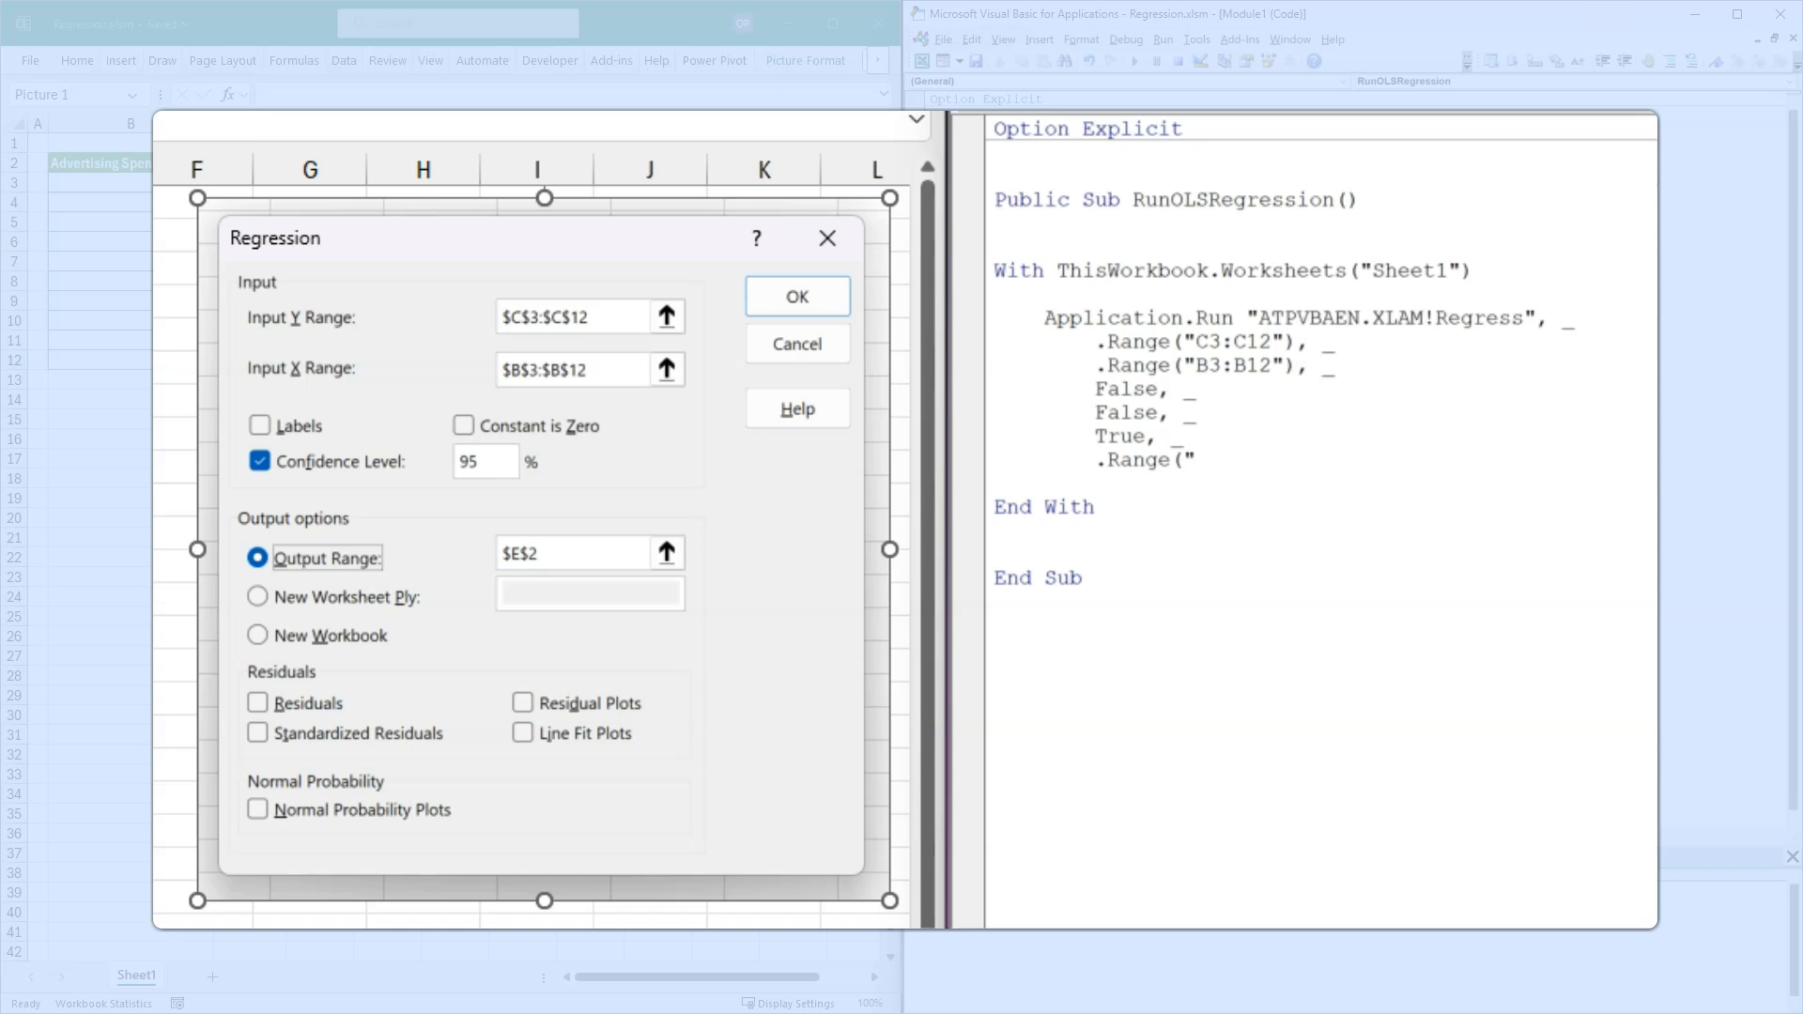
type("E2\")")
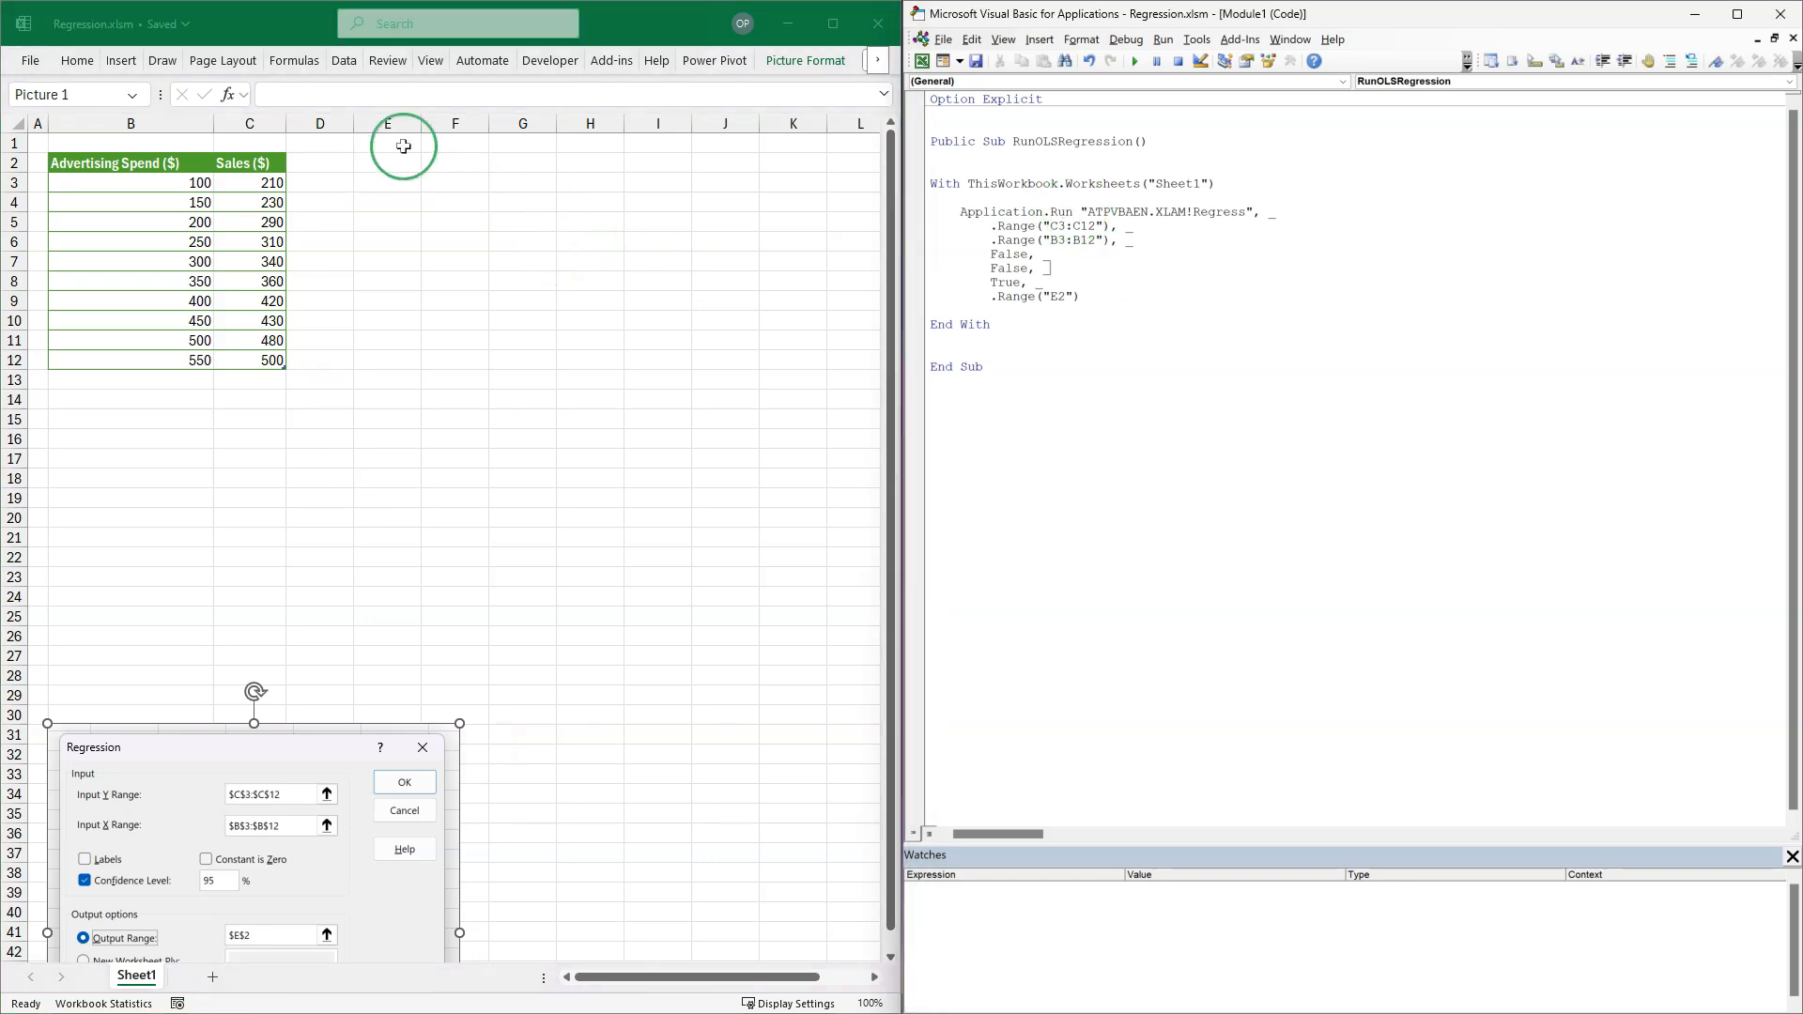
mouse_move(277, 209)
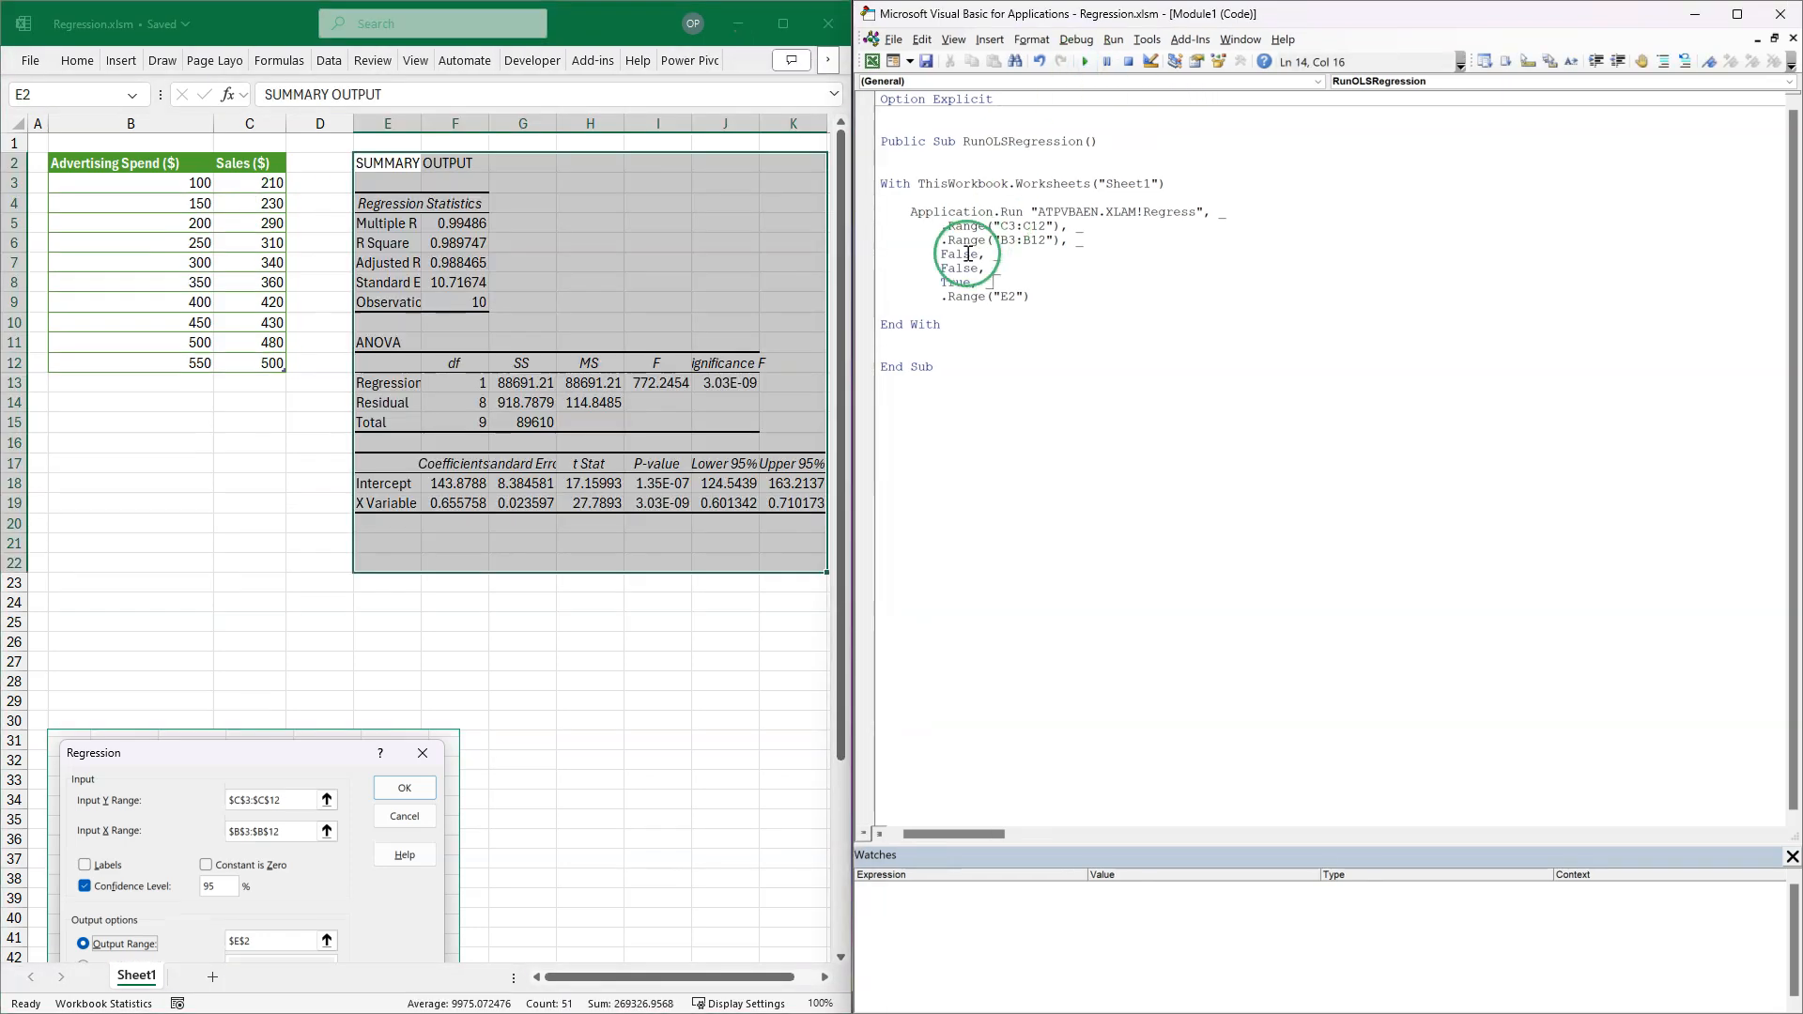
- Run RunOLSRegression and inspect Multiple R, R Square and the ANOVA table
left_click(415, 462)
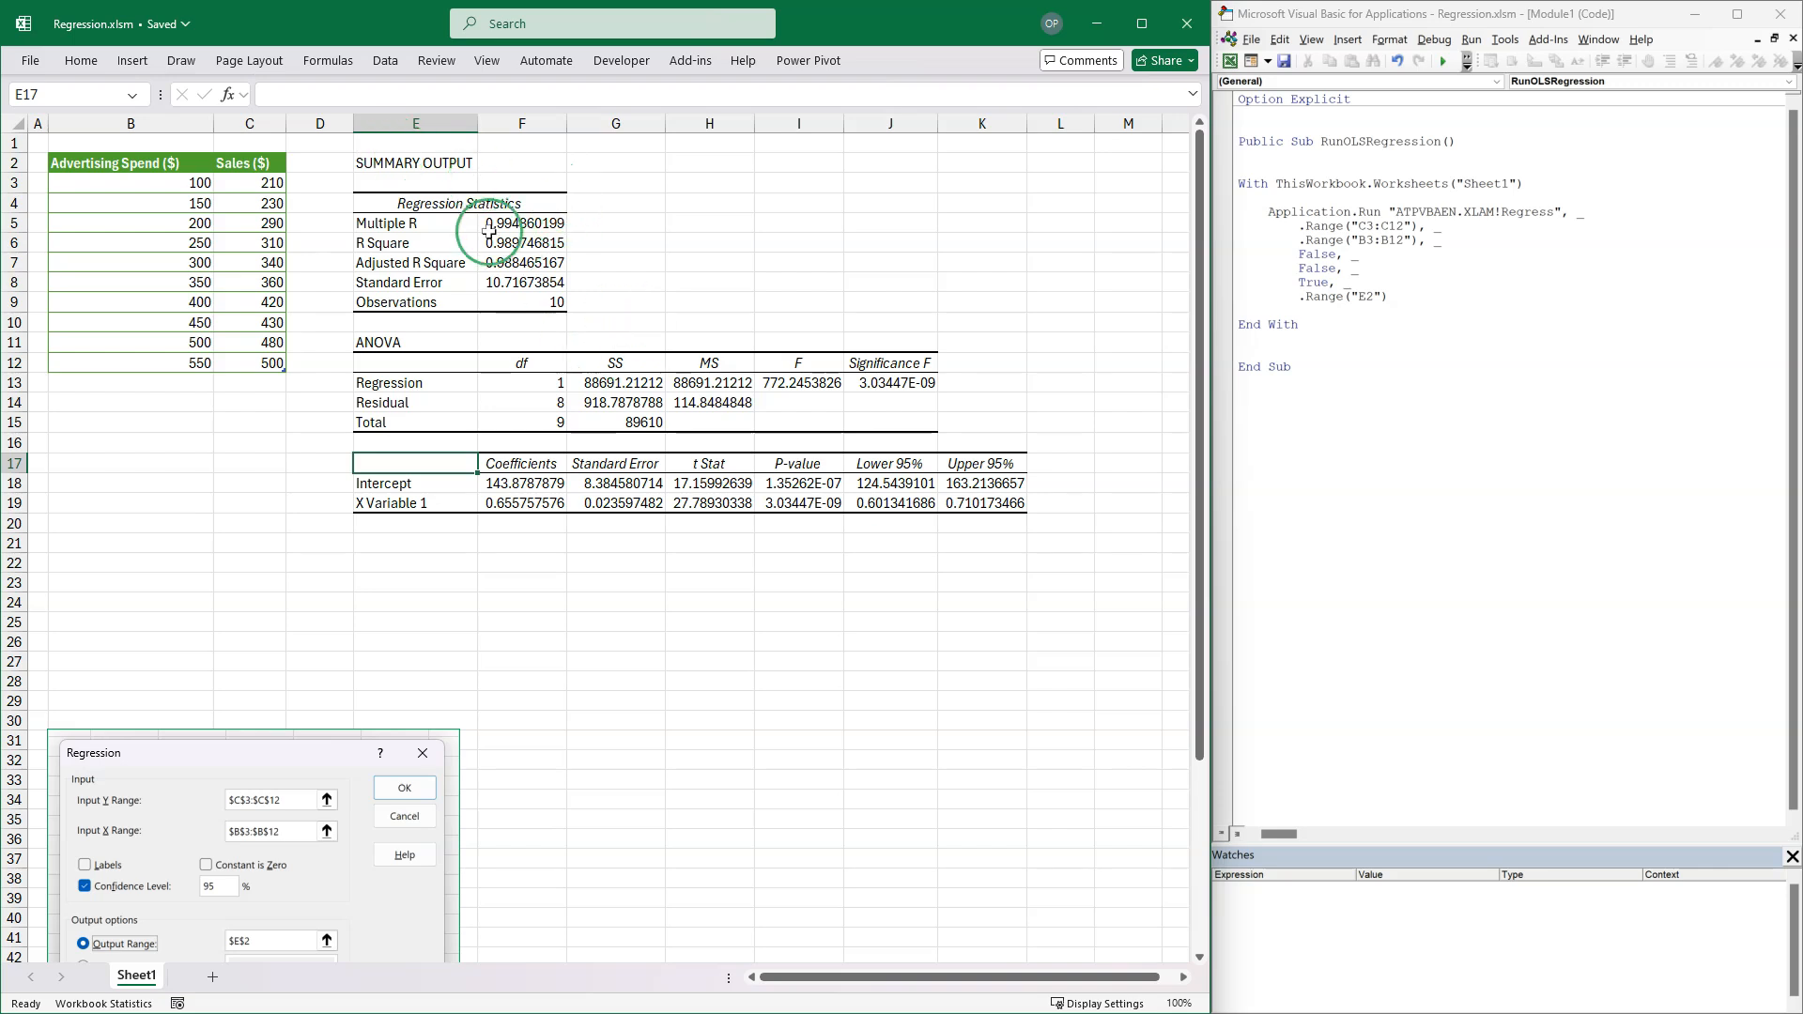
left_click(522, 242)
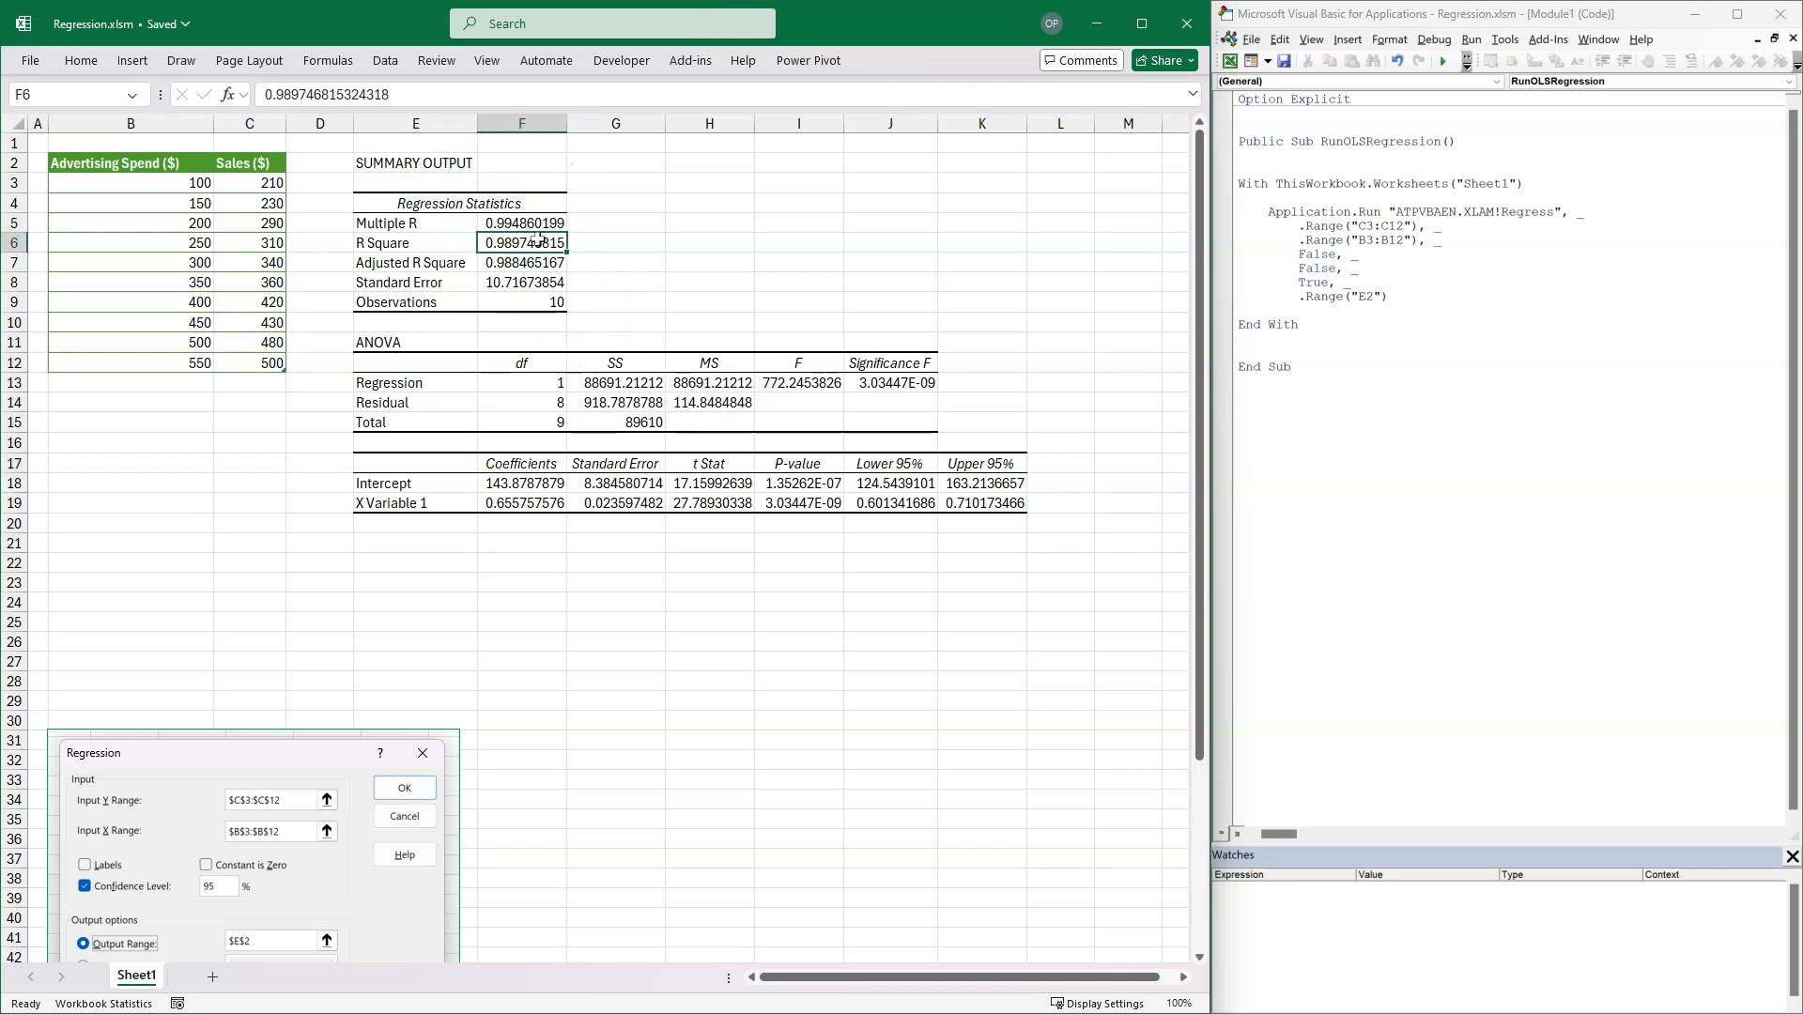
left_click(521, 224)
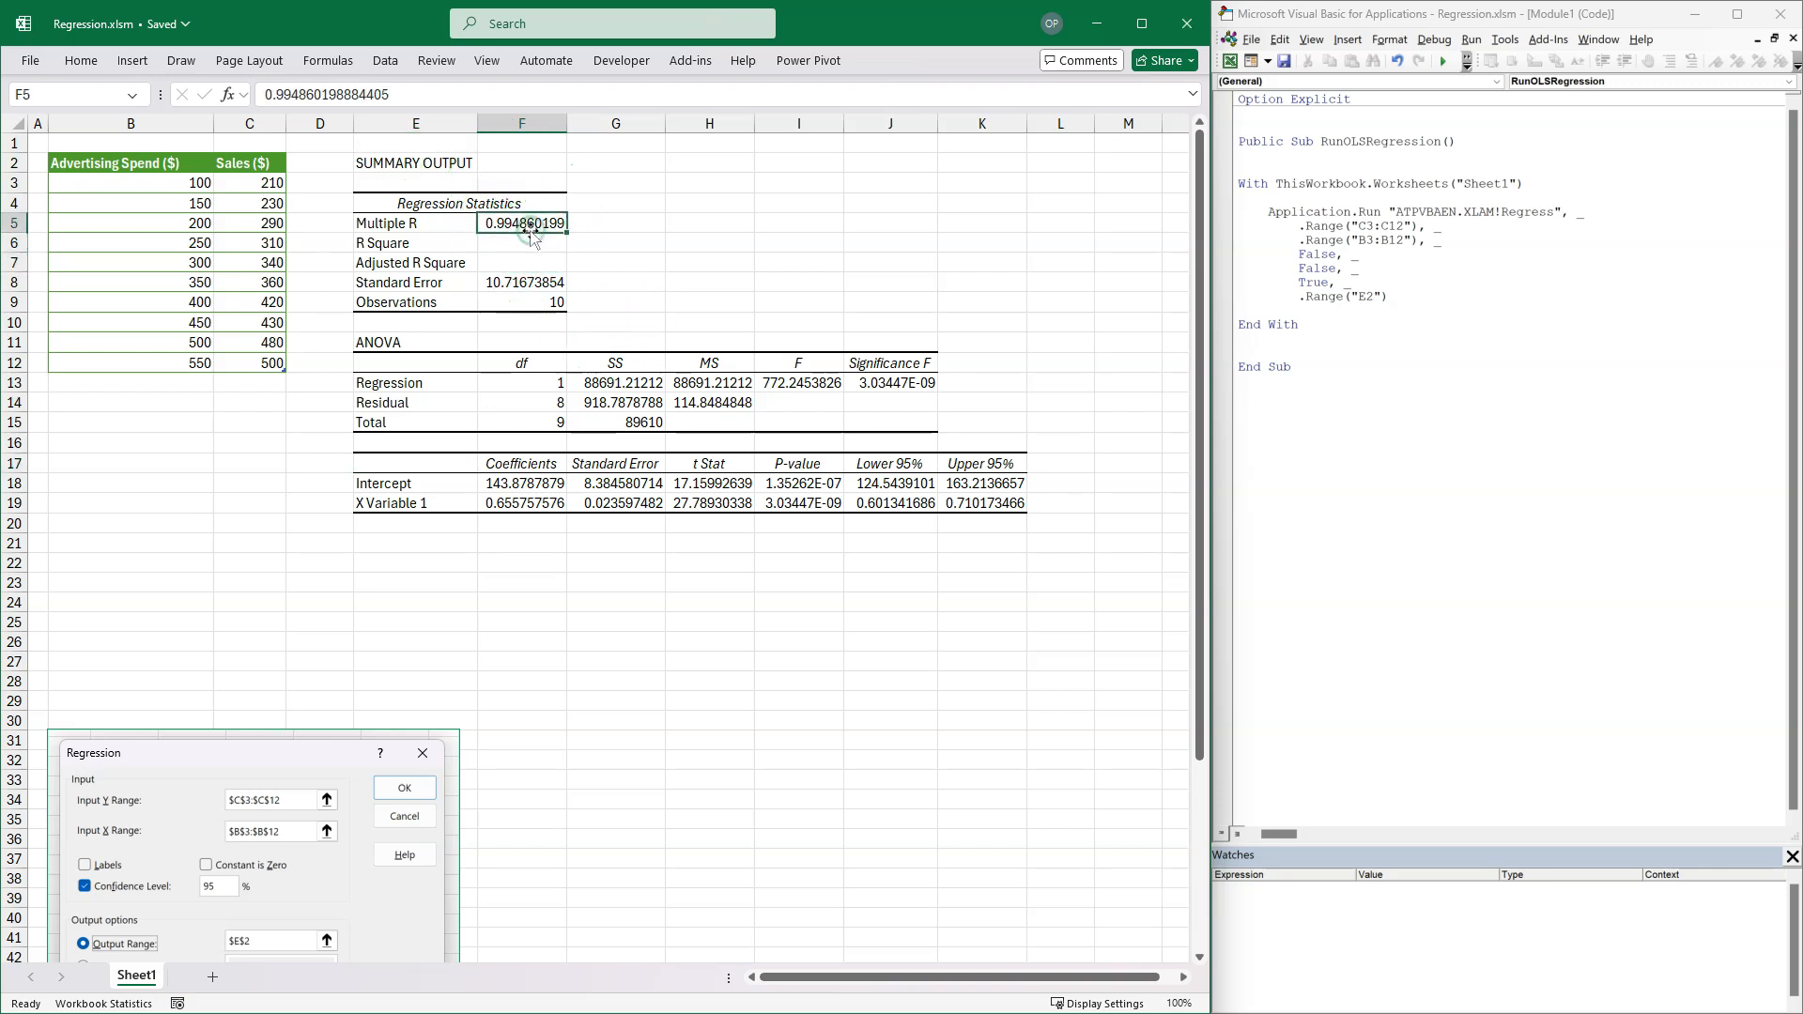
left_click(521, 242)
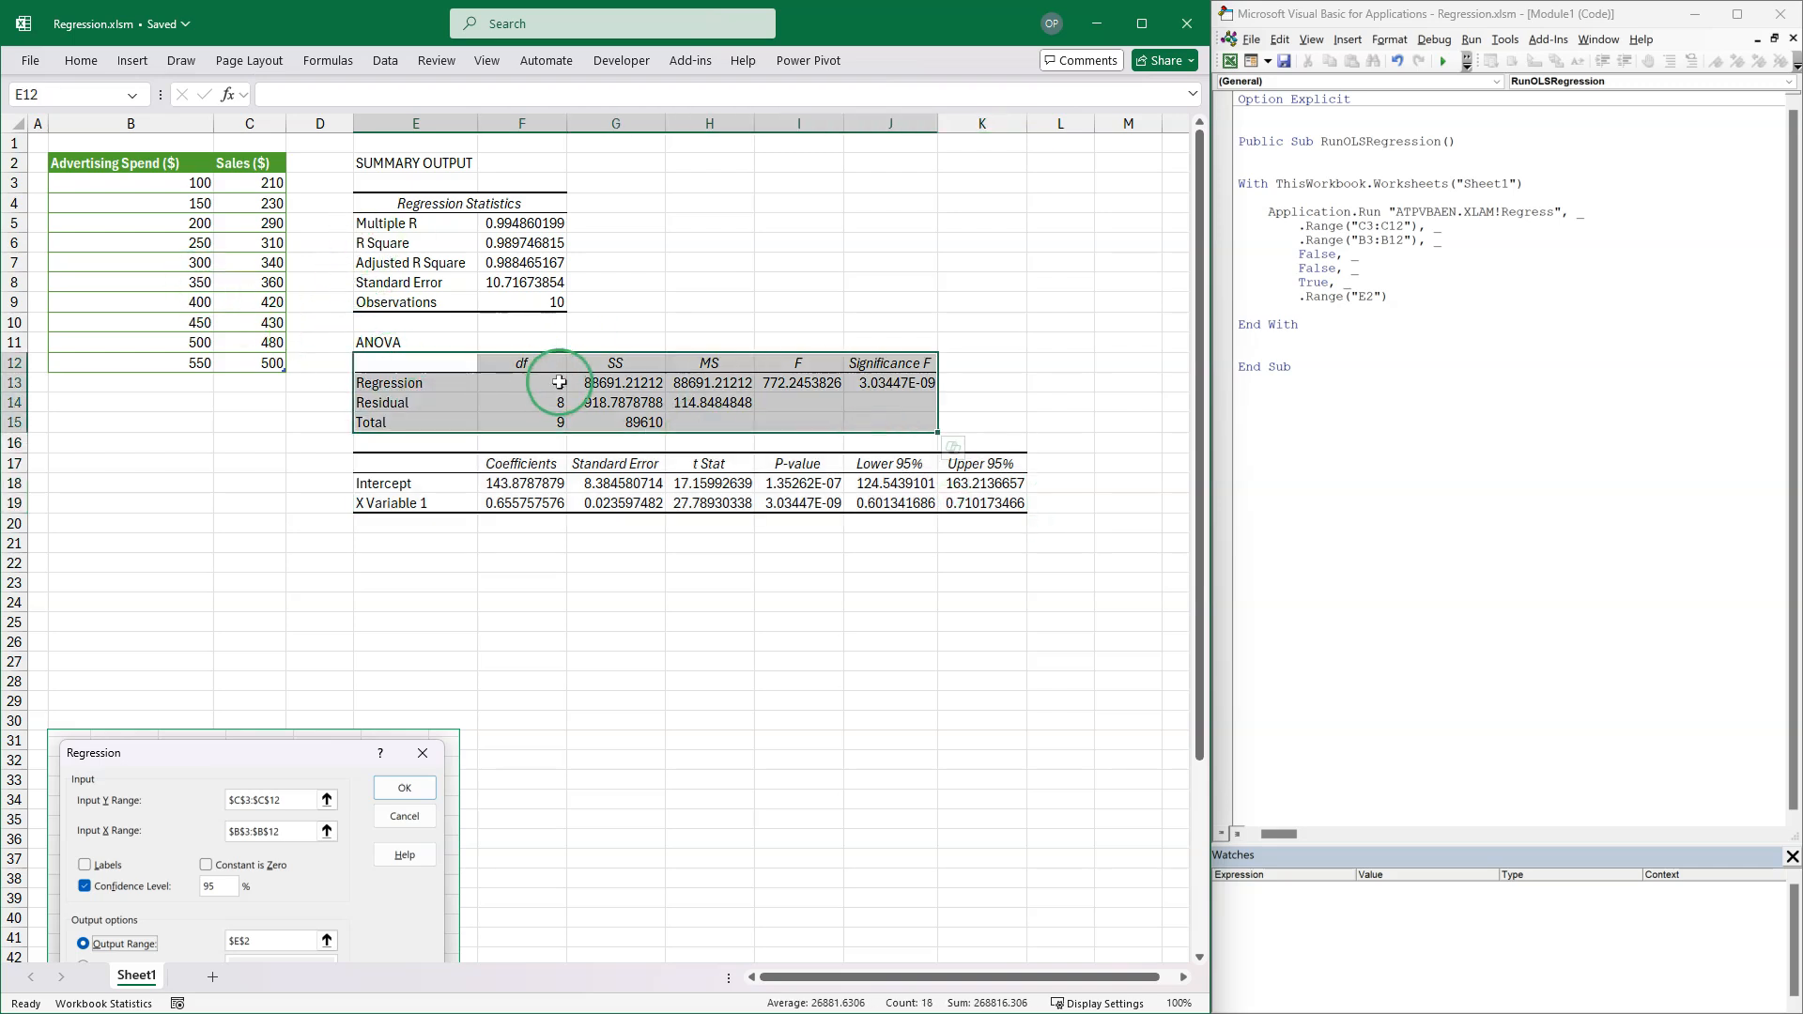
mouse_move(886, 363)
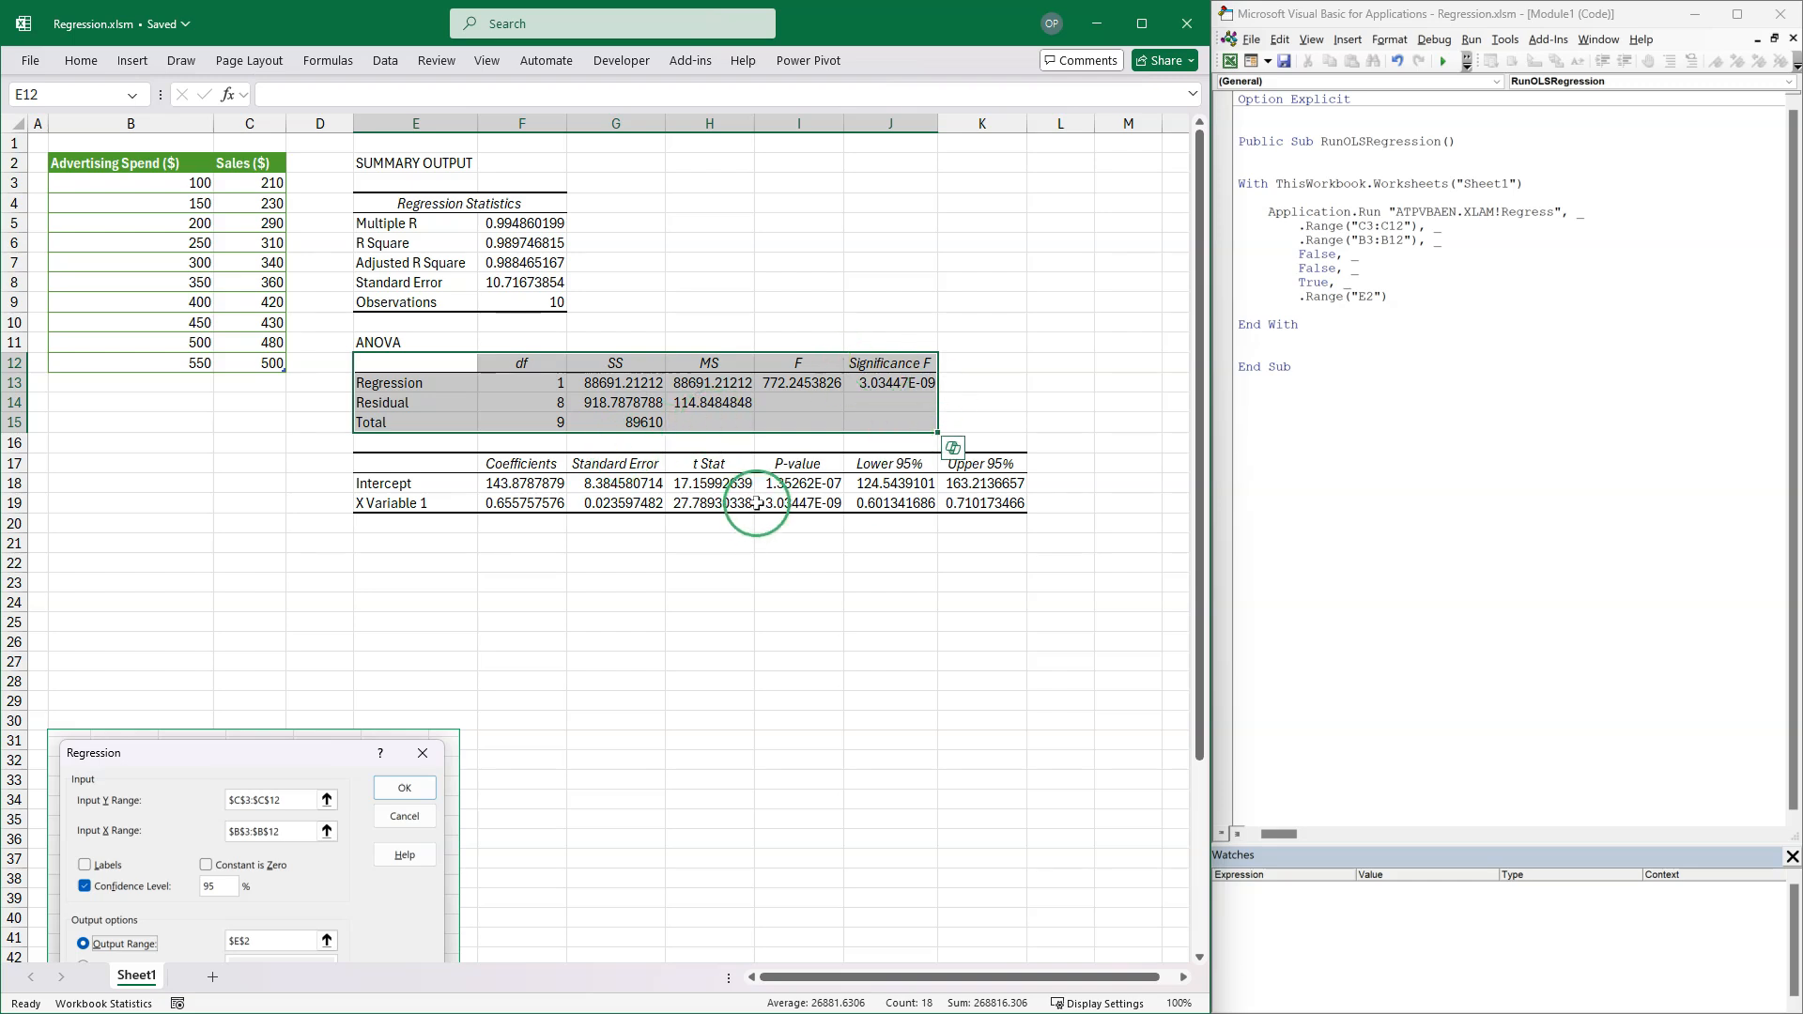
left_click(404, 788)
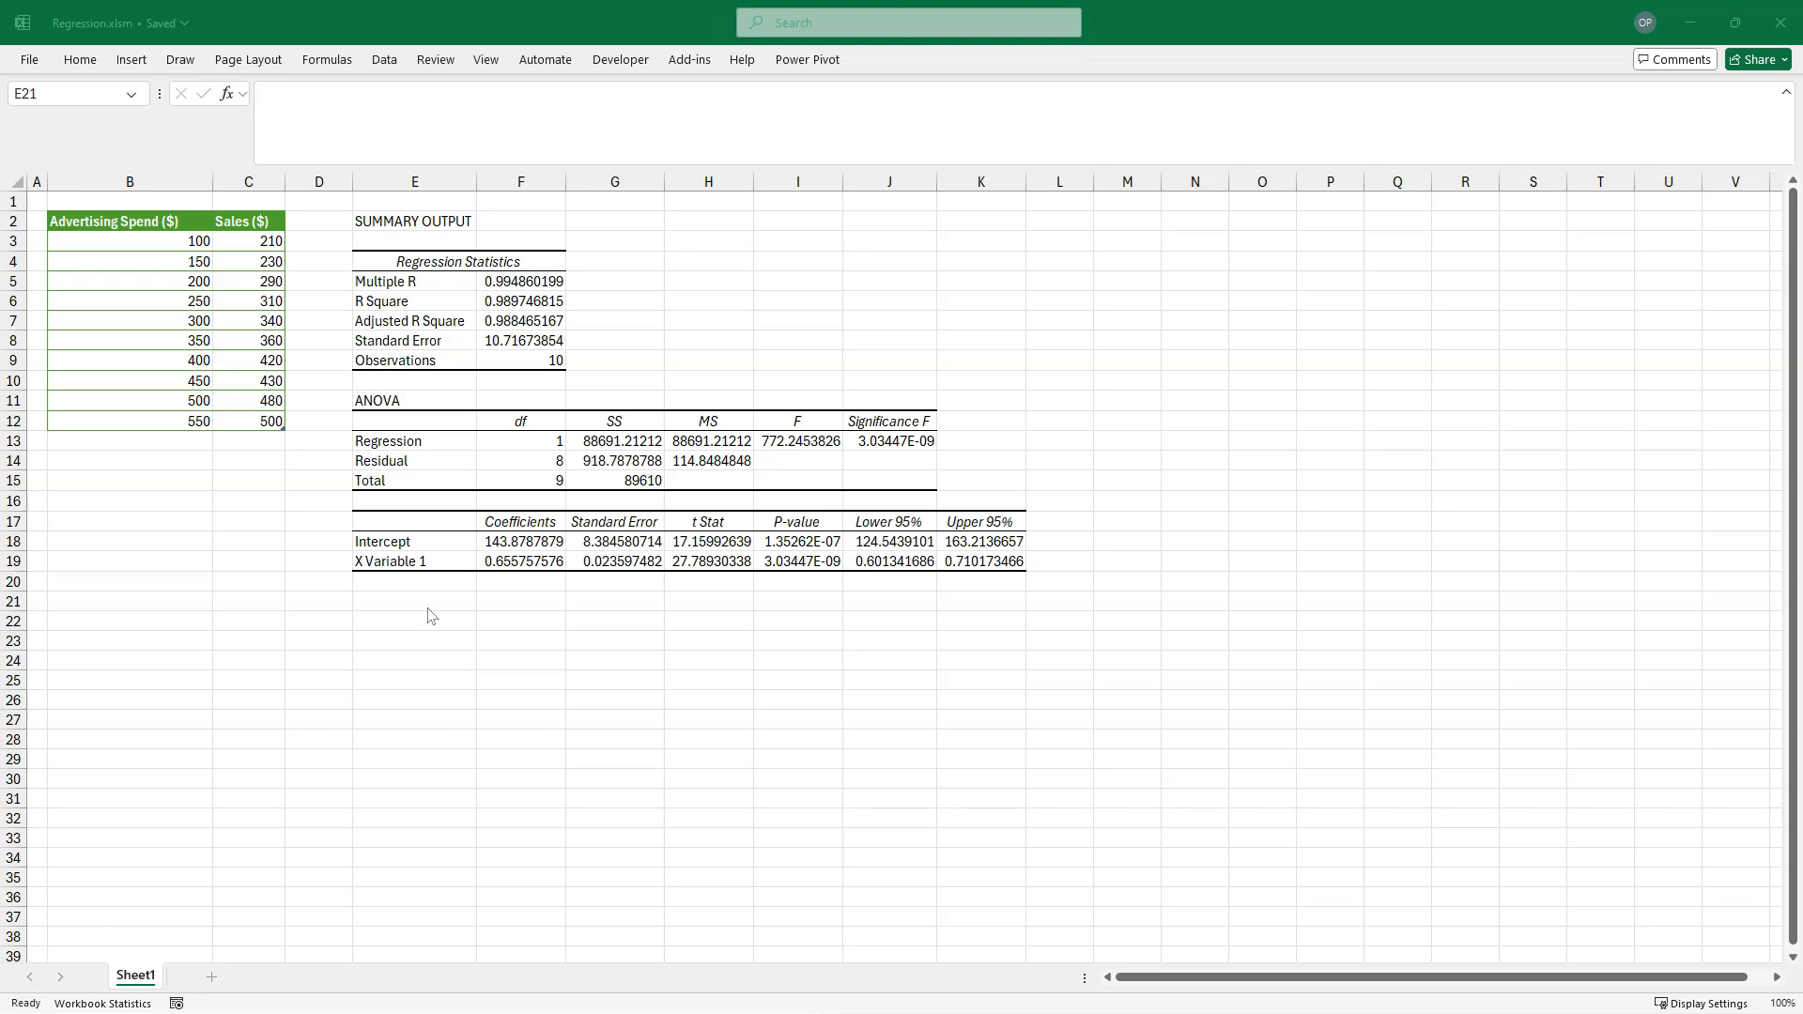
- Enter =LINEST(C3:C12,B3:B12,TRUE,TRUE) in E21
type("=")
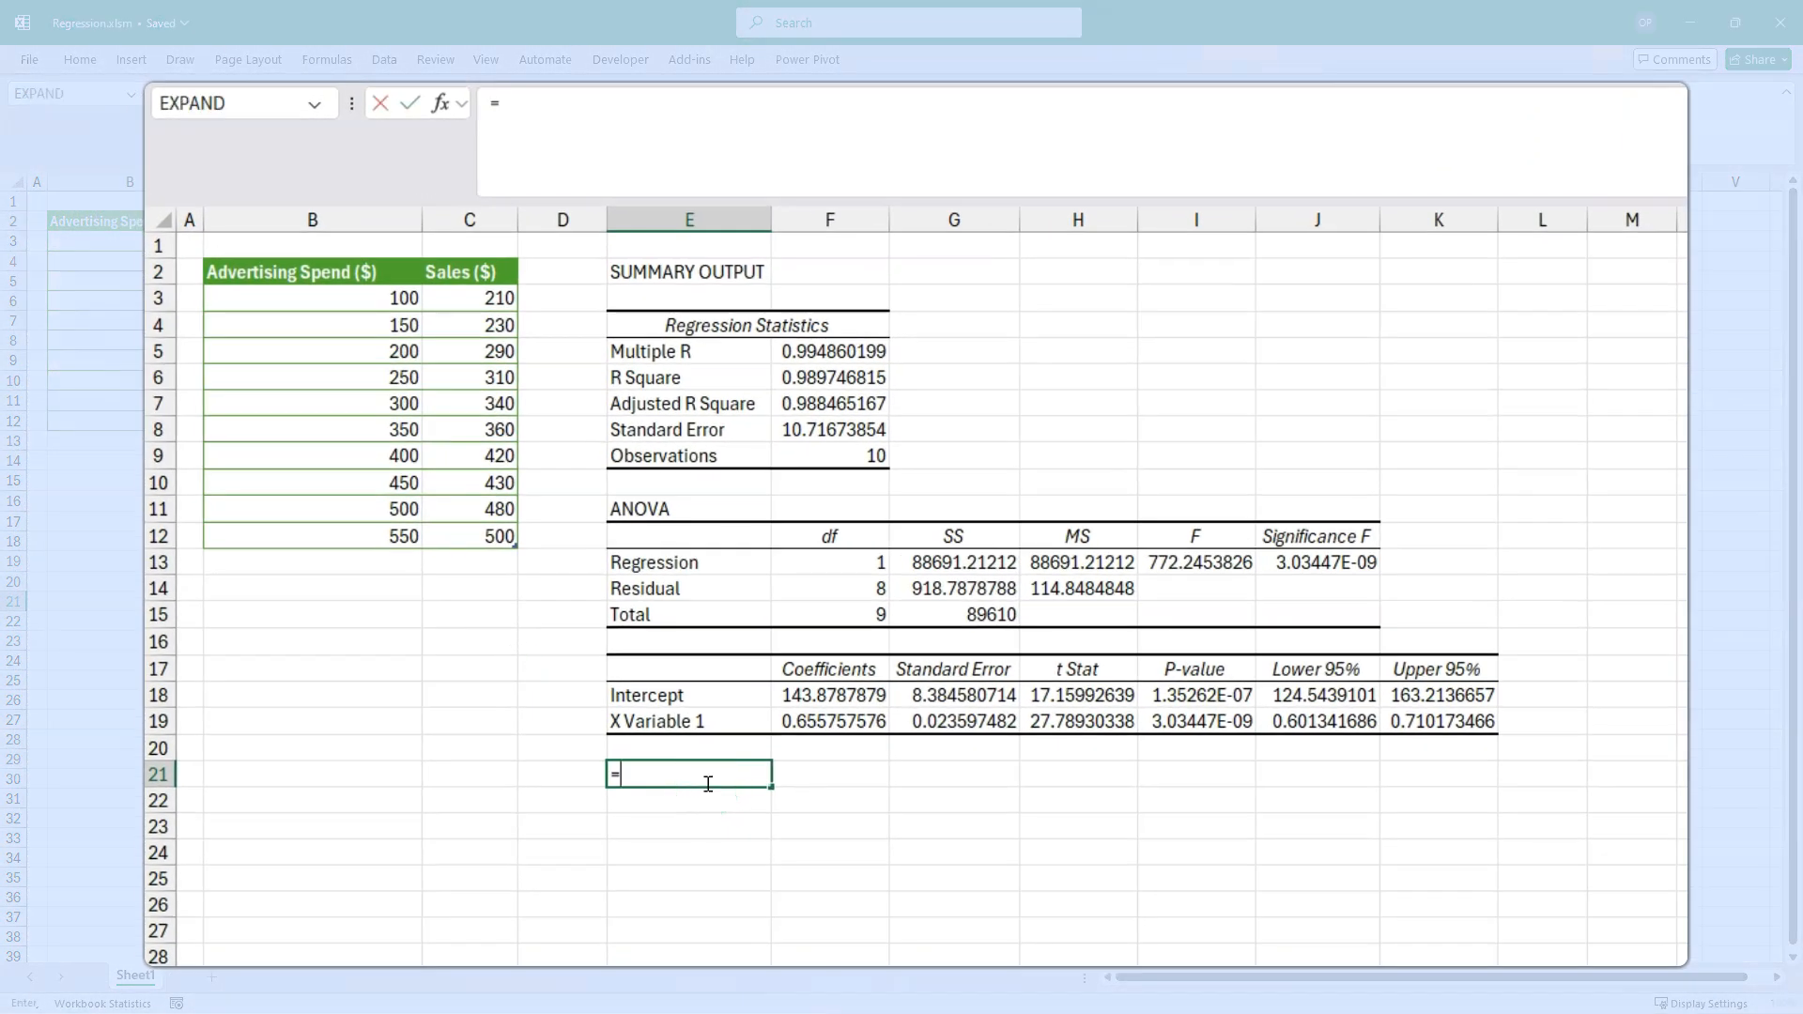
type("LINEST(")
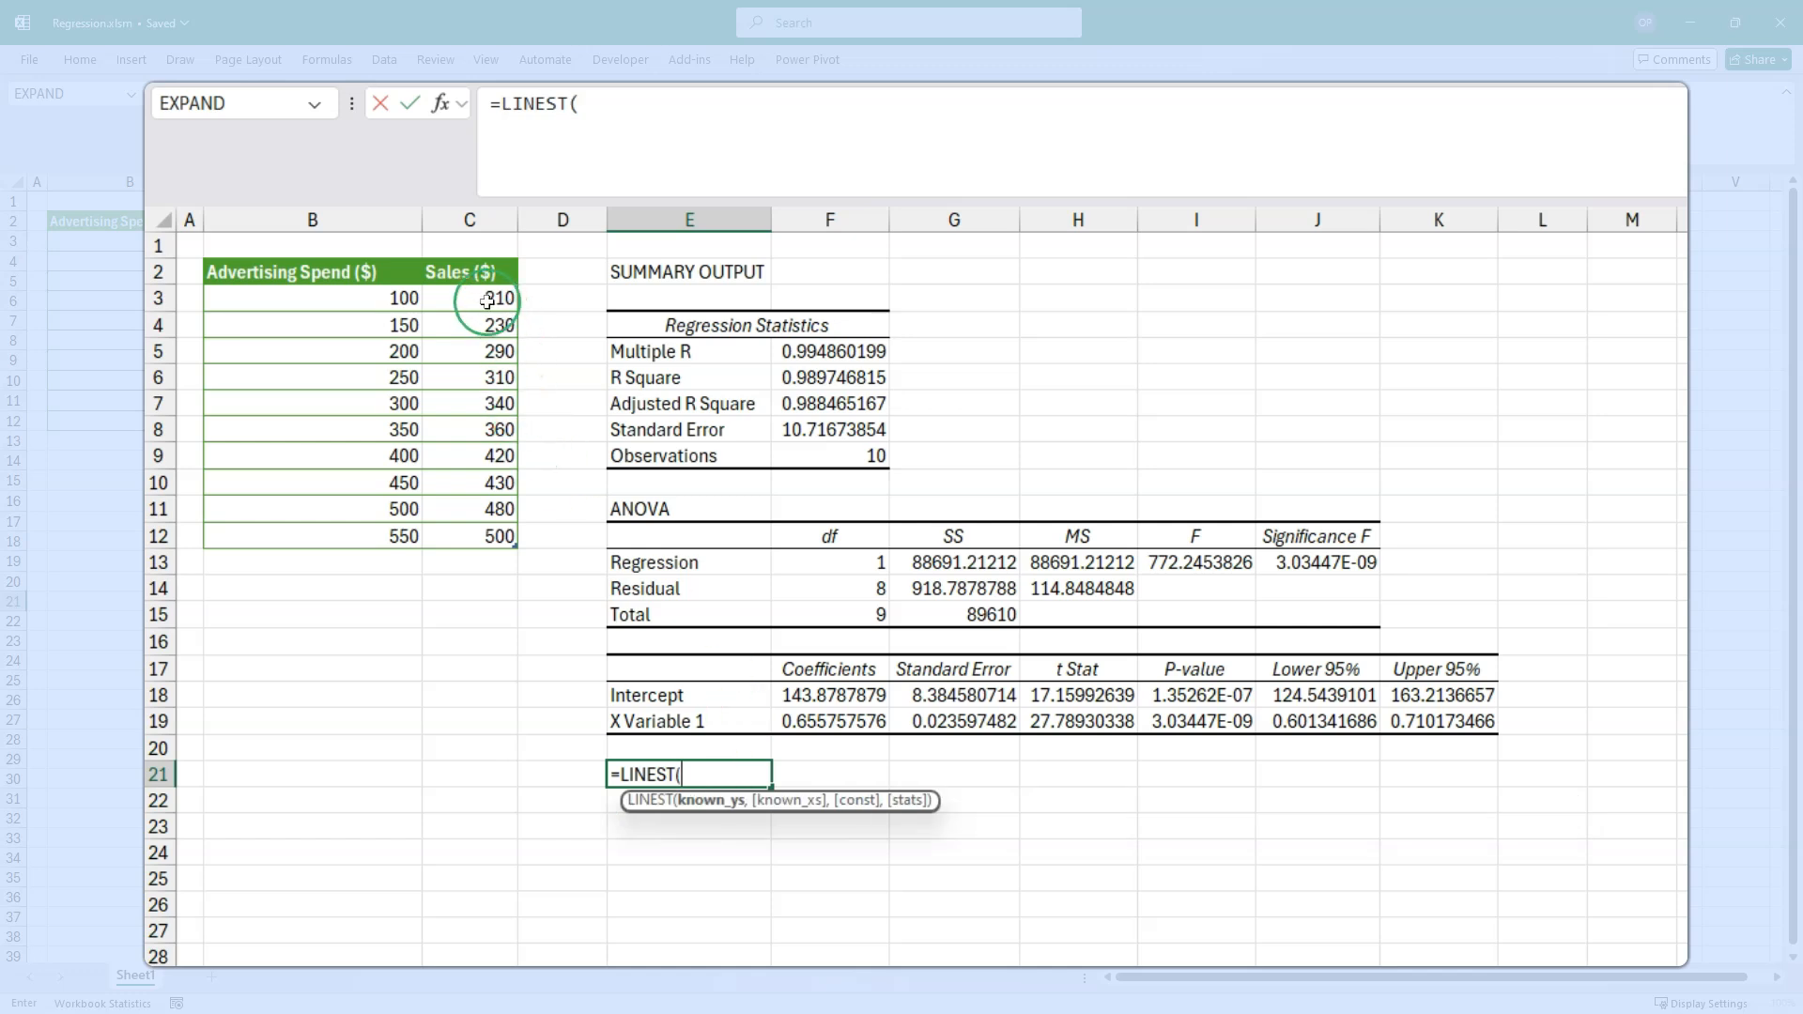
left_click_drag(470, 298, 469, 537)
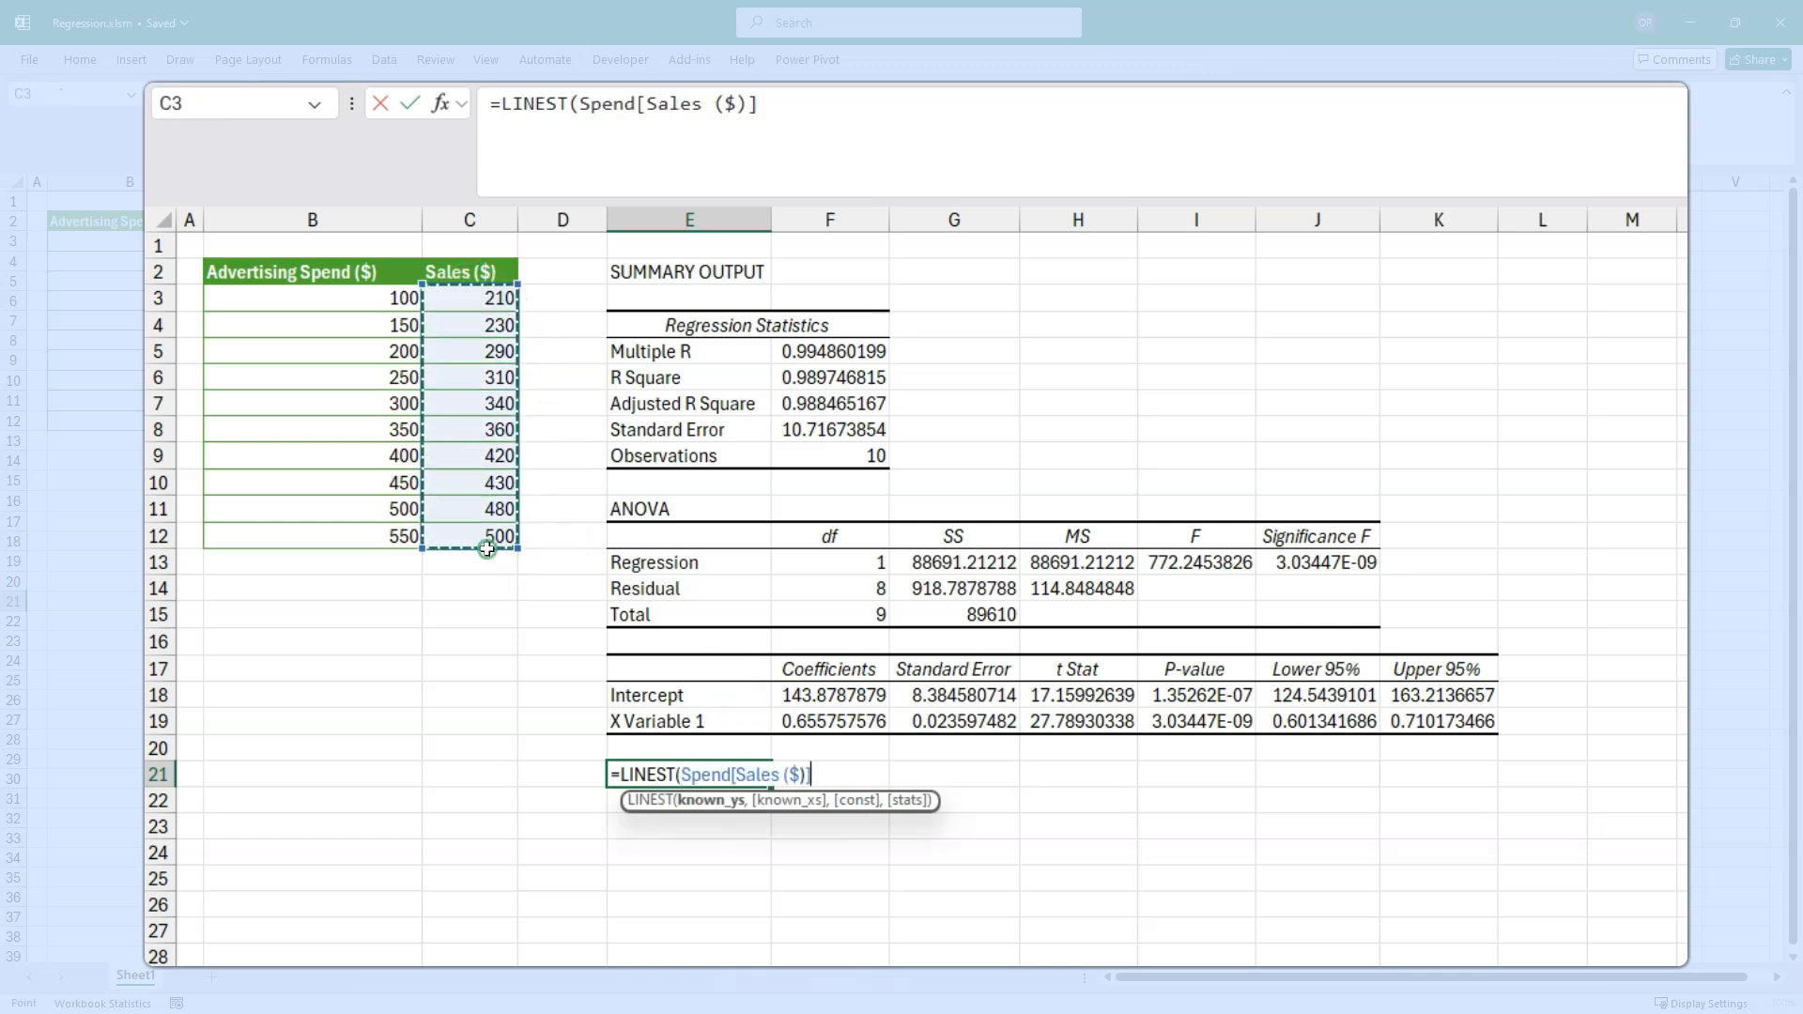
type(",")
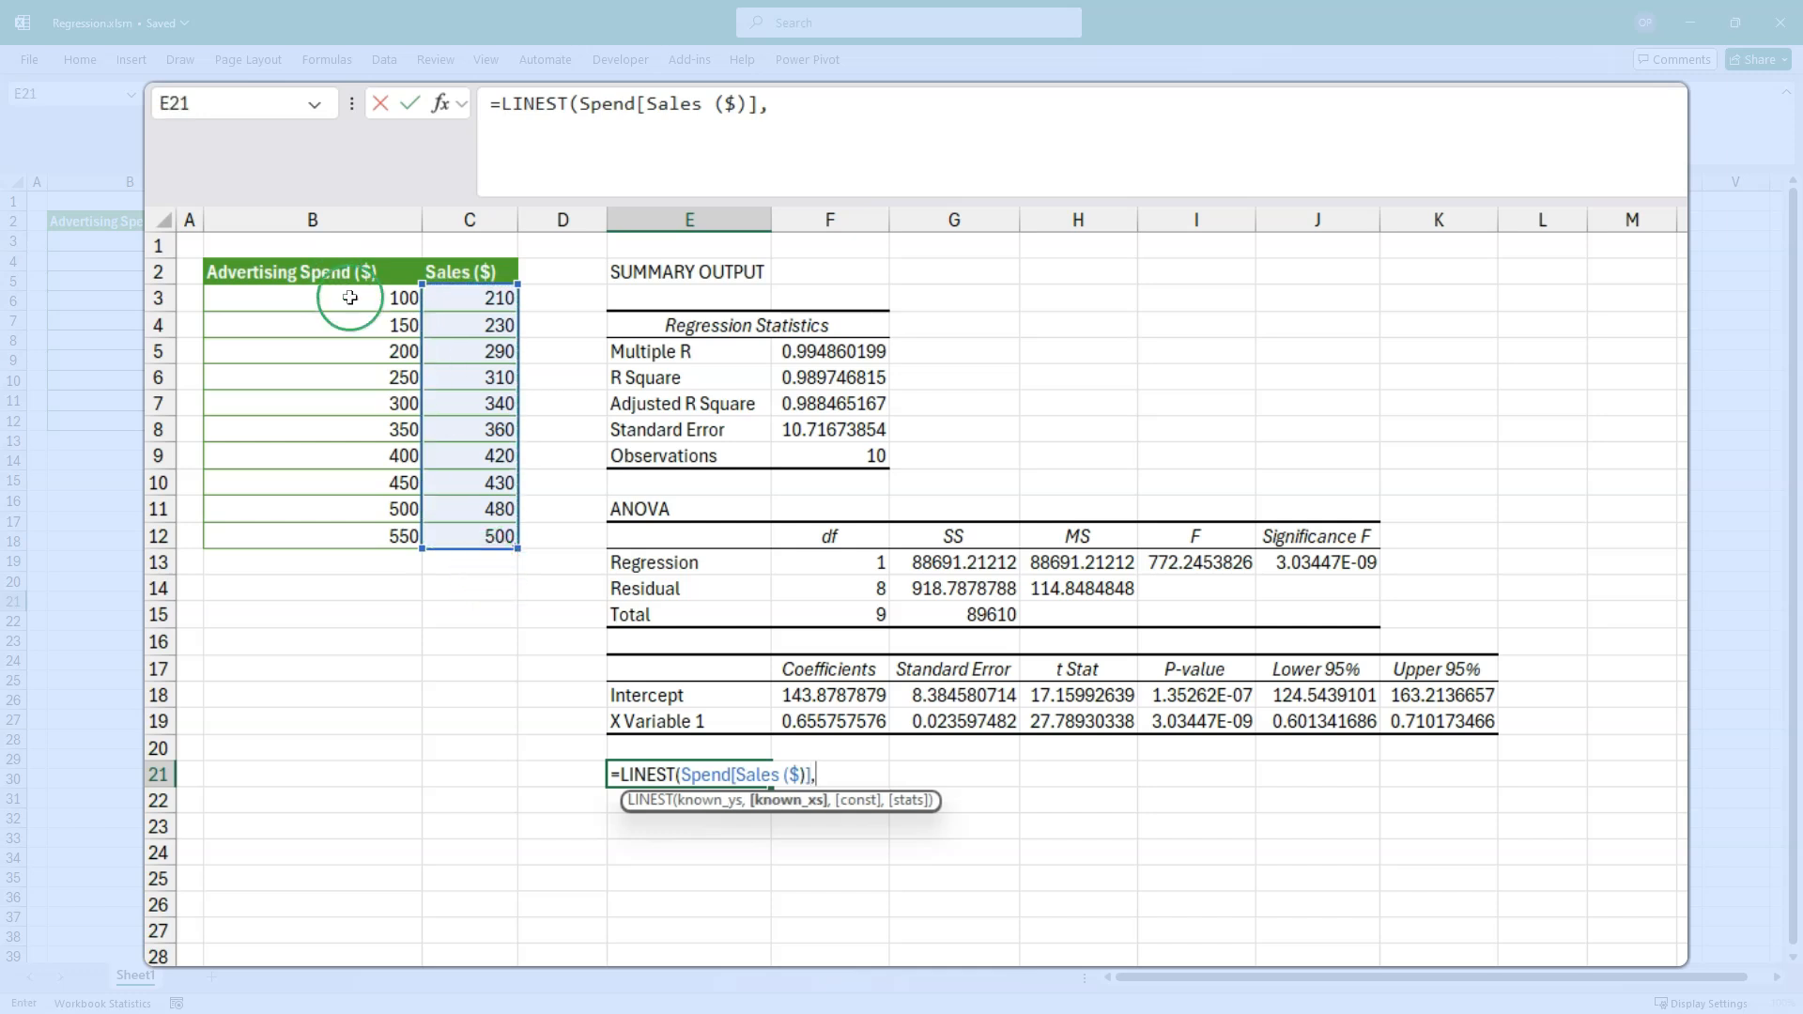
left_click_drag(312, 298, 312, 537)
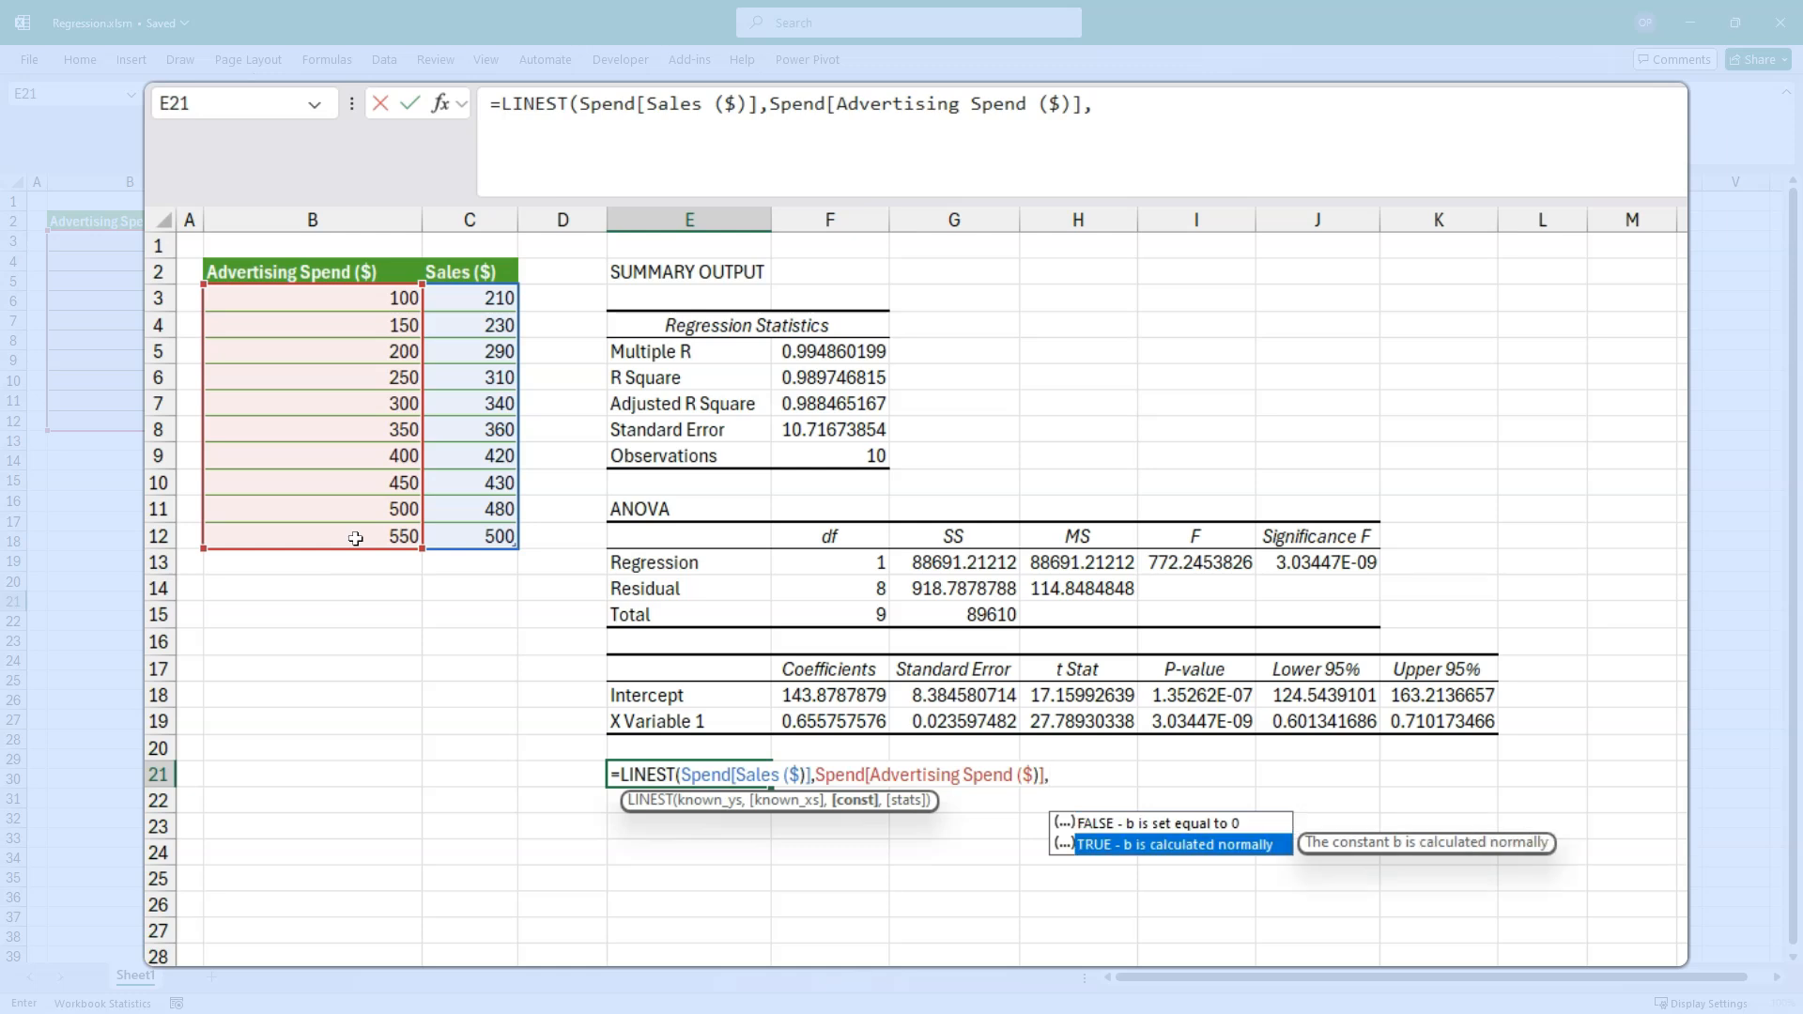
type("TRUE,")
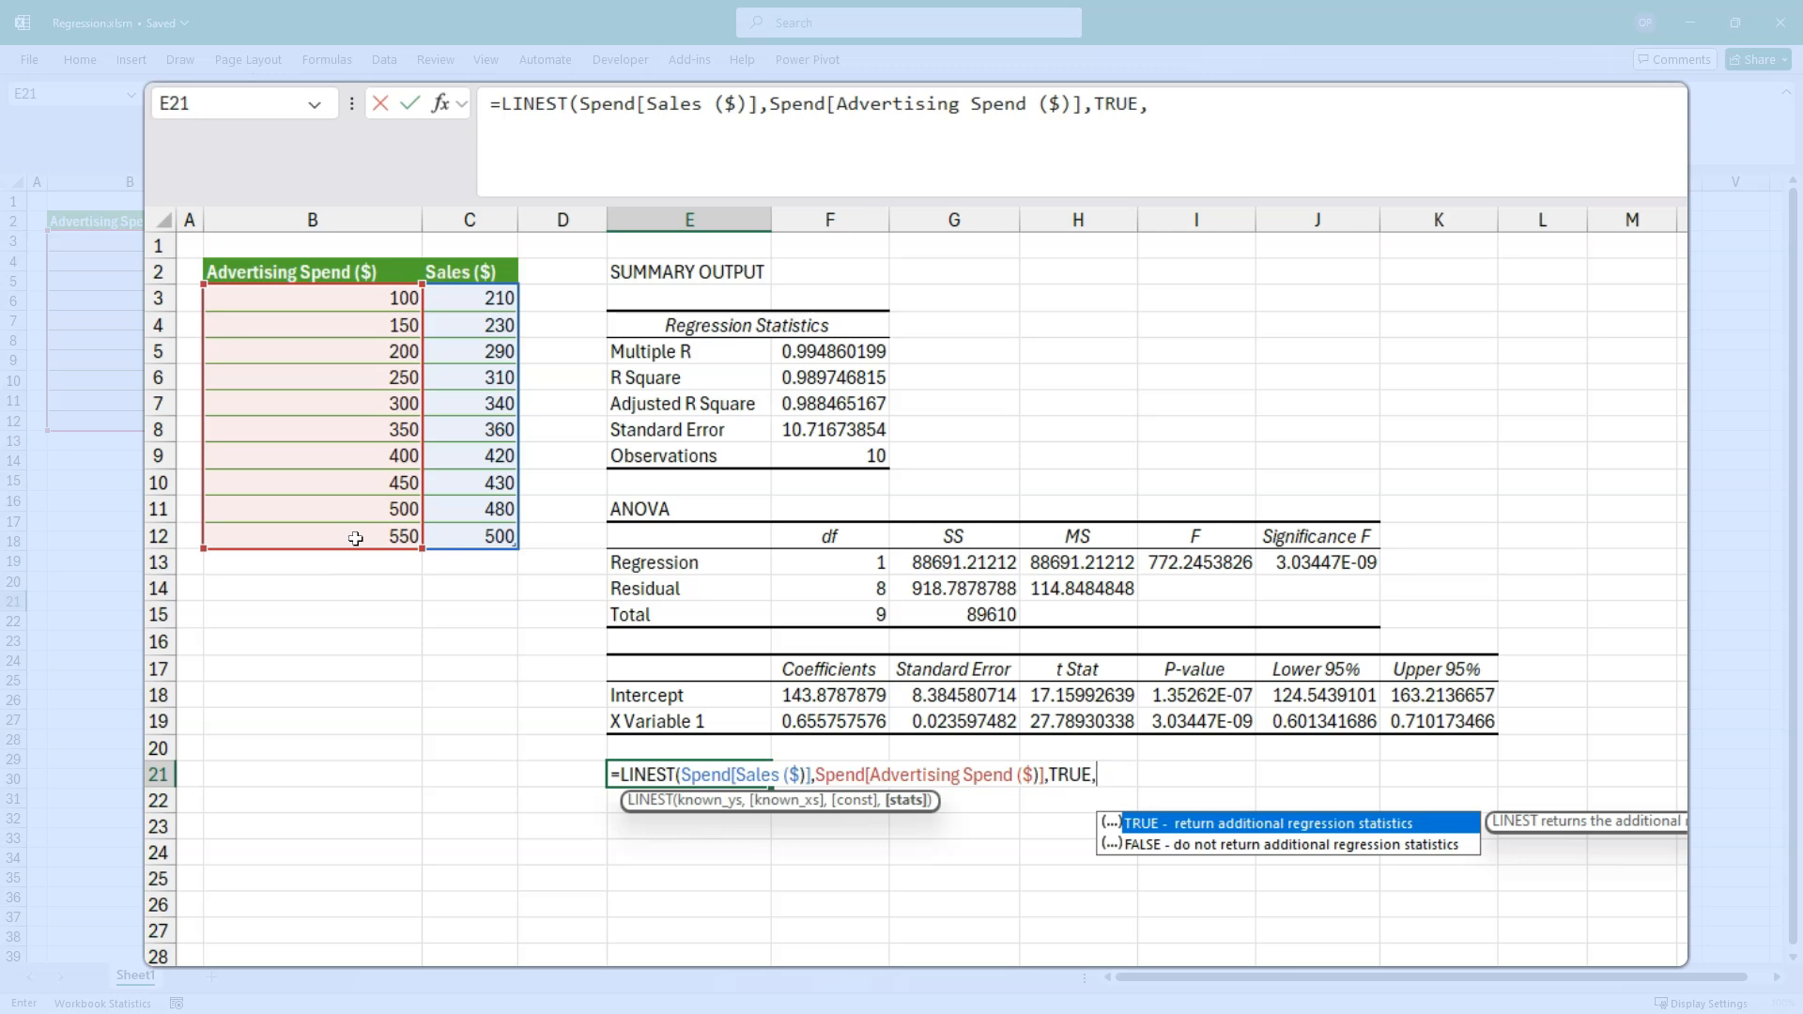
type("TRUE)")
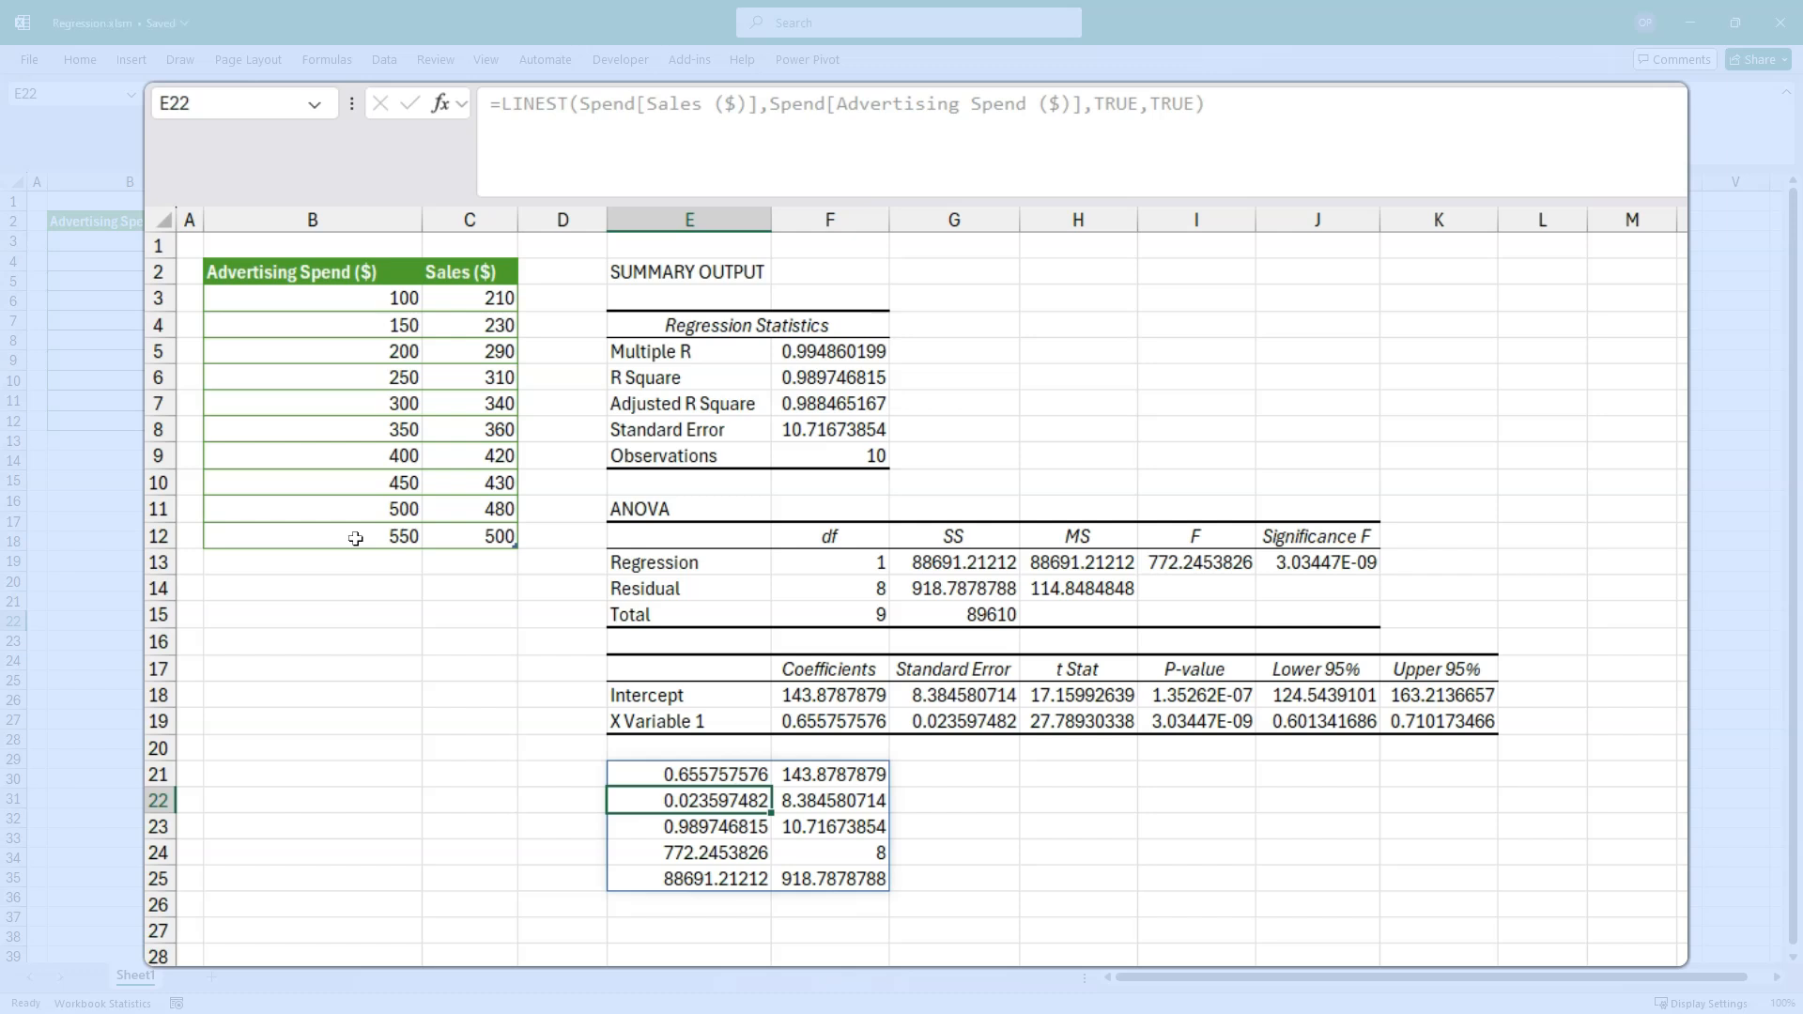
left_click(731, 788)
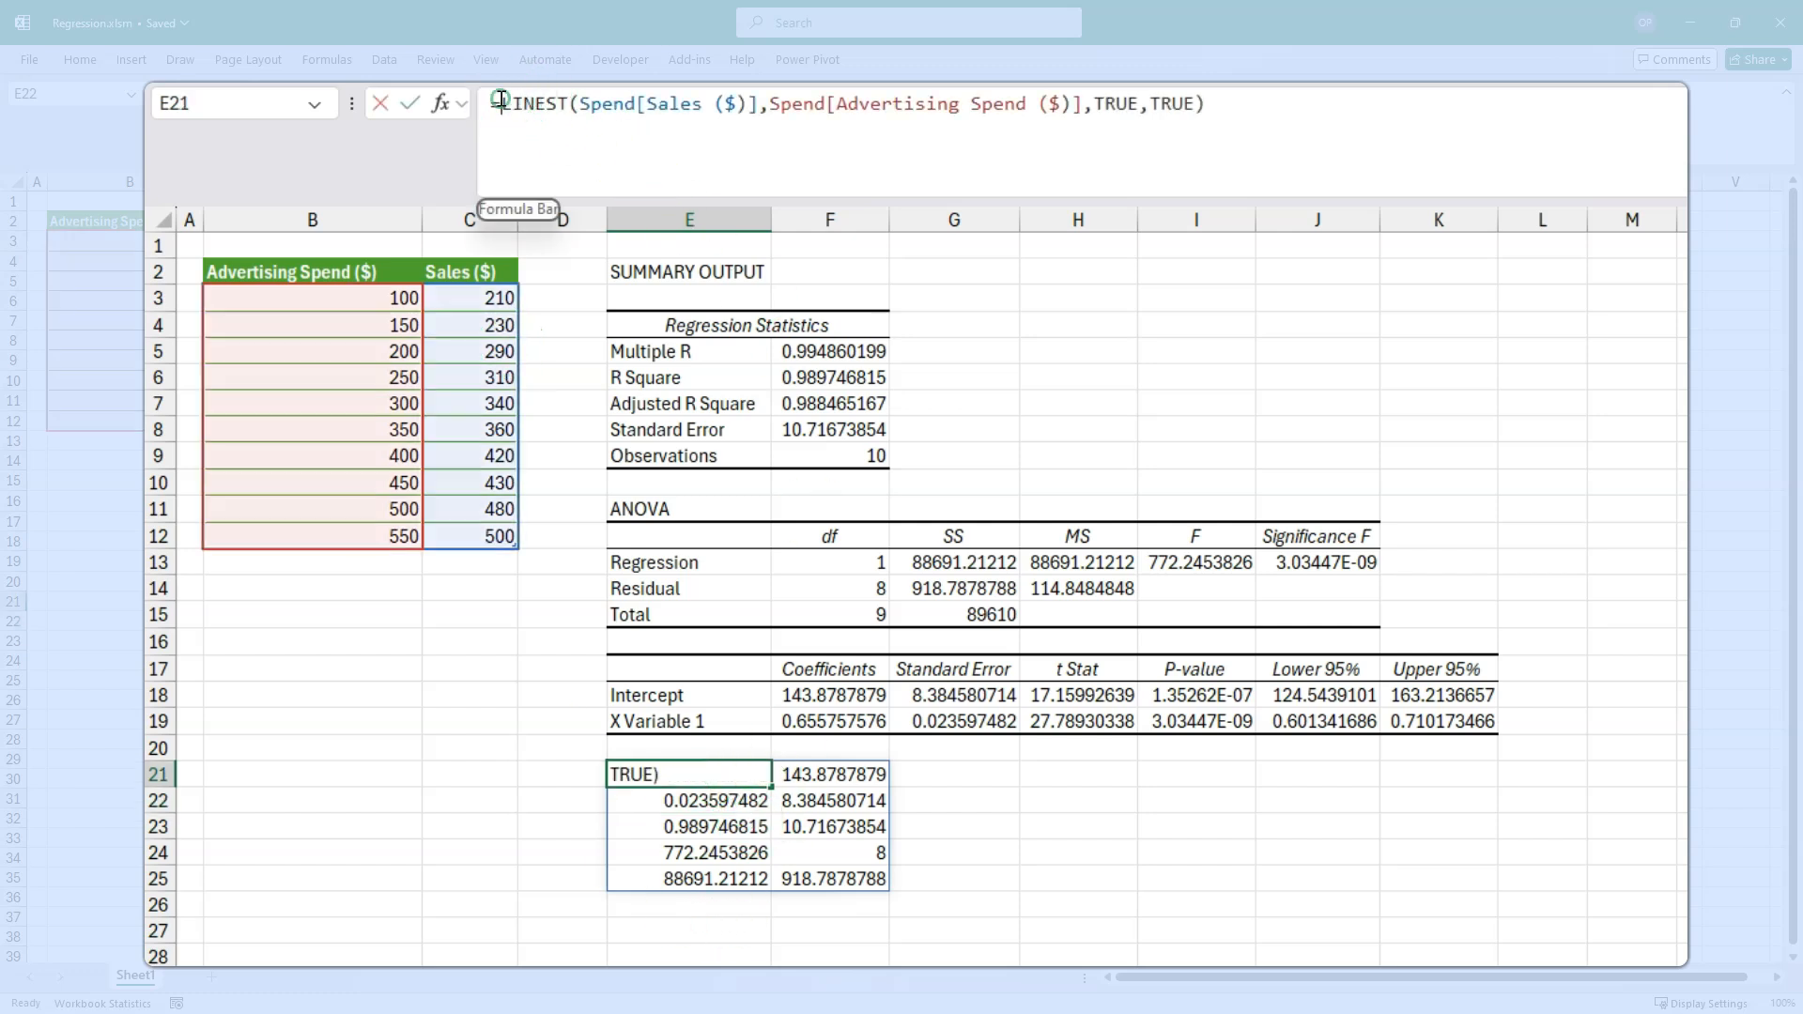
- Wrap LINEST in TRANSPOSE and compare the resulting slope and intercept rows
type("TRANSPOSE(")
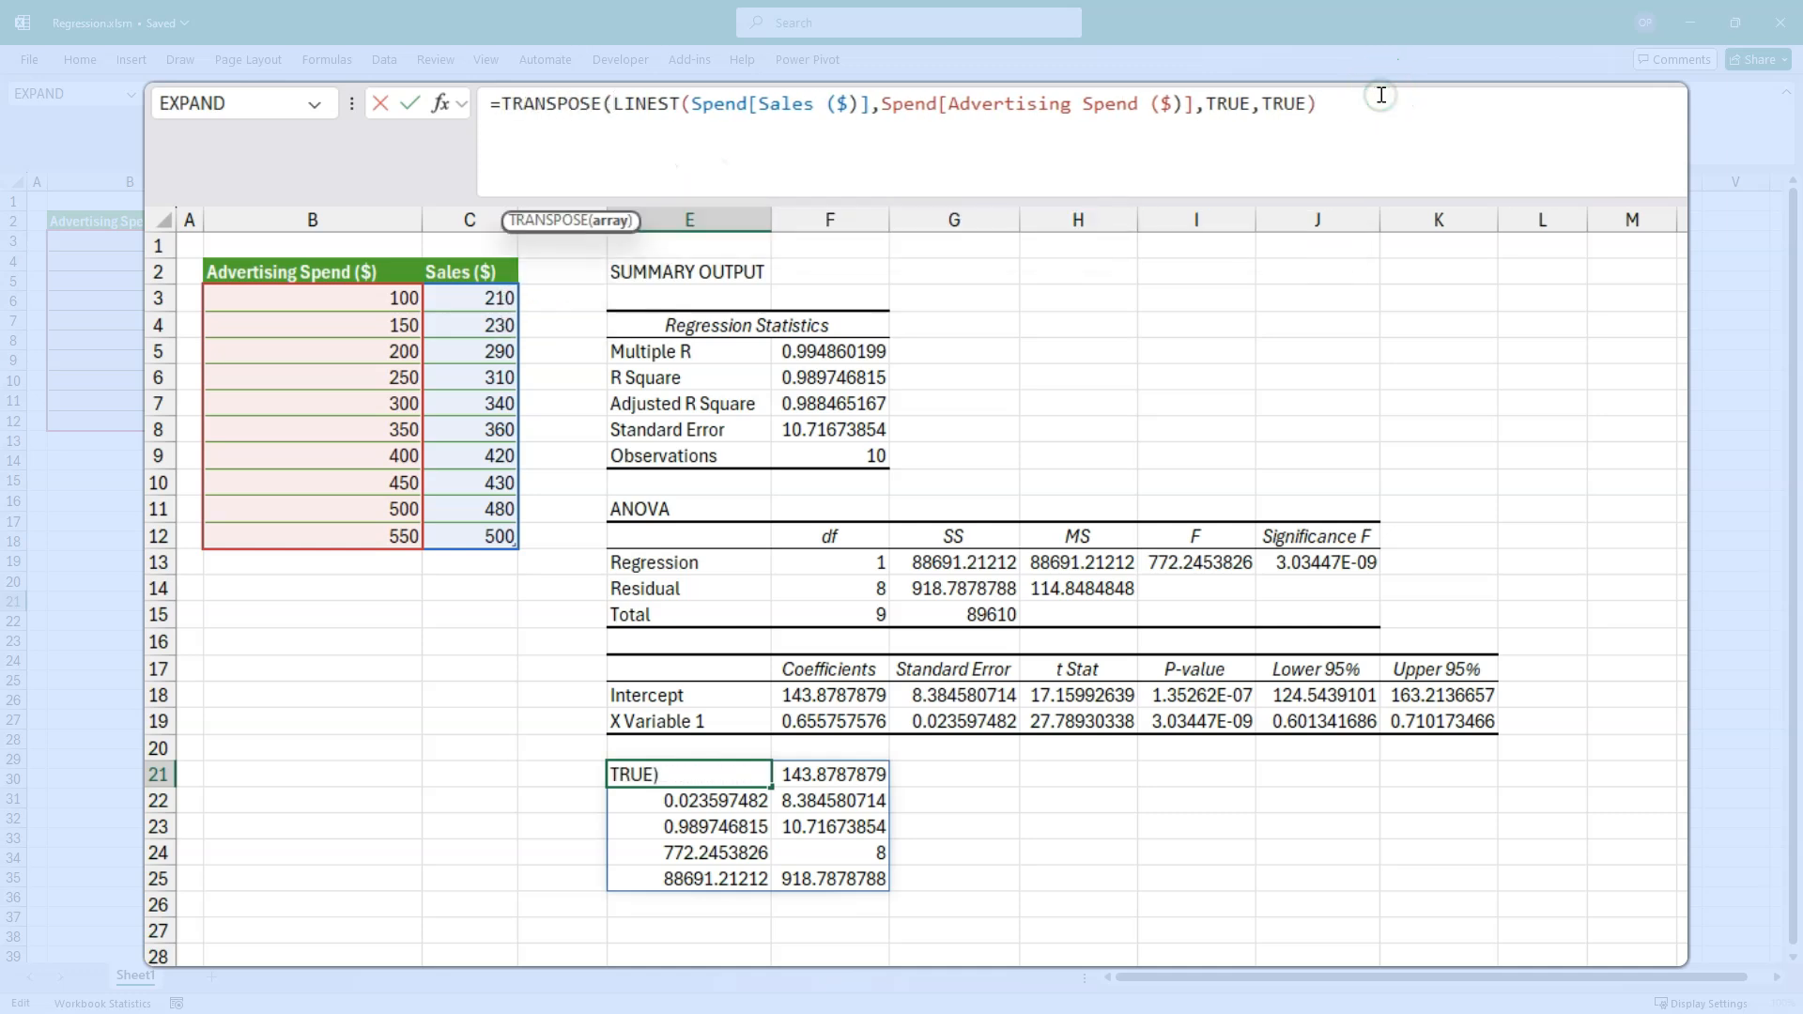
key("Enter")
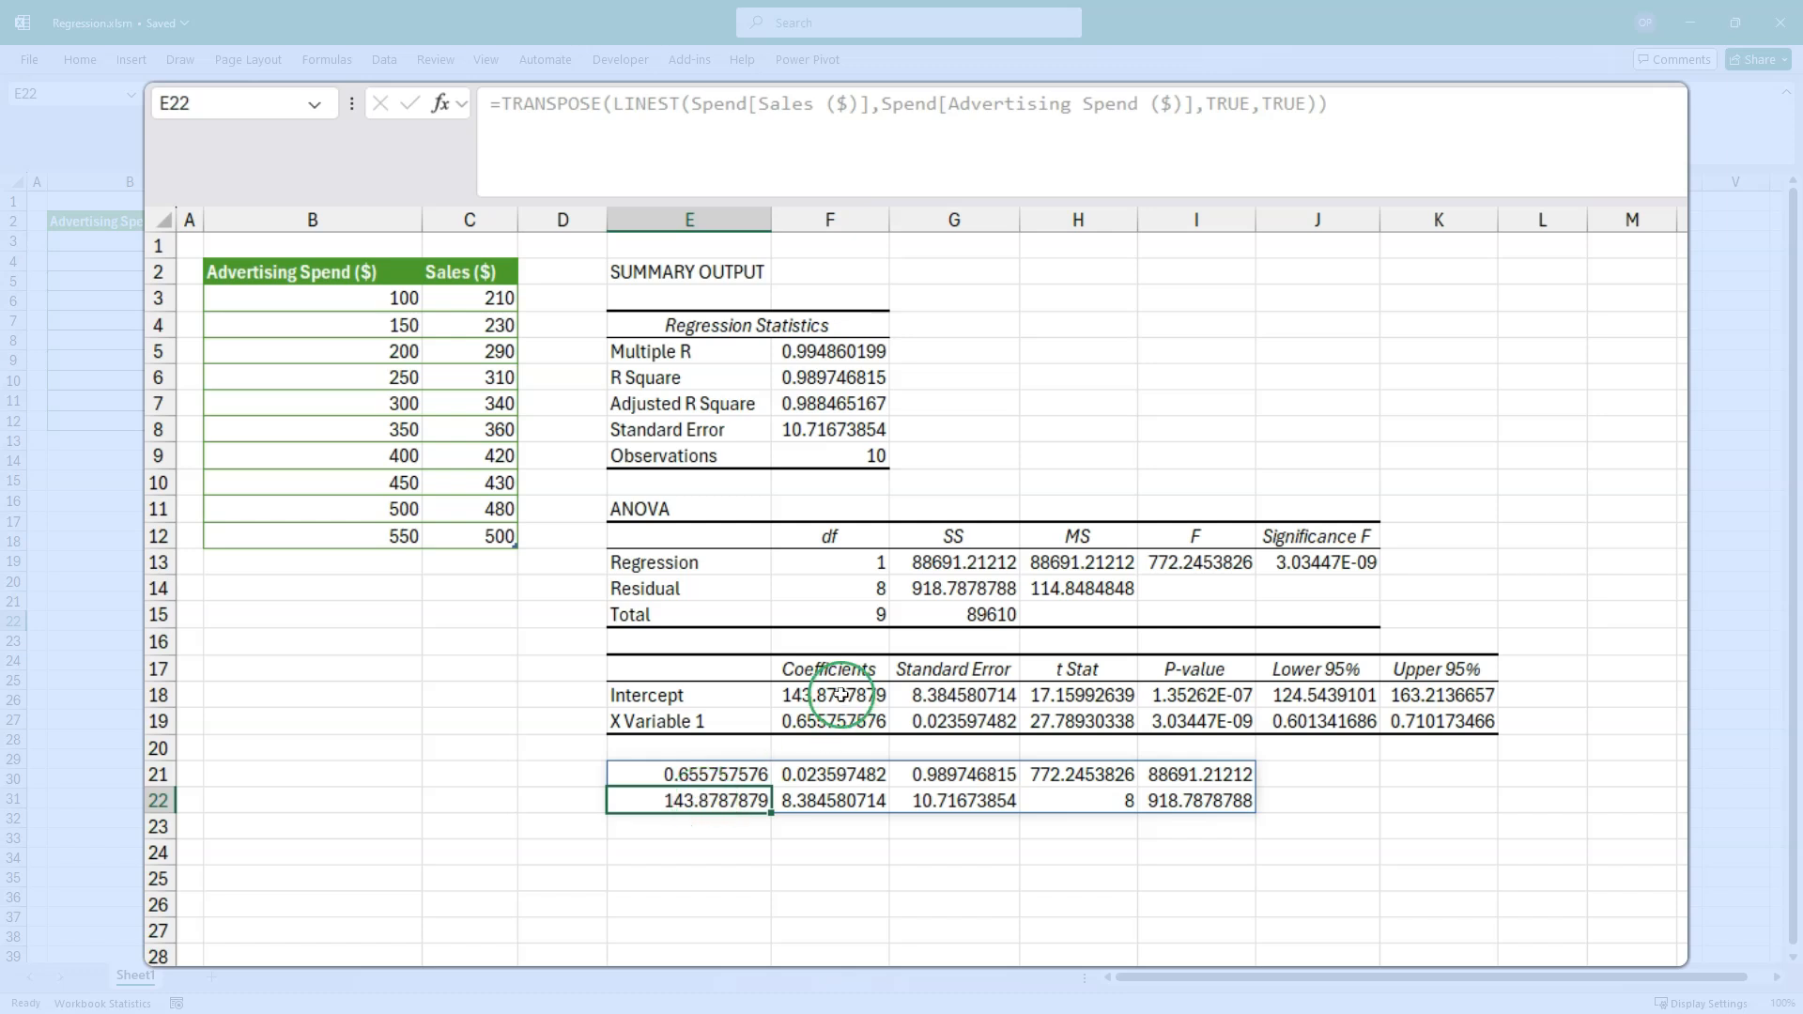
left_click(688, 773)
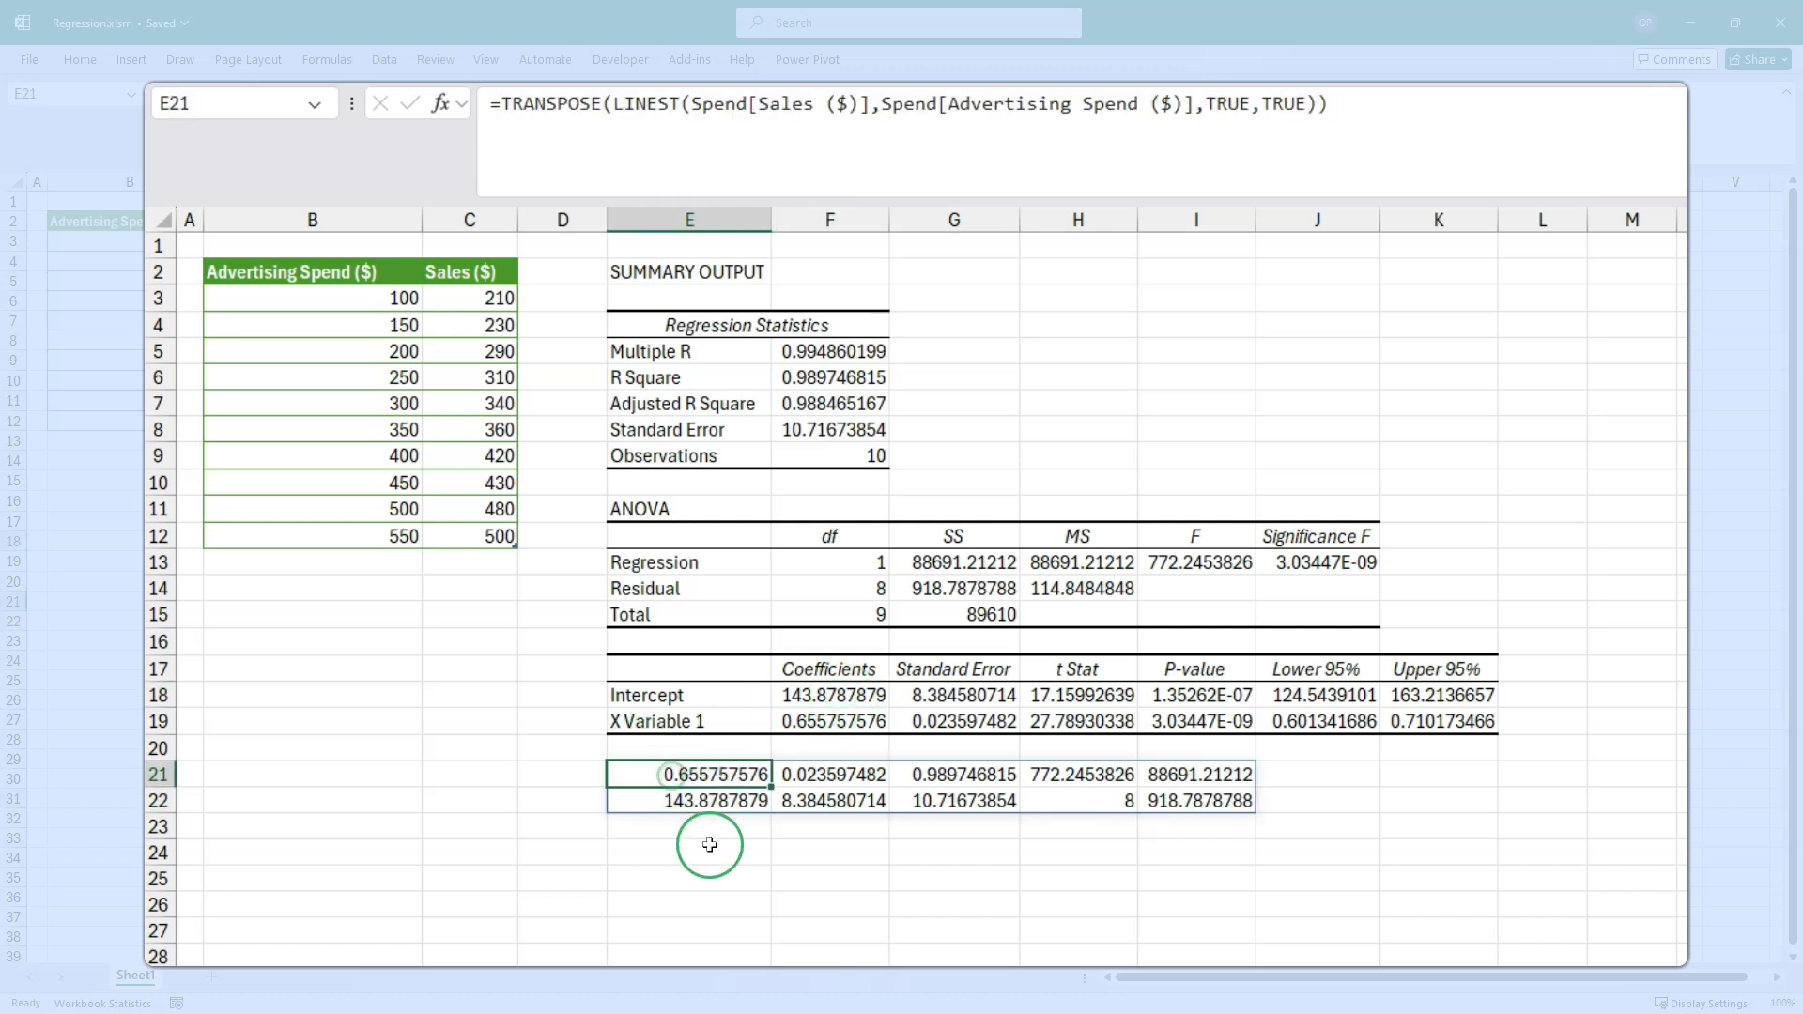
left_click(688, 801)
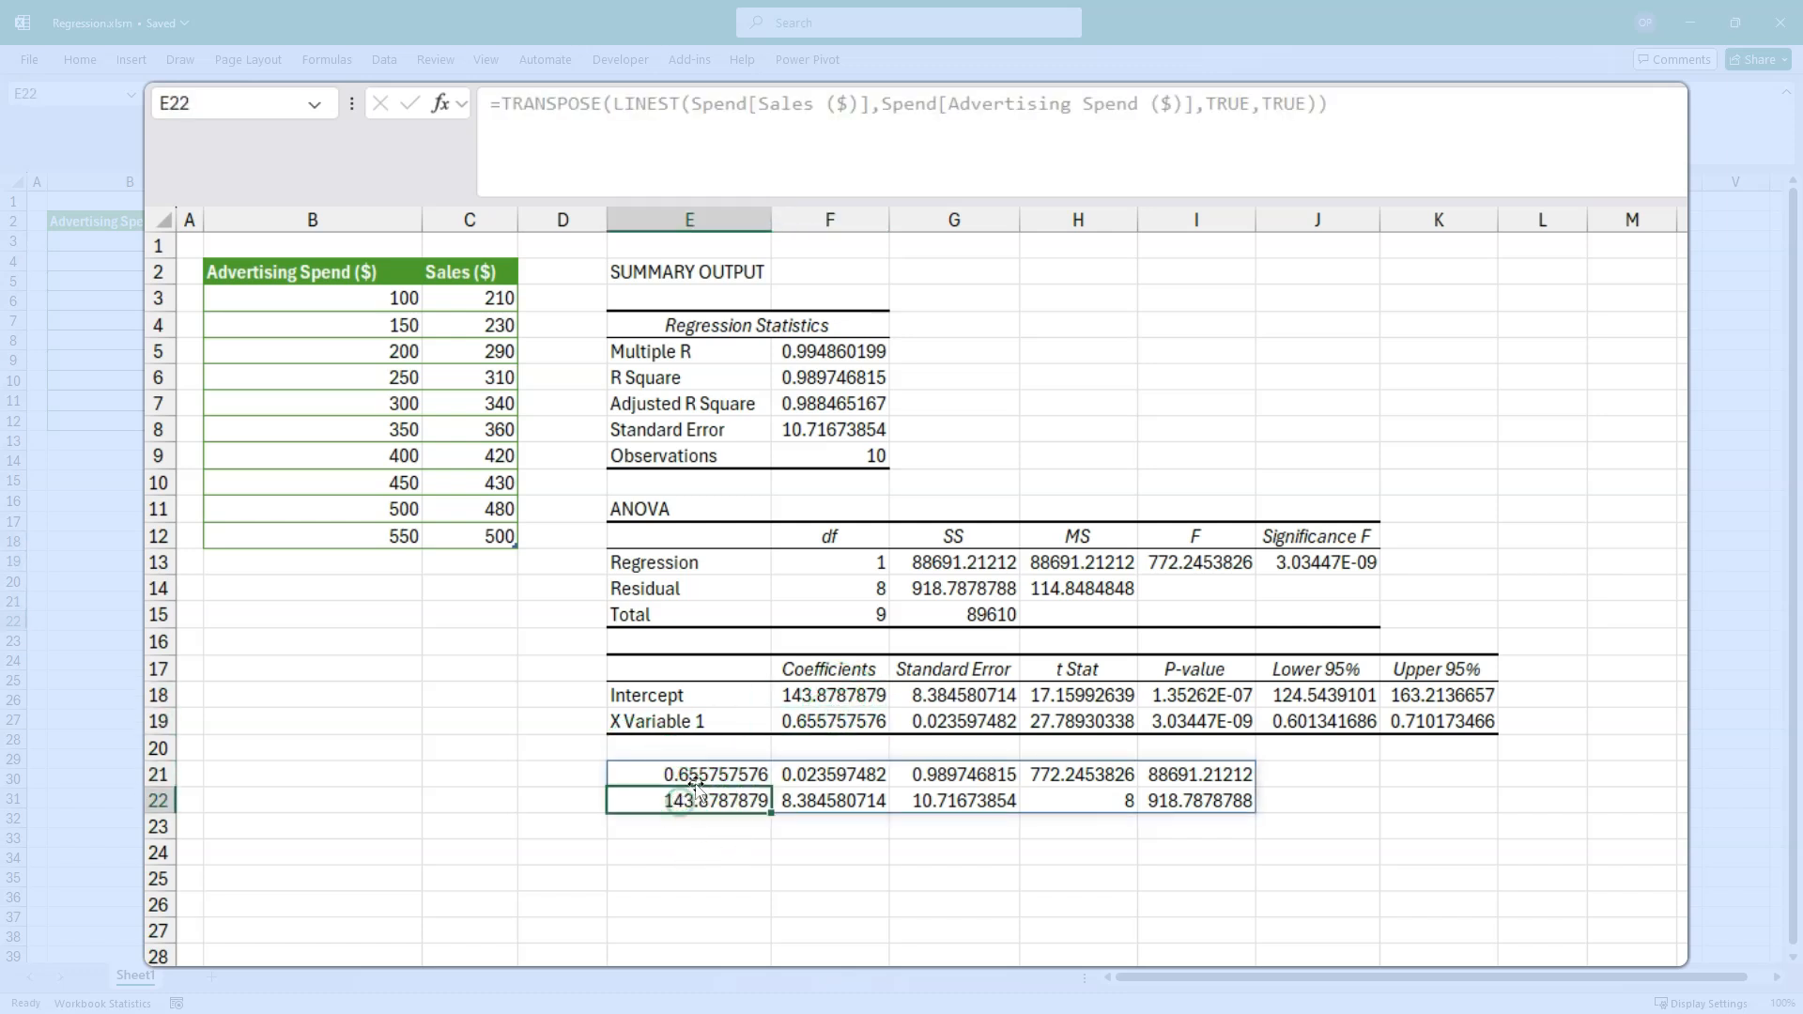
left_click(688, 774)
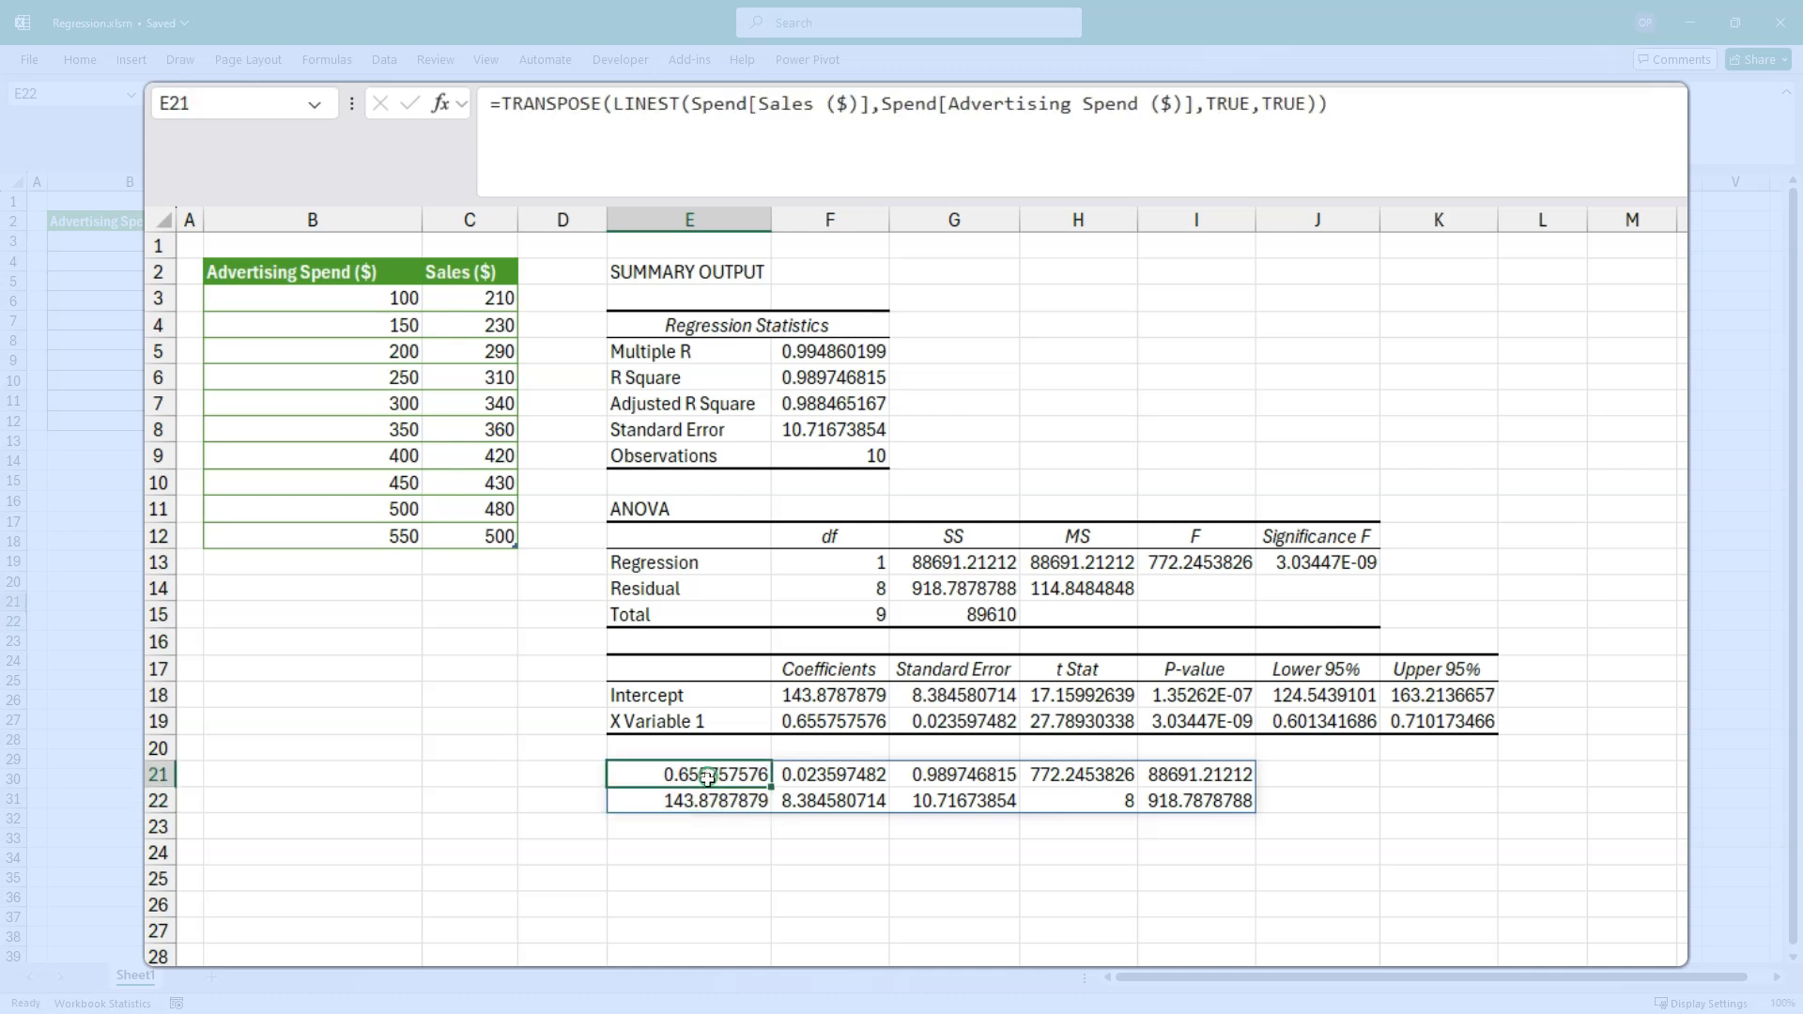
left_click(688, 800)
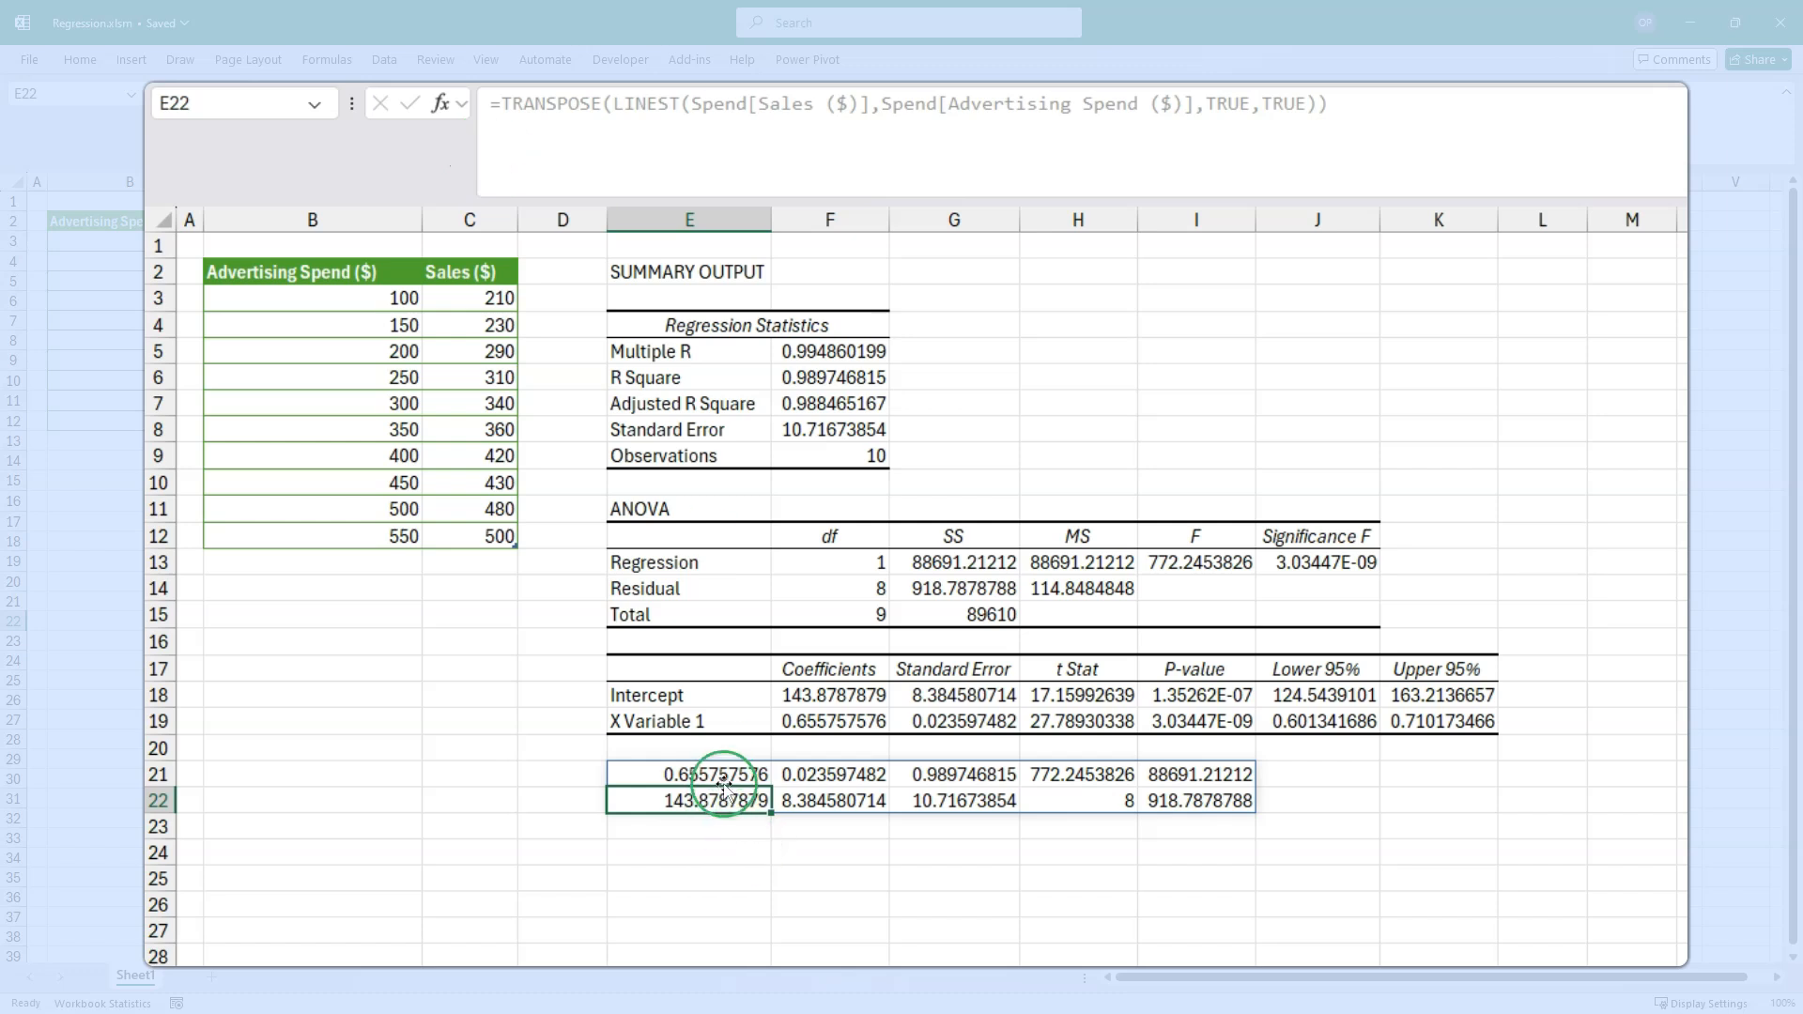
- Wrap the formula in CHOOSEROWS with order 2,1 to put intercept first
left_click(687, 774)
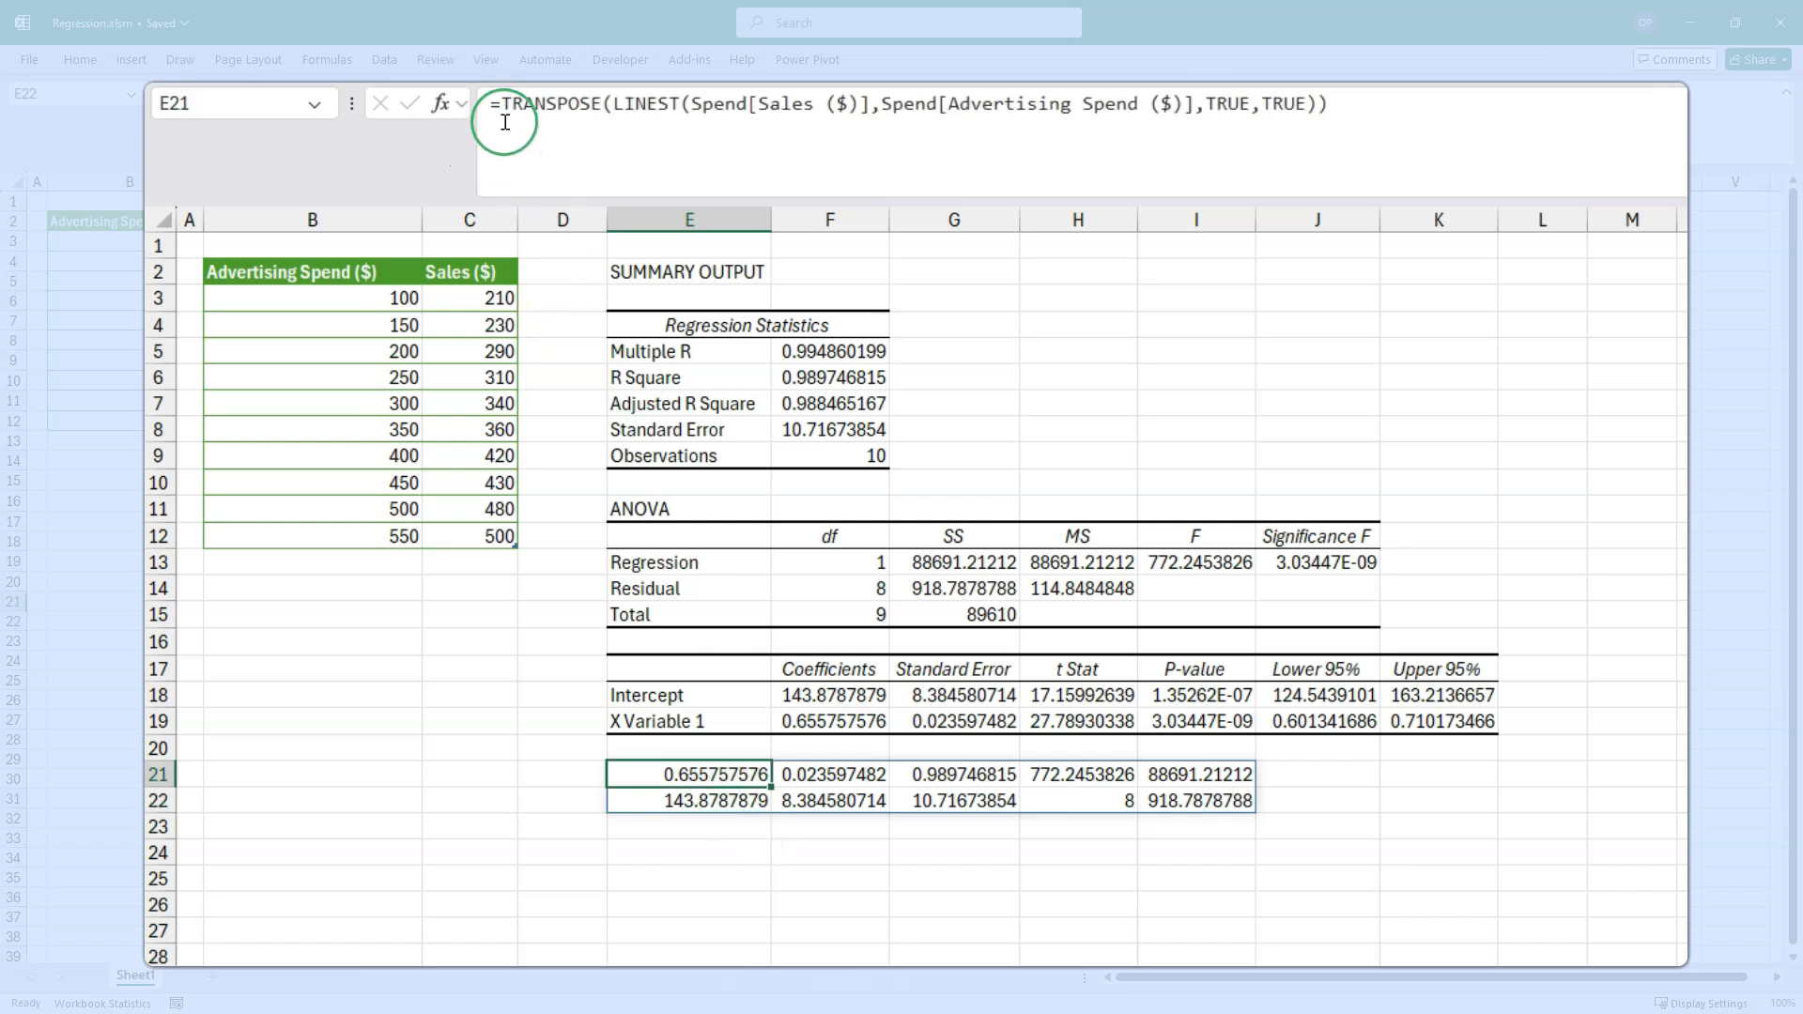
type("cho")
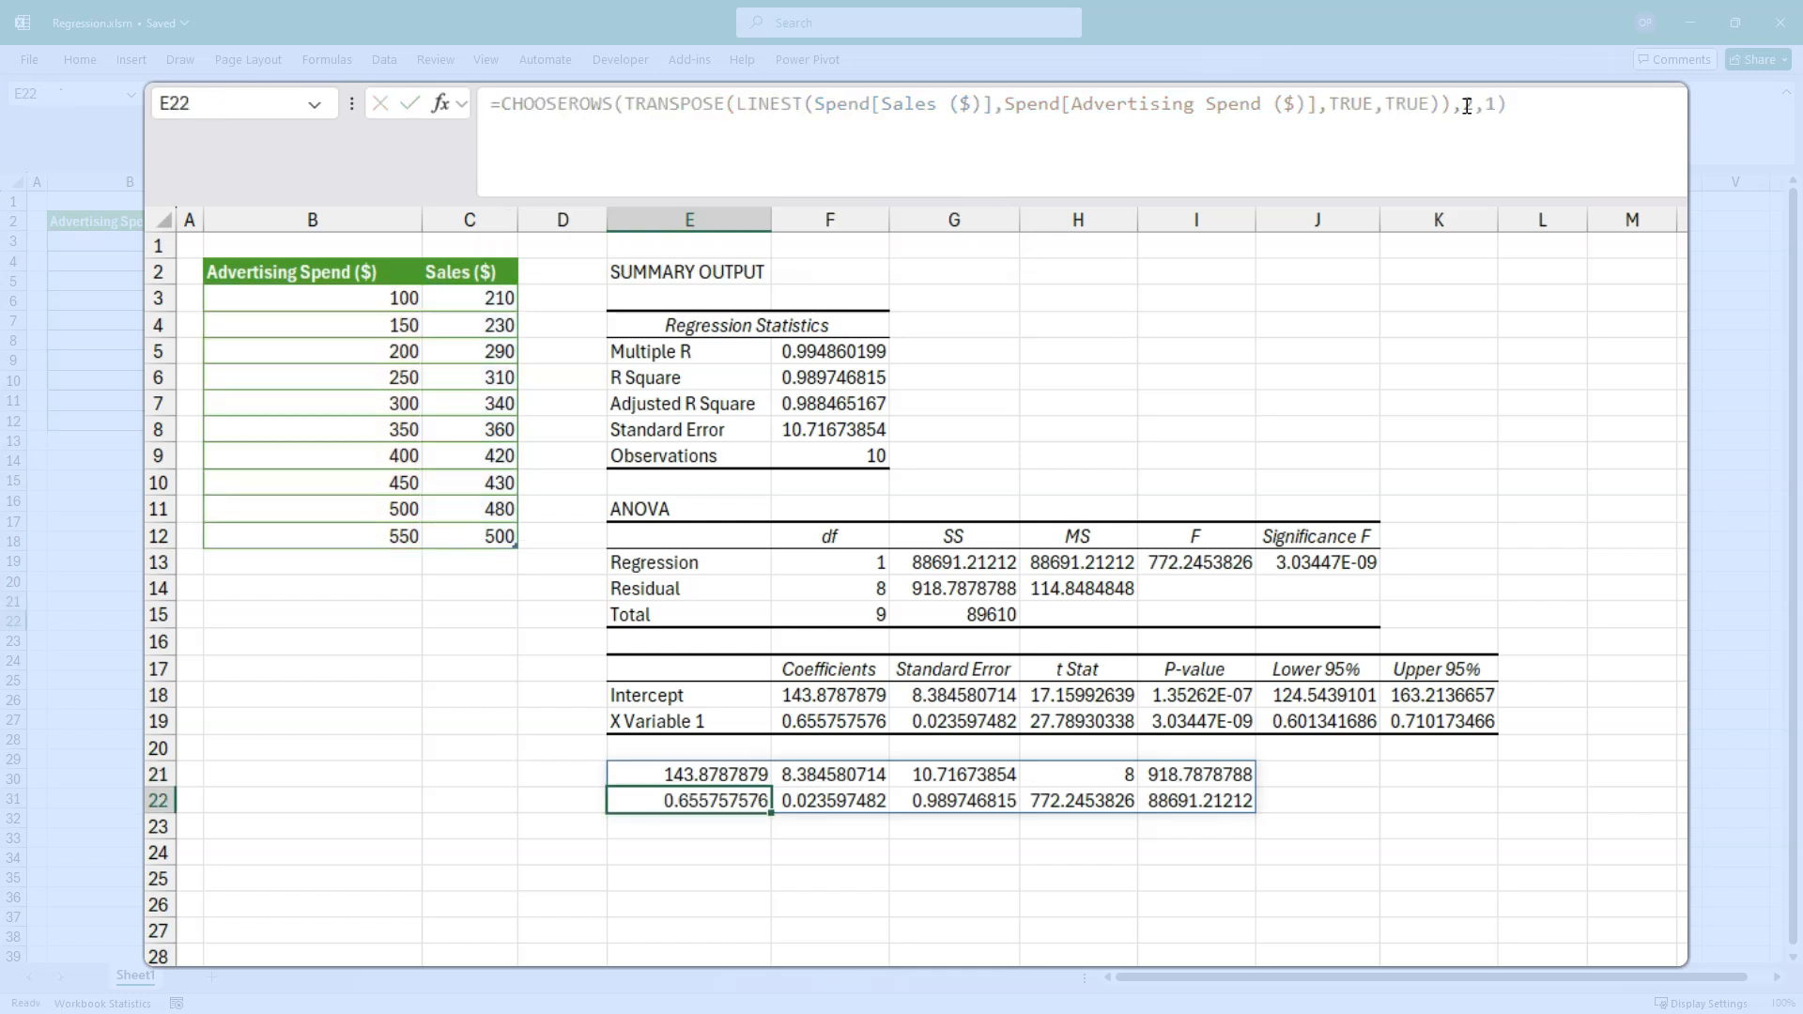
left_click(688, 774)
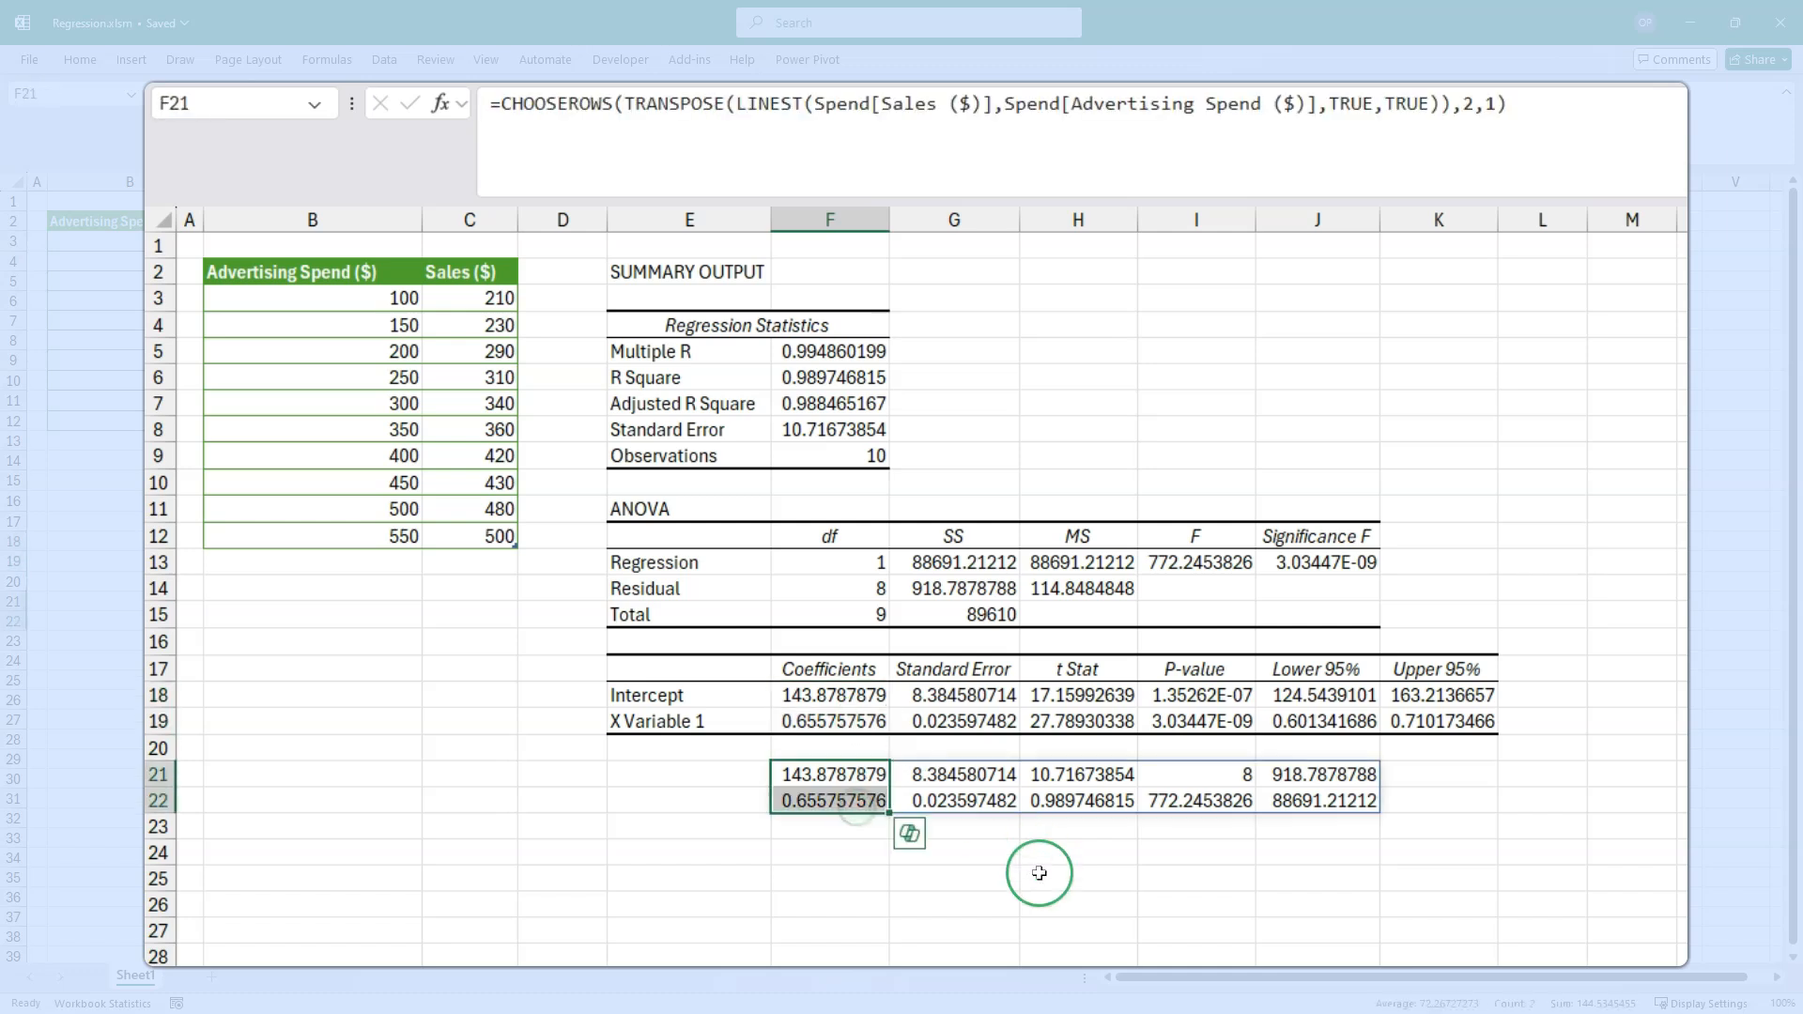
- Check the block's standard errors and R Square against the summary output's R Square
left_click(952, 695)
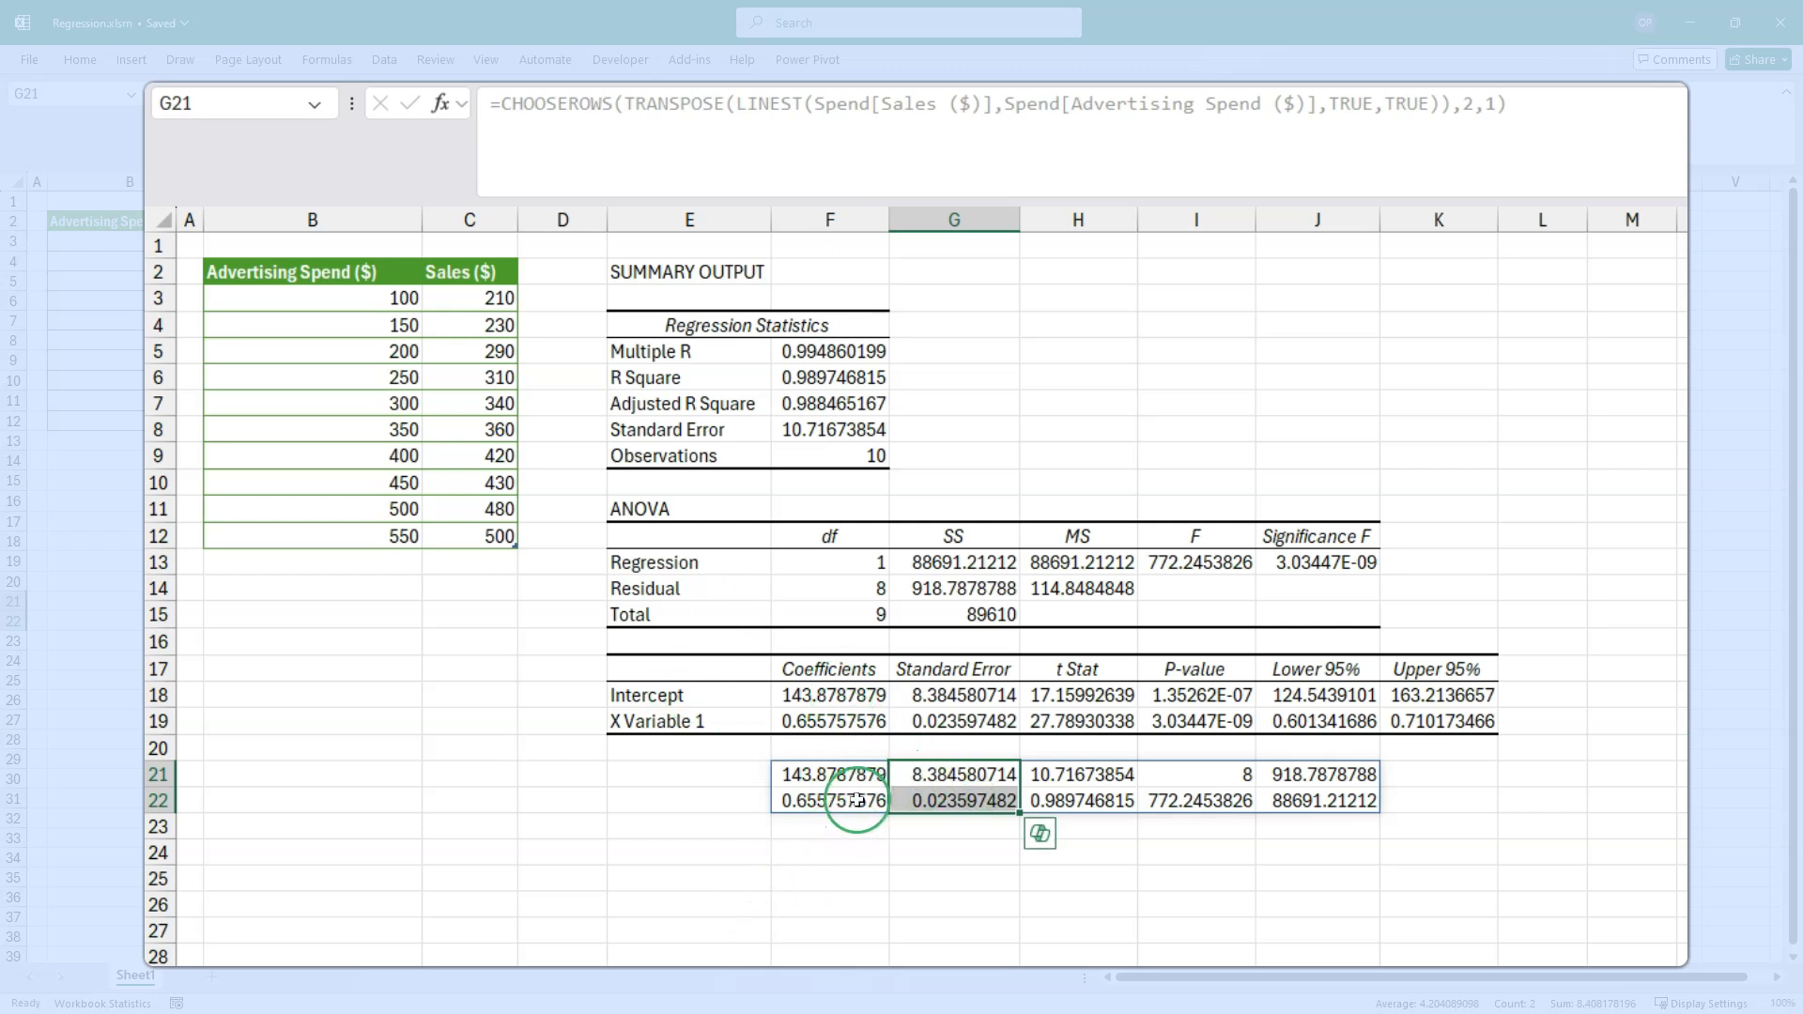
mouse_move(672, 749)
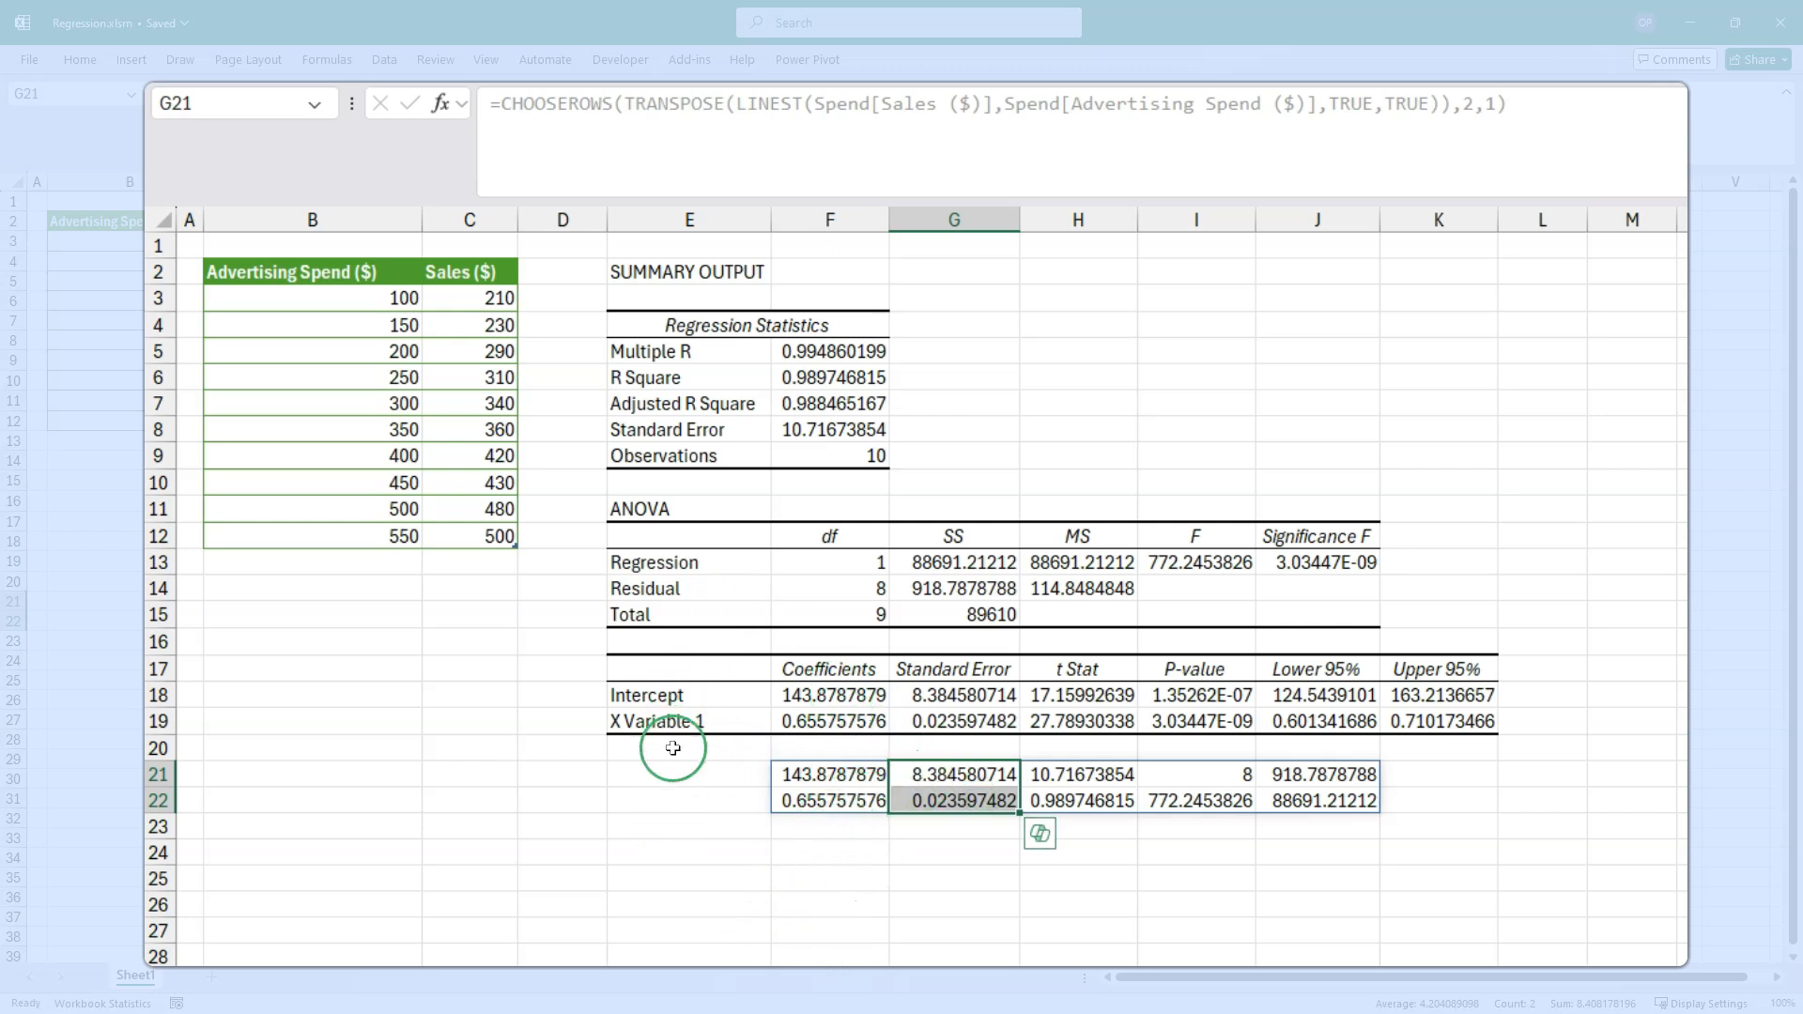
mouse_move(1100, 941)
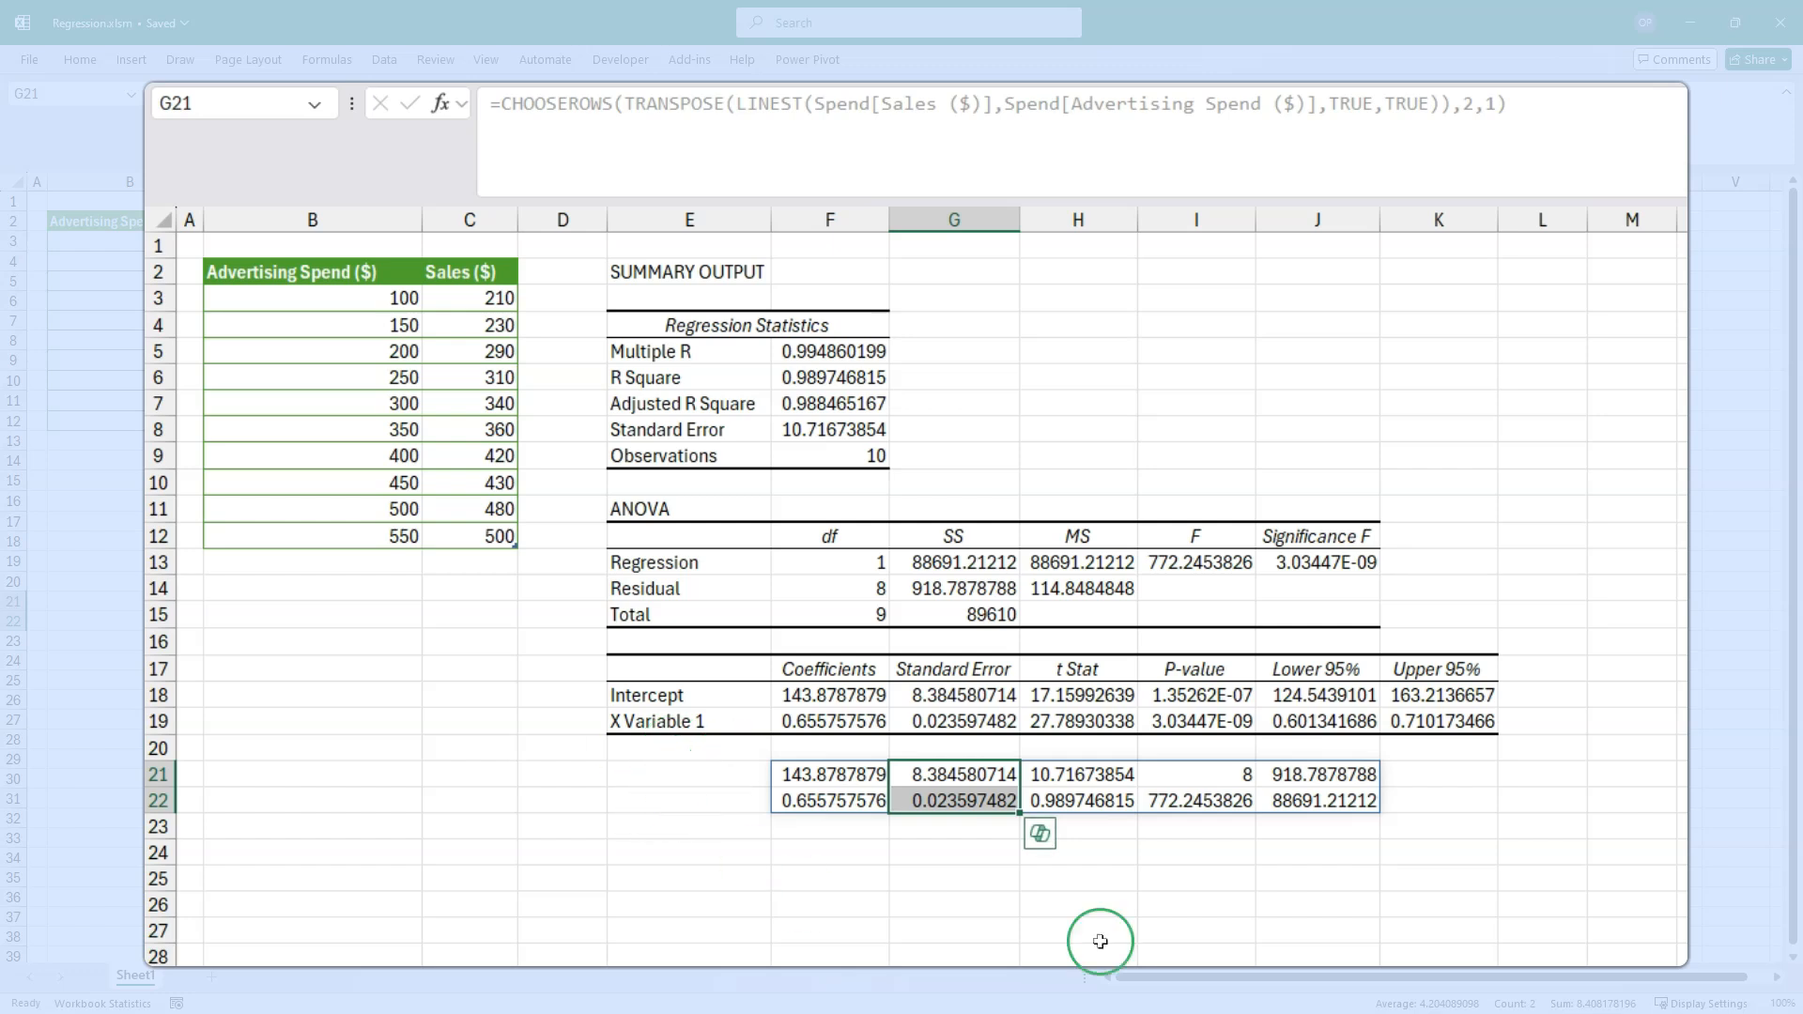
left_click(1077, 774)
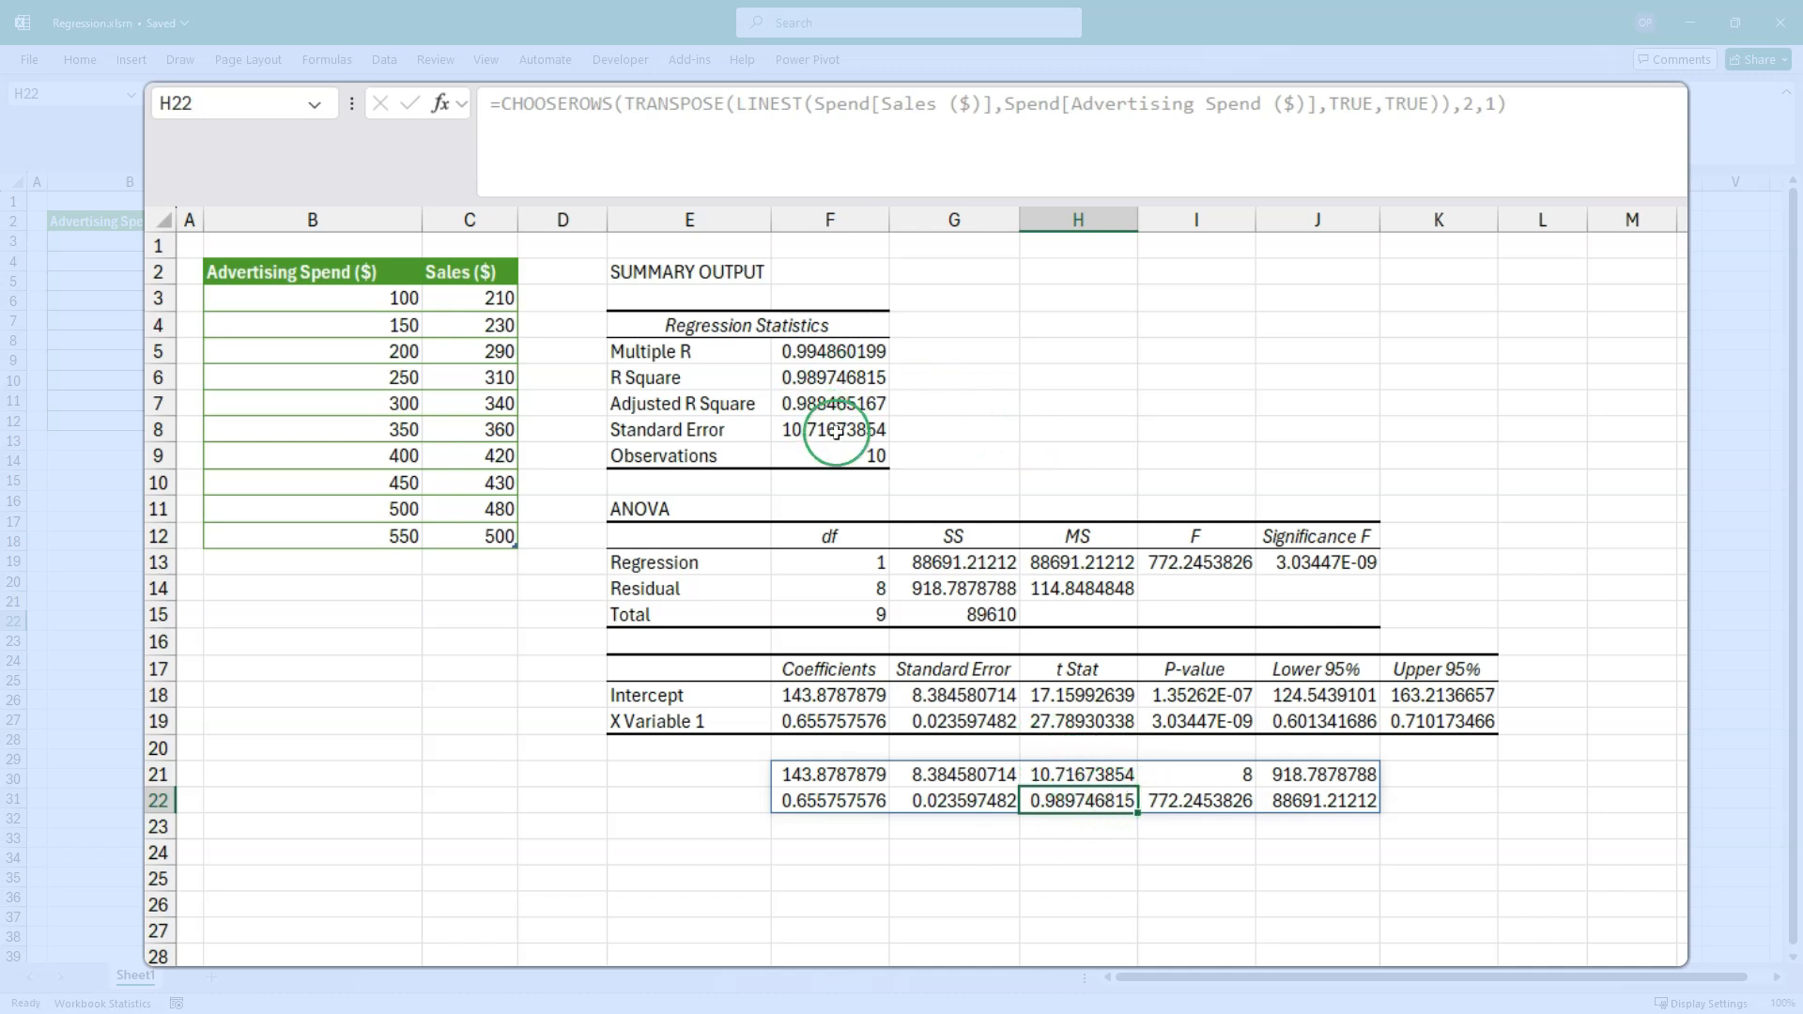
left_click(1077, 774)
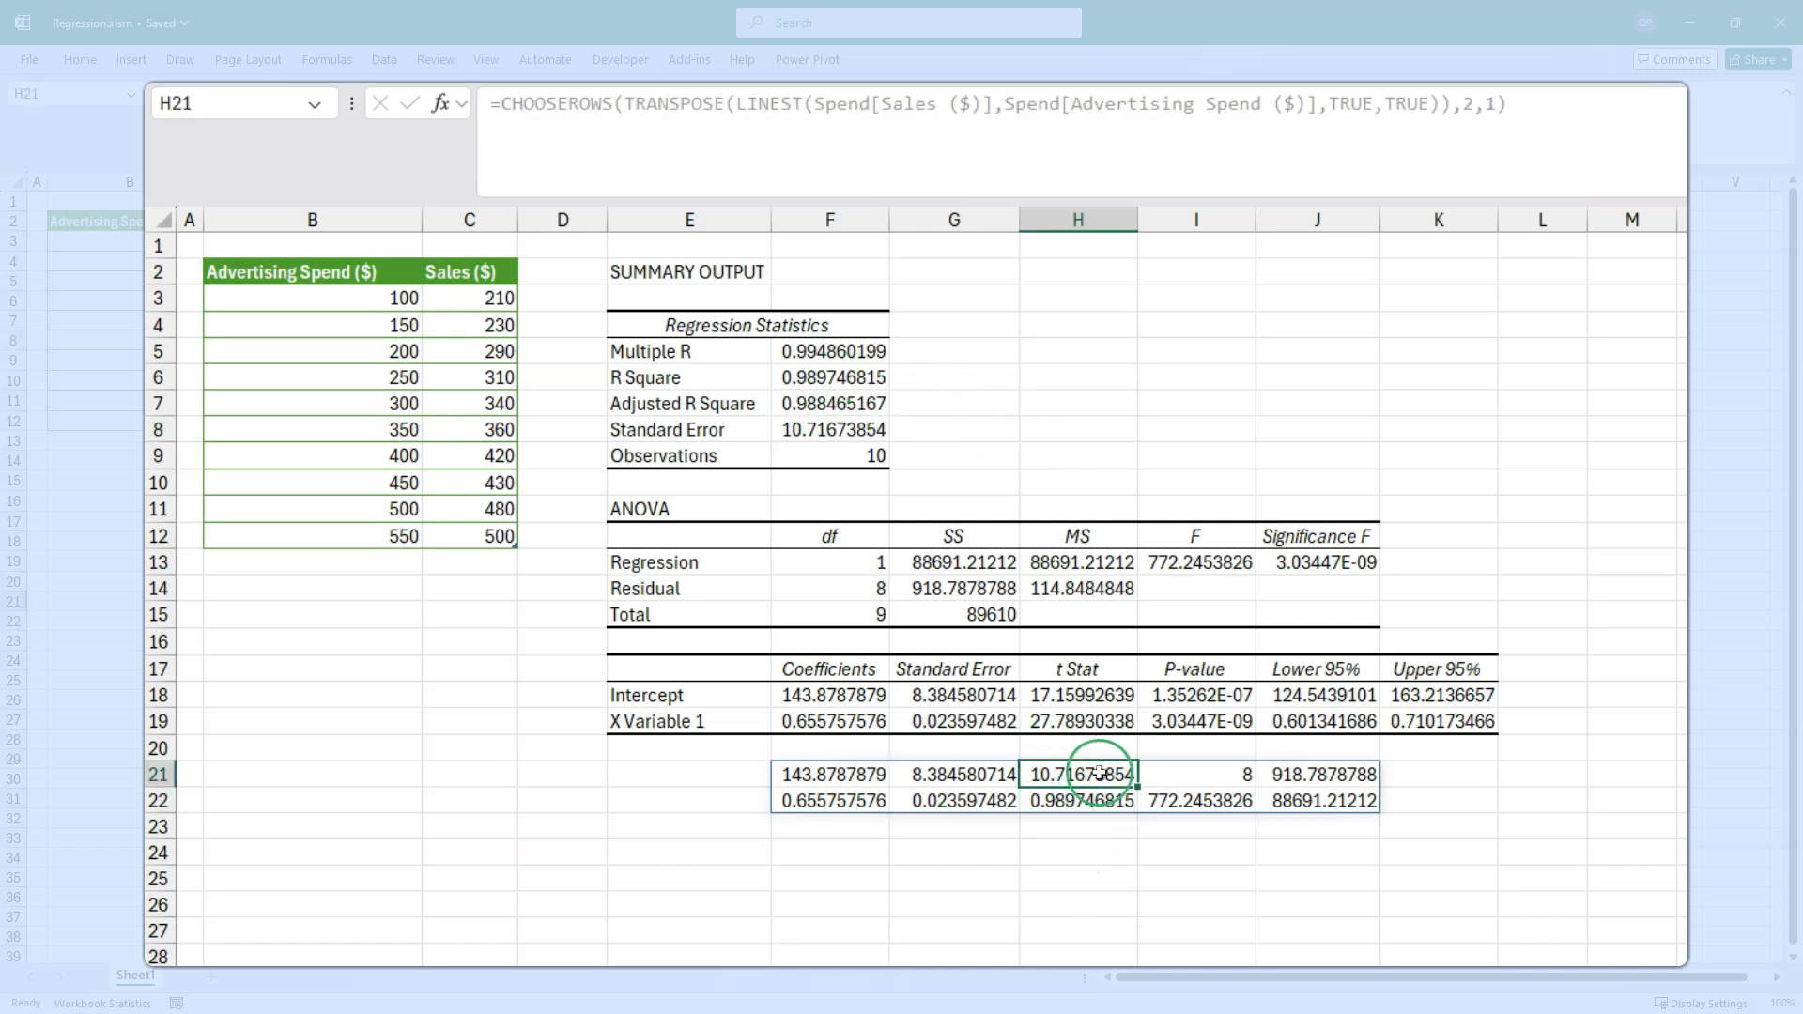
left_click(1078, 800)
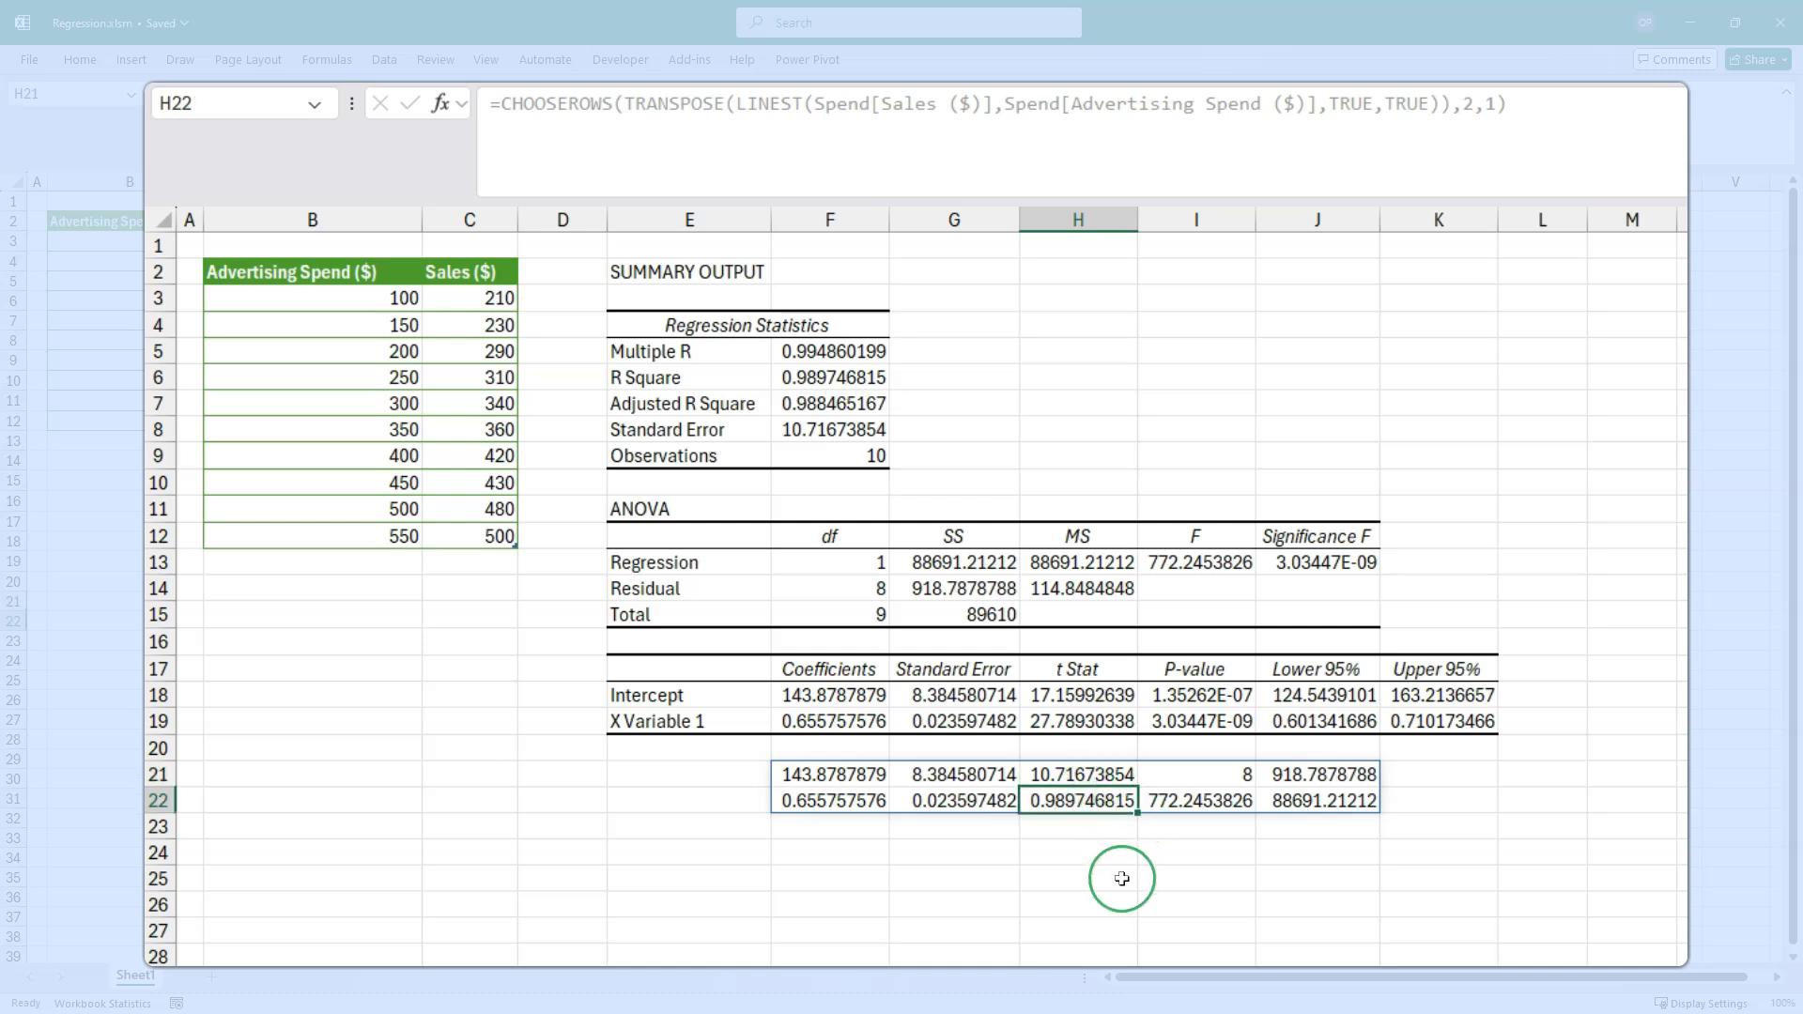
left_click(830, 376)
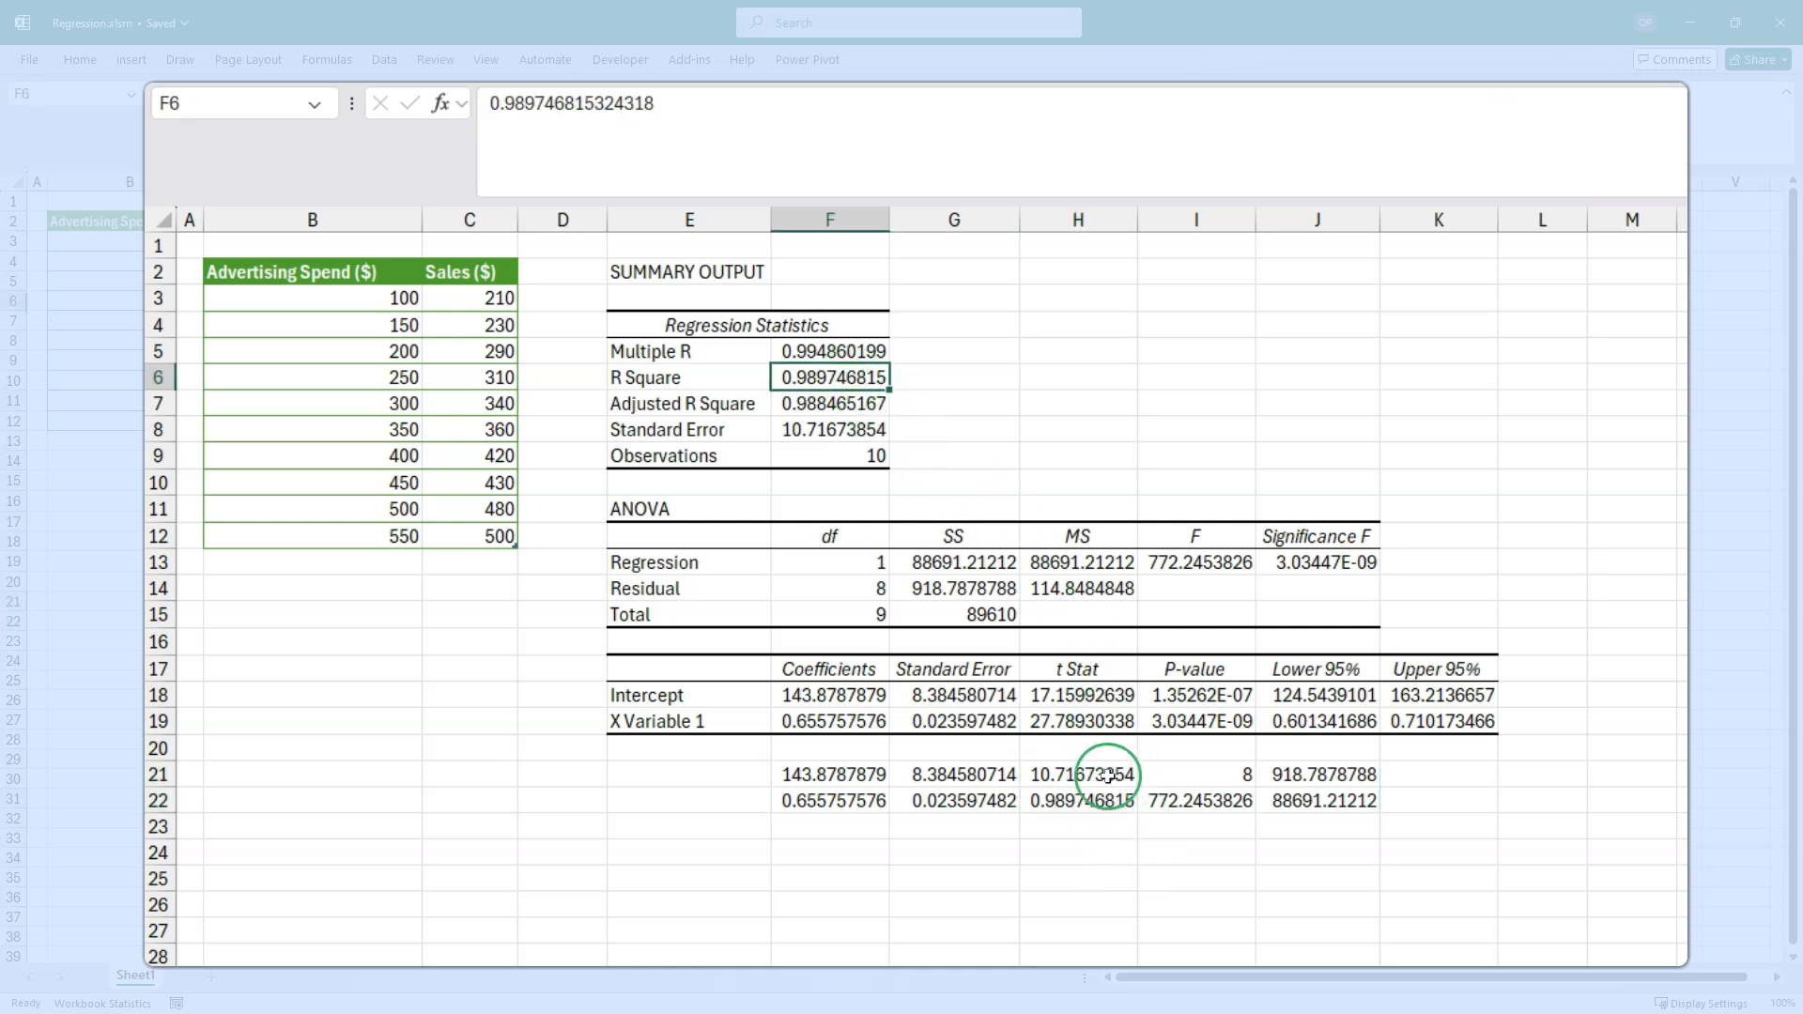
left_click(1079, 800)
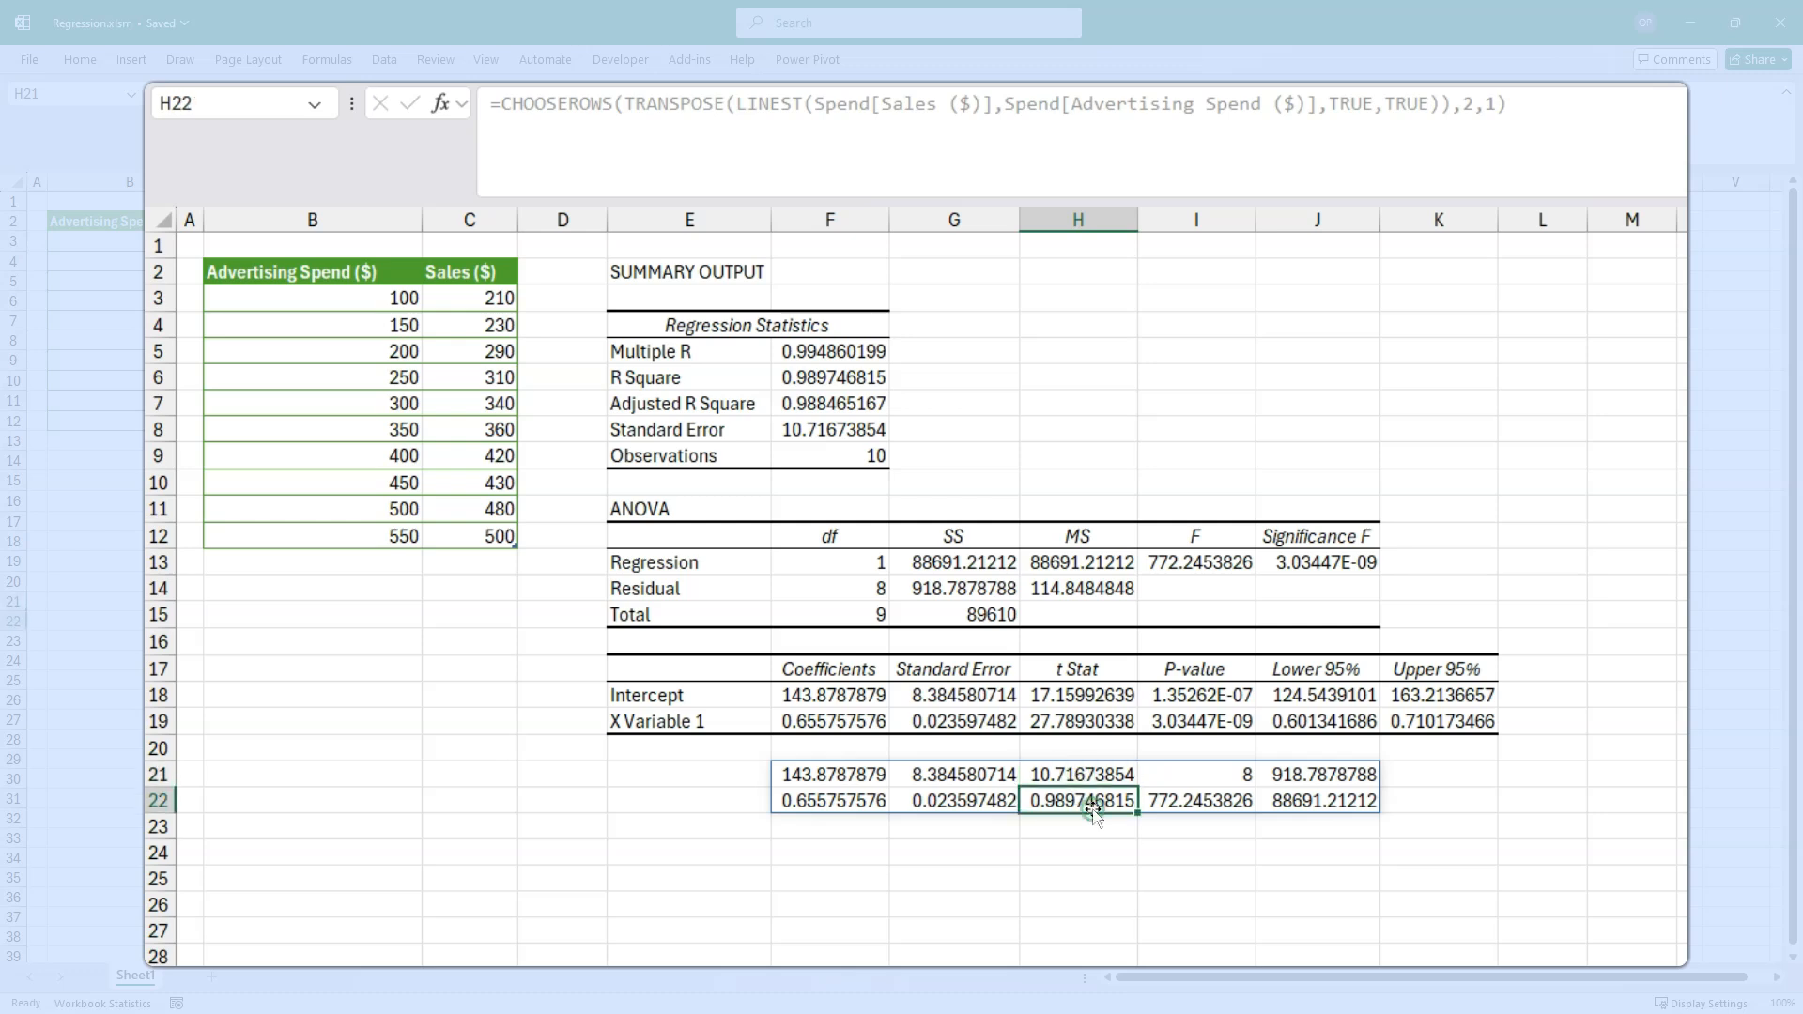
- Verify residual df, F statistic, residual and regression sums of squares against ANOVA
left_click(1194, 774)
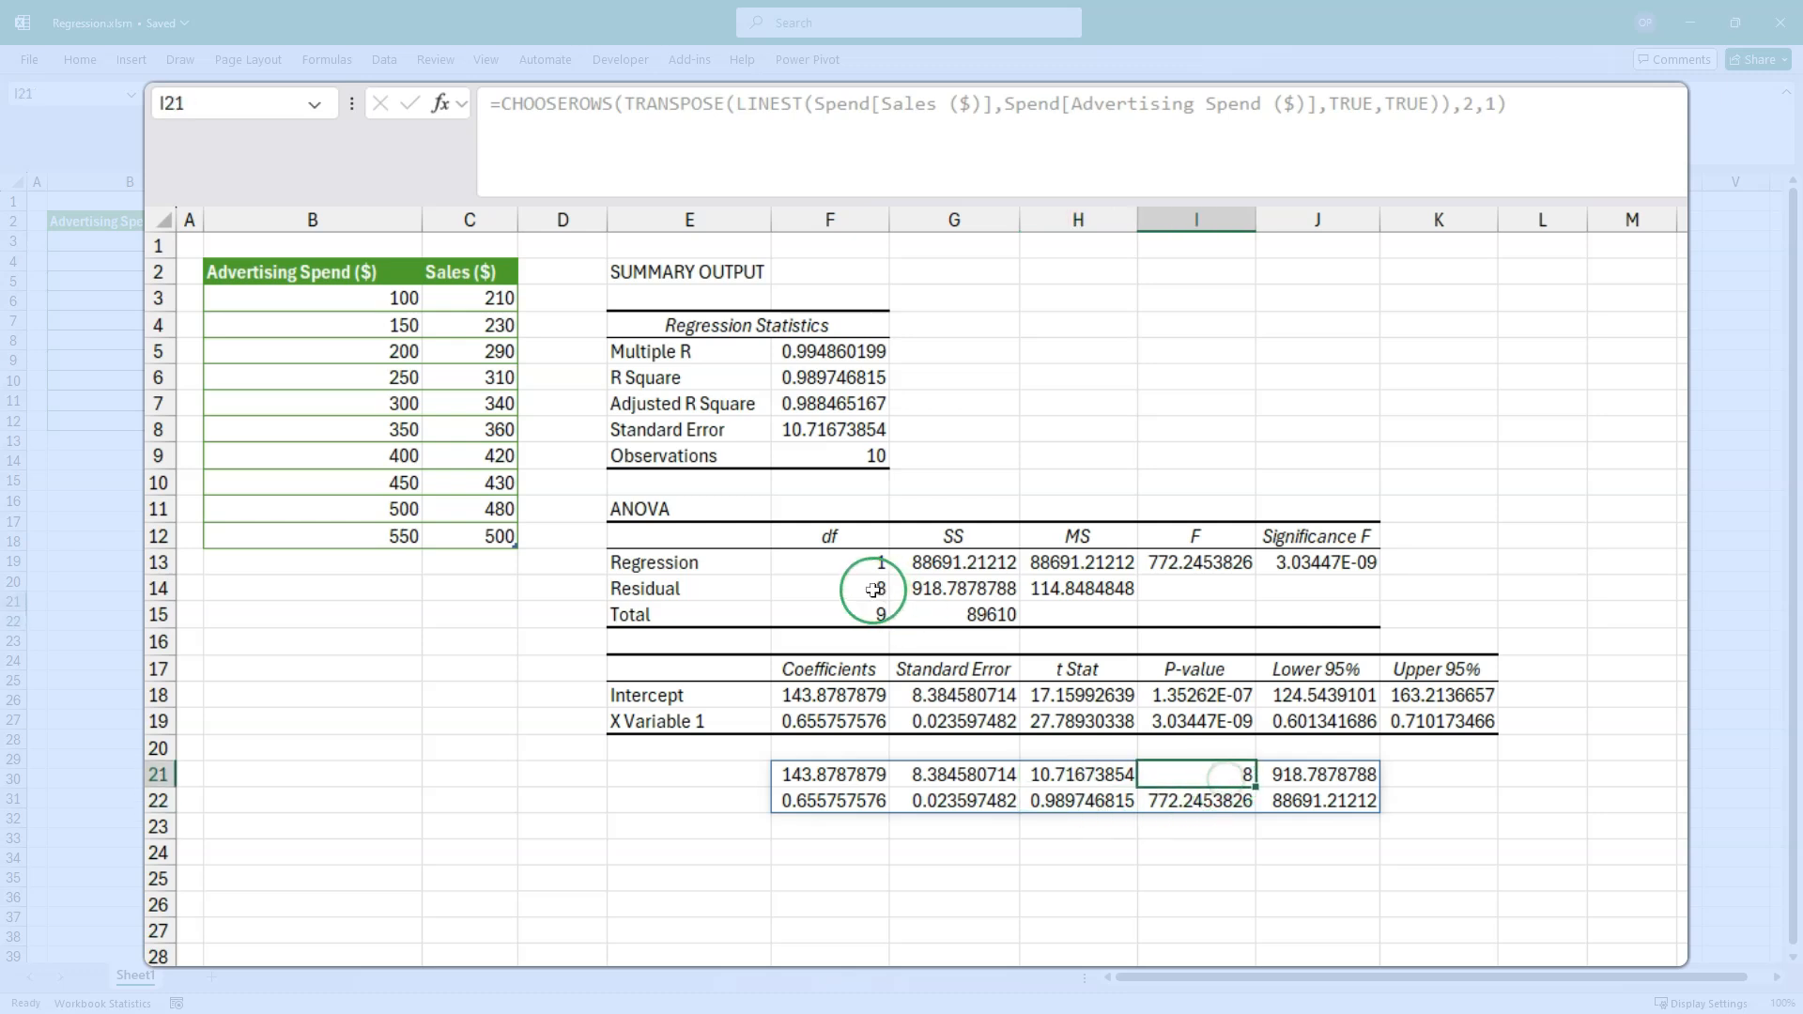
mouse_move(849, 583)
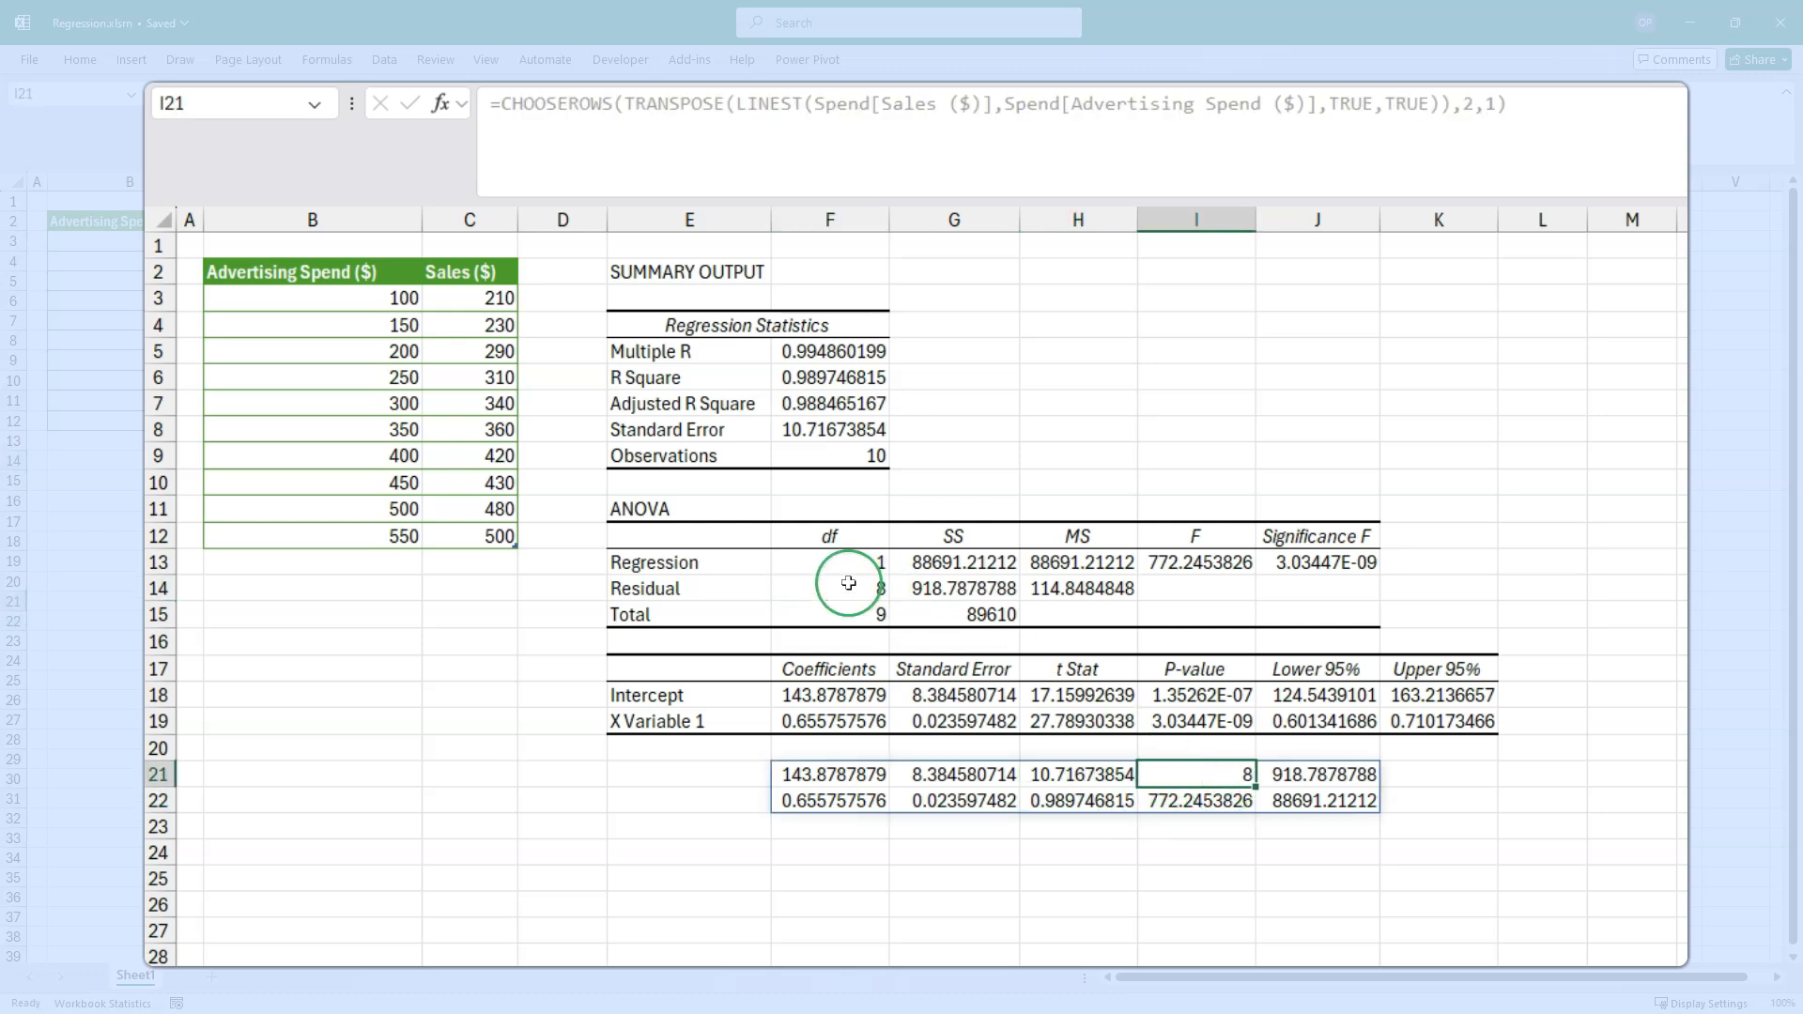
left_click(829, 588)
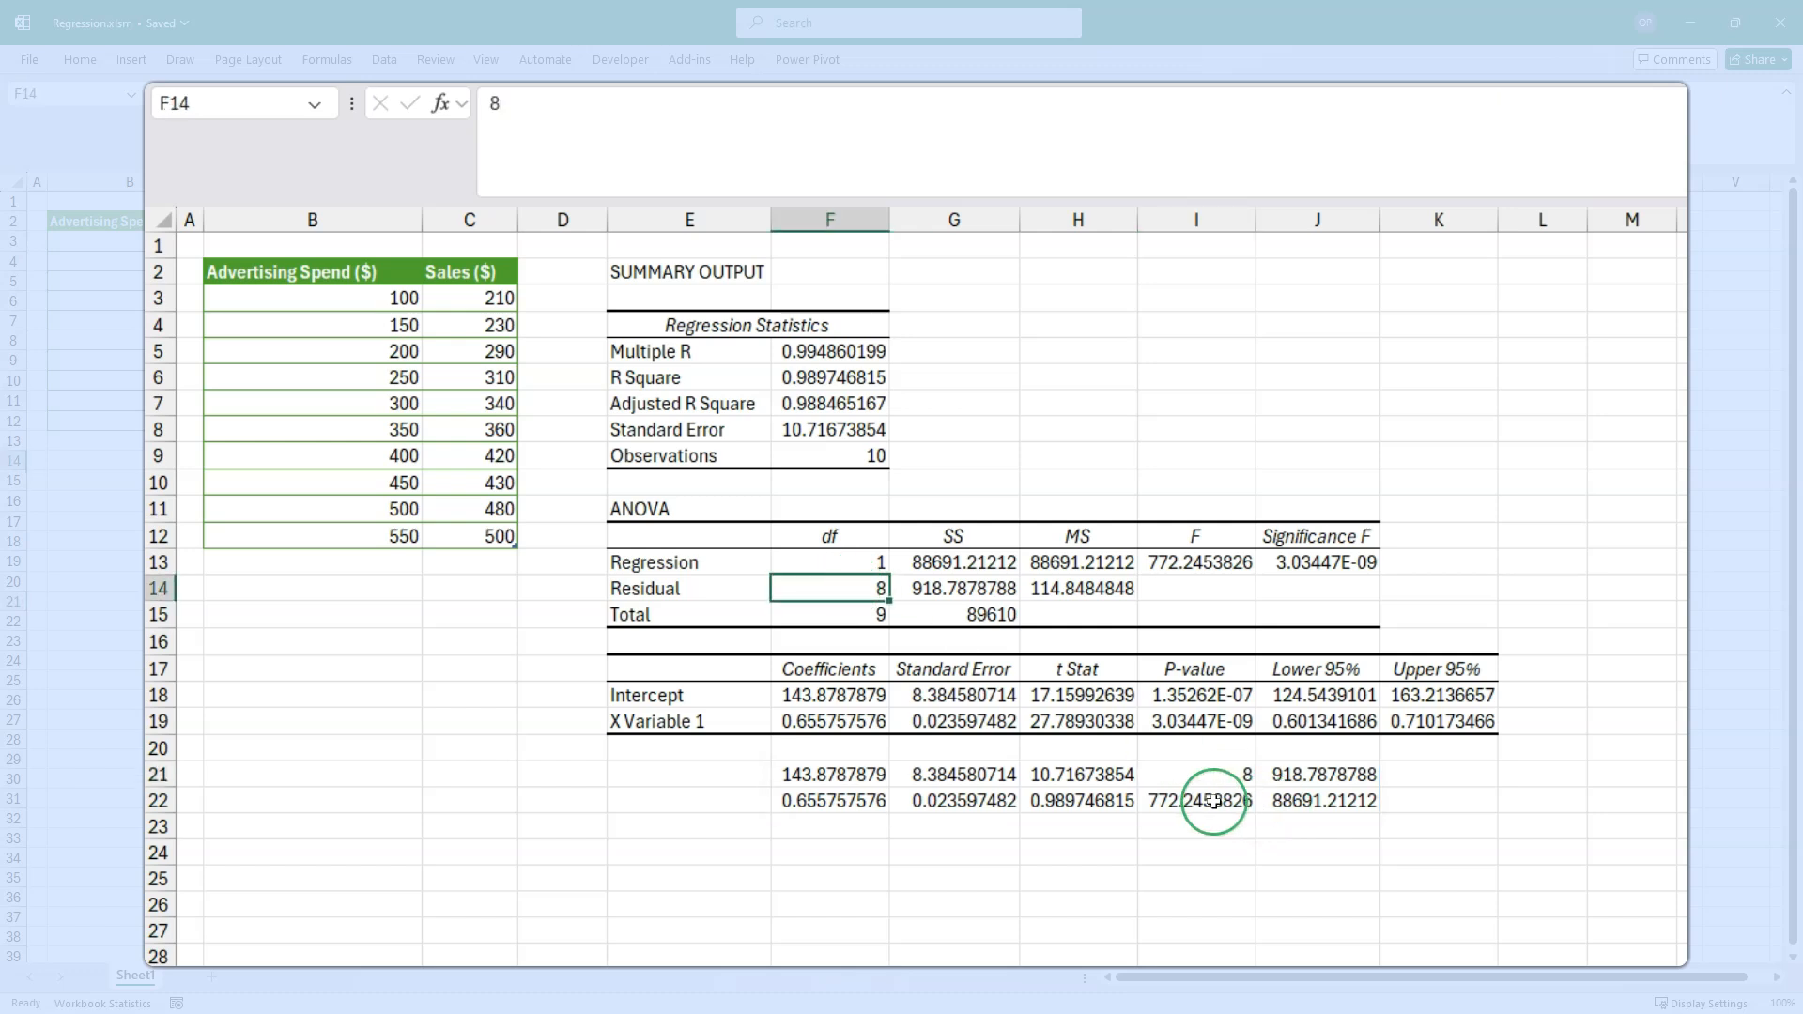
left_click(1195, 801)
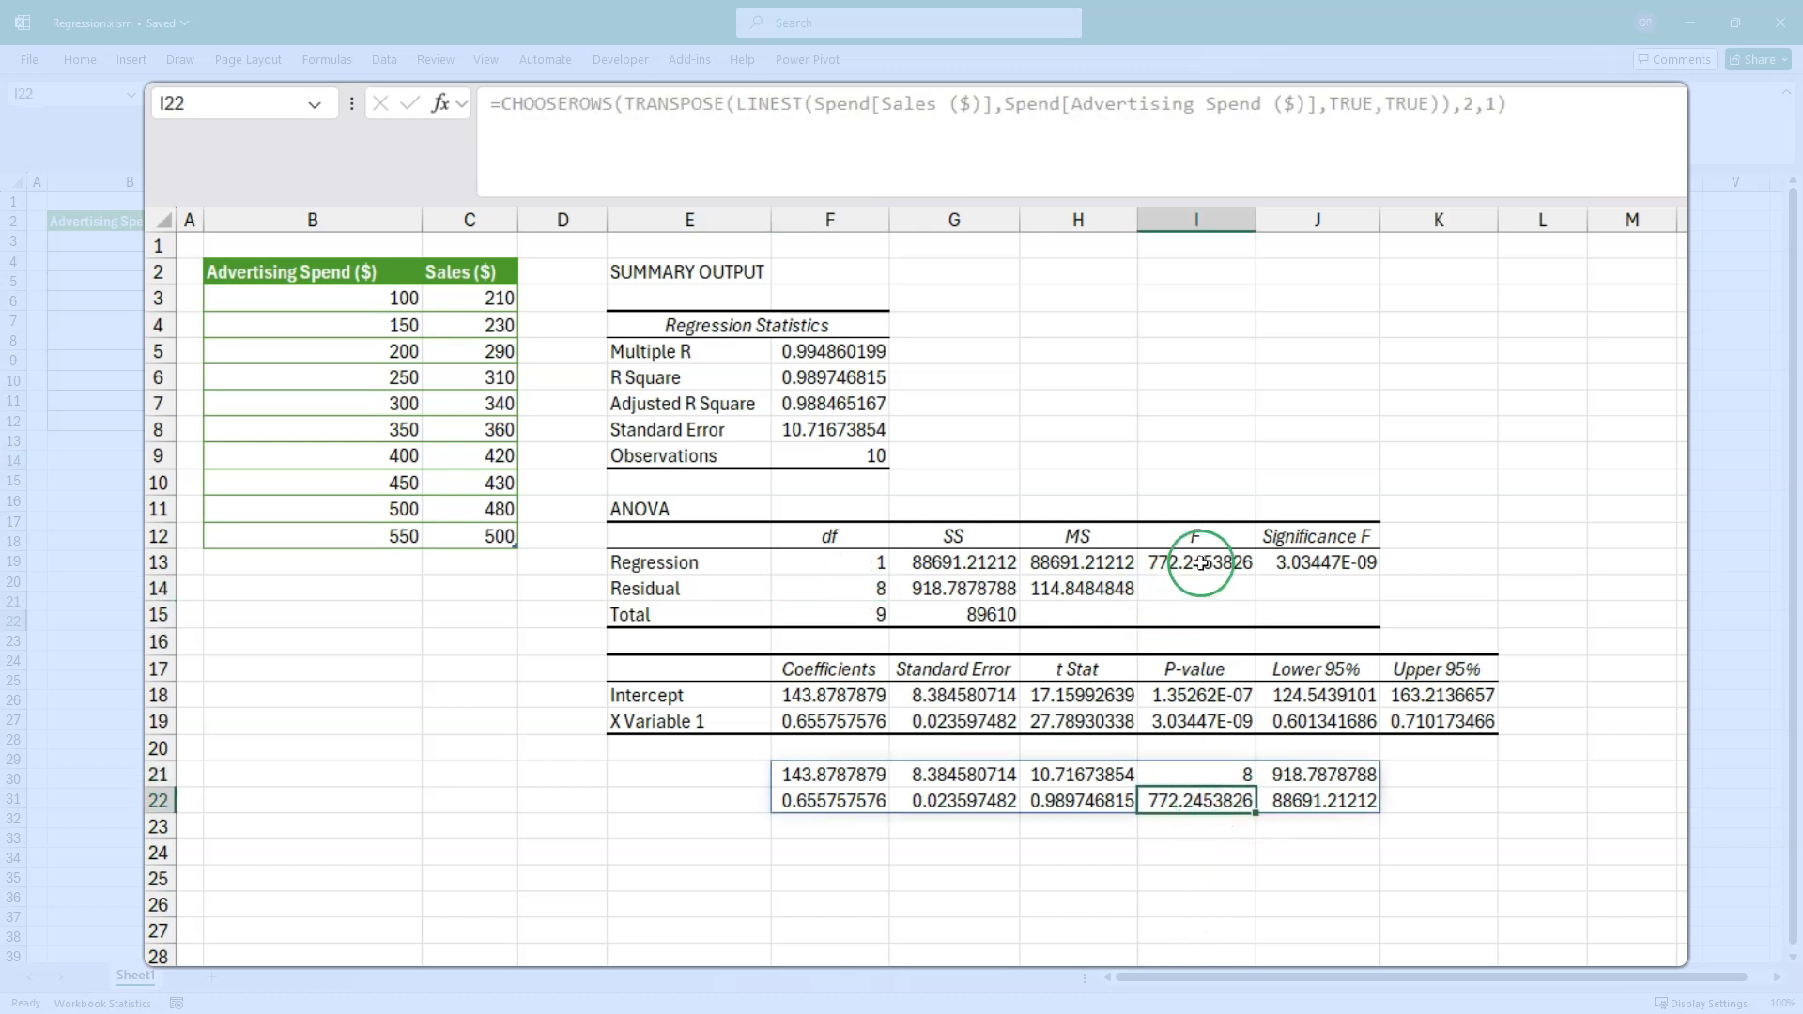
left_click(1194, 563)
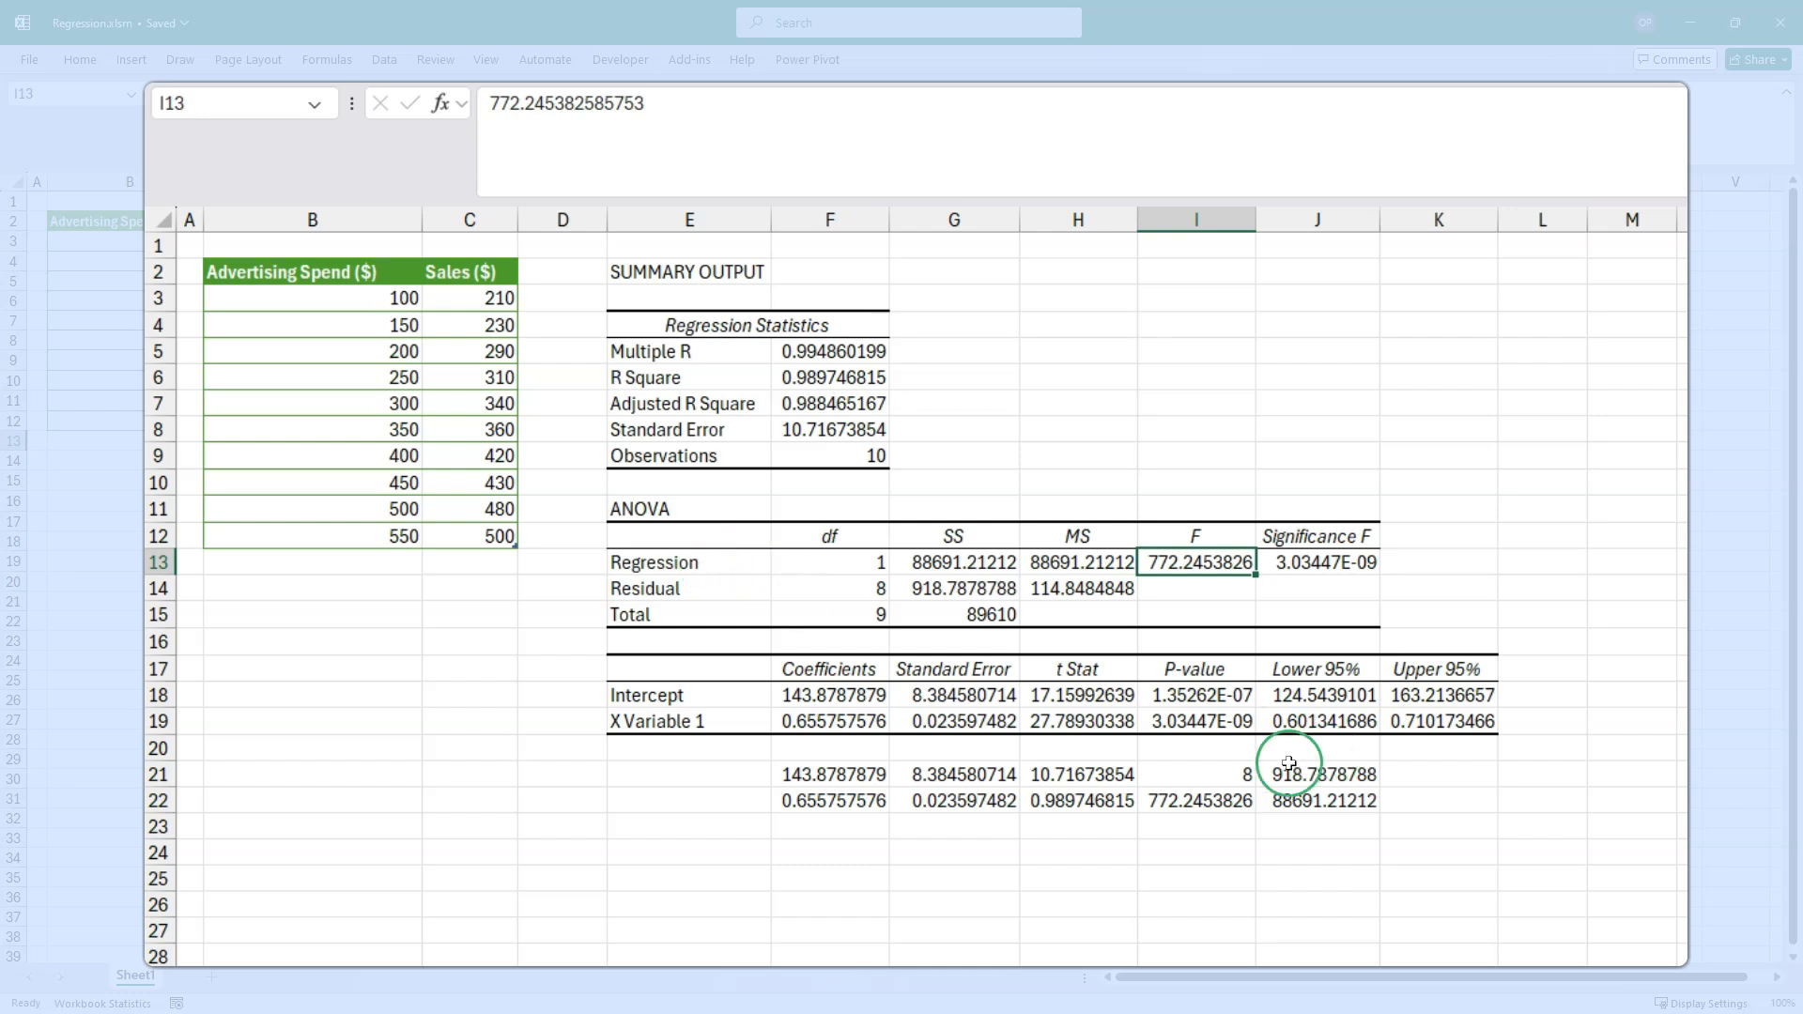
left_click(1321, 773)
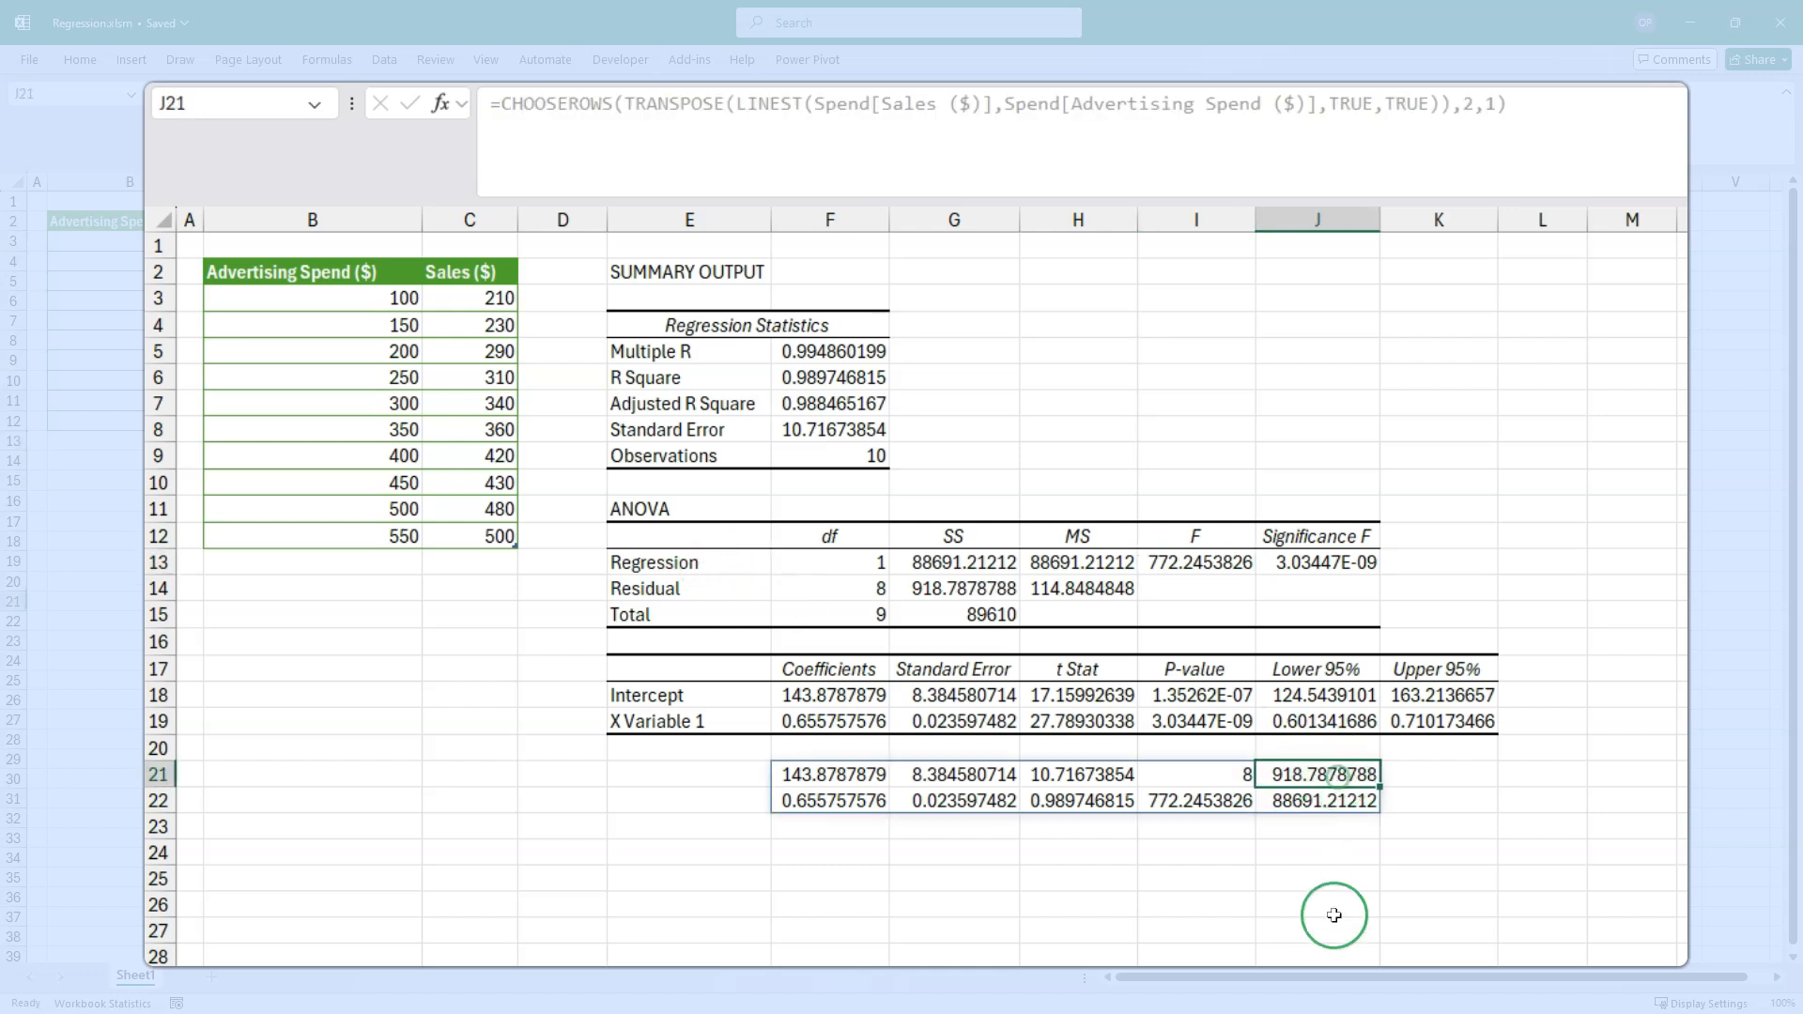
mouse_move(1184, 541)
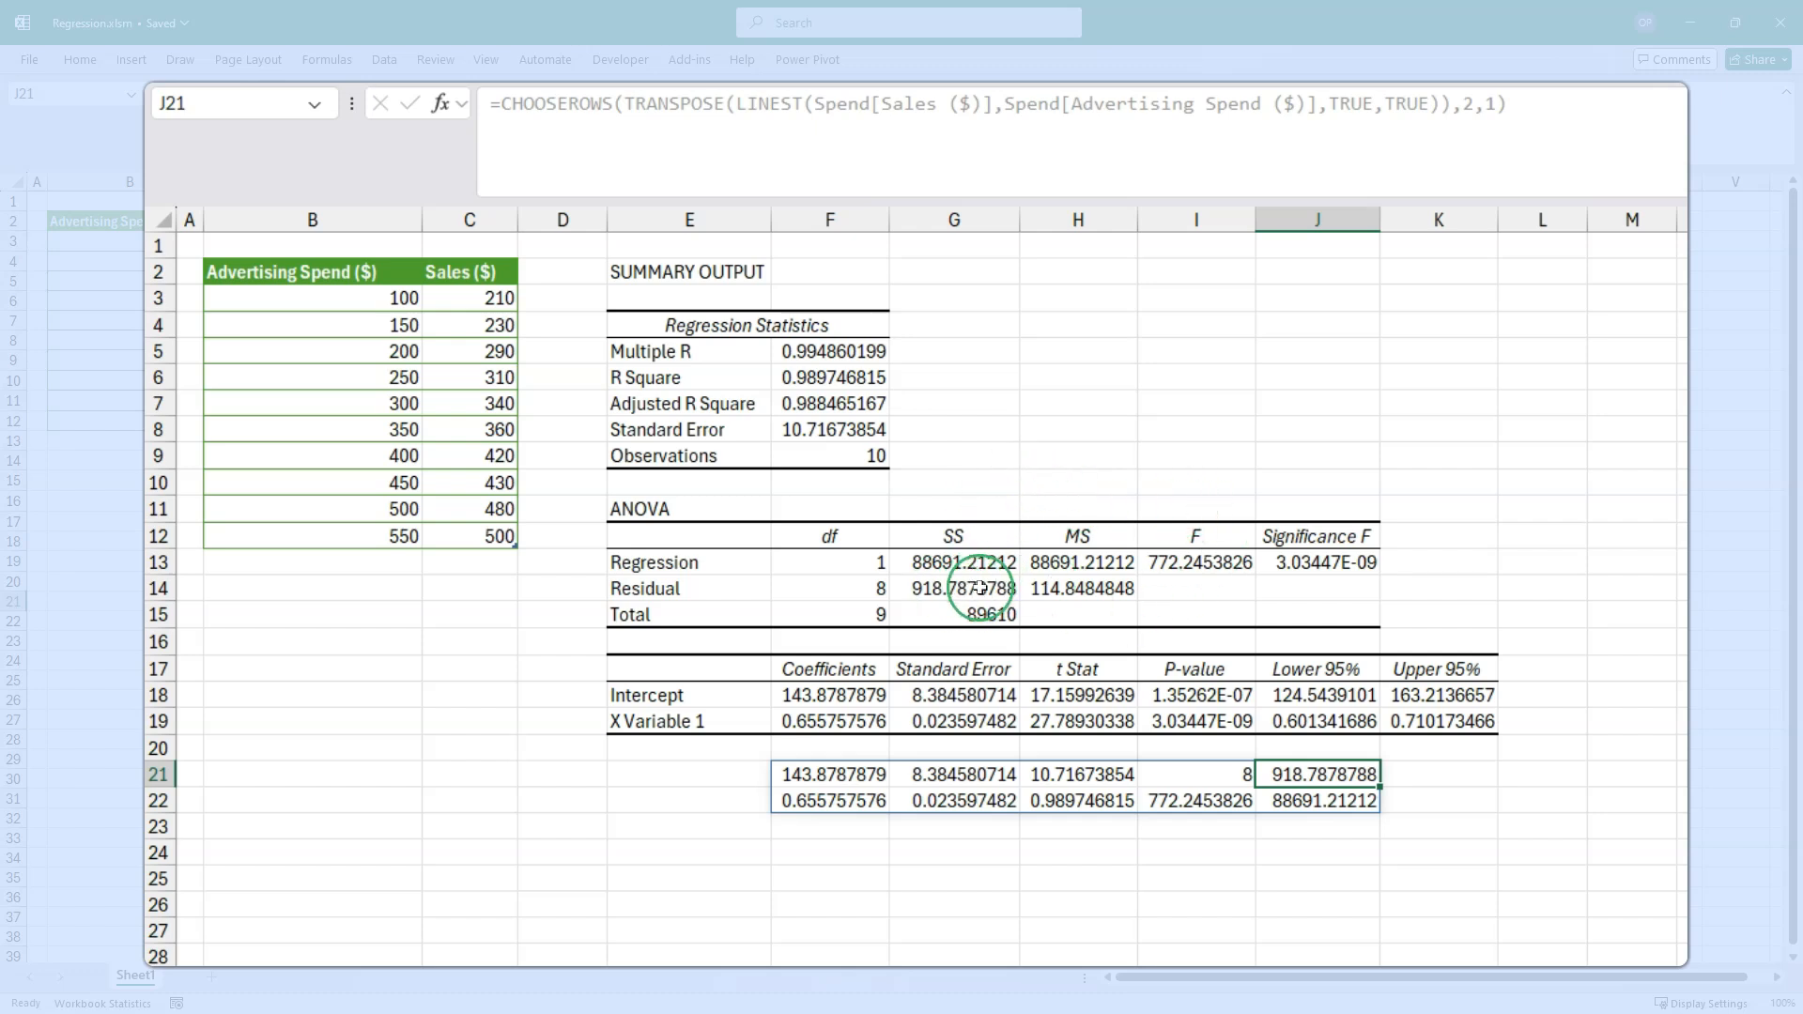
left_click(953, 588)
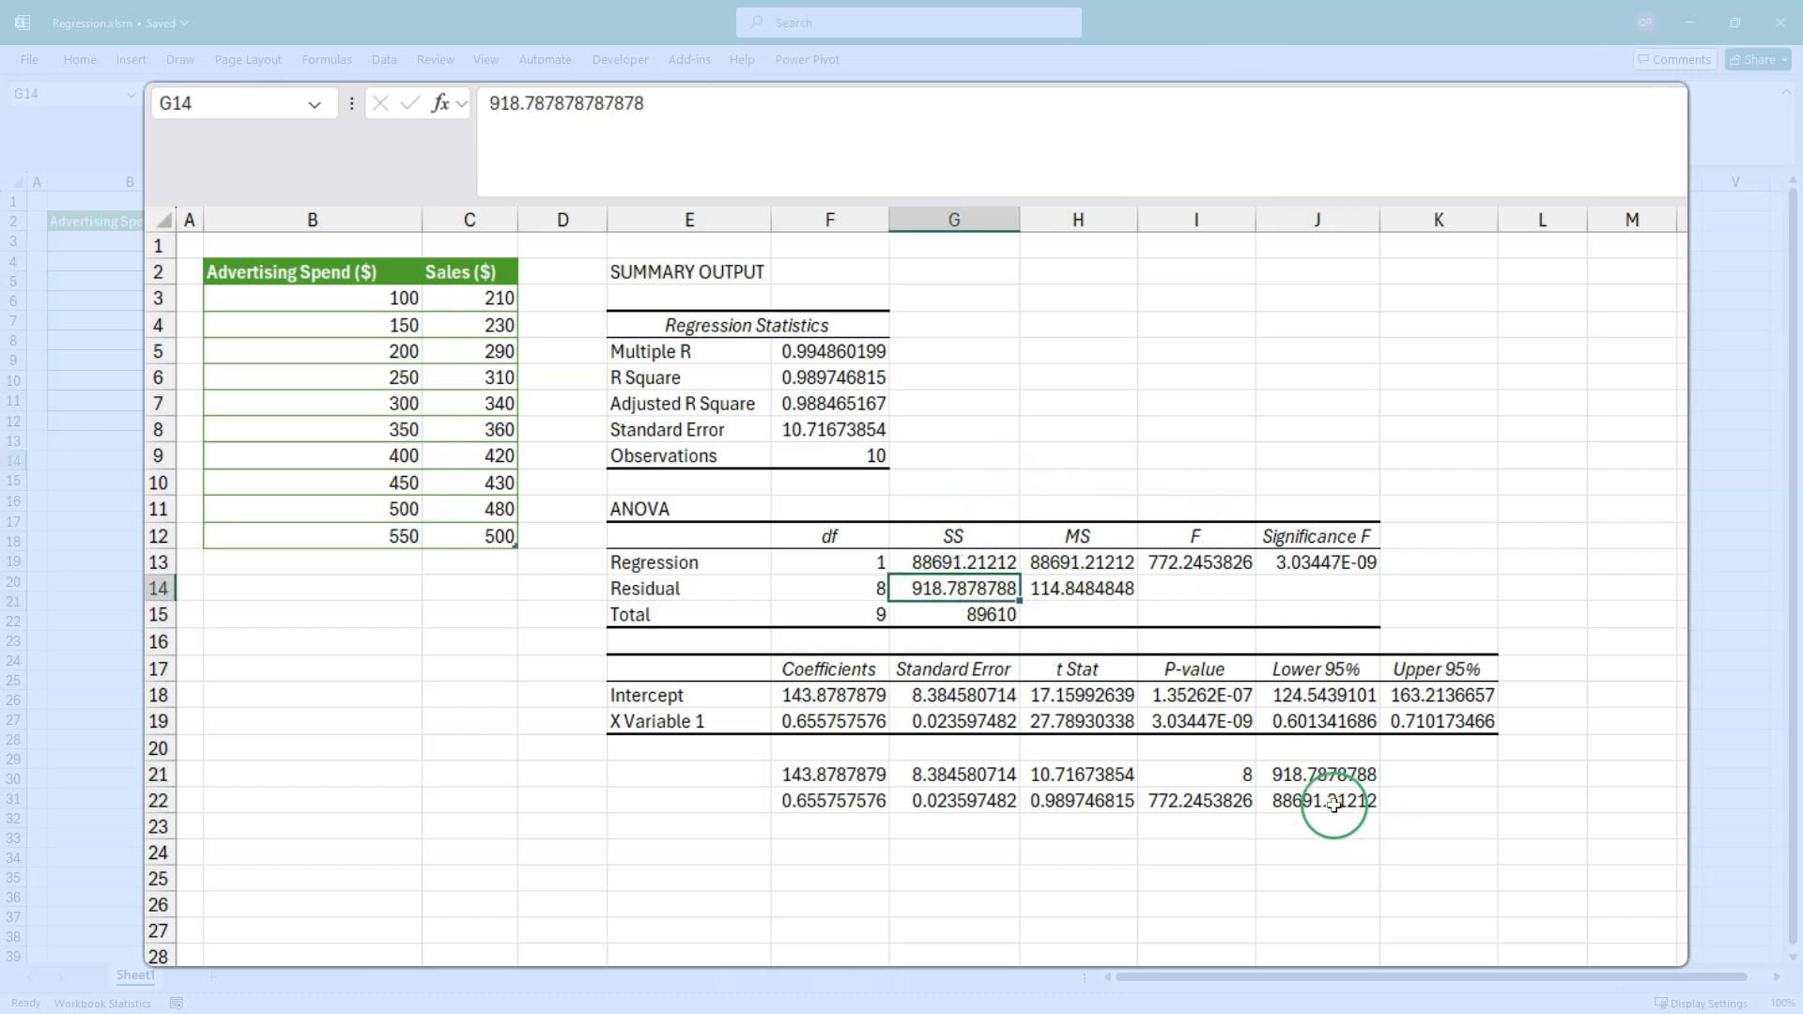
left_click(1320, 800)
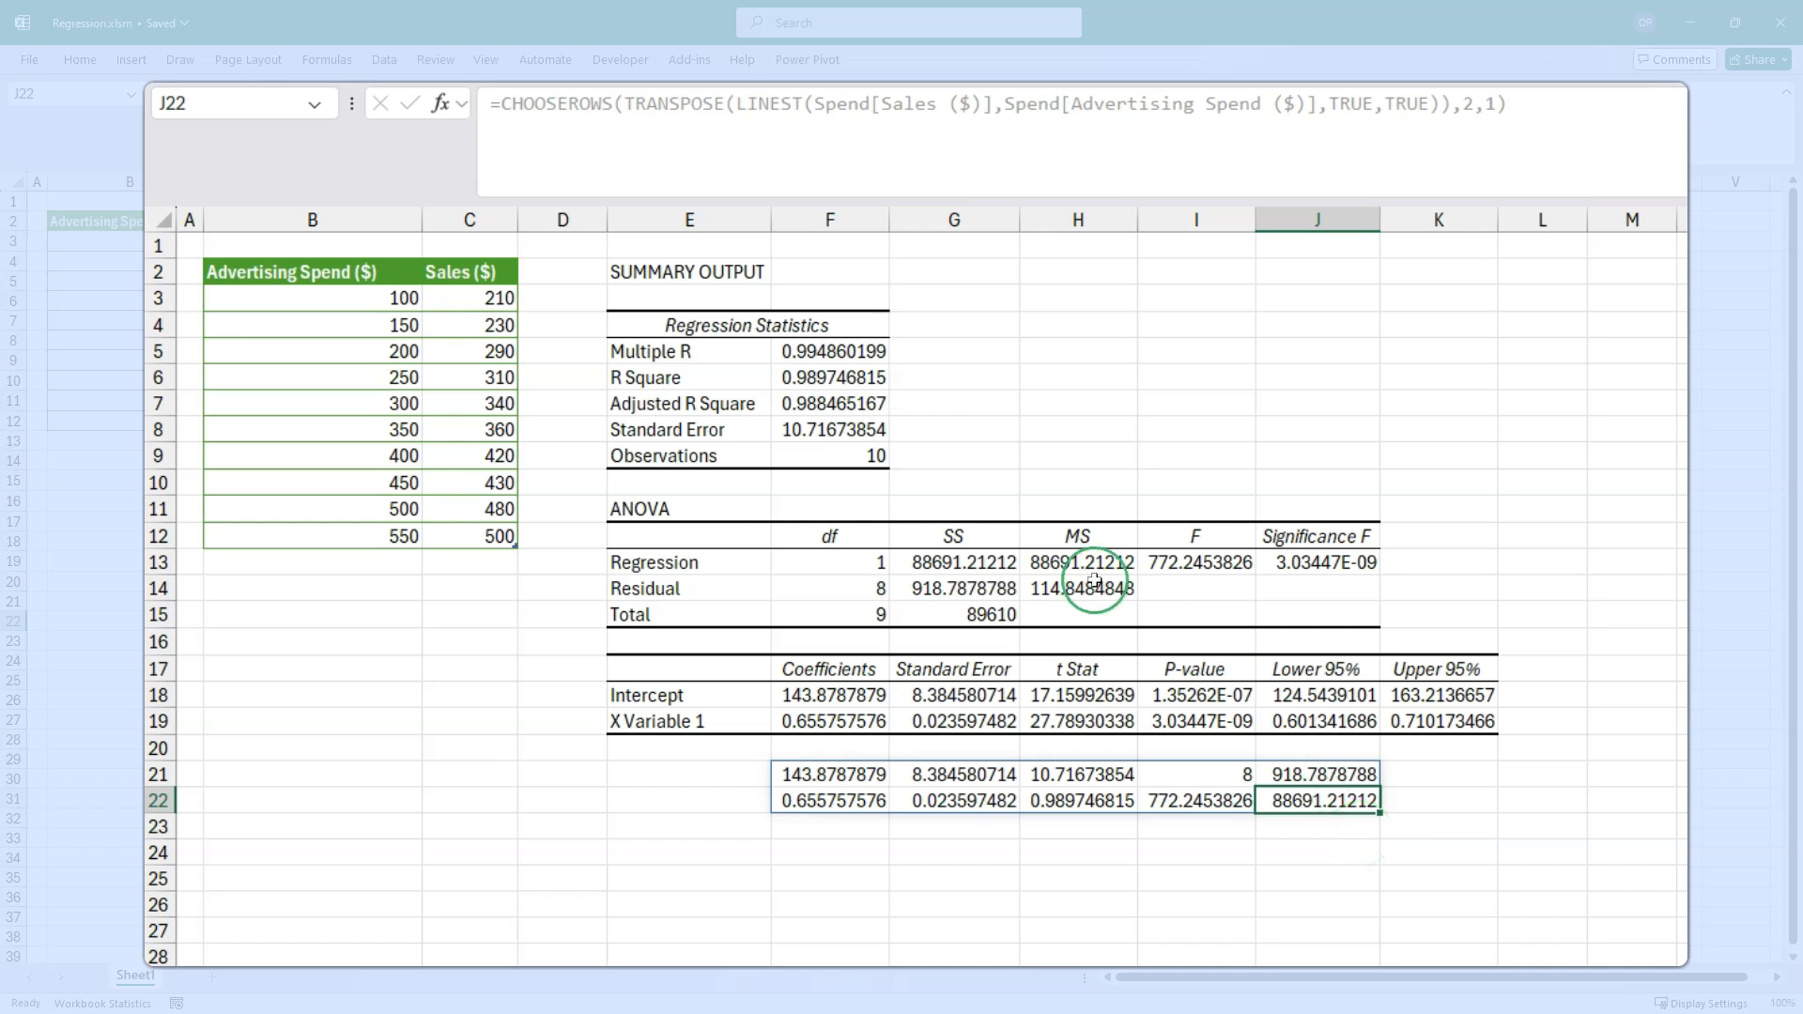
left_click(952, 563)
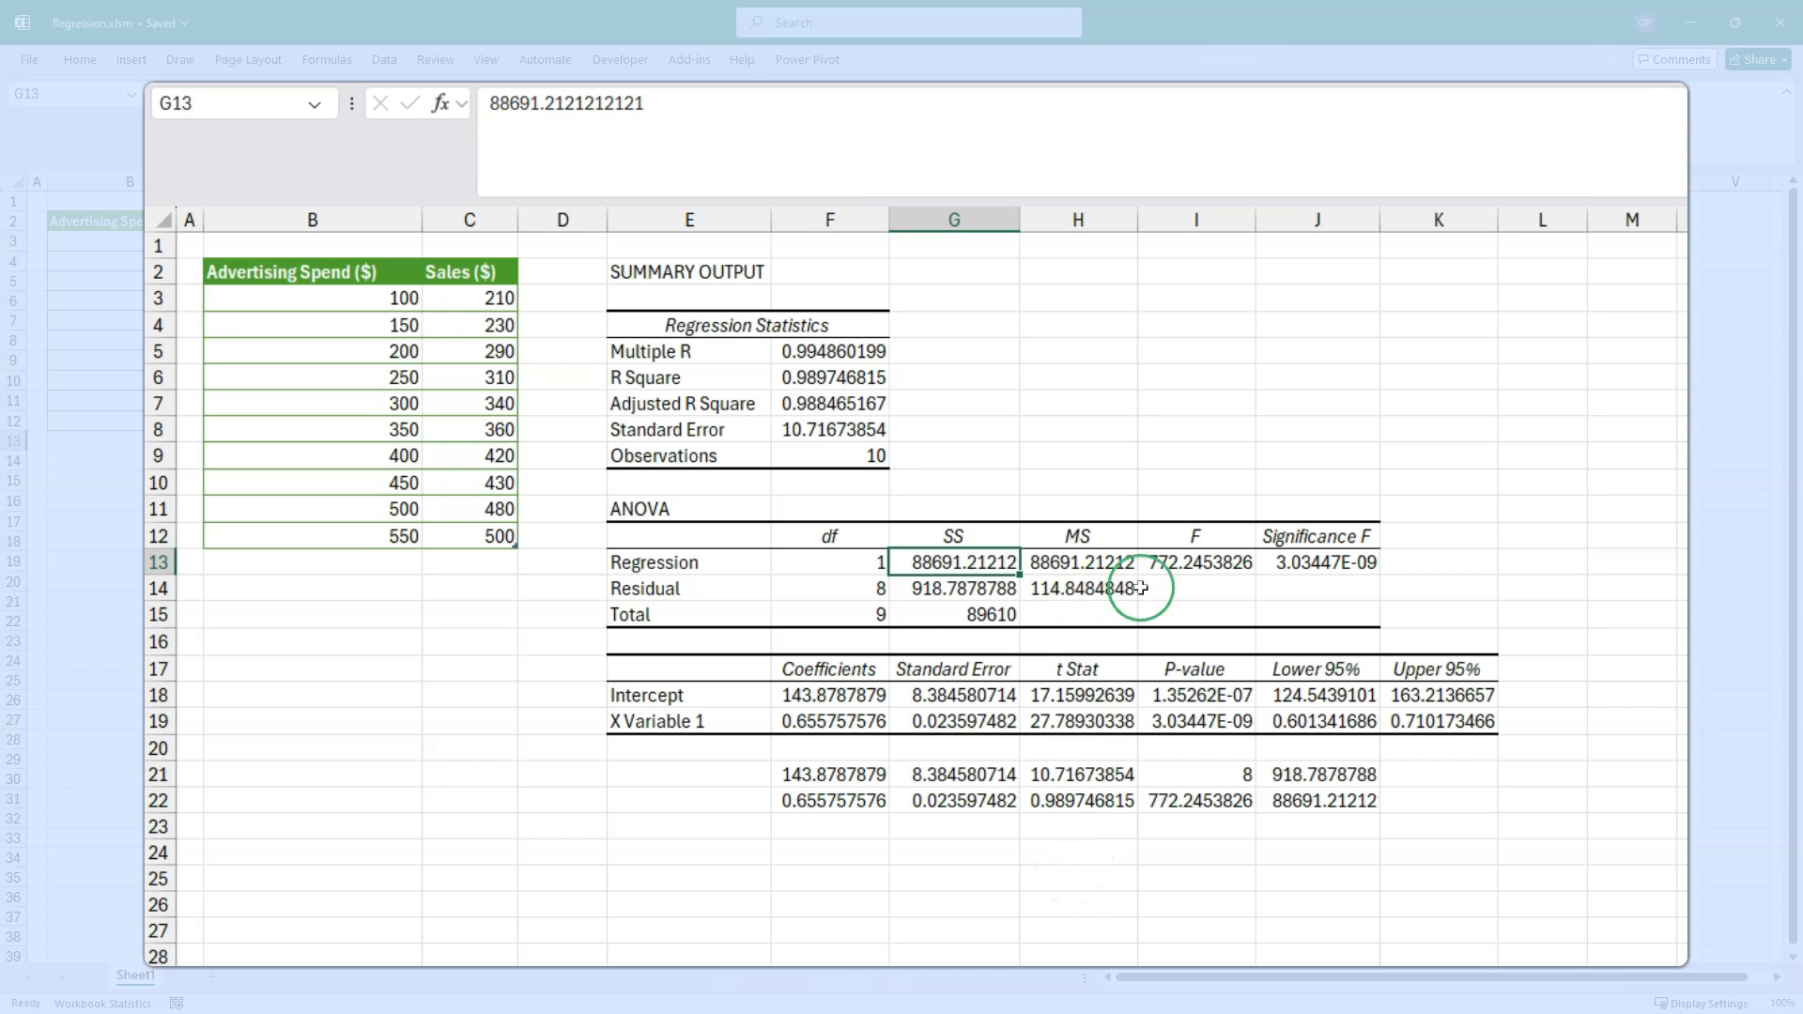
left_click(953, 562)
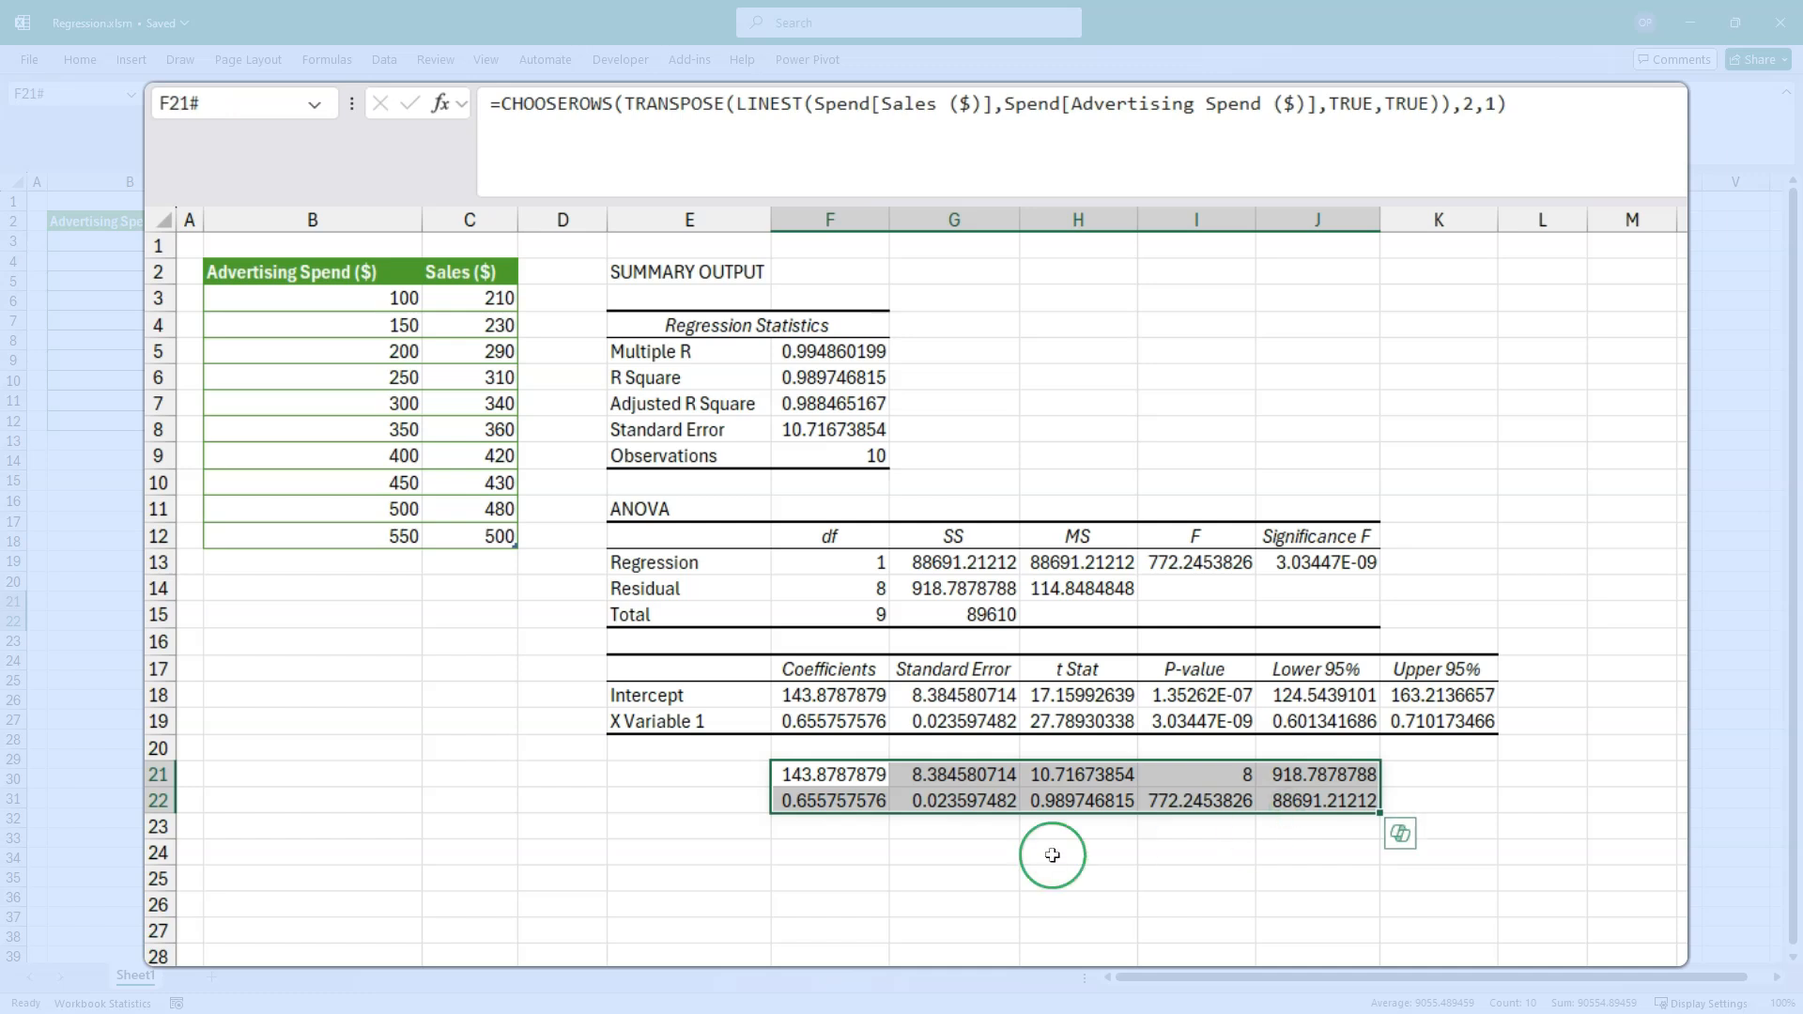
mouse_move(1199, 846)
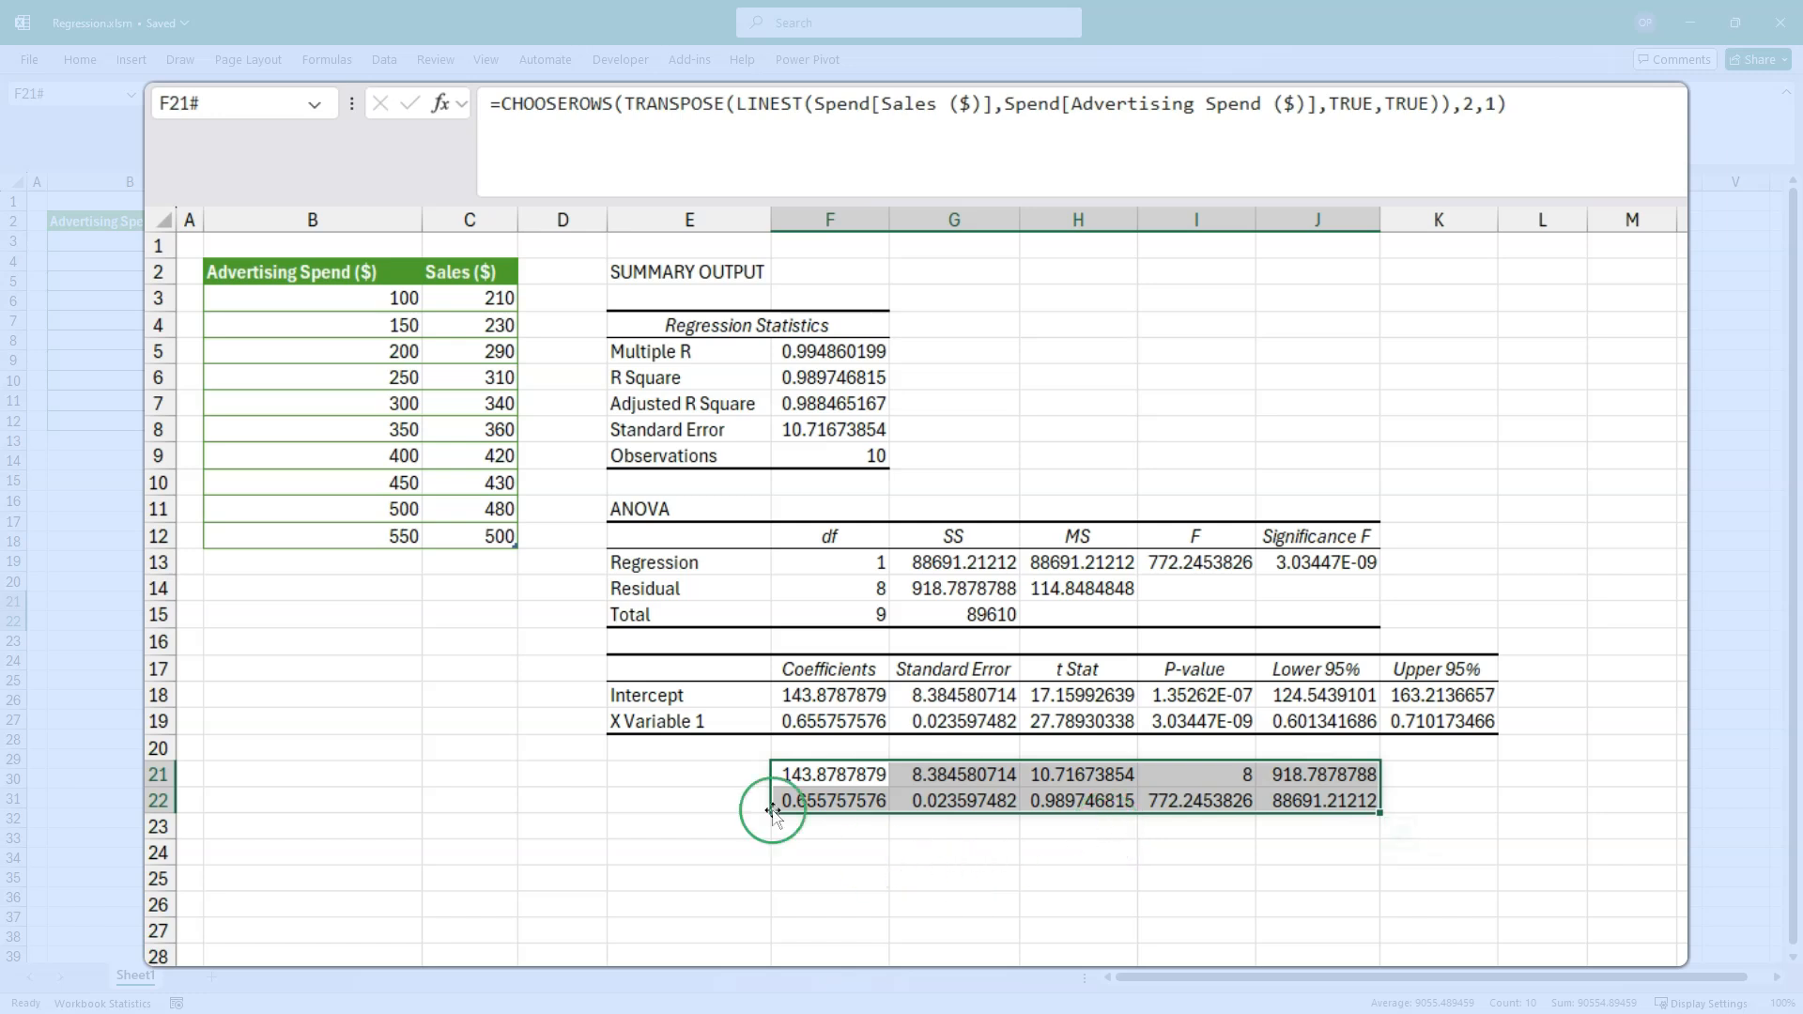
mouse_move(833, 773)
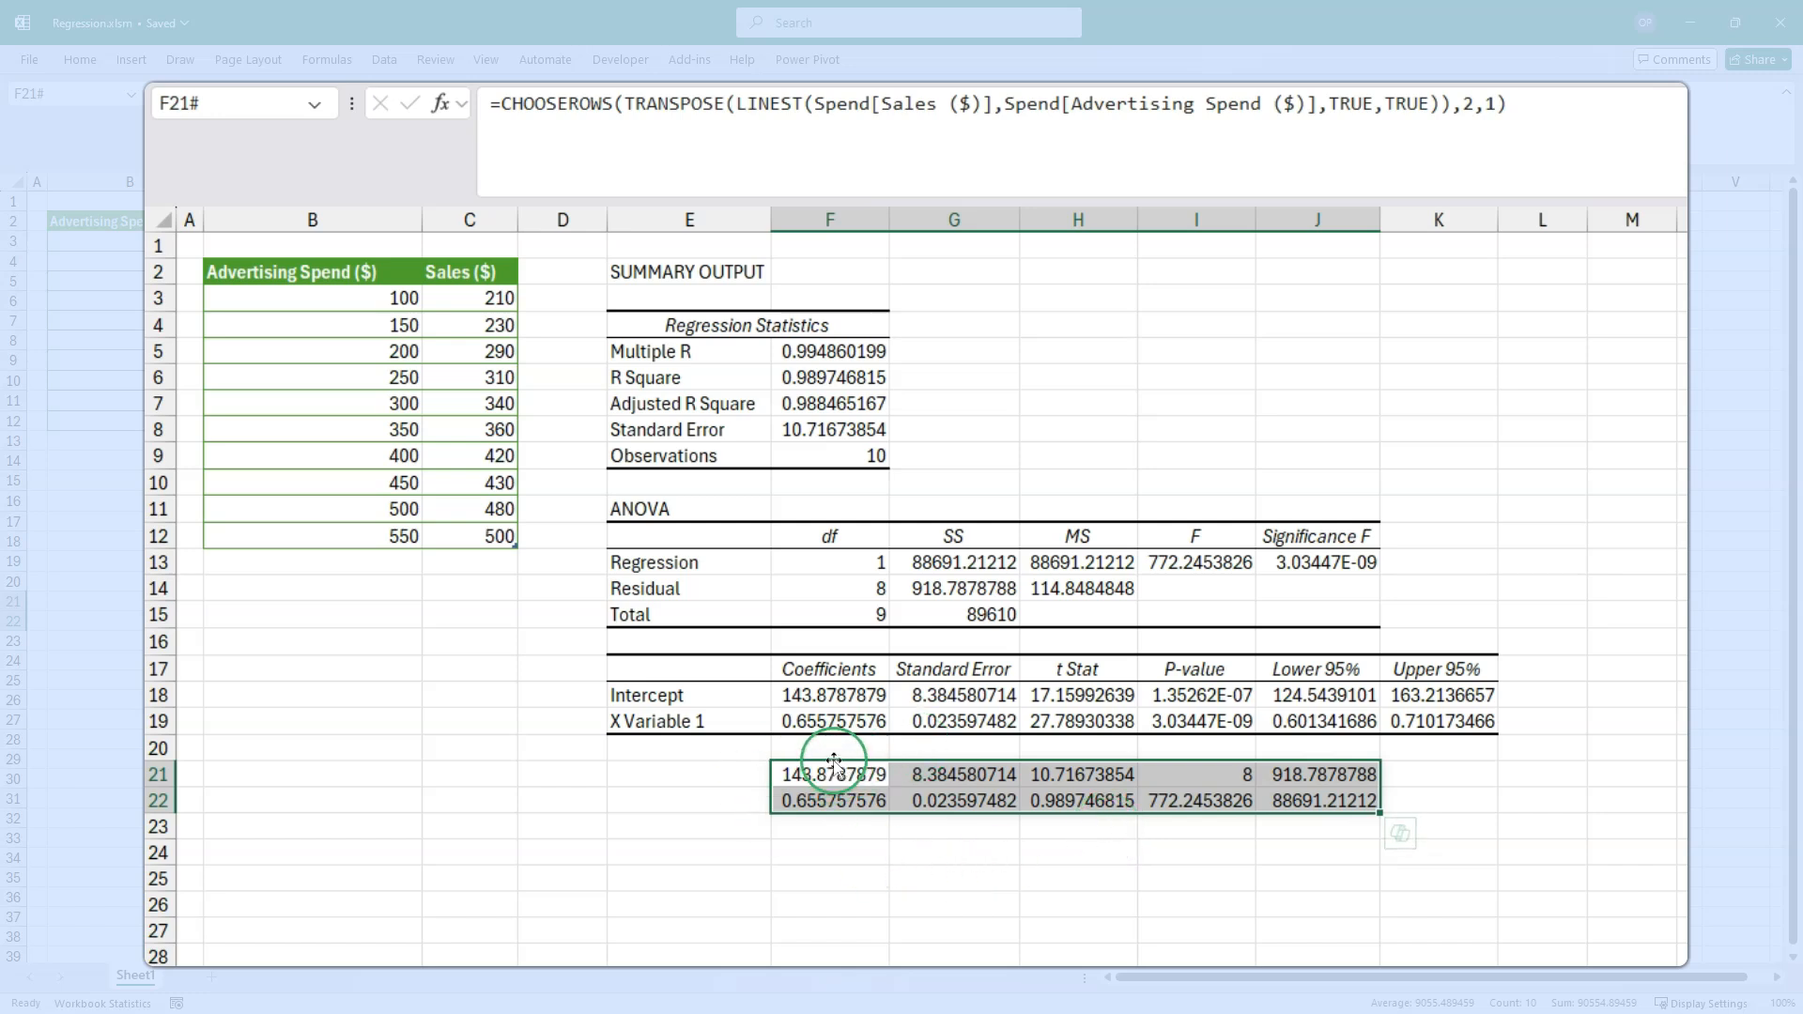
mouse_move(799, 643)
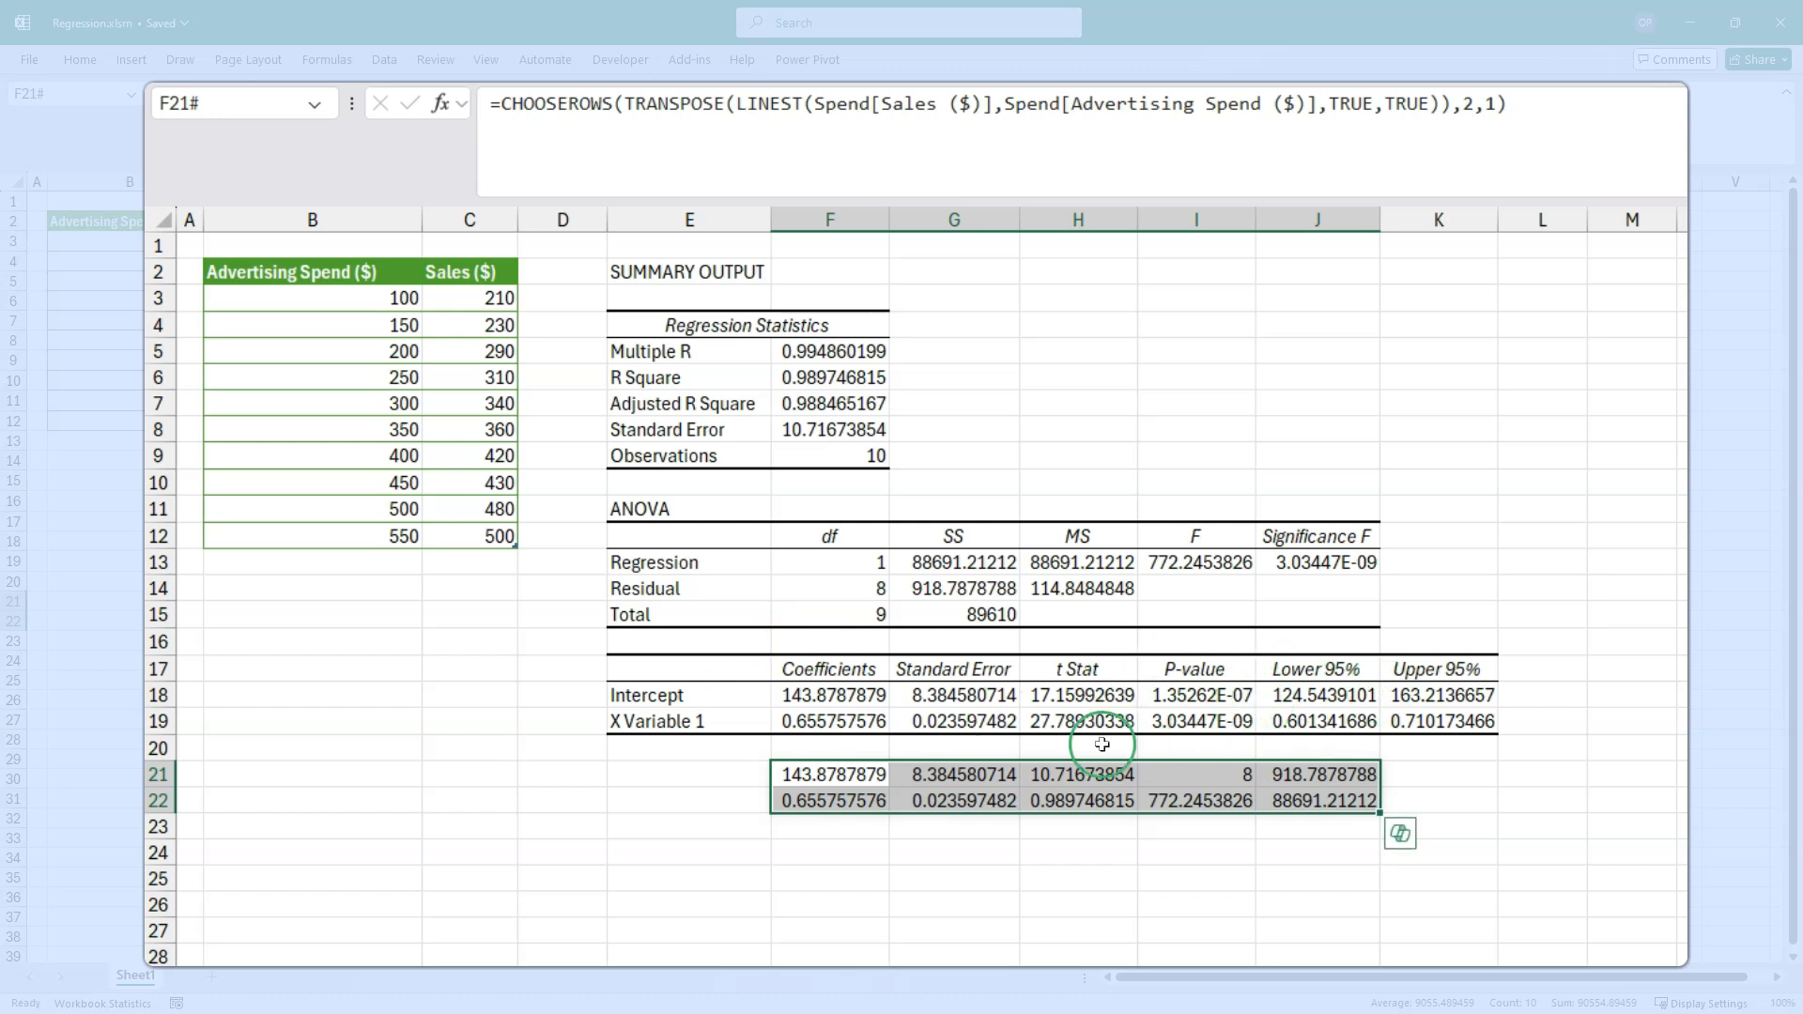
mouse_move(1075, 695)
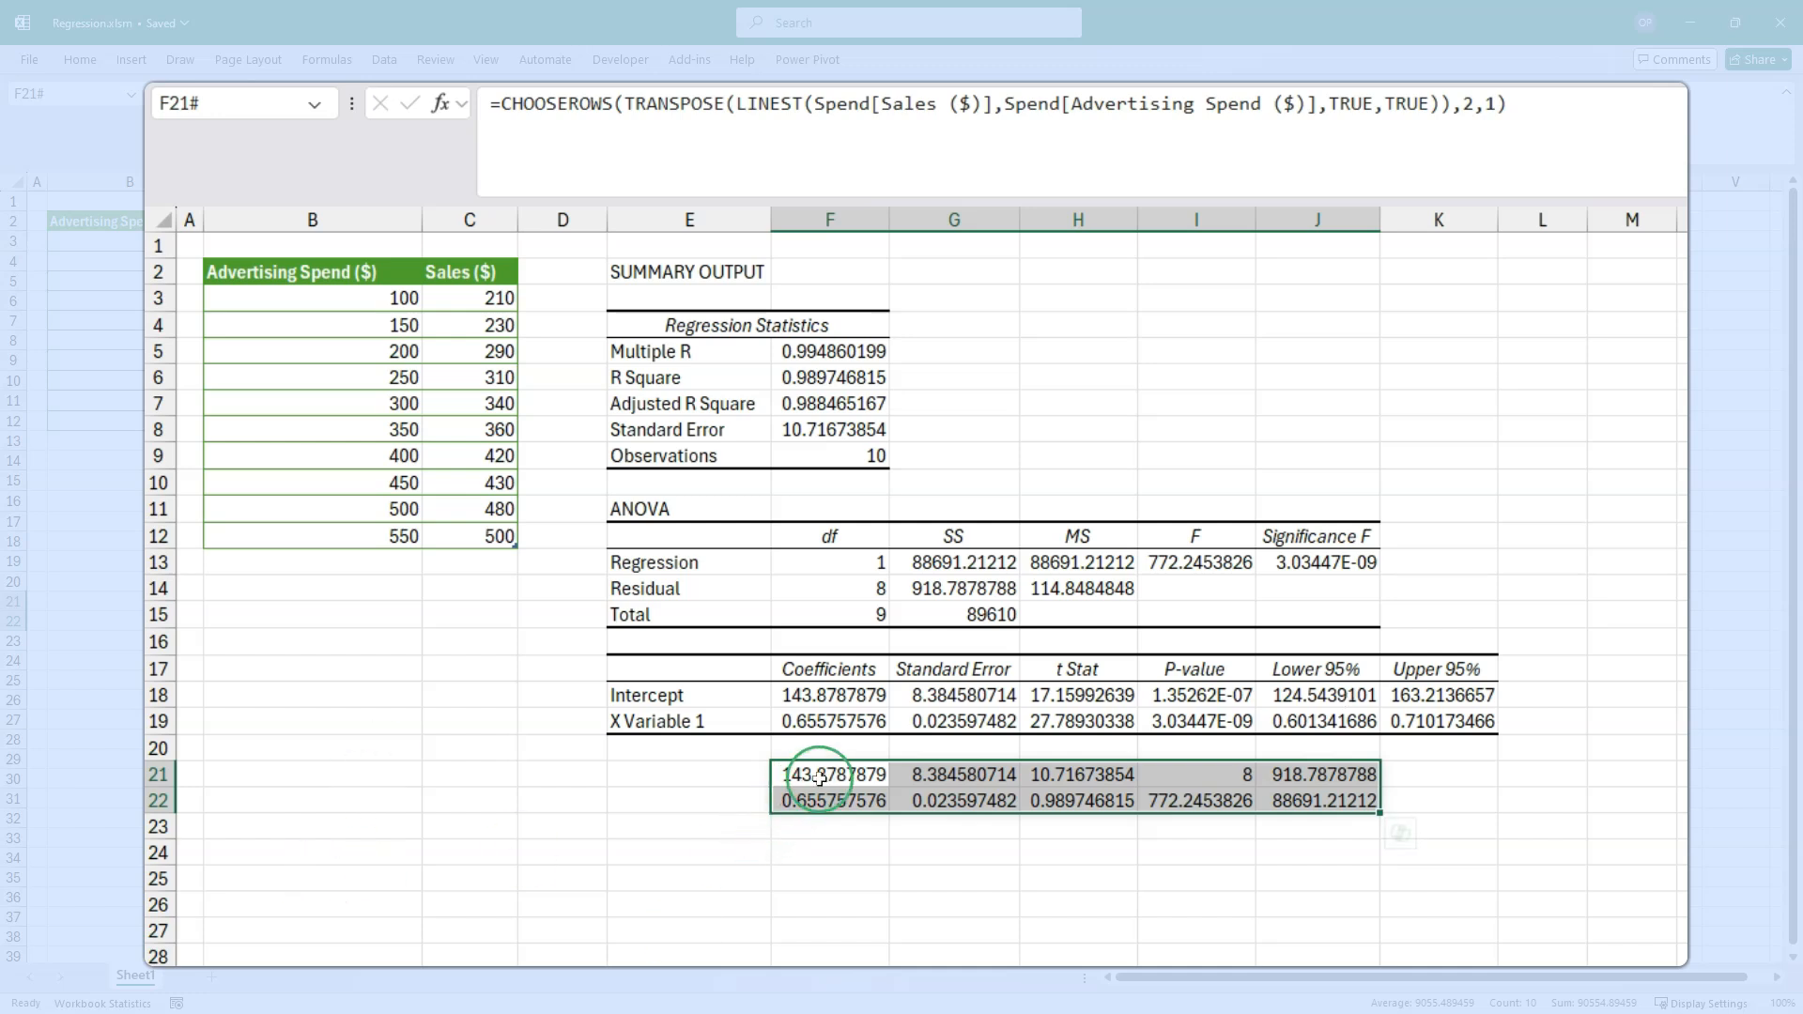
left_click_drag(819, 778, 1353, 813)
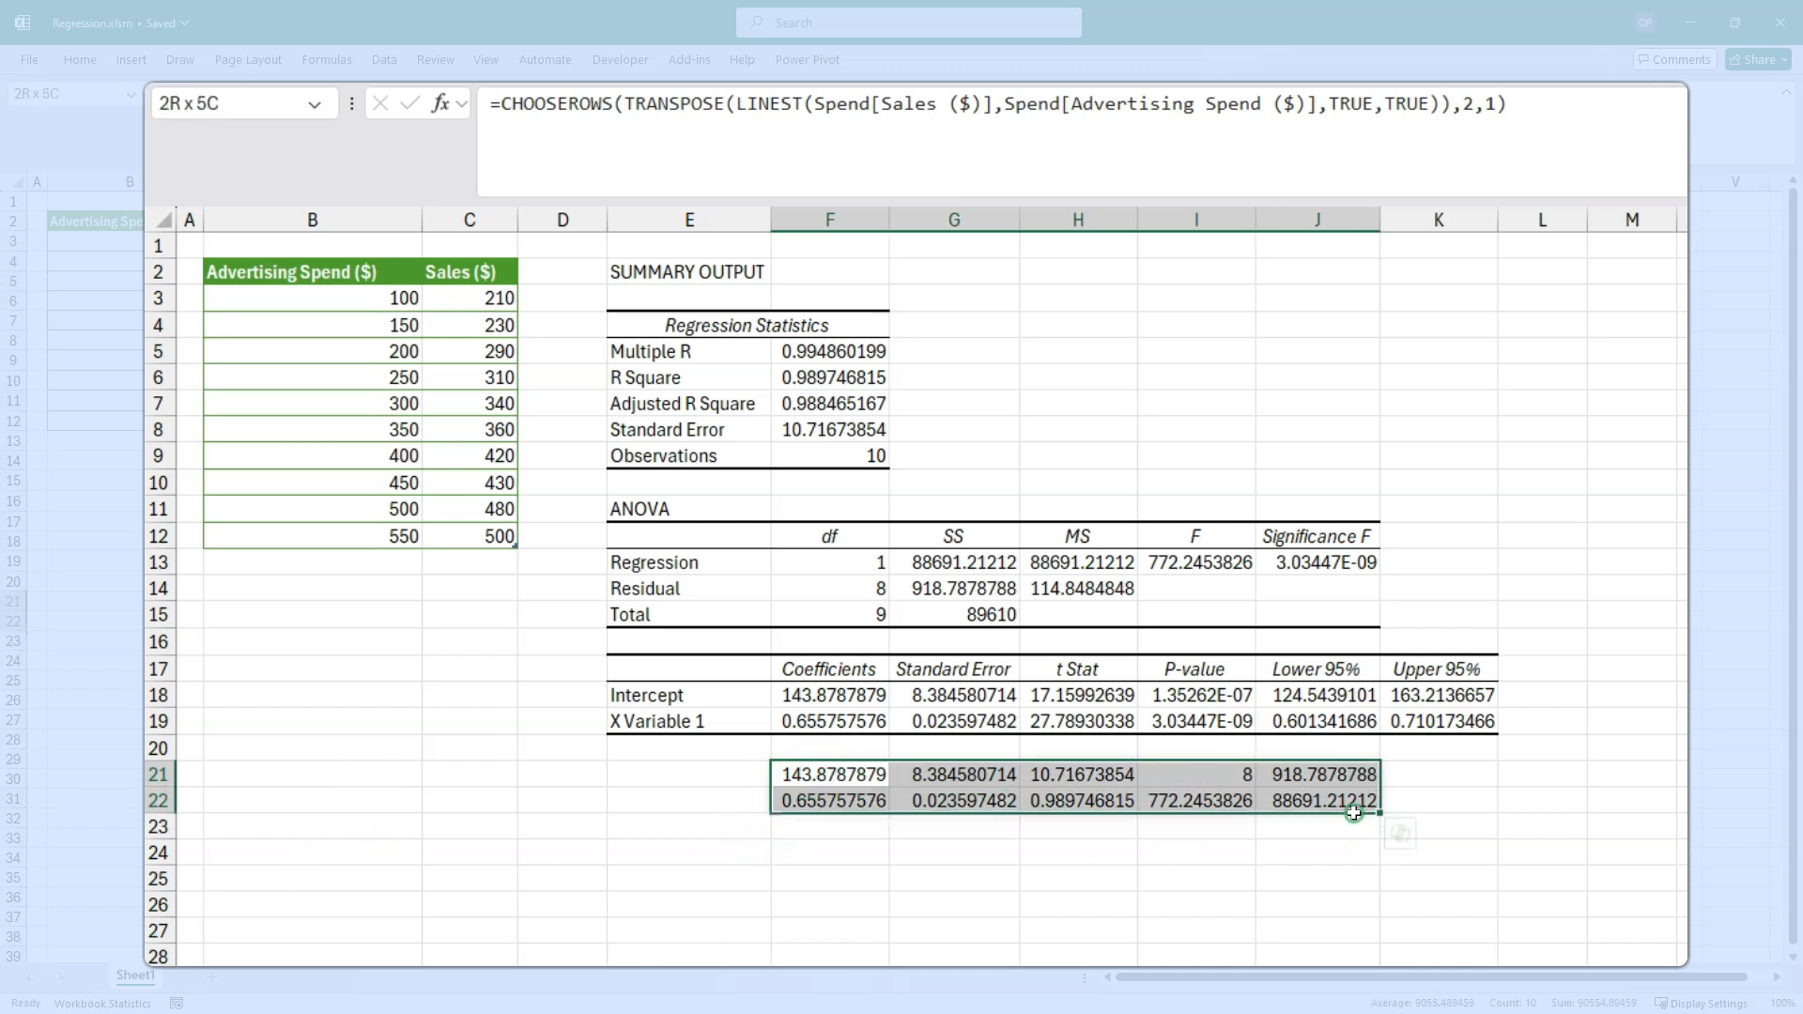
left_click(1597, 109)
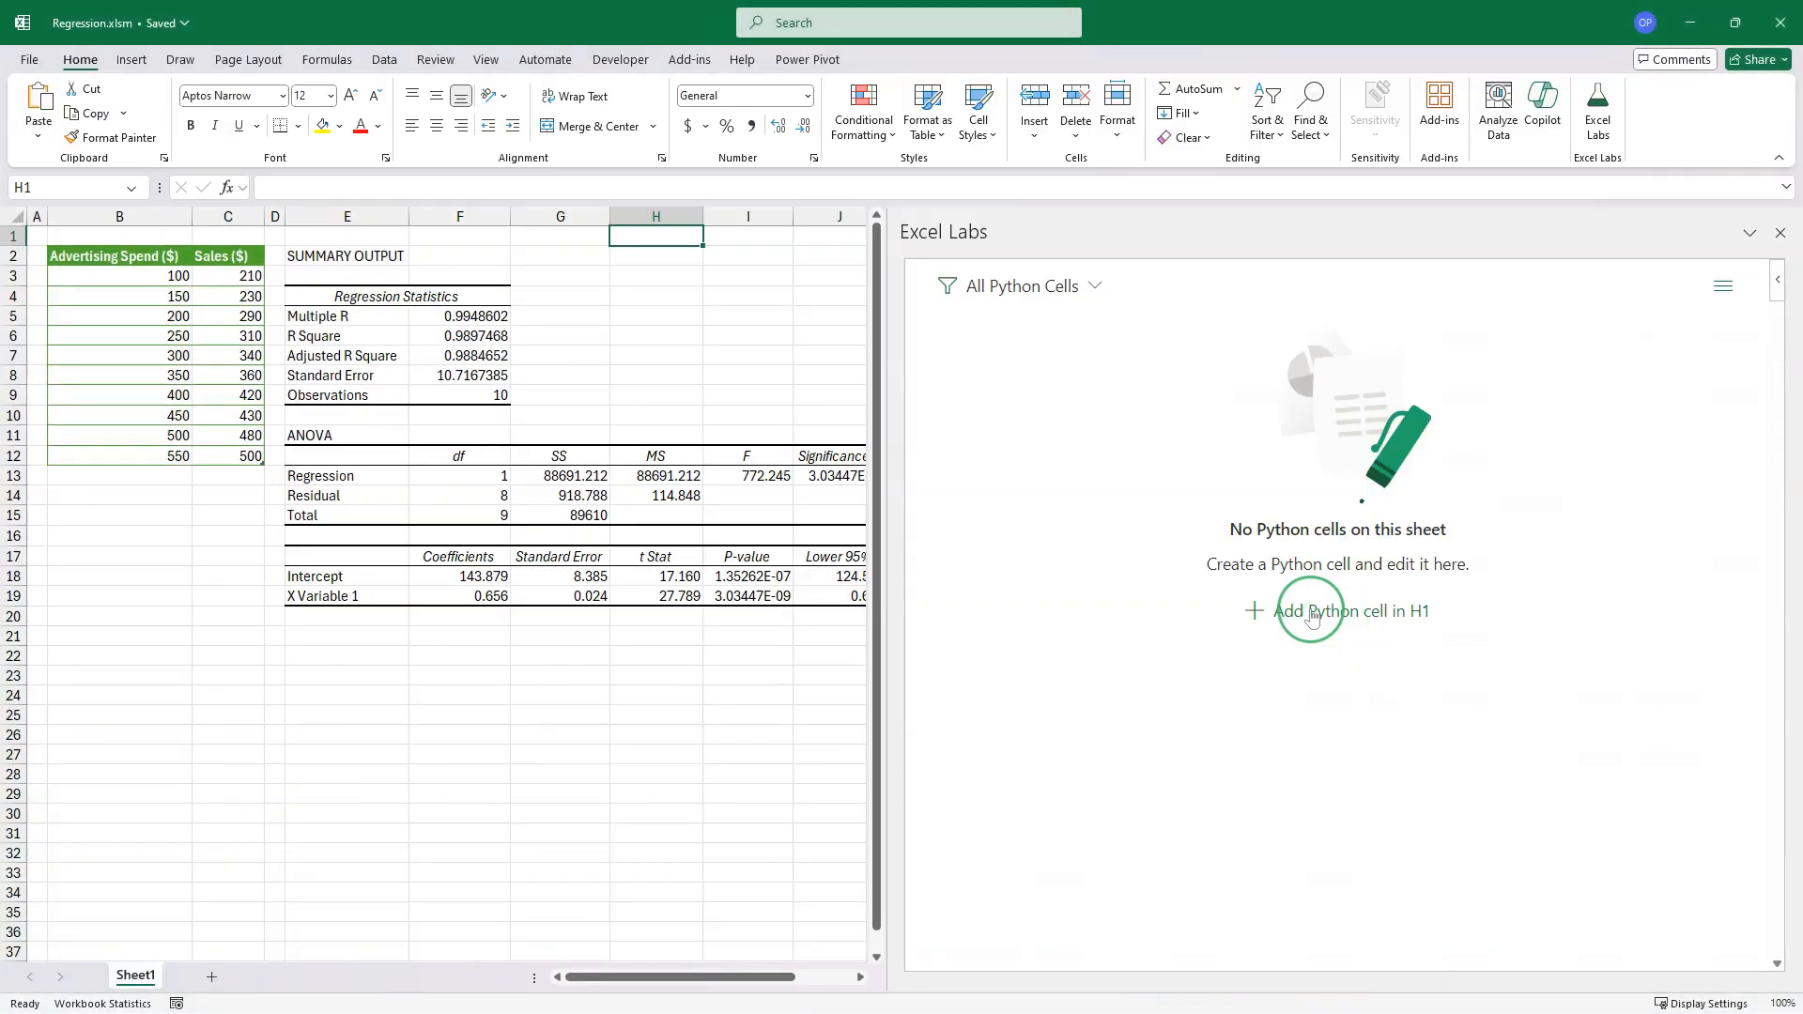
mouse_move(927, 240)
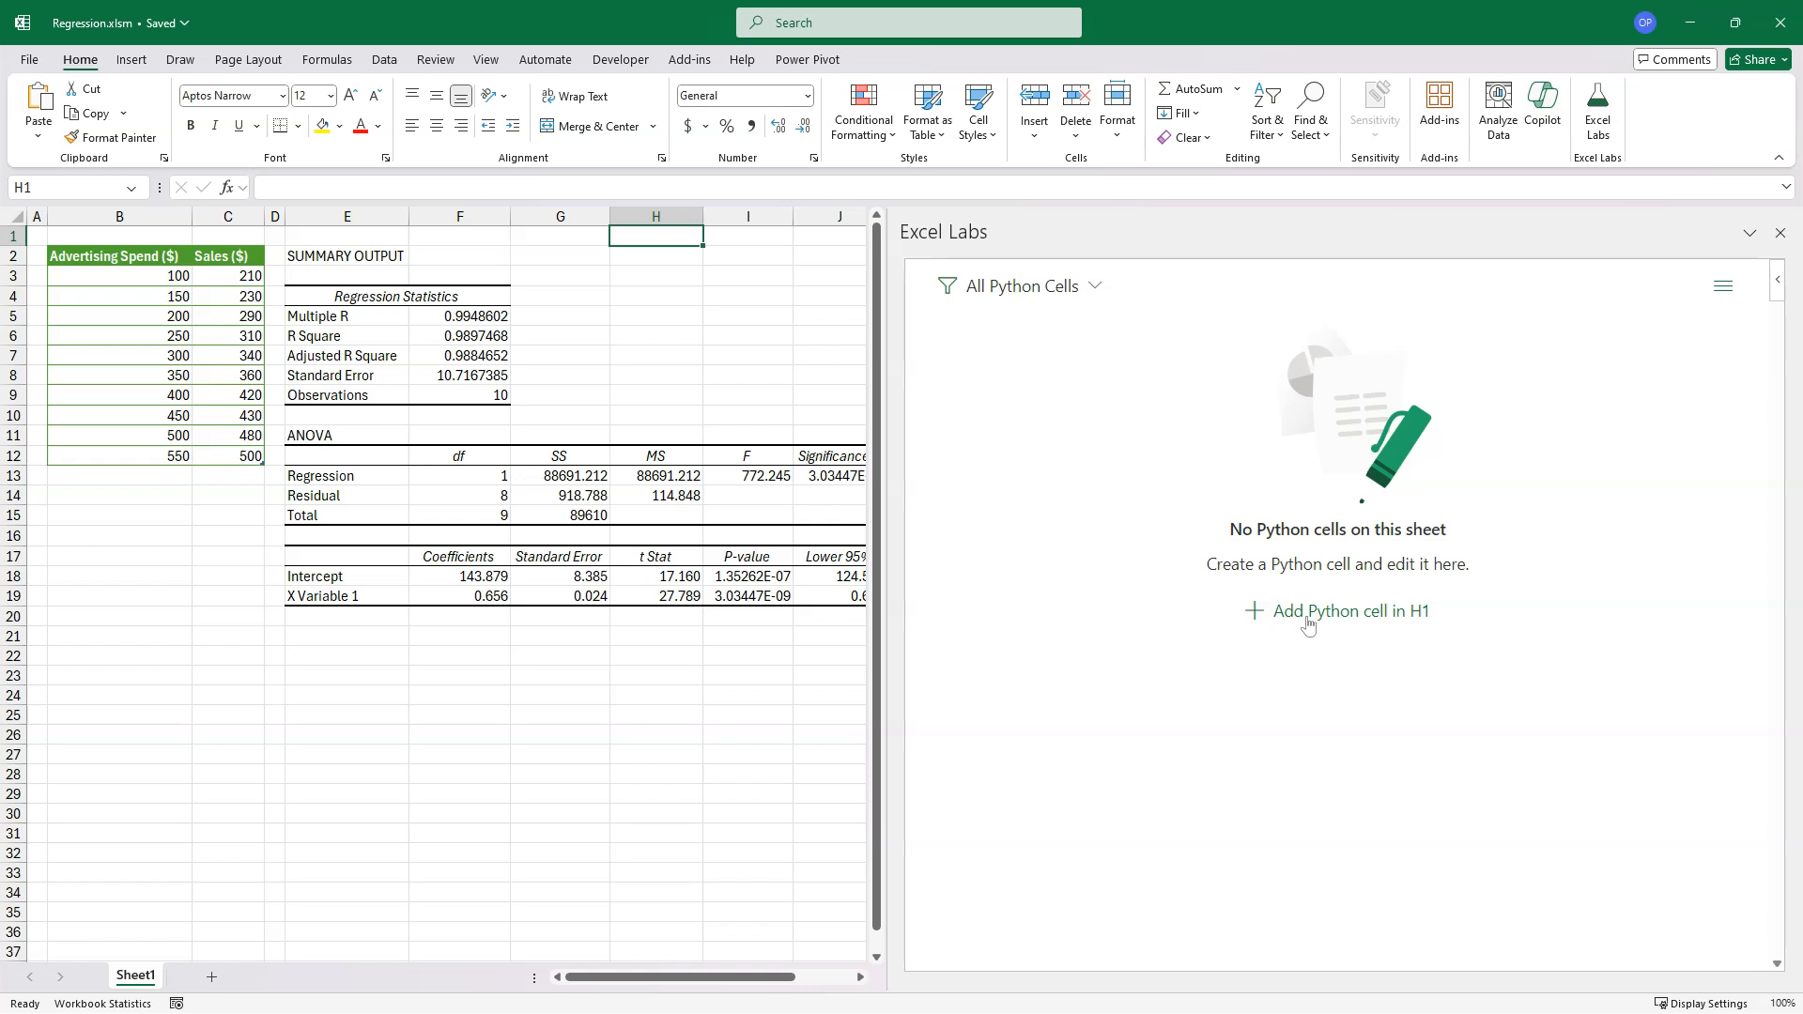
- Add a Python cell anchored at H1 from the Excel Labs pane
left_click(1337, 610)
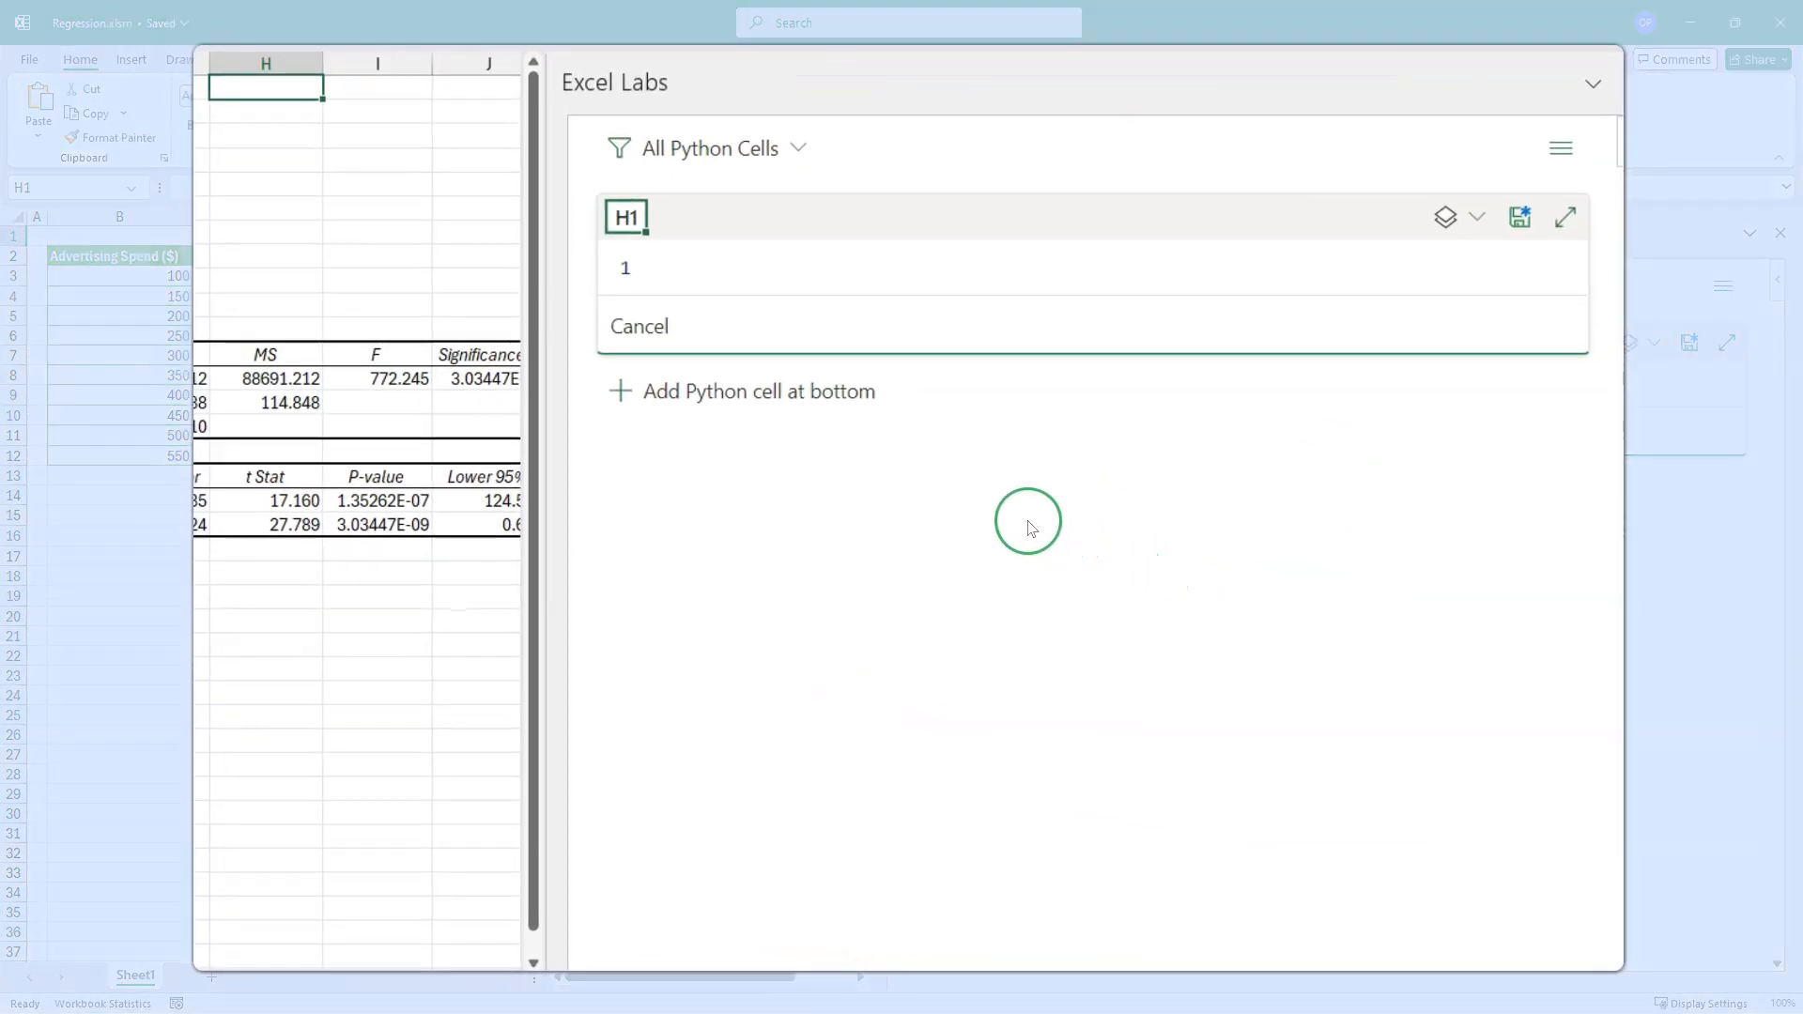
mouse_move(670, 757)
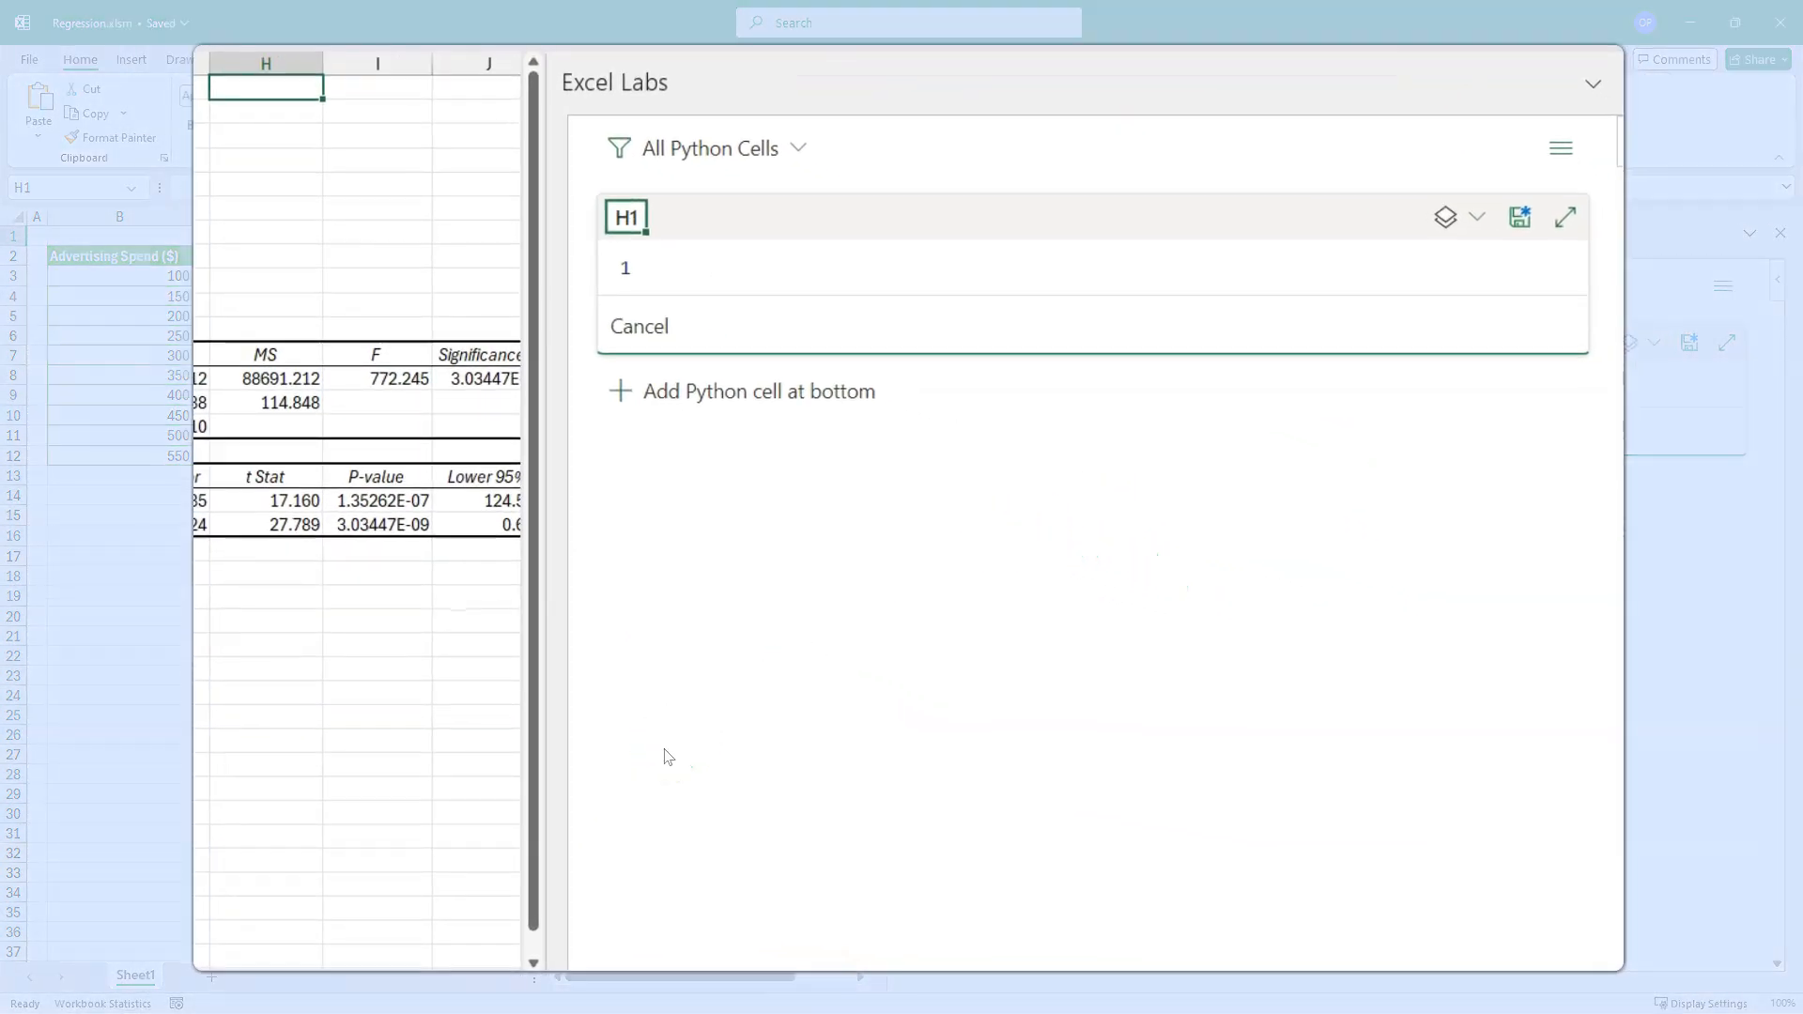
- Import statsmodels and load B3:C12 into df with xl()
type("imprt")
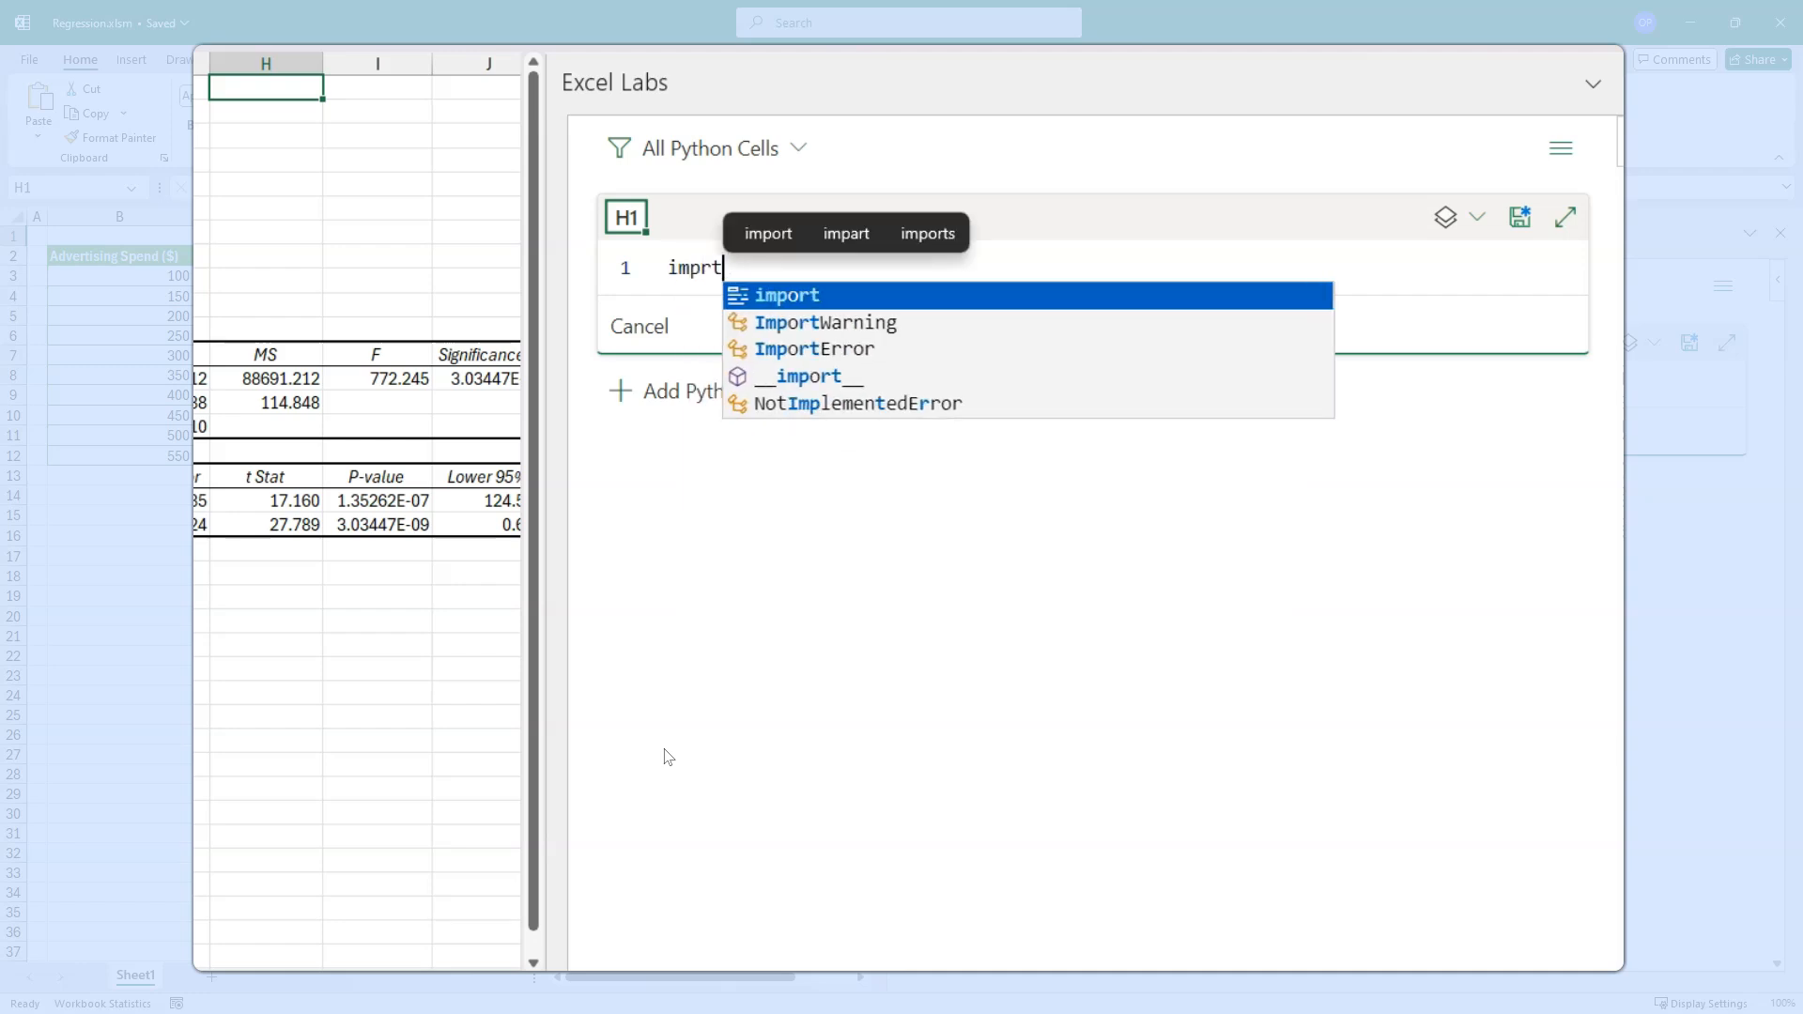
type("import statsmodels.api as sm")
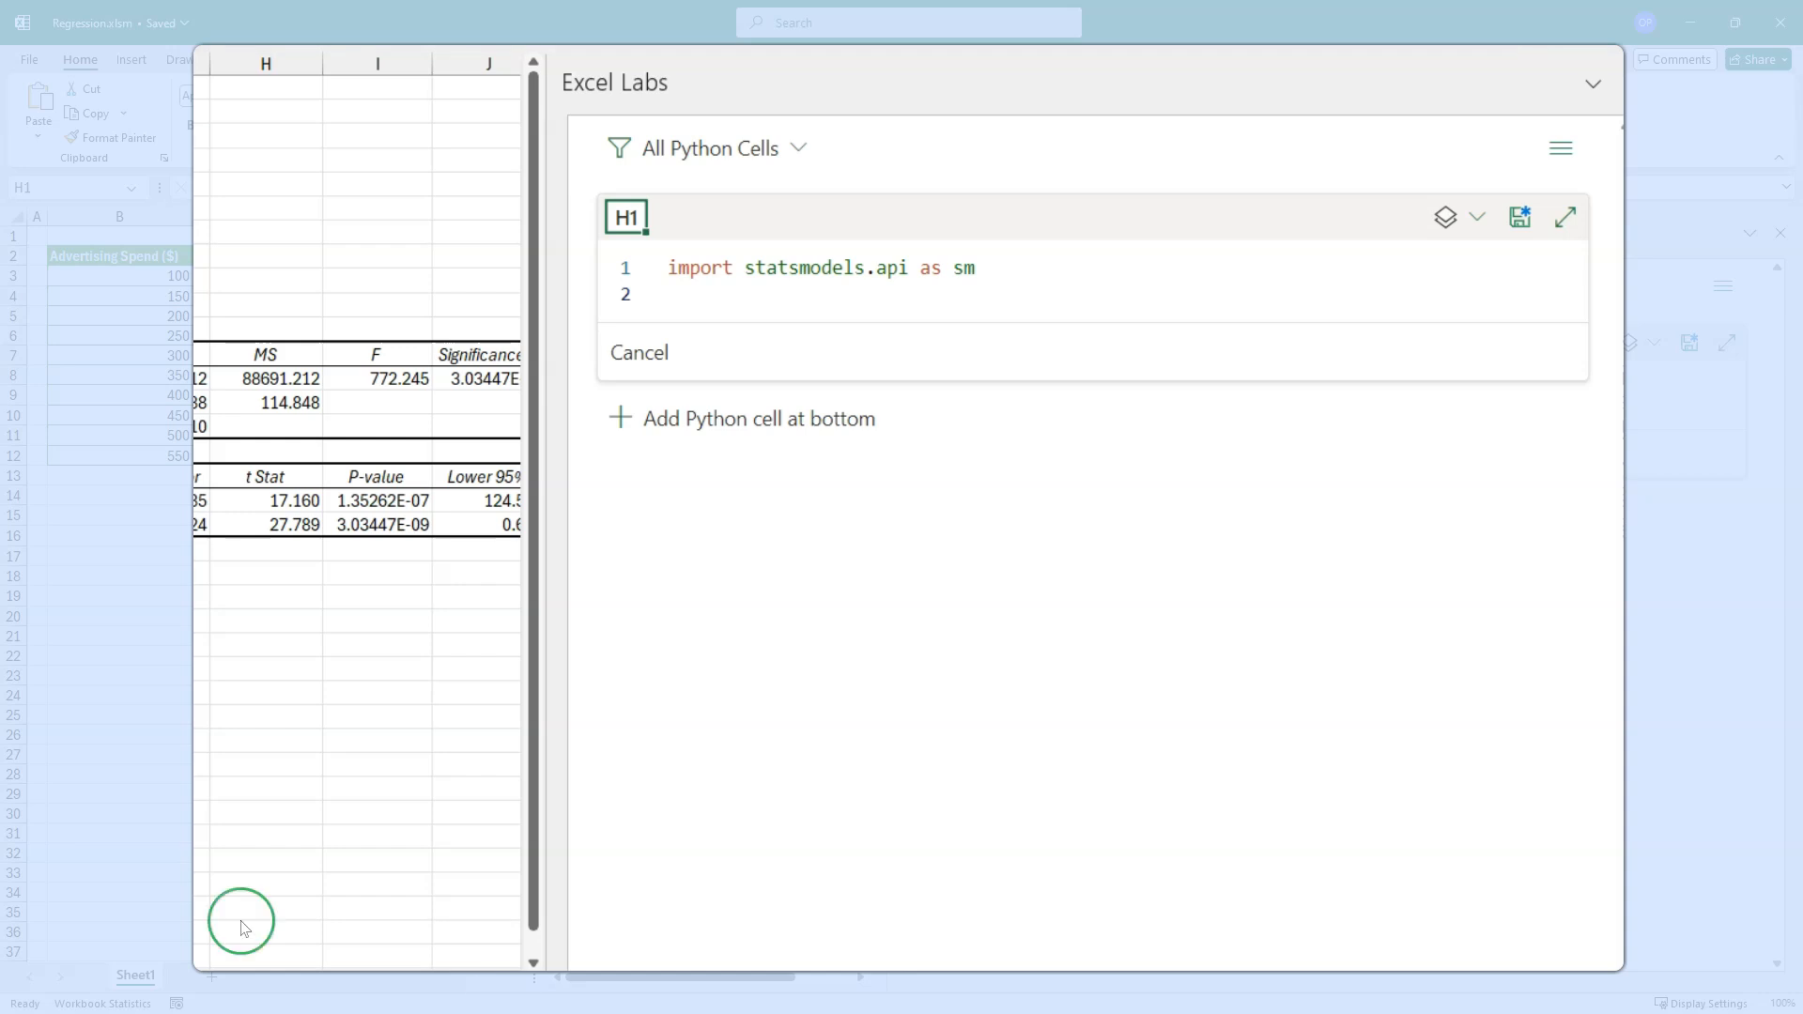
type("df = xl(\"B3:C12\")")
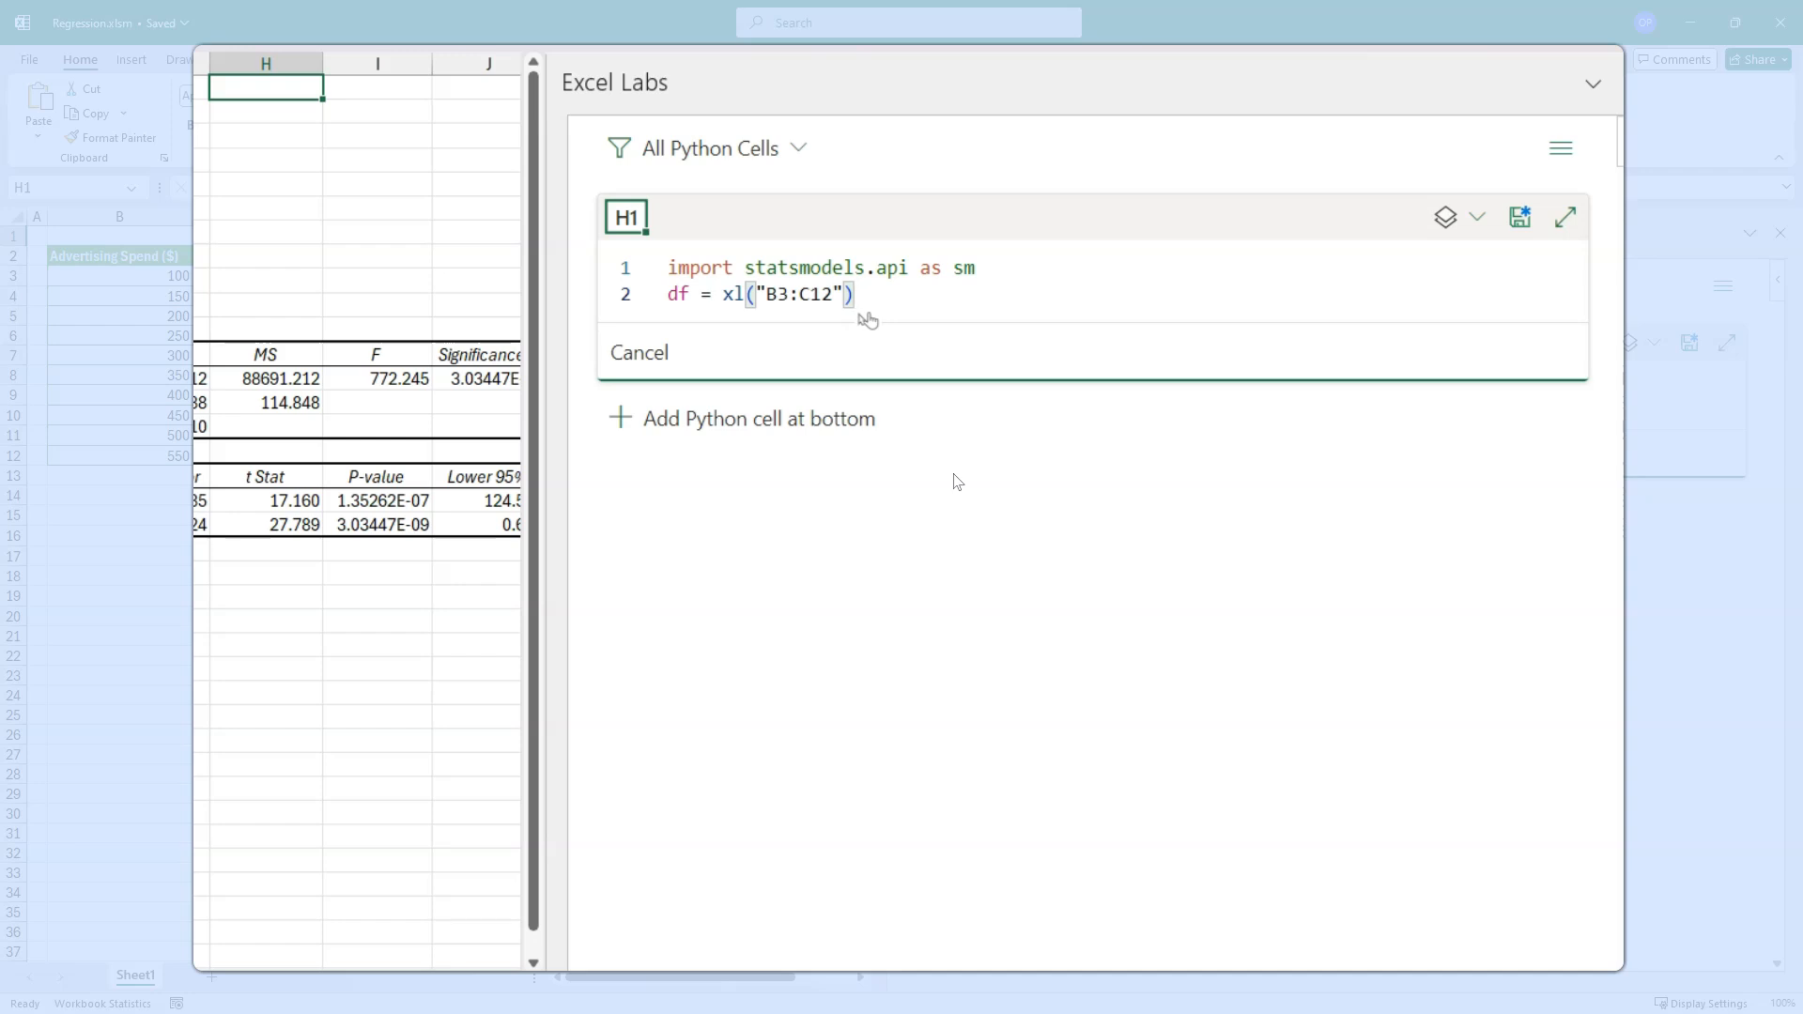
key("enter")
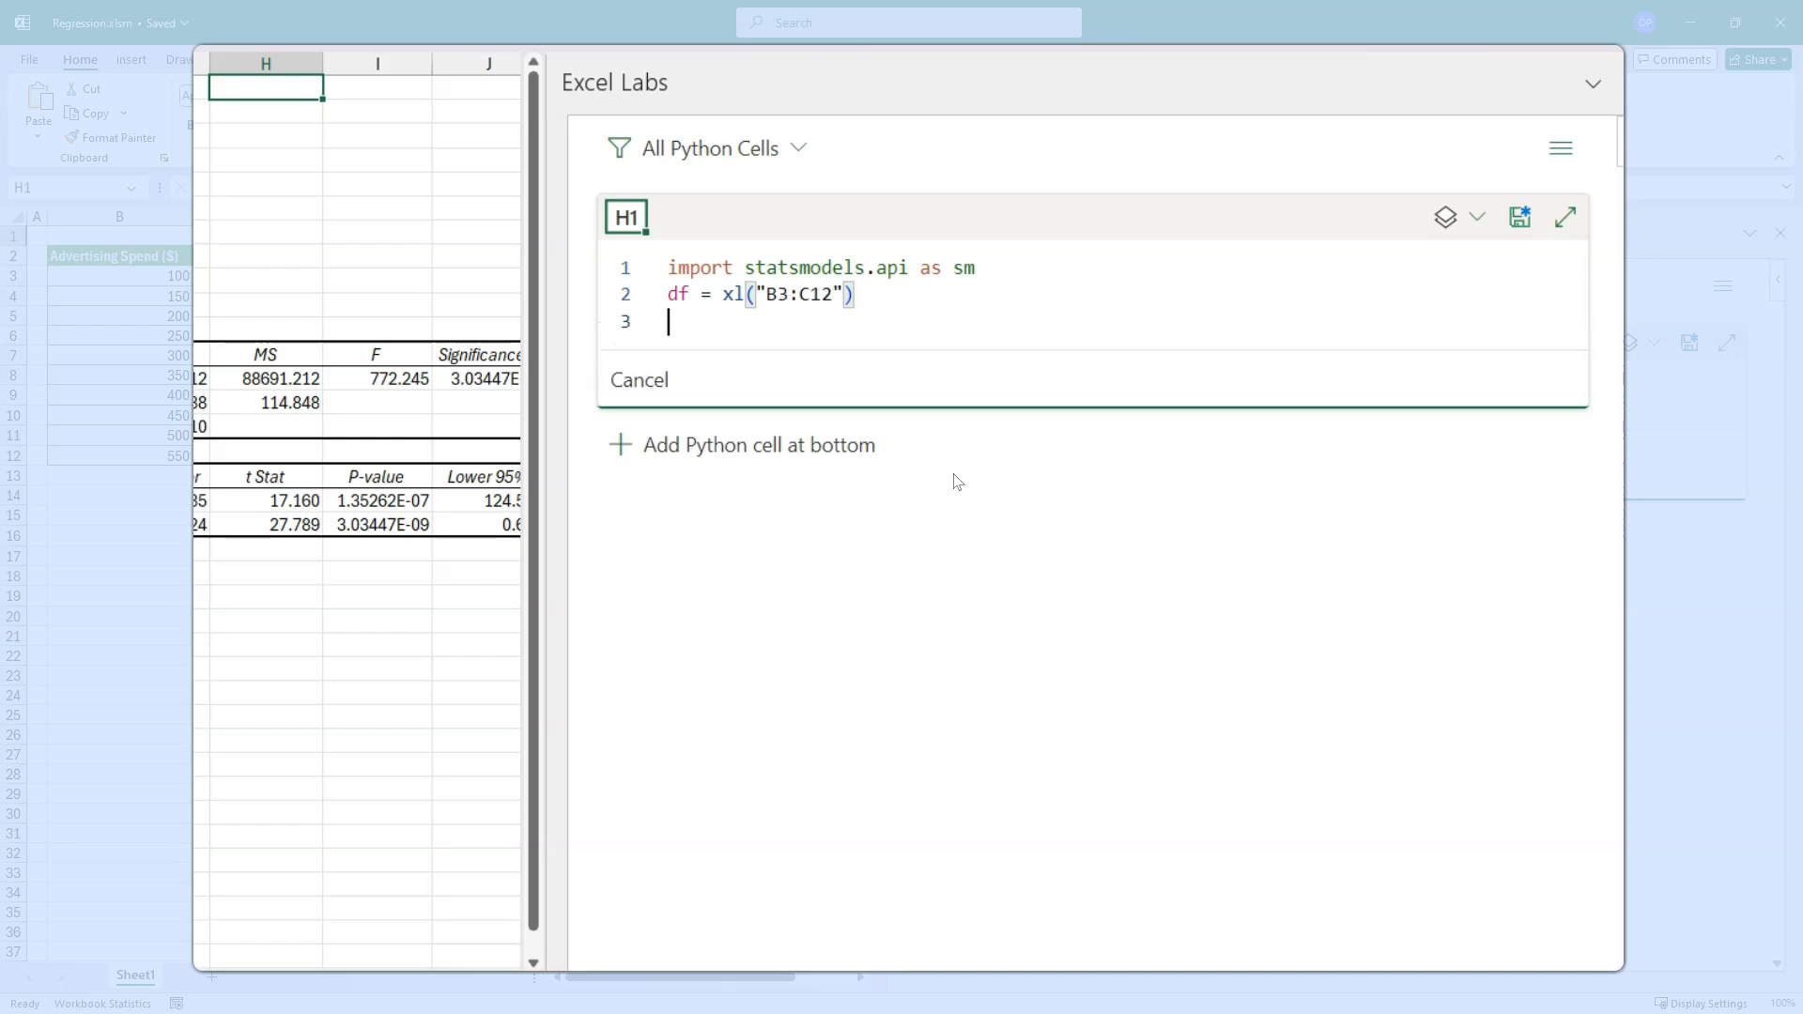
- Fit sm.OLS of df[1] on sm.add_constant(df[0]) and call results.summary()
type("results =")
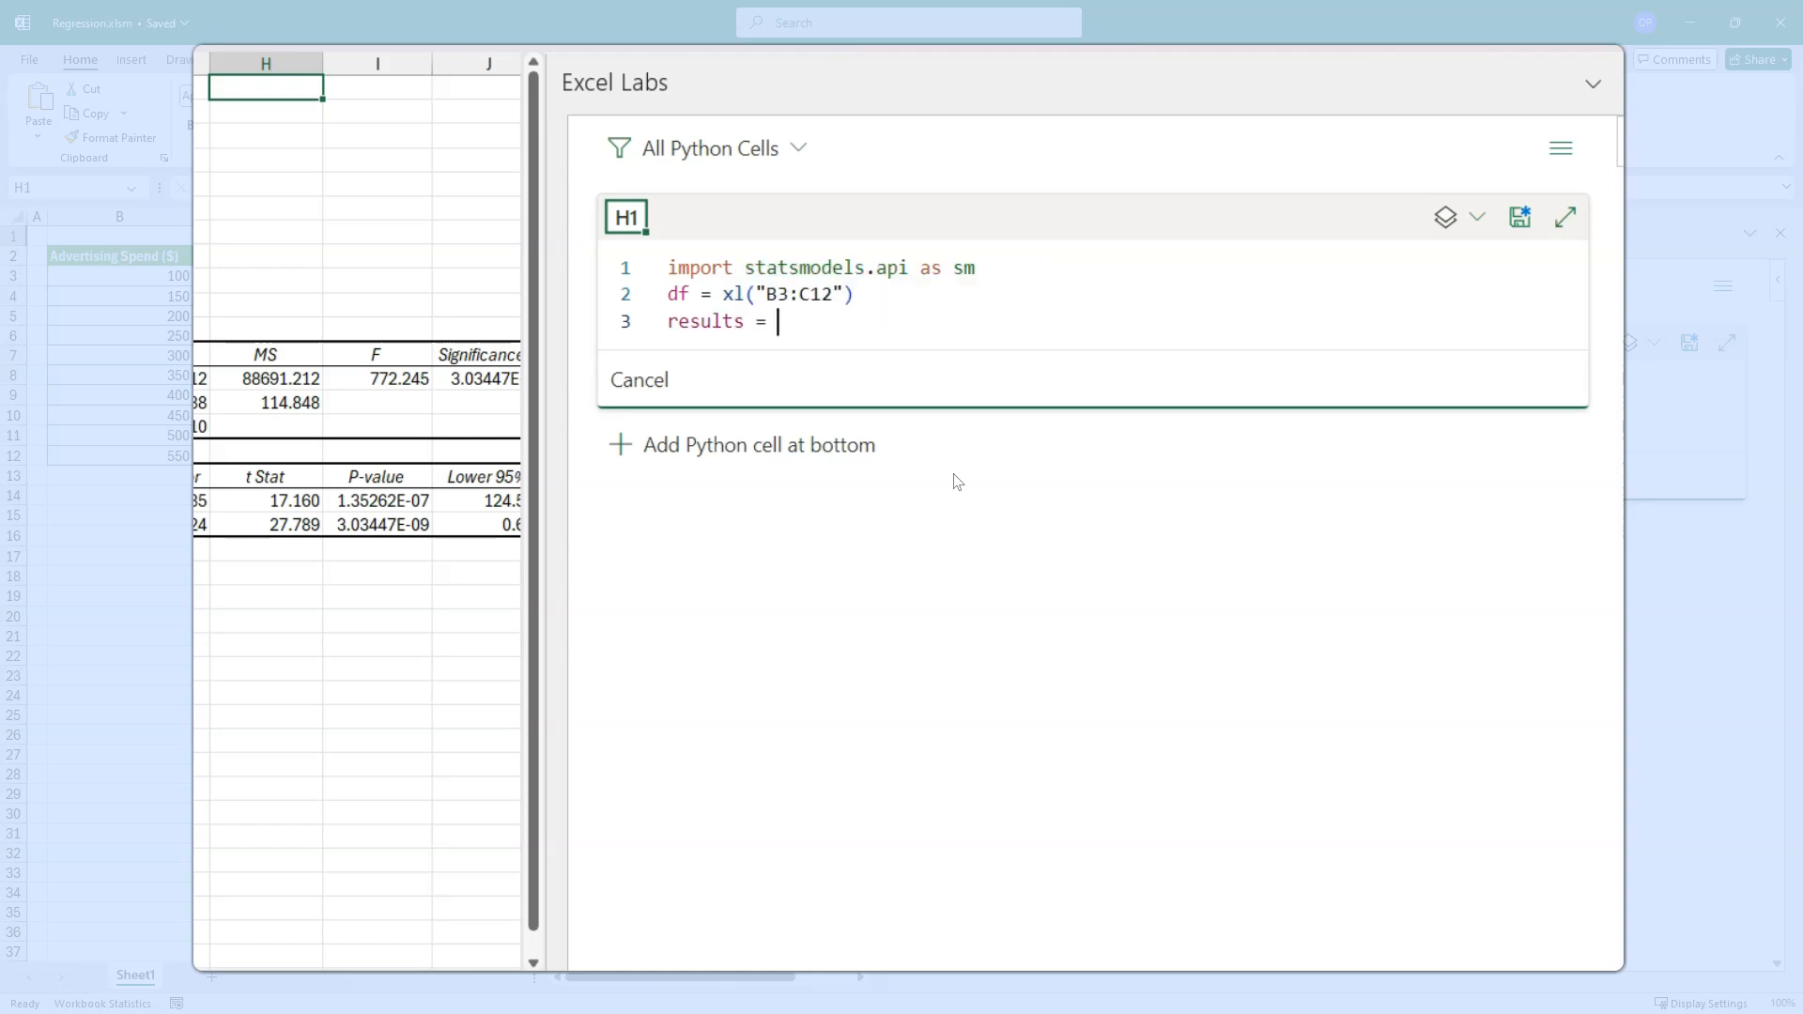
type("sm.o")
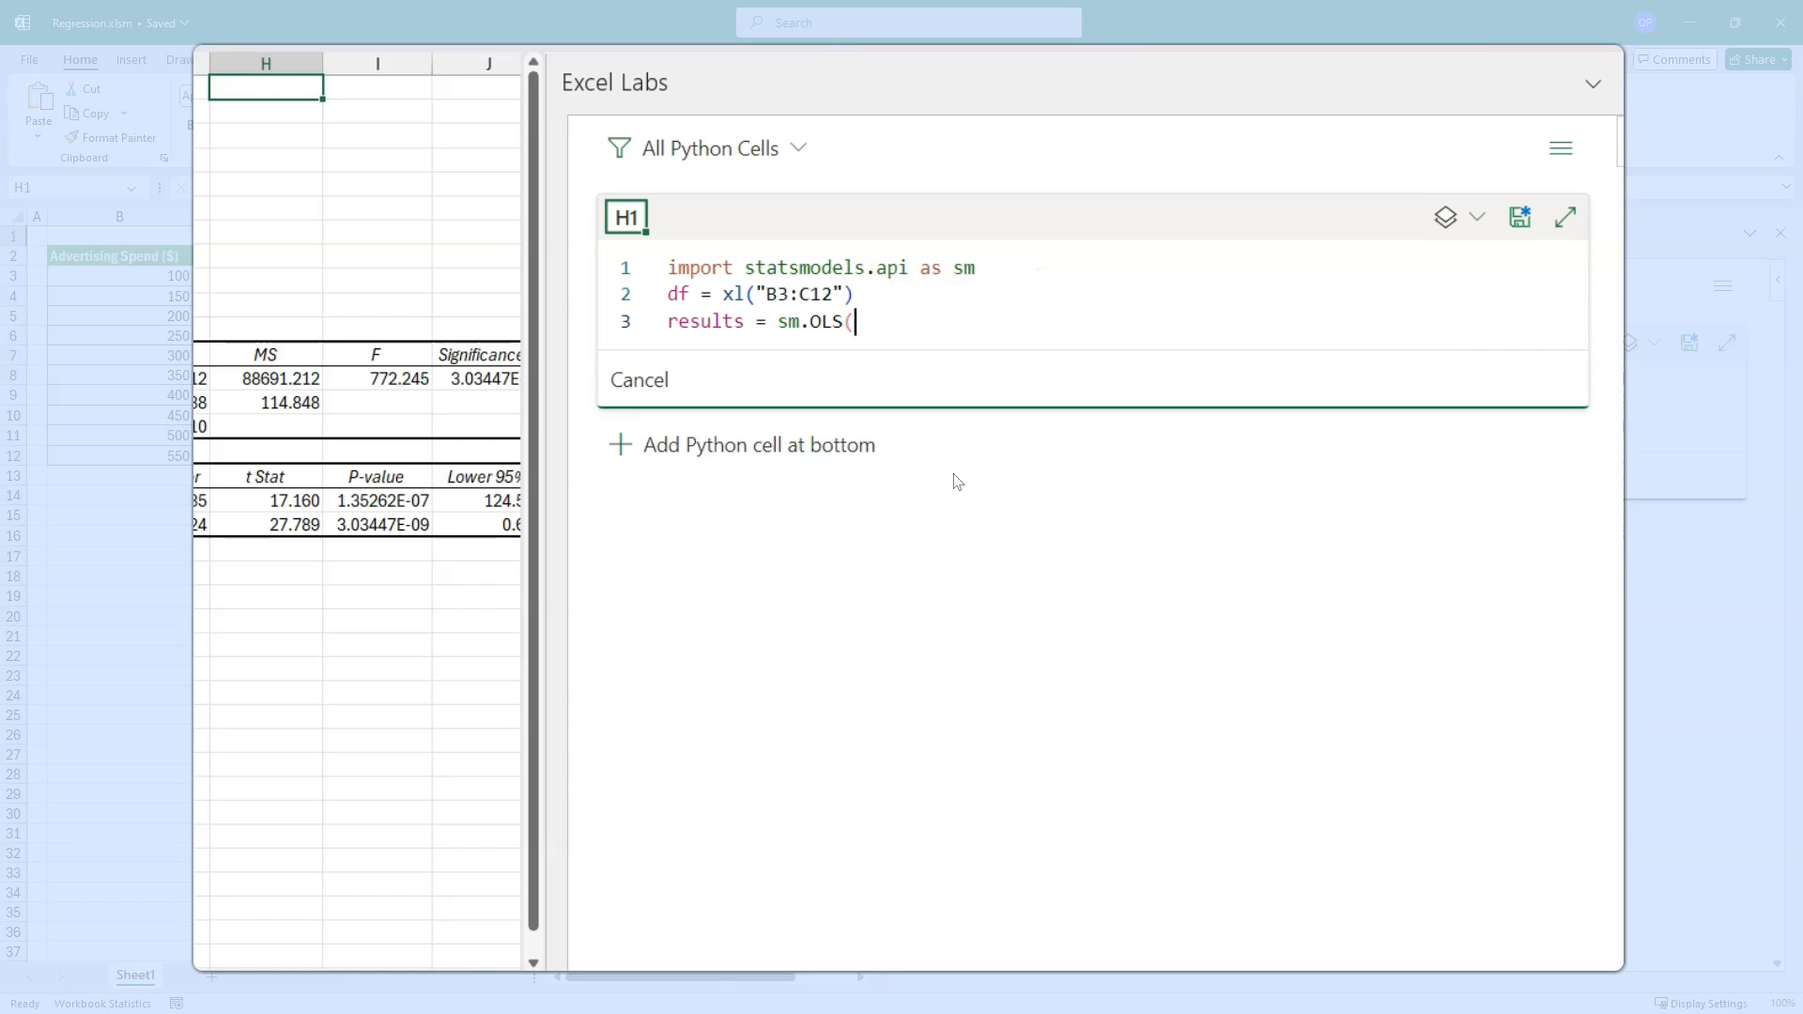
type("df")
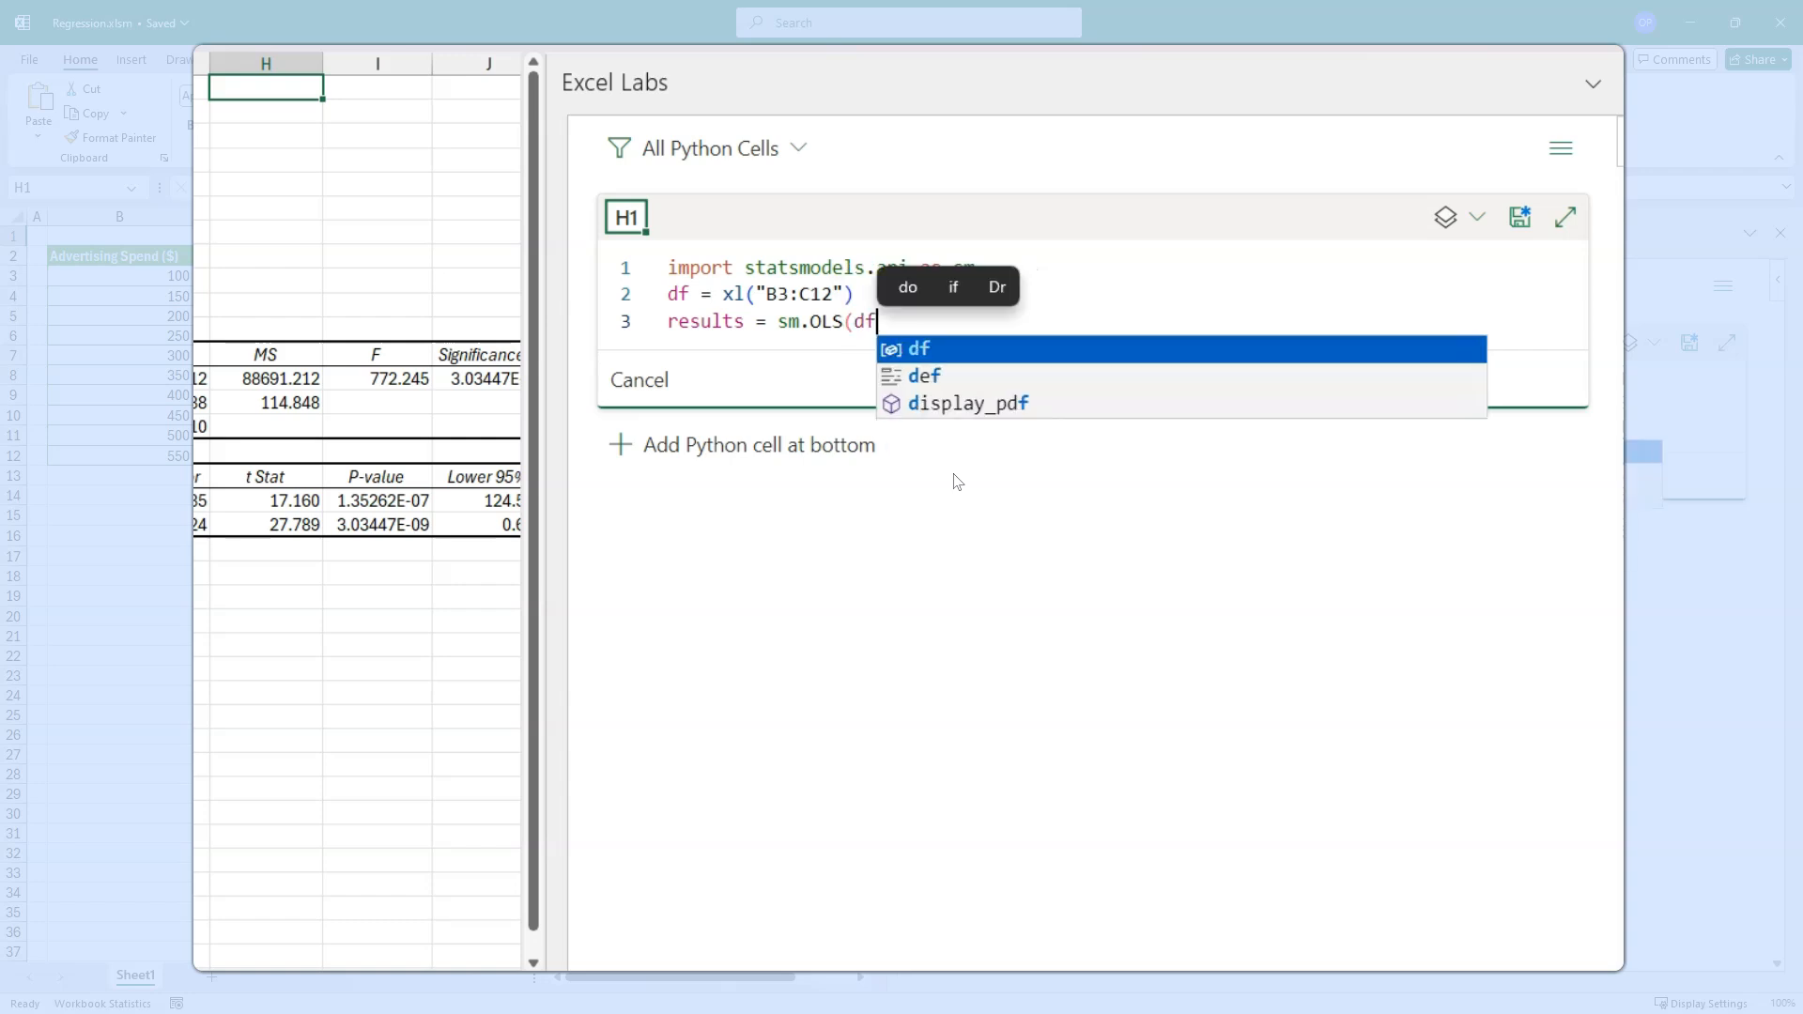
type("[1]")
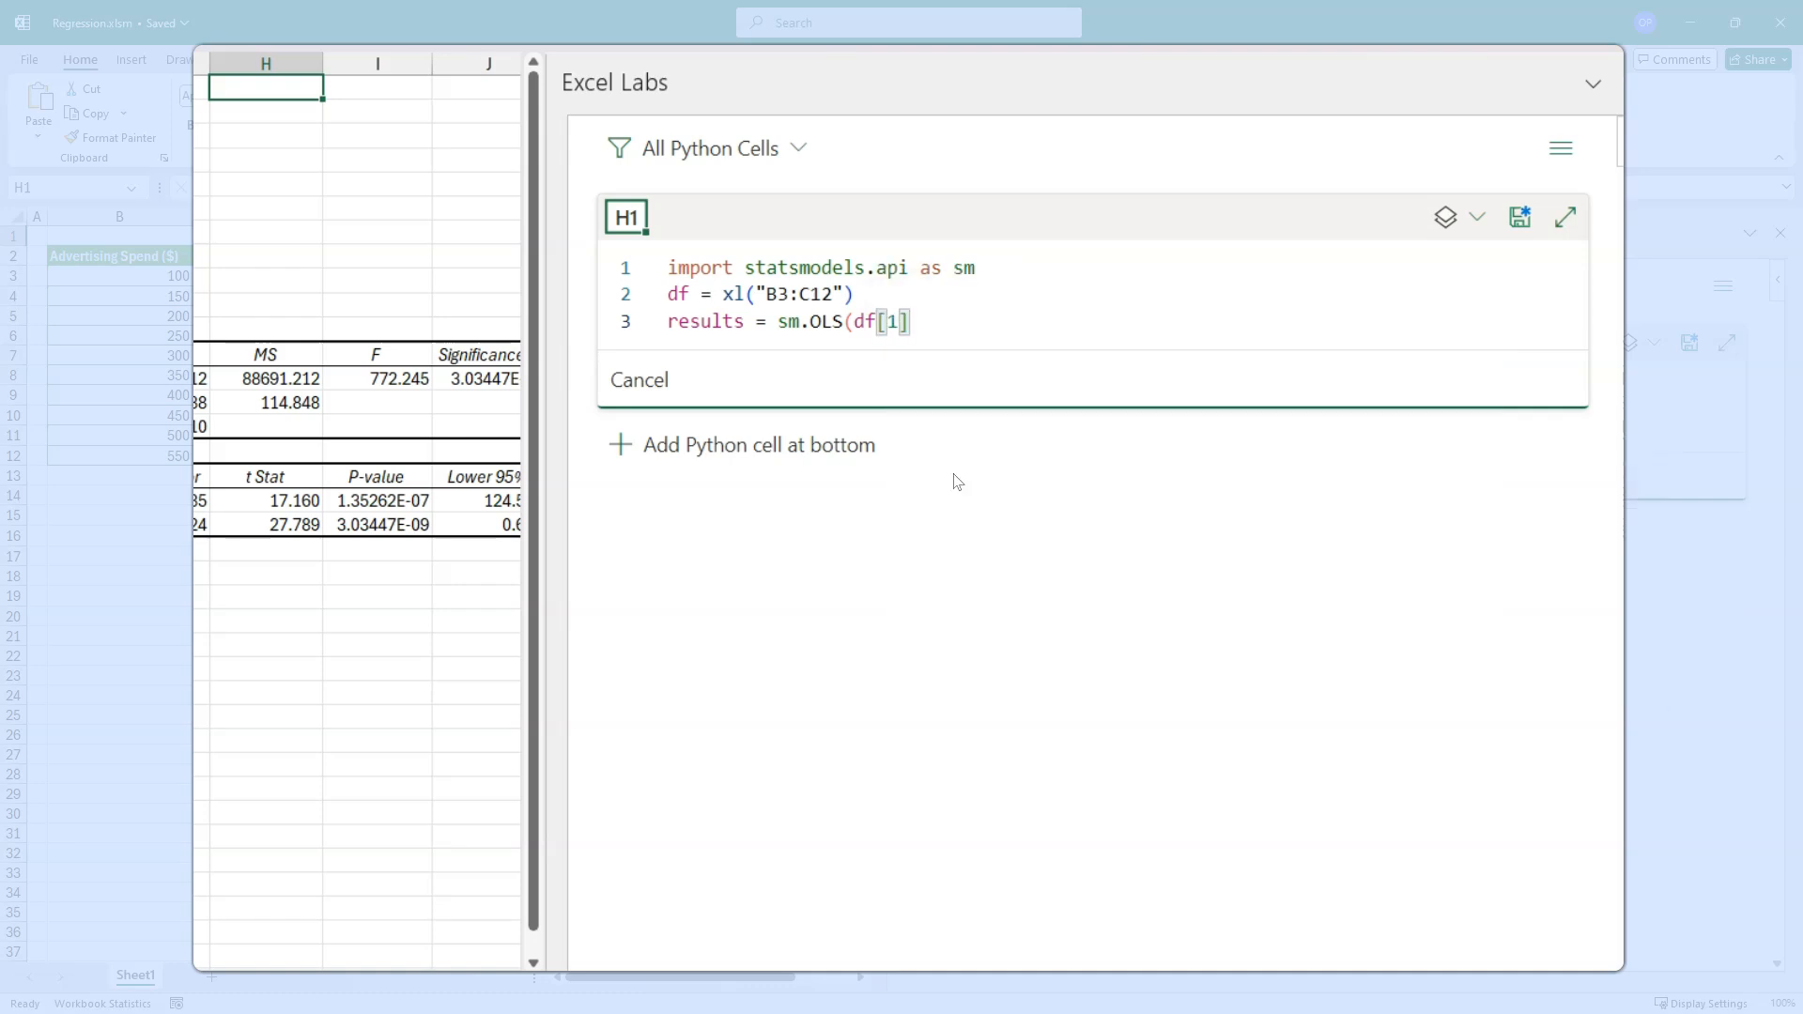
type(",")
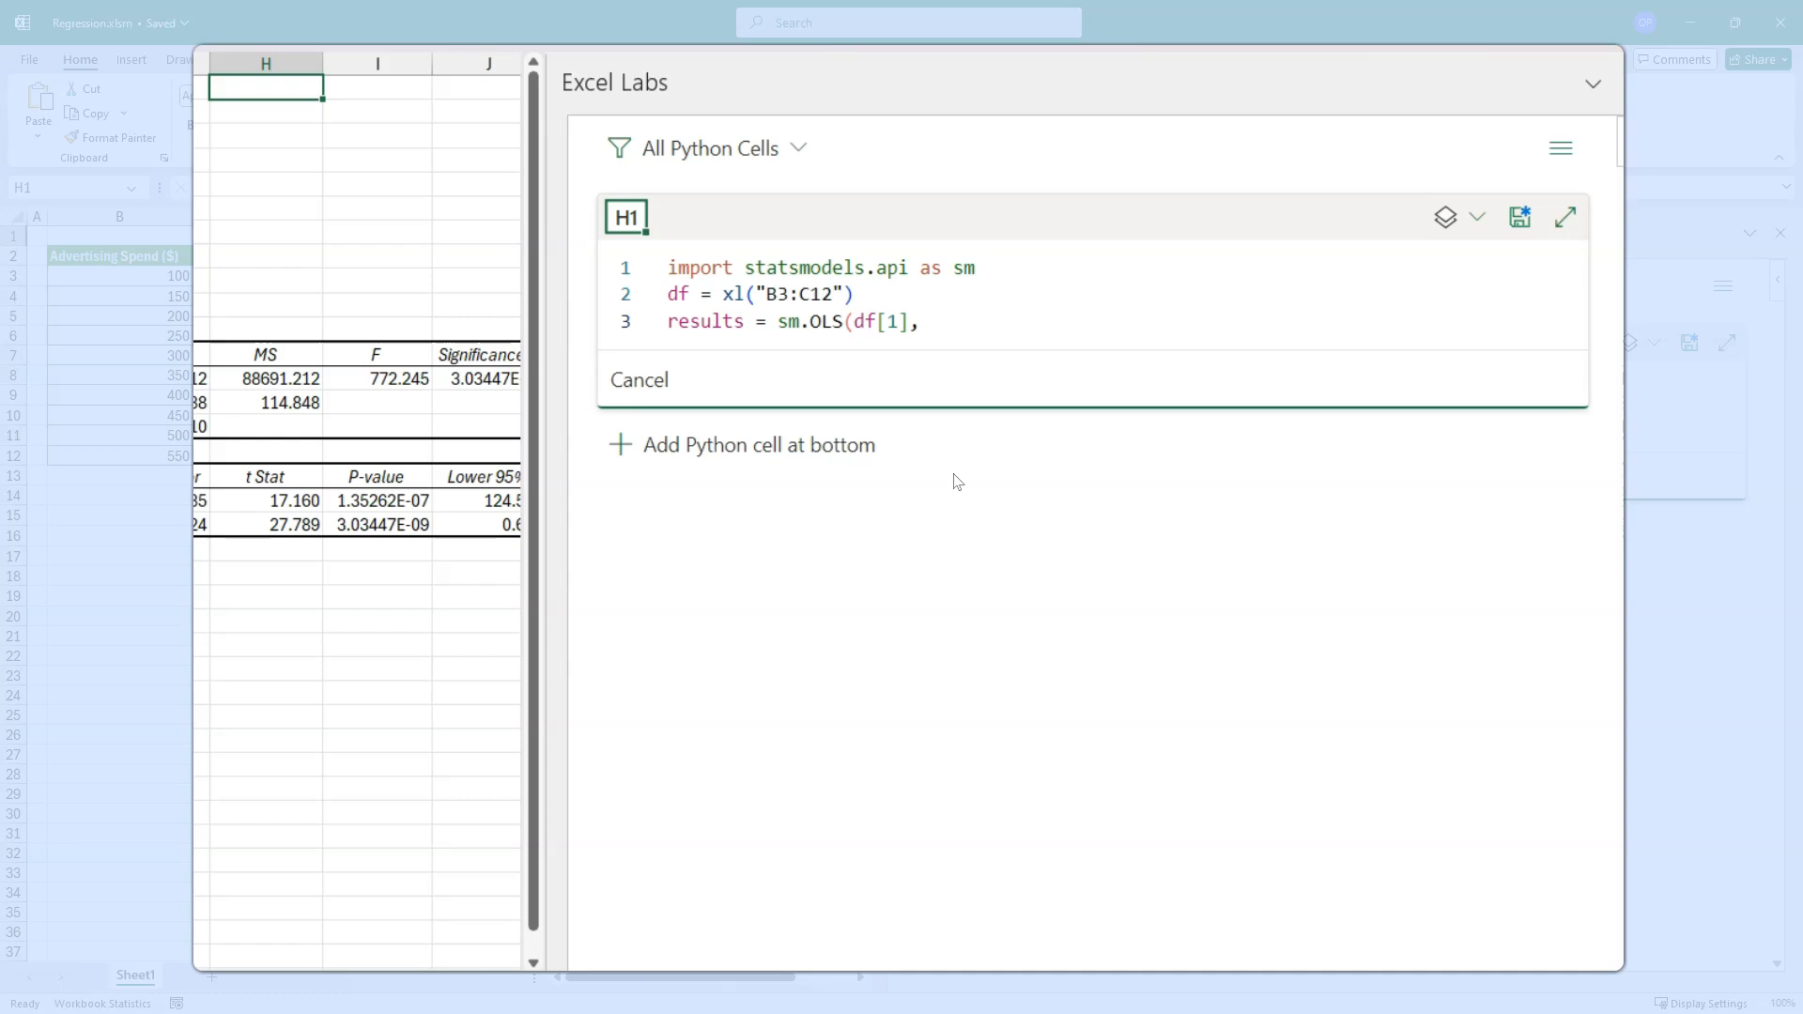
type("sm.add_constant")
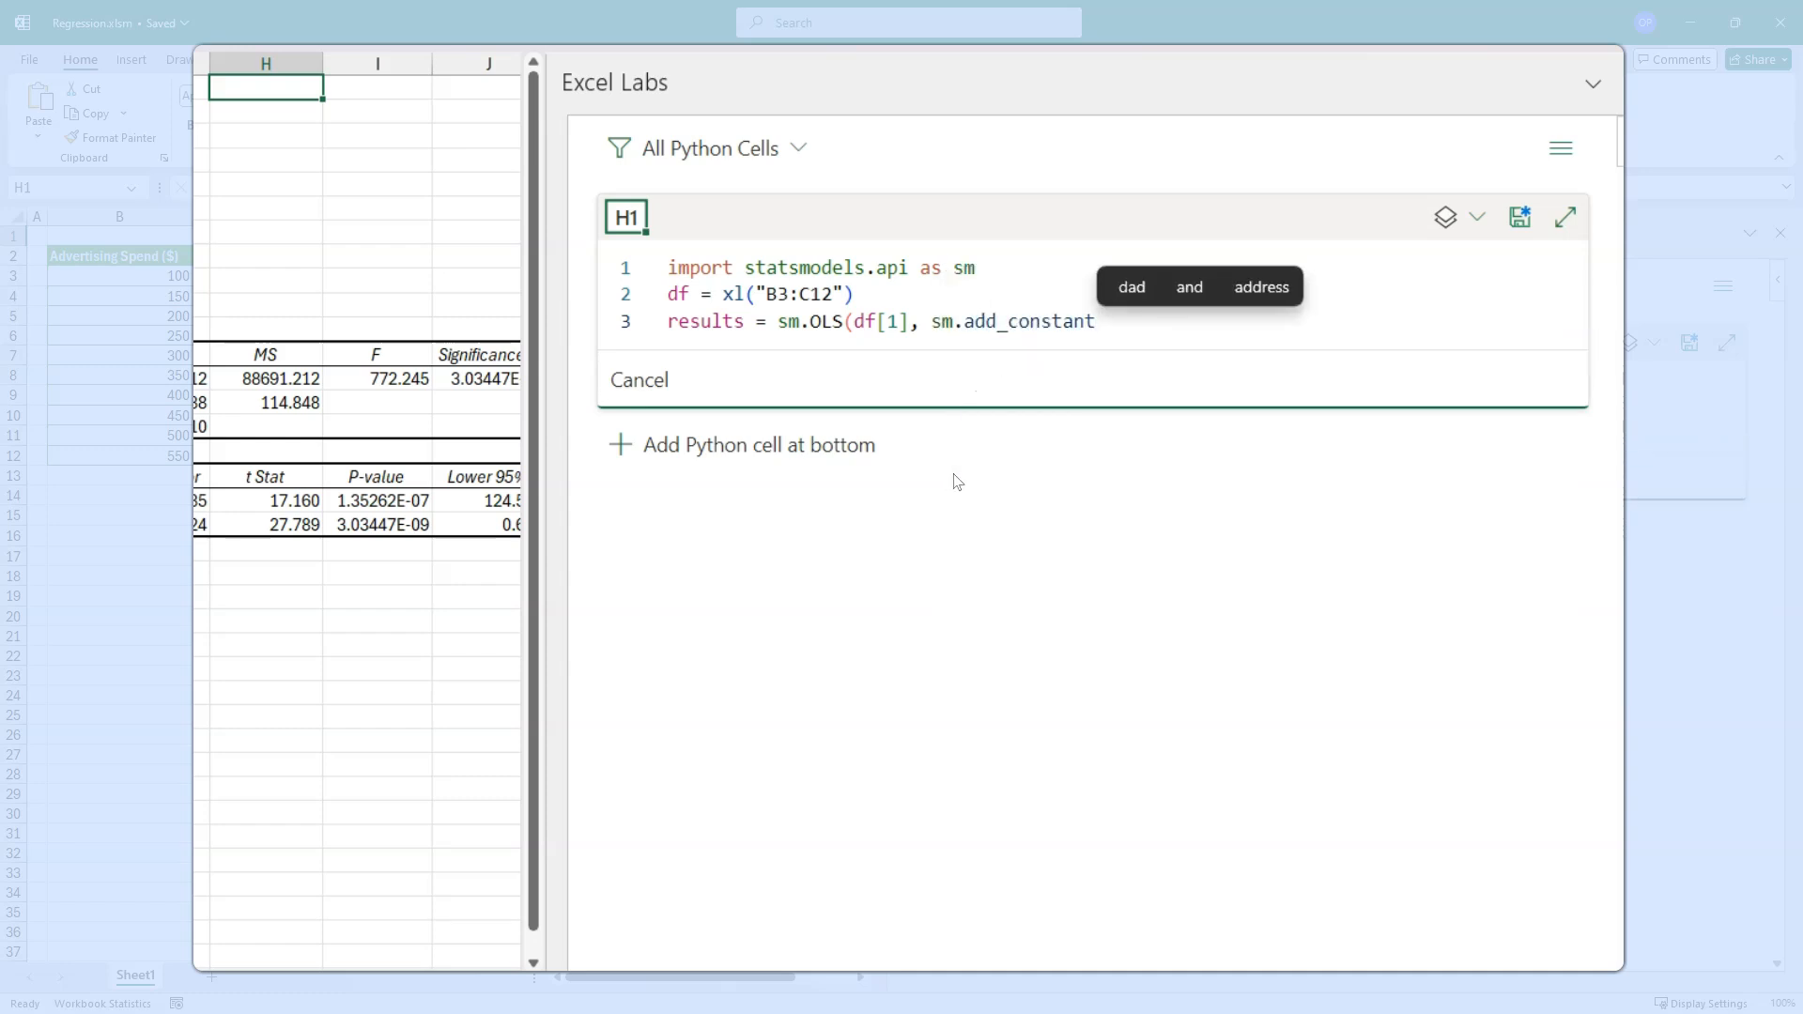
type("(df[1]")
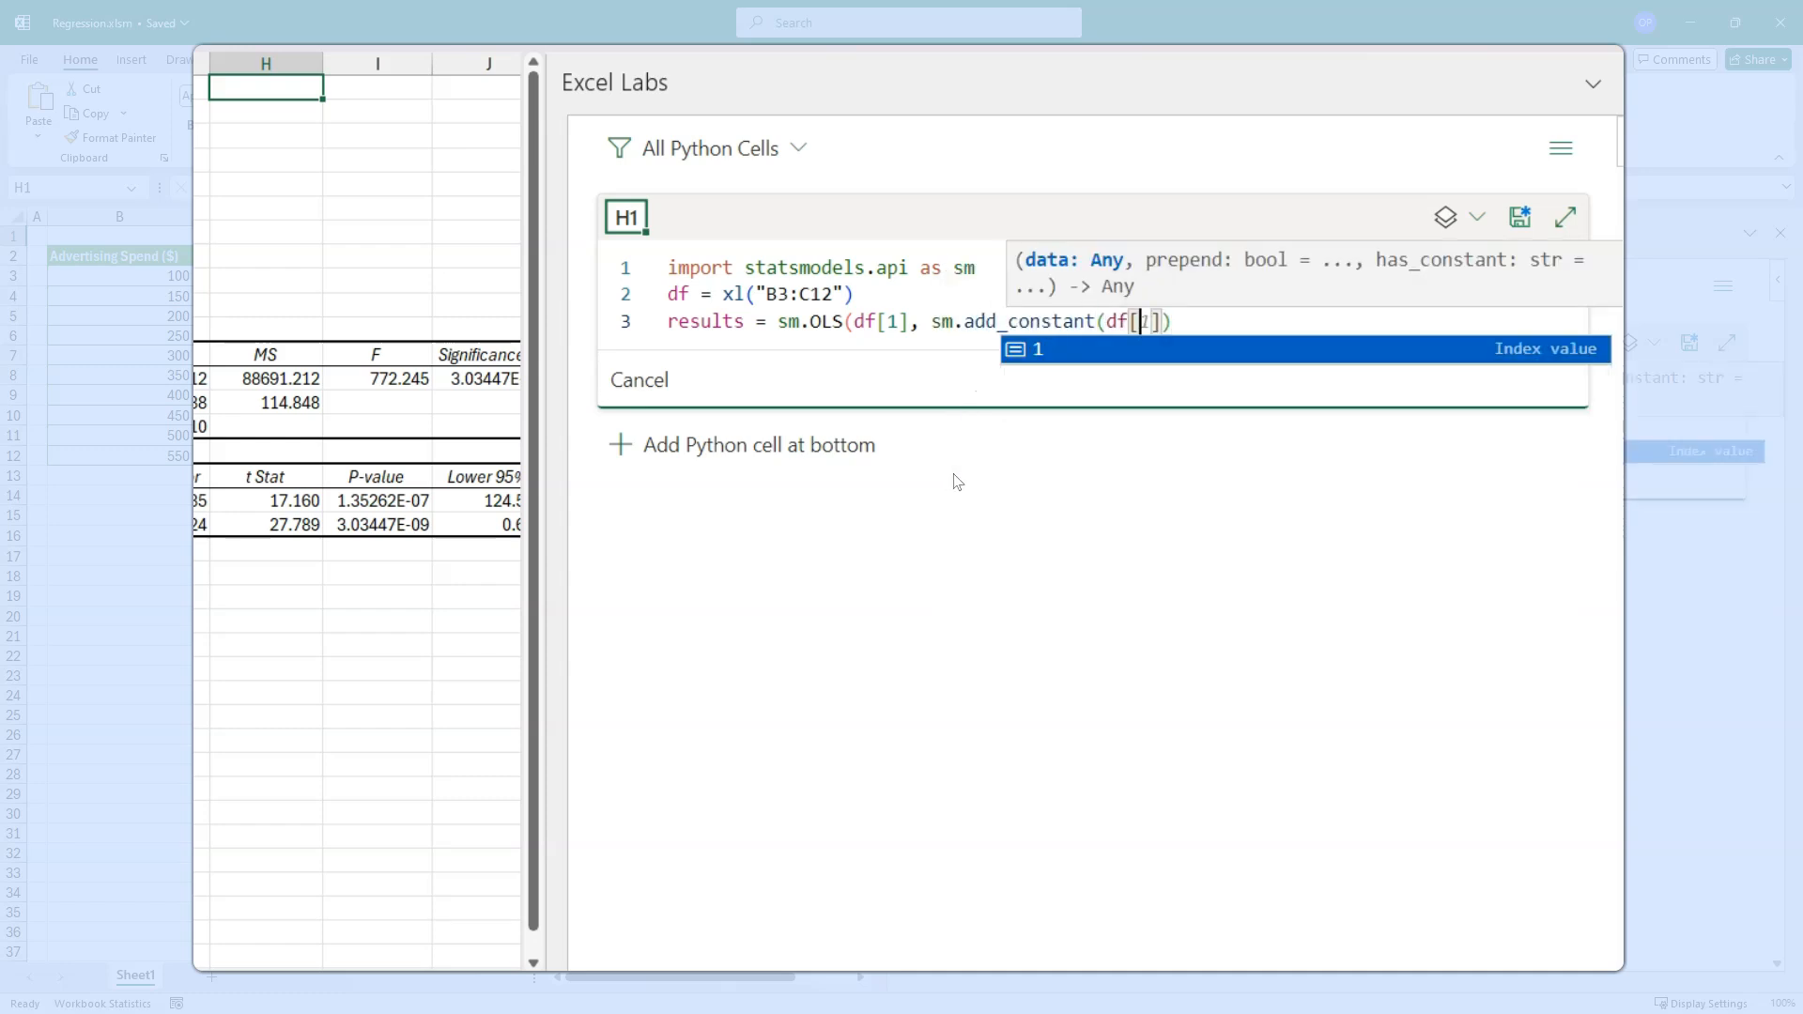
type("0")
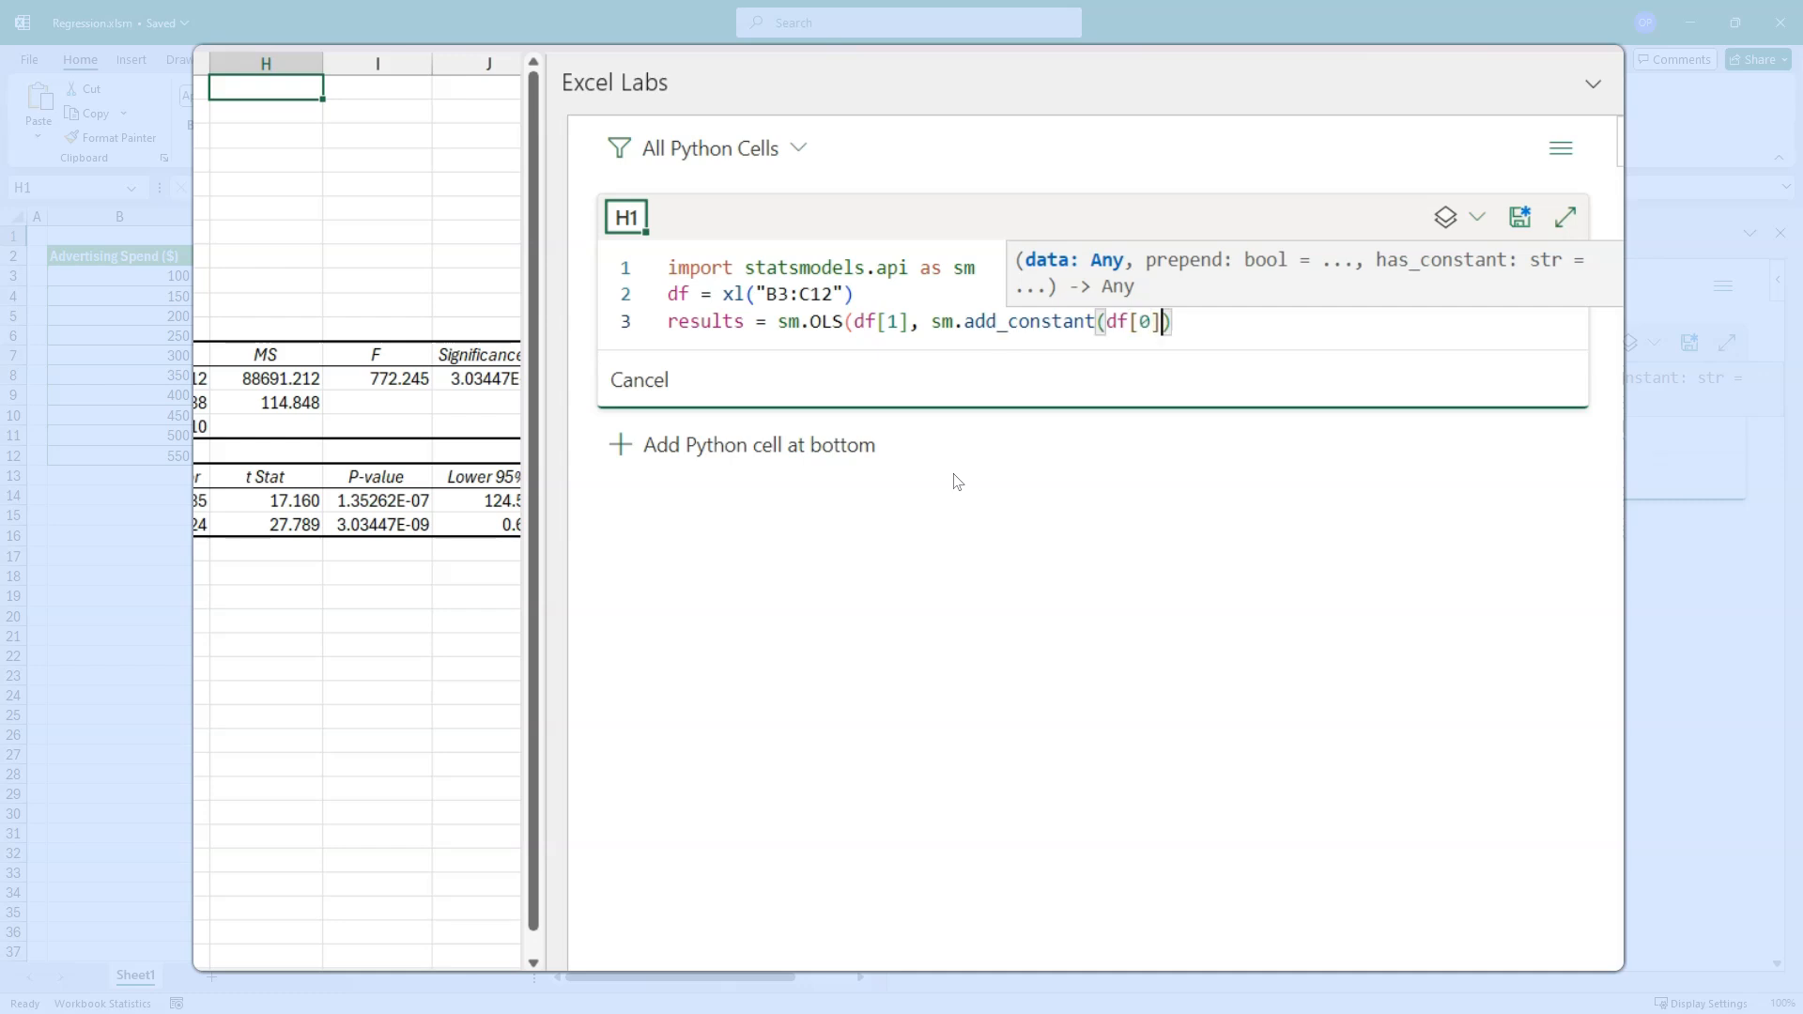
type(")")
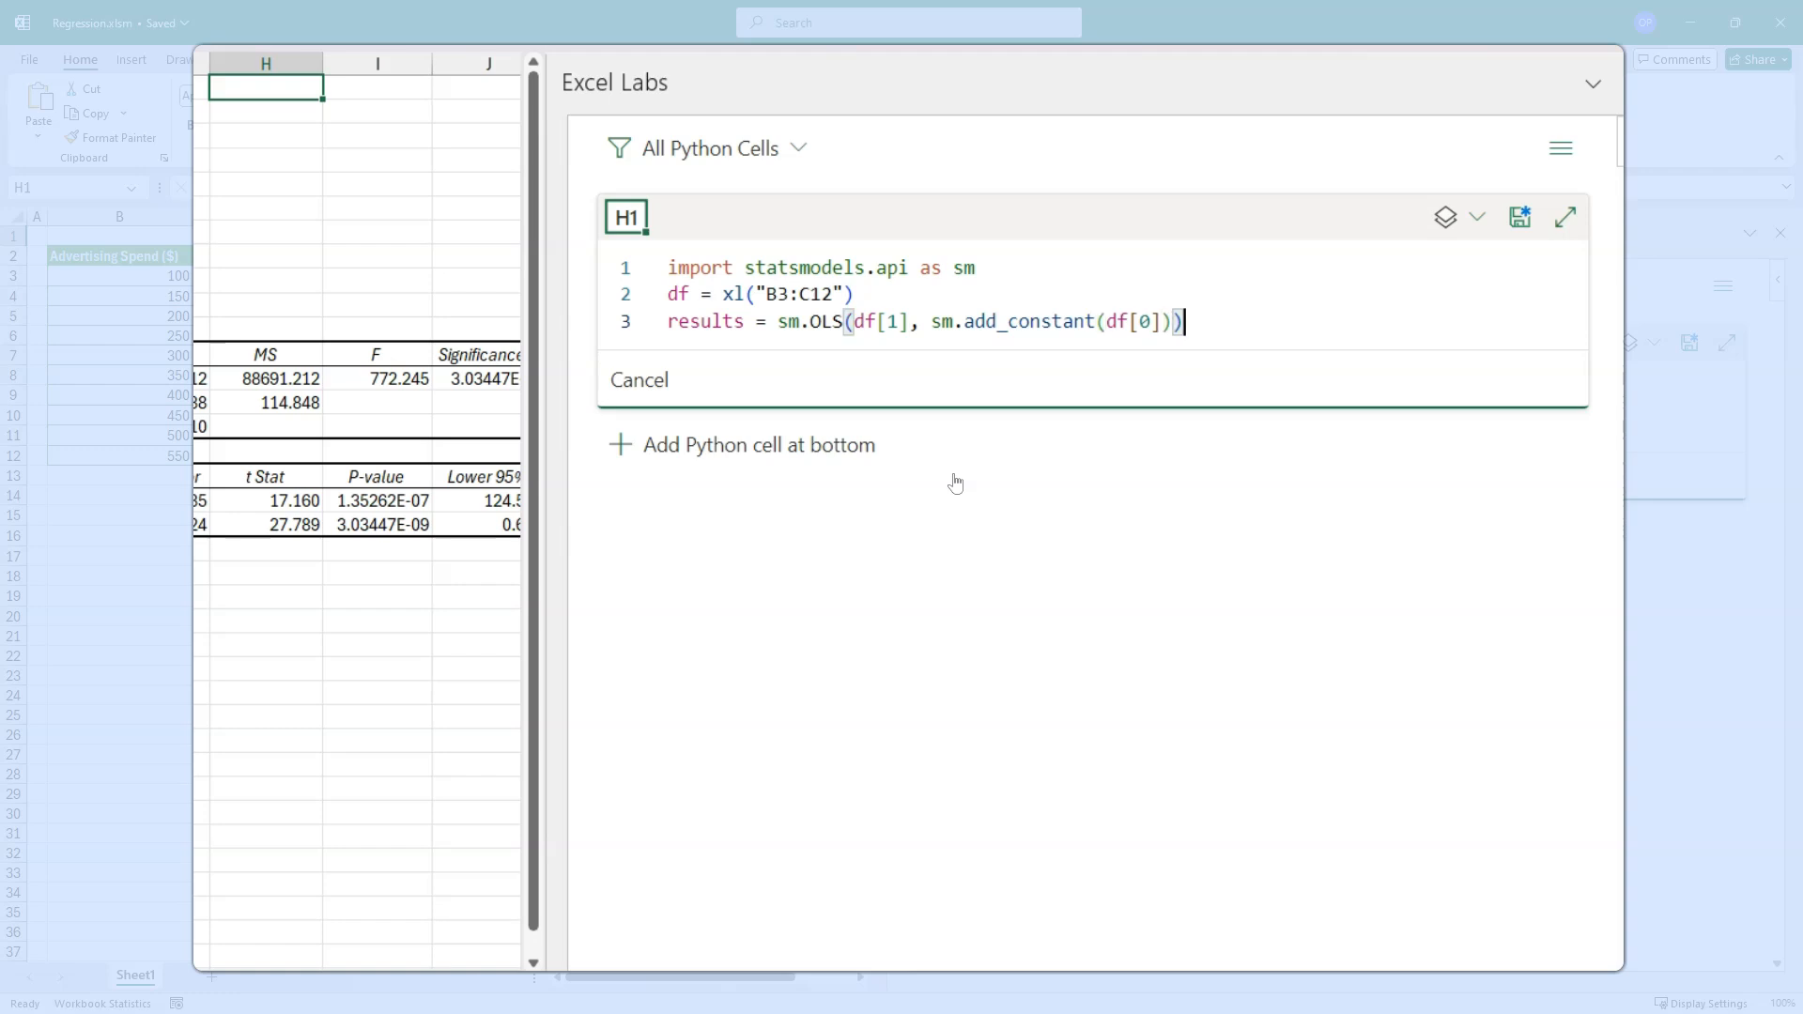
type(".fit")
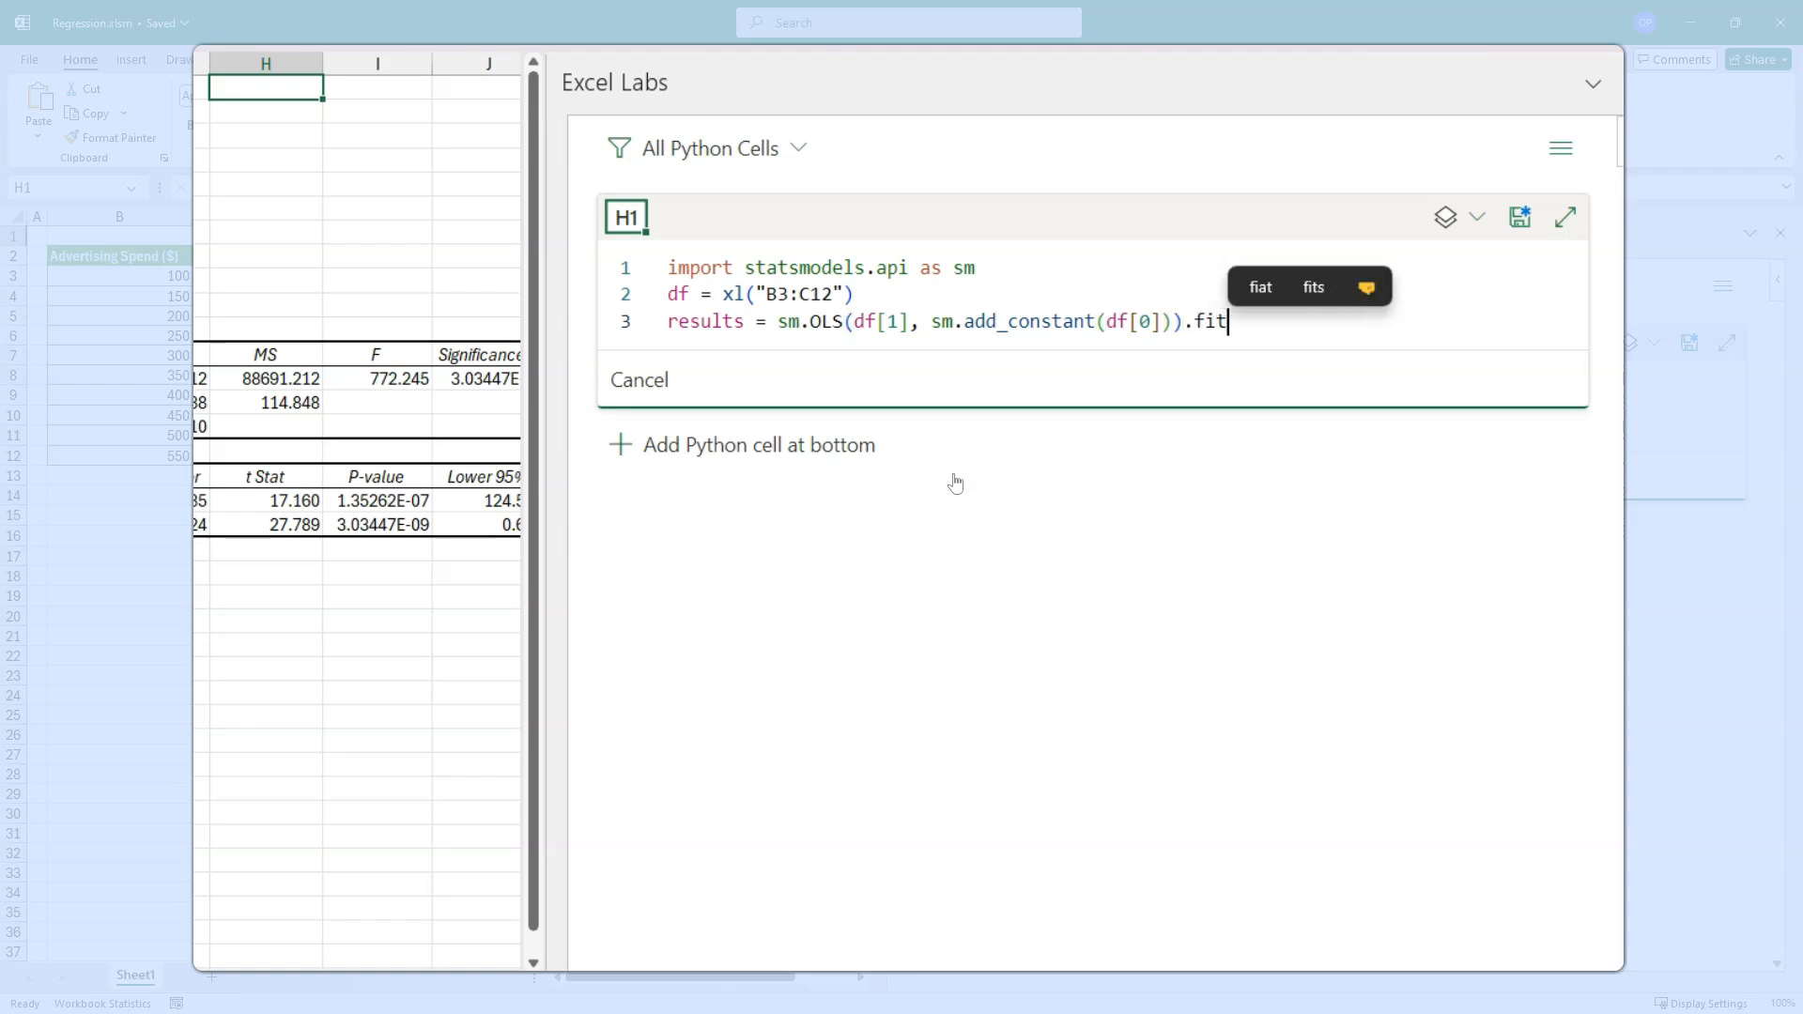
type("()")
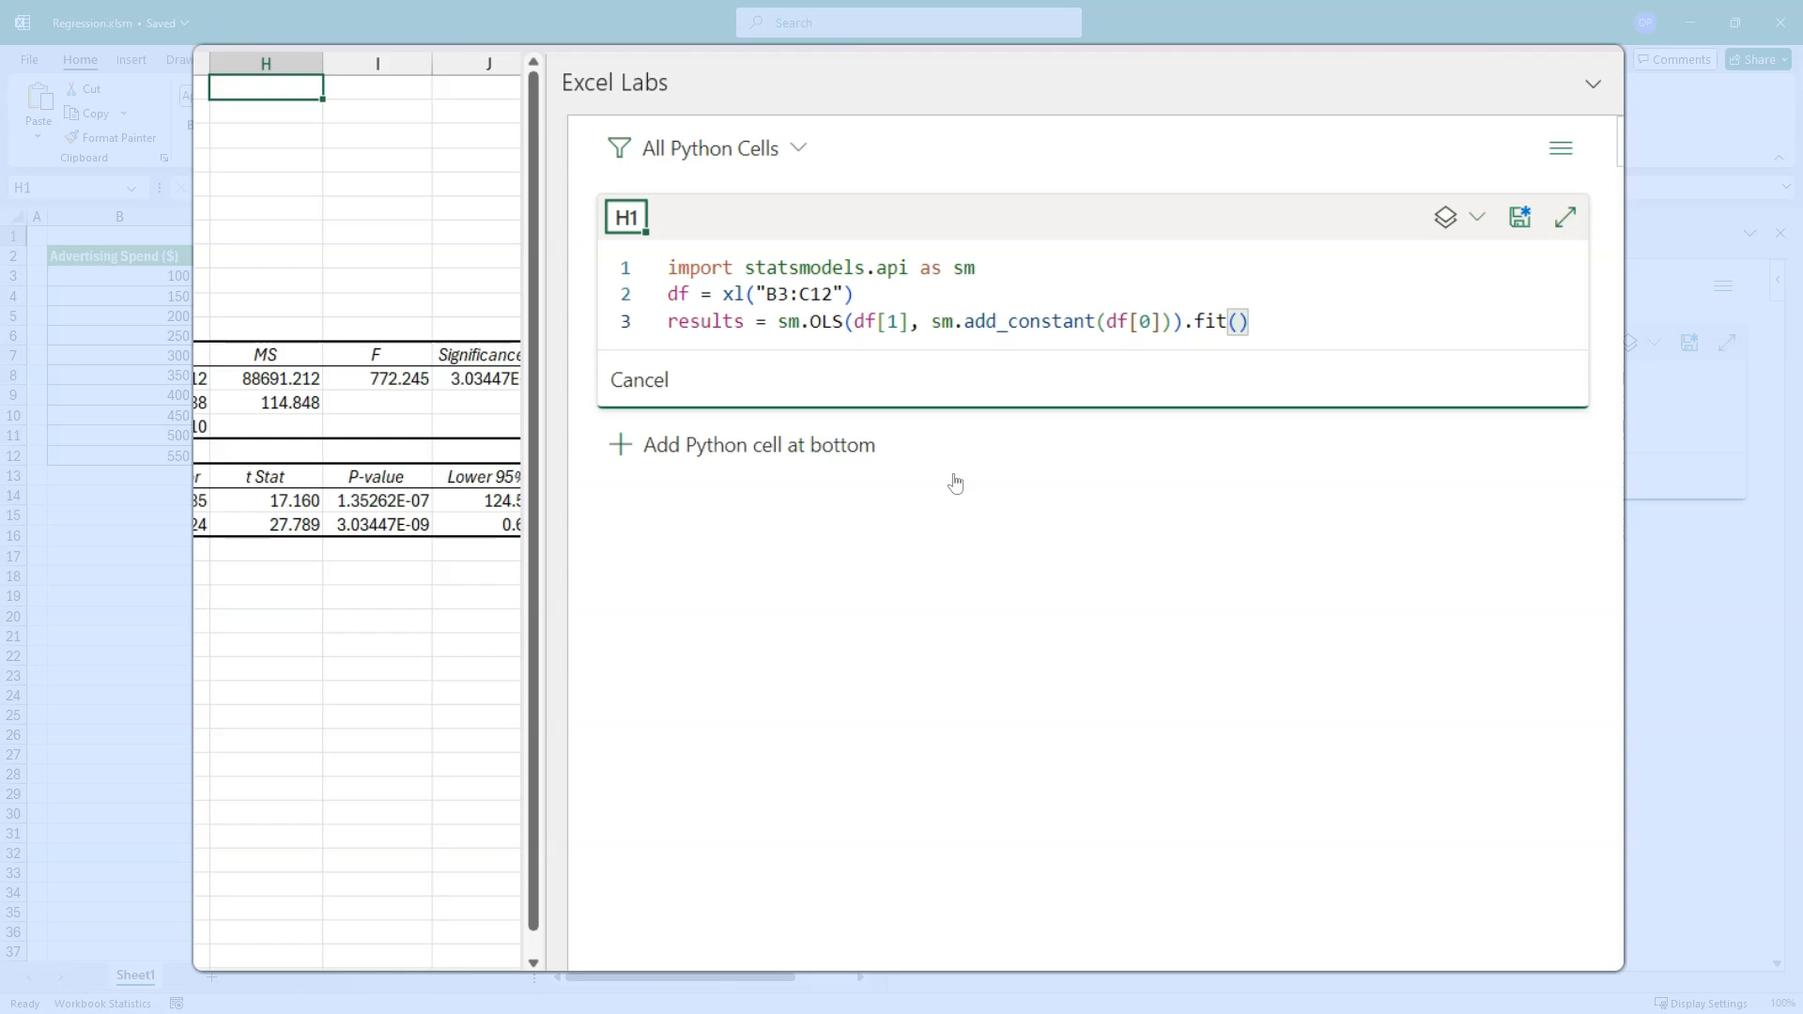
type("results")
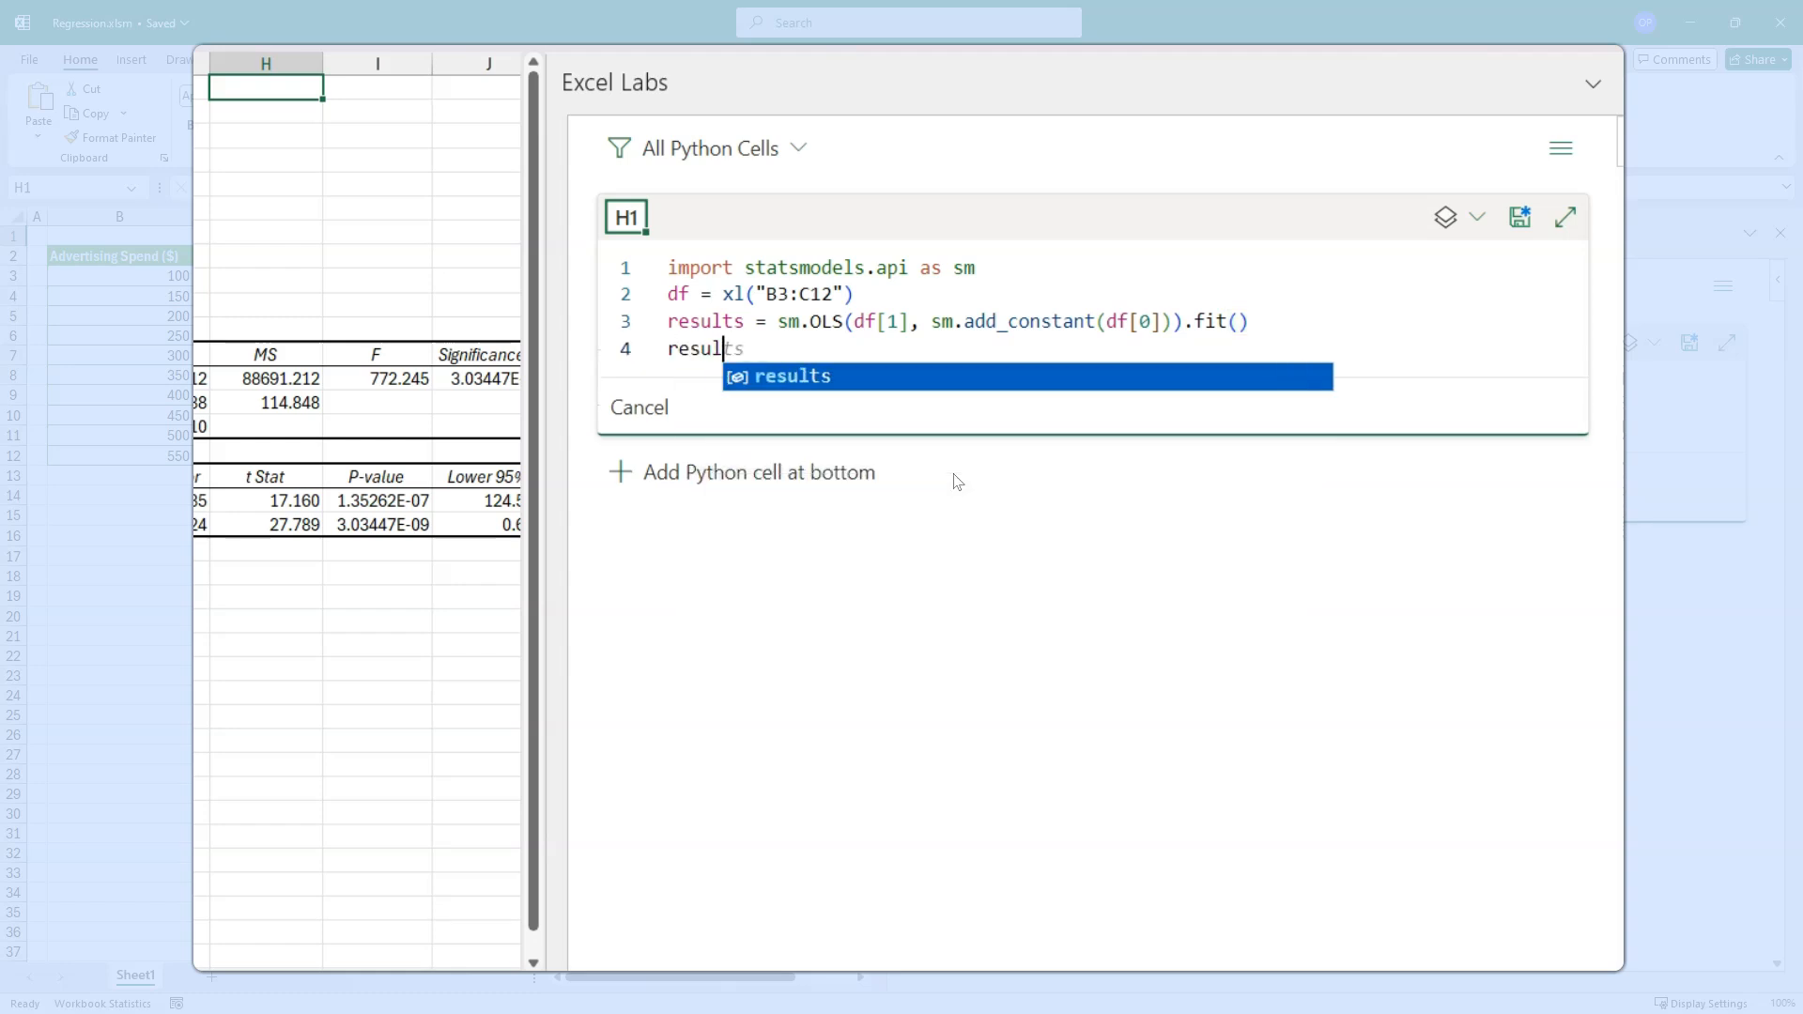
type(".summar")
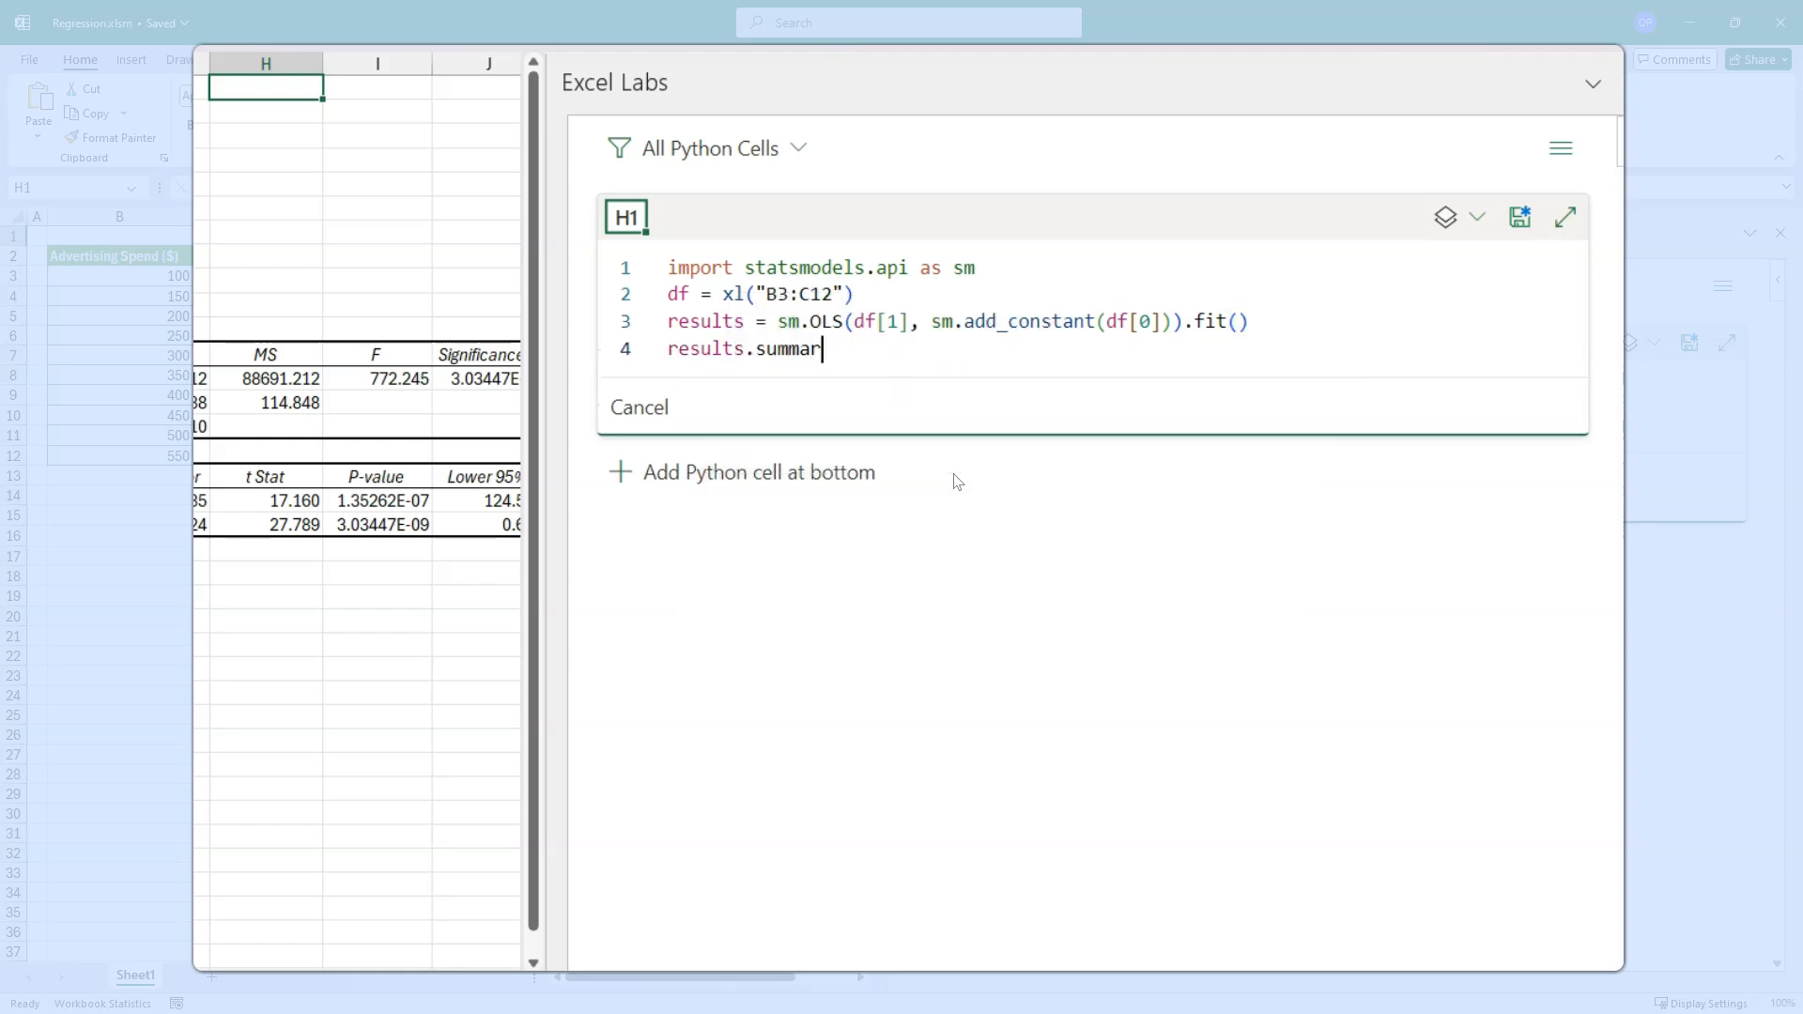
type("()")
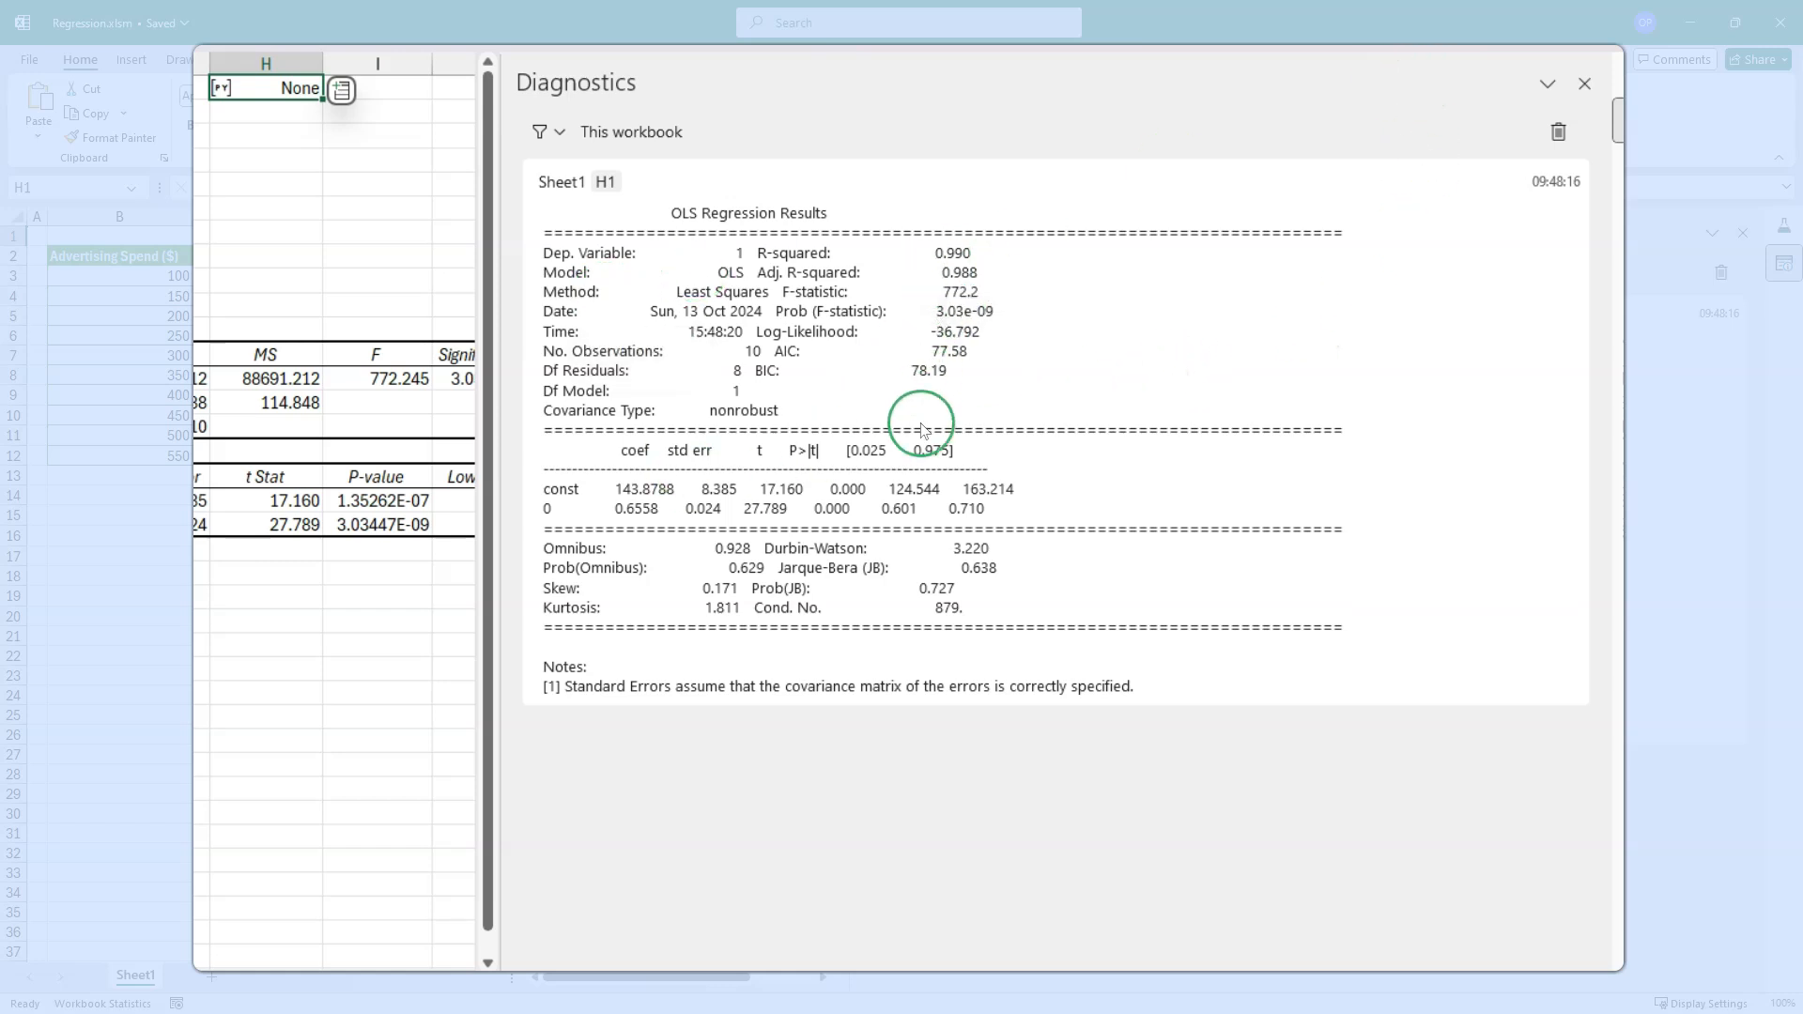
mouse_move(818, 344)
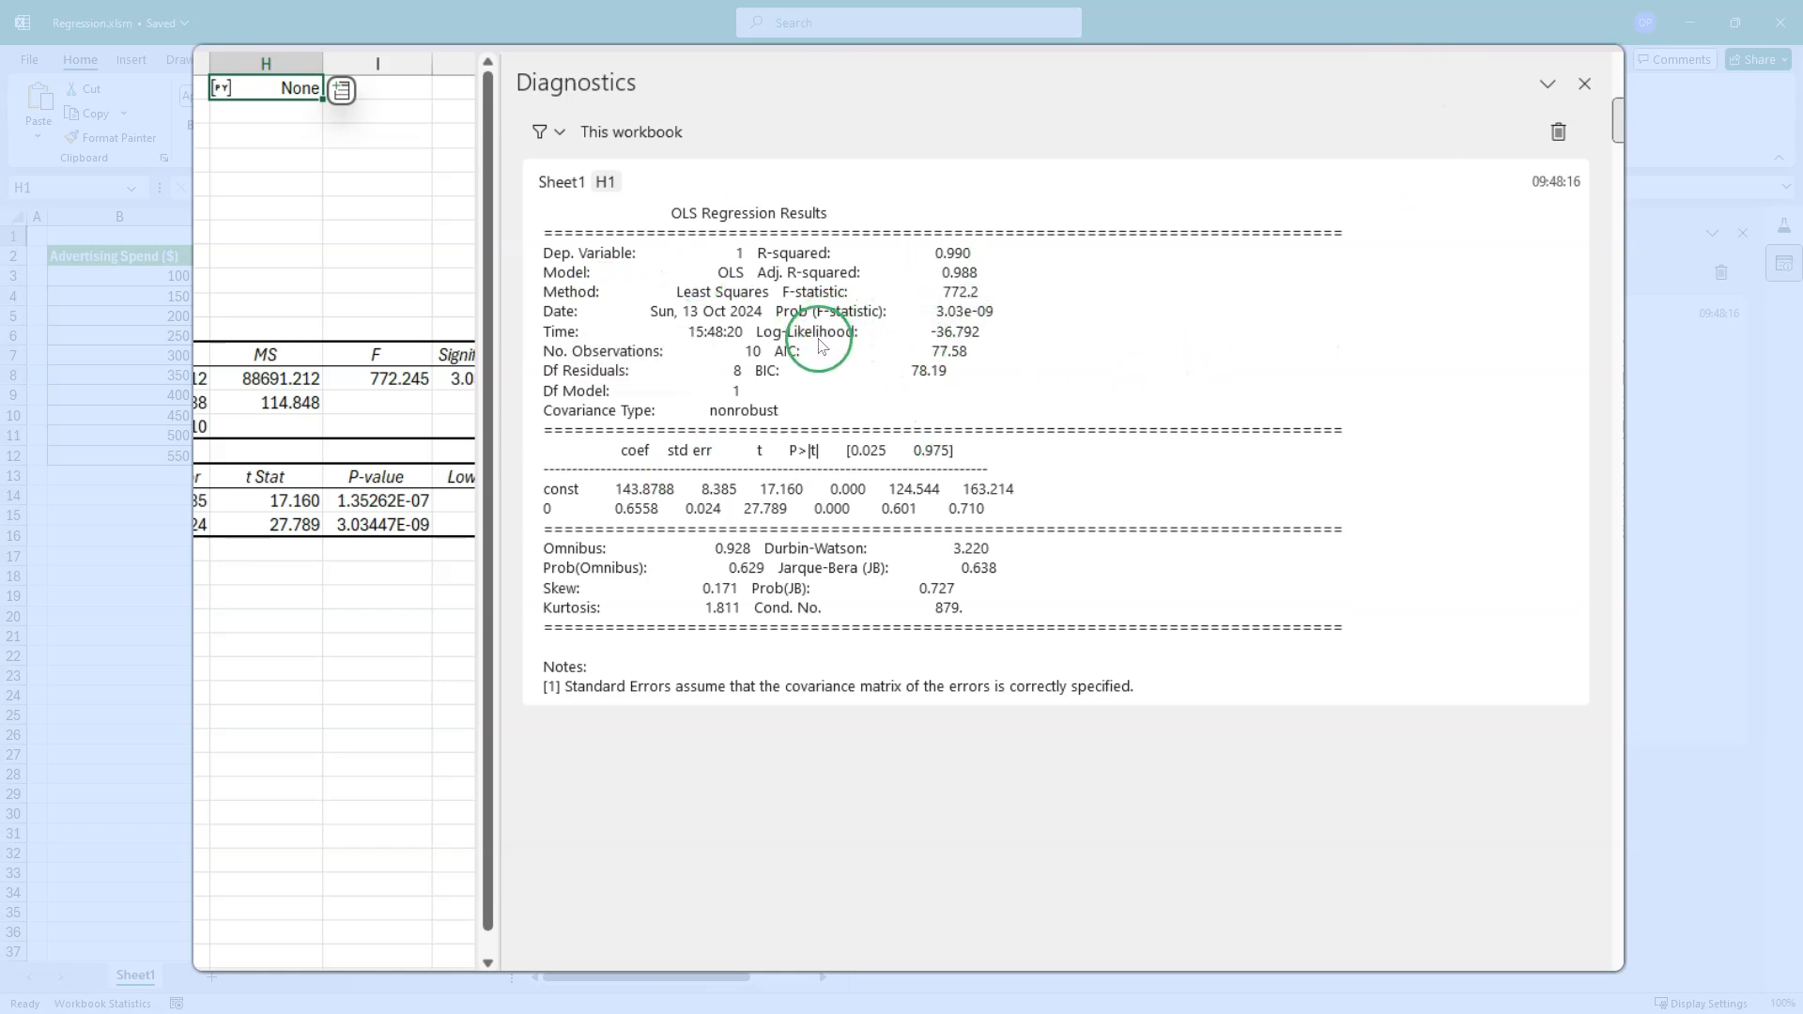
mouse_move(761, 203)
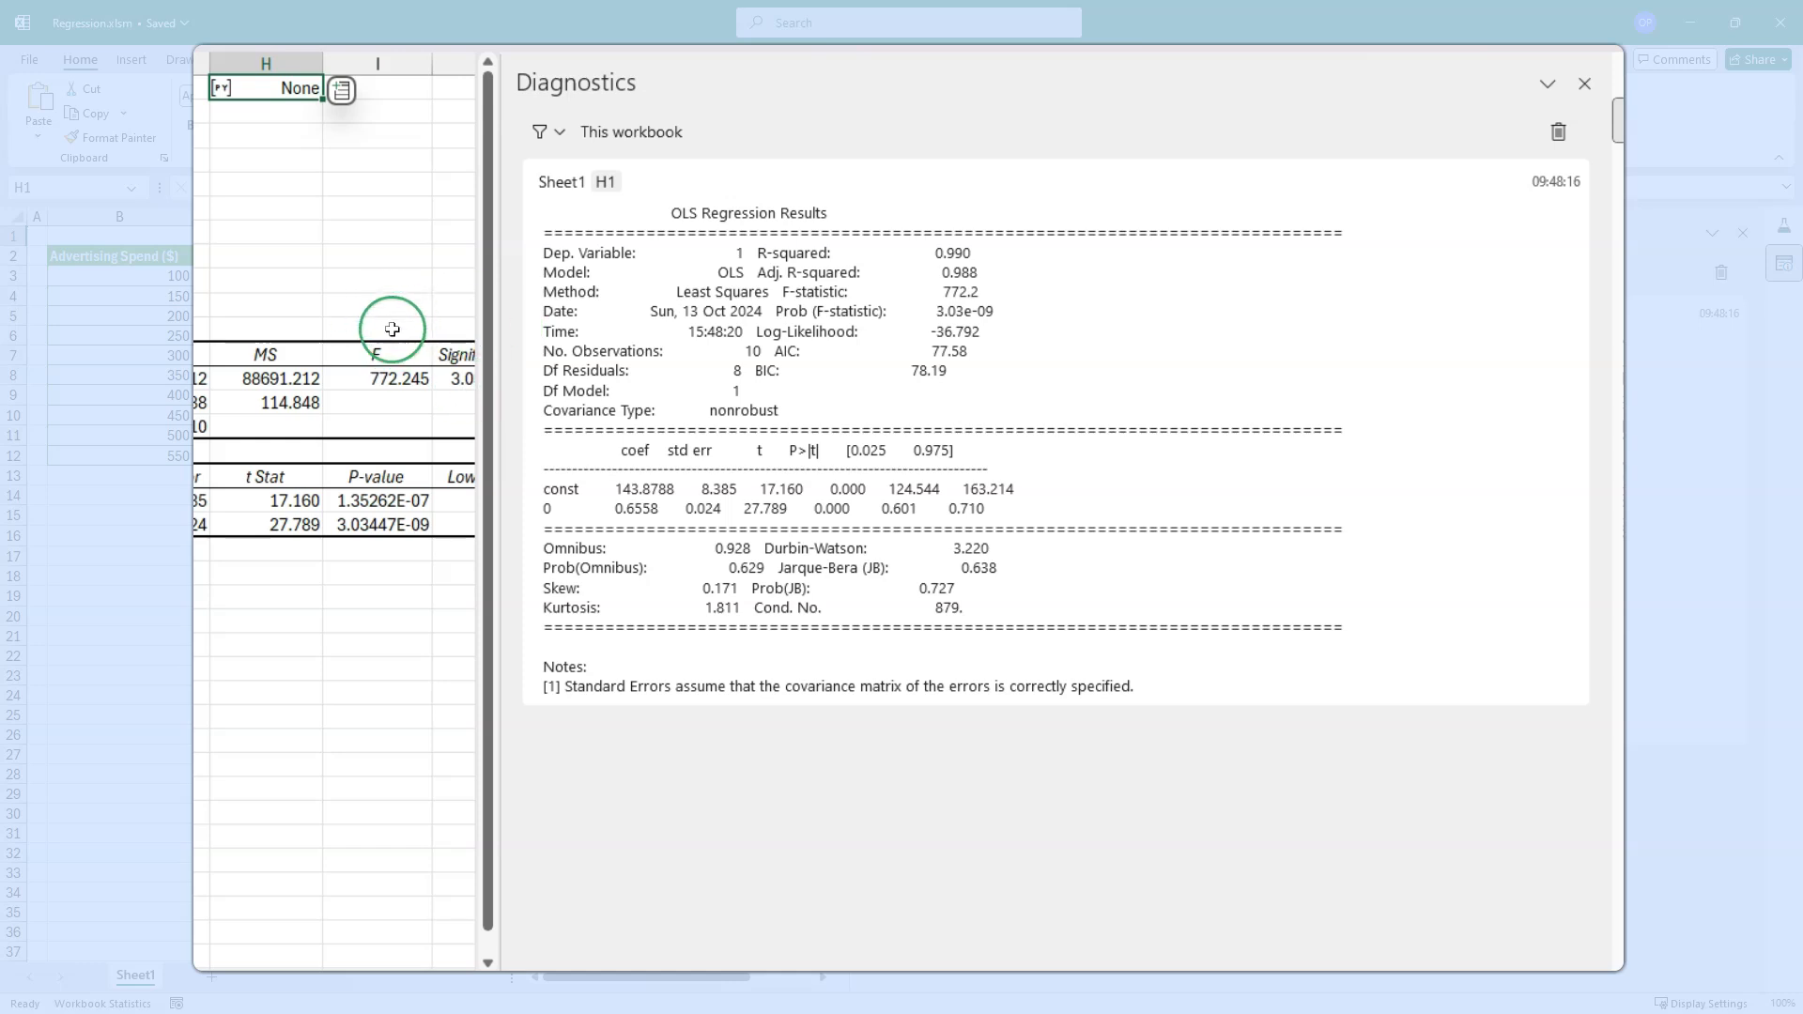
mouse_move(467, 308)
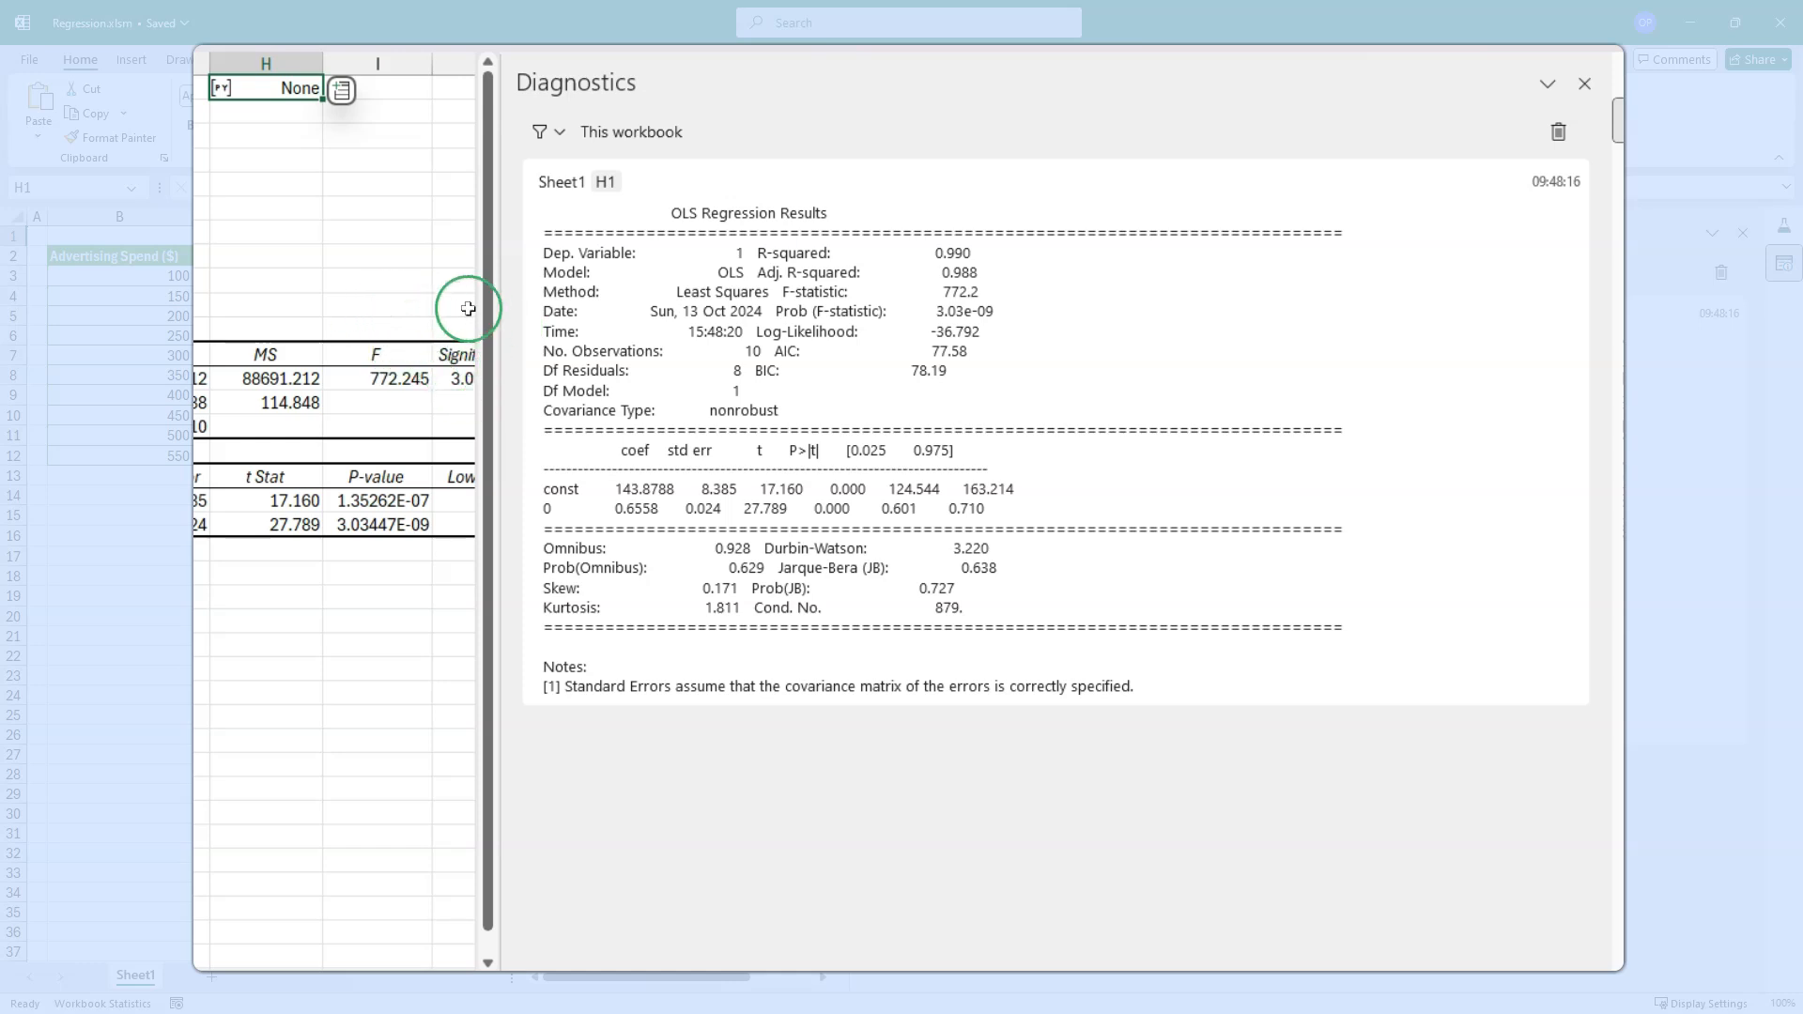
mouse_move(429, 498)
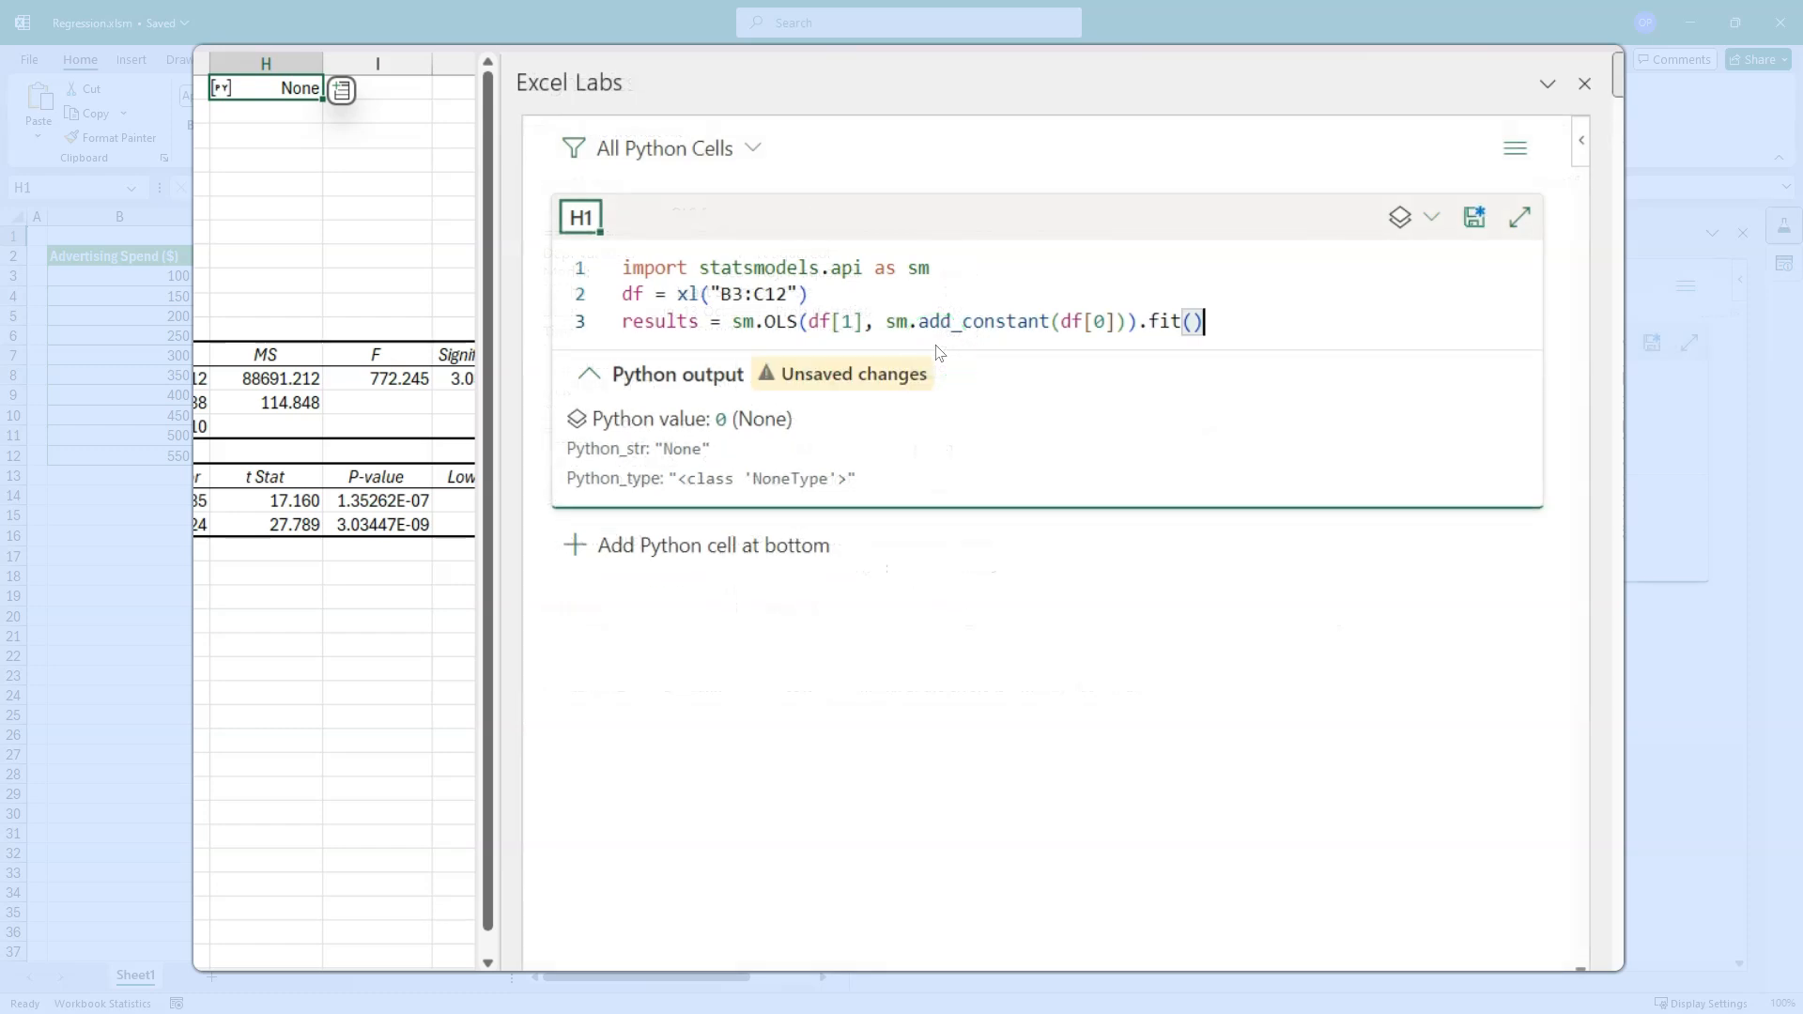
- Commit the H1 regression code and start a new Python cell in H4
left_click(1474, 217)
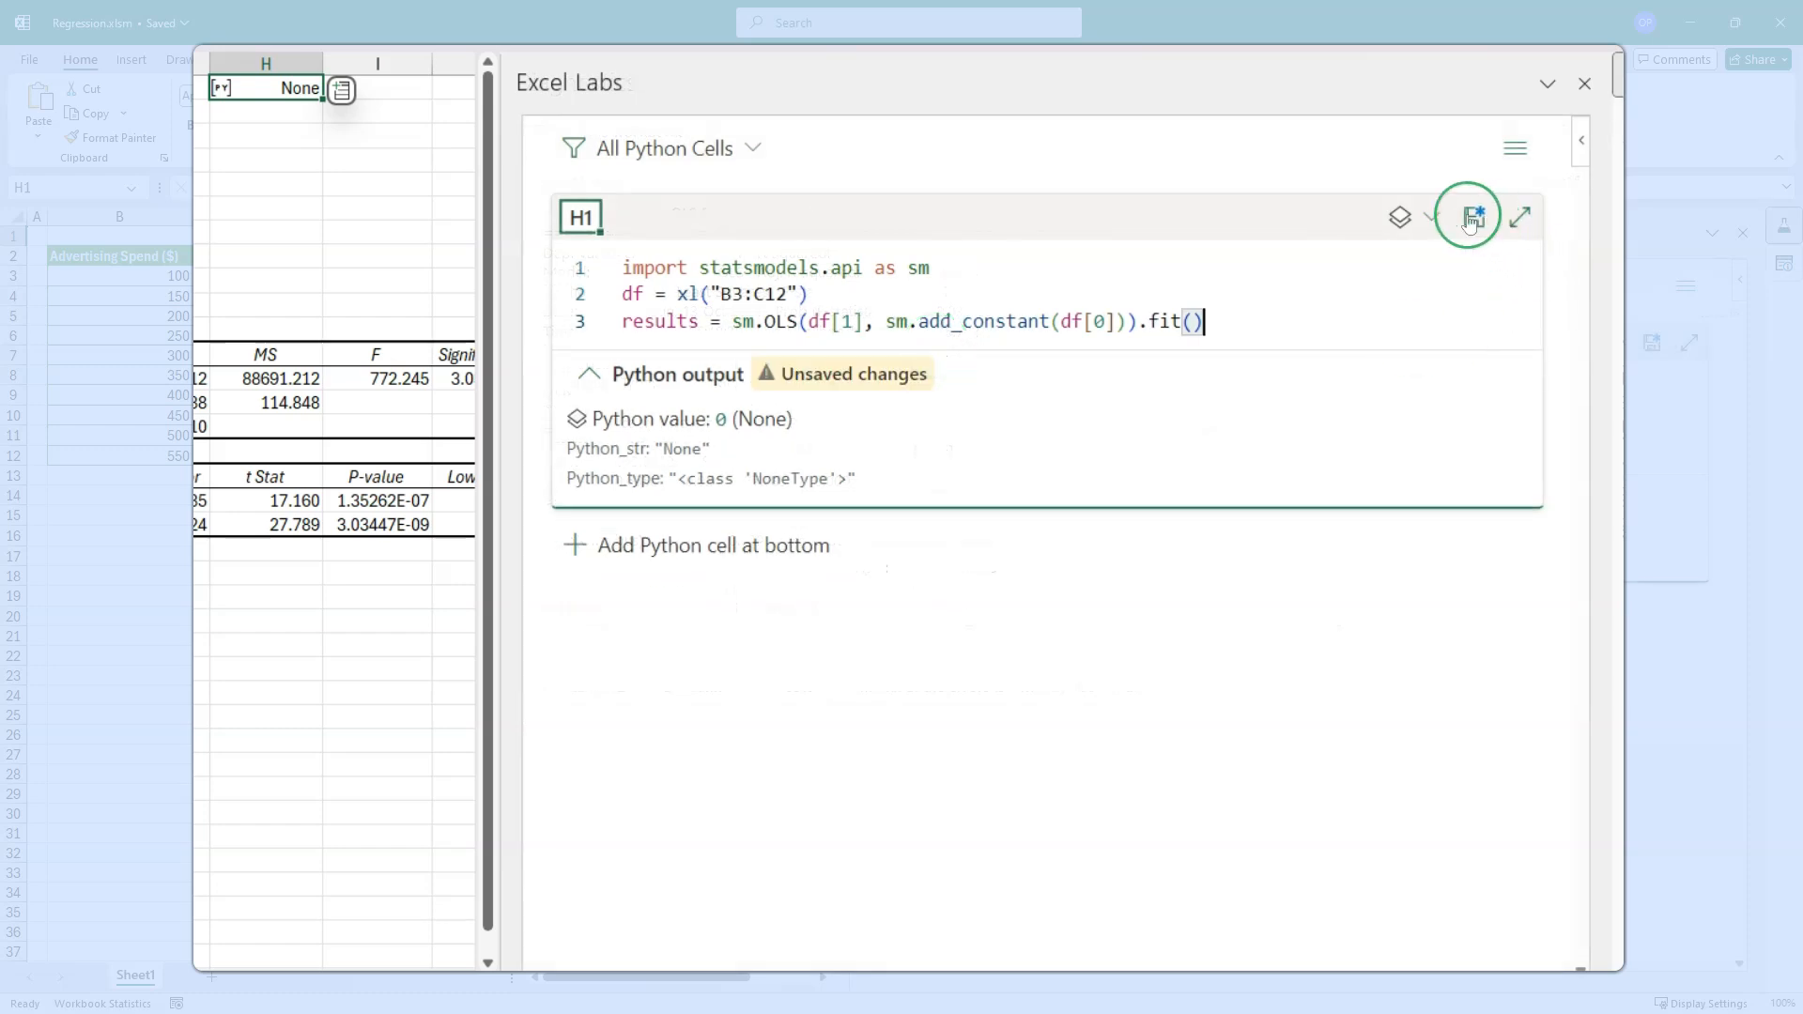
left_click(1476, 217)
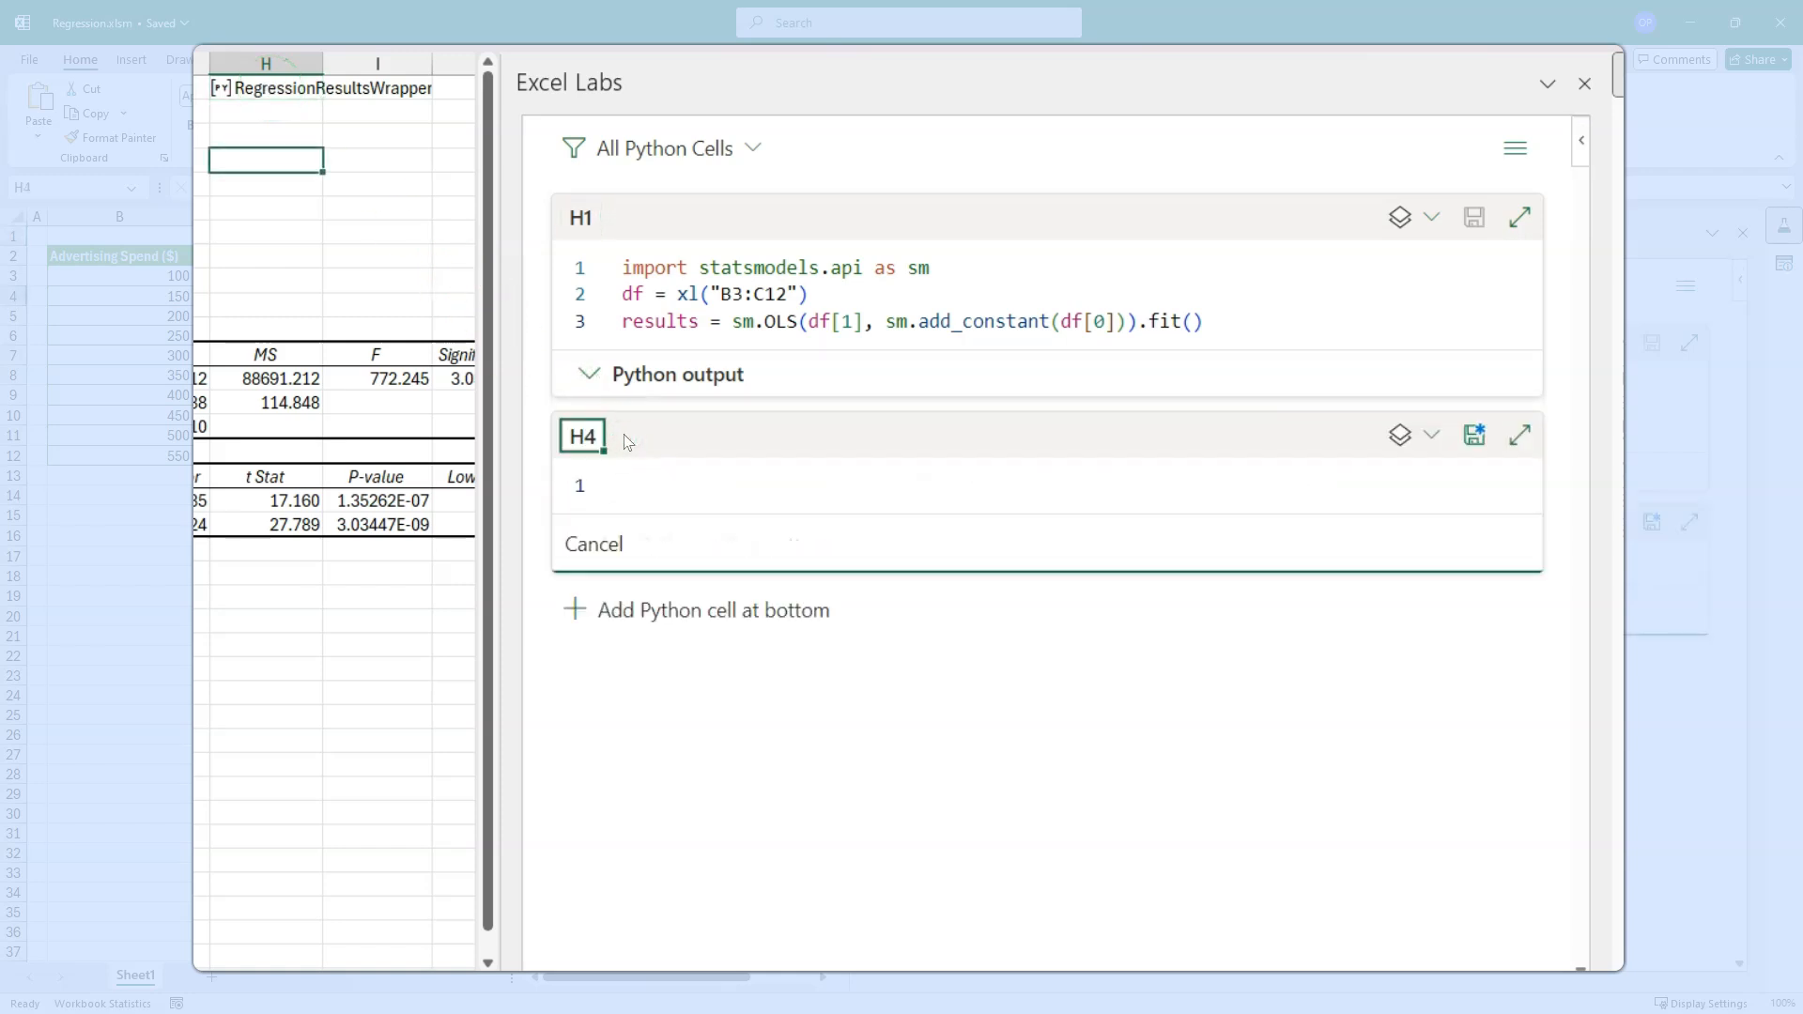
- Type a regression_statistics dictionary labelling Multiple R, R Square, Adjusted R Square, Standard Error, Observations
type("regression_statistics +")
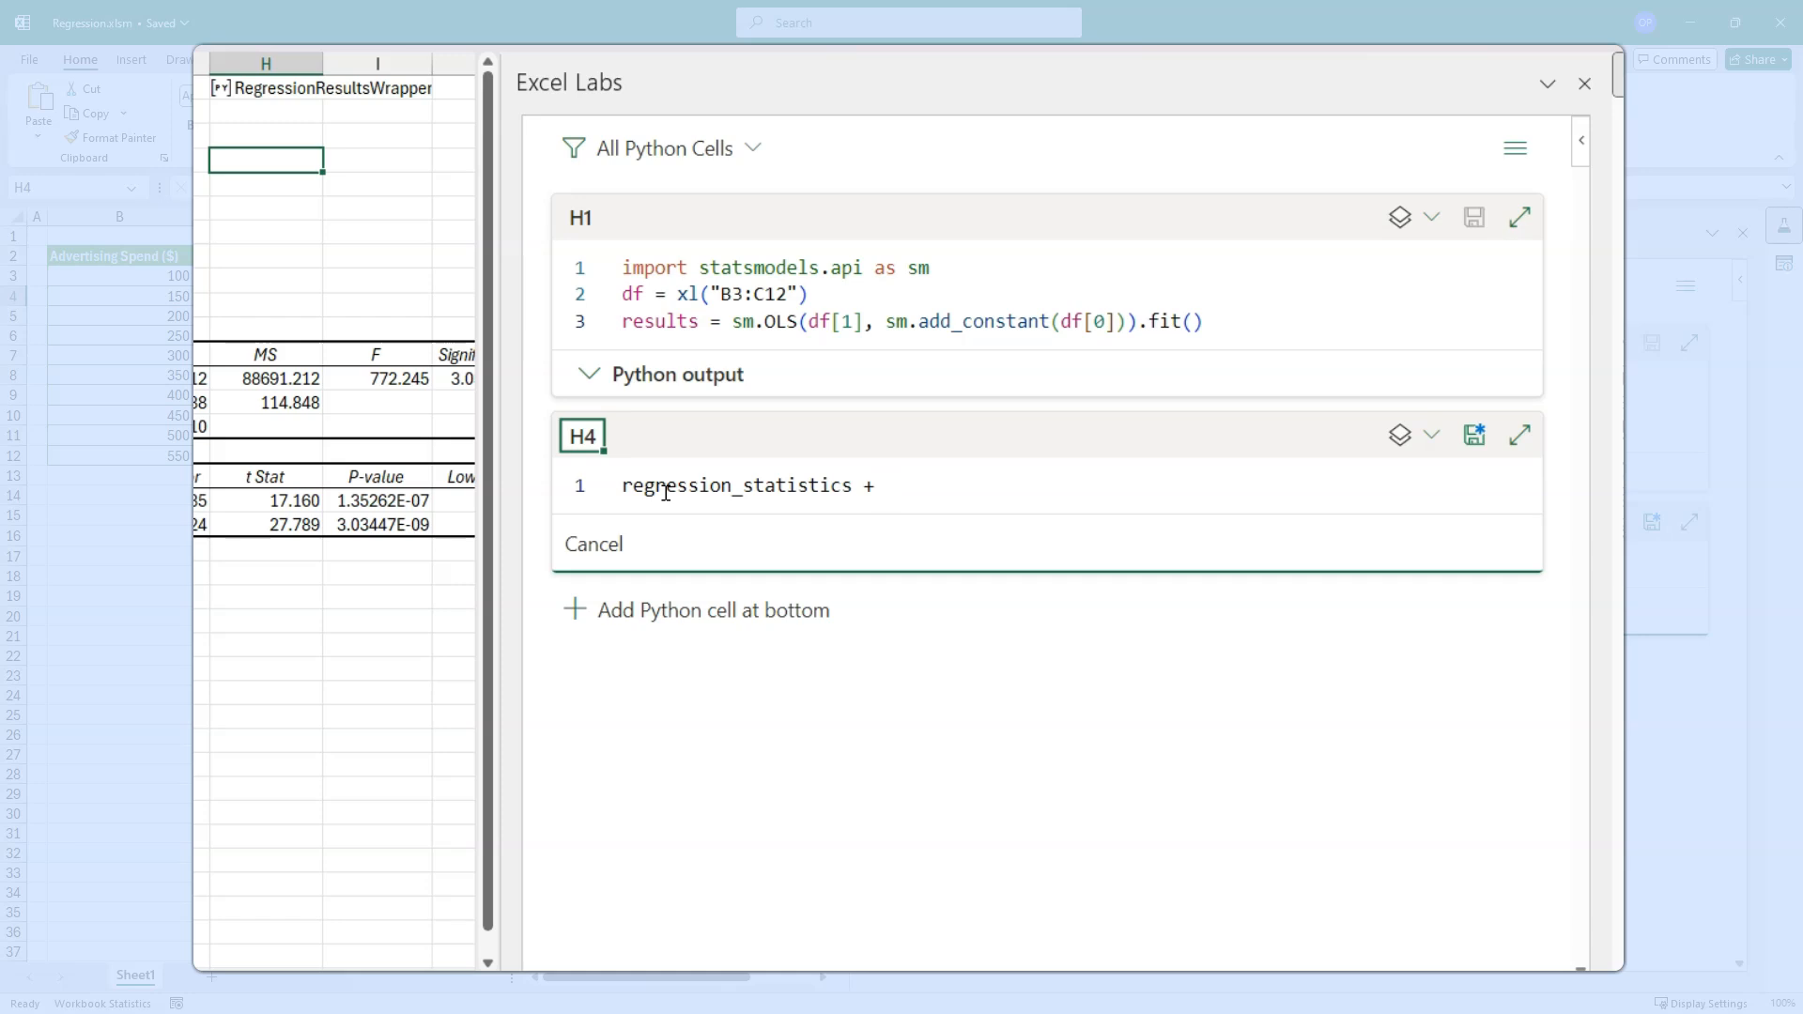
type("=")
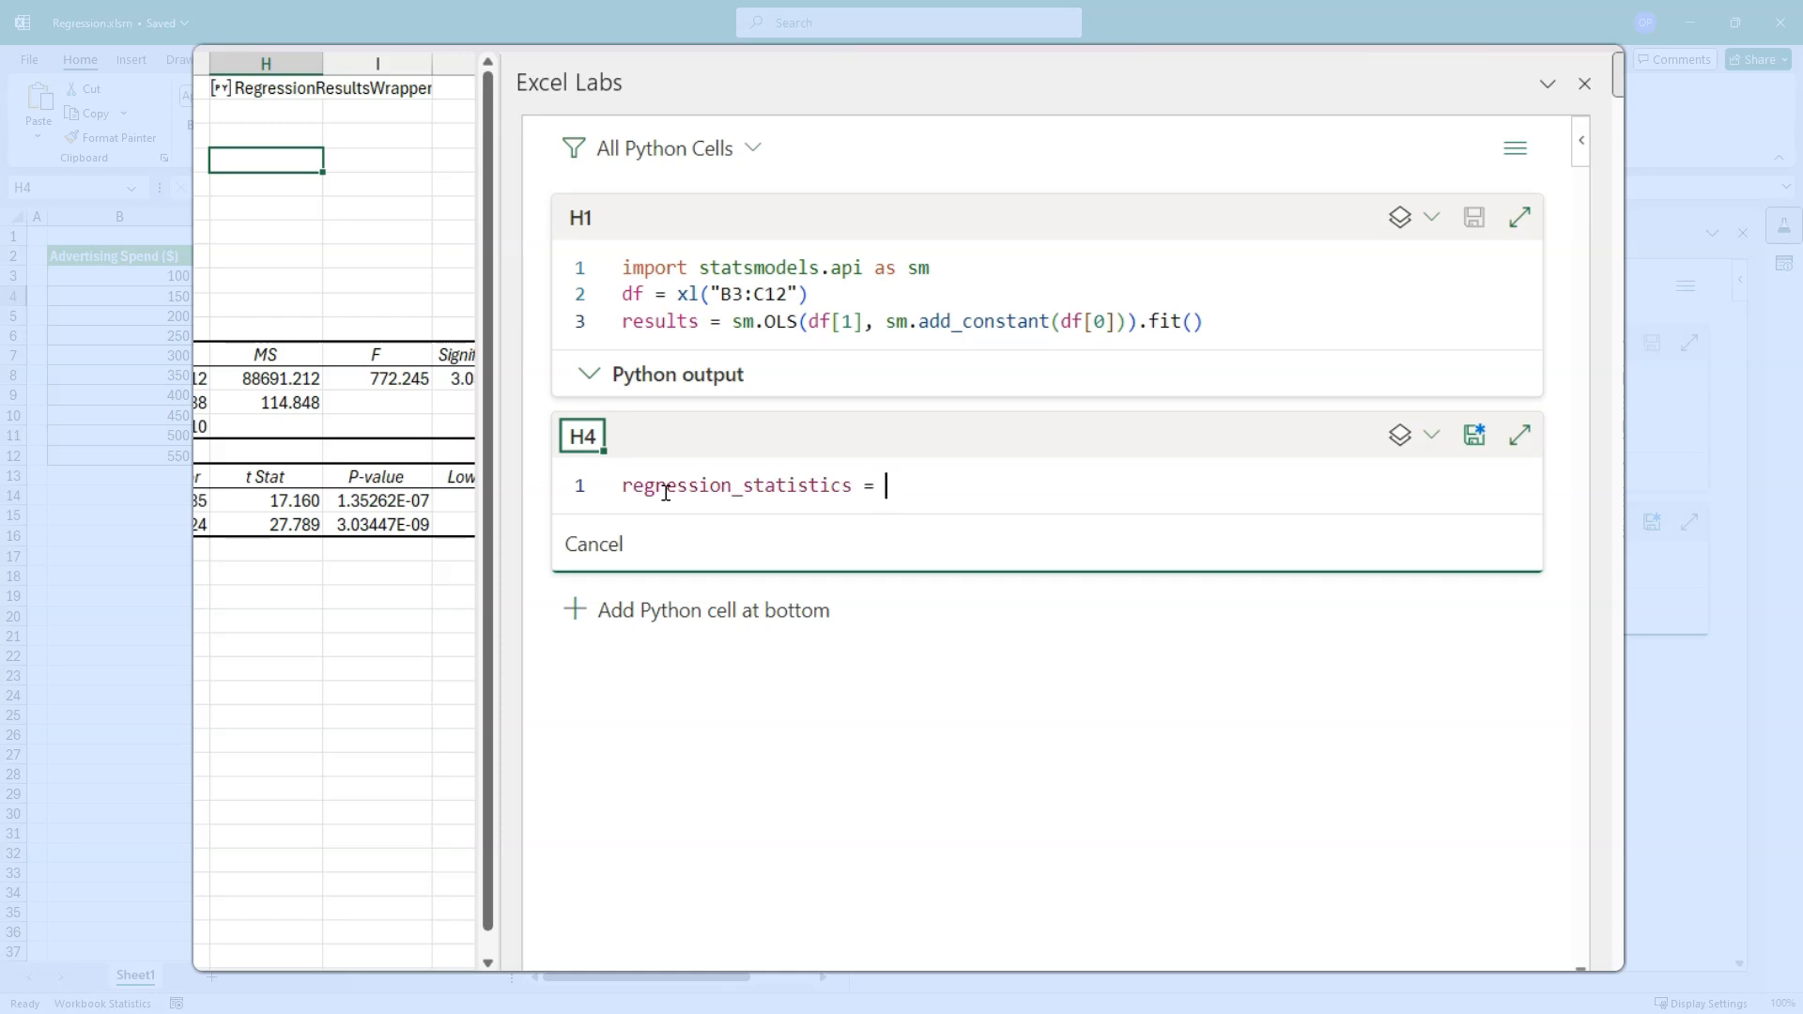
type("{")
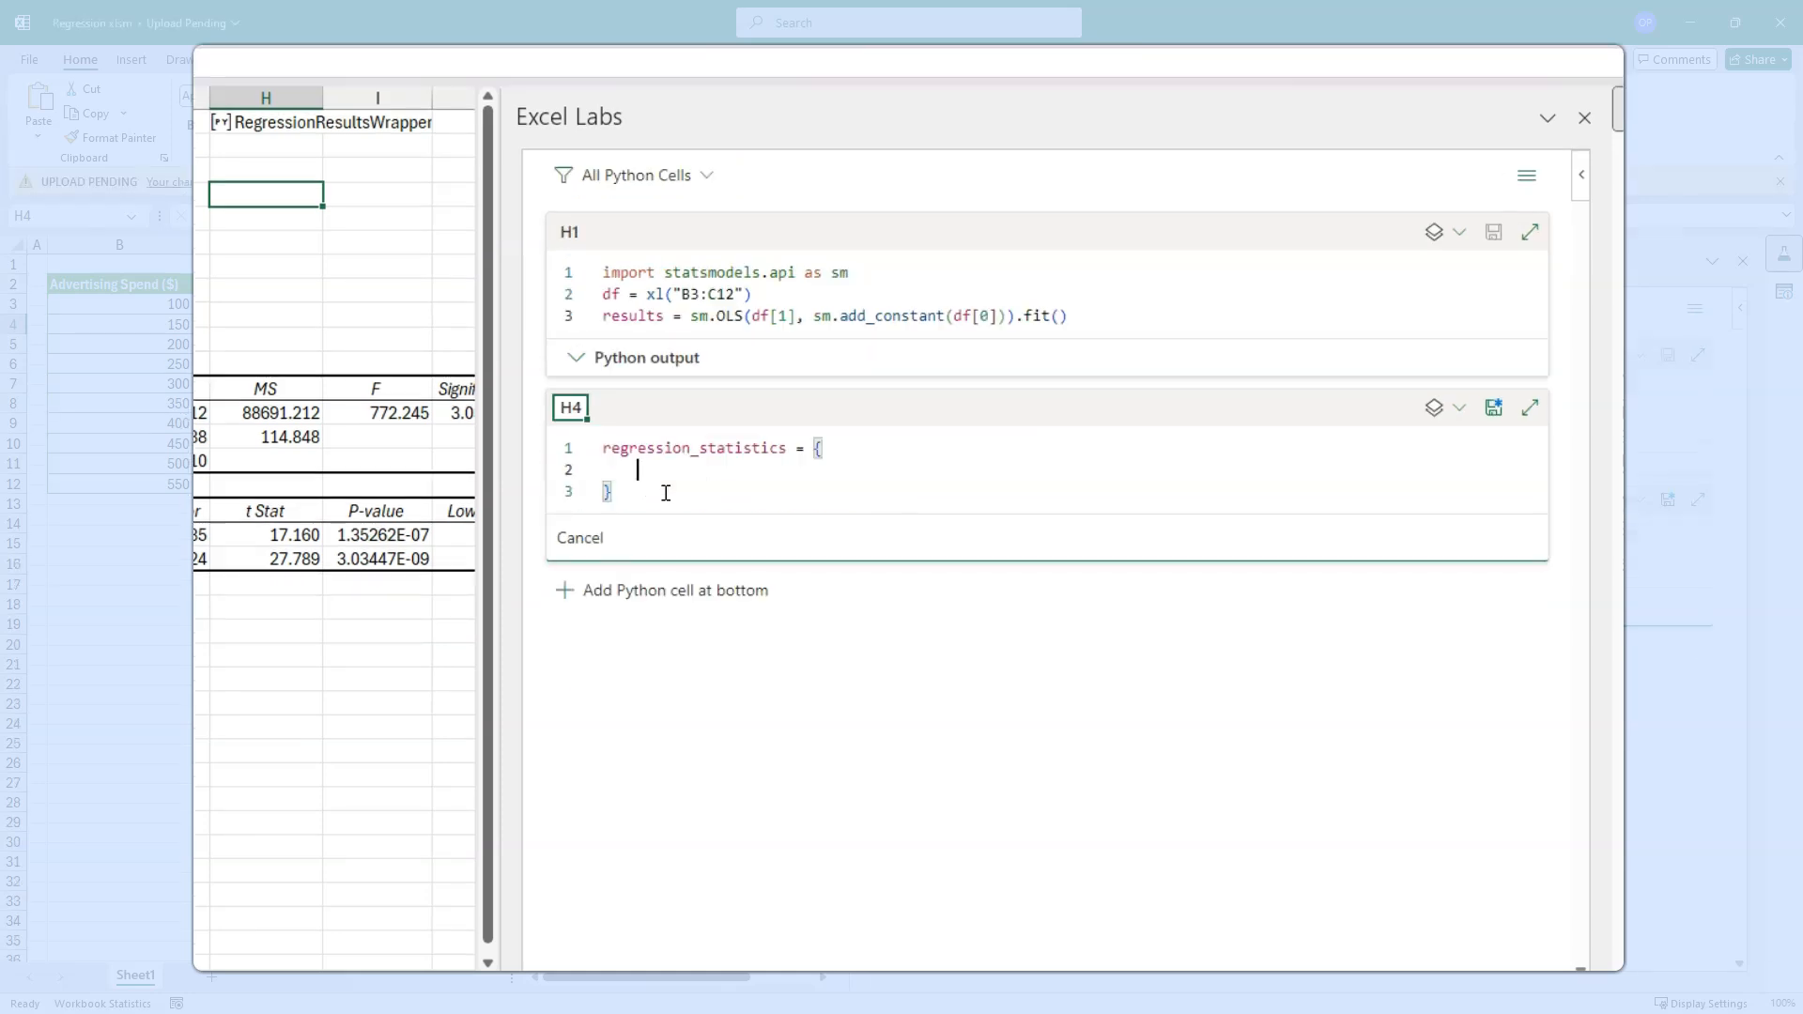
type("R")
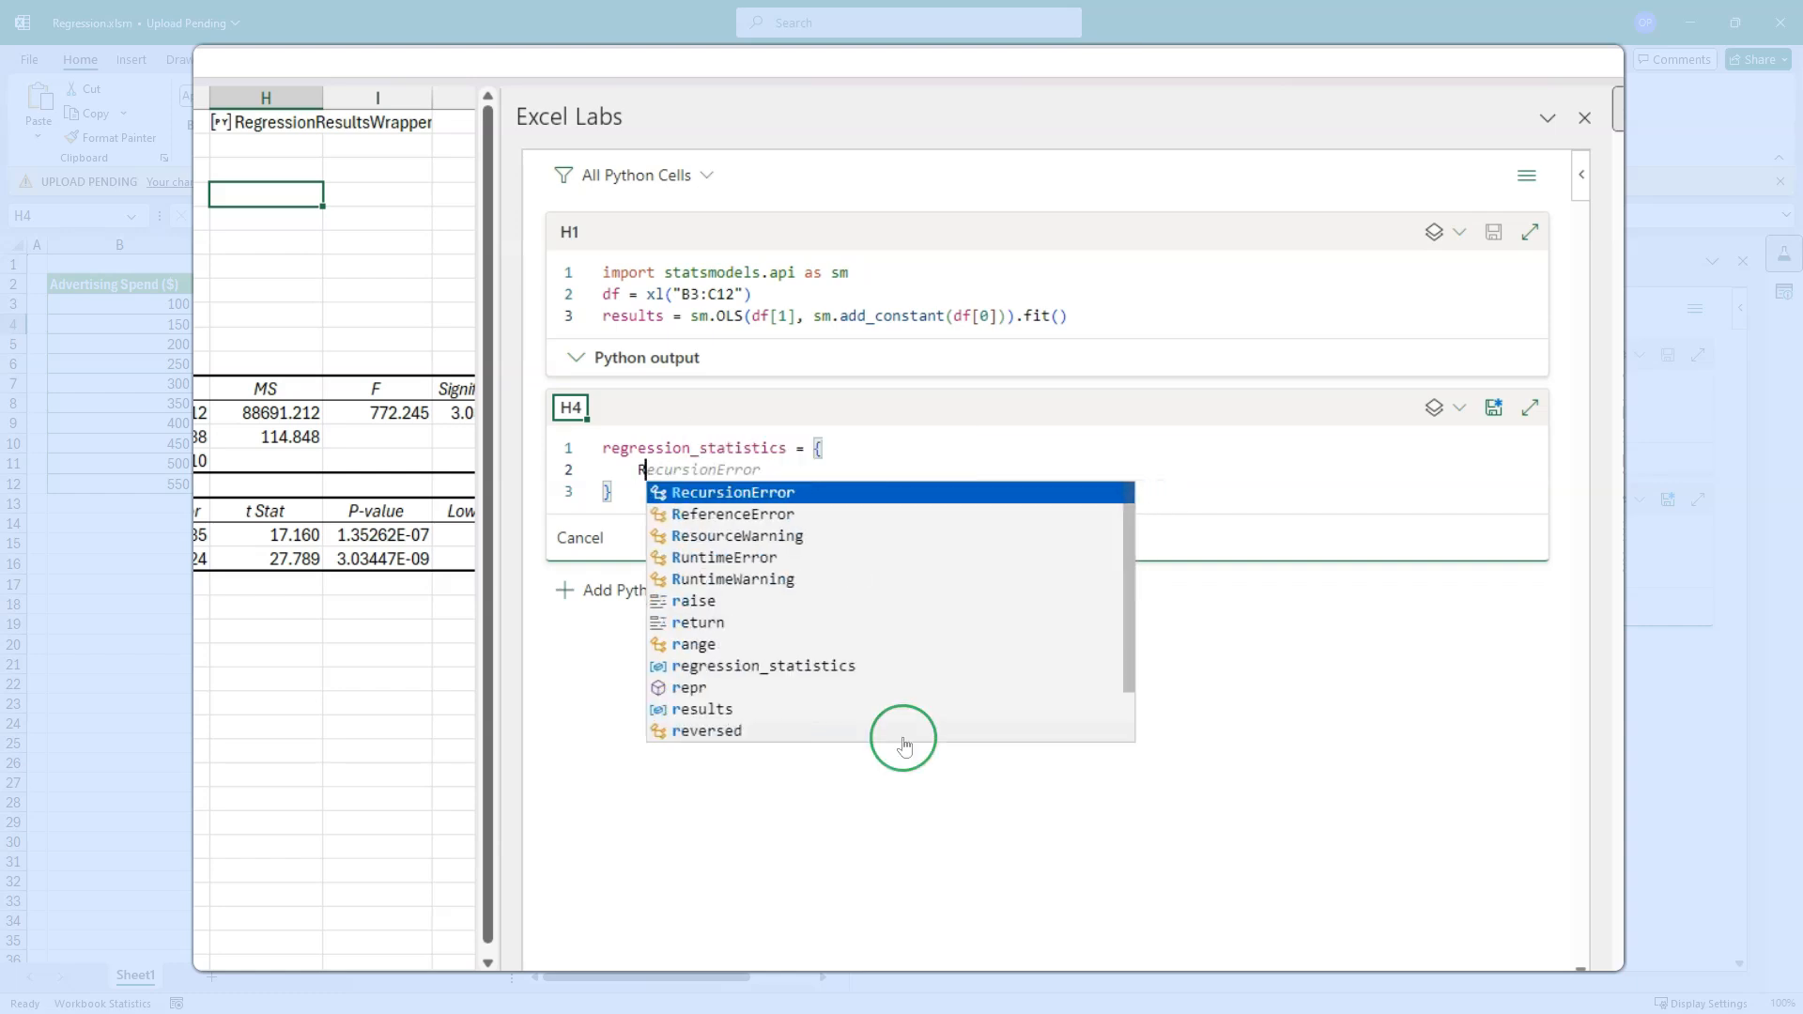
type("'Regression Statistics': [")
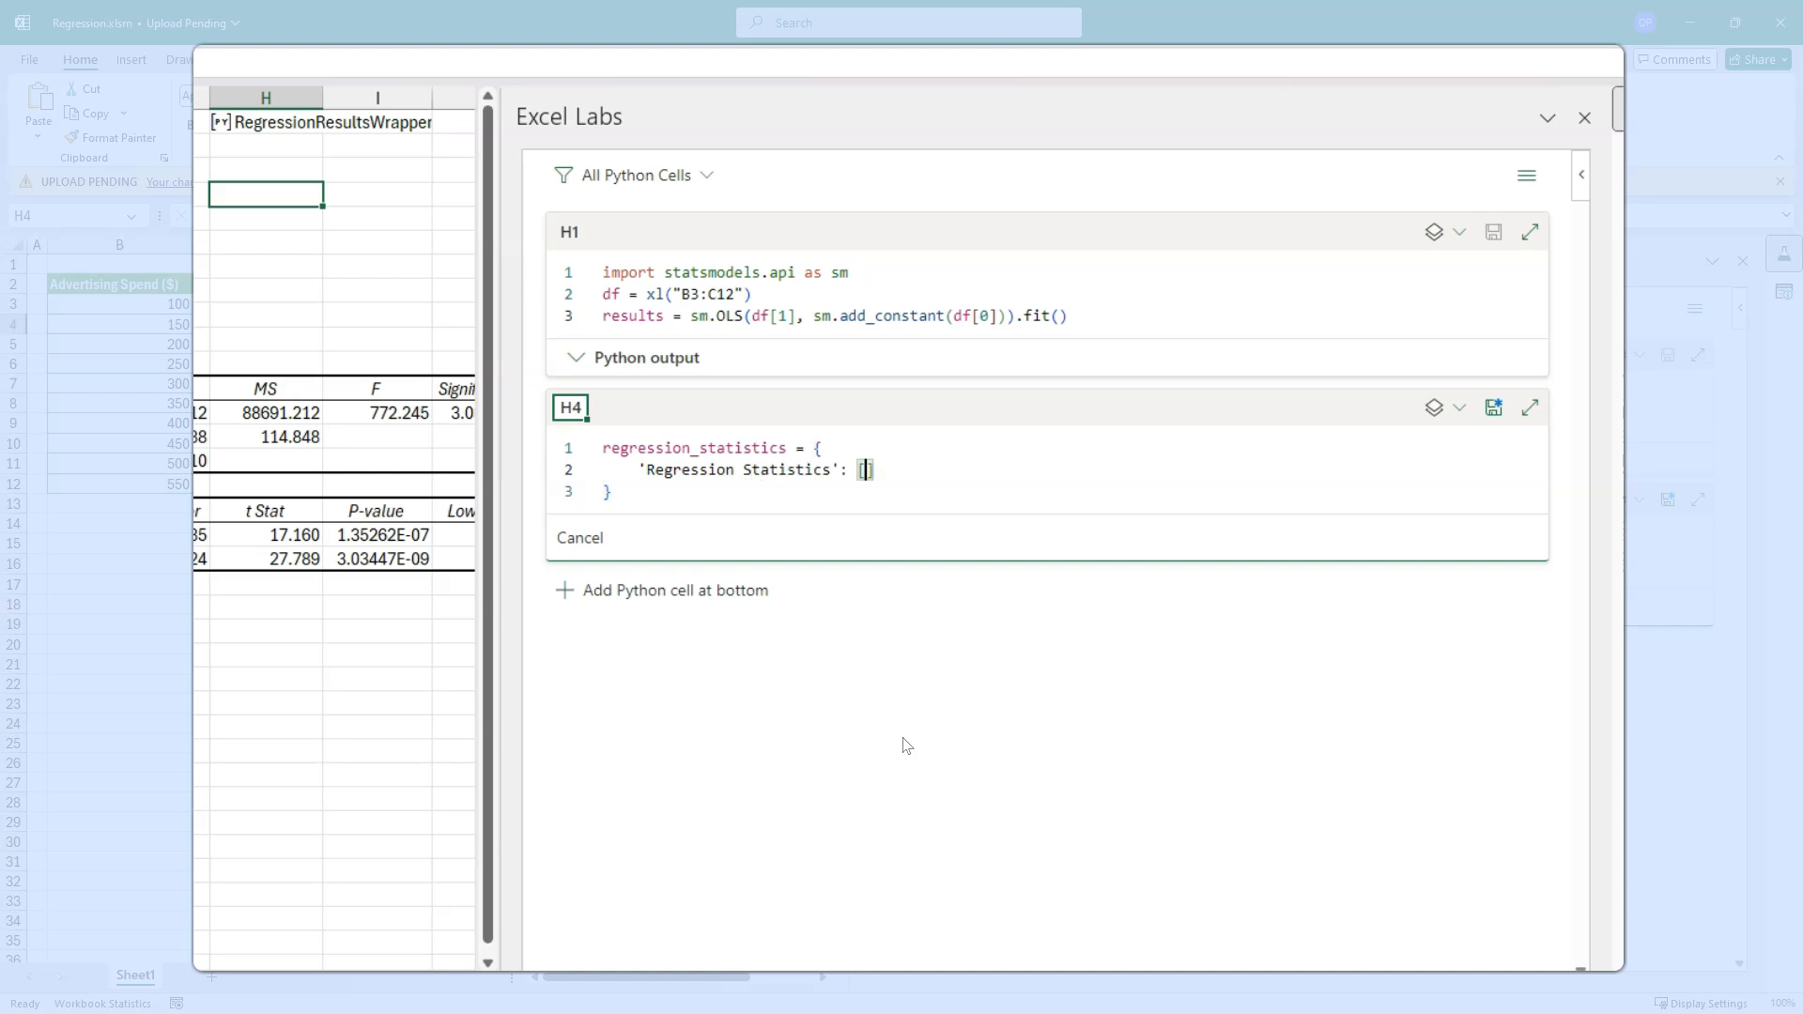
type("'Multiple '")
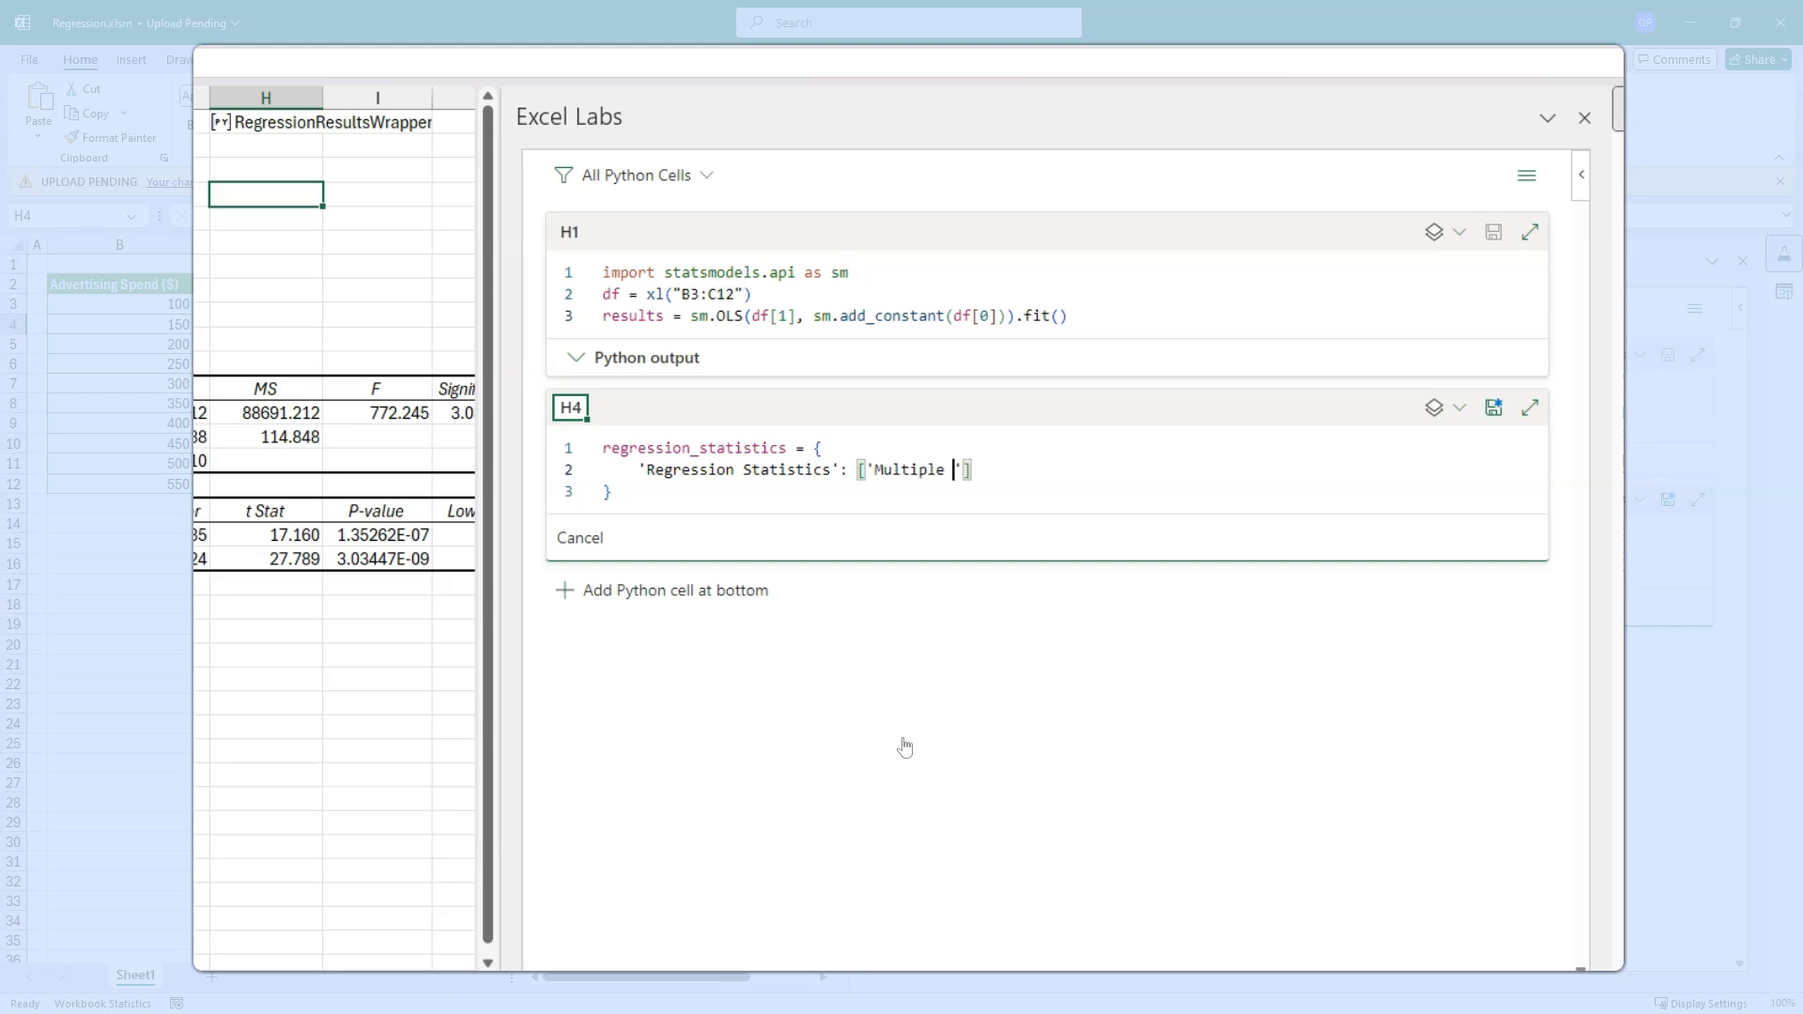
type("R',")
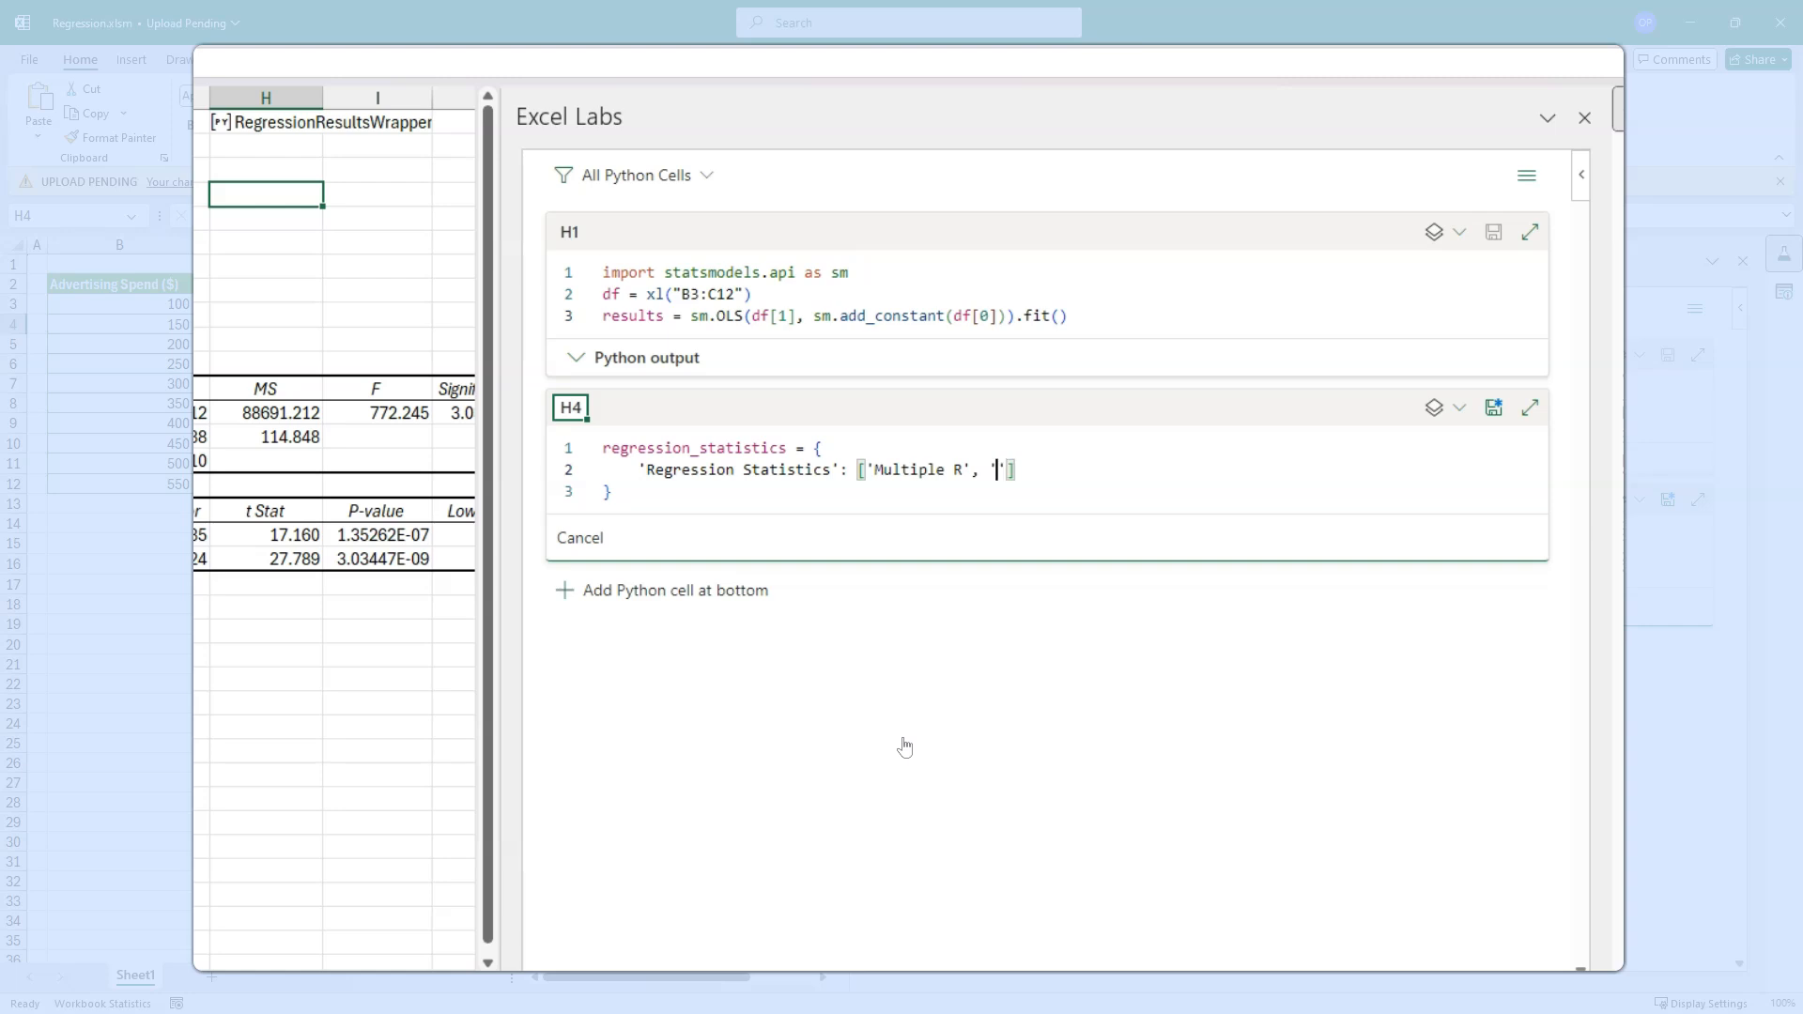
type("R Square")
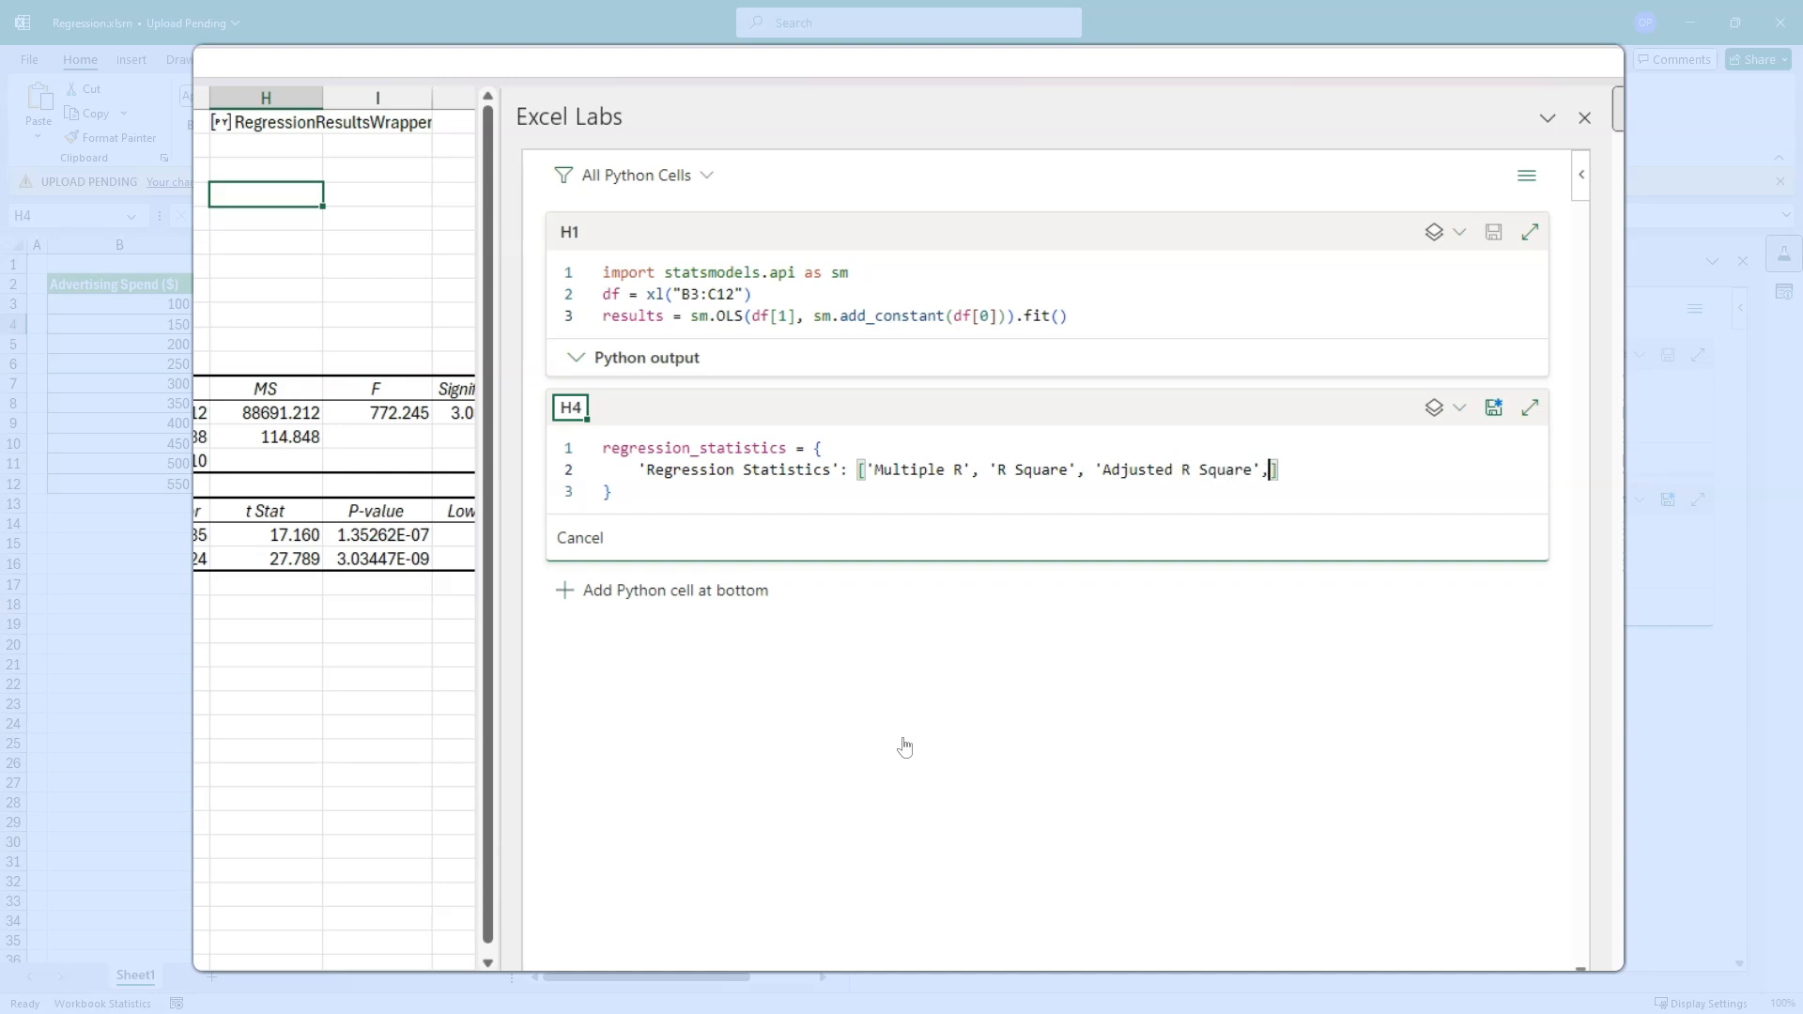
type("''")
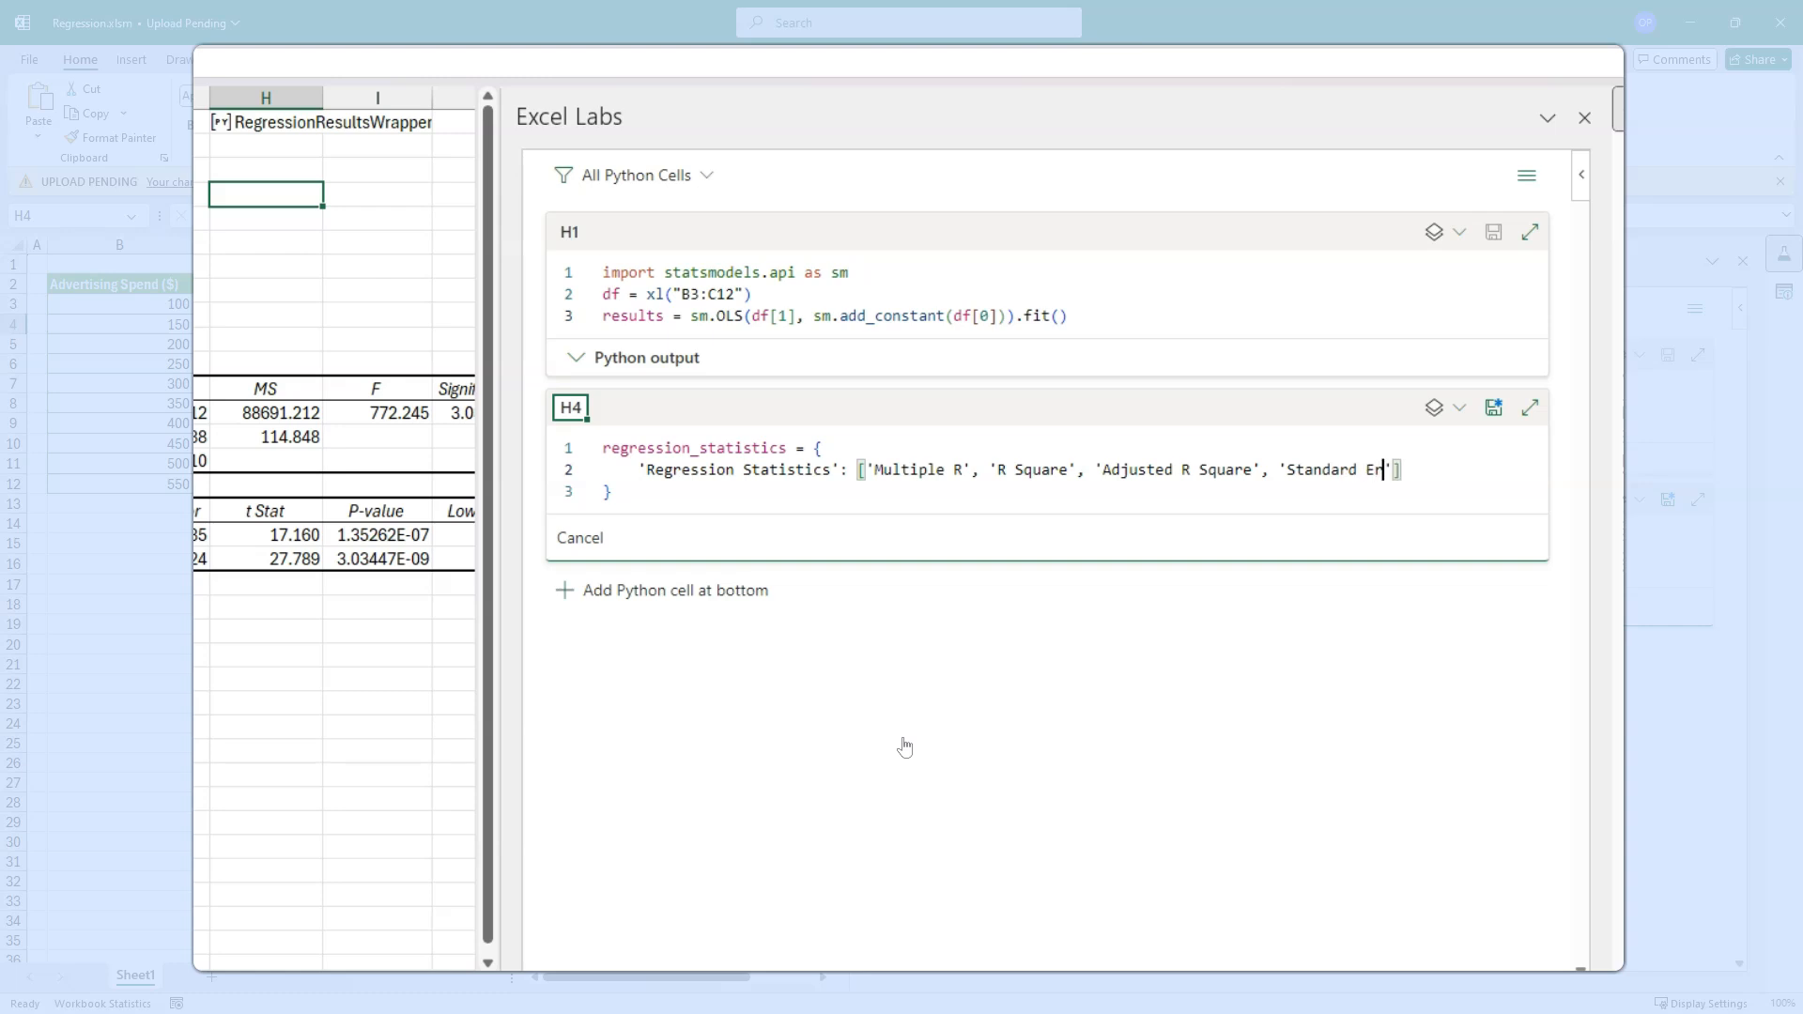
type("rror', 'Observations")
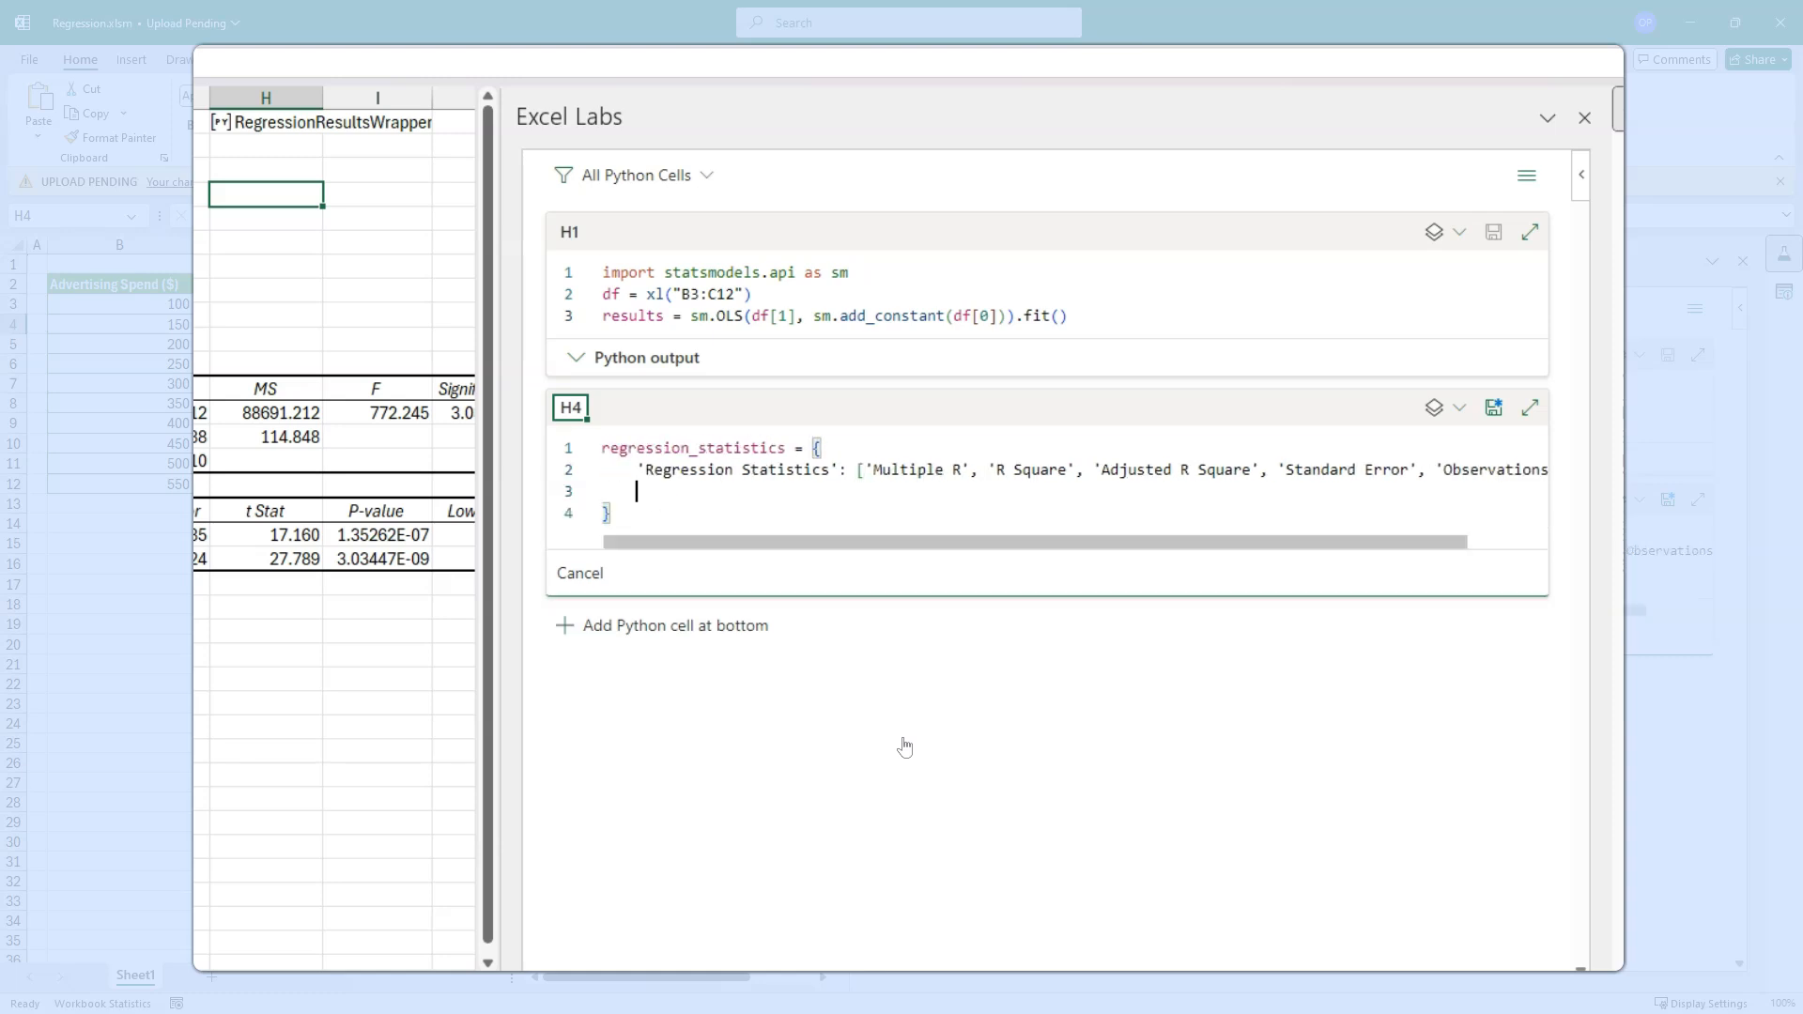
- Add a 'Values' key starting with np.sqrt(results.rsquared) for Multiple R
type("'Val'")
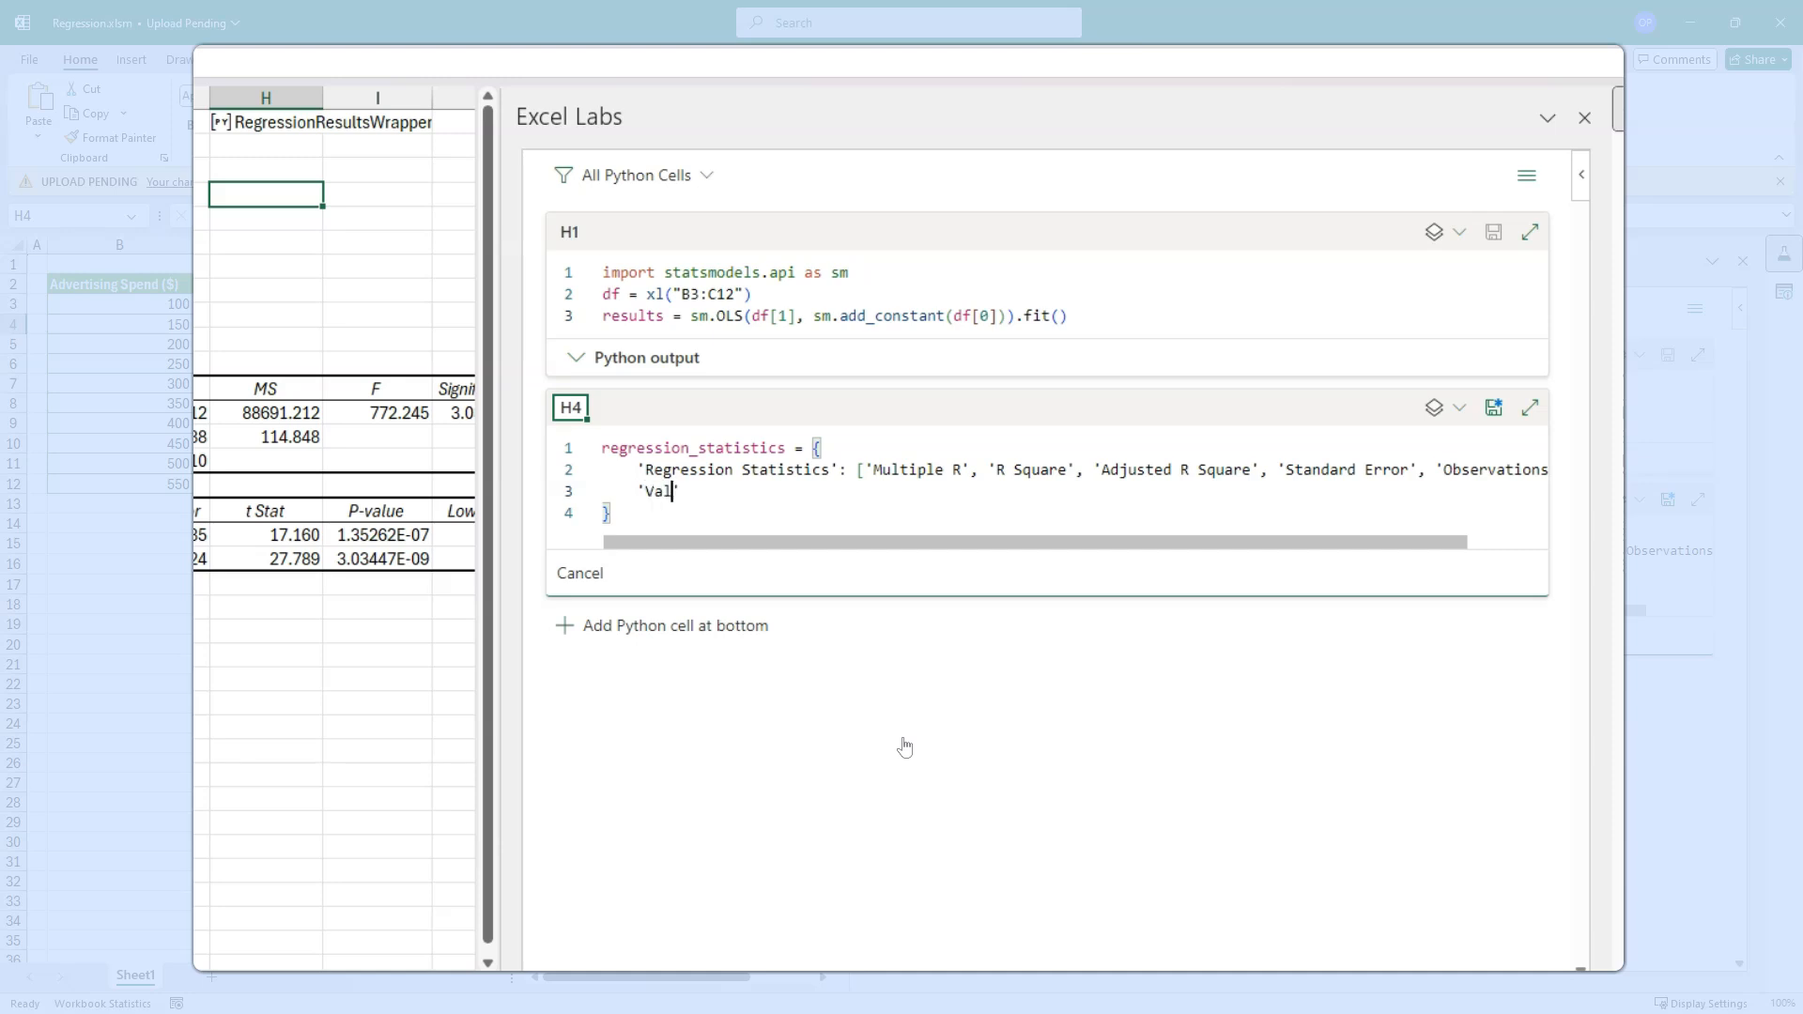
type("ues '")
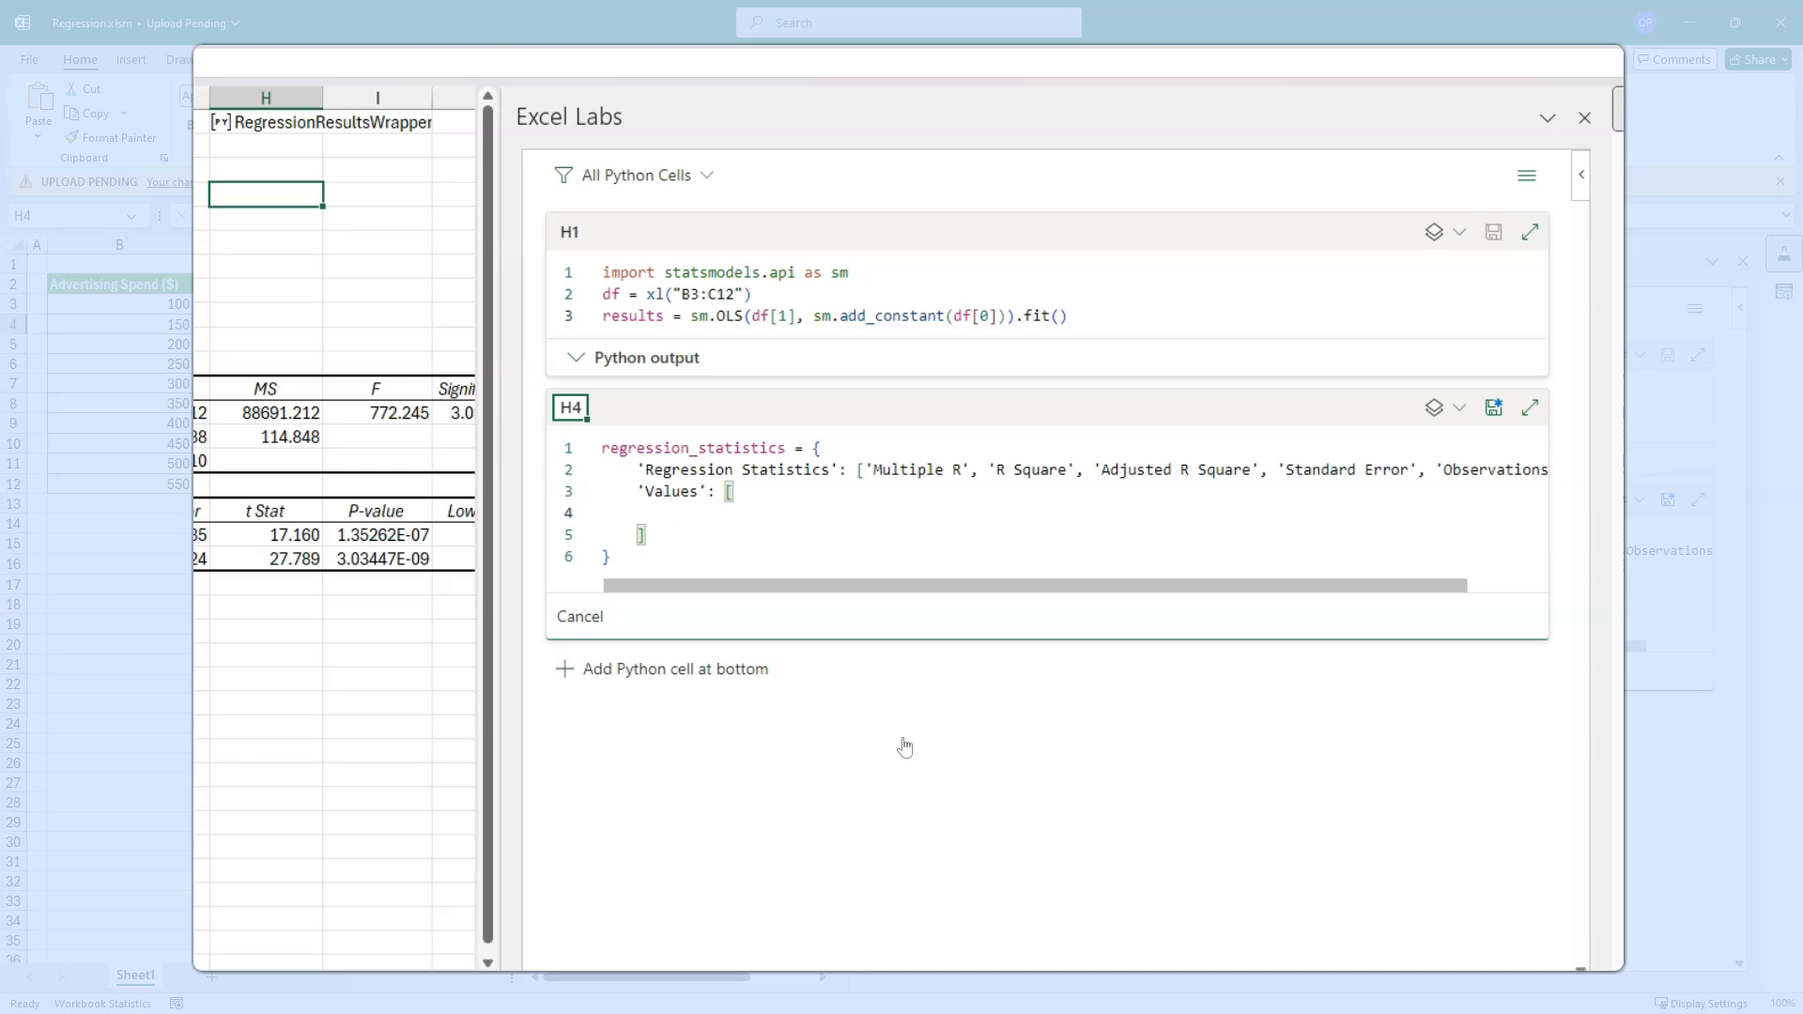
type("n")
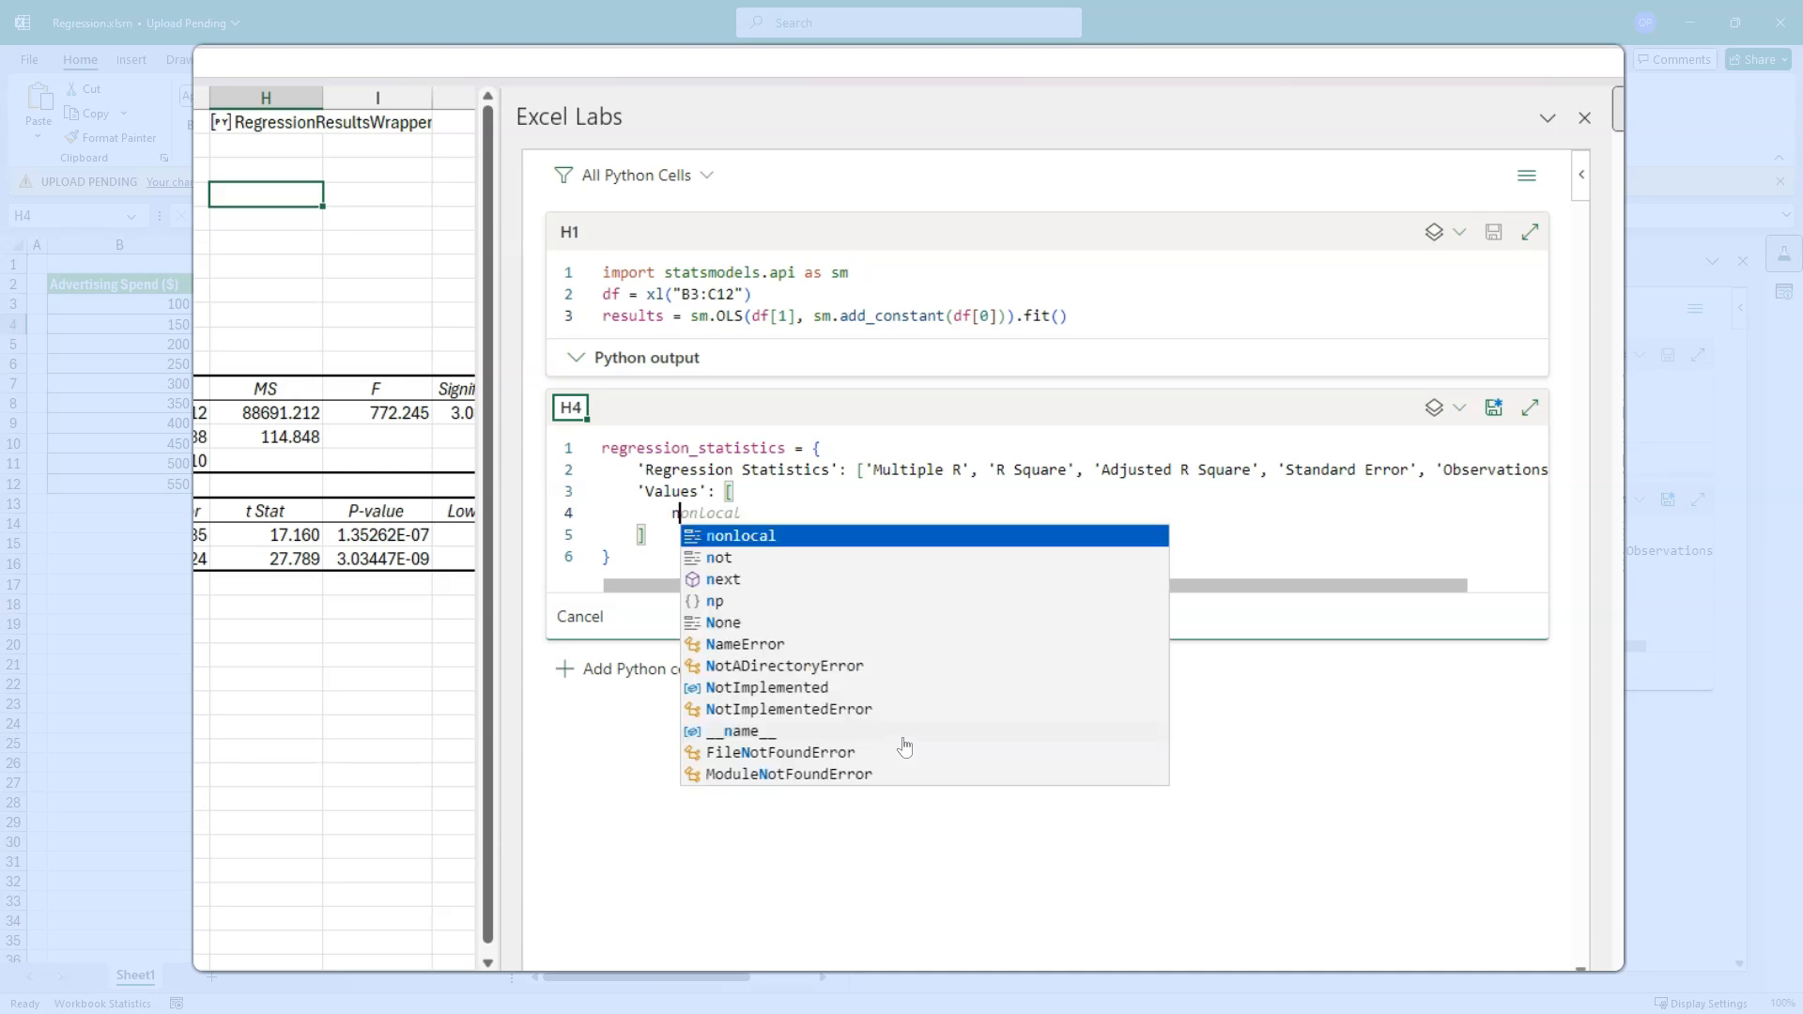
type("p.sqrt")
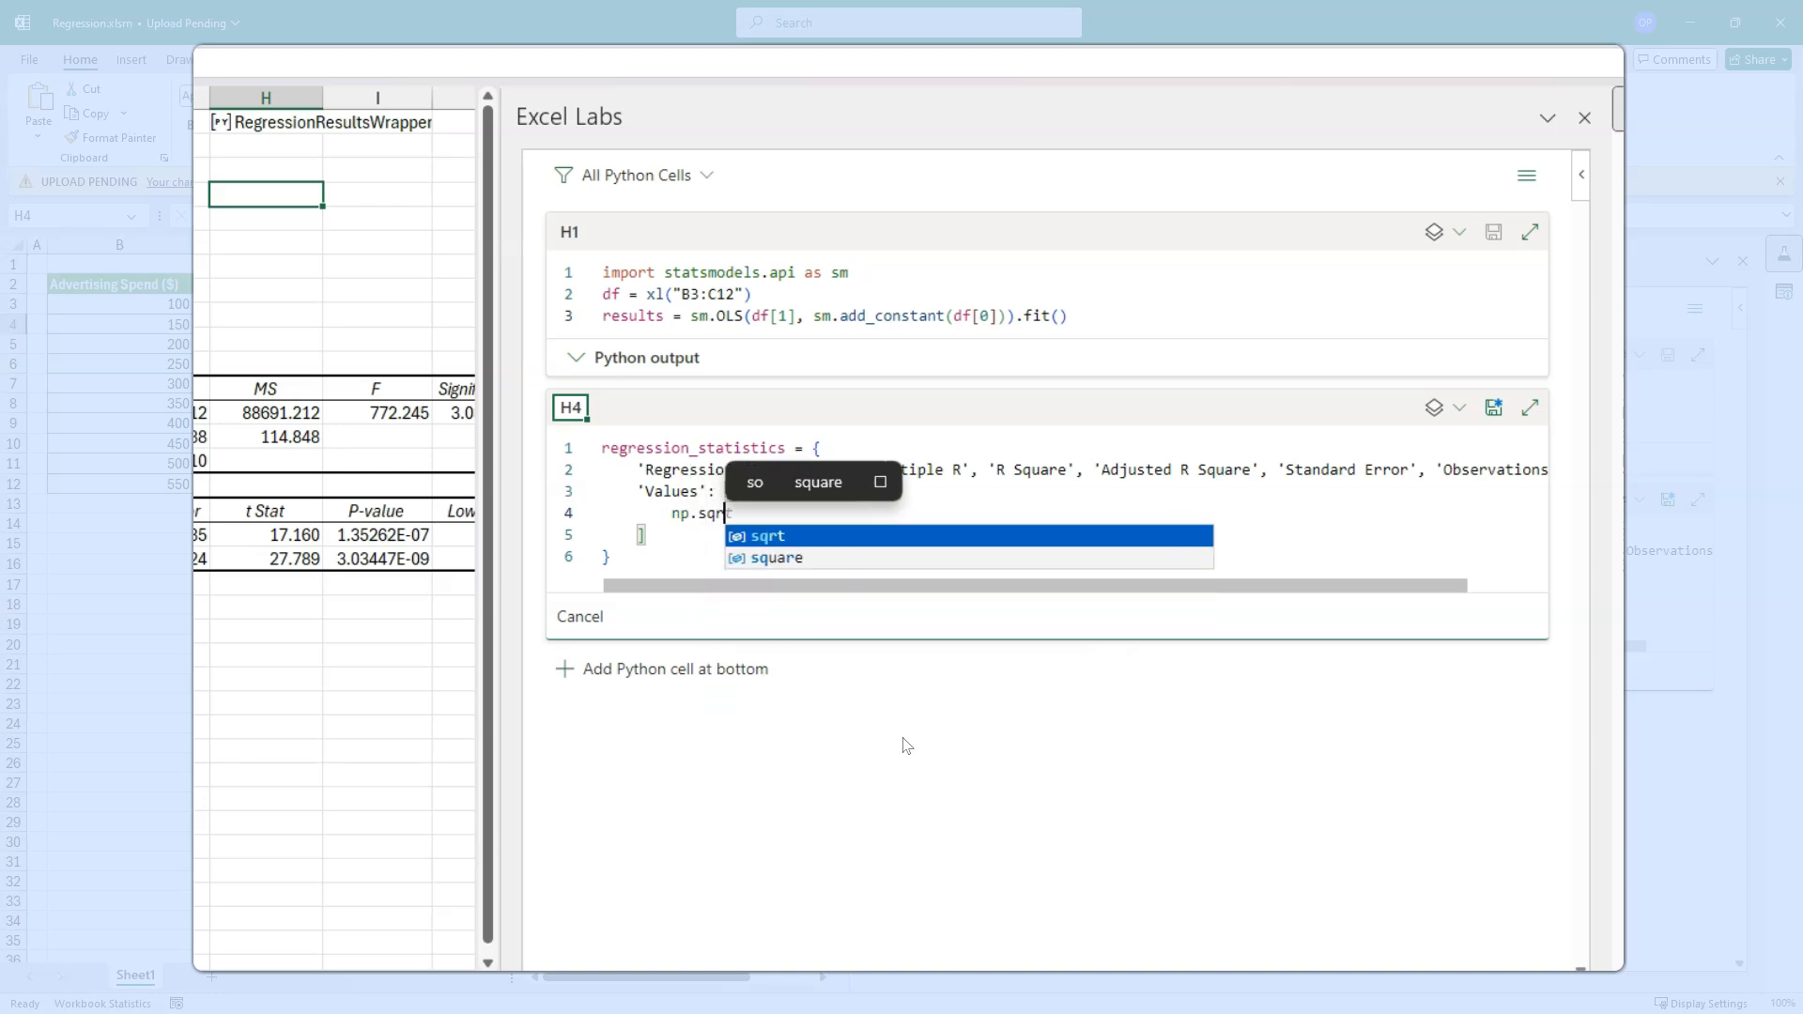
left_click(766, 536)
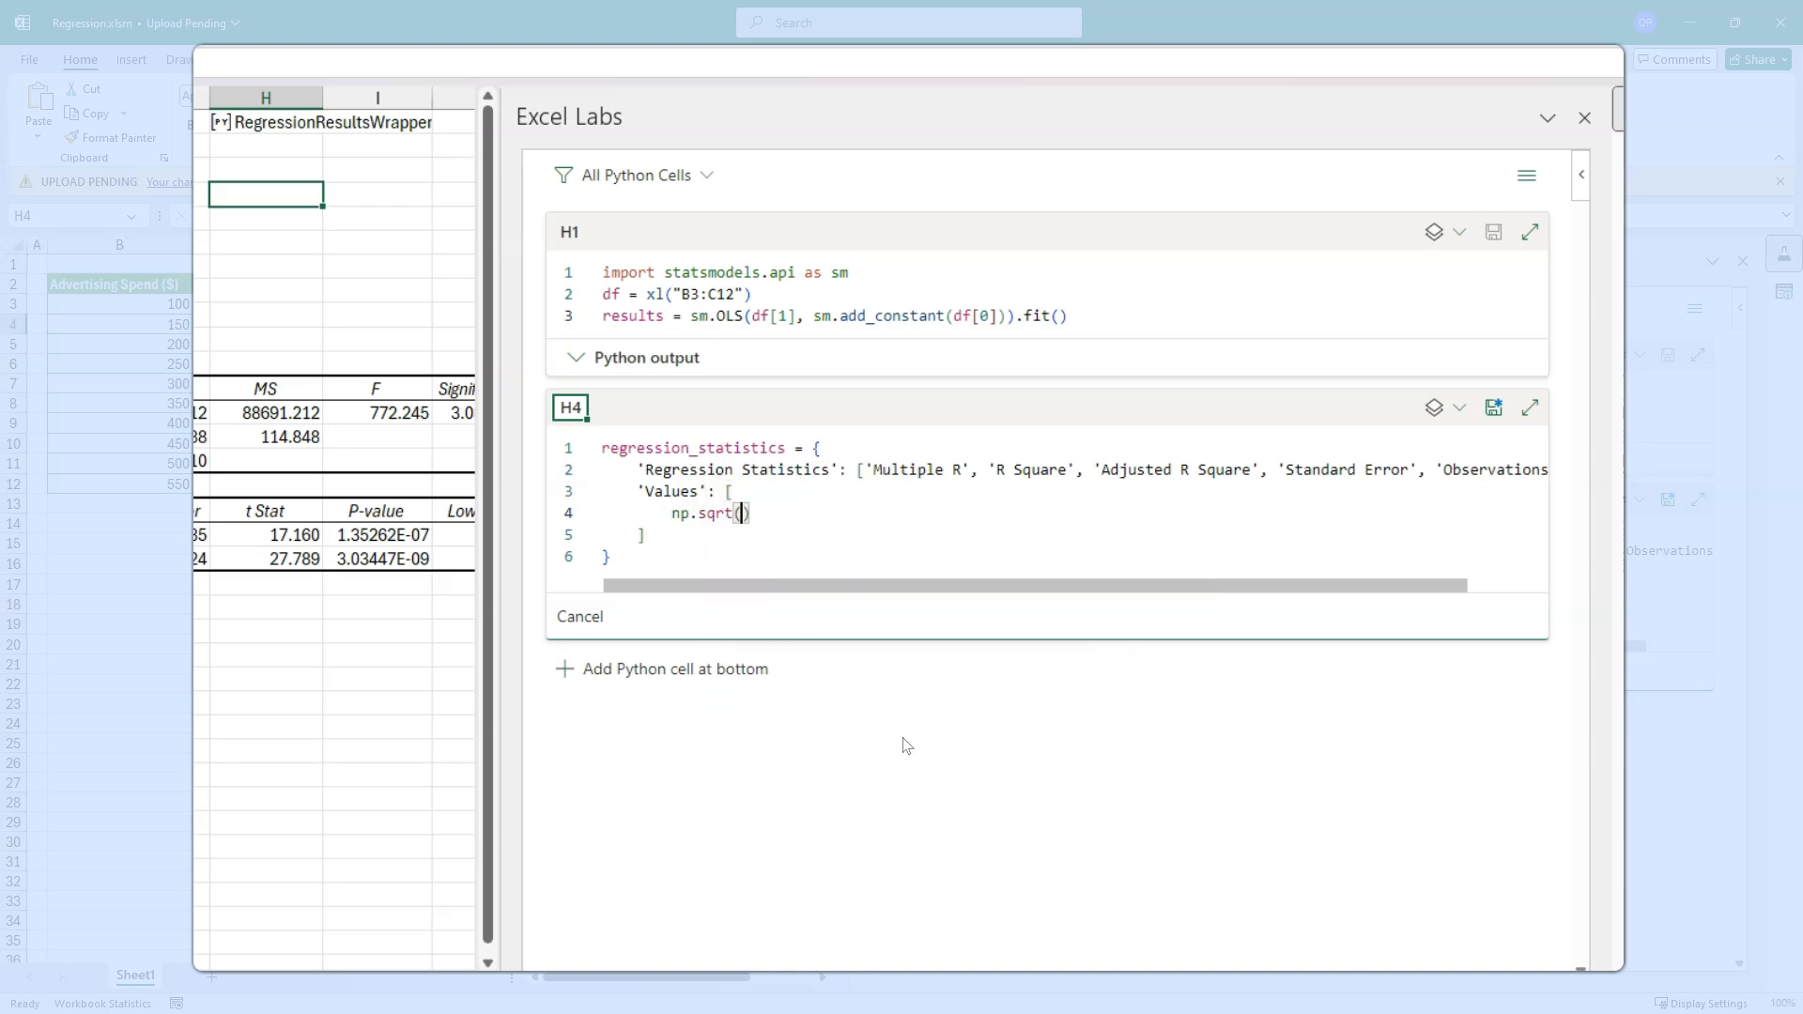
type("results.rsquared")
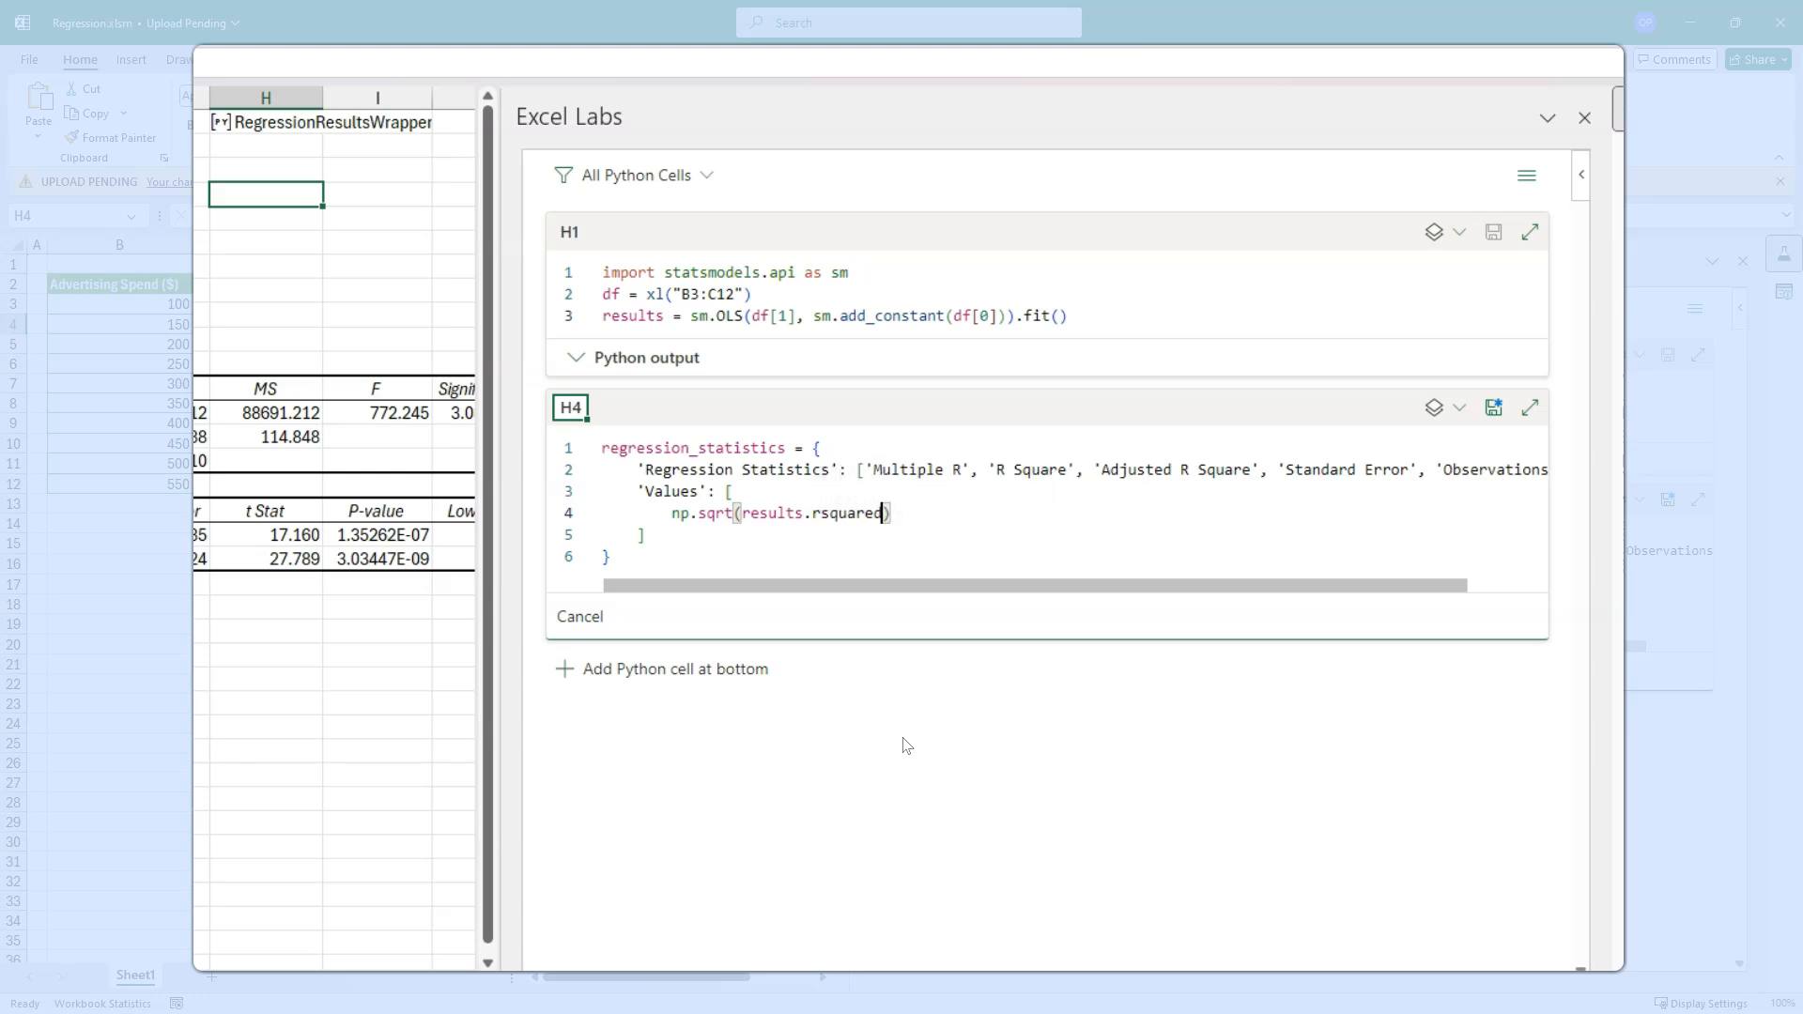
type(",")
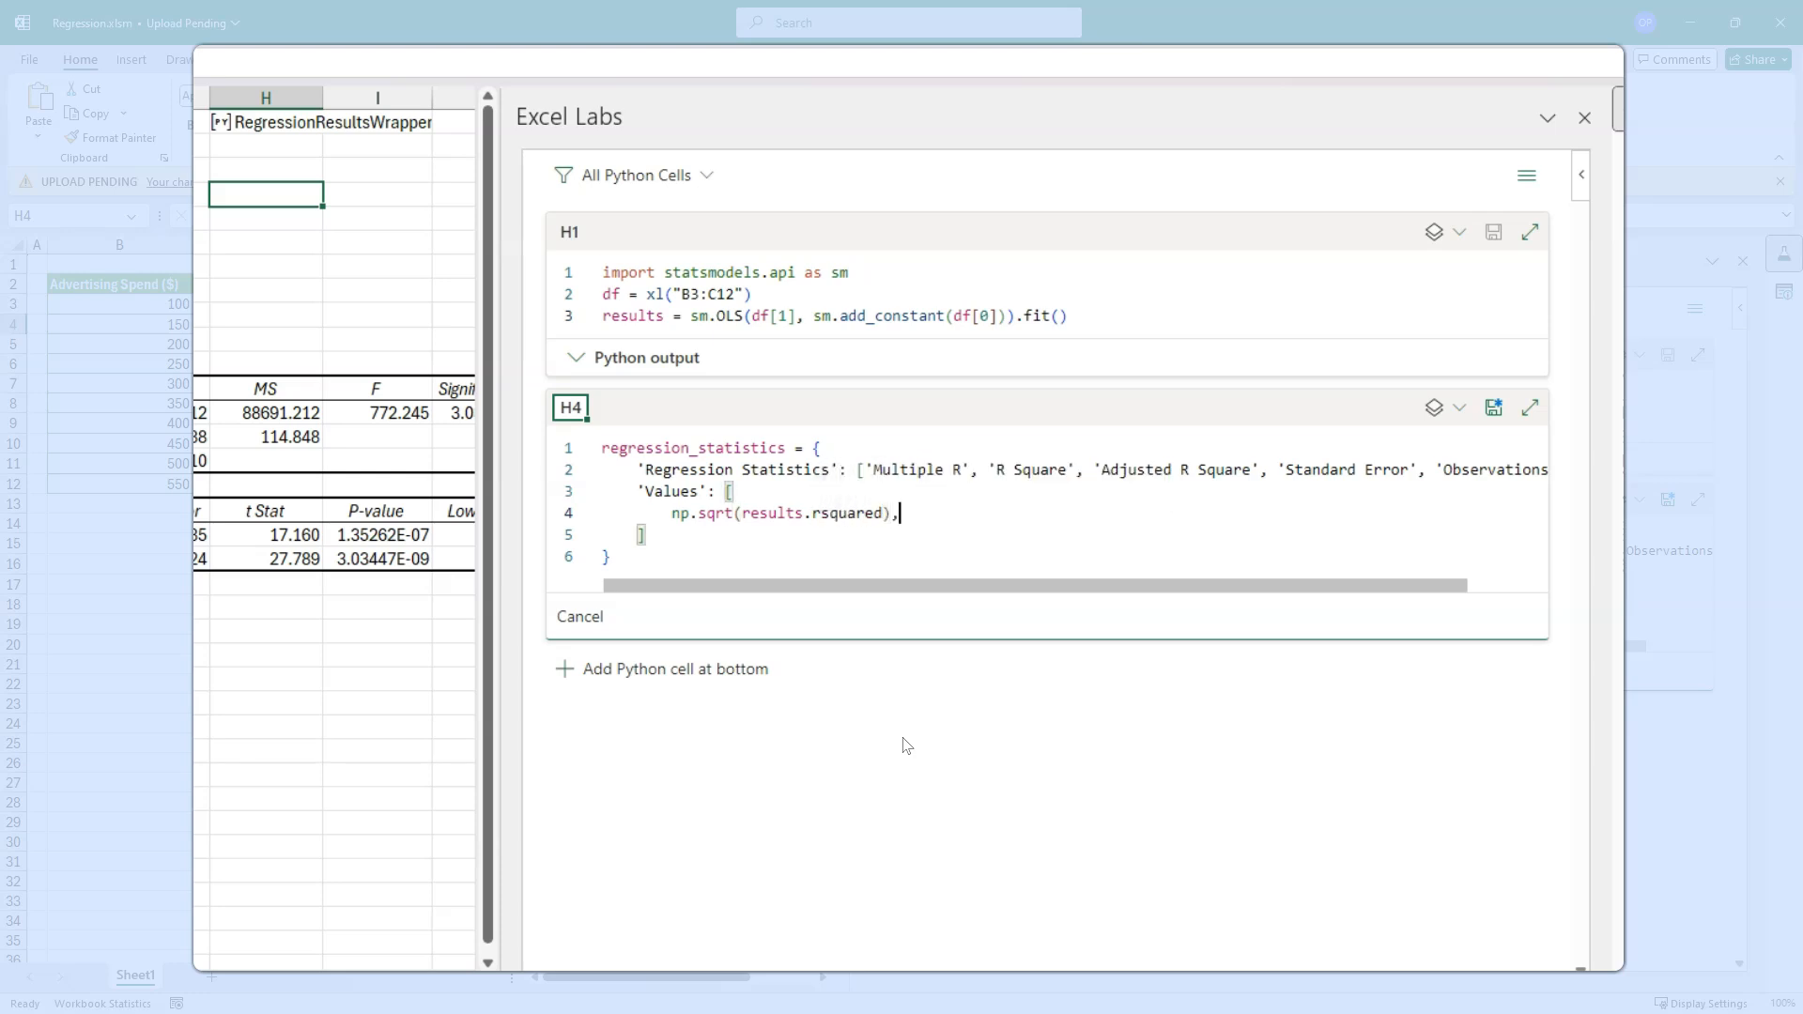
key("enter")
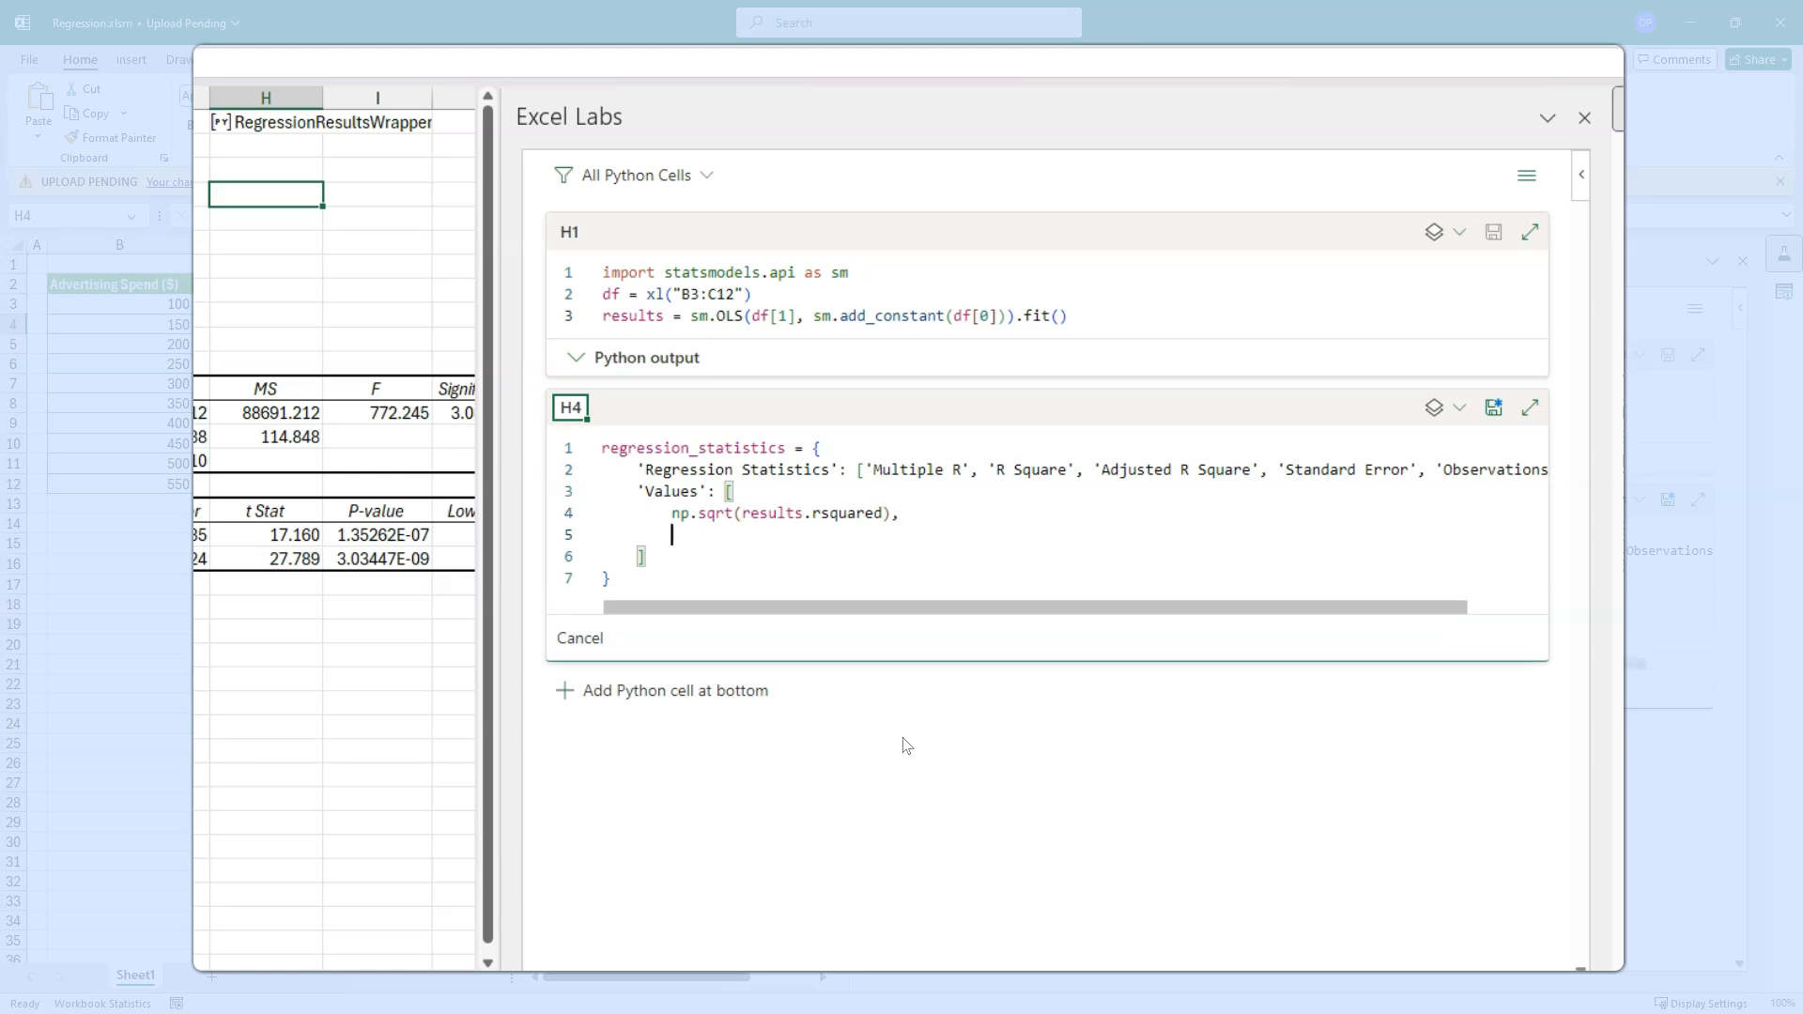
- Add results.rsquared, results.rsquared_adj, np.sqrt(results.mse_resid) and int(results.nobs) to Values
type("results.")
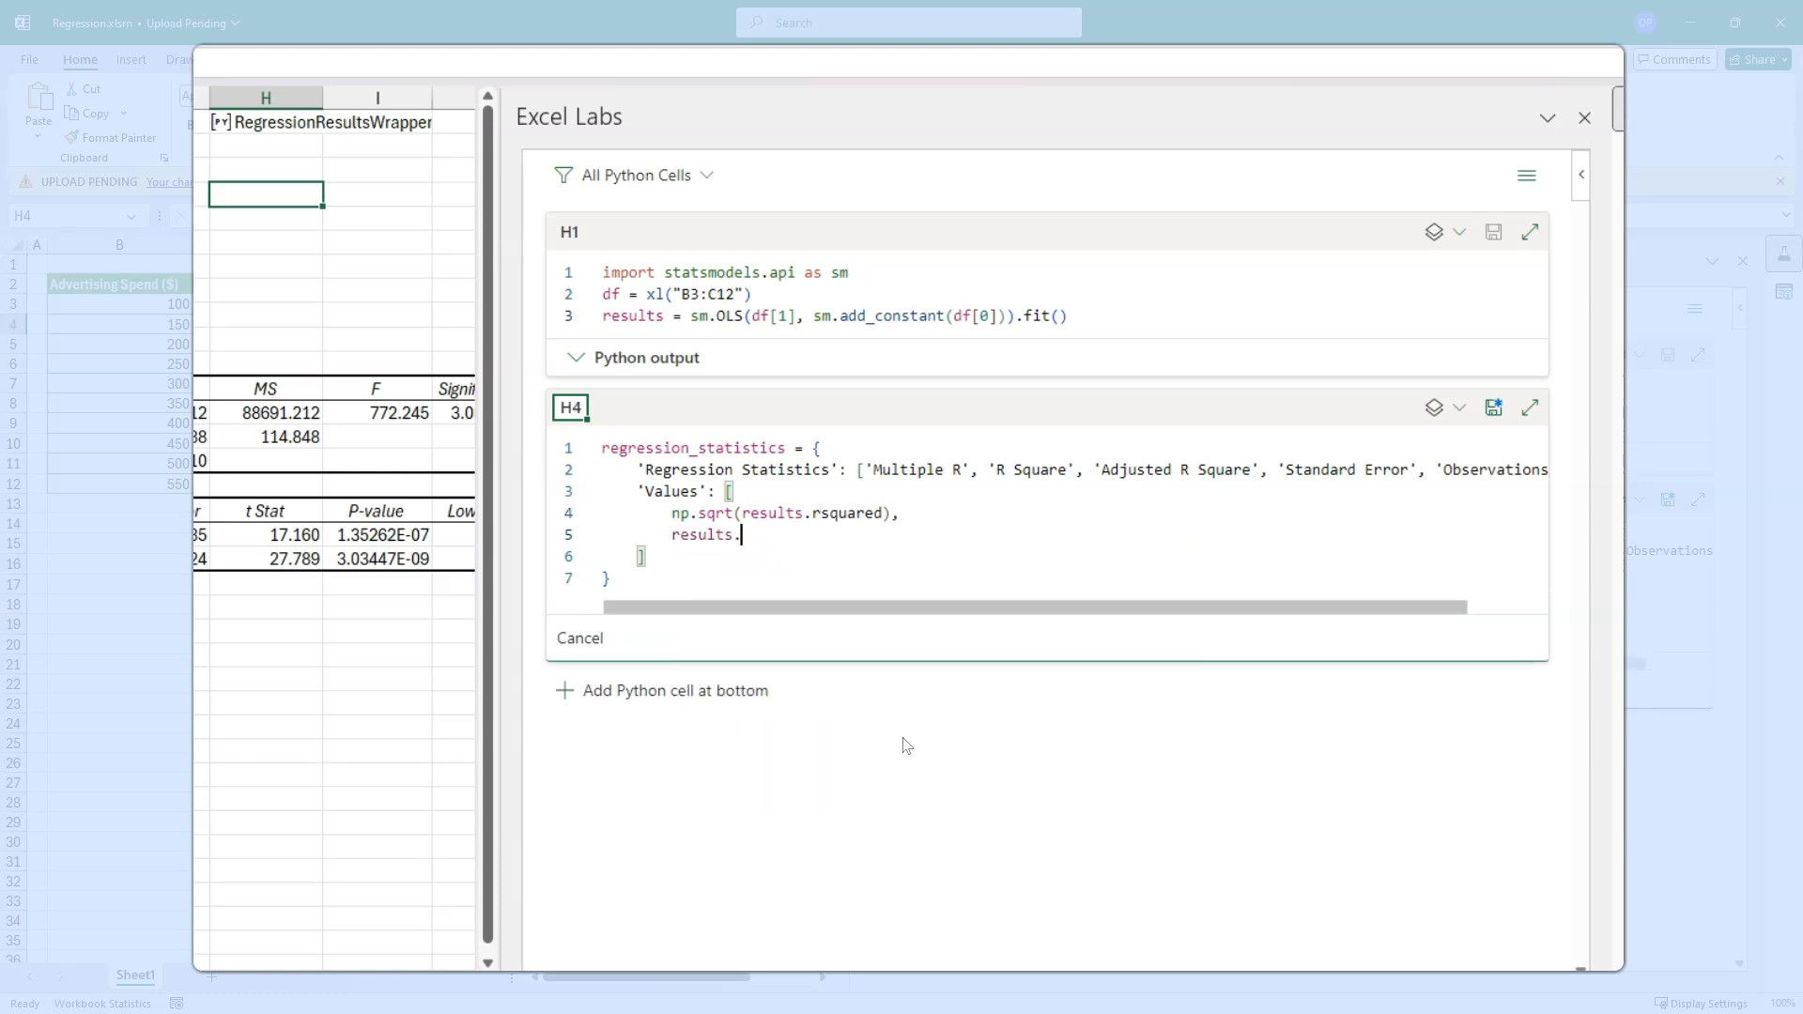
type("rsquared,")
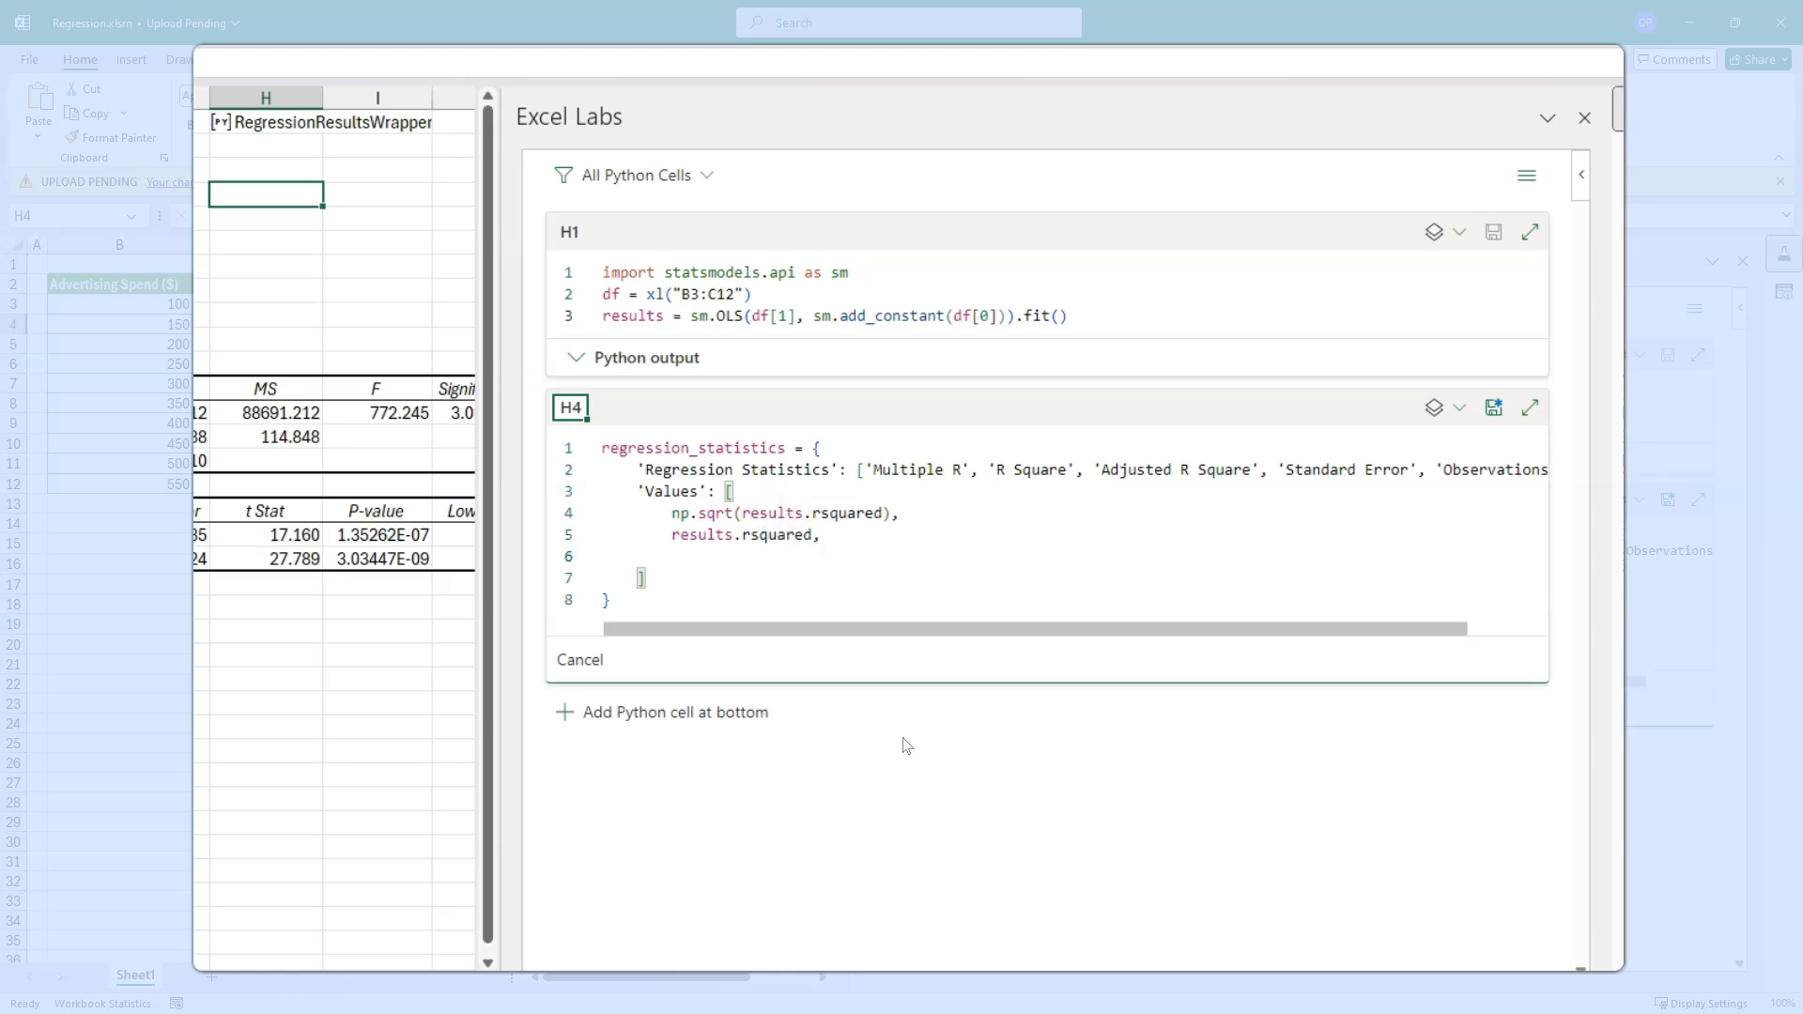
type("results")
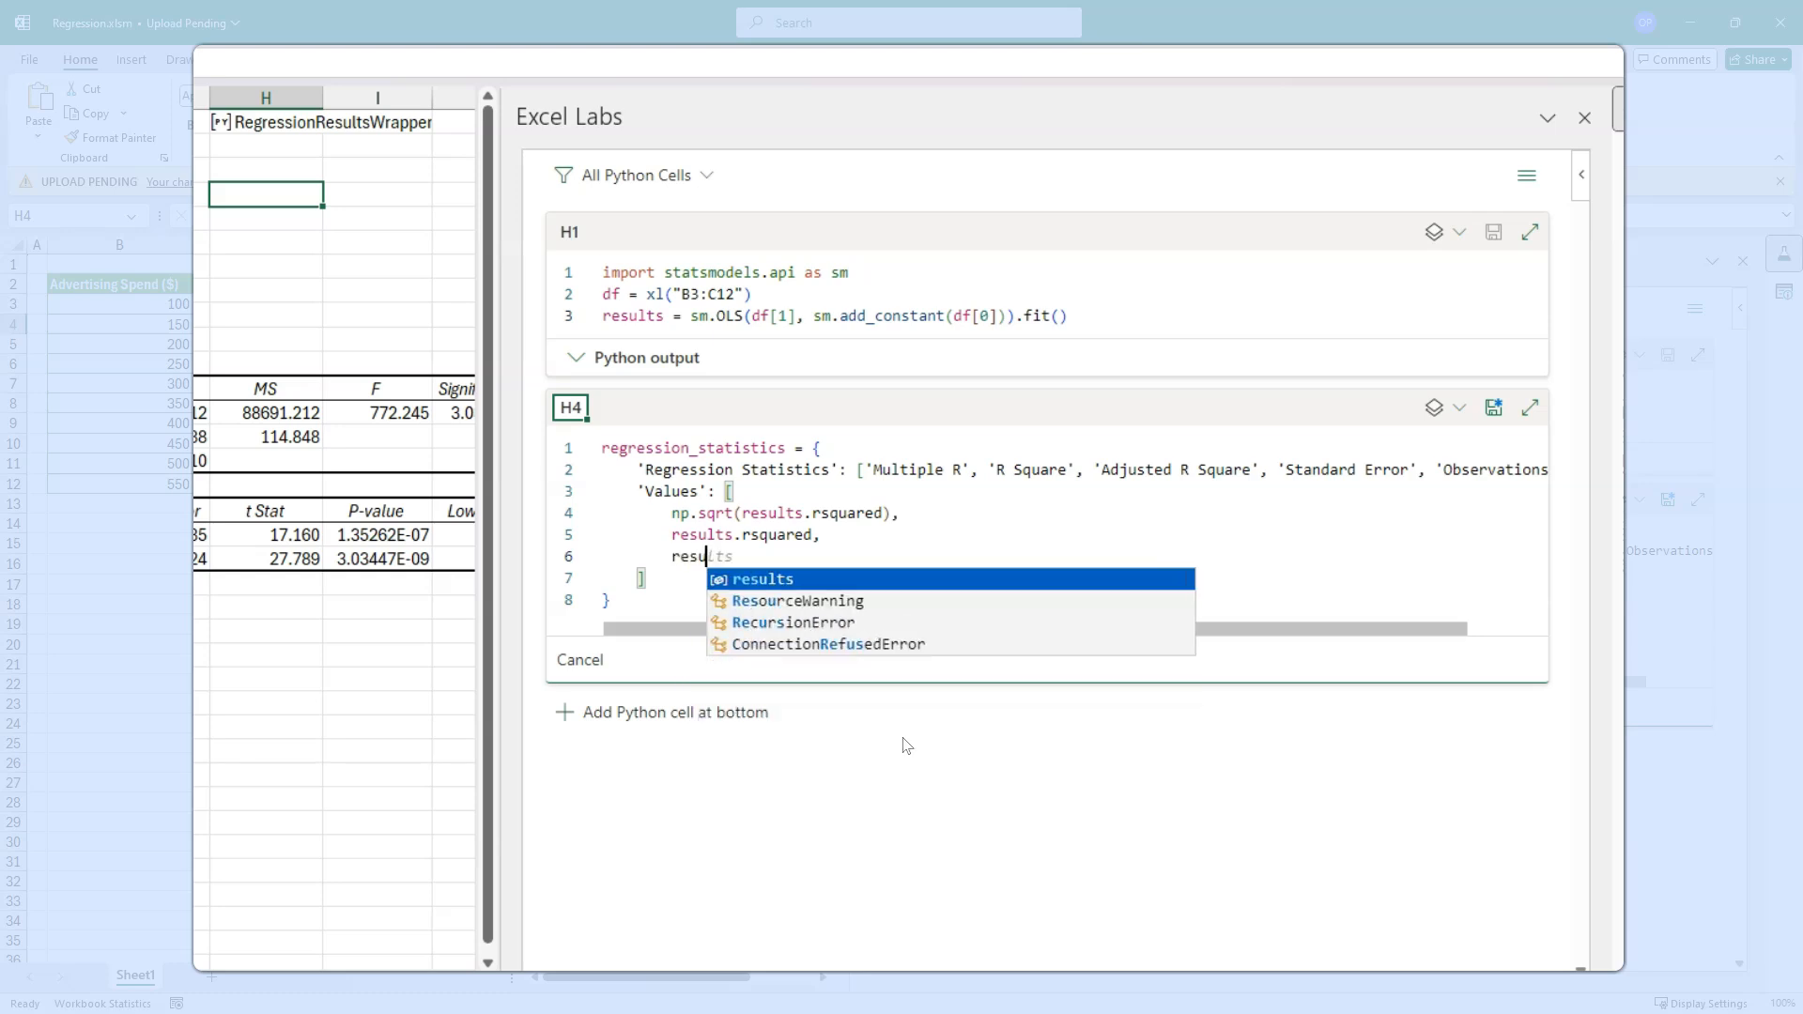
type(".rsquared_adj,")
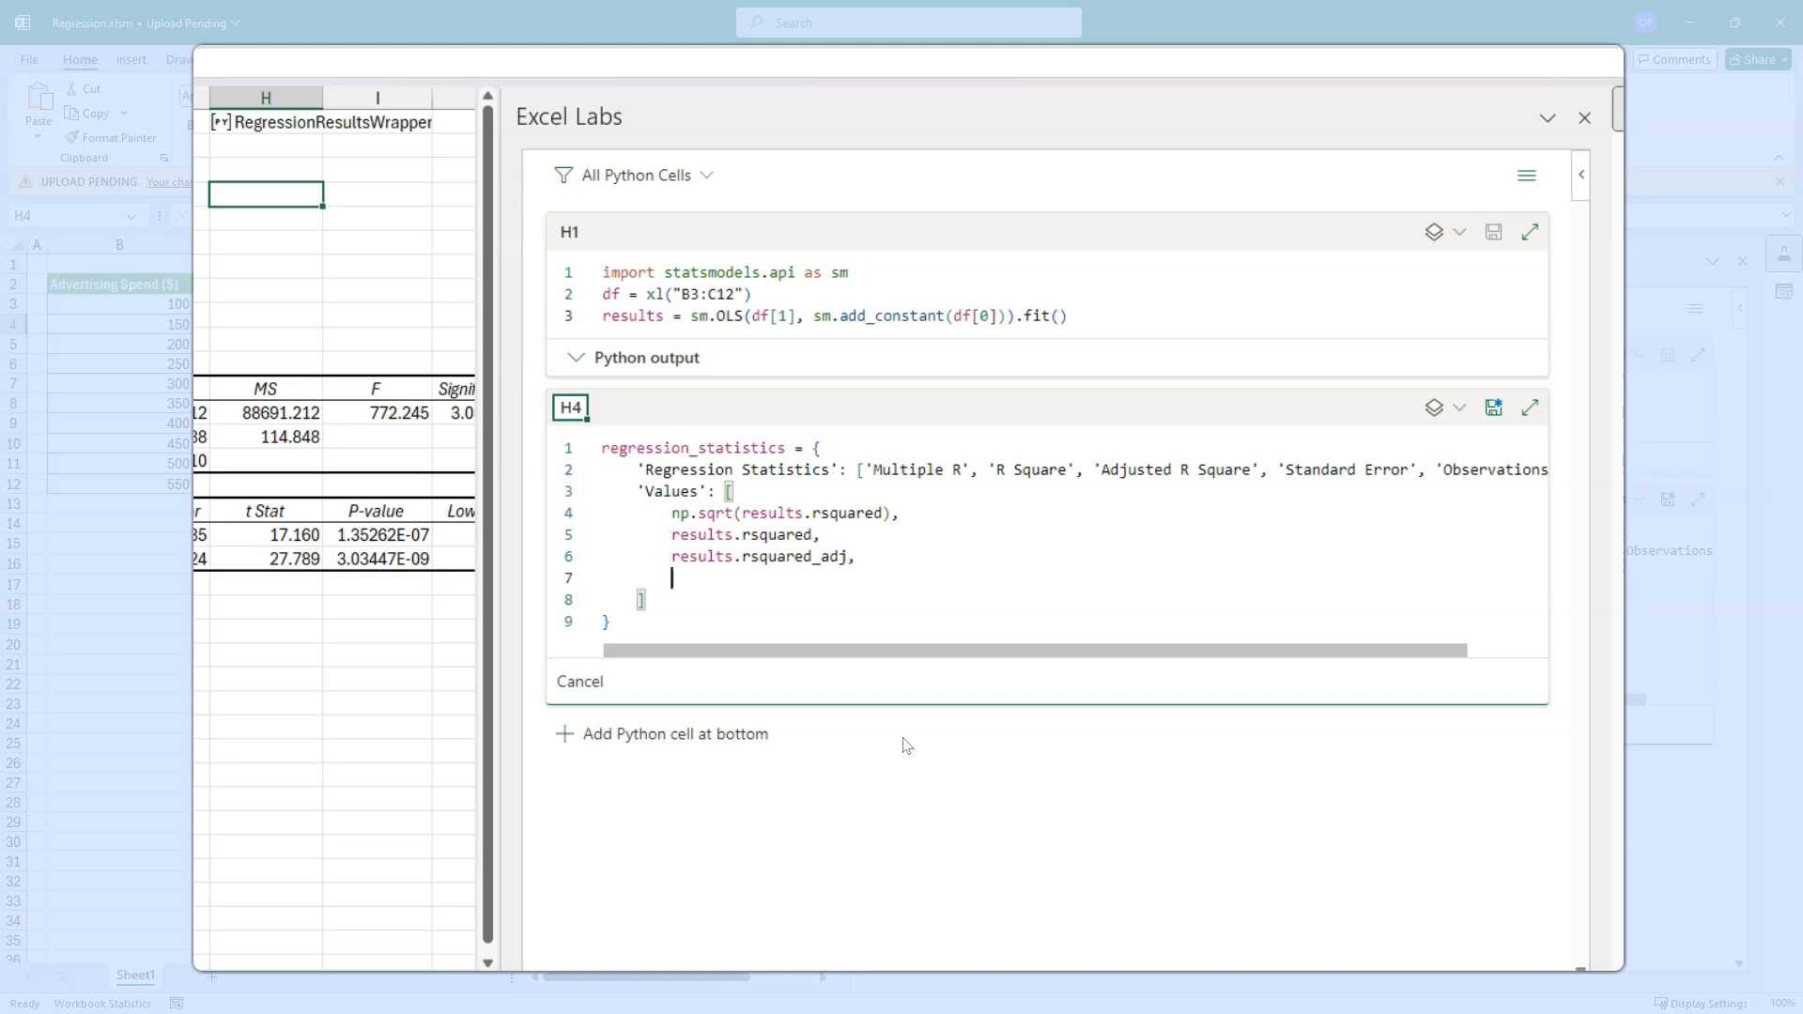
type("np")
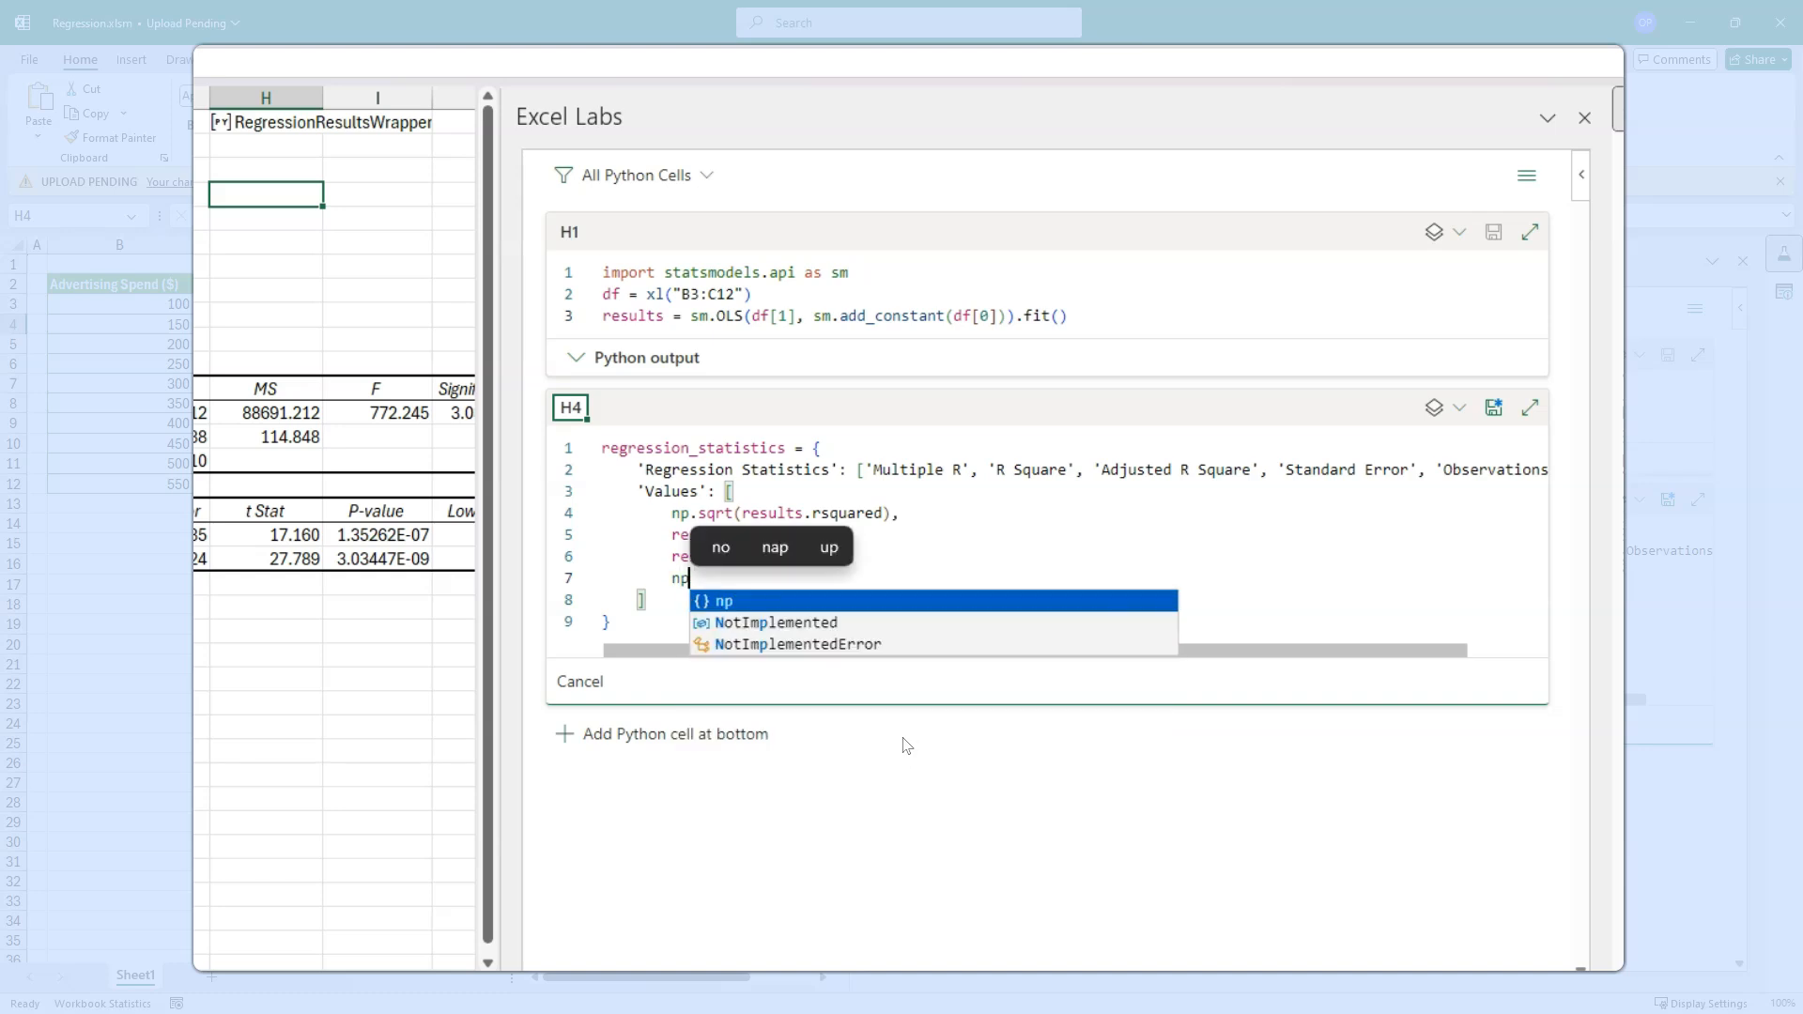
type(".sqrt")
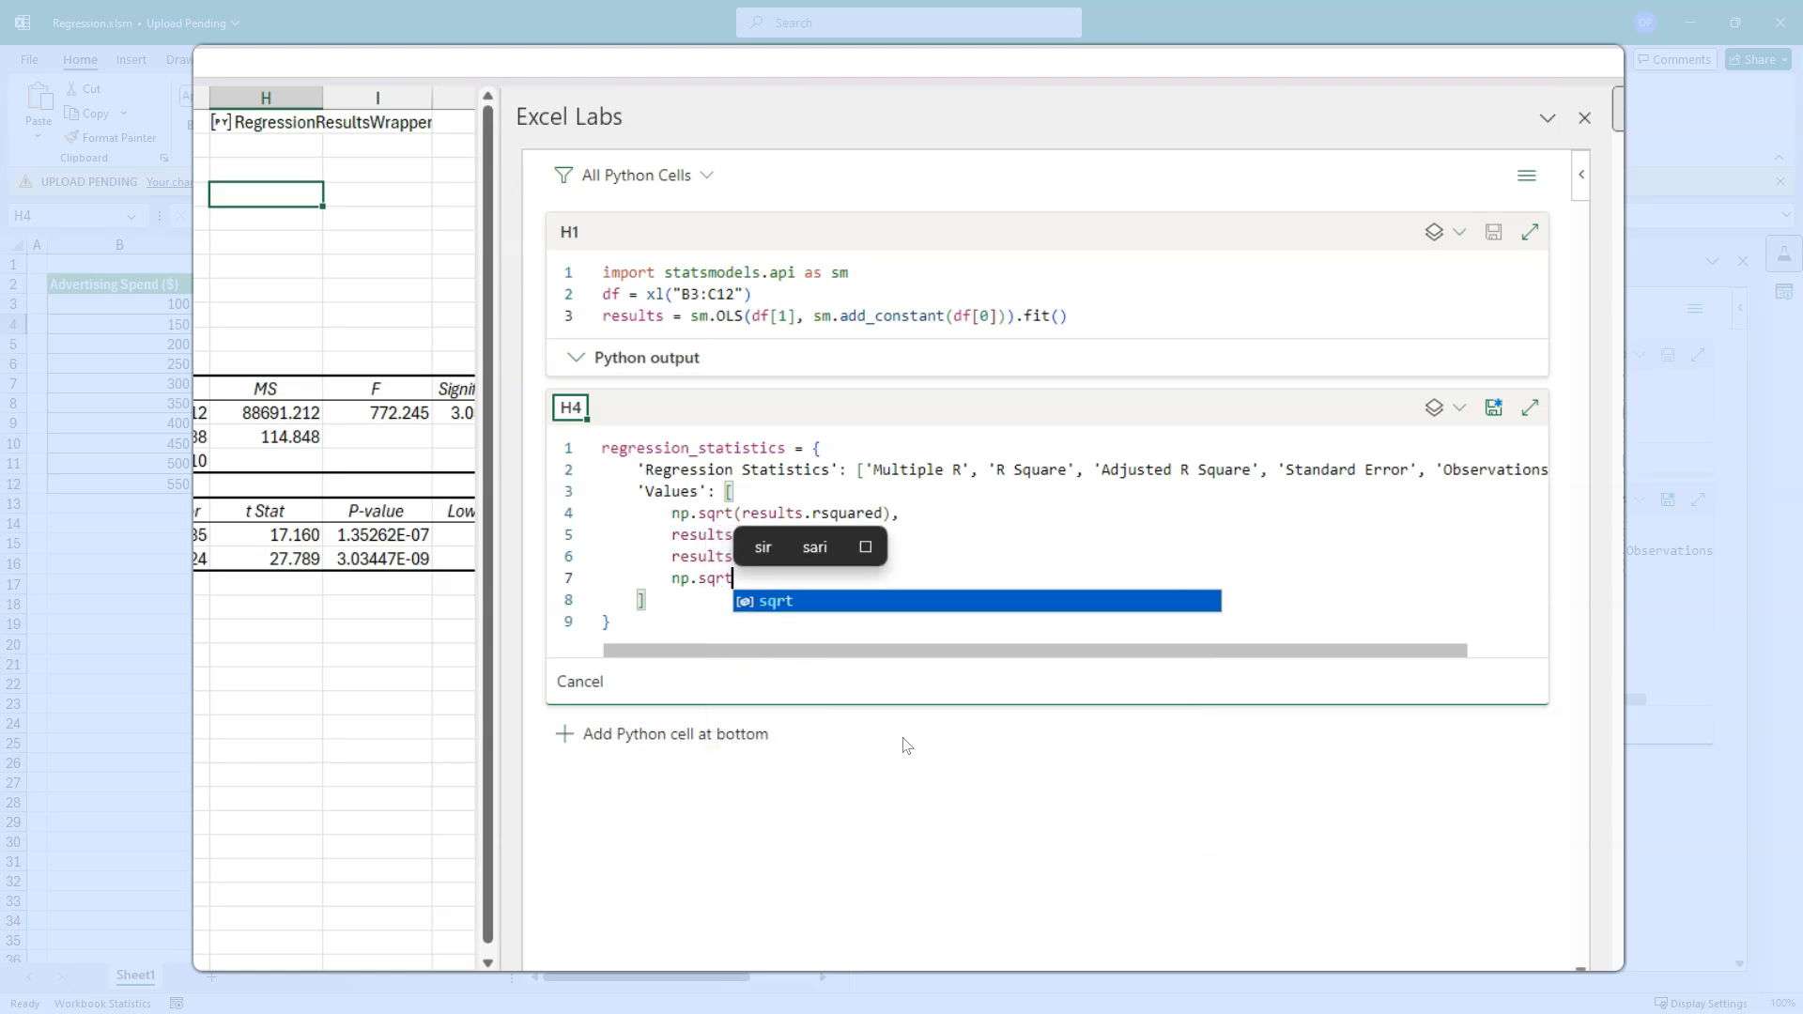
type("(results.")
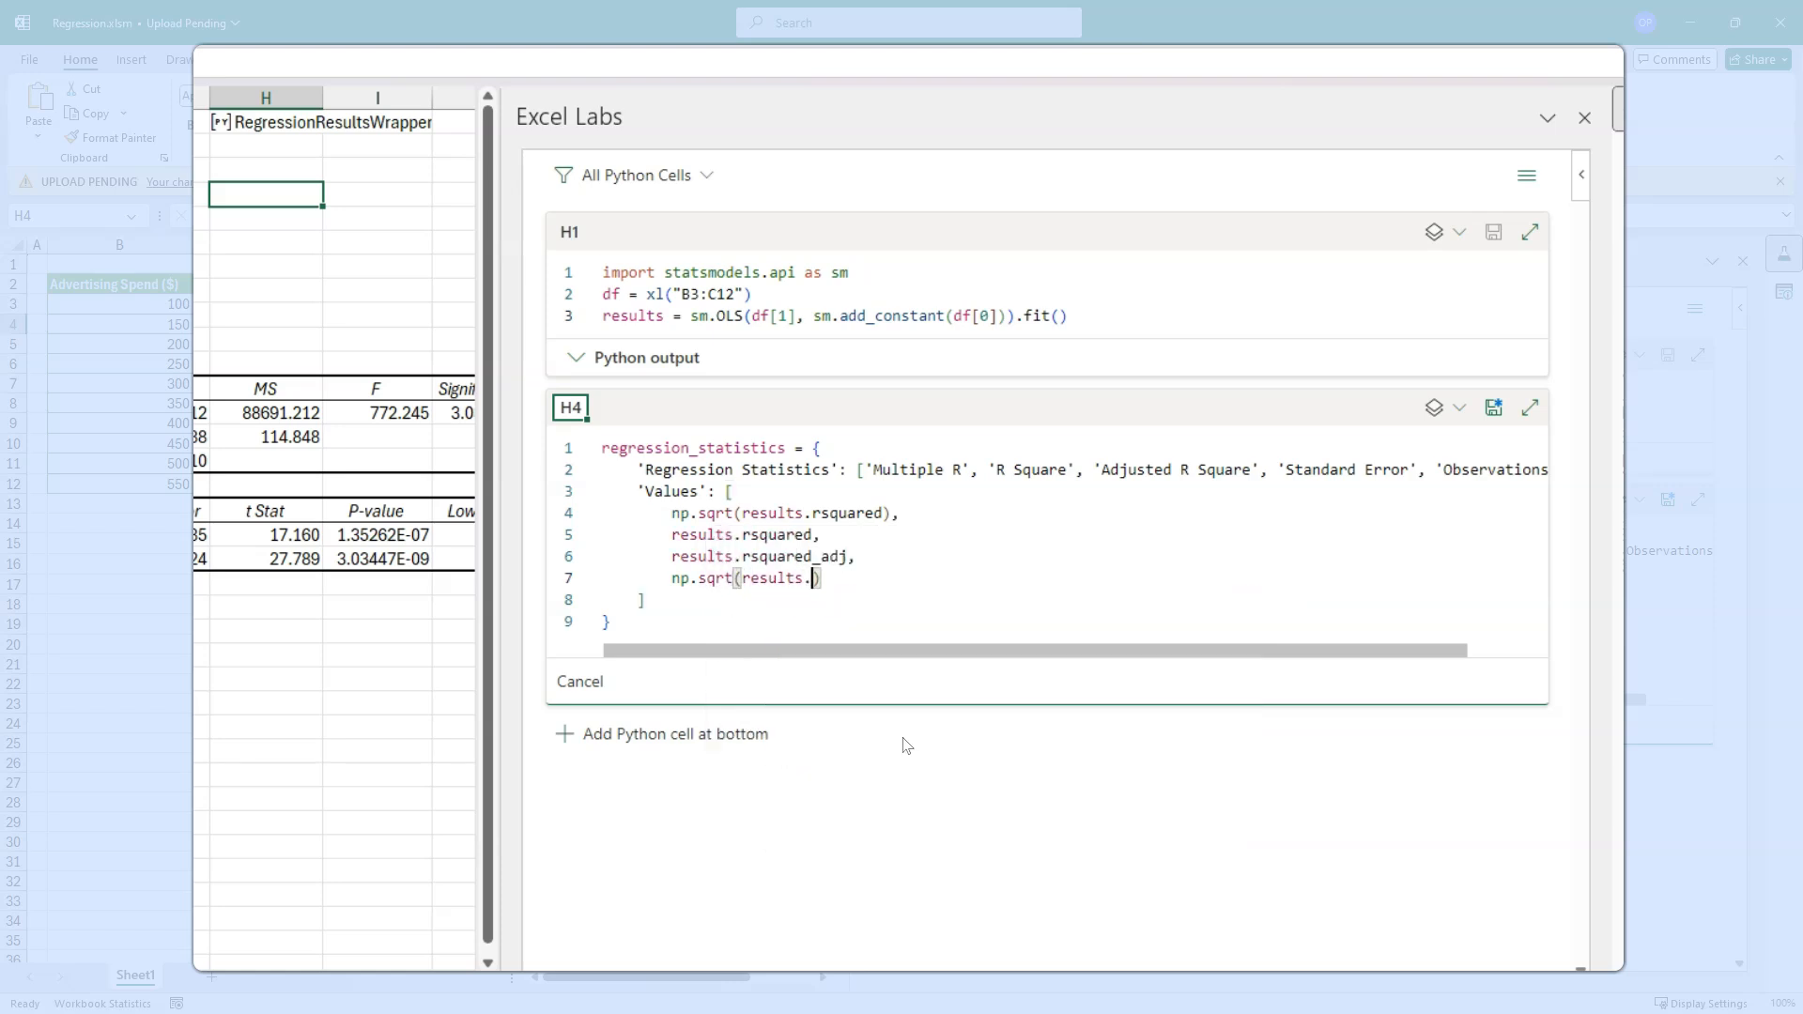
type("mse_resid")
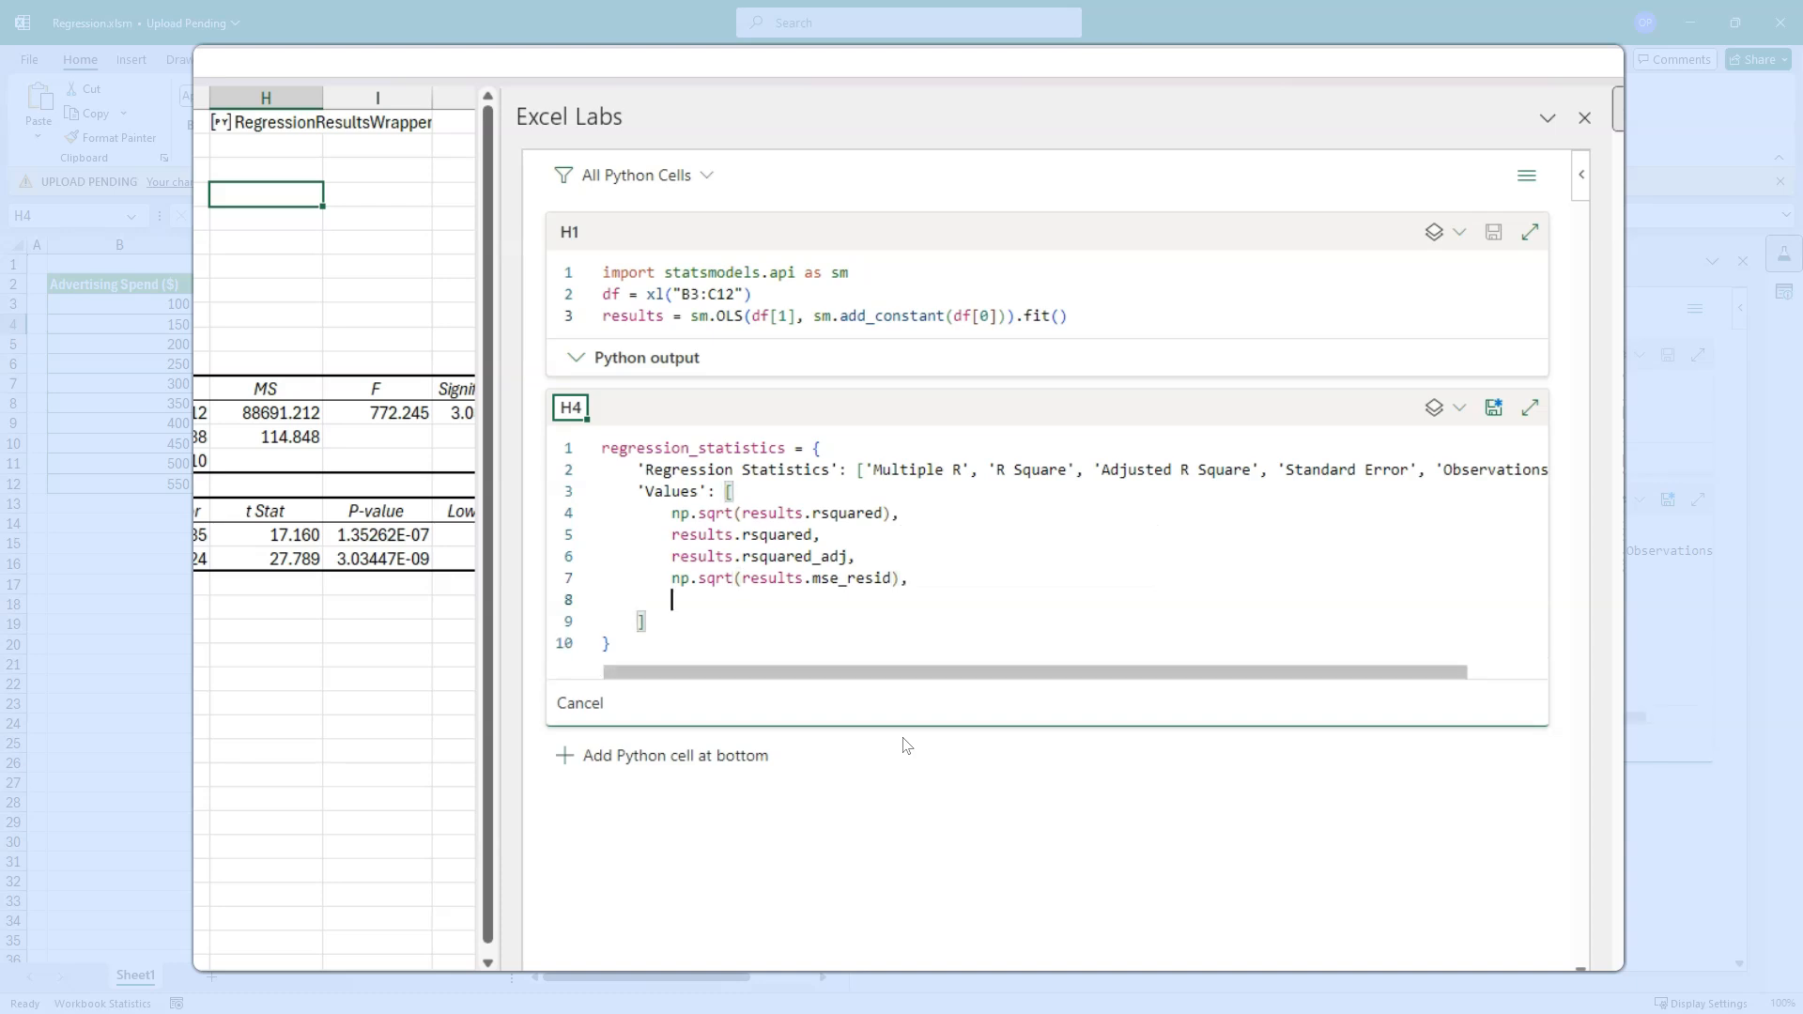
type("int(results.nobs")
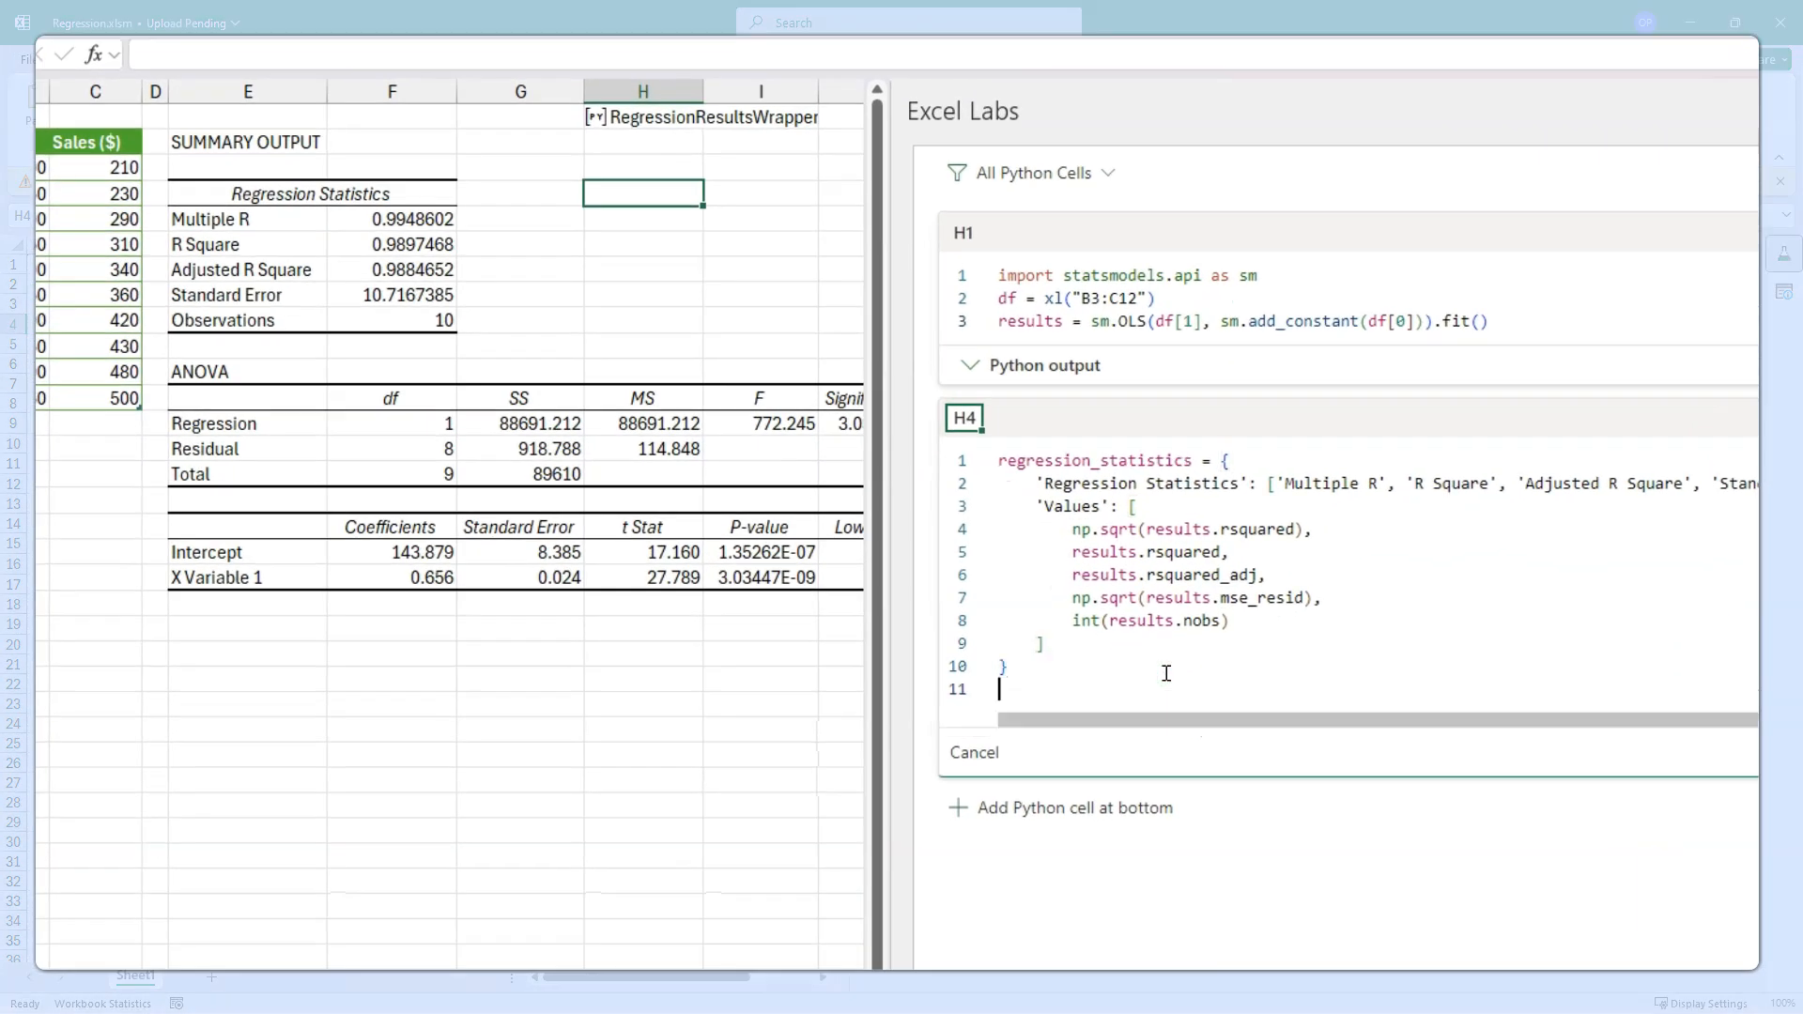
- Return pd.DataFrame(regression_statistics) so H4:I9 spills the Regression Statistics table
type("pd.api")
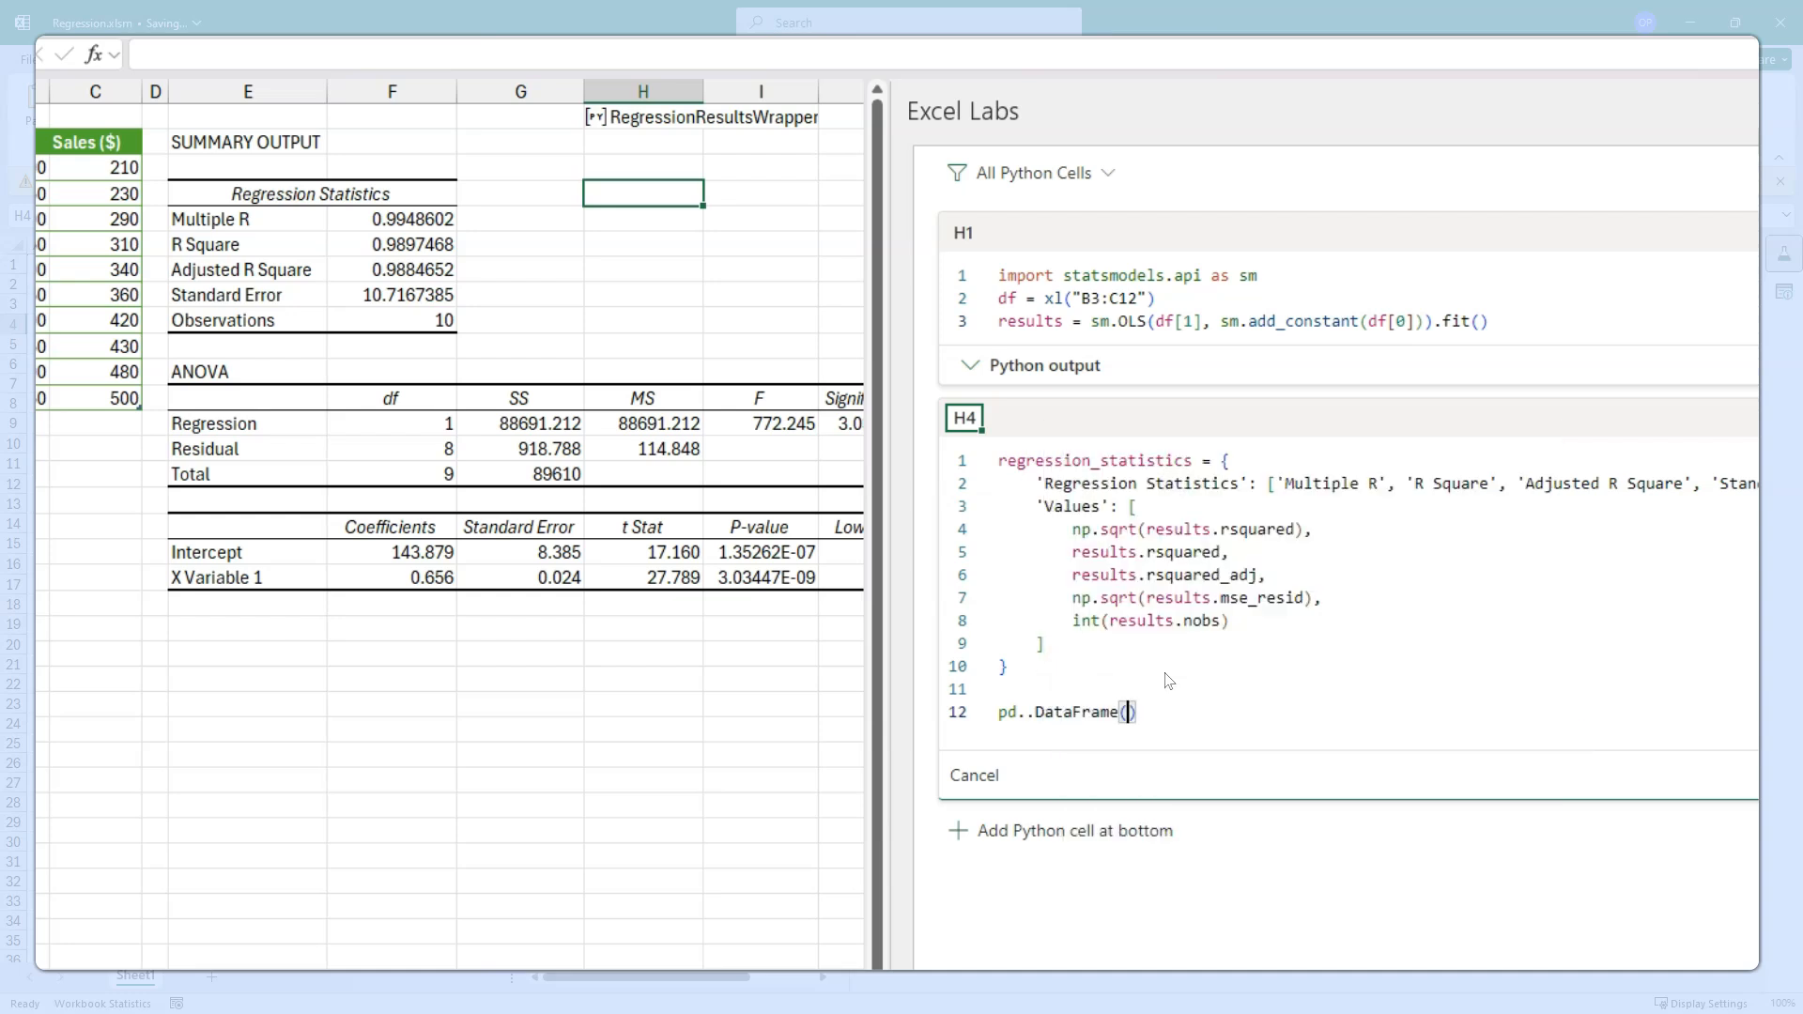
type("regression_statistics")
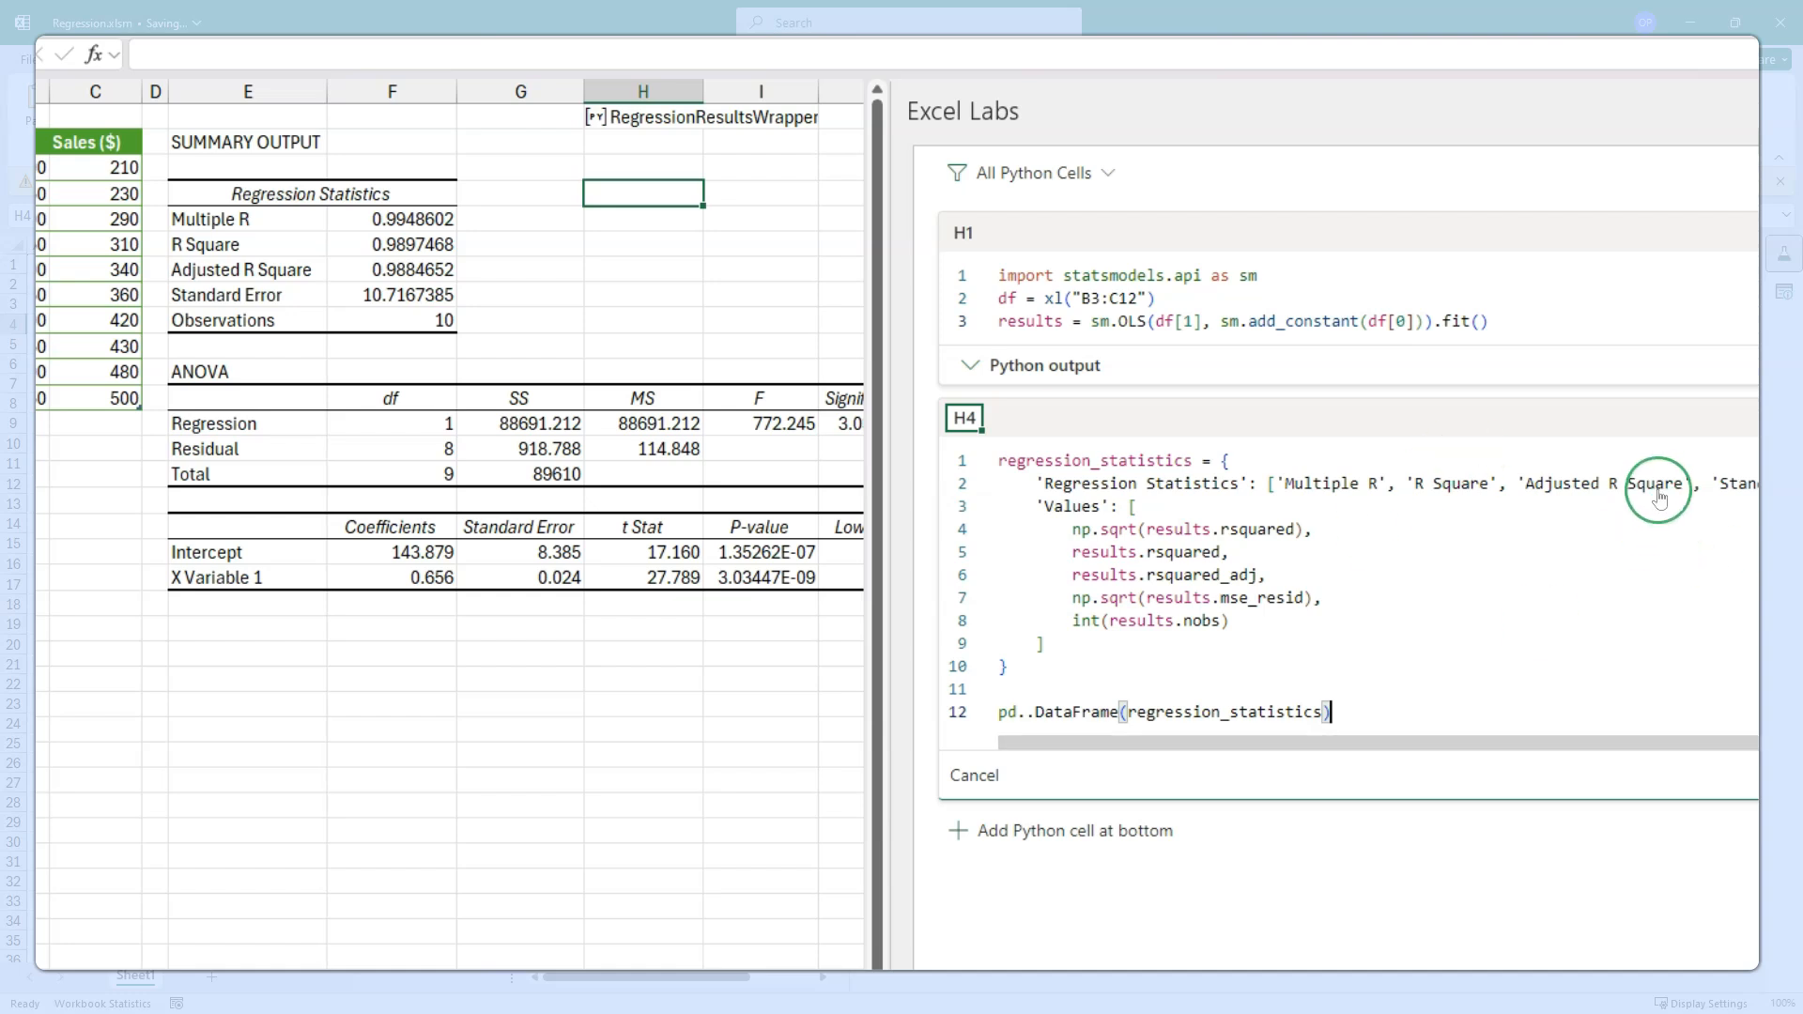
mouse_move(1558, 567)
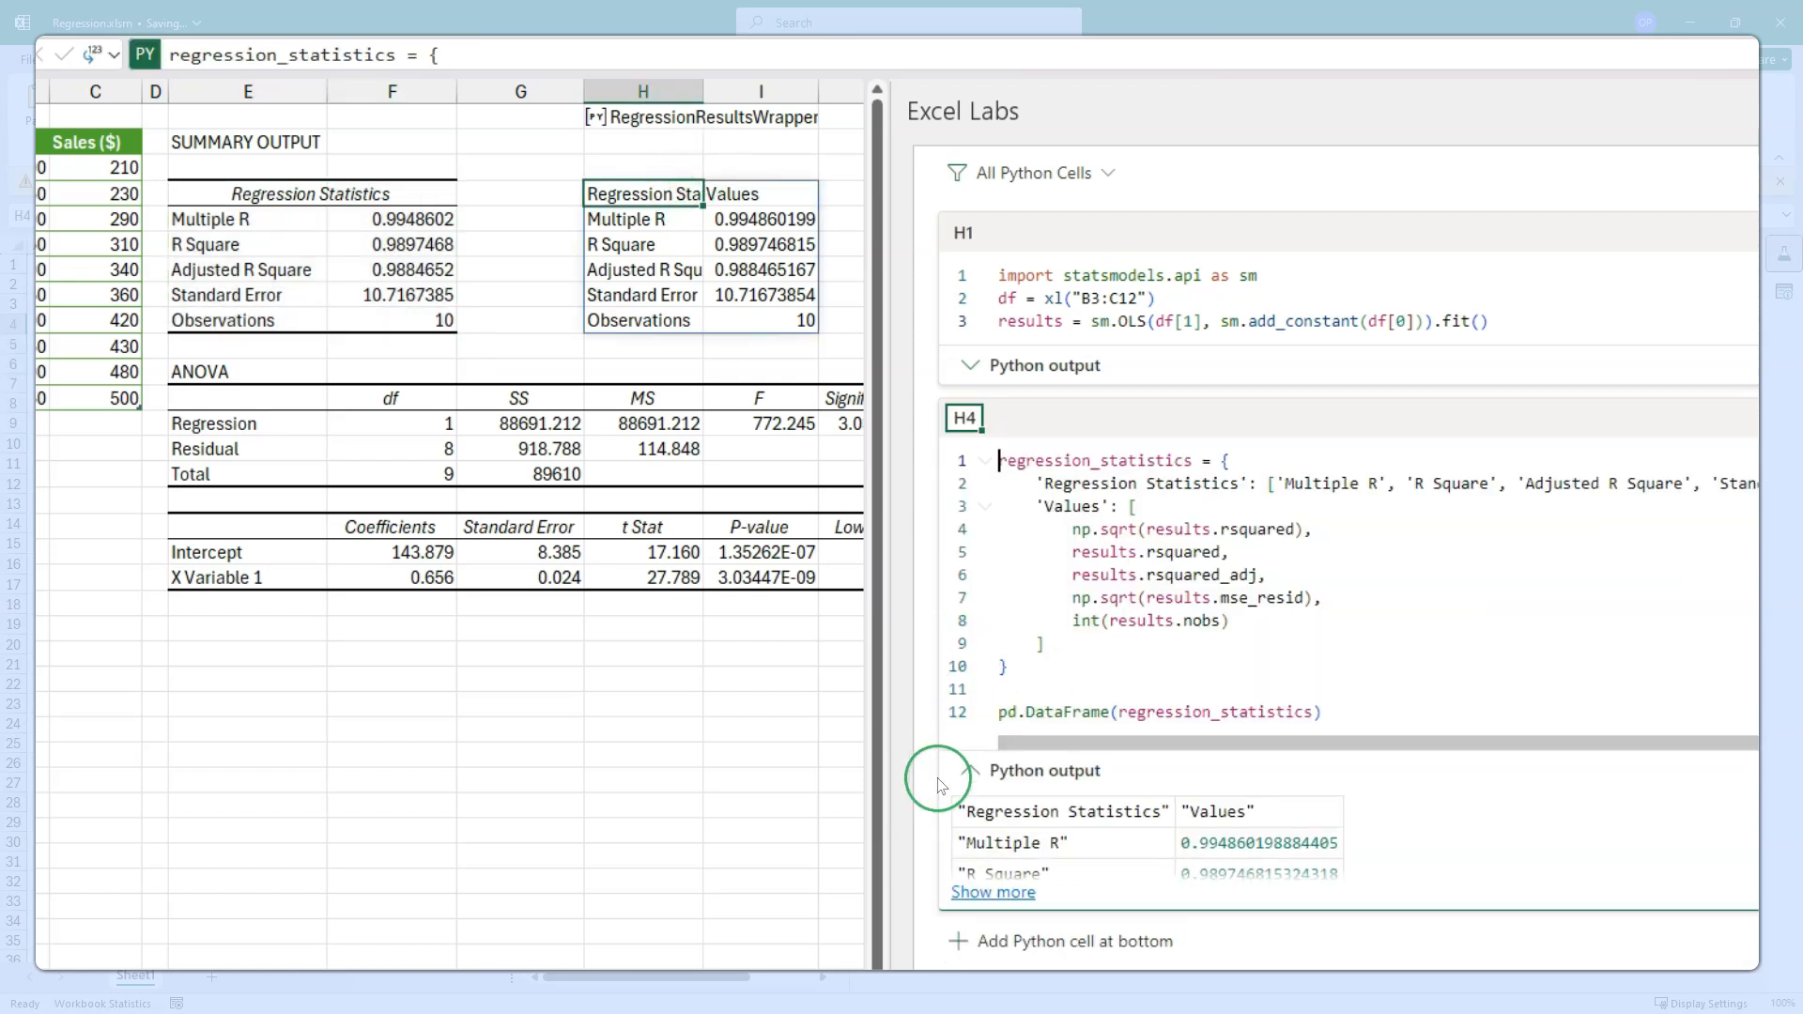
left_click(972, 771)
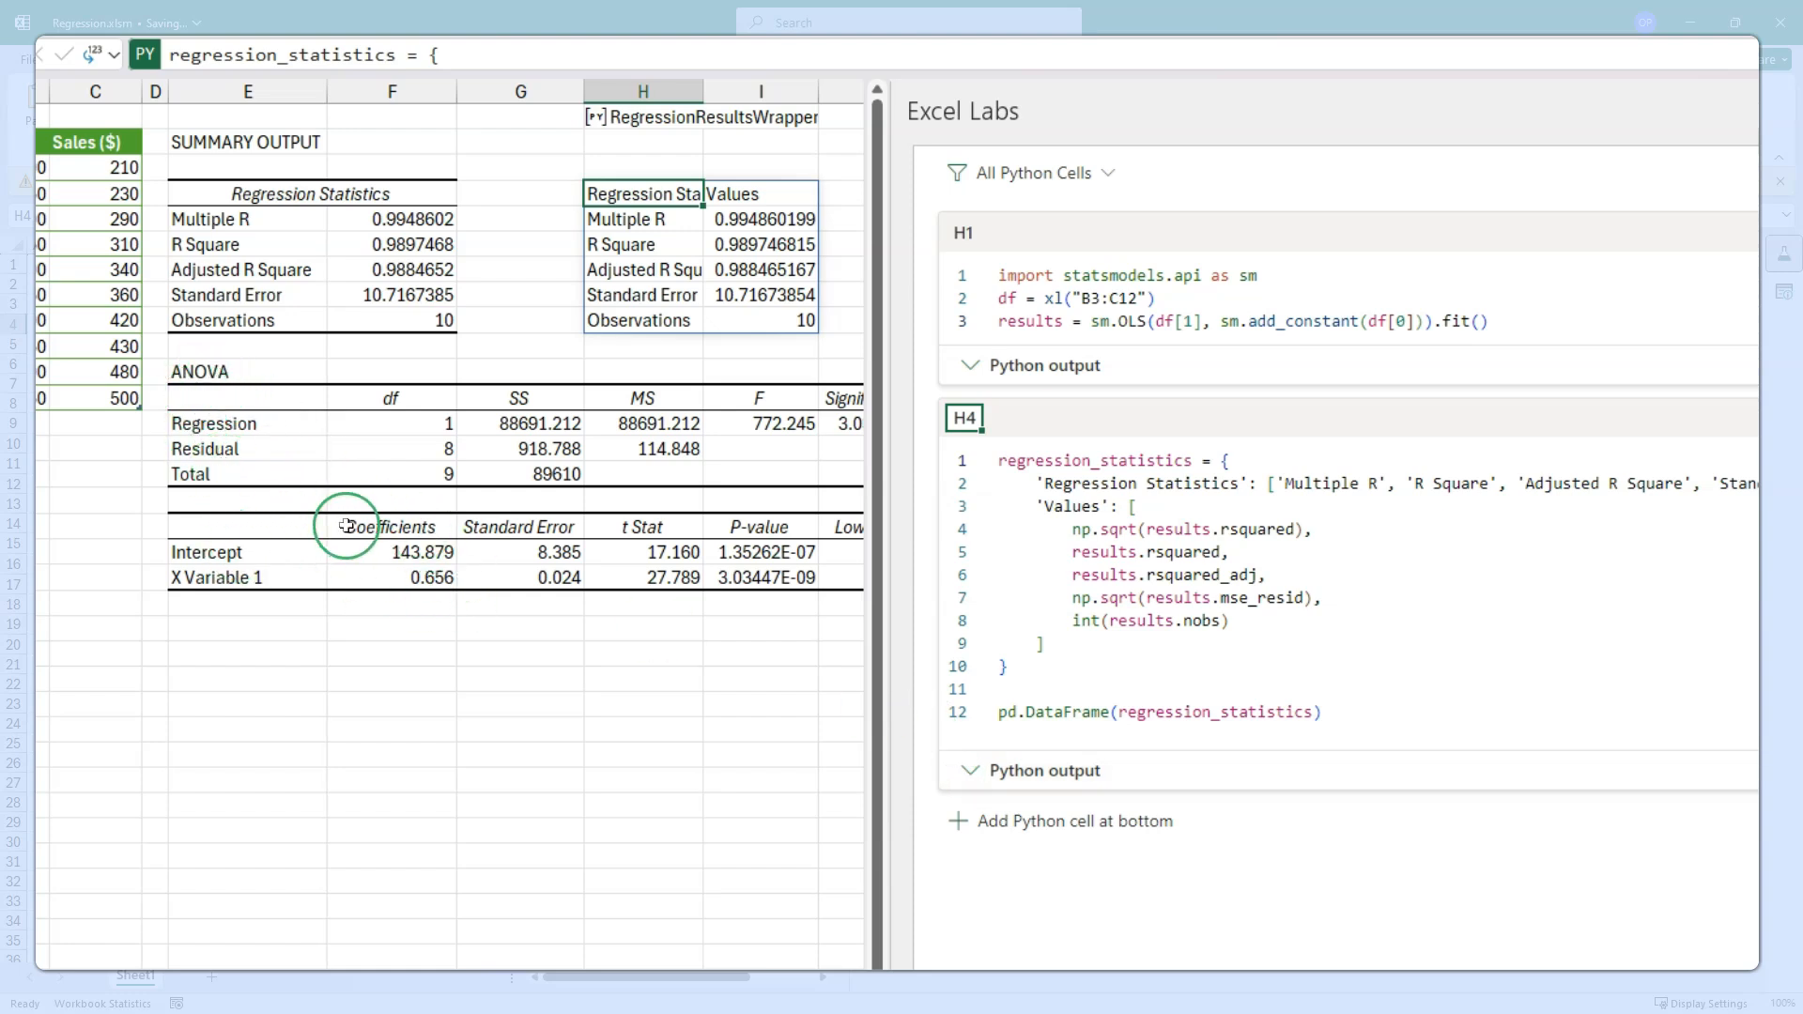
mouse_move(851, 718)
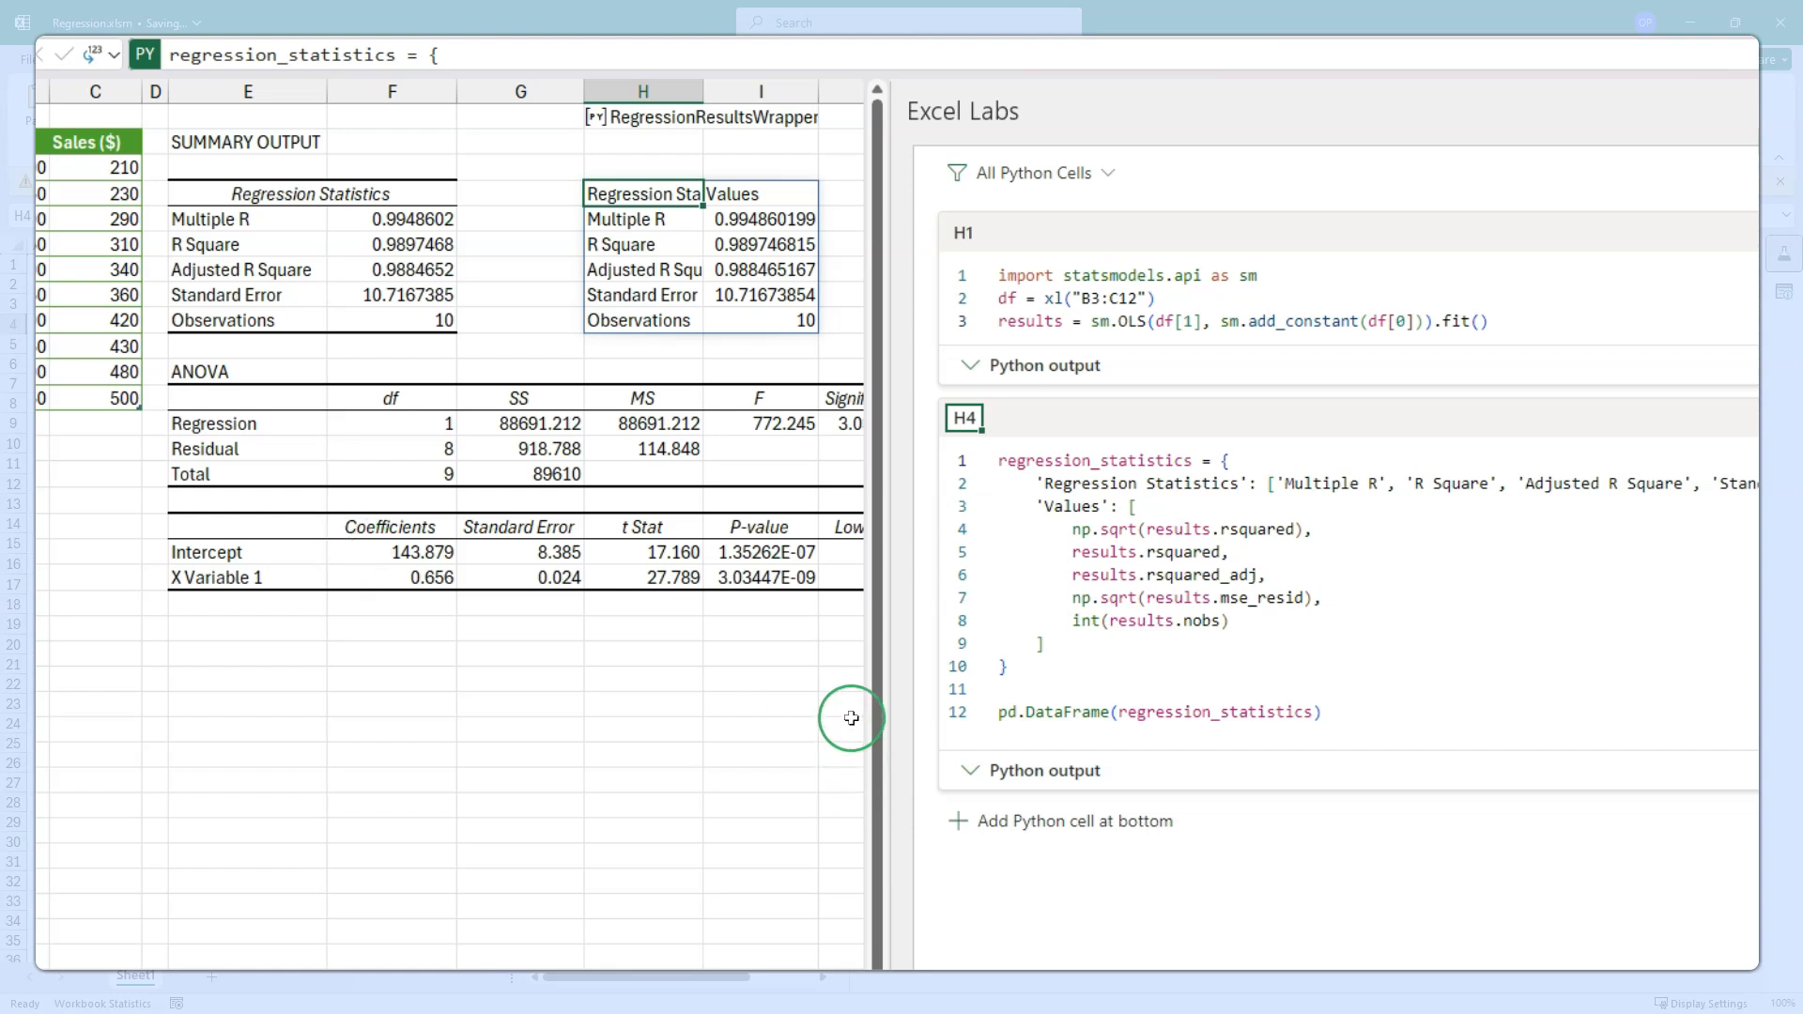
mouse_move(690, 979)
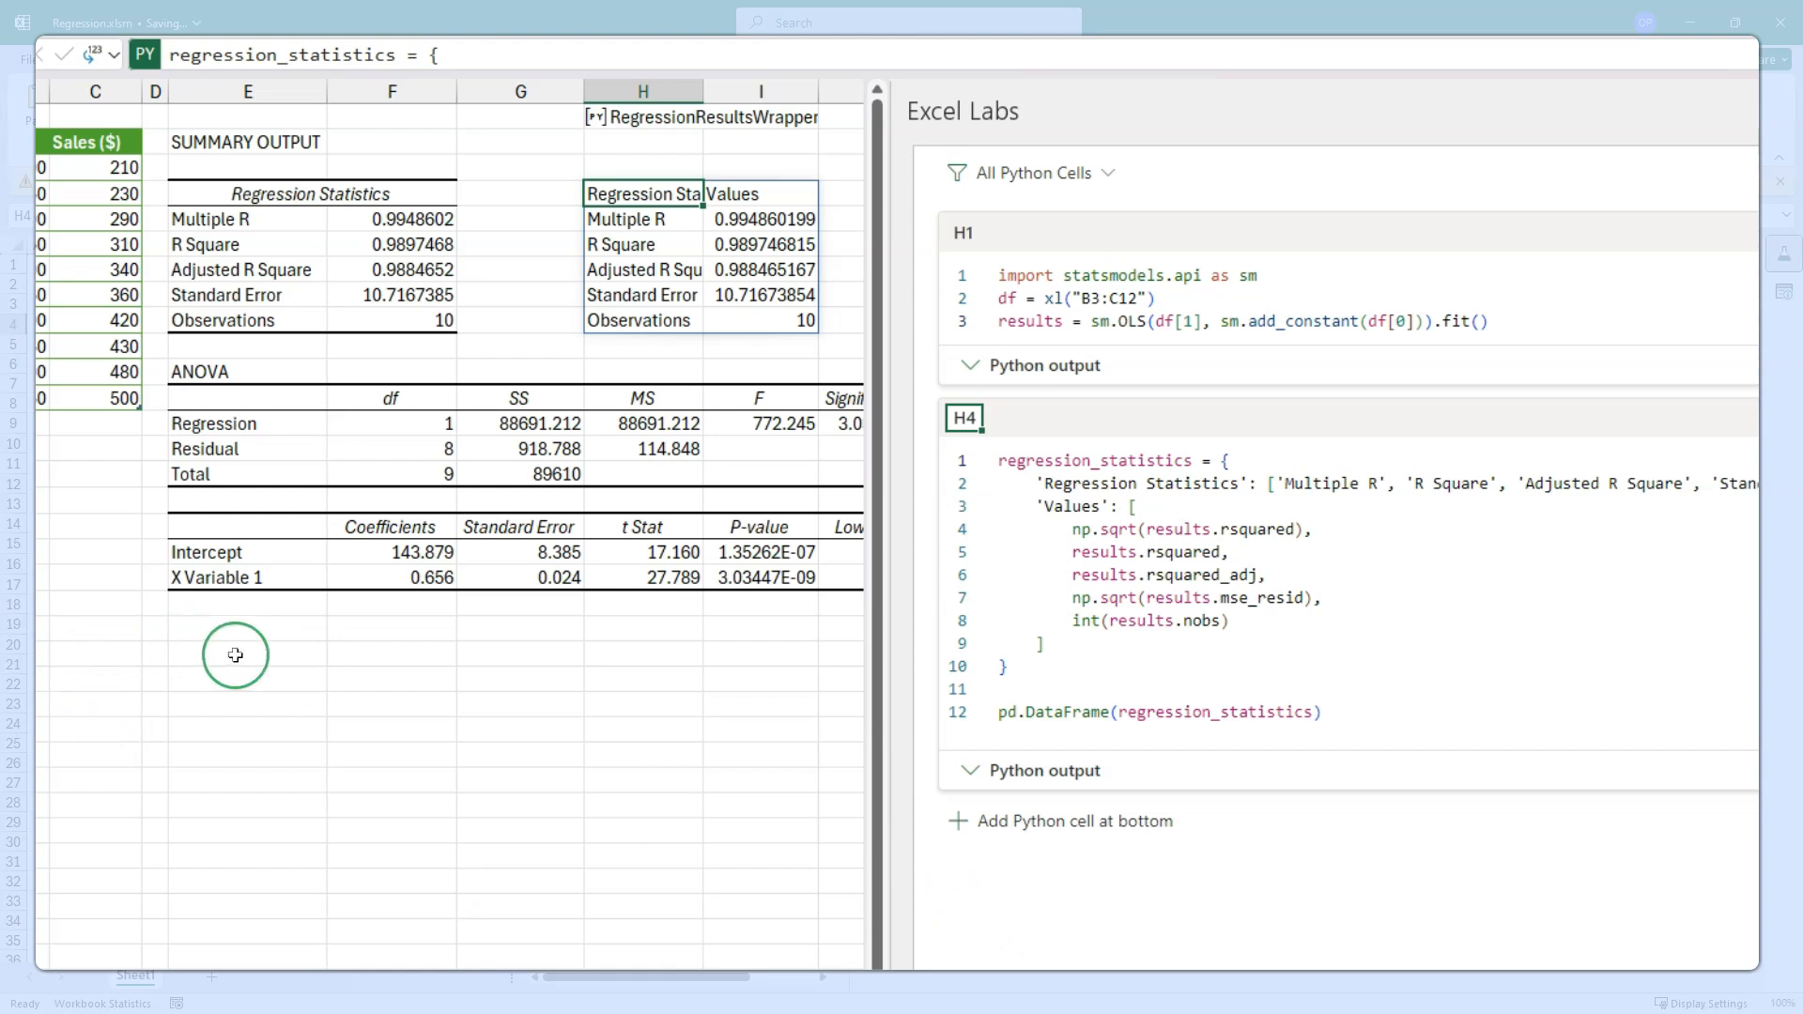
left_click(246, 654)
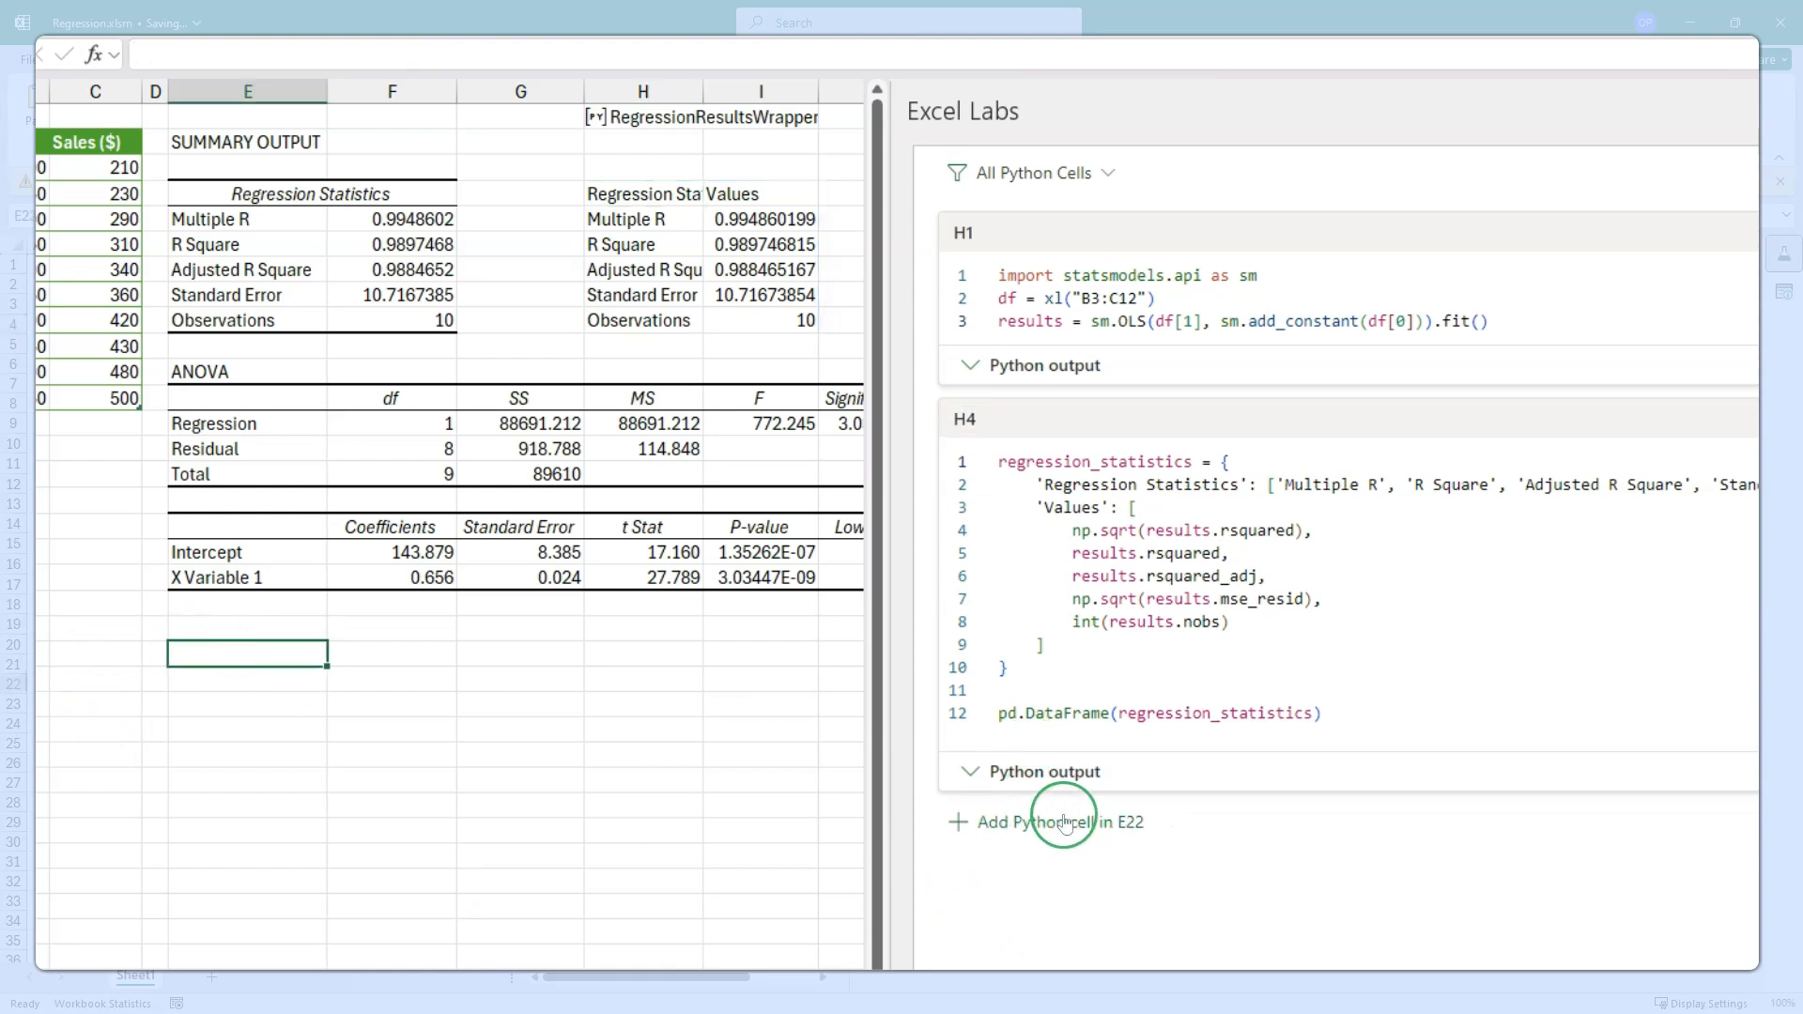
- Add a new Python cell in E22 and begin entering the ANOVA table code
left_click(1059, 821)
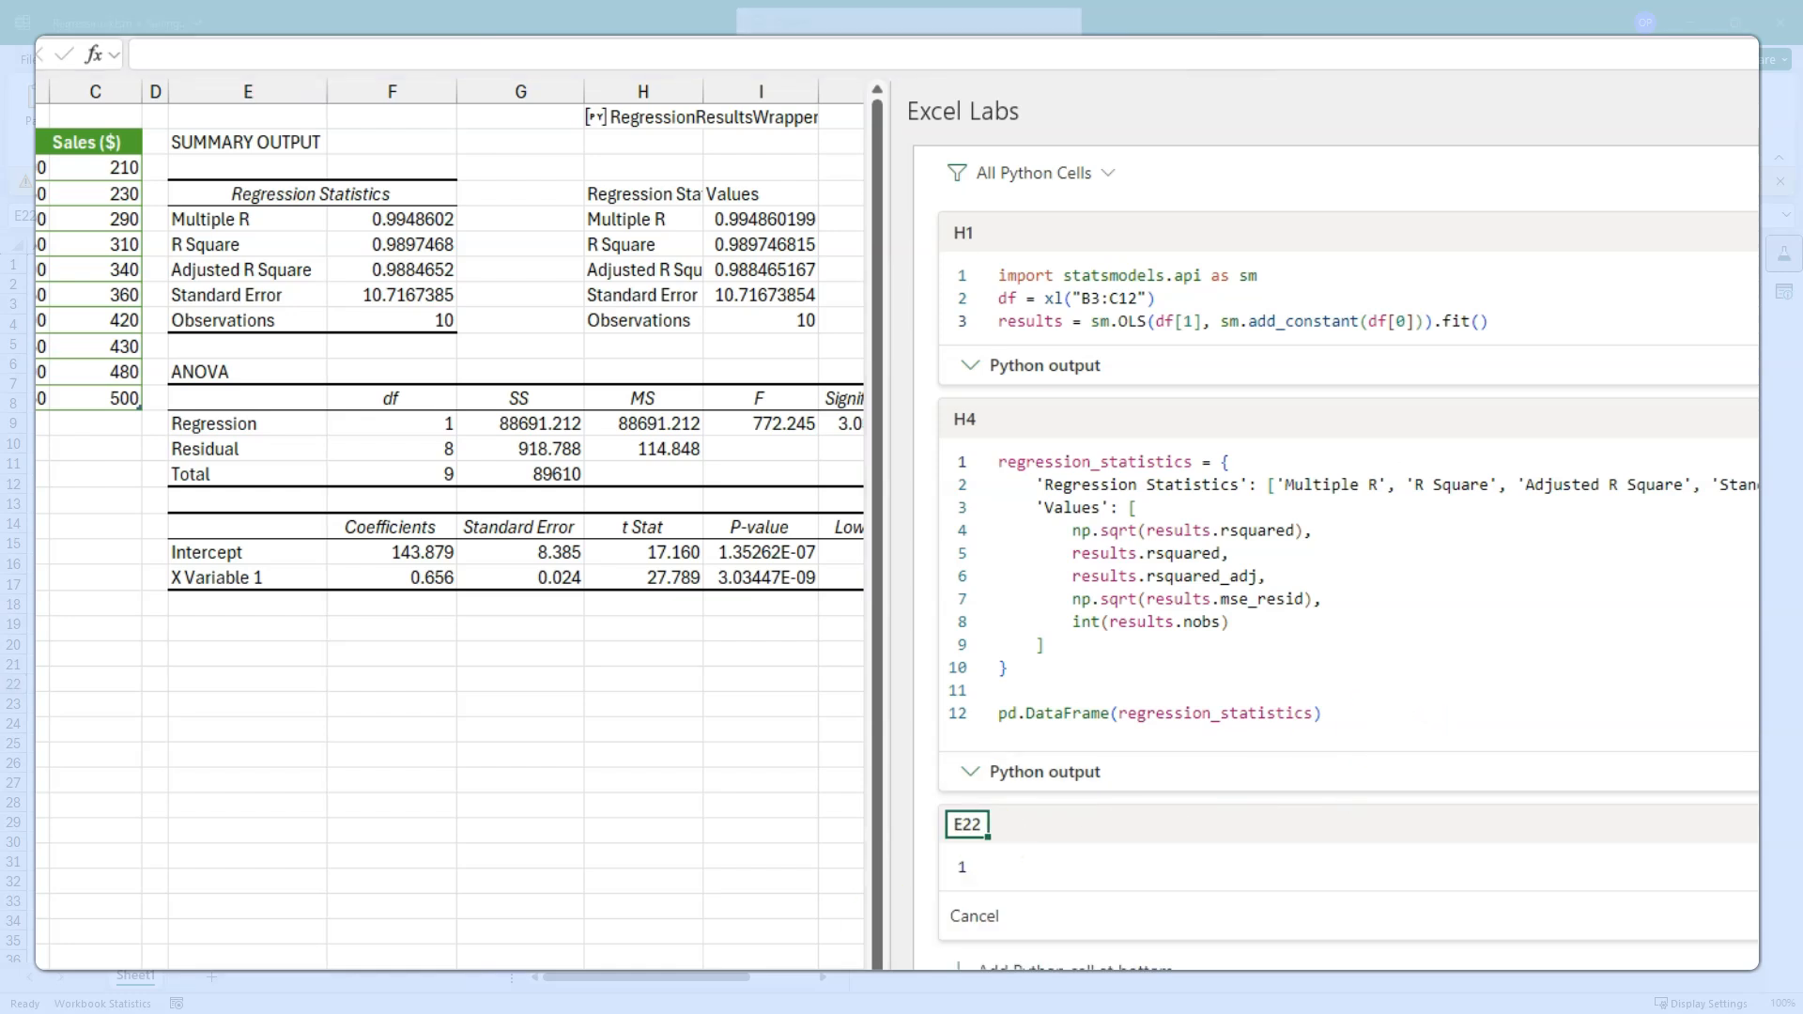
left_click(1417, 799)
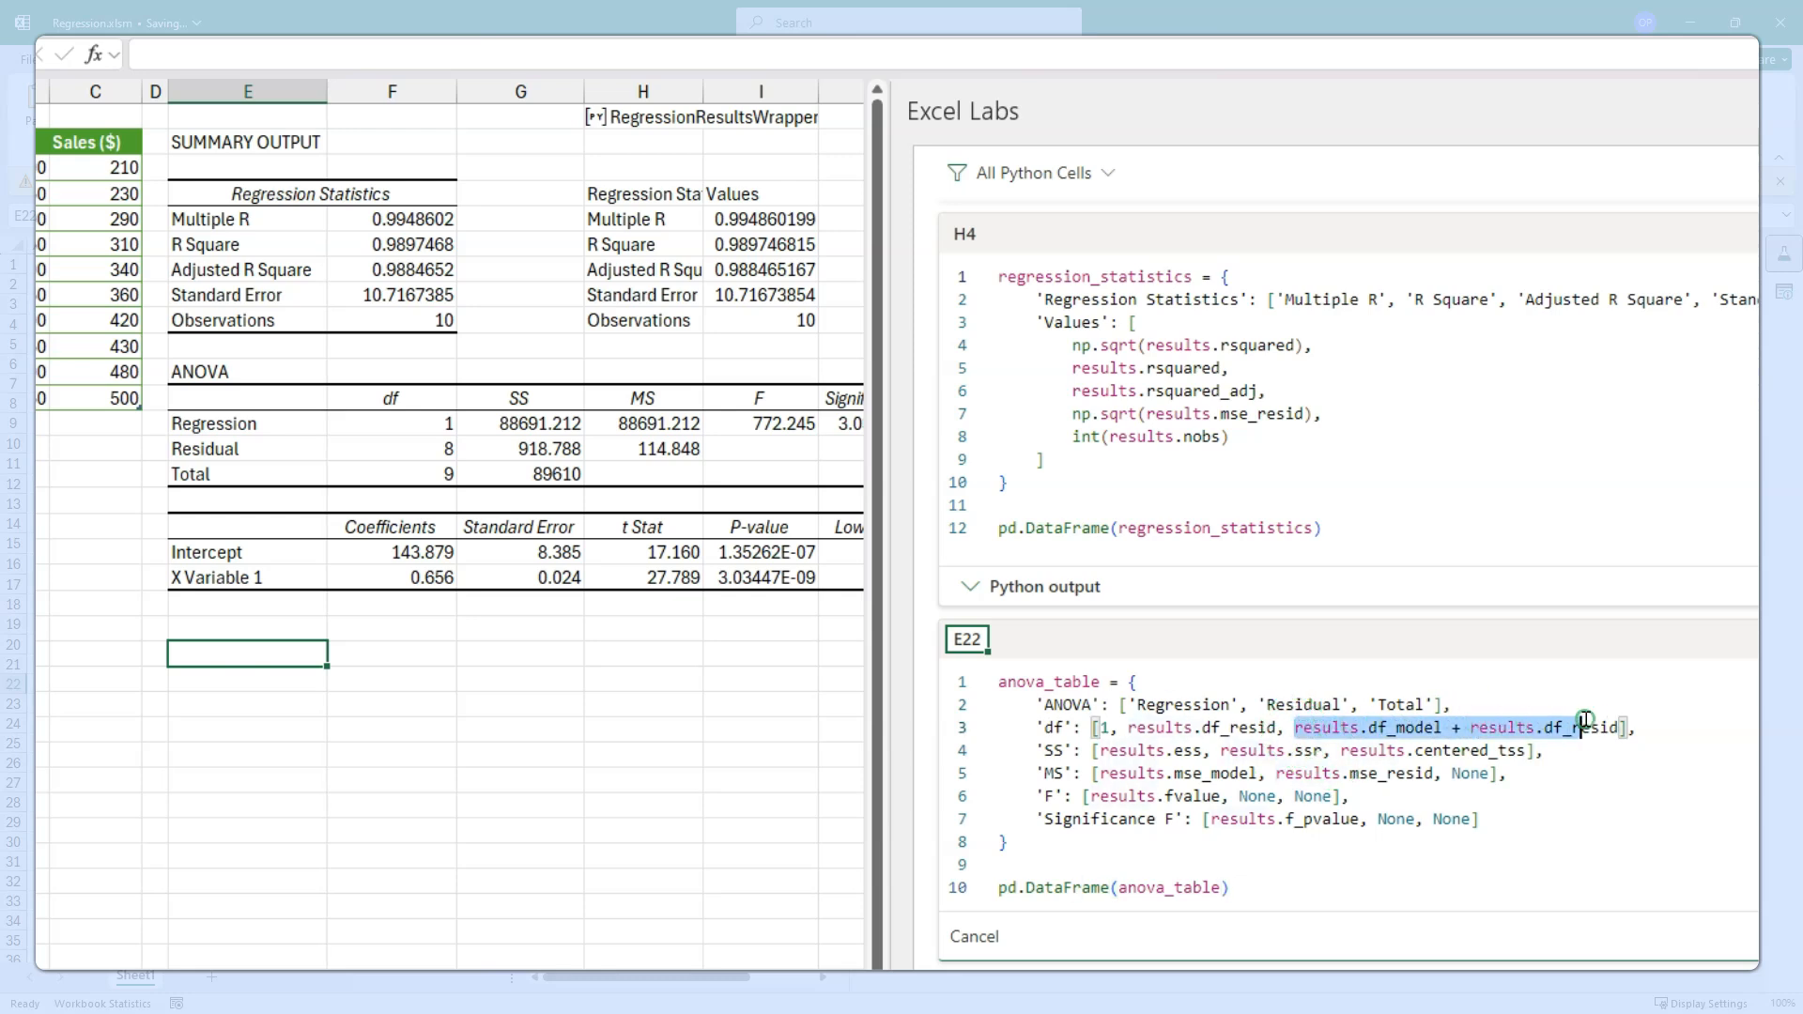
mouse_move(1592, 727)
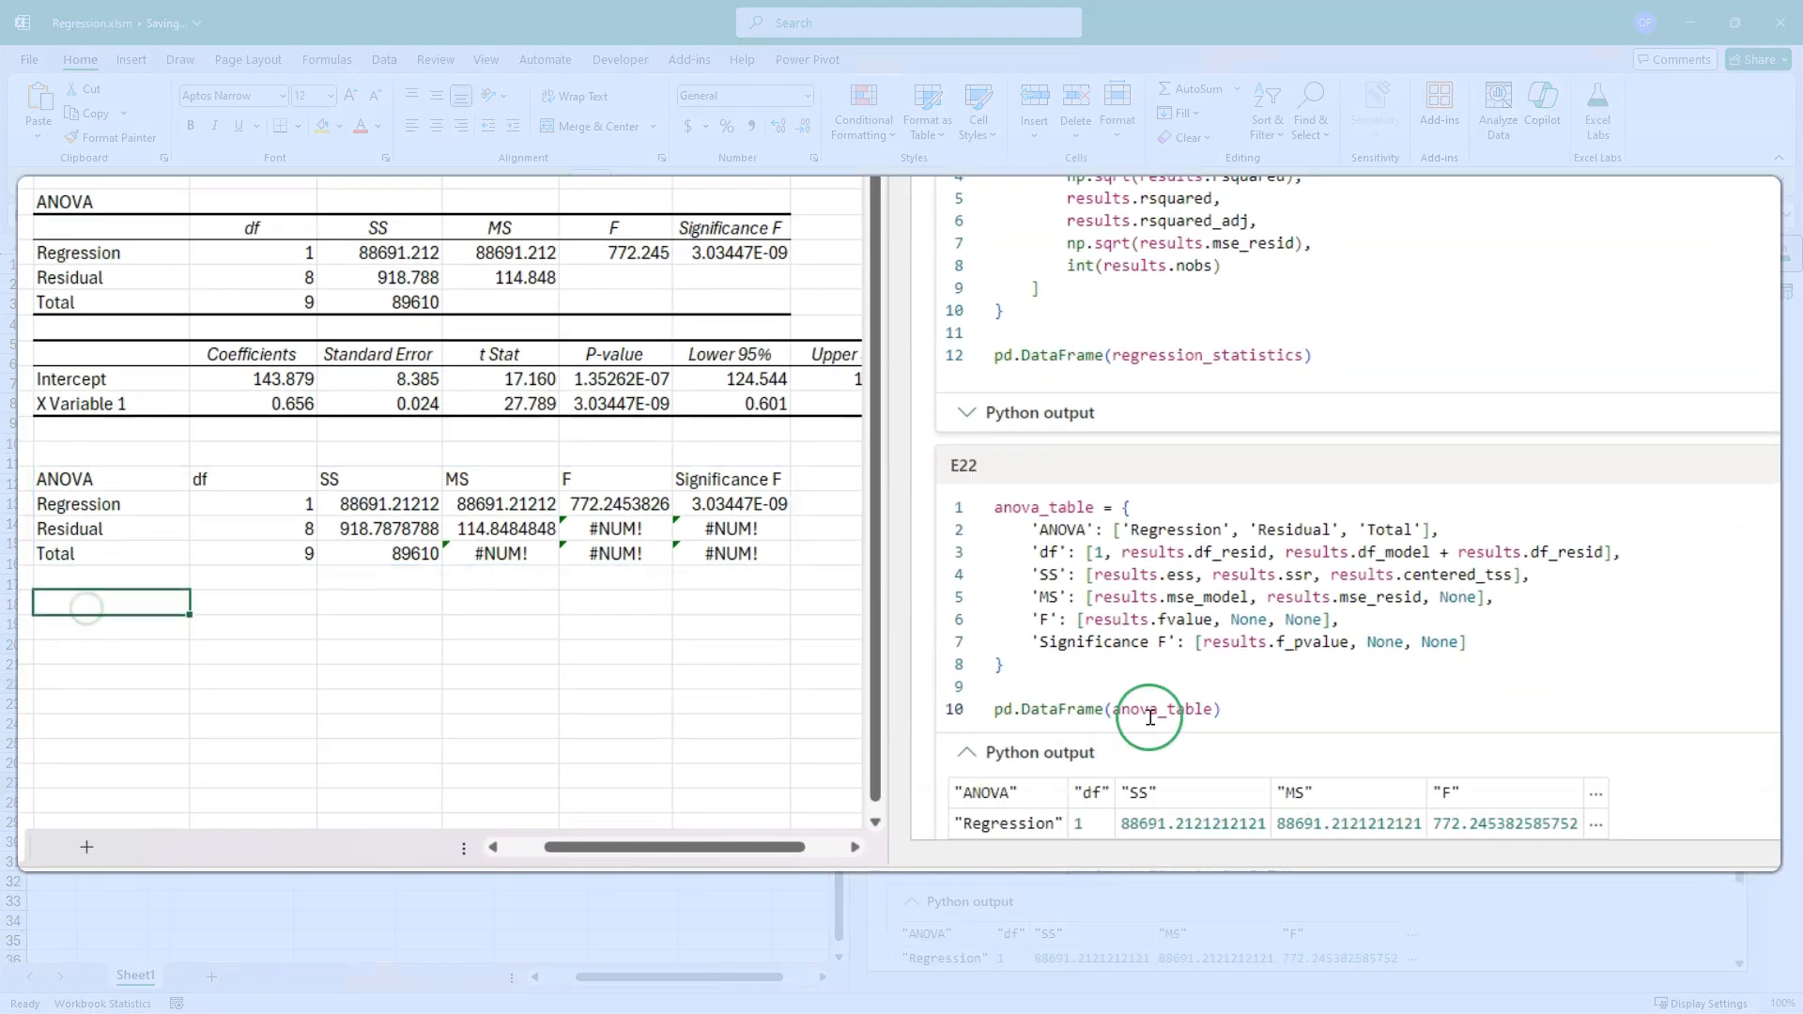
- Collapse E22's ANOVA output preview and start a new Python cell in E27
left_click(970, 752)
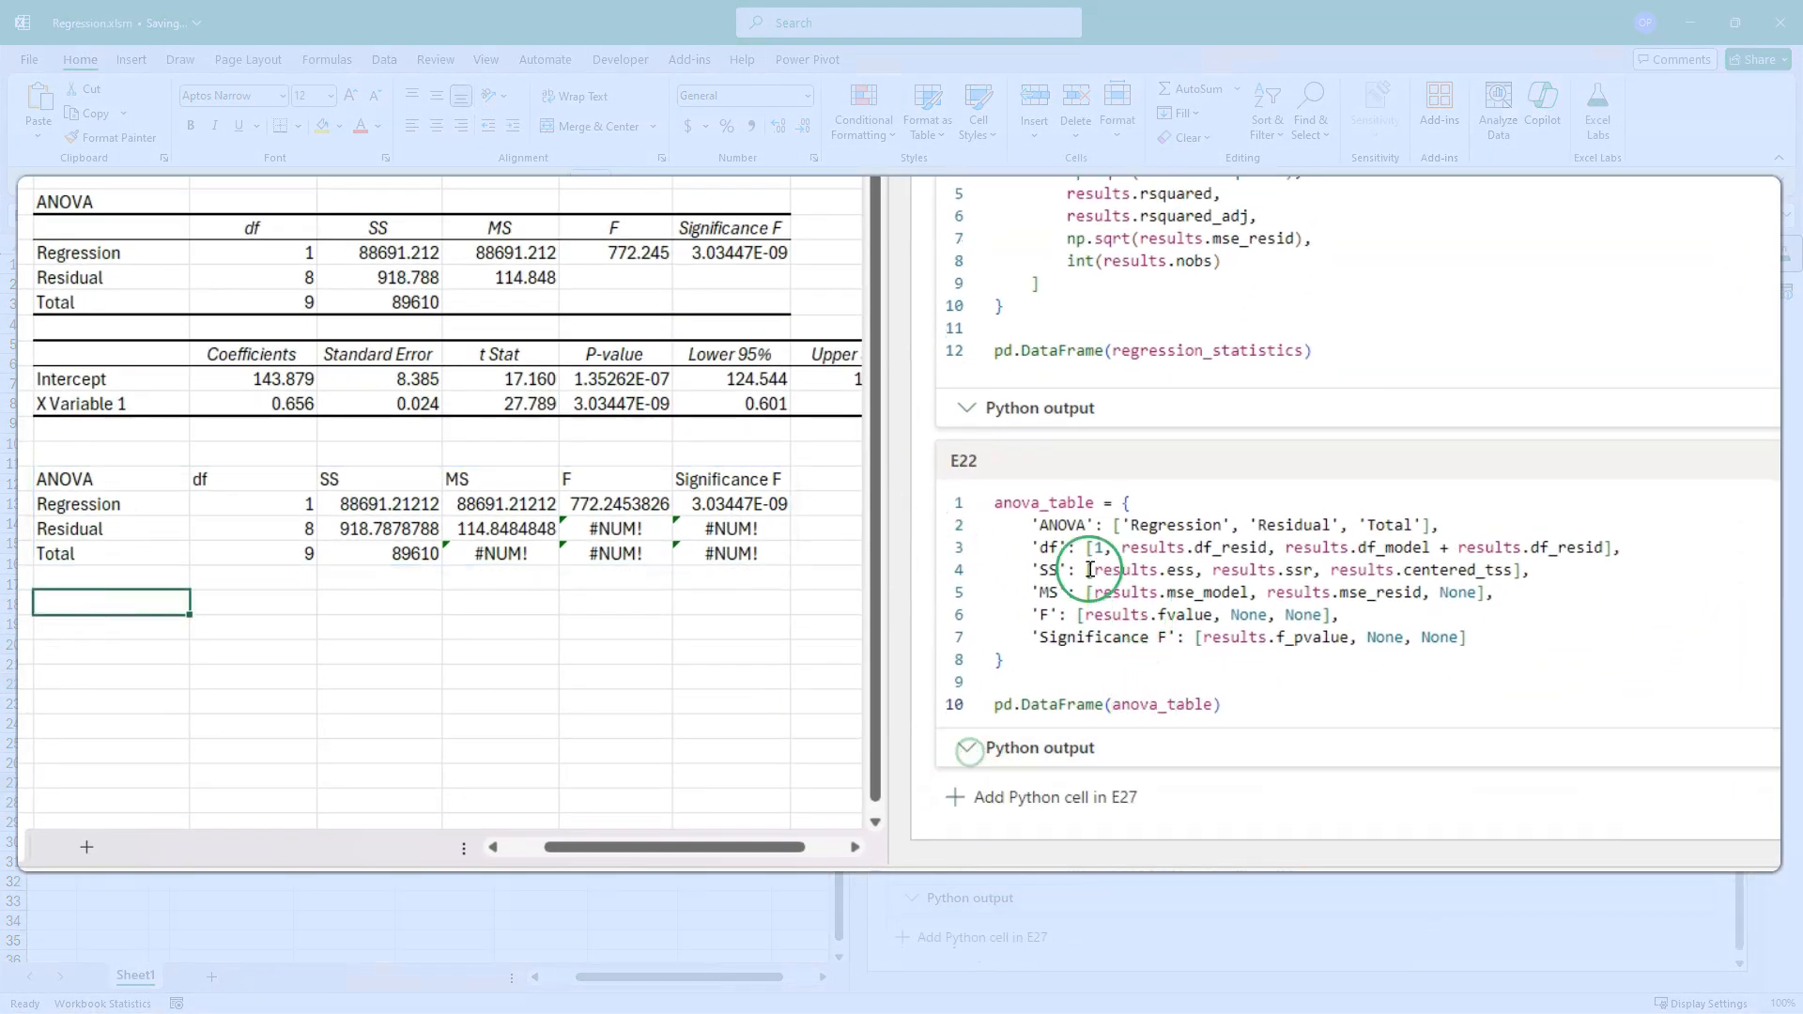
left_click(1051, 798)
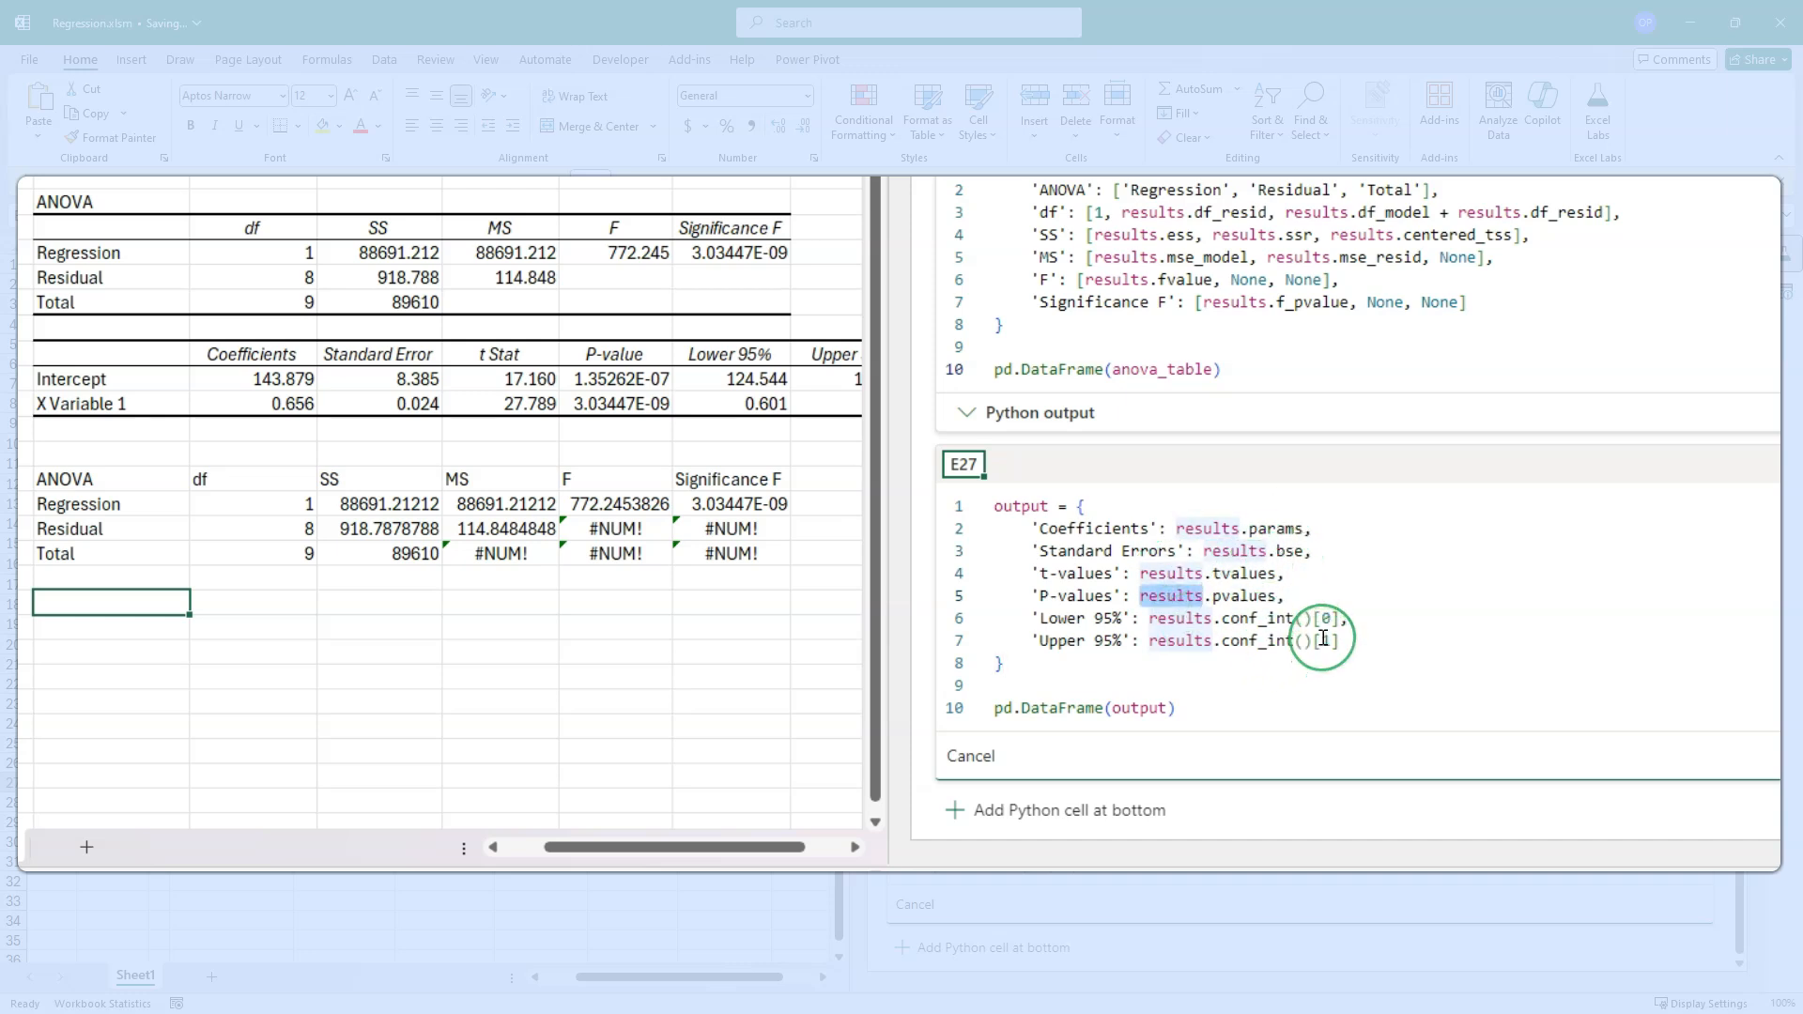
mouse_move(1712, 736)
type("1")
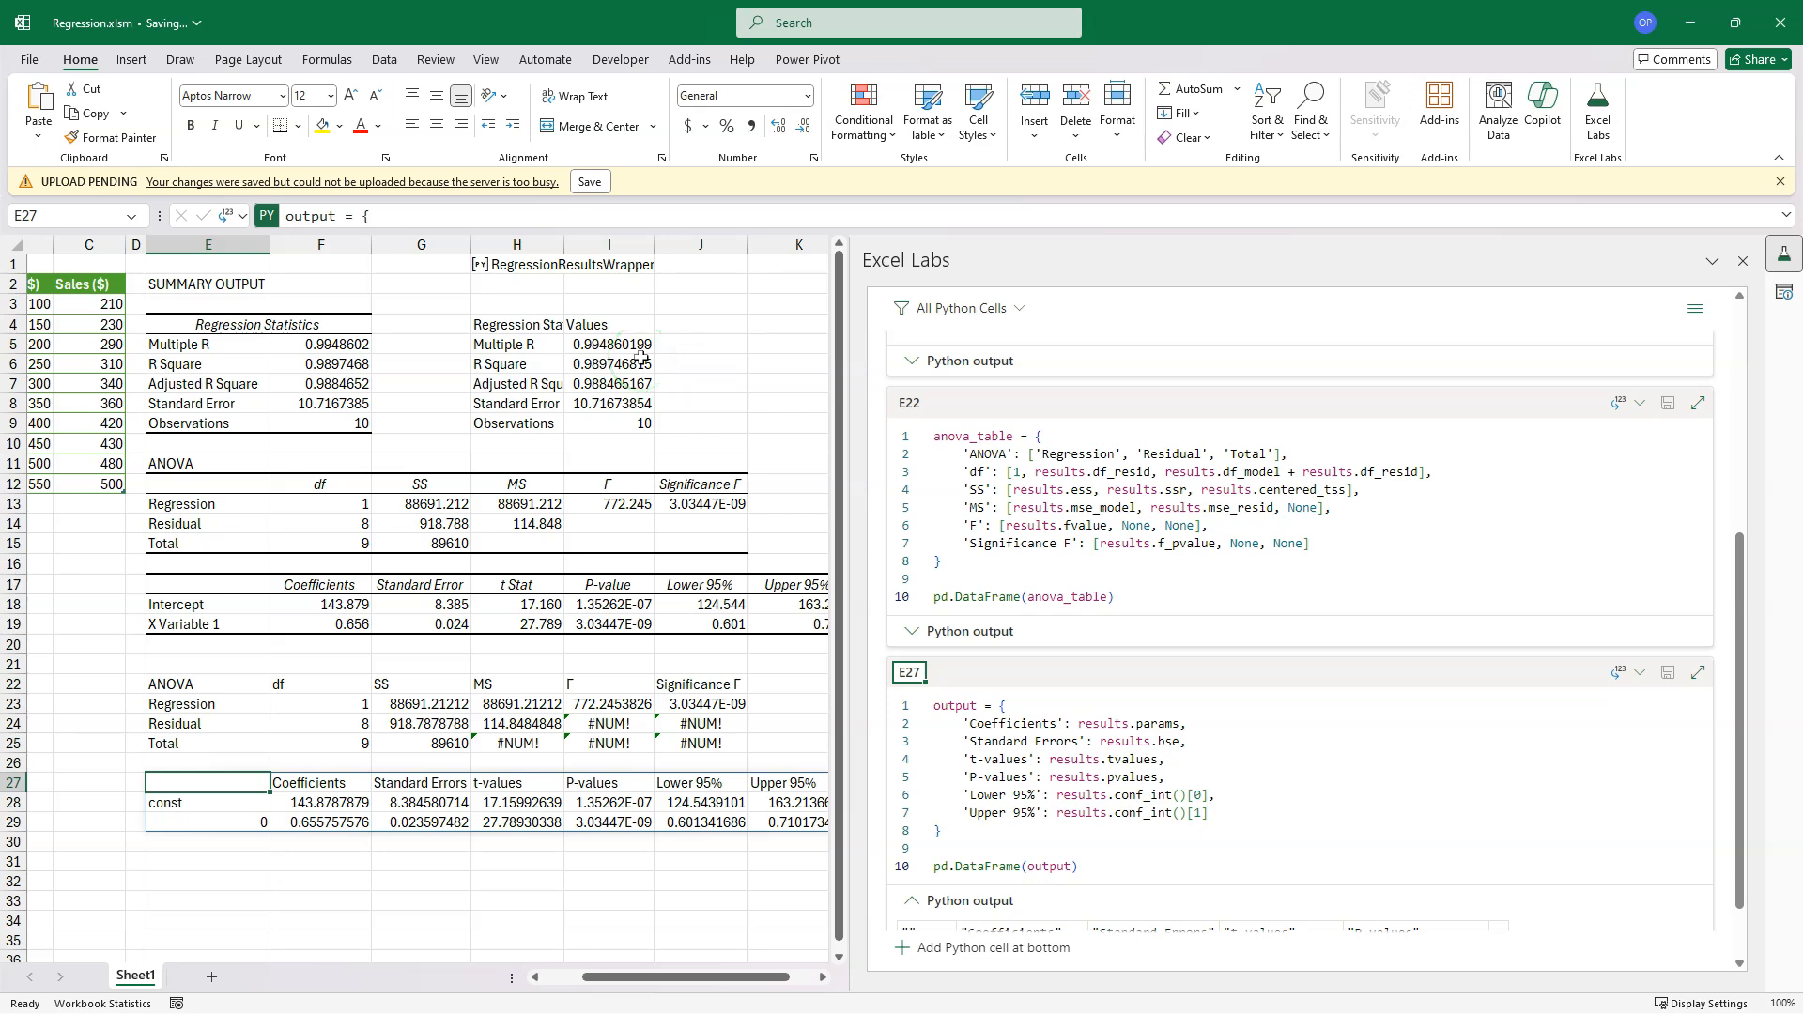
mouse_move(596, 437)
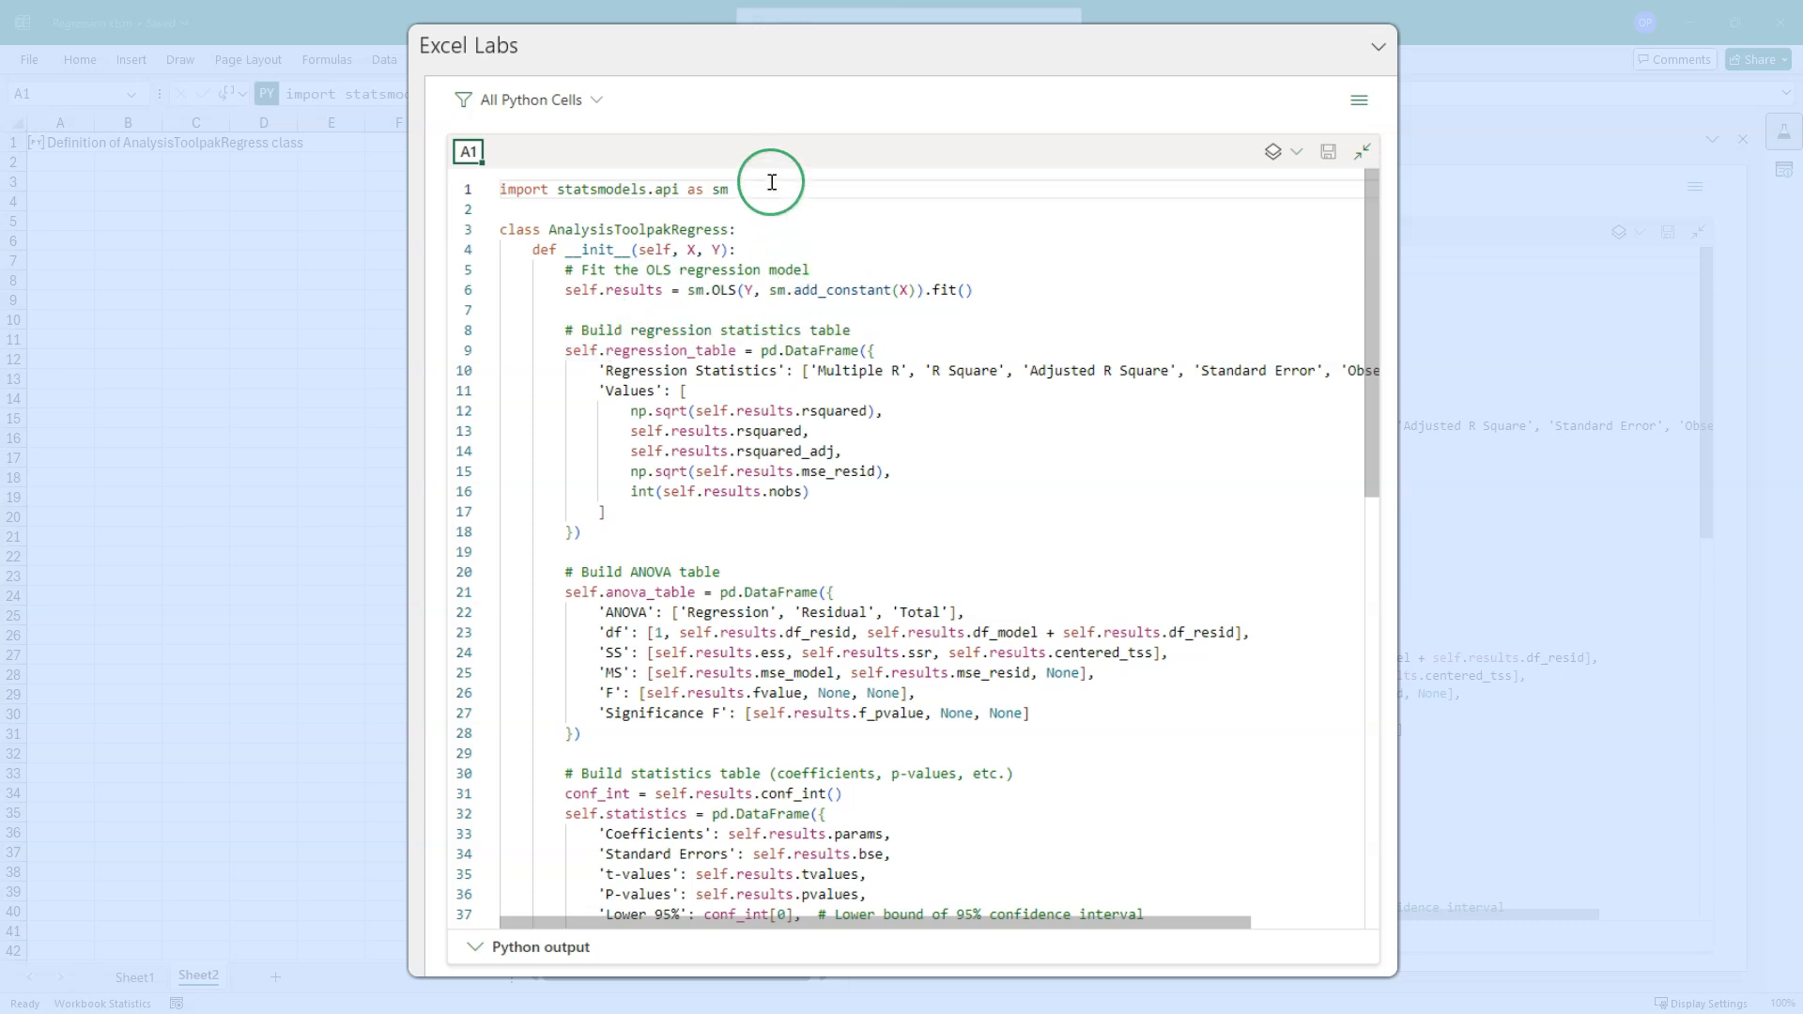
double_click(613, 189)
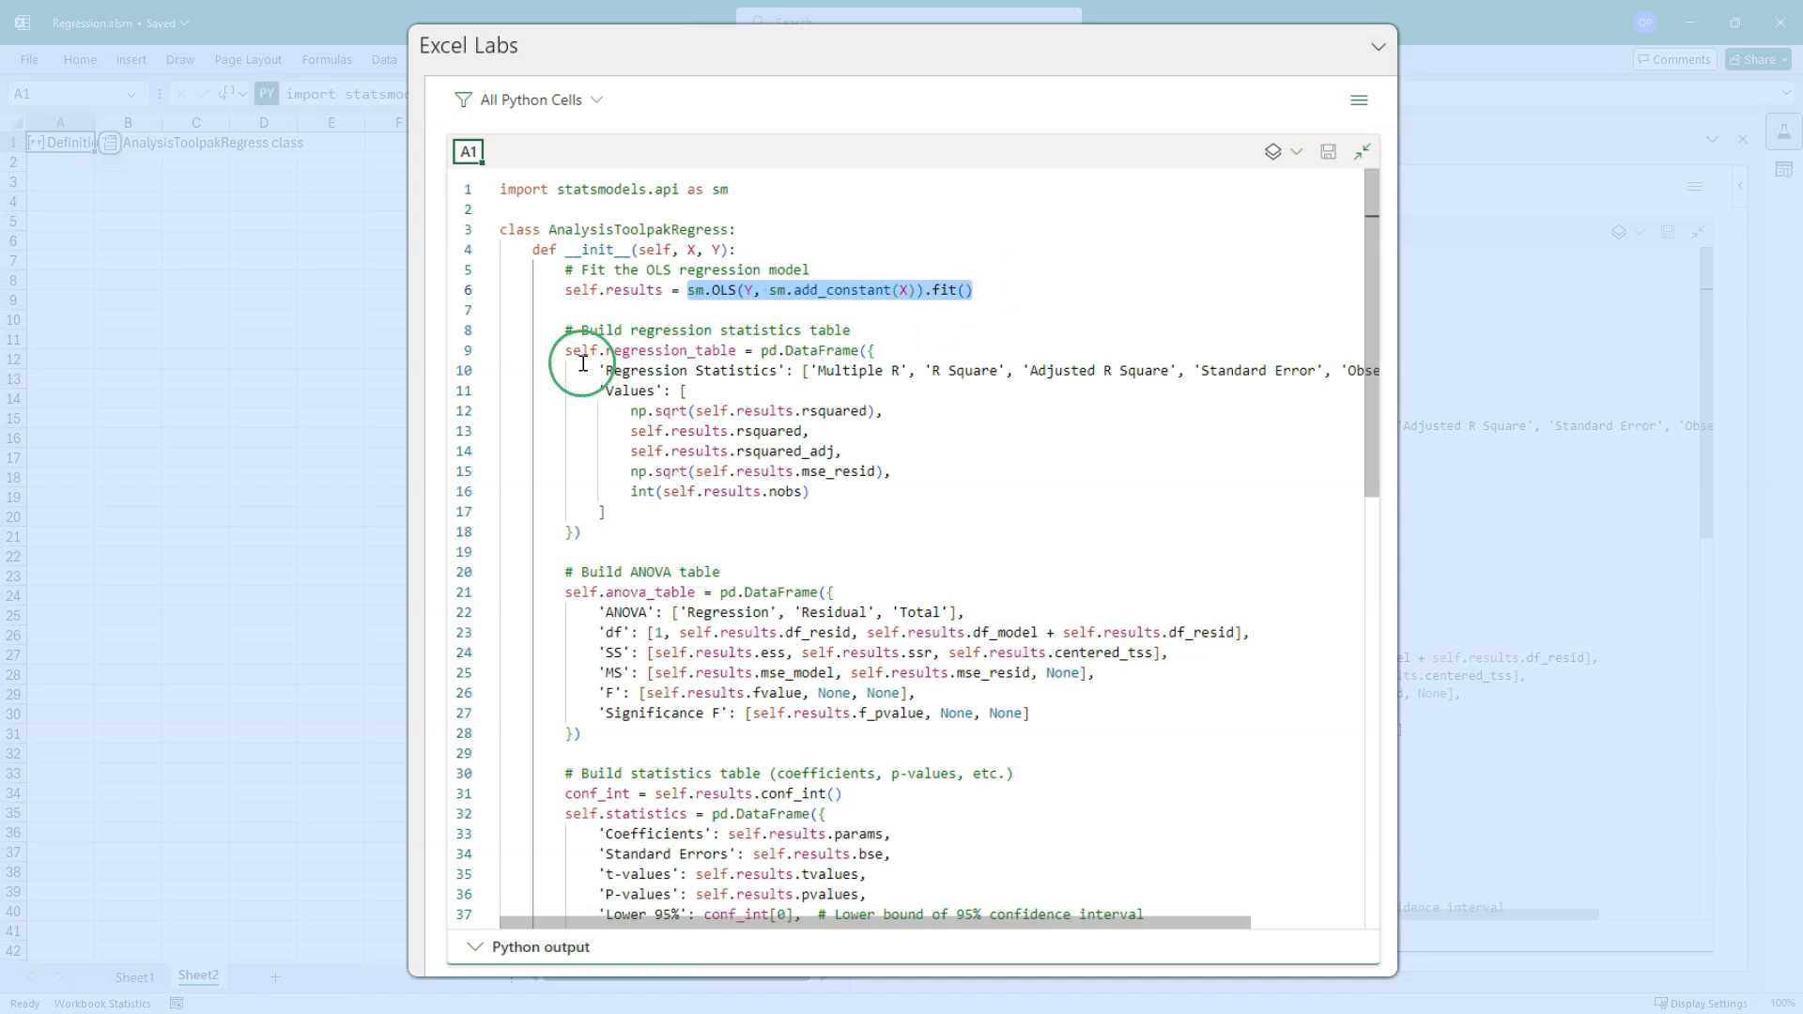
left_click(565, 350)
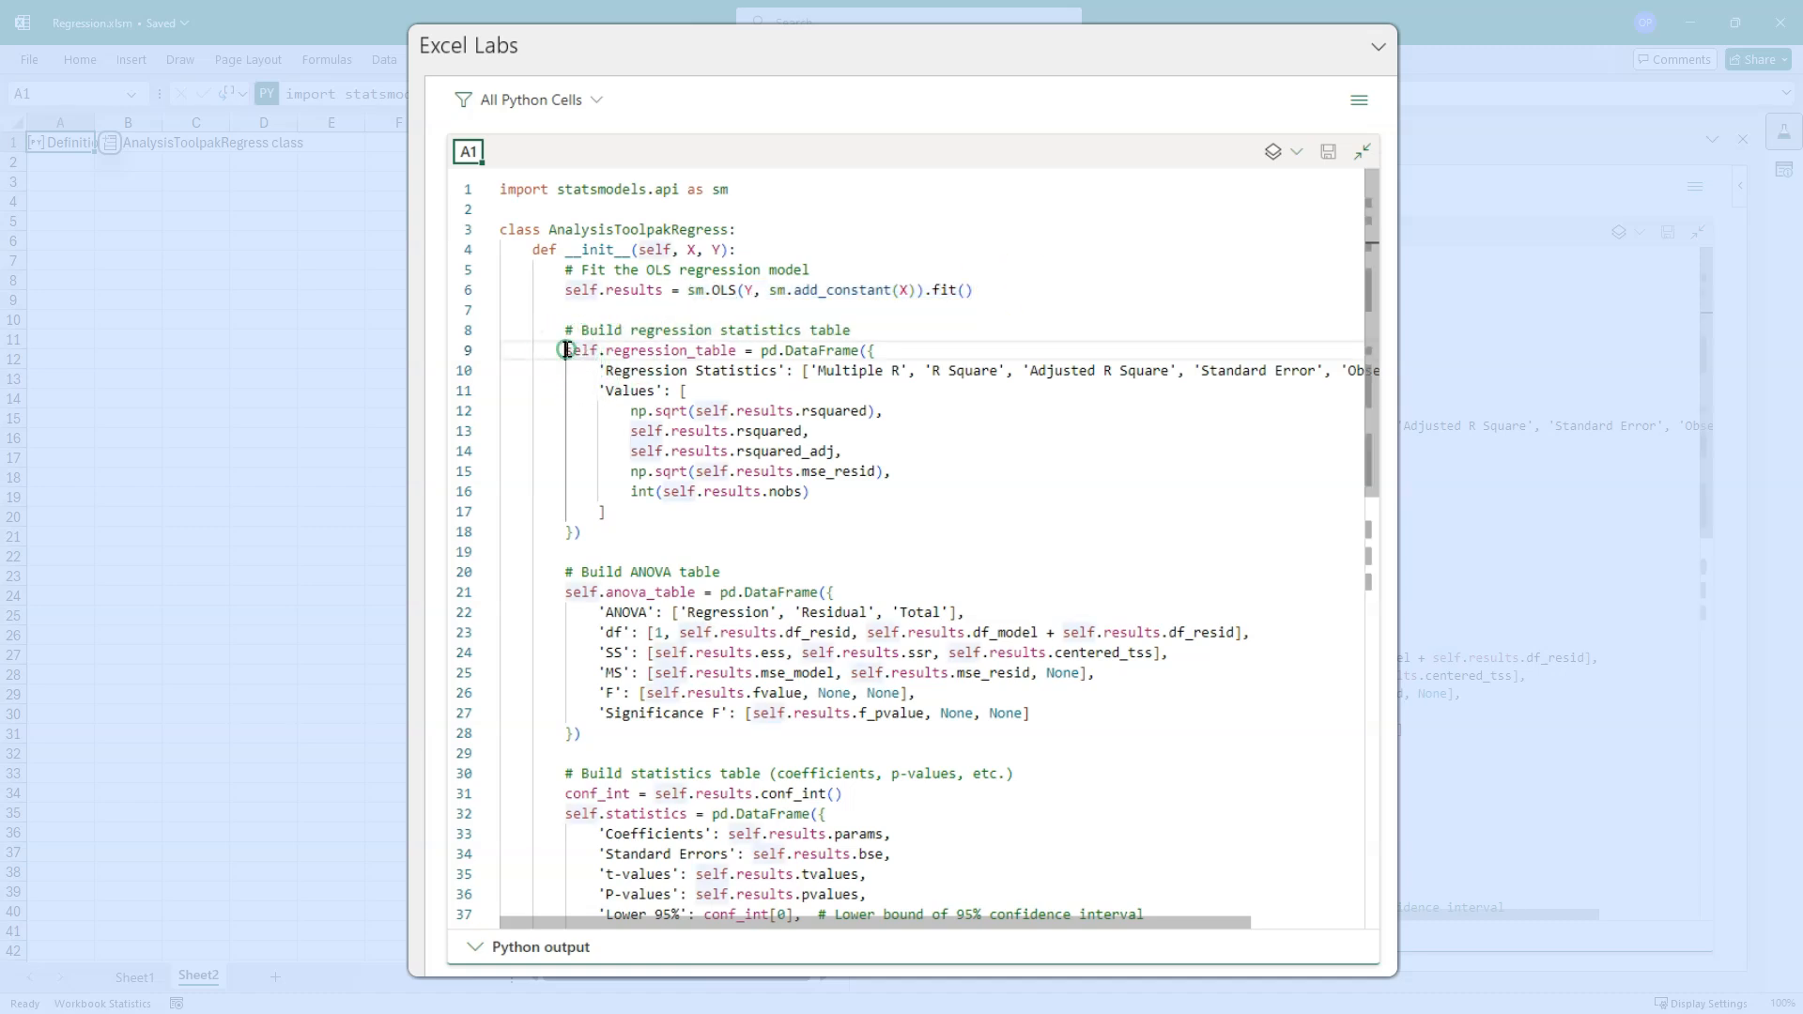
double_click(650, 350)
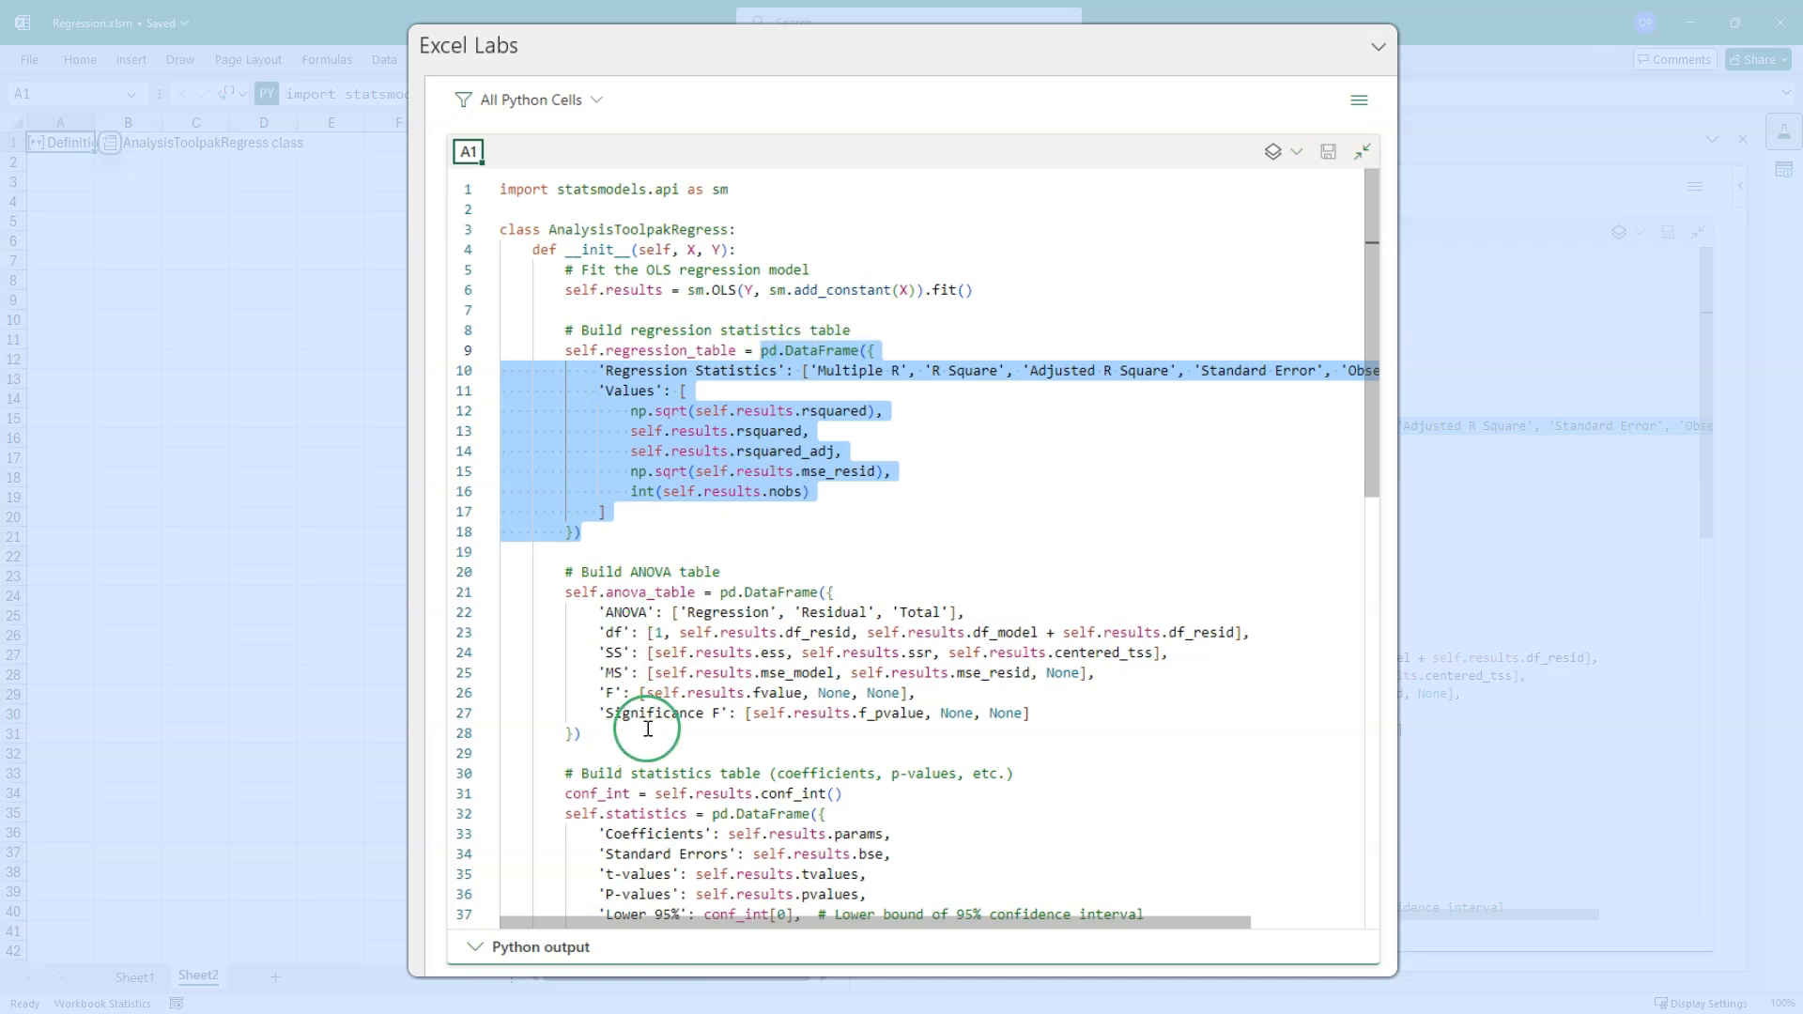
left_click(723, 572)
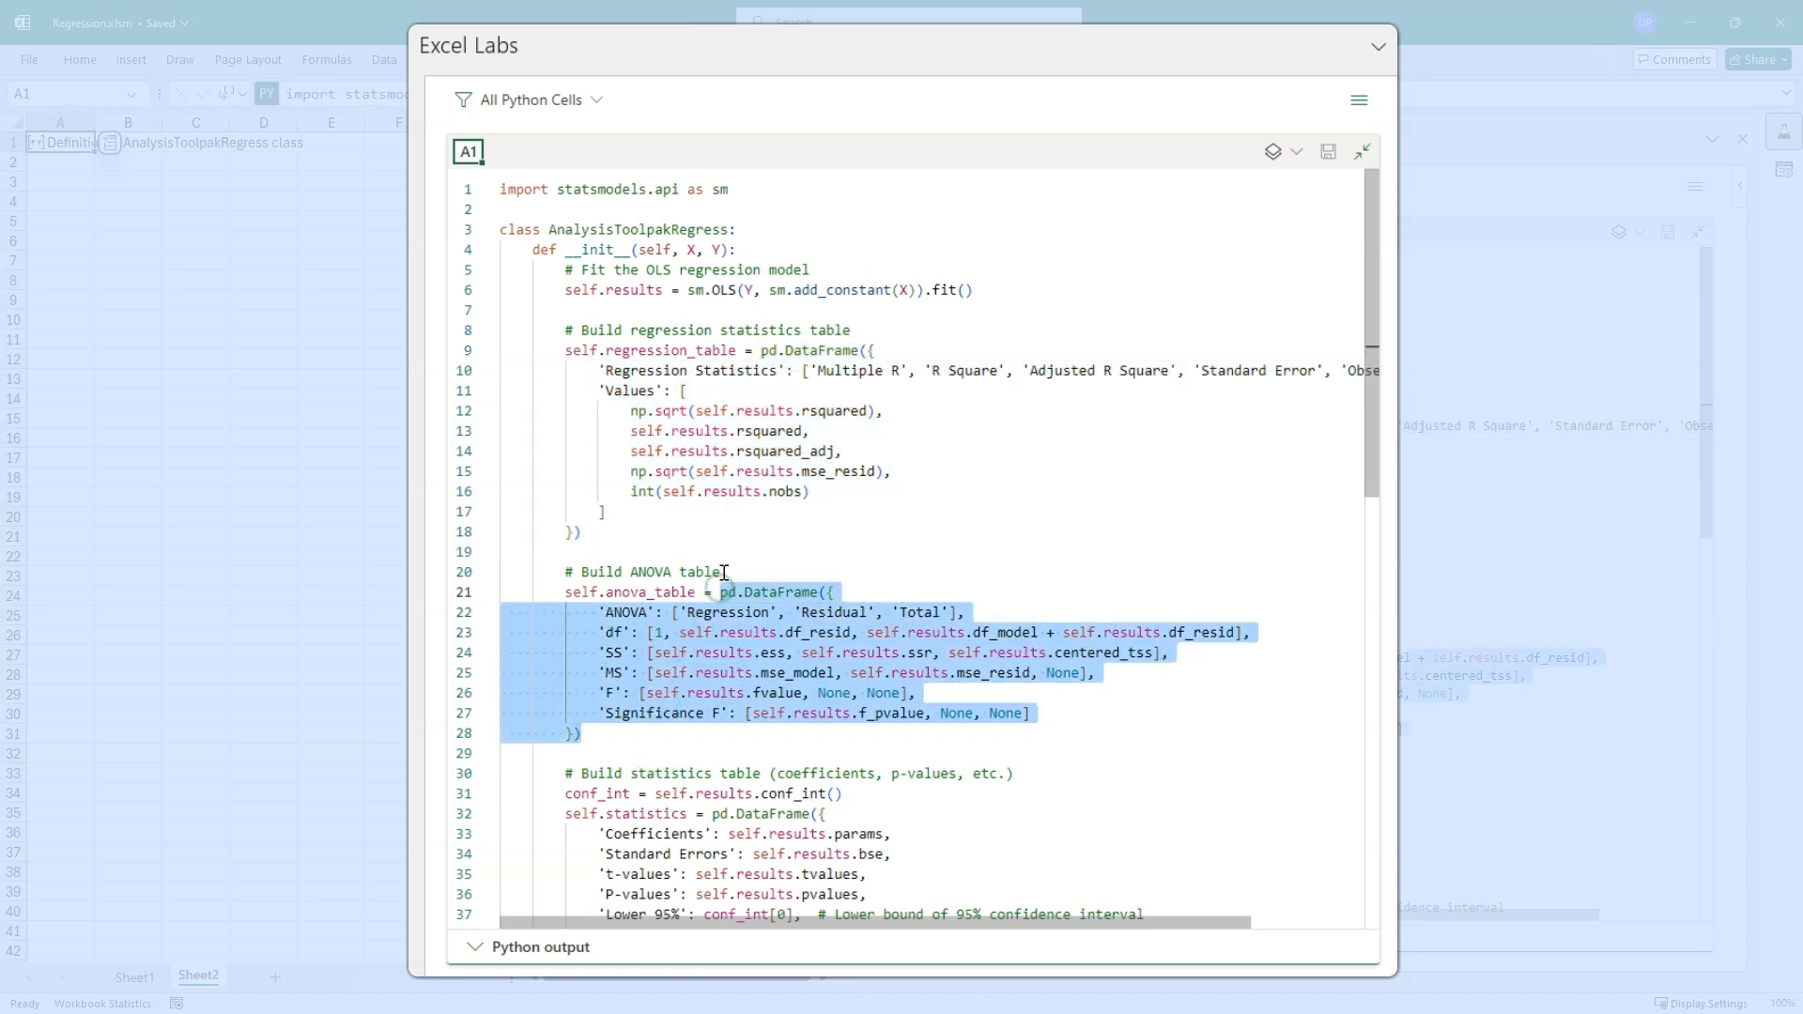
- Scroll through the A1 class code to review its table getter methods
scroll("down", 3)
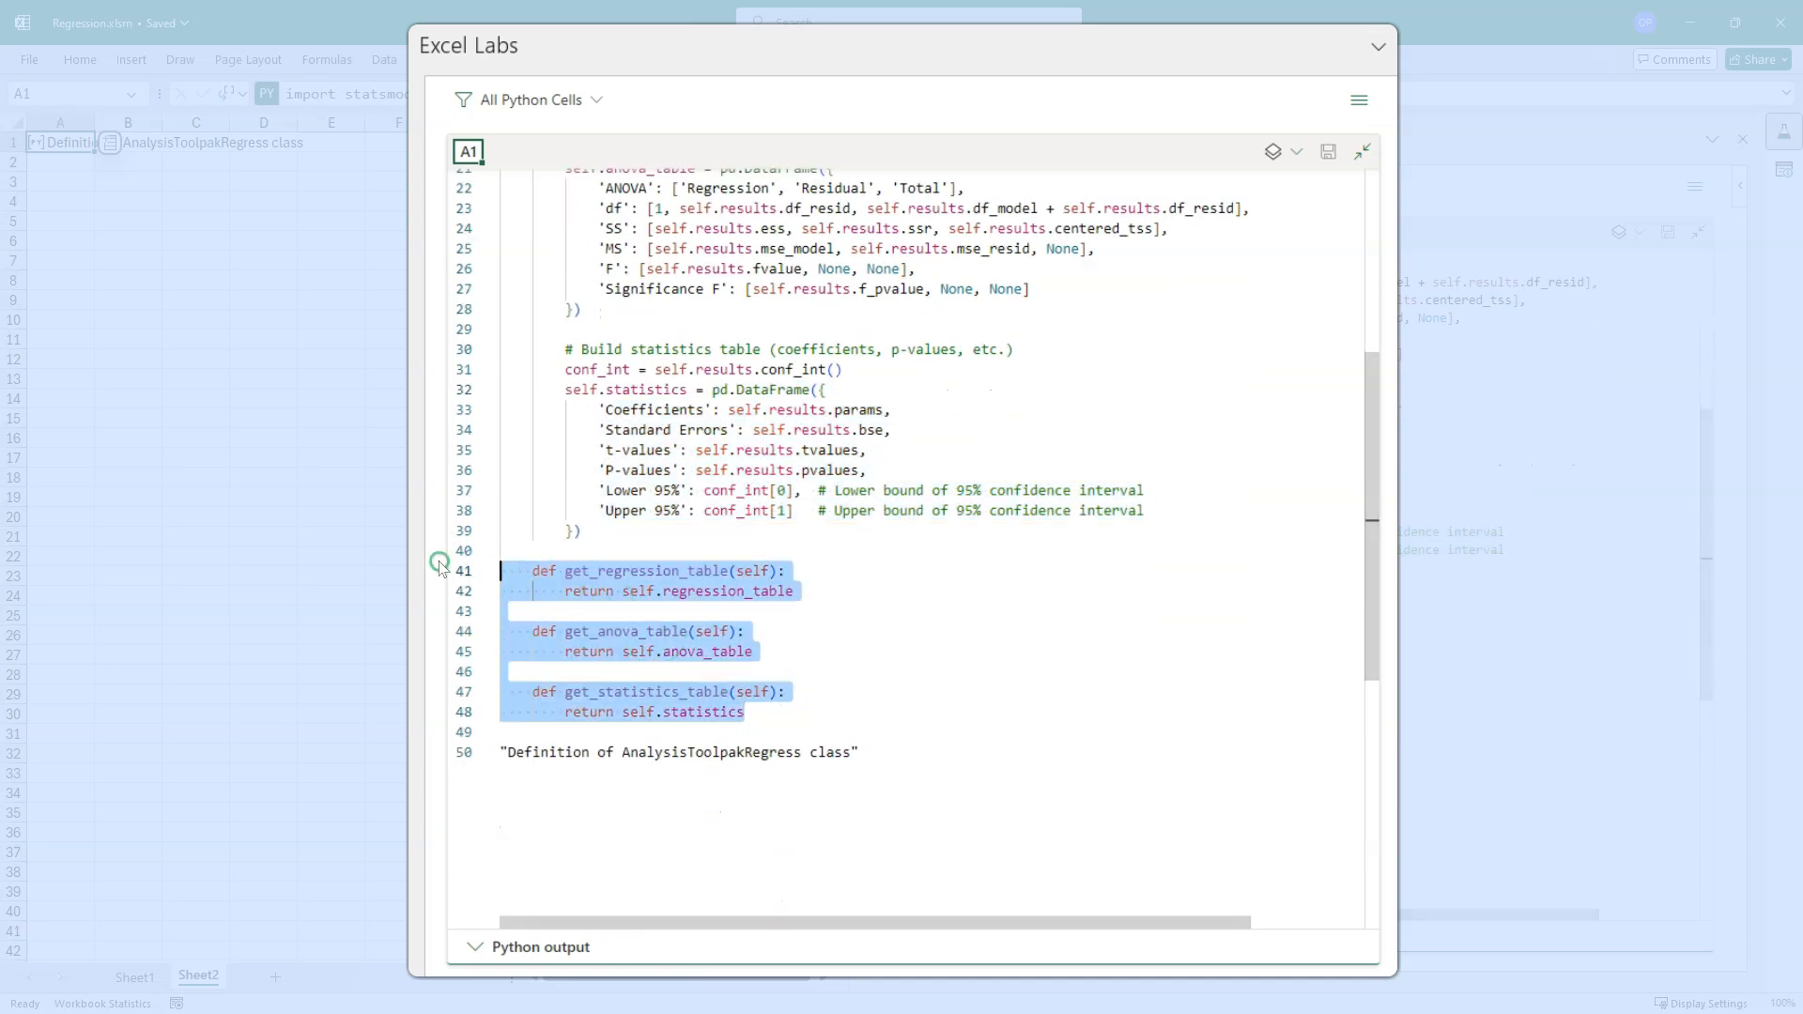
mouse_move(665, 564)
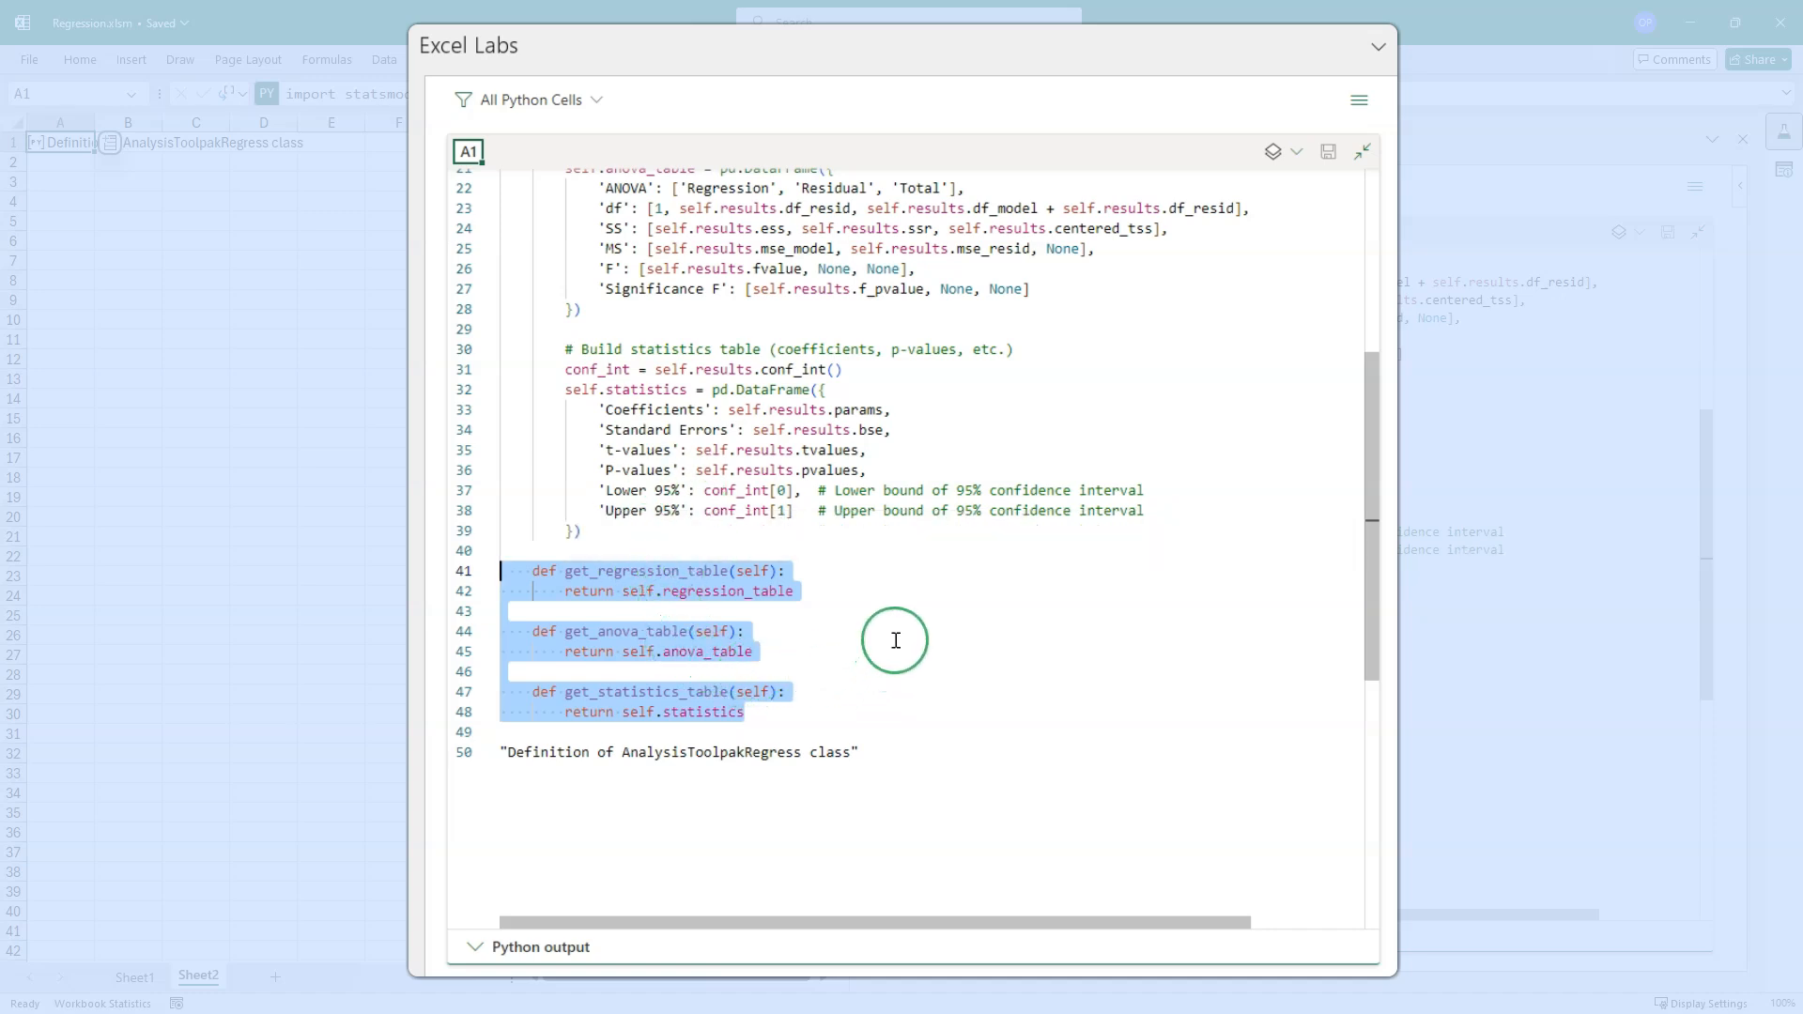
scroll("up", 3)
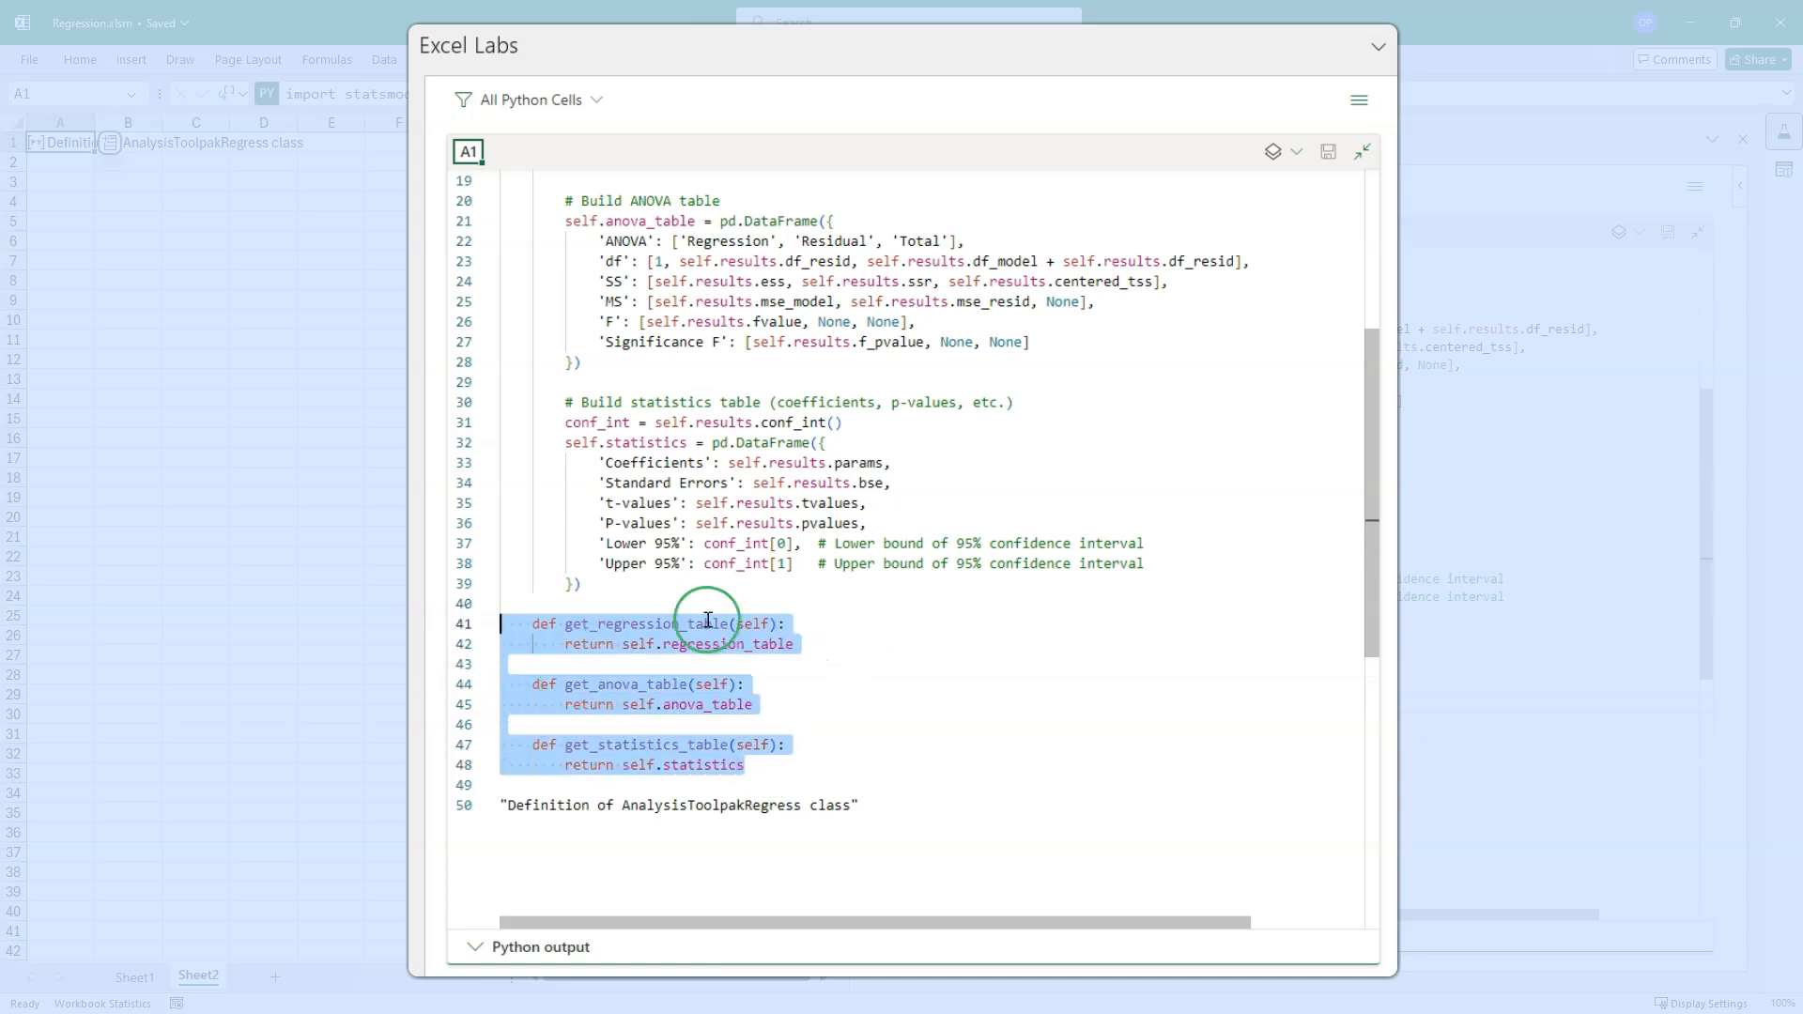
mouse_move(642, 683)
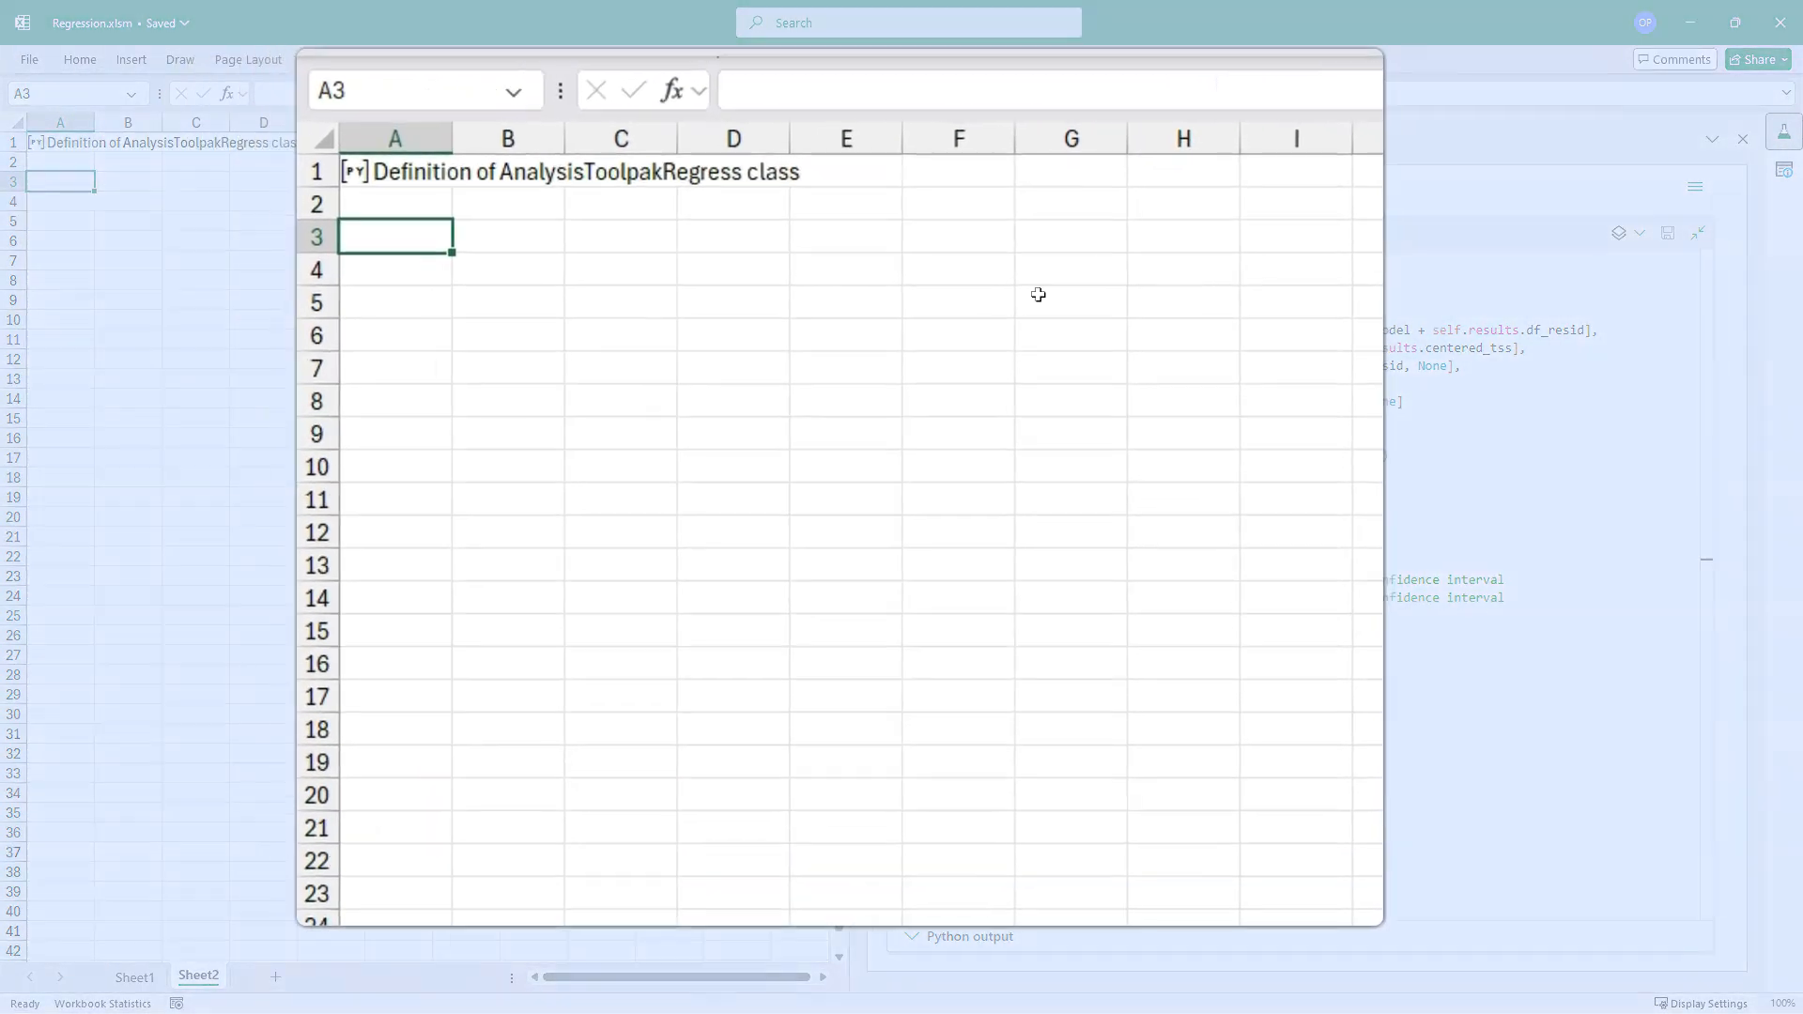
- Create regression = AnalysisToolpakRegress(df[0], df[1]) in a Python cell at A3
type("=")
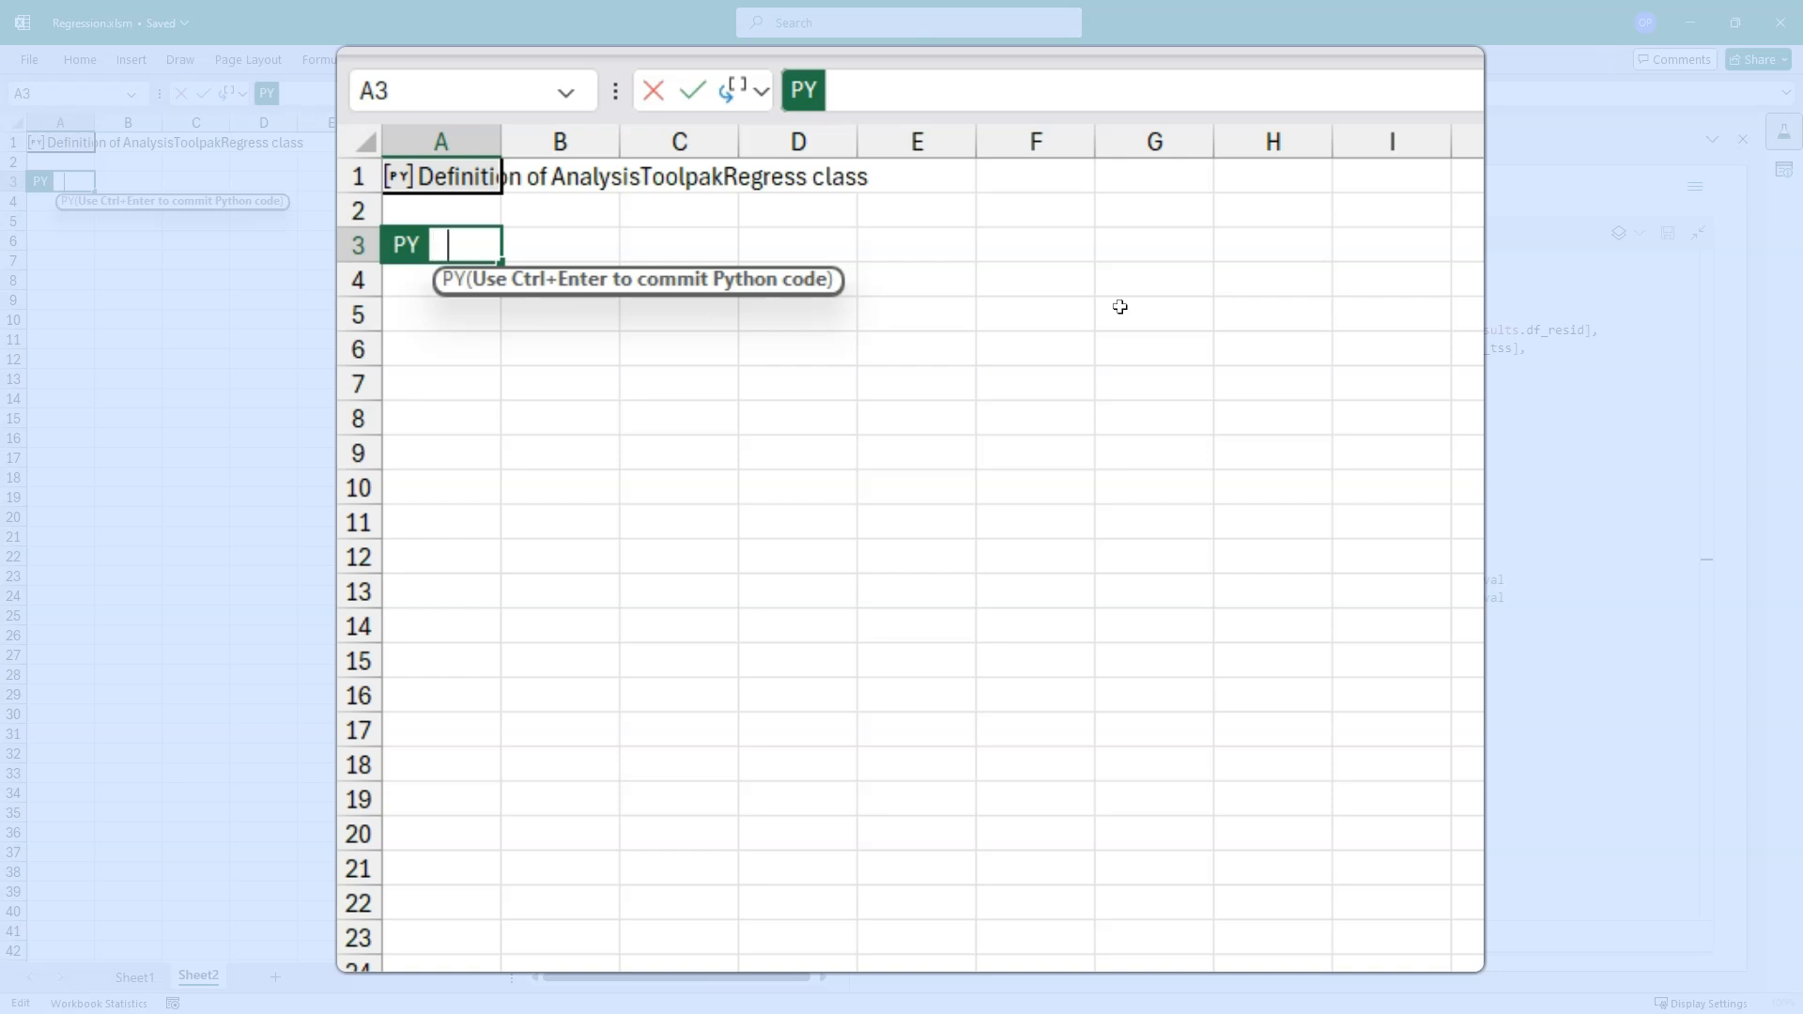
type("regression =")
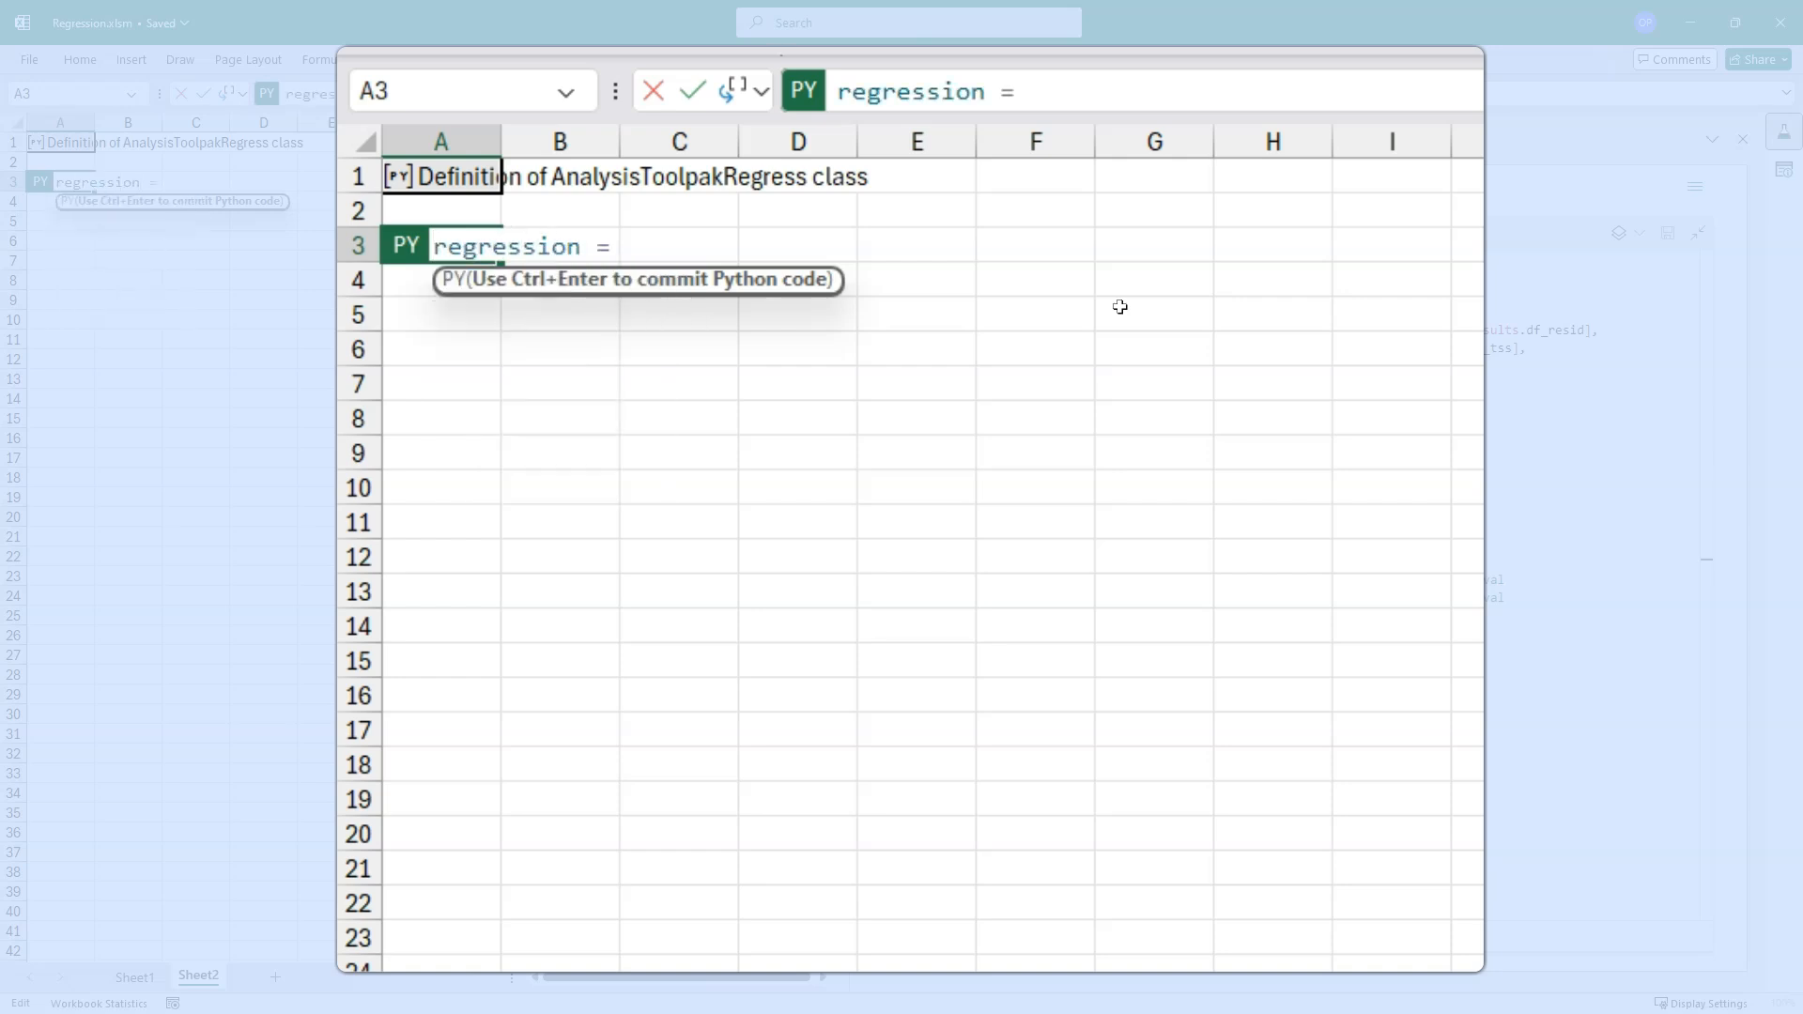
type("AnalysisToolpakRegress(")
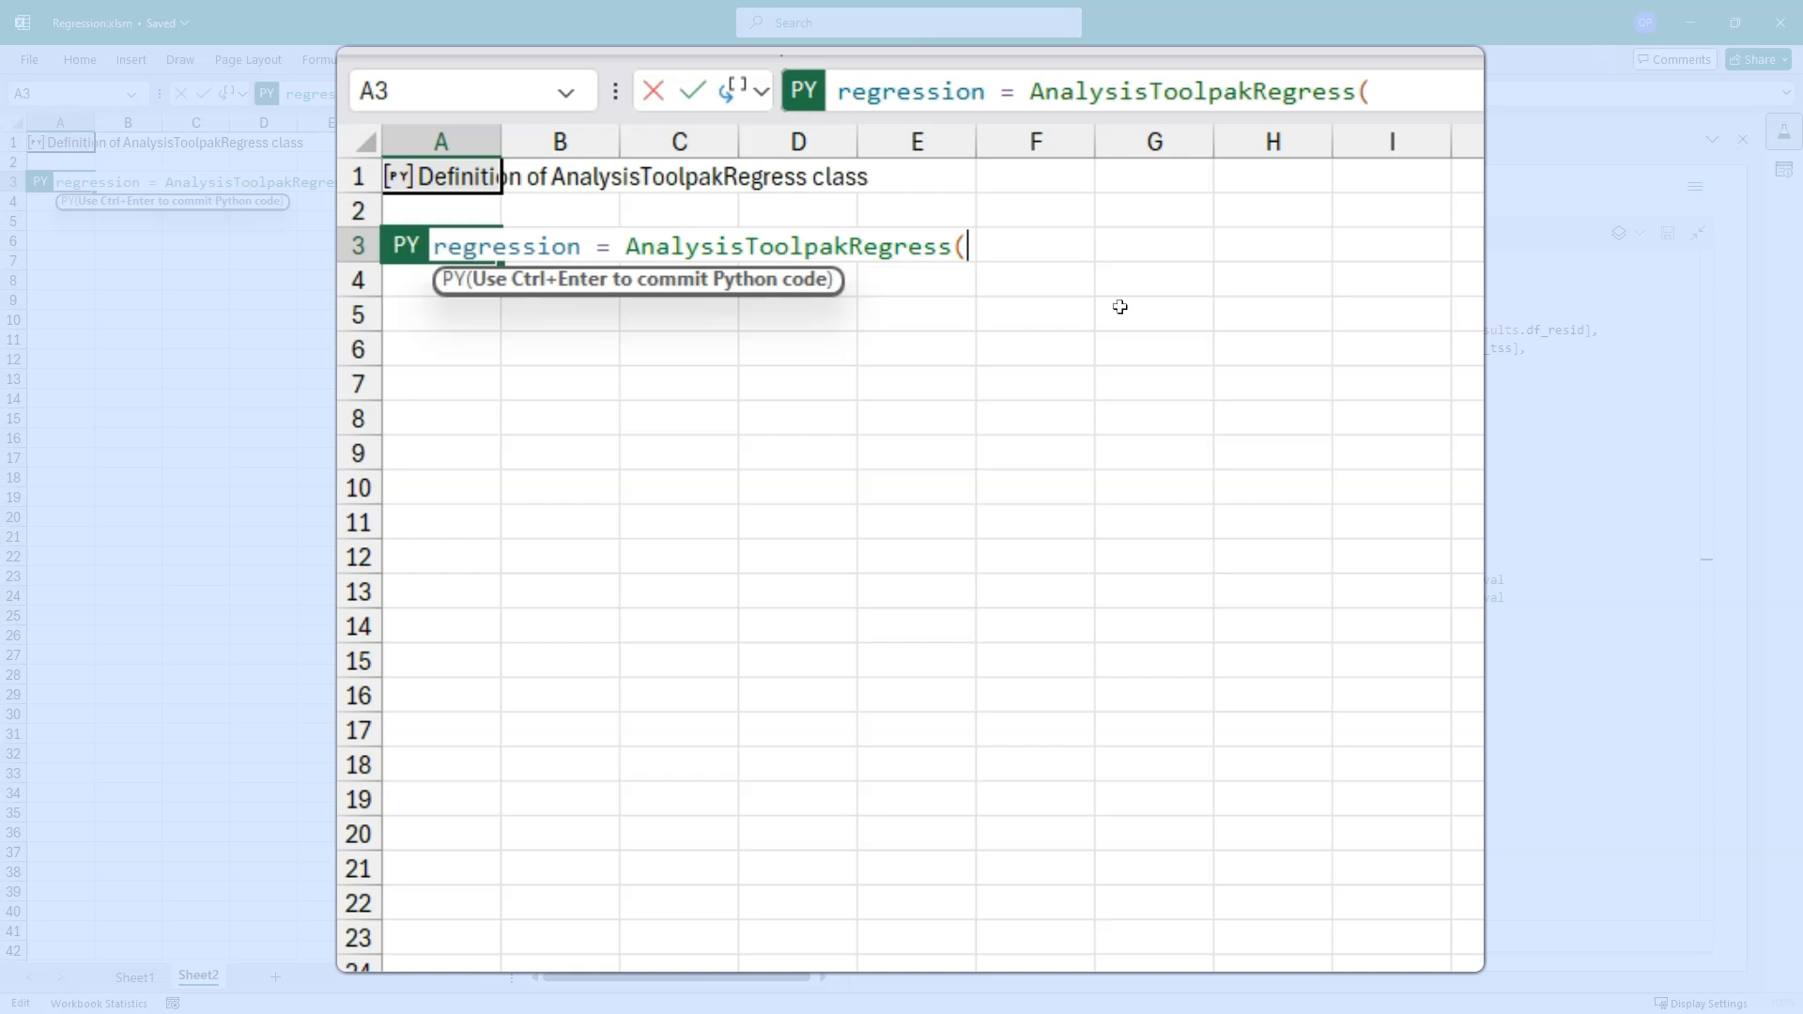
type("df[0")
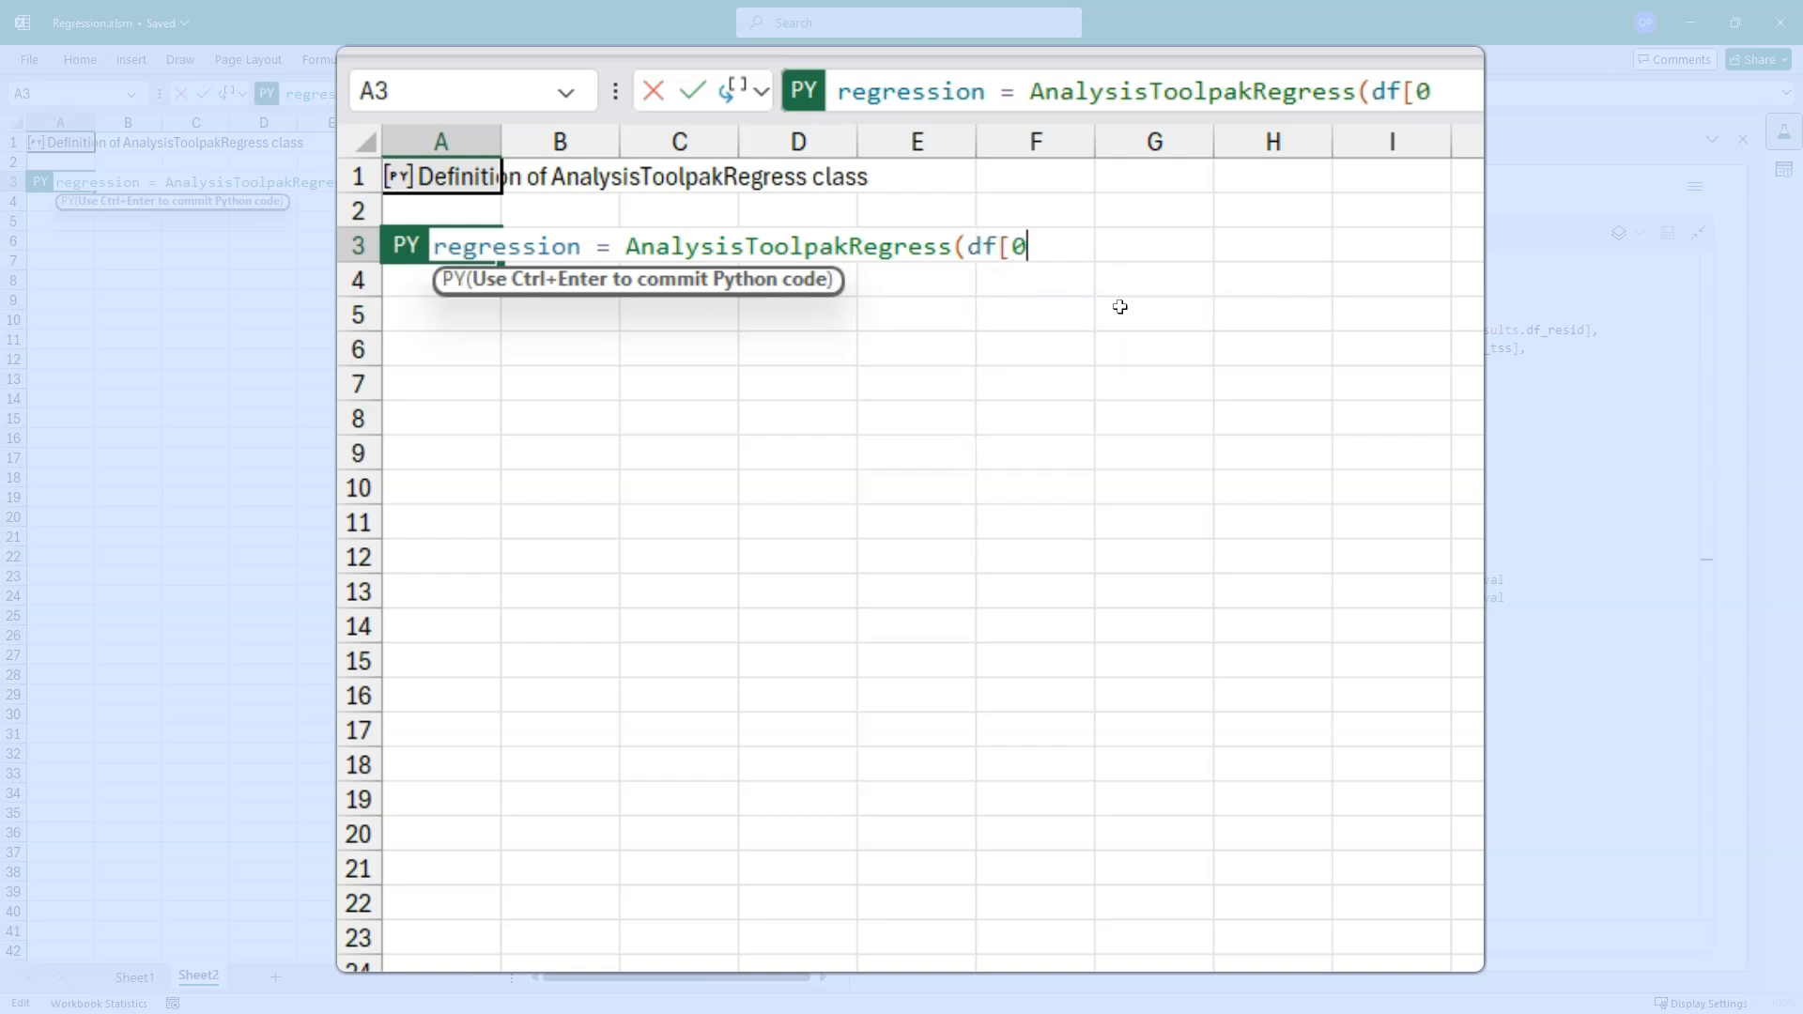
type("],")
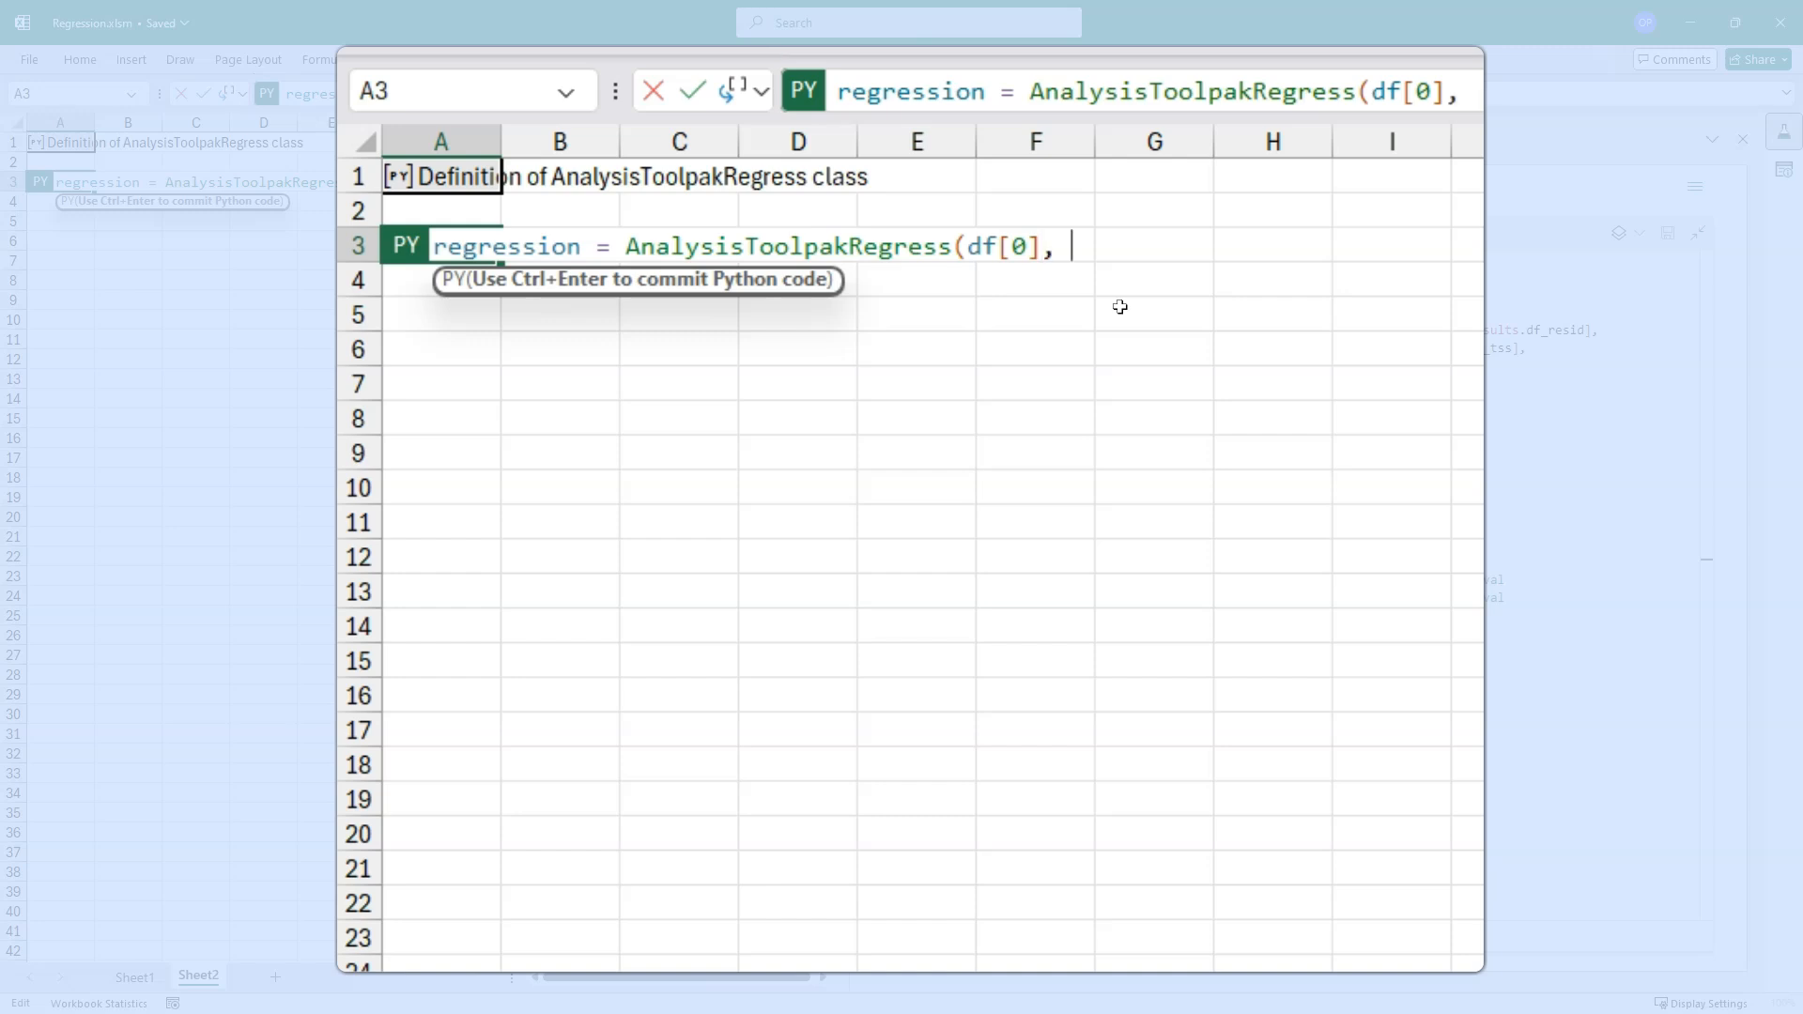
type("df[1]")
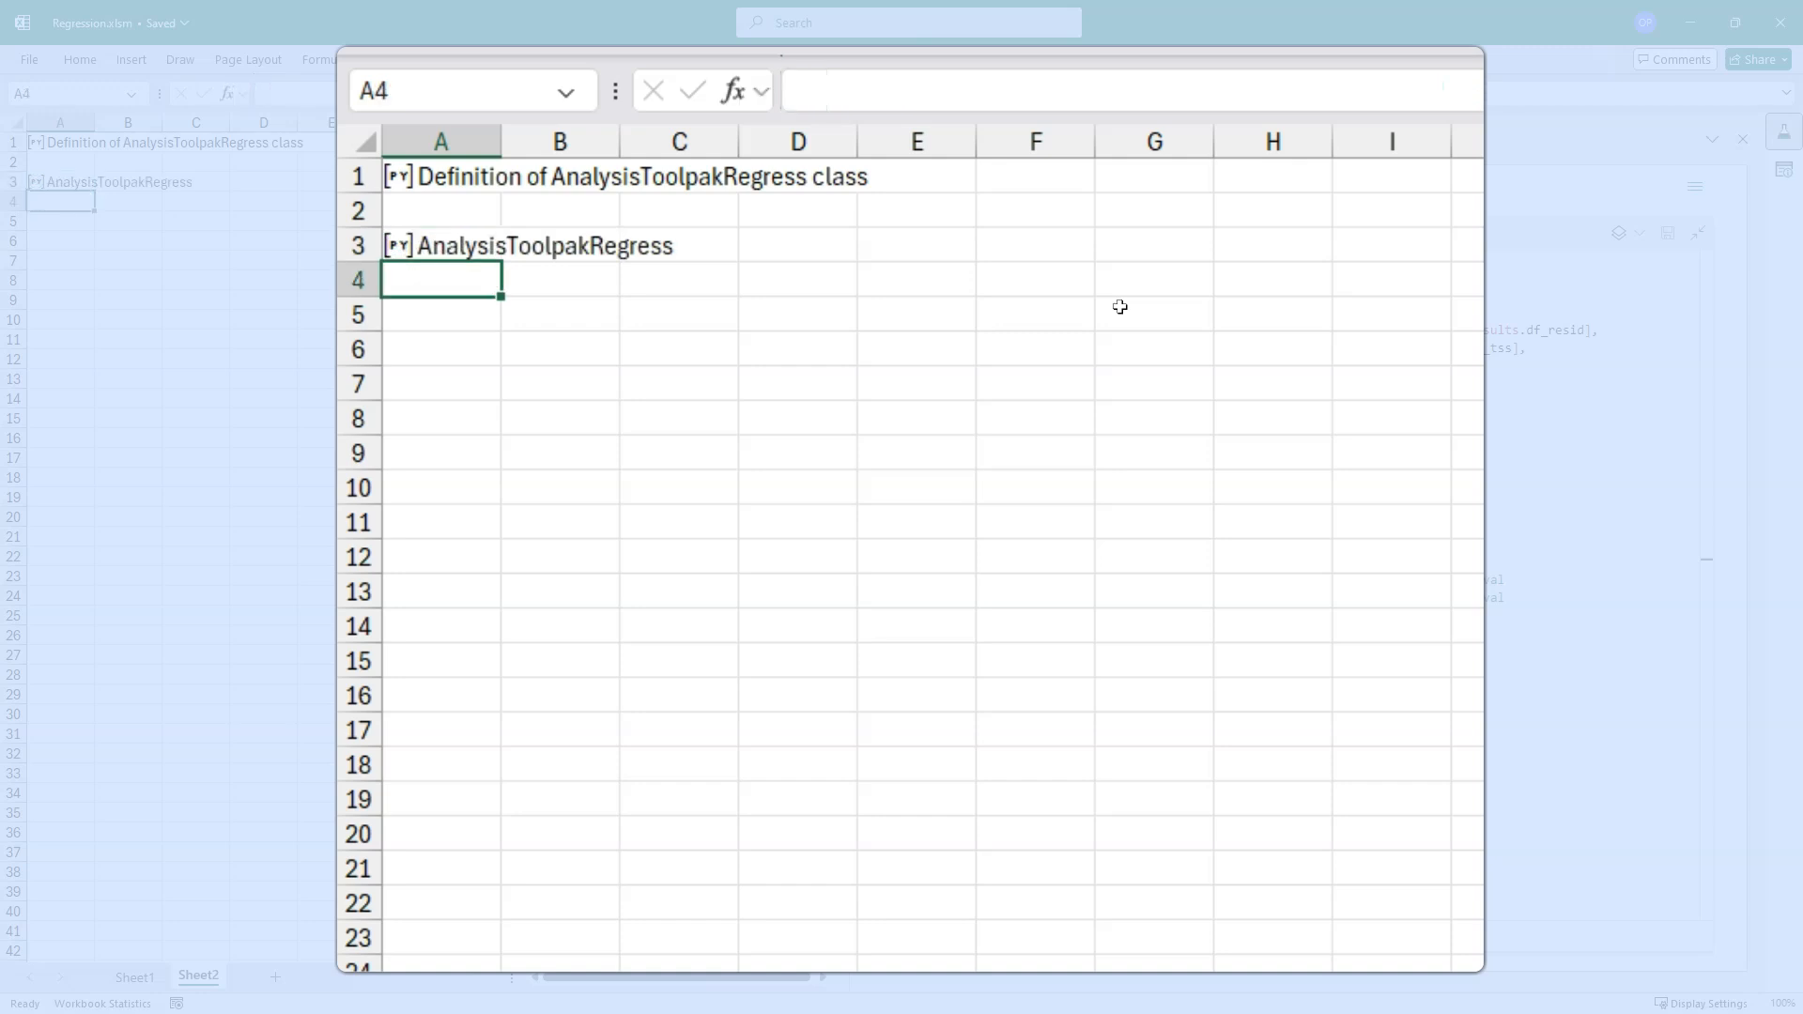
key("down")
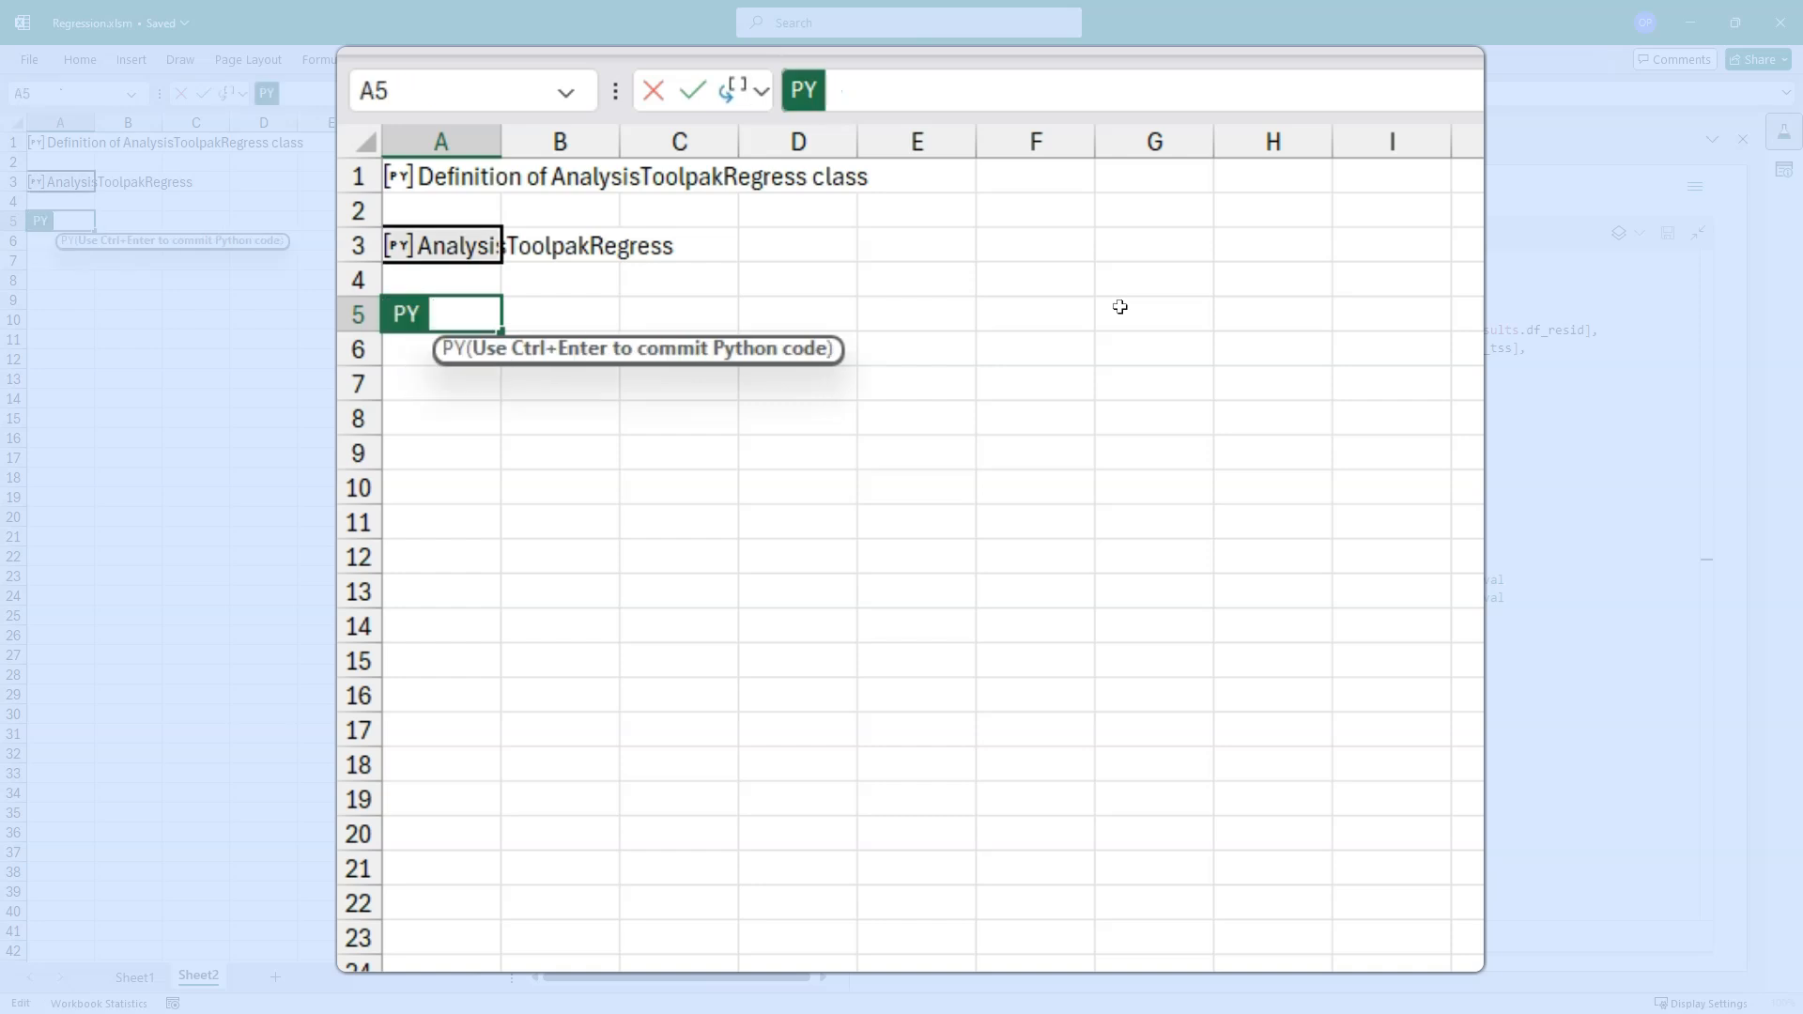
- Output regression.get_regression_table() at A5 as worksheet values
type("regression.r")
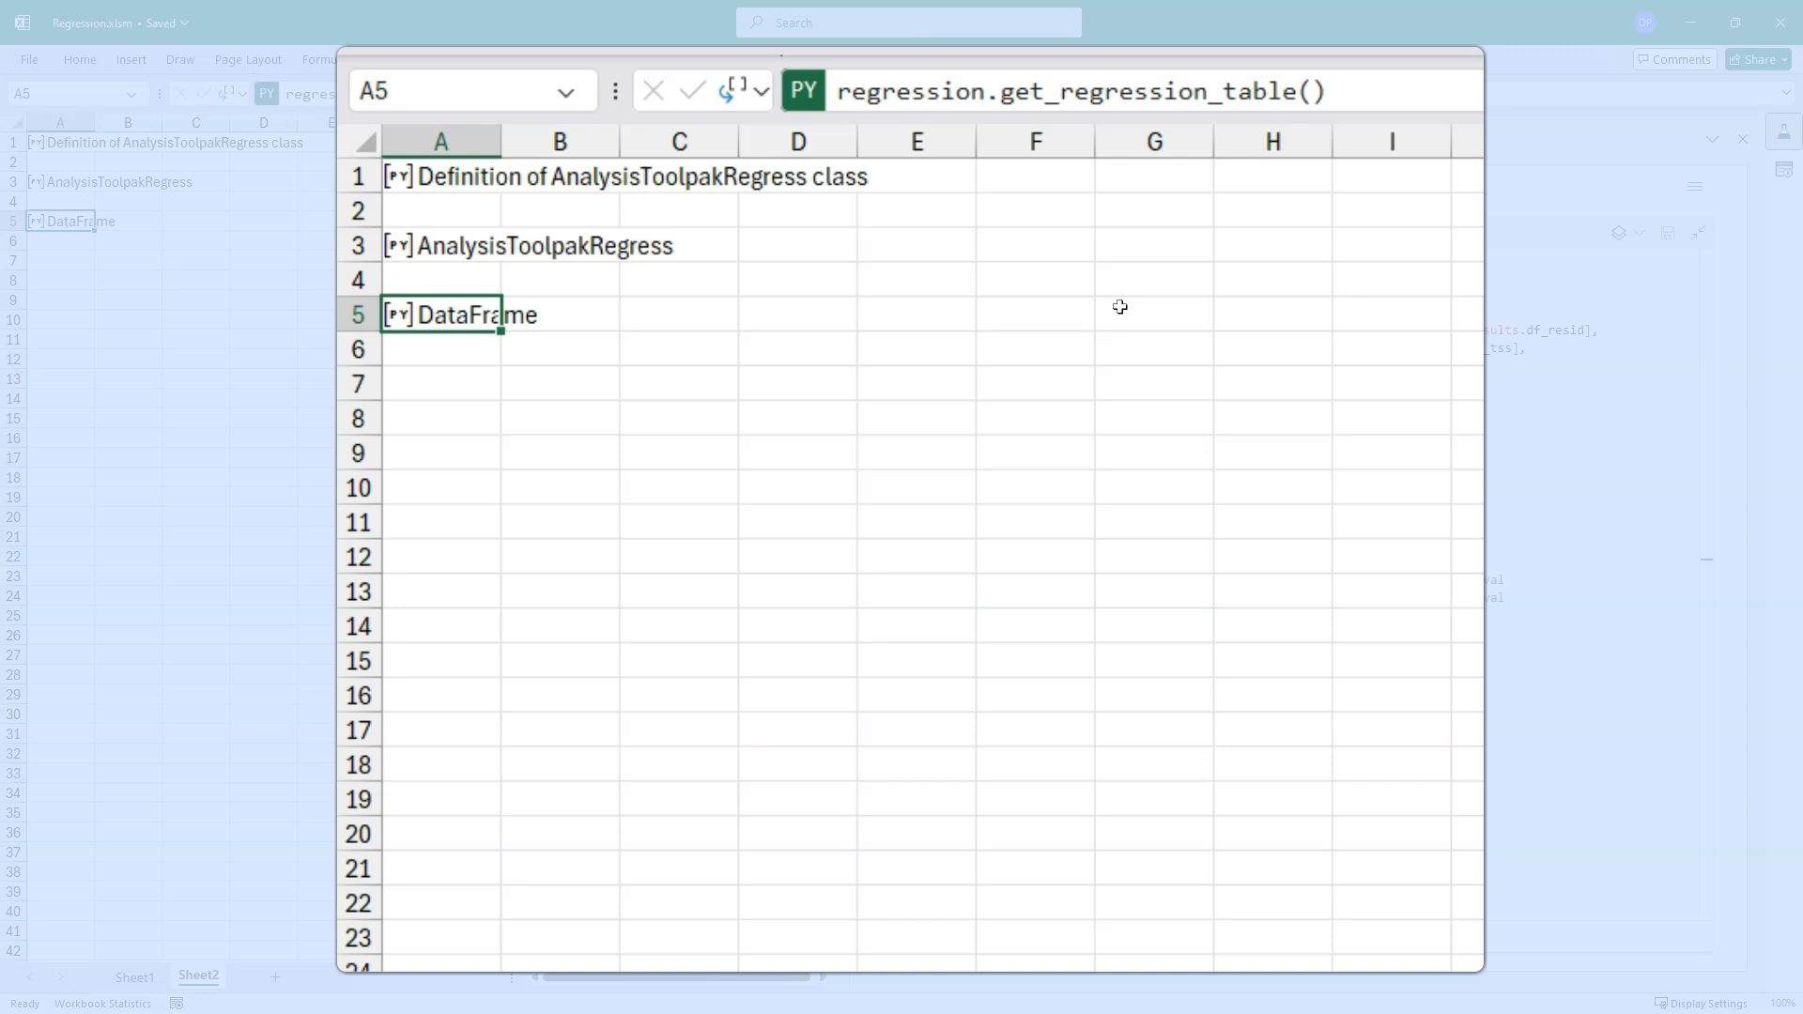
key("Enter")
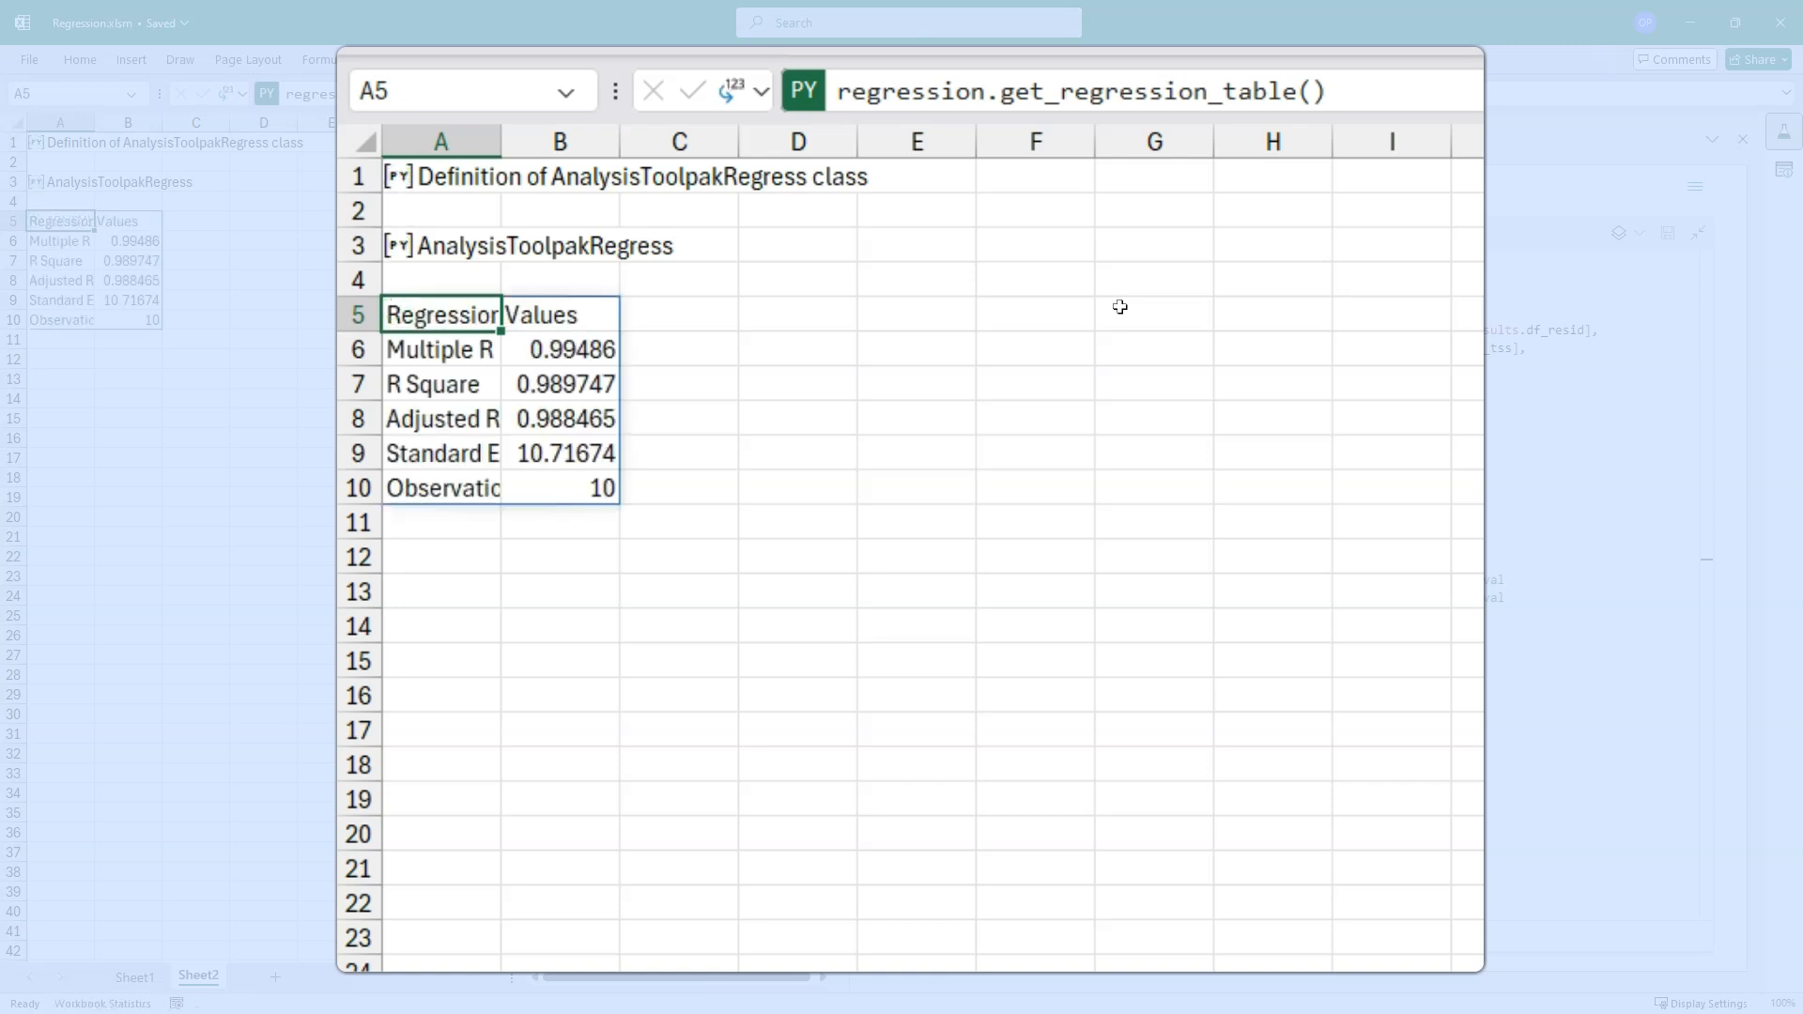
left_click(441, 555)
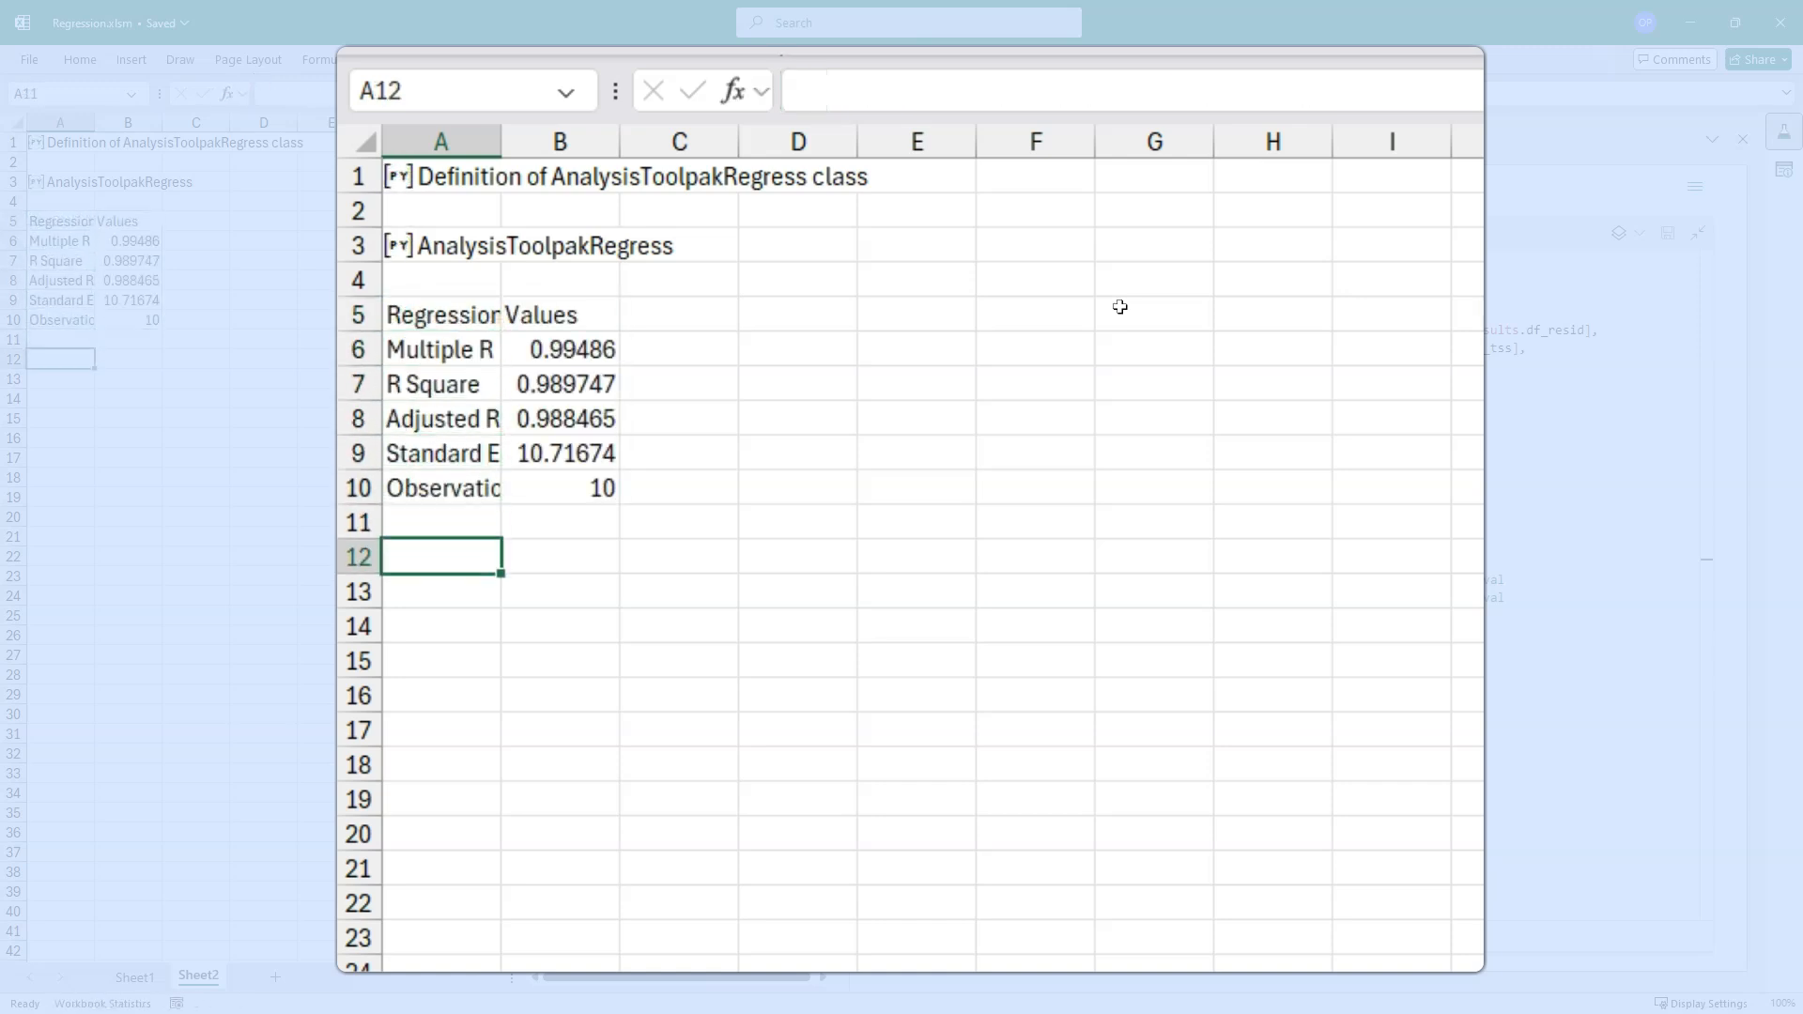
- Enter regression.get_anova_table() in A12 and regression.get_statistics_table() in A17
type("=py")
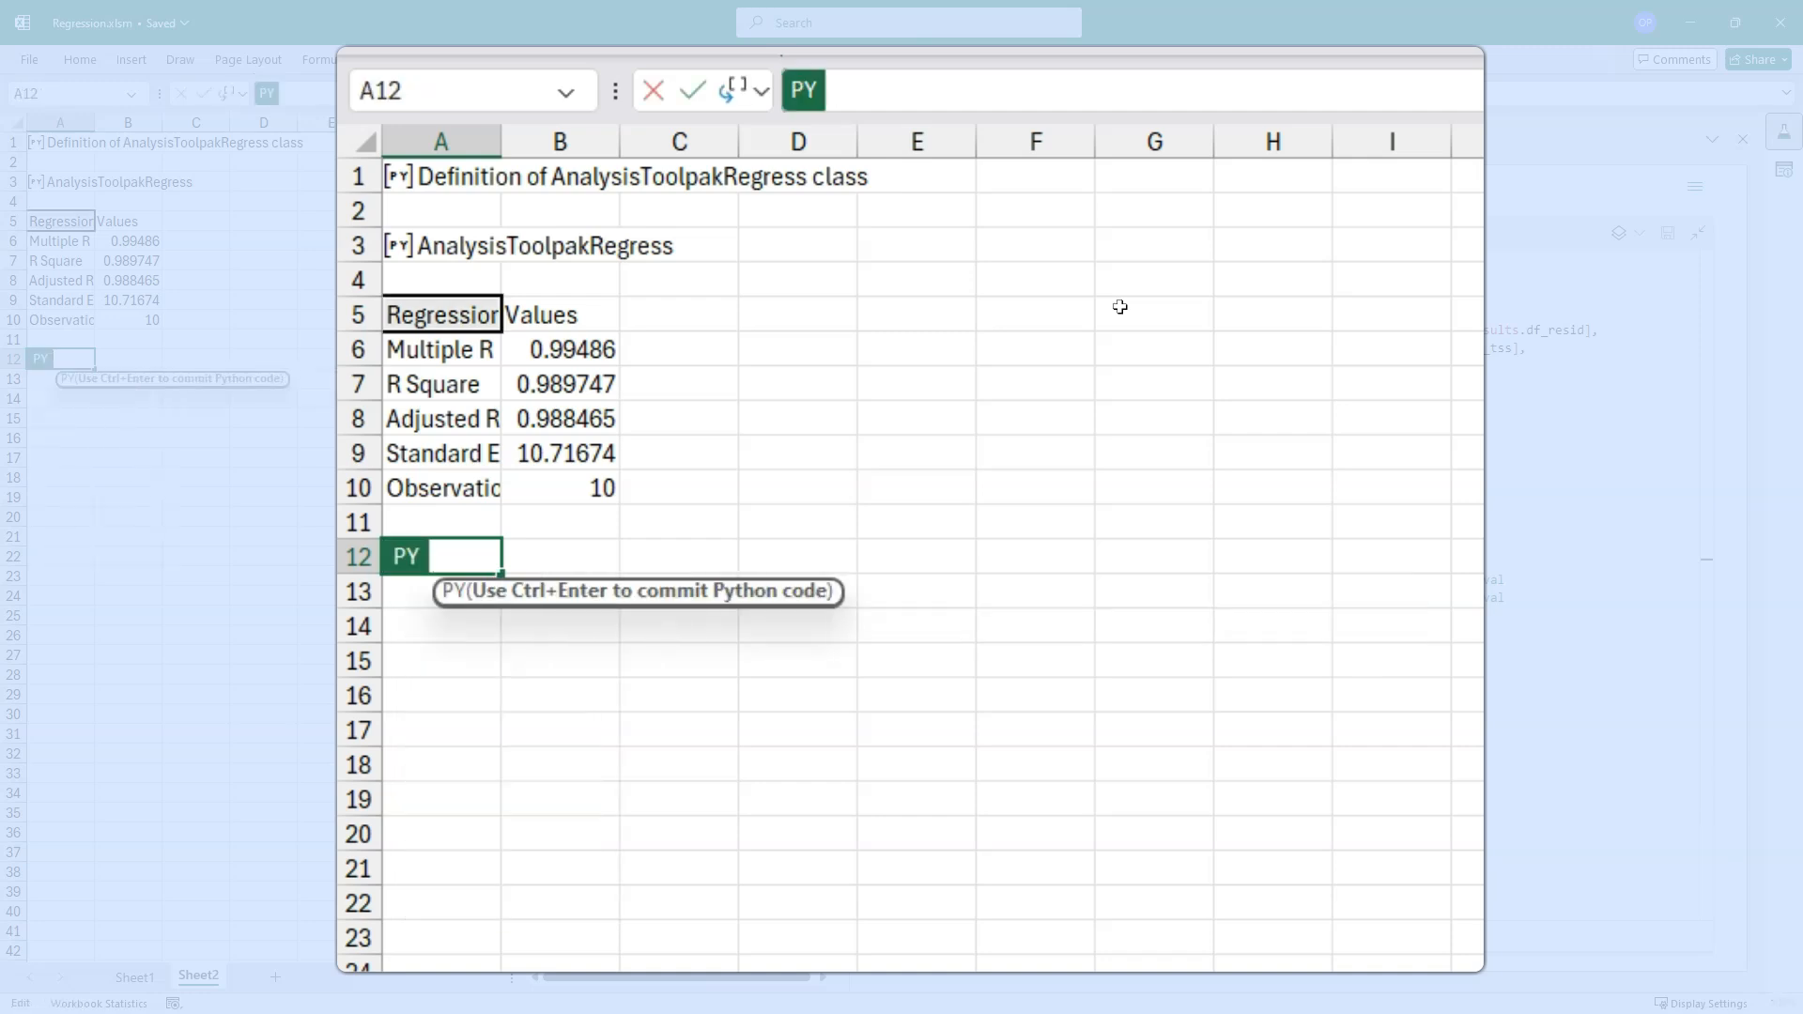
type("regression.get")
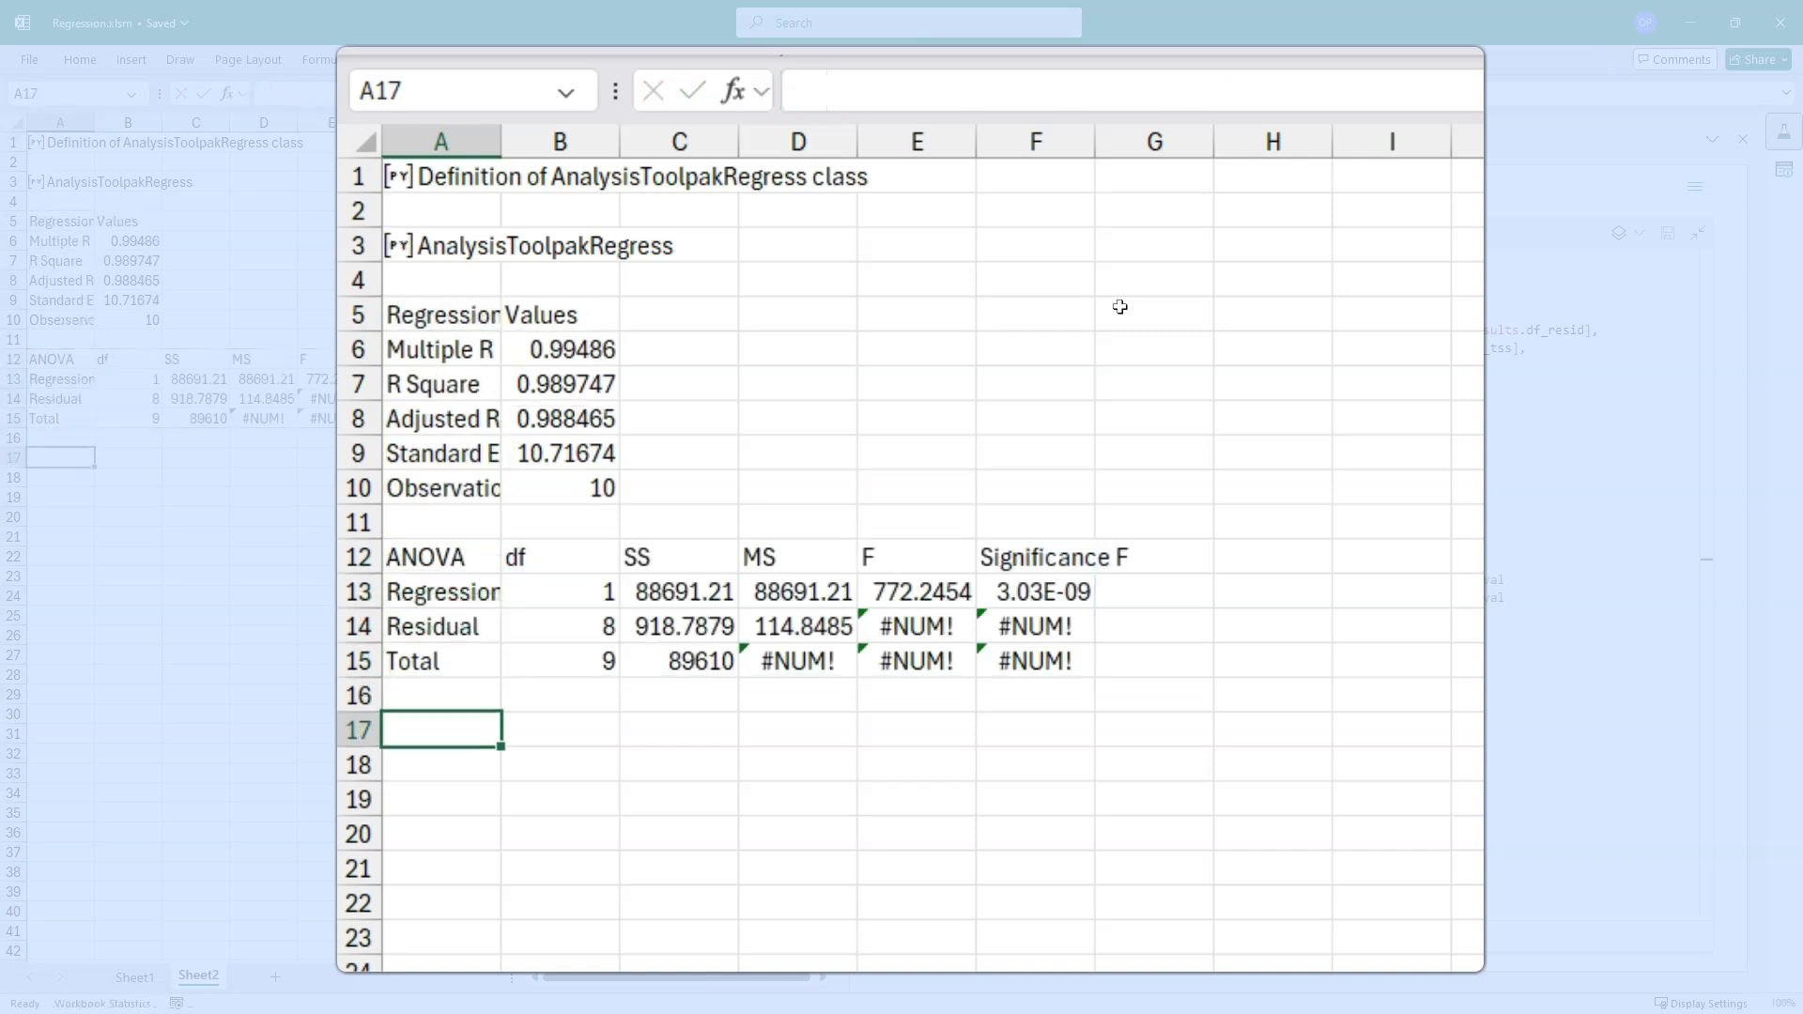
type("=")
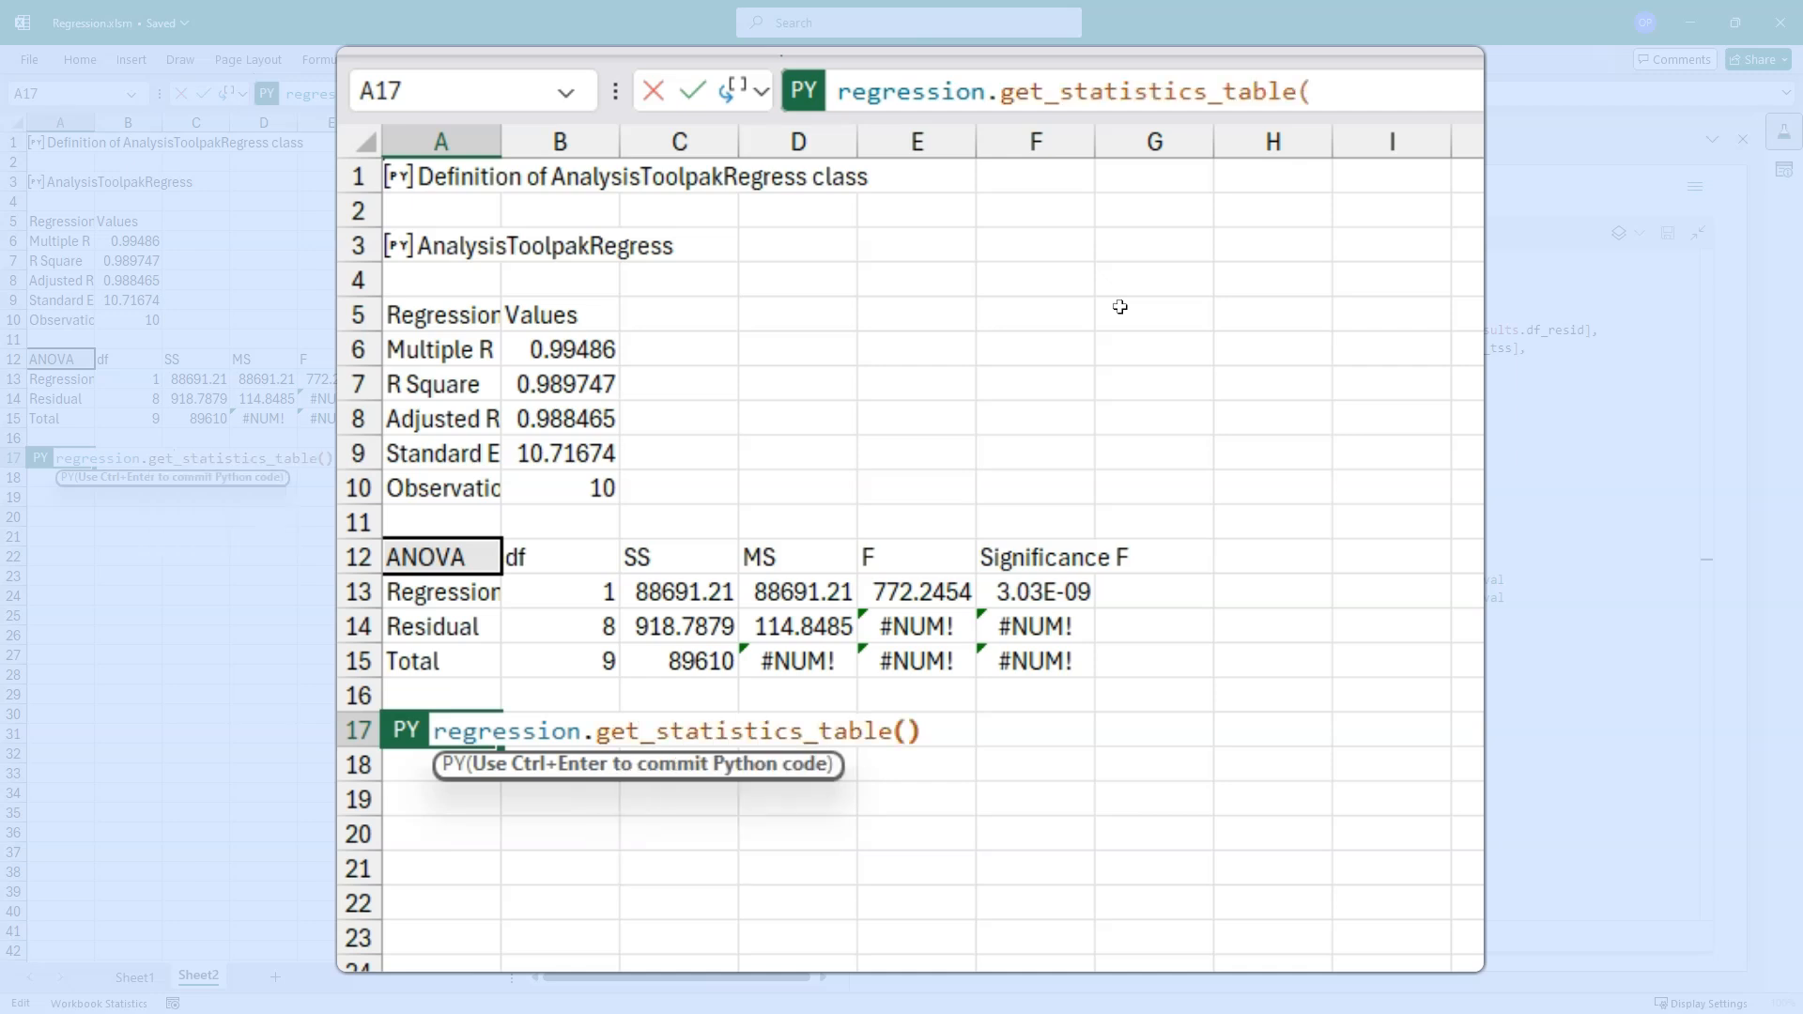
key("ctrl+enter")
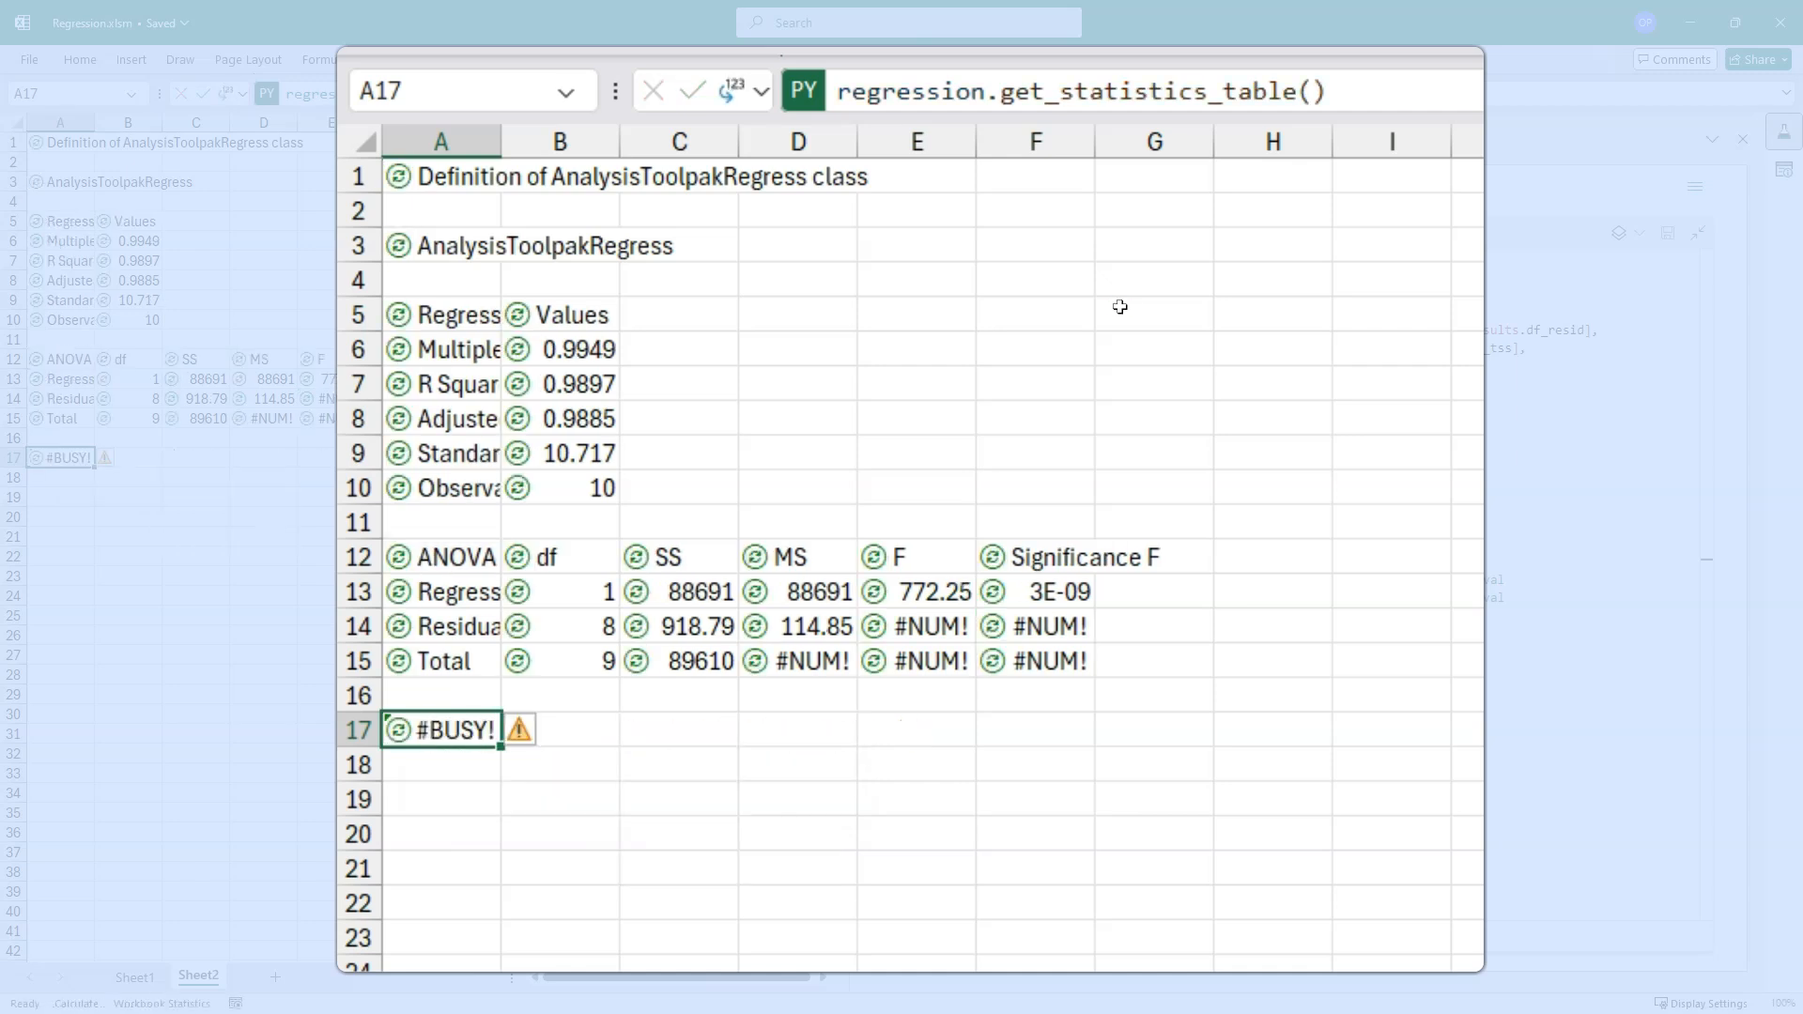